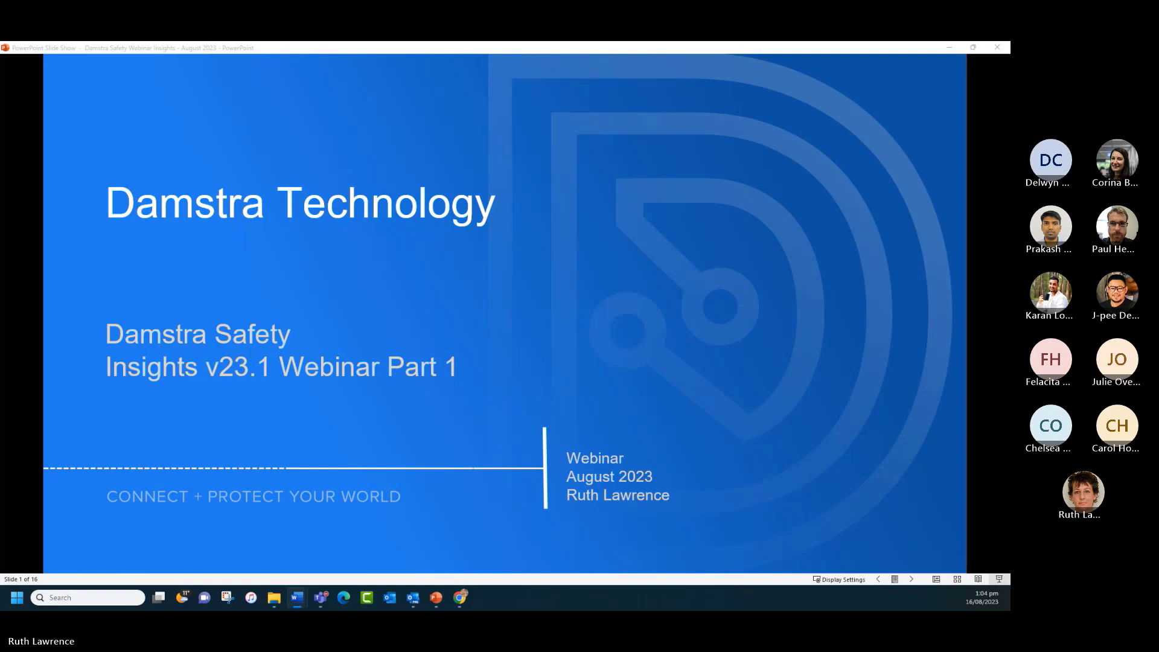
{"action": "mouse_move", "coordinate": [21, 460]}
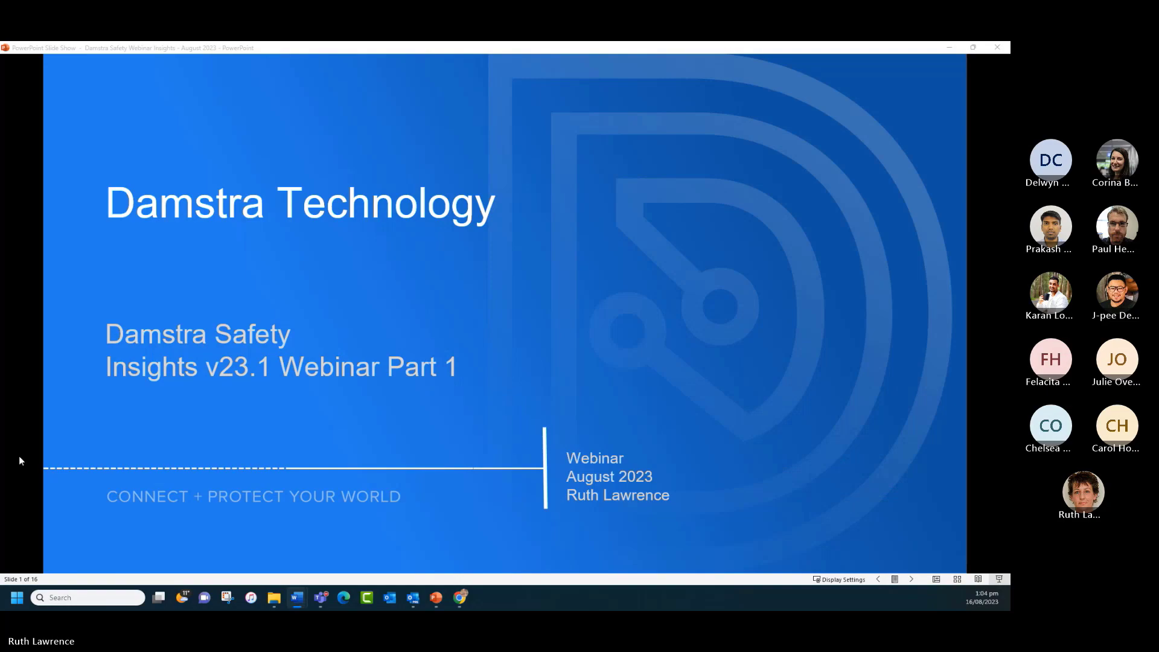
{"action": "mouse_move", "coordinate": [422, 285]}
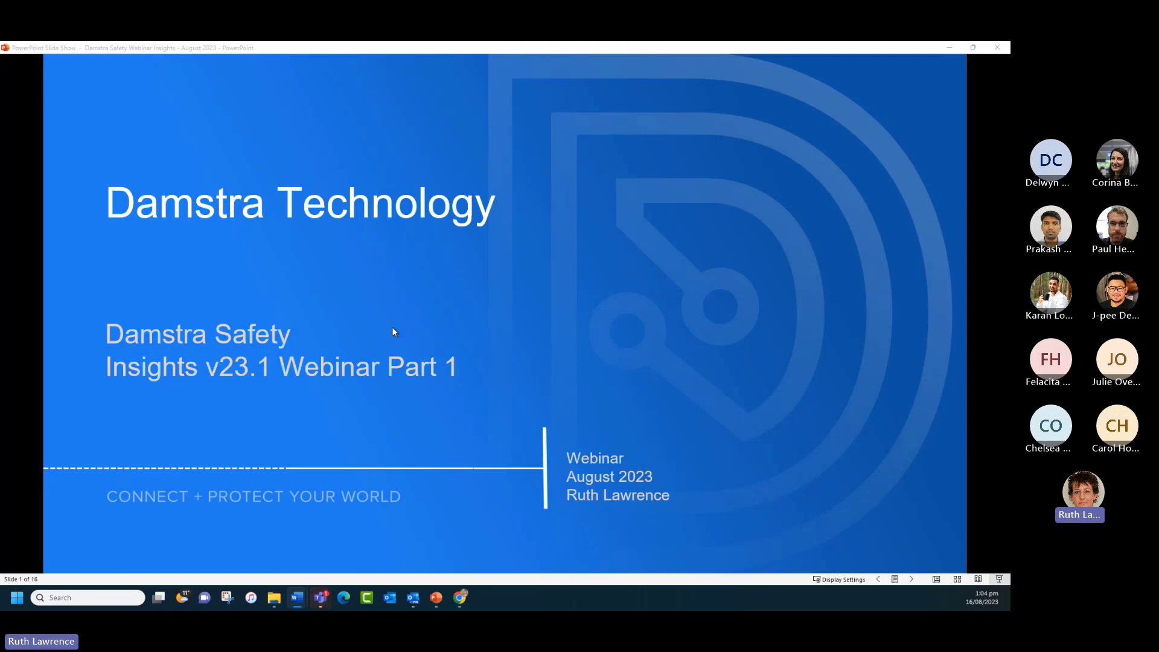
{"action": "mouse_move", "coordinate": [561, 395]}
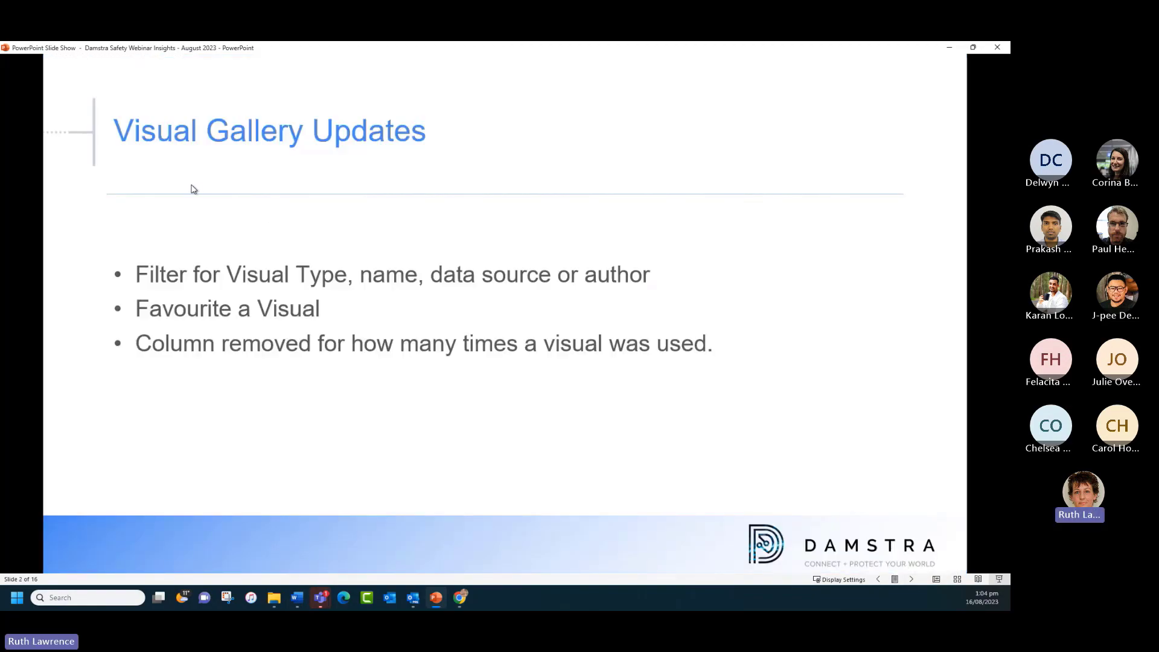
{"action": "mouse_move", "coordinate": [309, 240]}
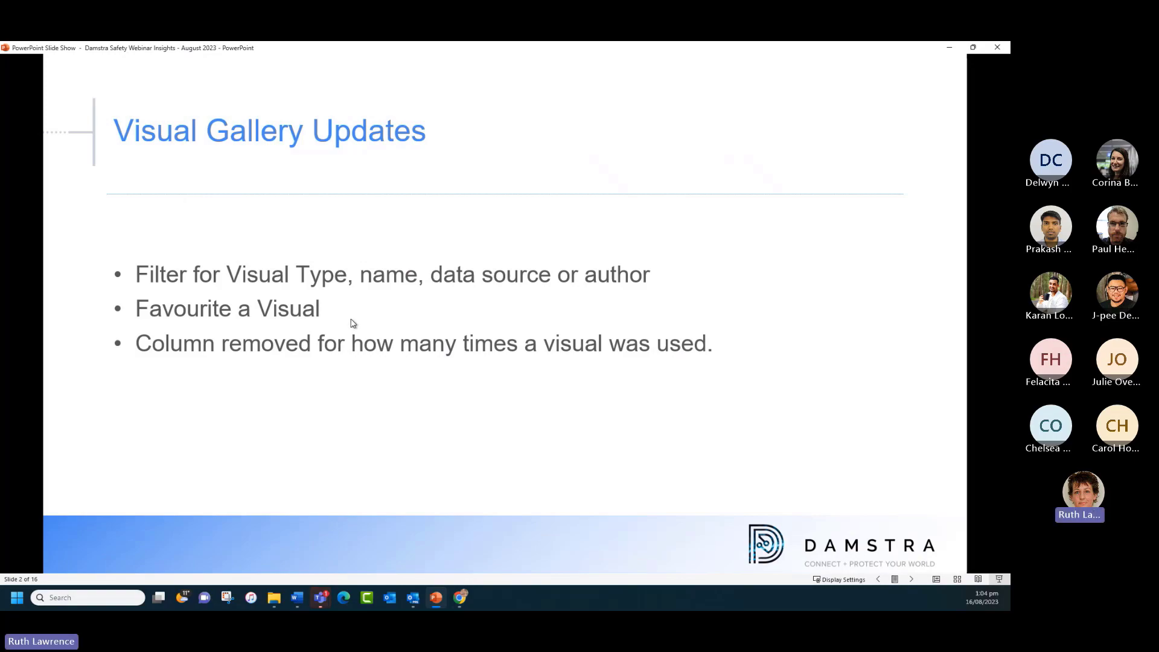
{"action": "mouse_move", "coordinate": [377, 375]}
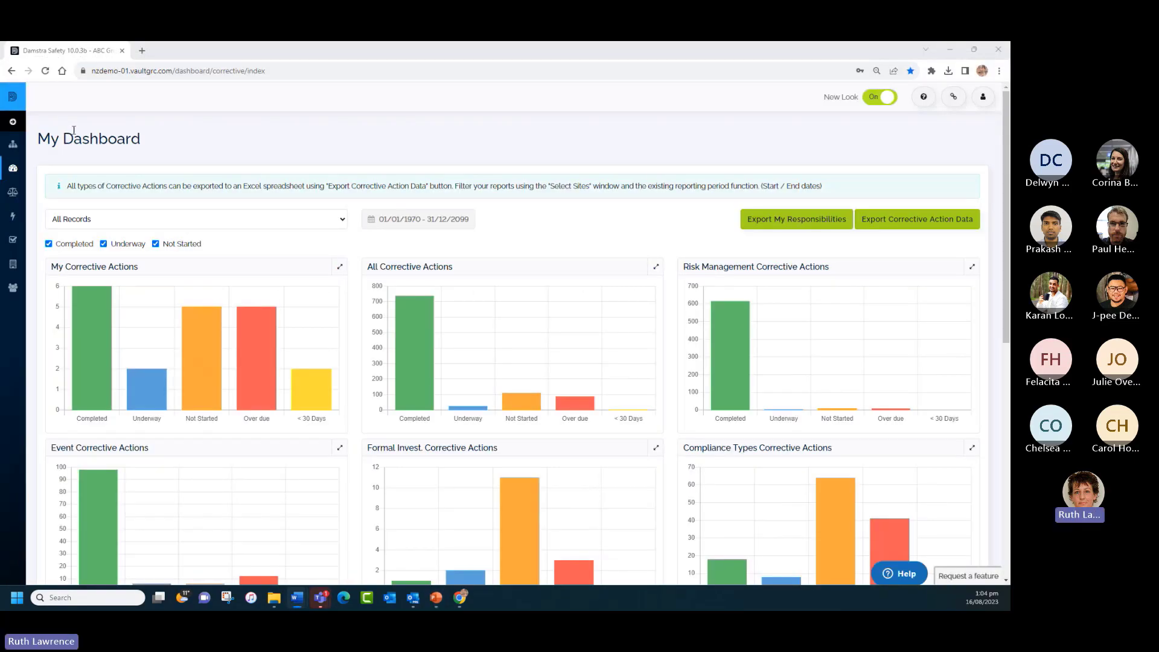
Launch Insights from the dashboard pages menu and show the Visual Gallery list
{"action": "left_click", "coordinate": [12, 122]}
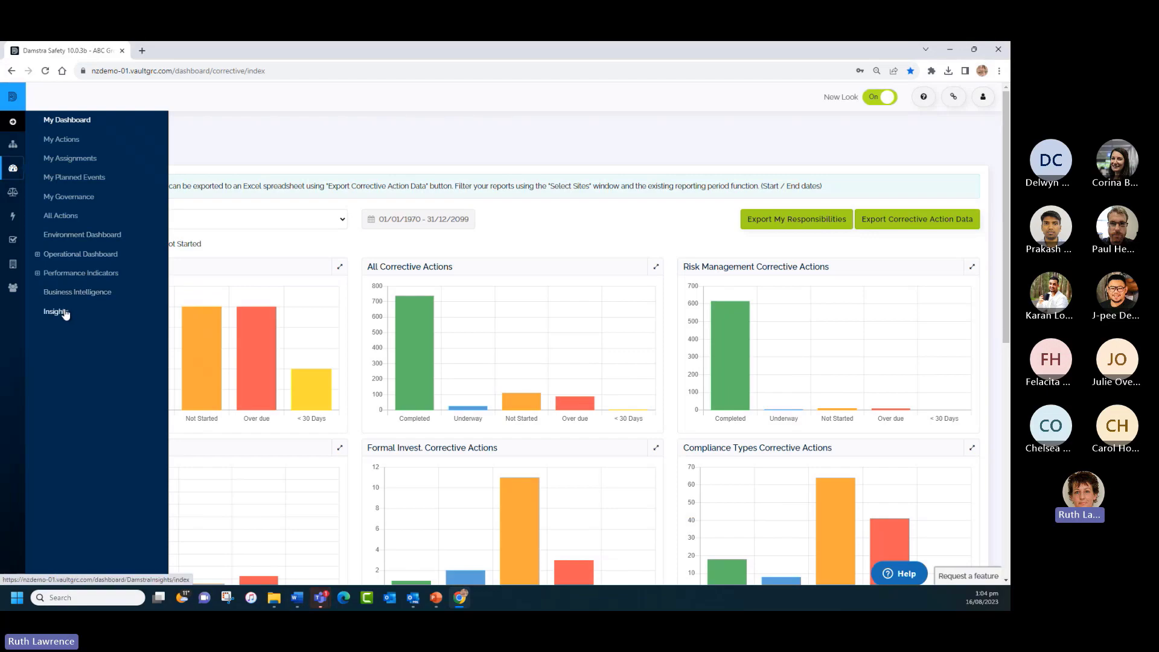
{"action": "left_click", "coordinate": [55, 311]}
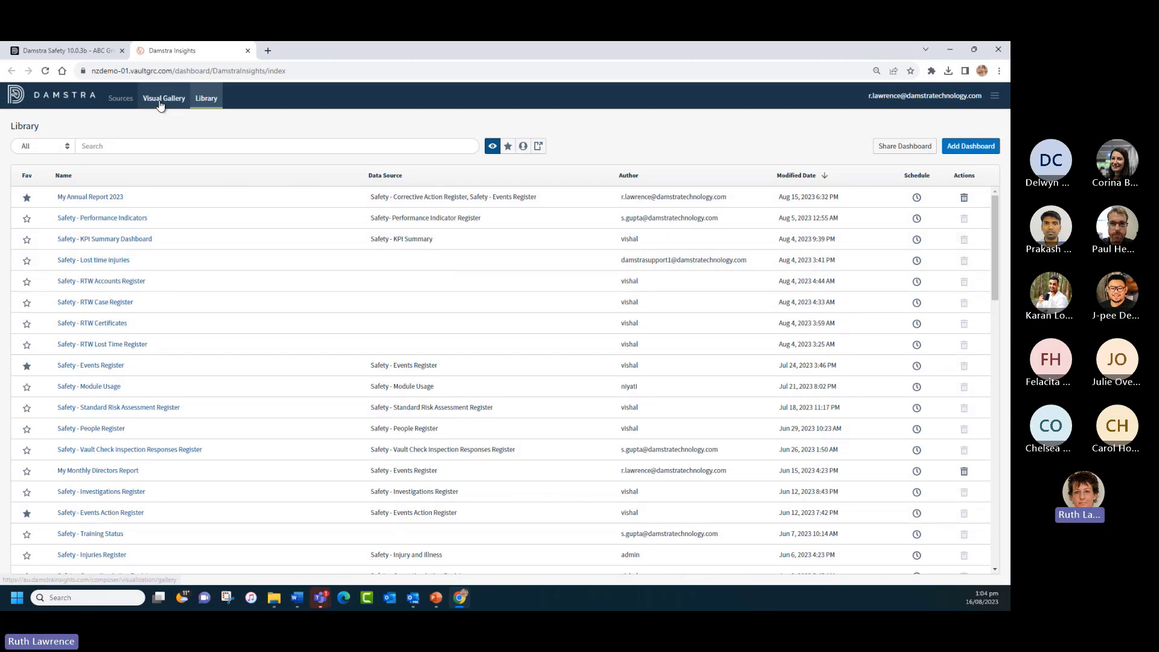
{"action": "left_click", "coordinate": [163, 98]}
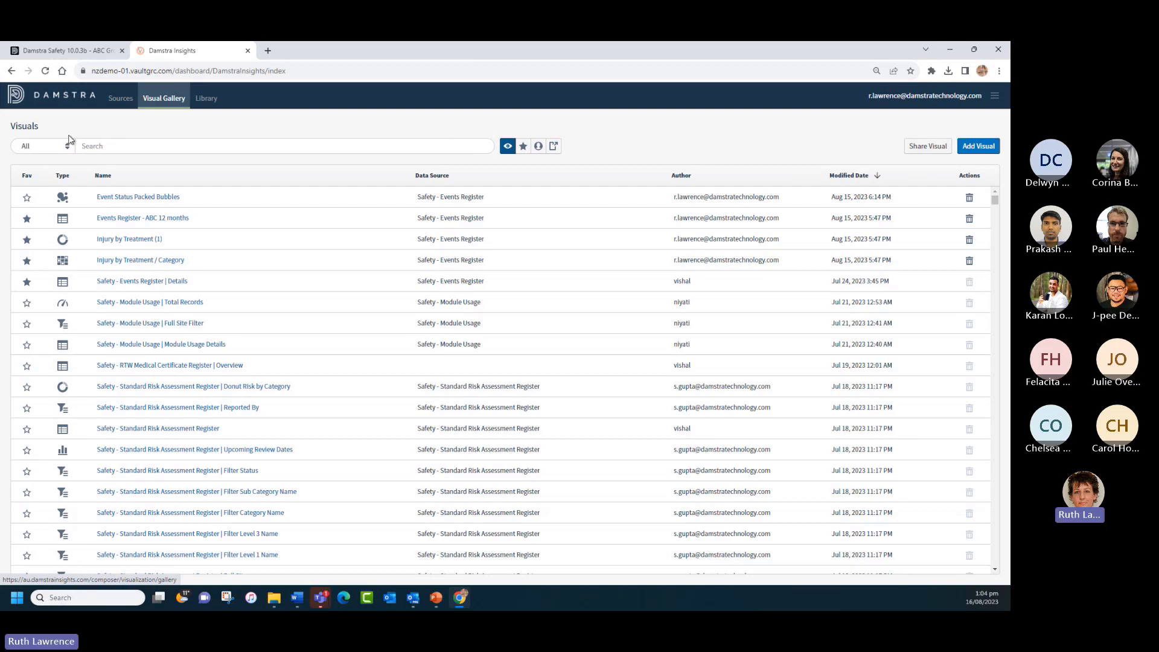
{"action": "left_click", "coordinate": [42, 145]}
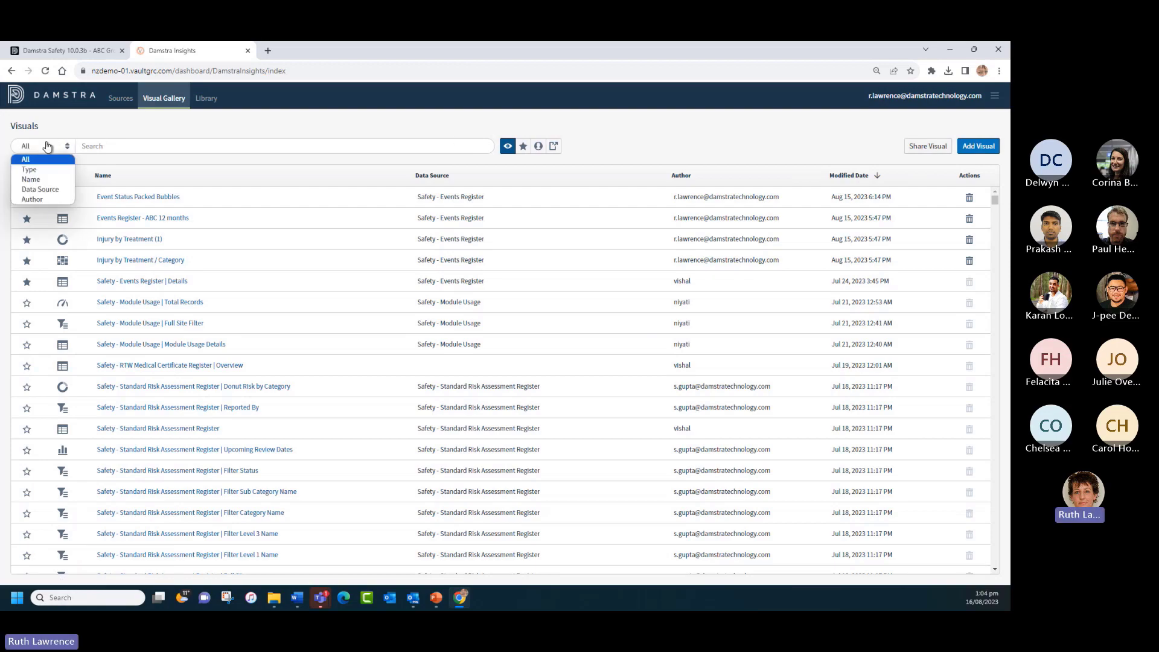
{"action": "mouse_move", "coordinate": [29, 169]}
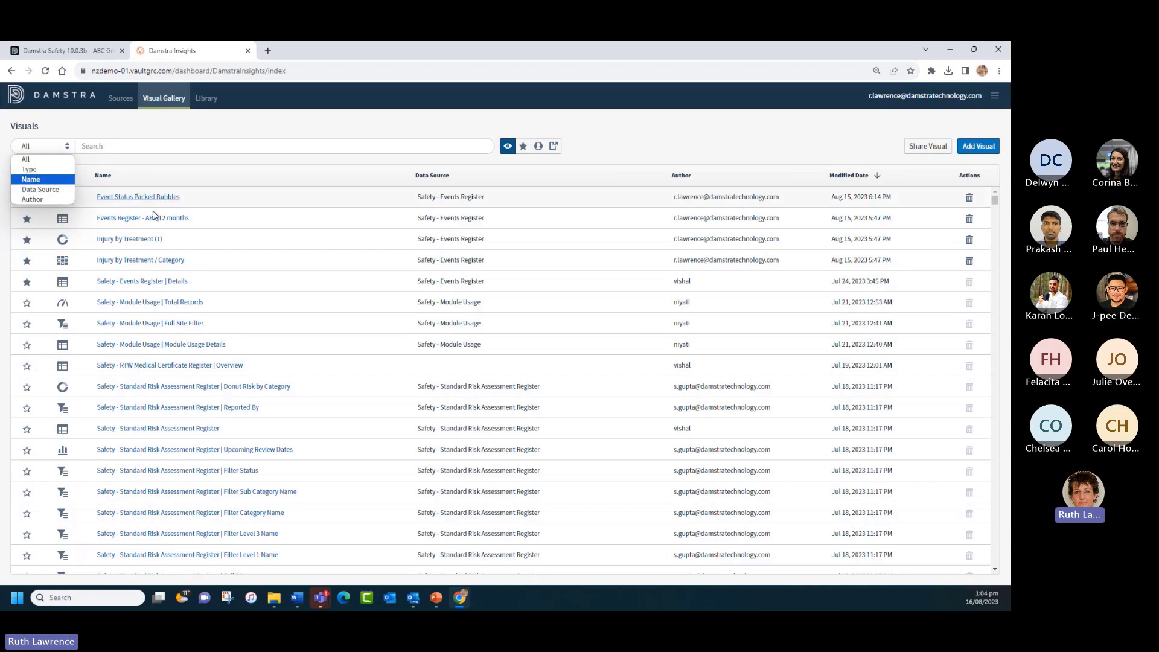
{"action": "mouse_move", "coordinate": [399, 250]}
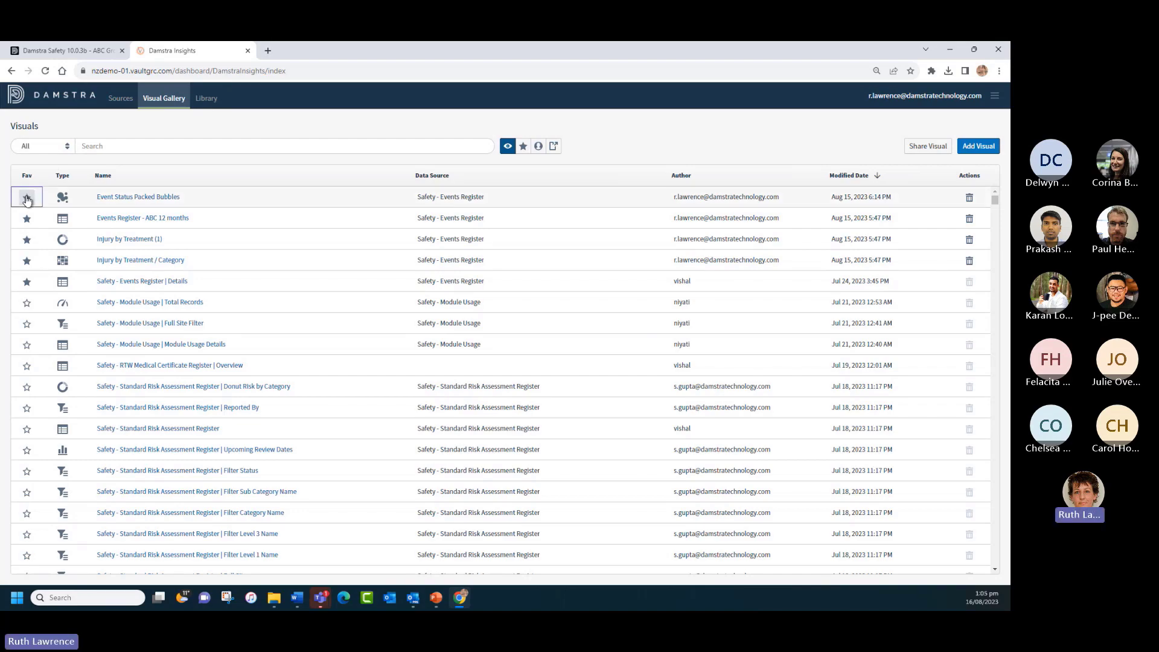
{"action": "mouse_move", "coordinate": [27, 197]}
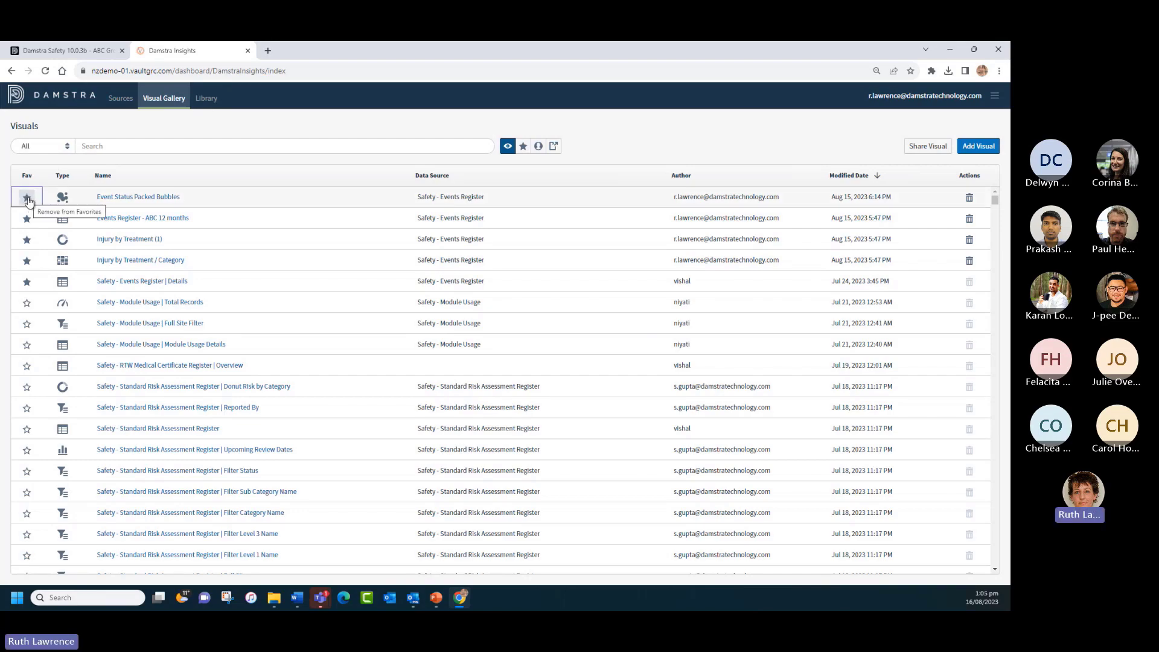
{"action": "left_click", "coordinate": [521, 146]}
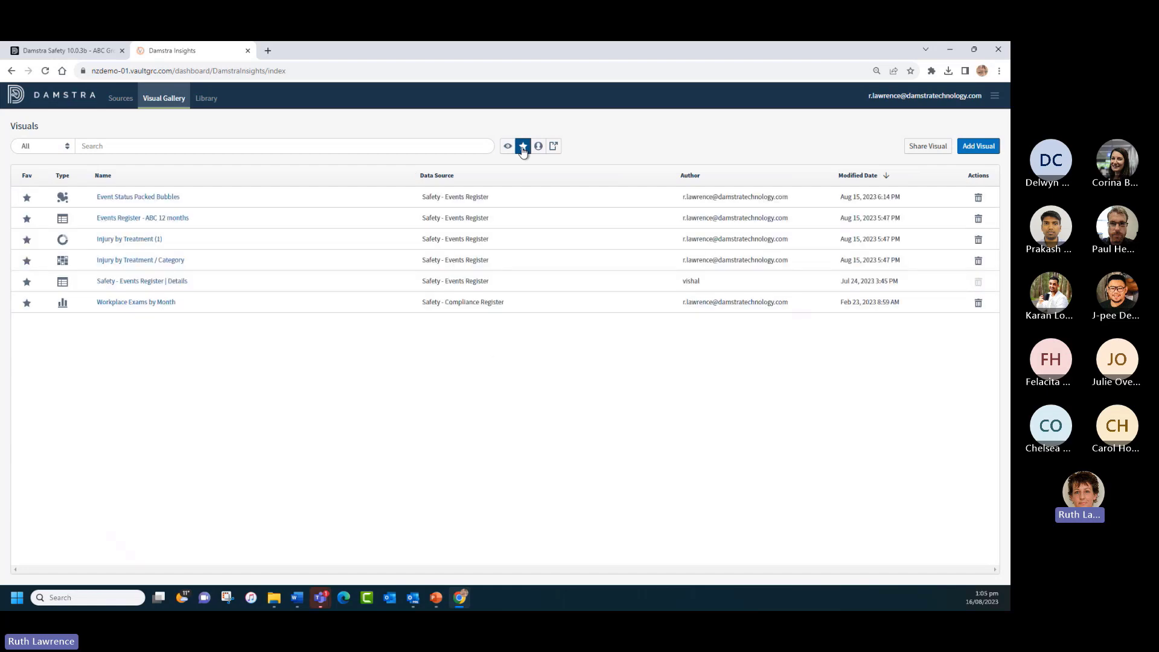
{"action": "mouse_move", "coordinate": [537, 145]}
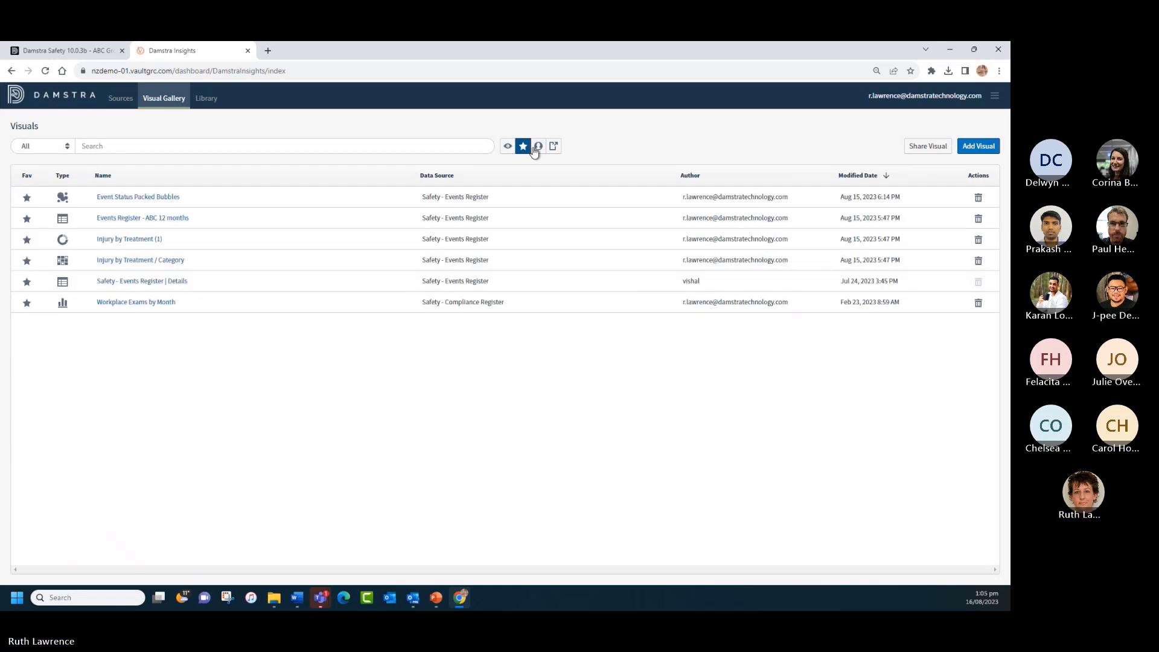
{"action": "left_click", "coordinate": [538, 146]}
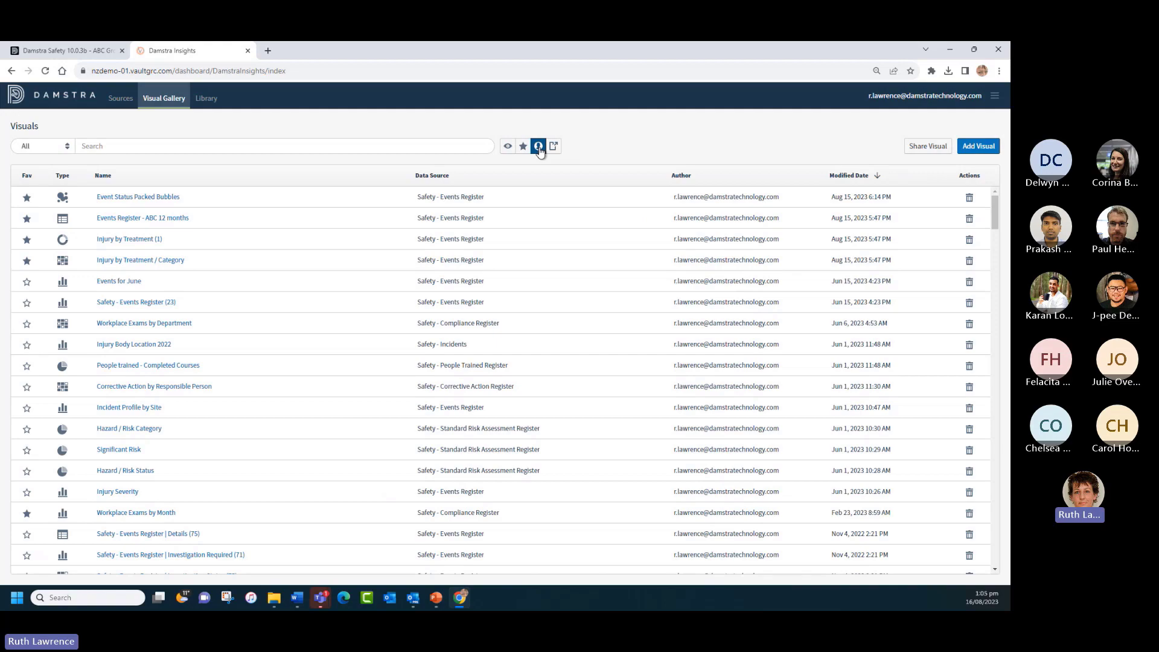
{"action": "left_click", "coordinate": [553, 145]}
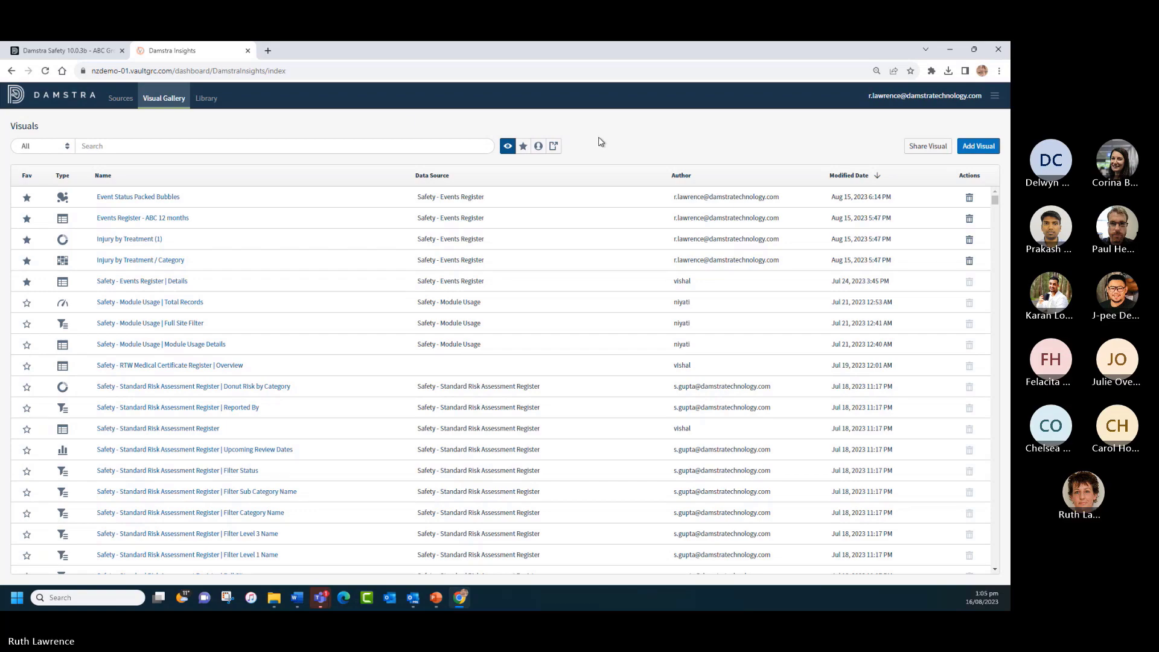
{"action": "left_click", "coordinate": [205, 98]}
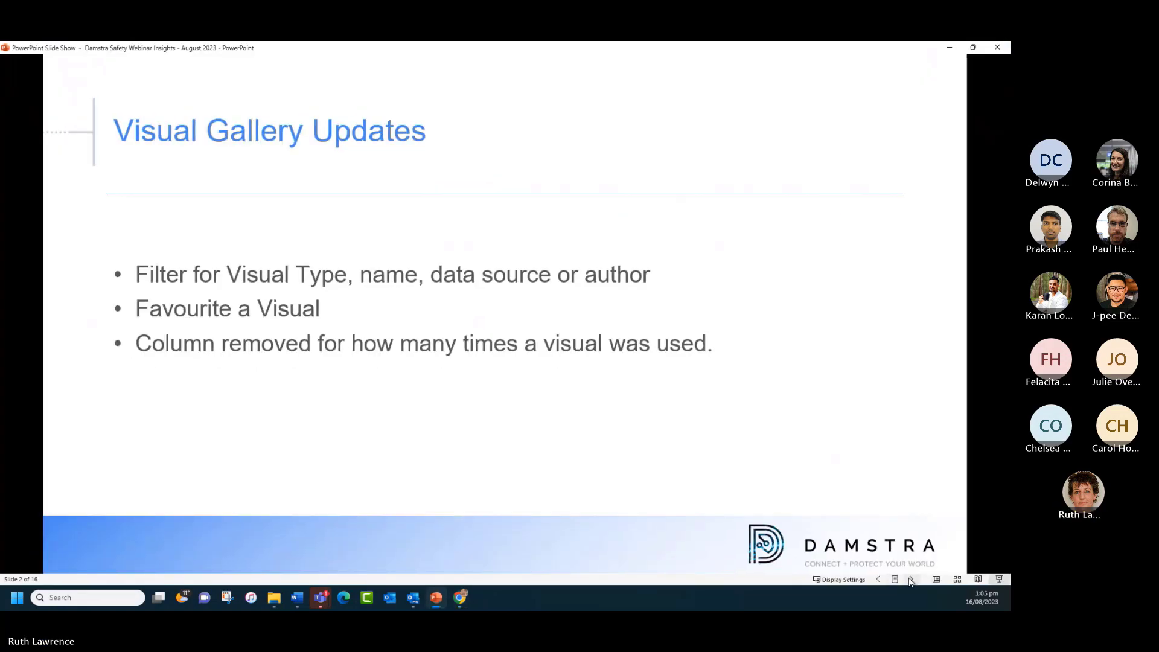
Move the slideshow to slide 4, 'Dashboards – View and Creator modes'
{"action": "left_click", "coordinate": [911, 579]}
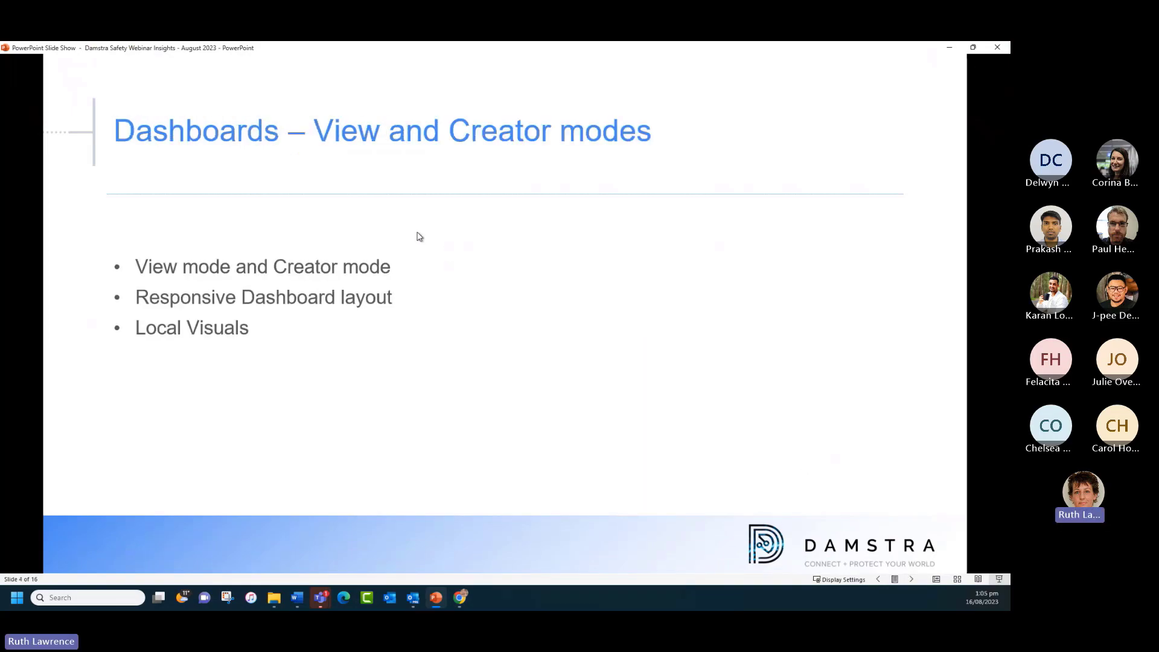
{"action": "mouse_move", "coordinate": [418, 230]}
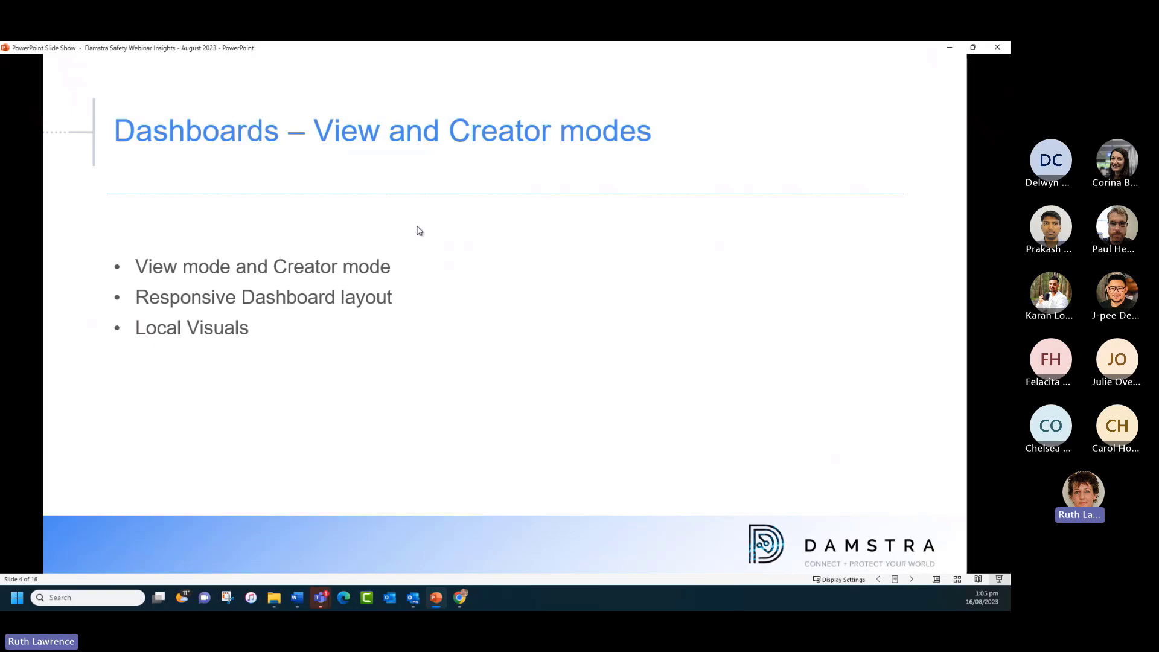
{"action": "mouse_move", "coordinate": [414, 303]}
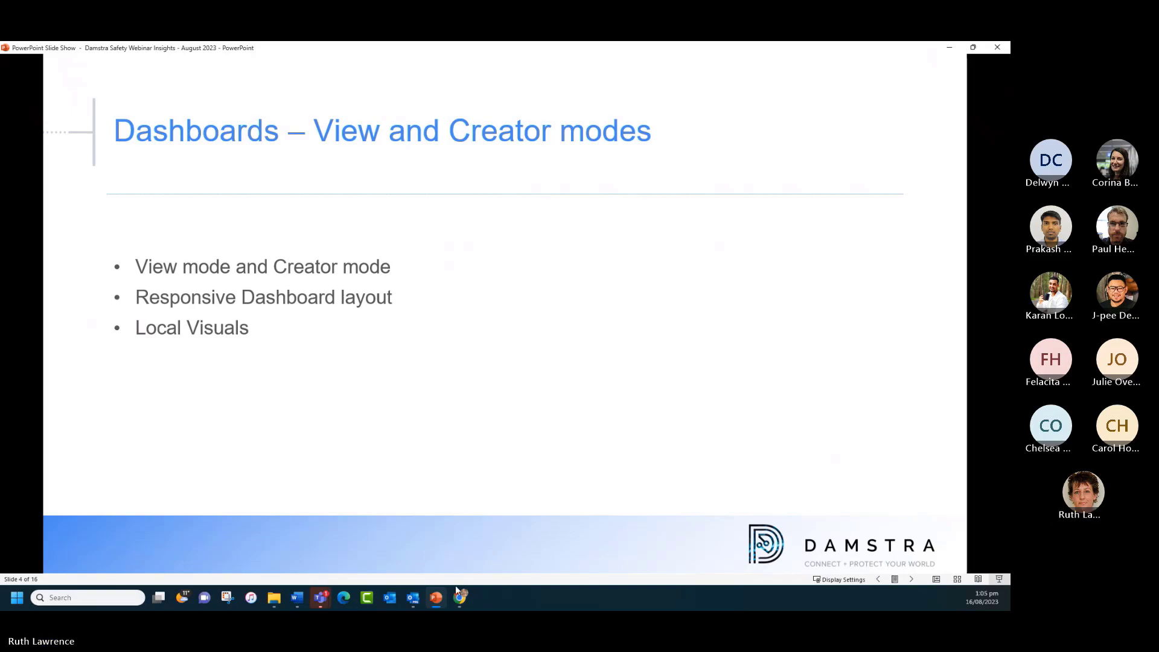
Return to Chrome and open 'Safety - Events Register' from the Insights Library
{"action": "left_click", "coordinate": [460, 596]}
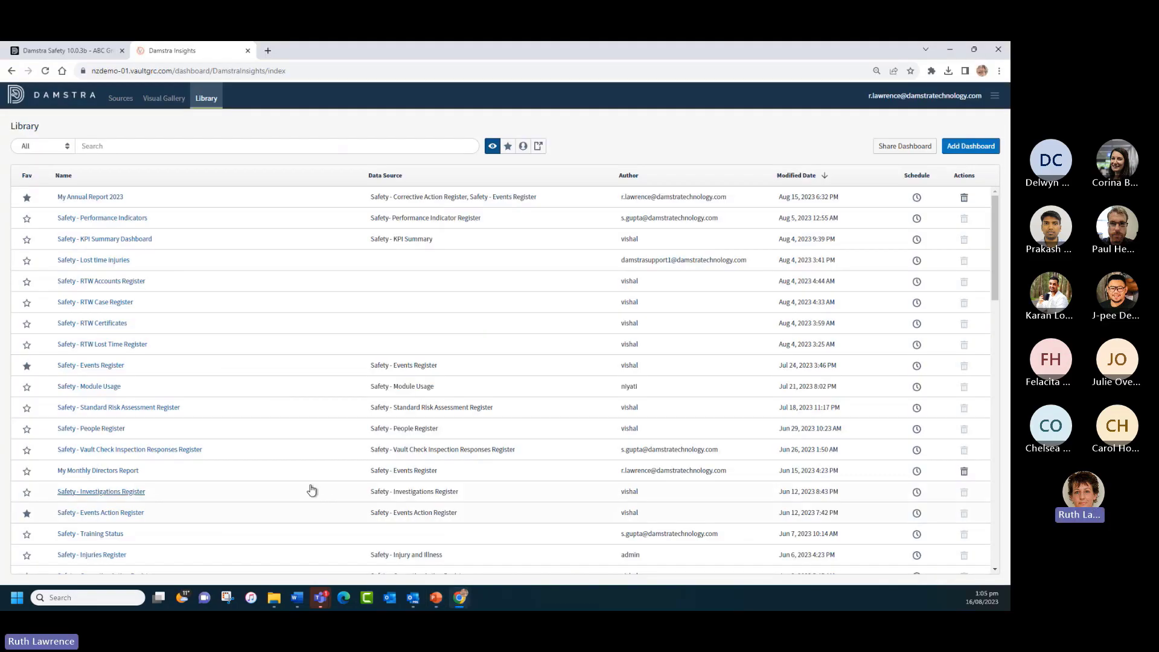
{"action": "mouse_move", "coordinate": [118, 408]}
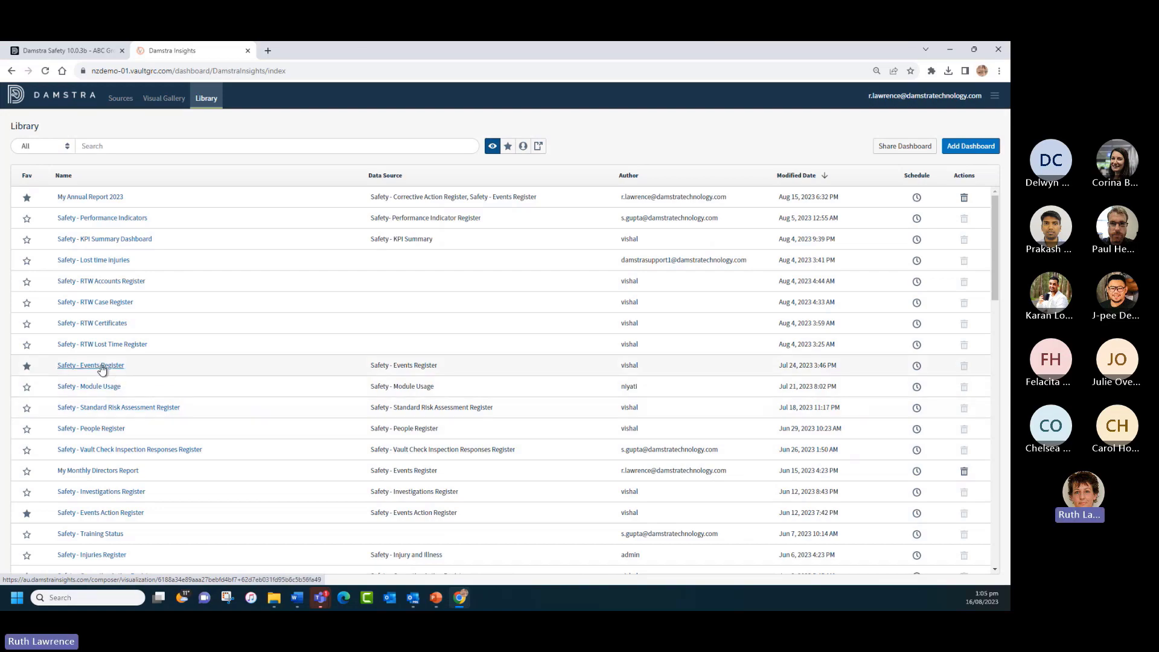
{"action": "left_click", "coordinate": [90, 365]}
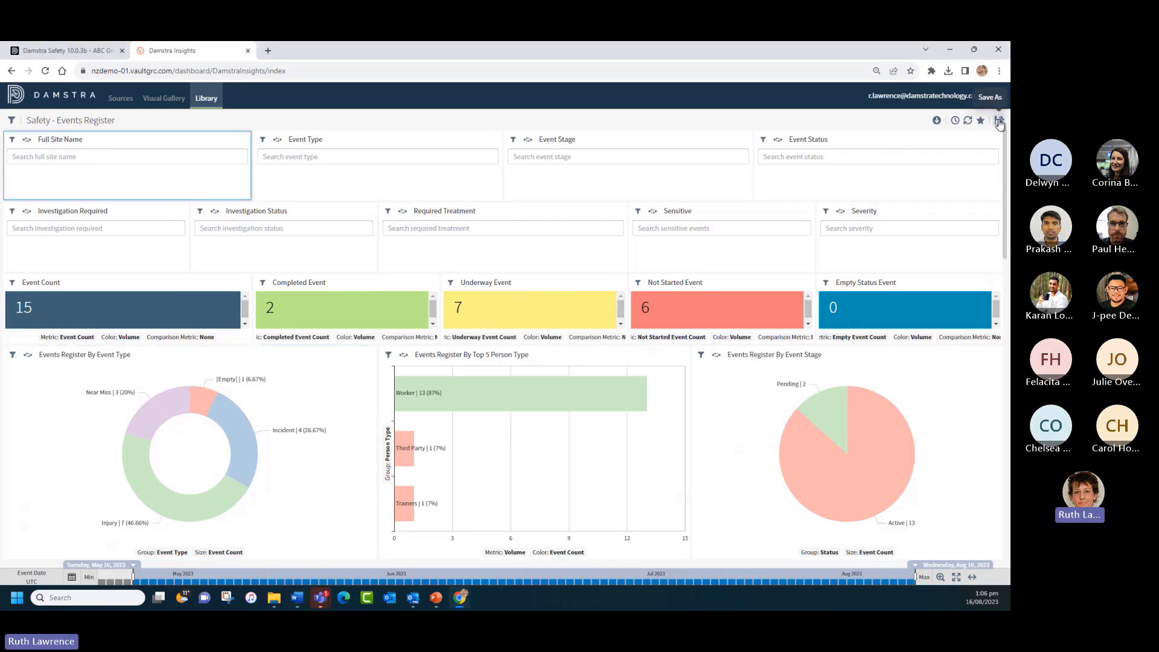
Save a copy as 'Safety - Events Register Webinar' with all visuals converted to local
{"action": "left_click", "coordinate": [990, 96]}
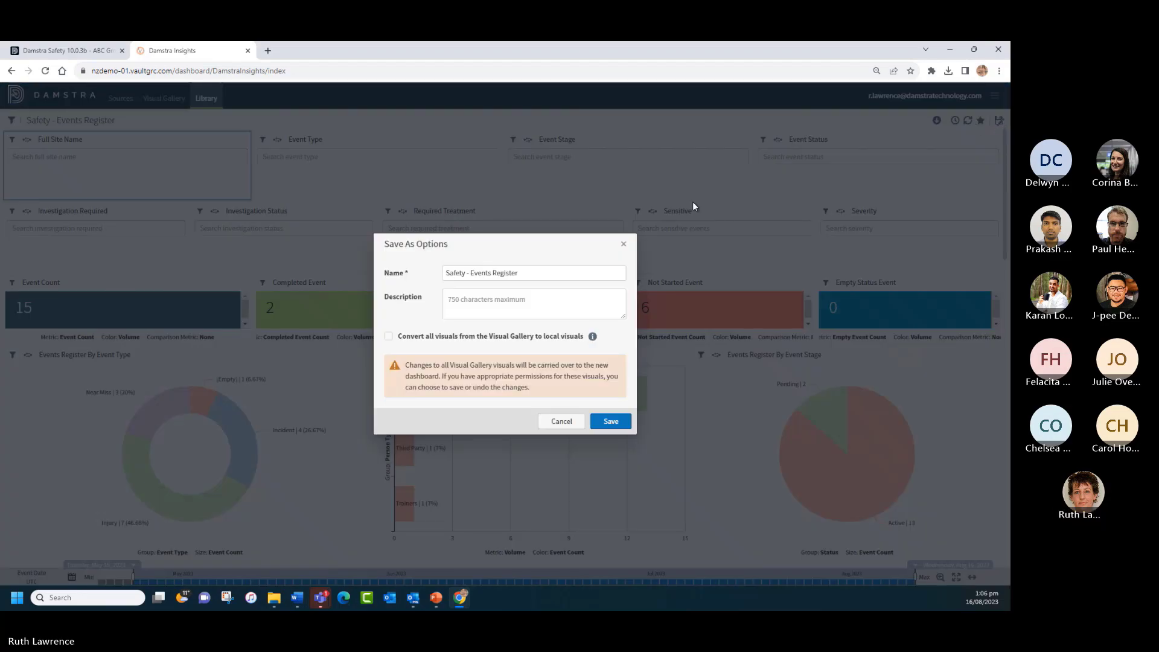
{"action": "left_click", "coordinate": [534, 272]}
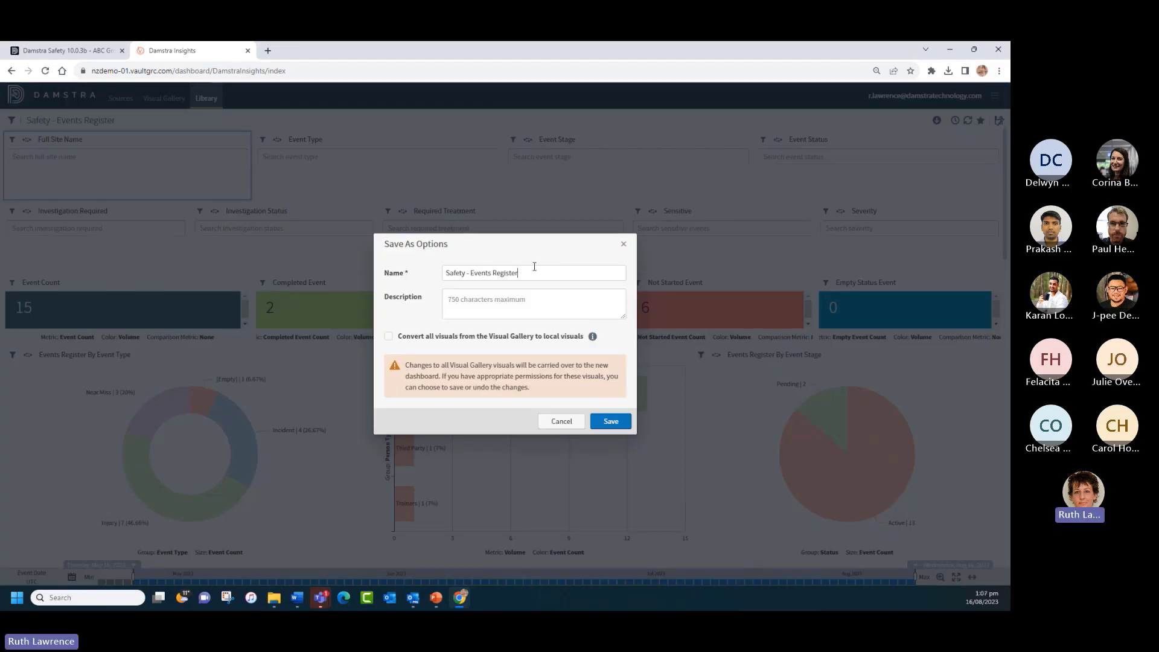
{"action": "type", "text": "Webinar"}
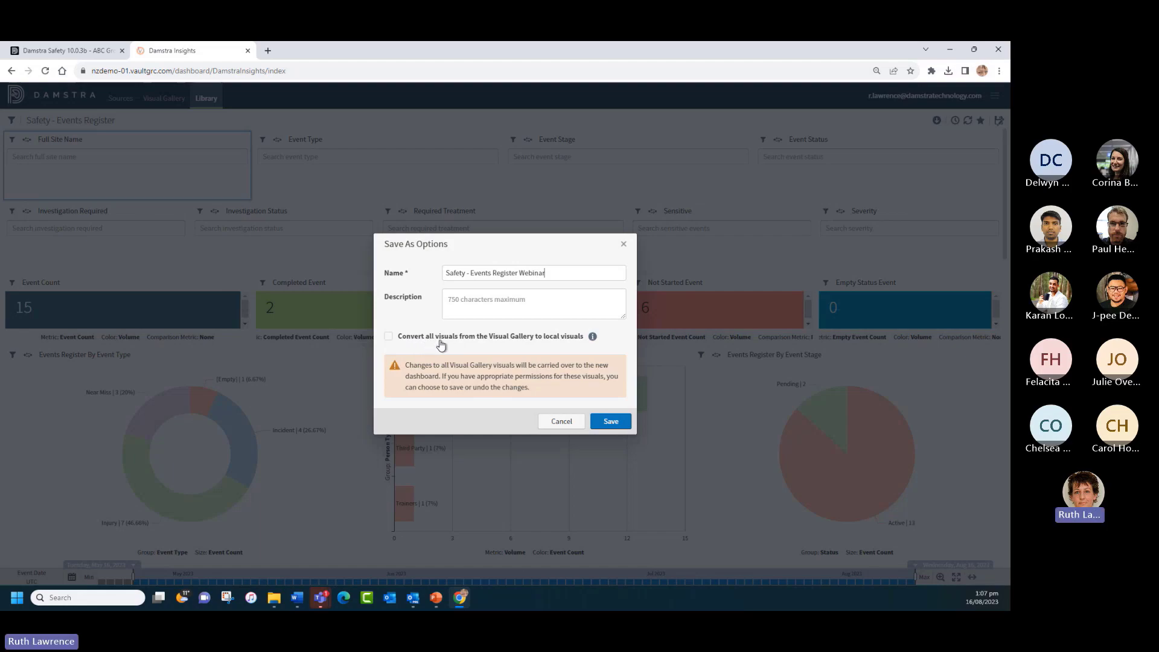
{"action": "mouse_move", "coordinate": [566, 346]}
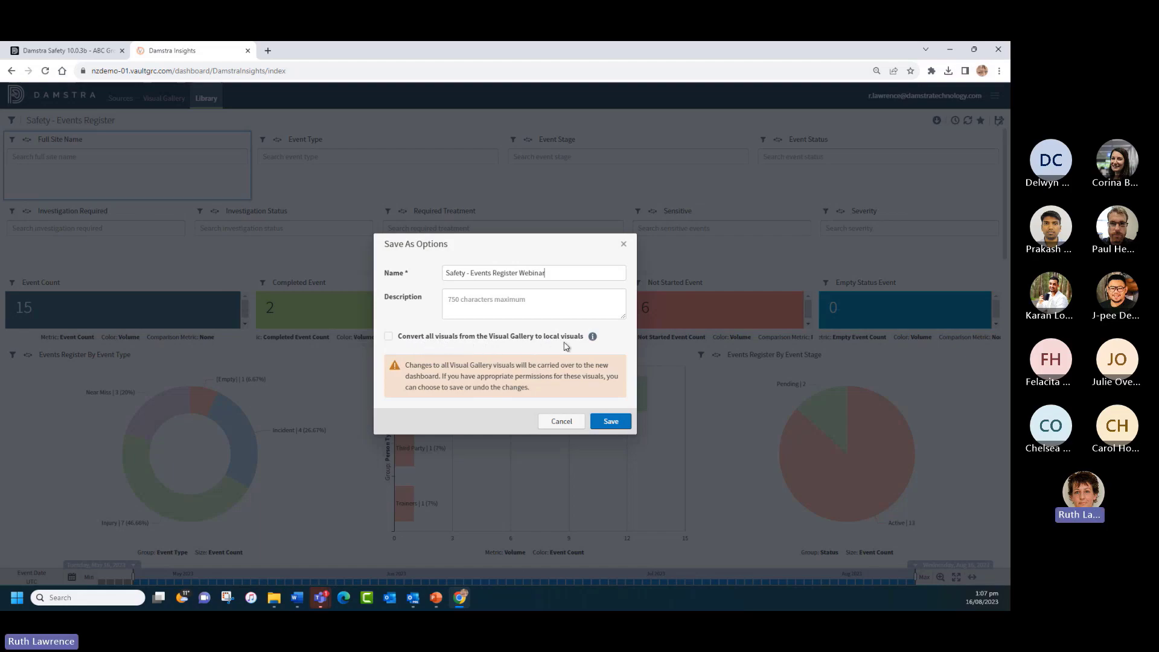
{"action": "mouse_move", "coordinate": [591, 336]}
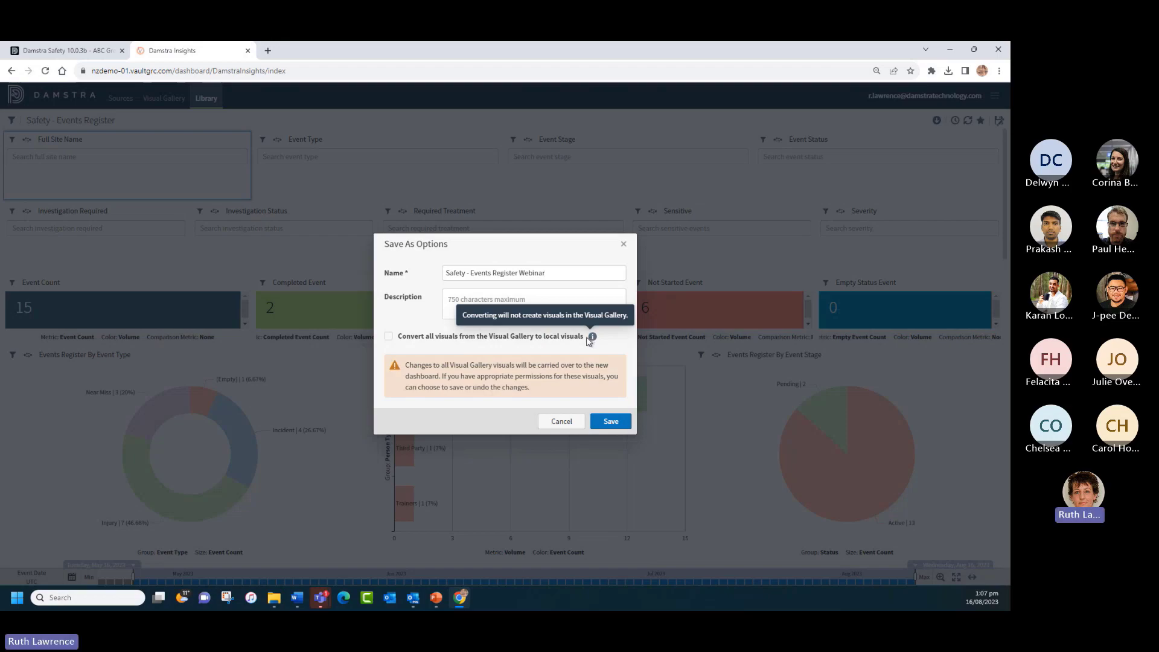
{"action": "mouse_move", "coordinate": [563, 347]}
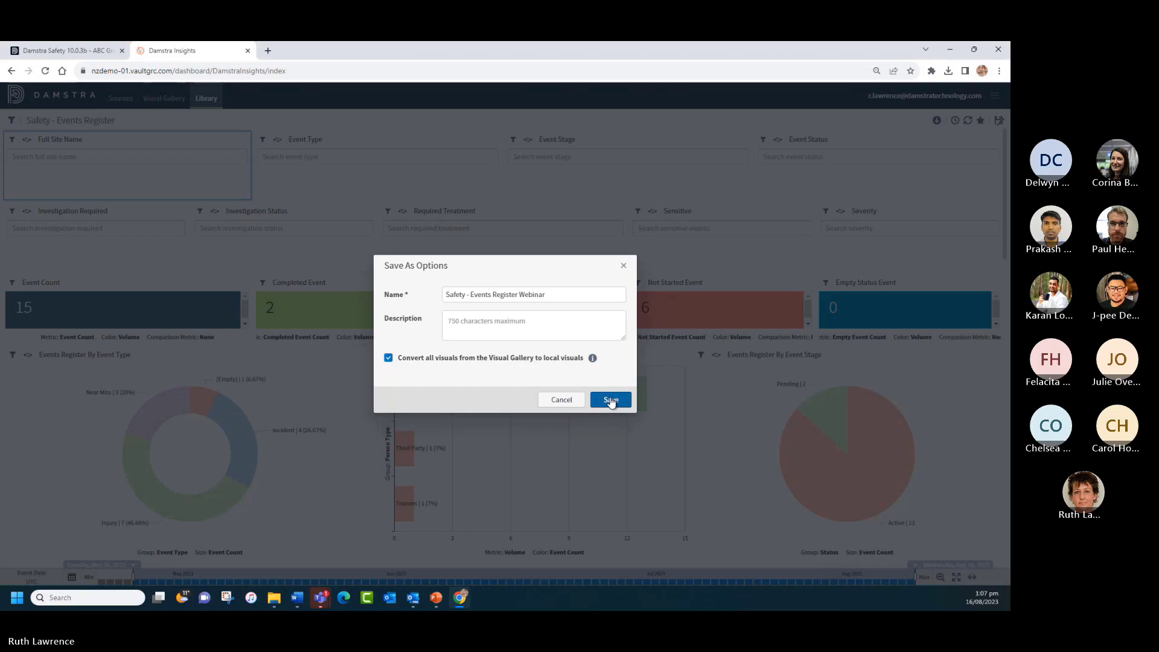
{"action": "left_click", "coordinate": [609, 399]}
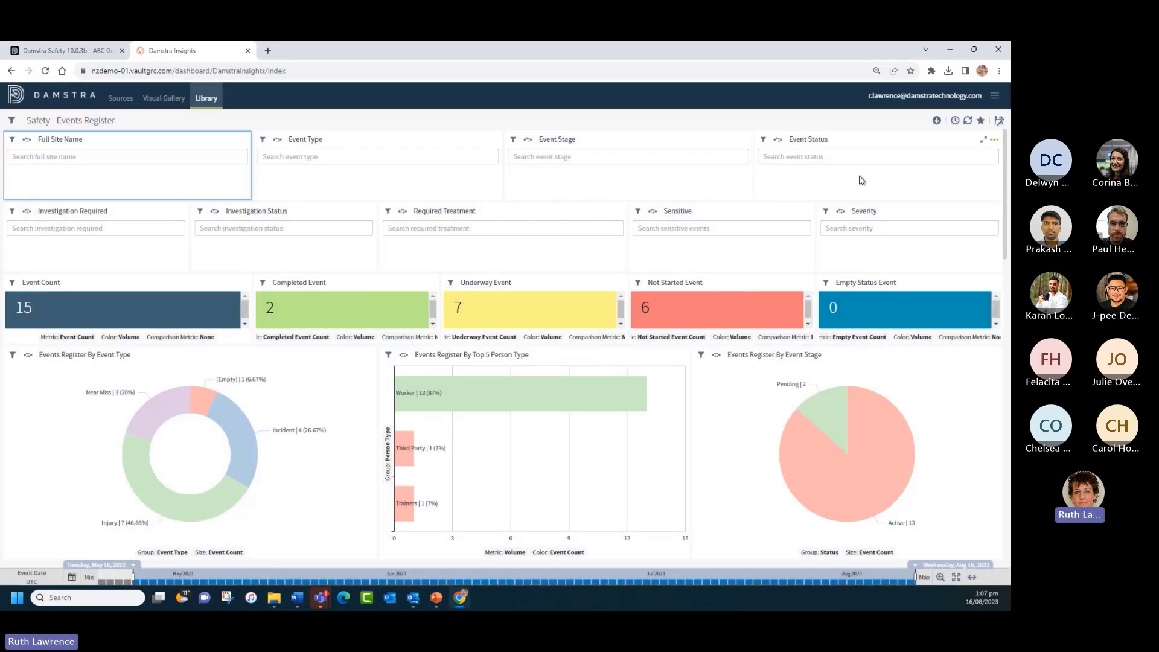
{"action": "mouse_move", "coordinate": [879, 167]}
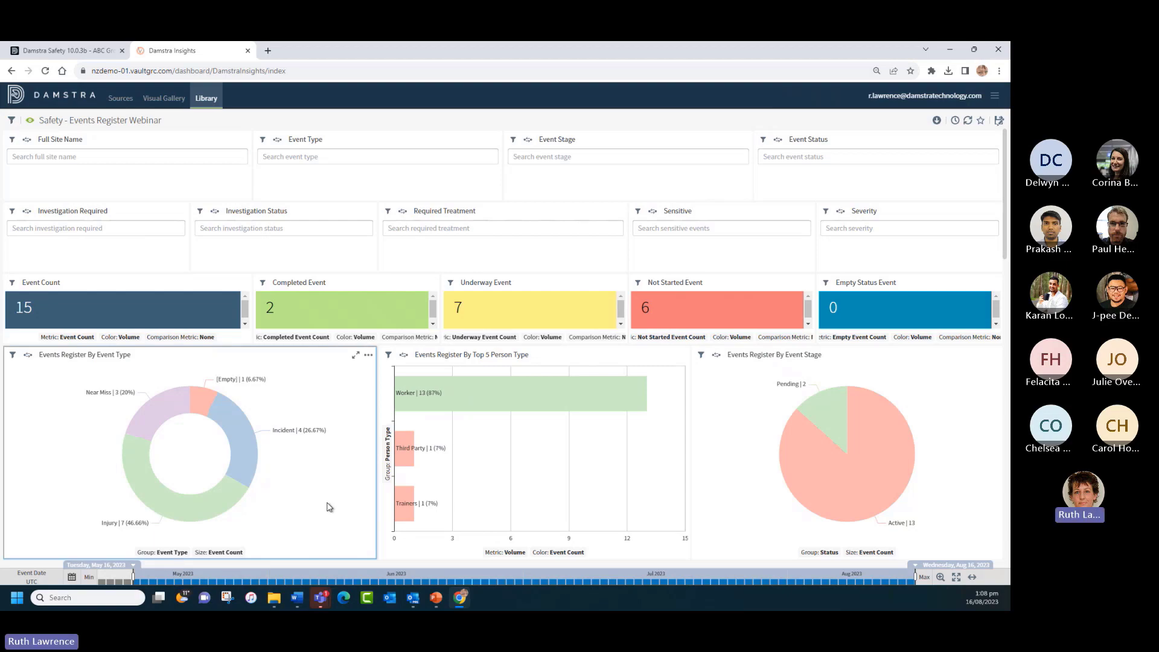
{"action": "mouse_move", "coordinate": [151, 238]}
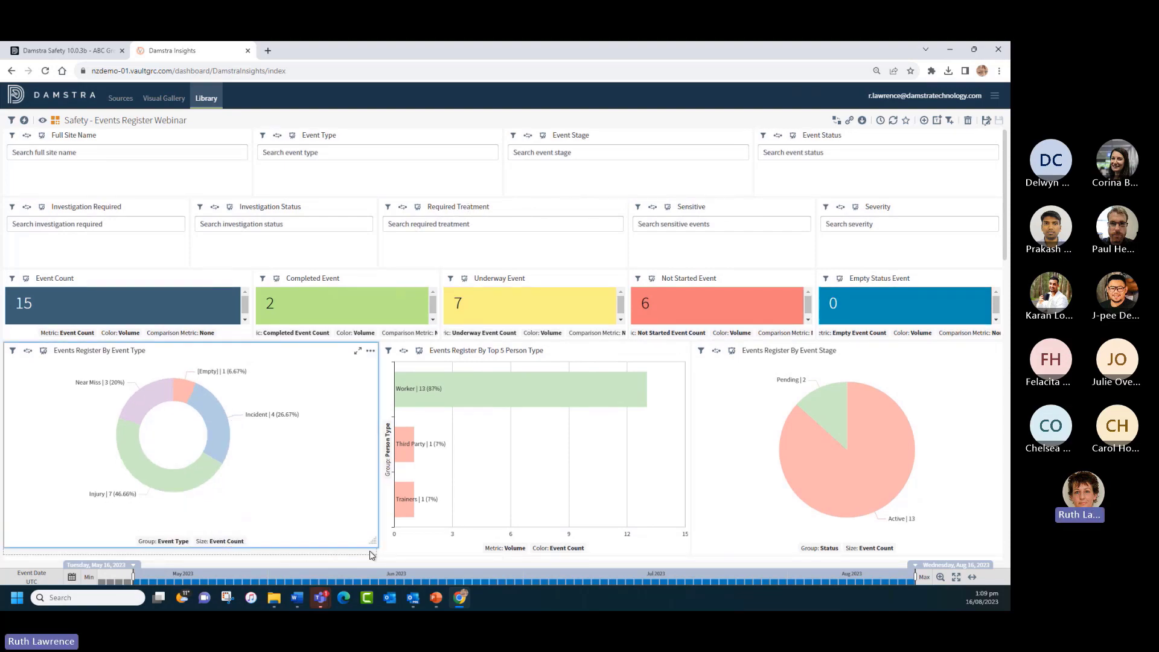
Scroll the Webinar dashboard while switching it from View to Creator mode
{"action": "scroll", "scroll_direction": "down", "scroll_amount": 3}
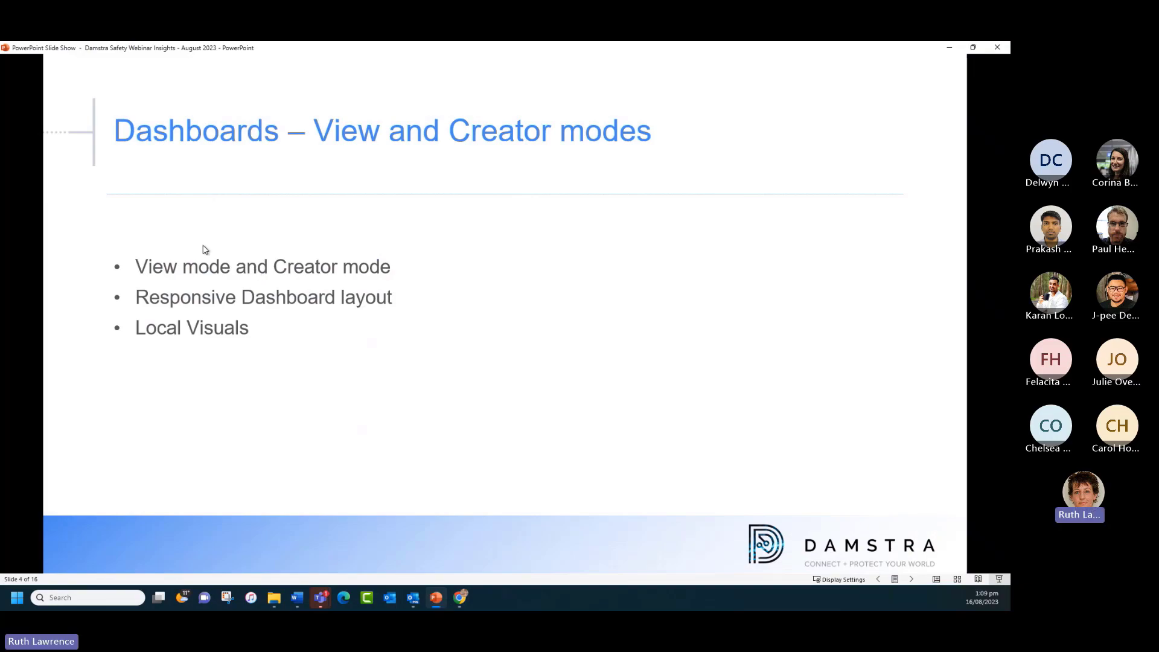
{"action": "mouse_move", "coordinate": [242, 359]}
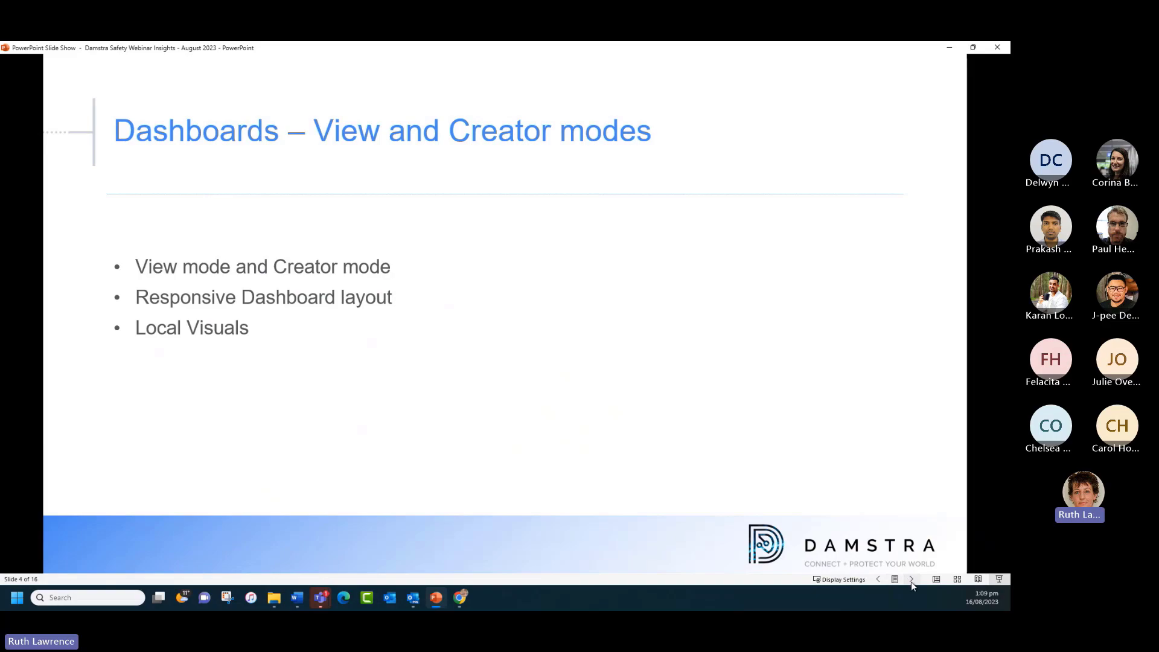
Move the slideshow to slide 5, 'Context Menu on Visuals'
{"action": "left_click", "coordinate": [910, 579]}
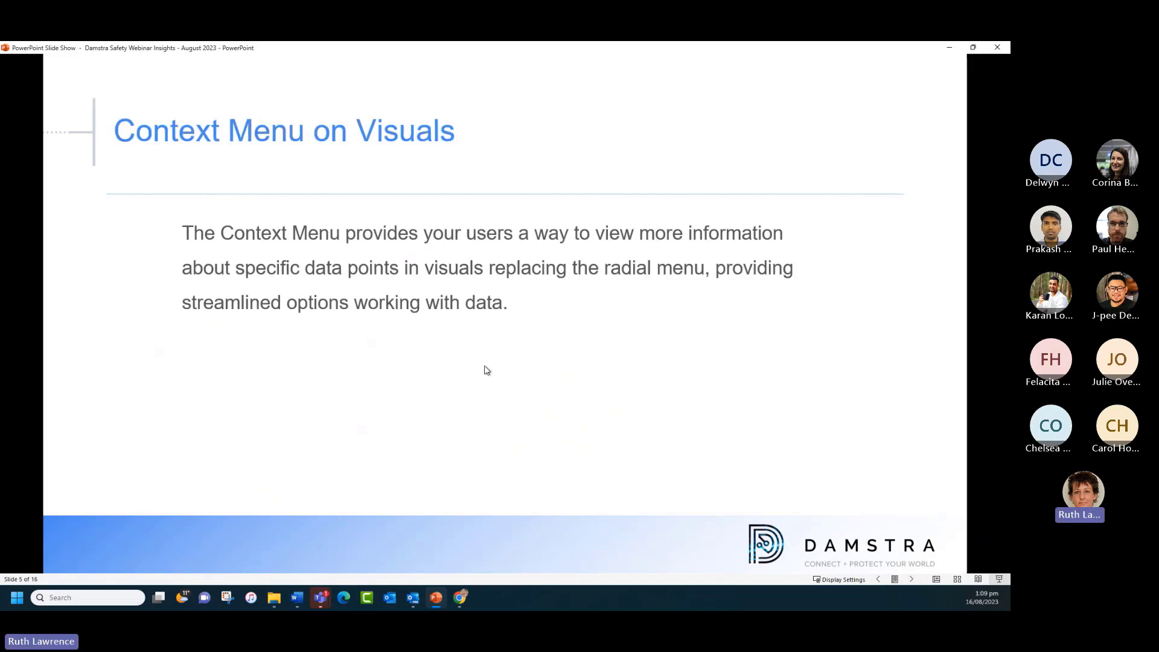
{"action": "mouse_move", "coordinate": [460, 597]}
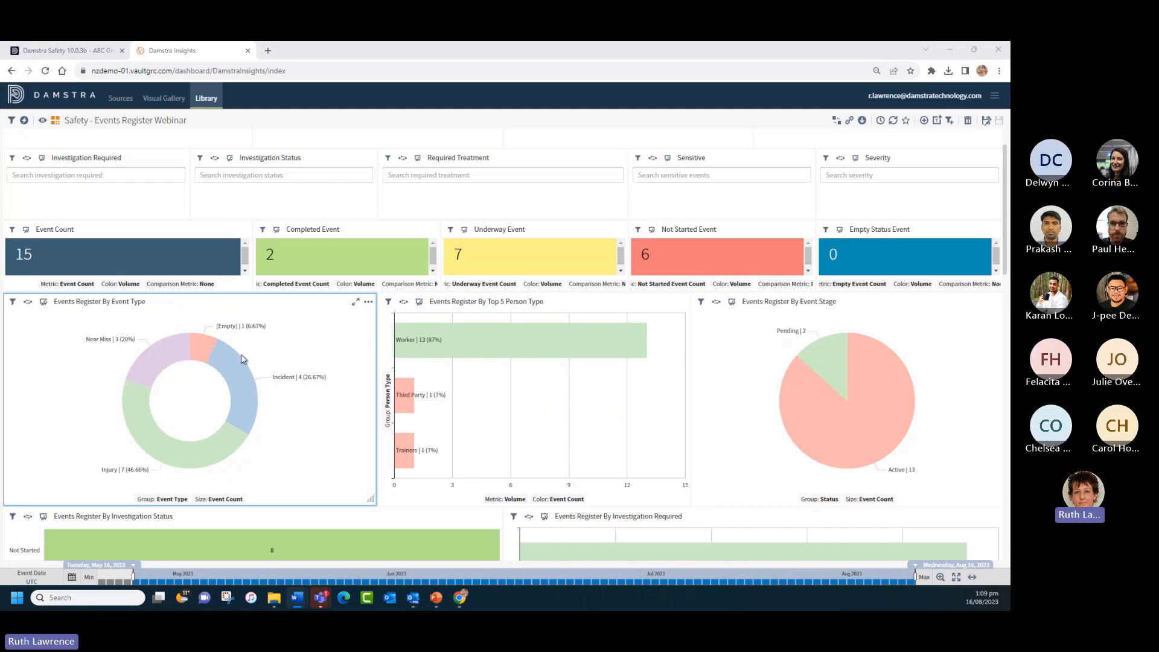
{"action": "mouse_move", "coordinate": [205, 344]}
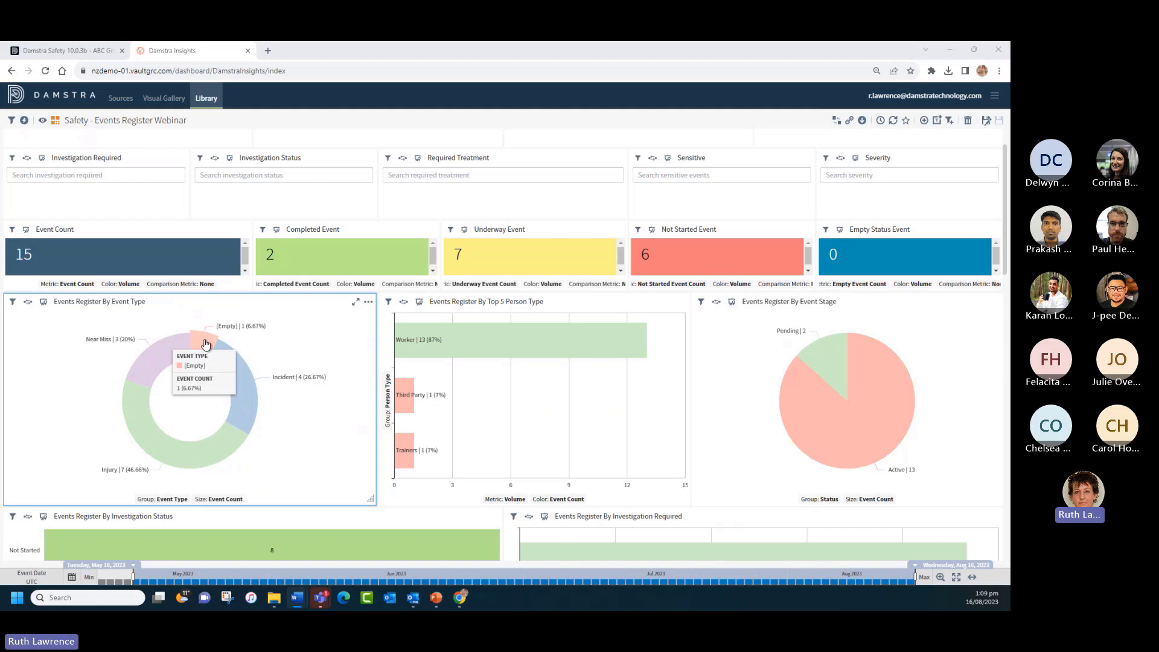
Remove the Empty slice from the Events by Event Type donut chart
{"action": "right_click", "coordinate": [205, 344]}
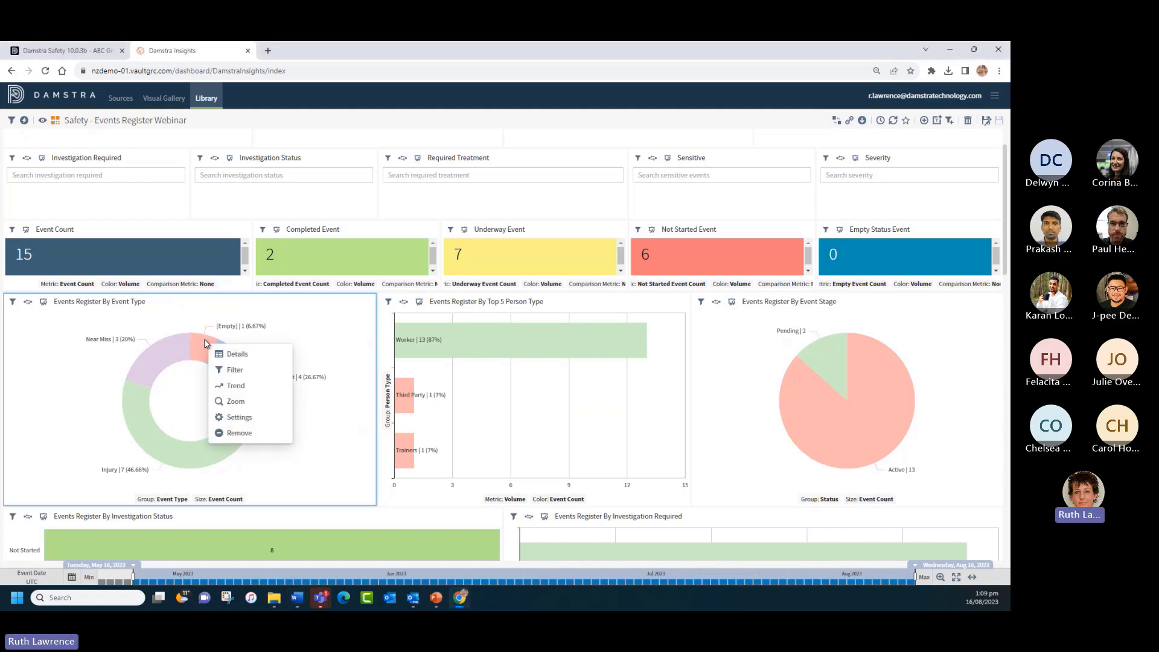
{"action": "mouse_move", "coordinate": [224, 346]}
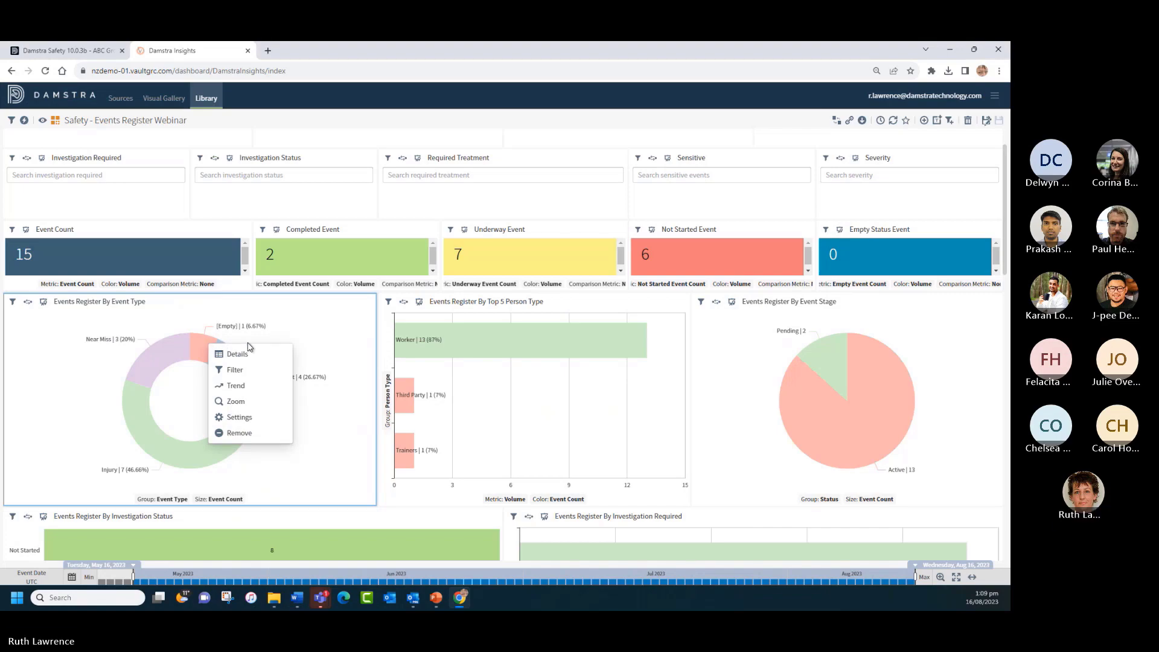
{"action": "mouse_move", "coordinate": [237, 359]}
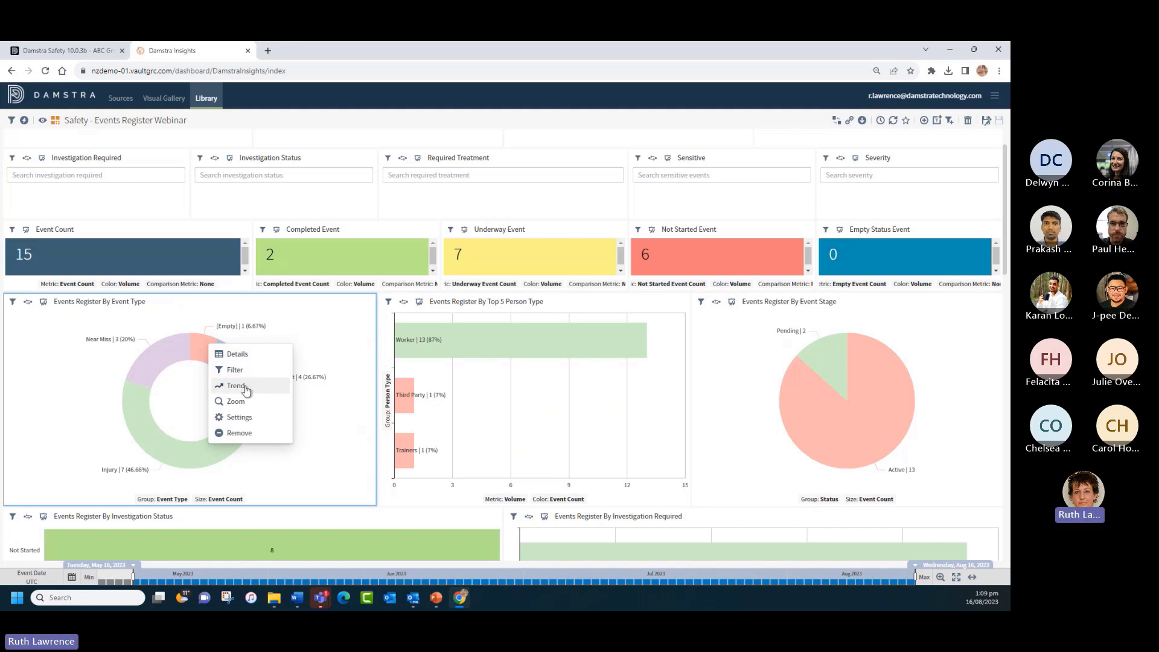
{"action": "mouse_move", "coordinate": [237, 420]}
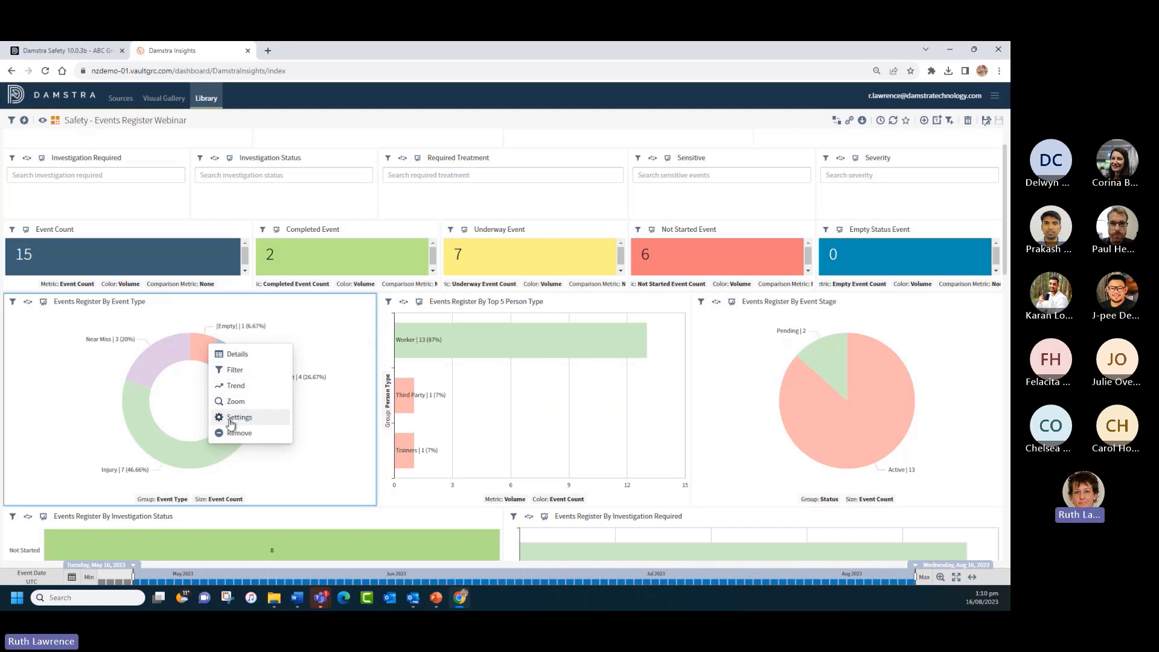
{"action": "mouse_move", "coordinate": [251, 421]}
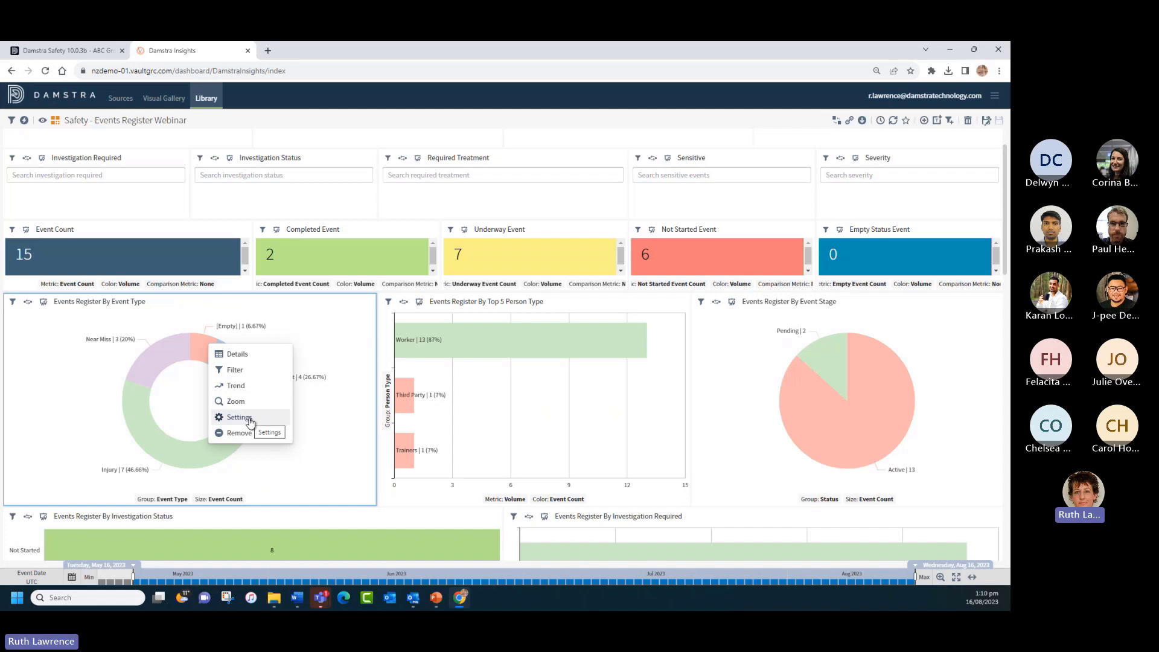
{"action": "mouse_move", "coordinate": [244, 437]}
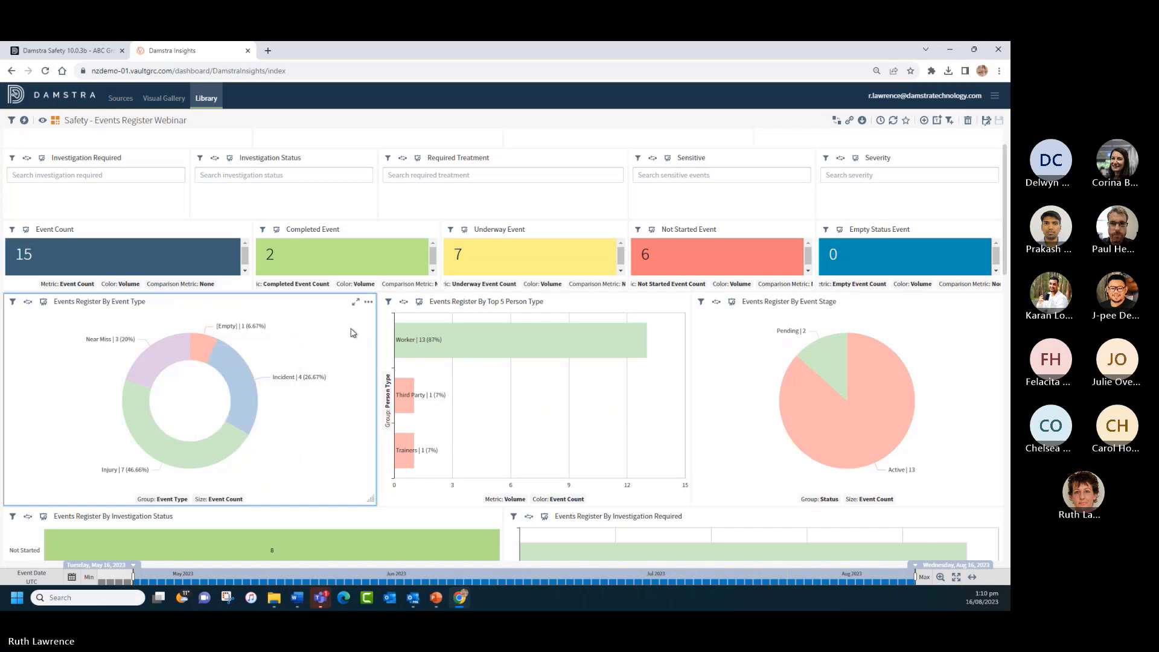
{"action": "left_click", "coordinate": [368, 302]}
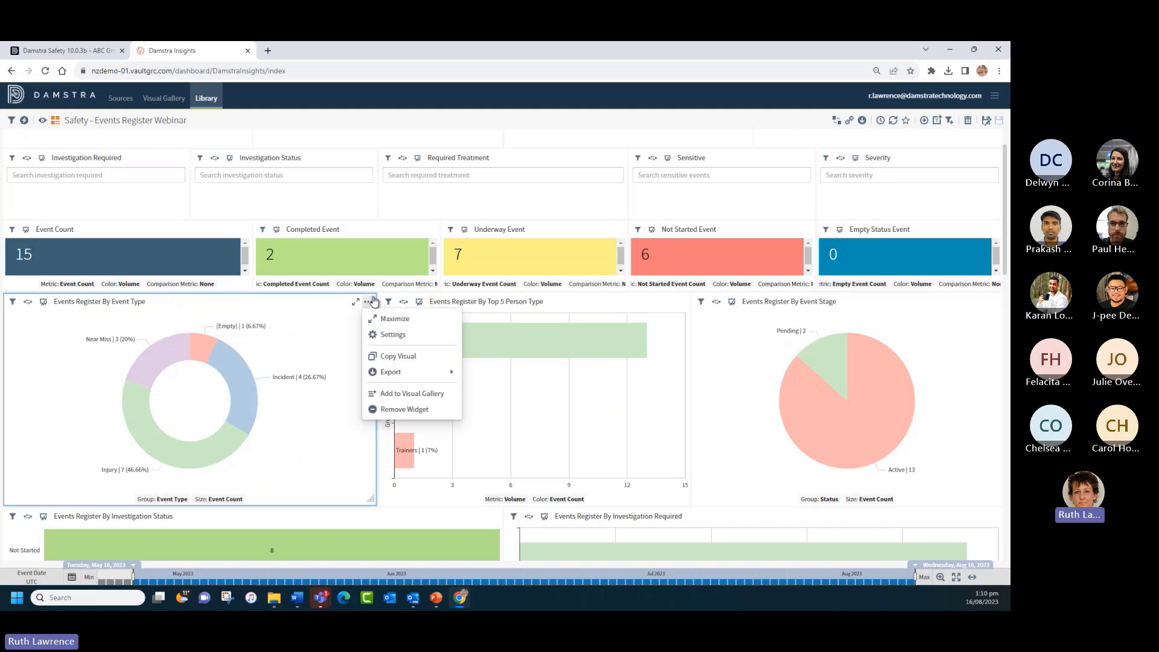
{"action": "mouse_move", "coordinate": [394, 319]}
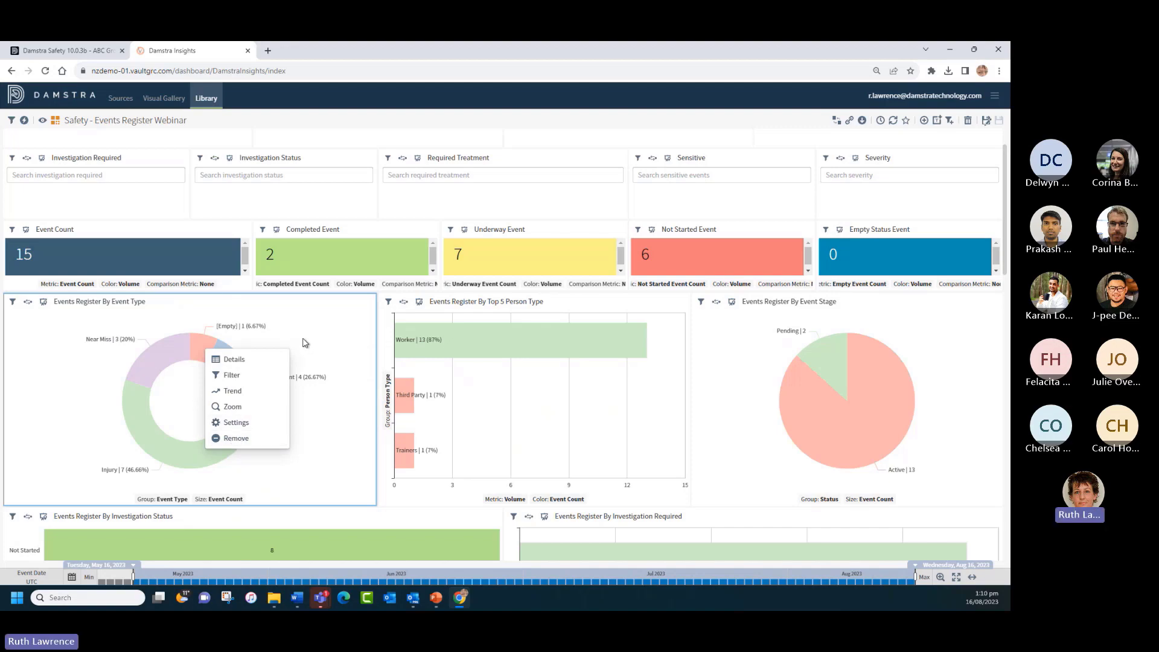
{"action": "mouse_move", "coordinate": [296, 343]}
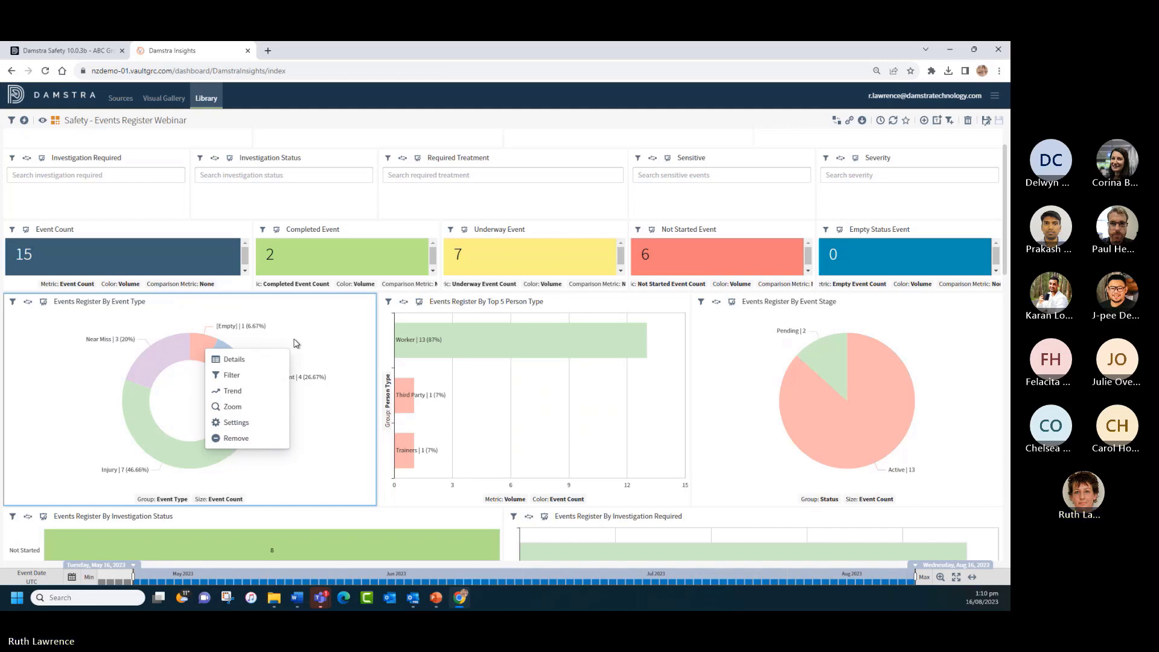
{"action": "mouse_move", "coordinate": [266, 457]}
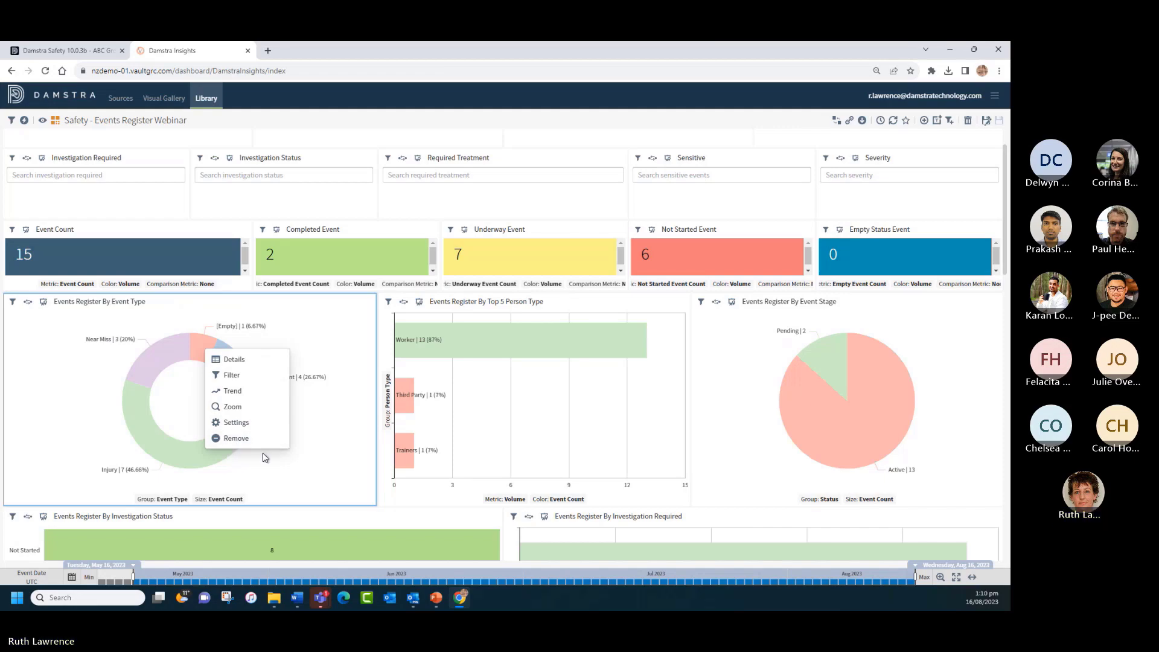
{"action": "mouse_move", "coordinate": [311, 456]}
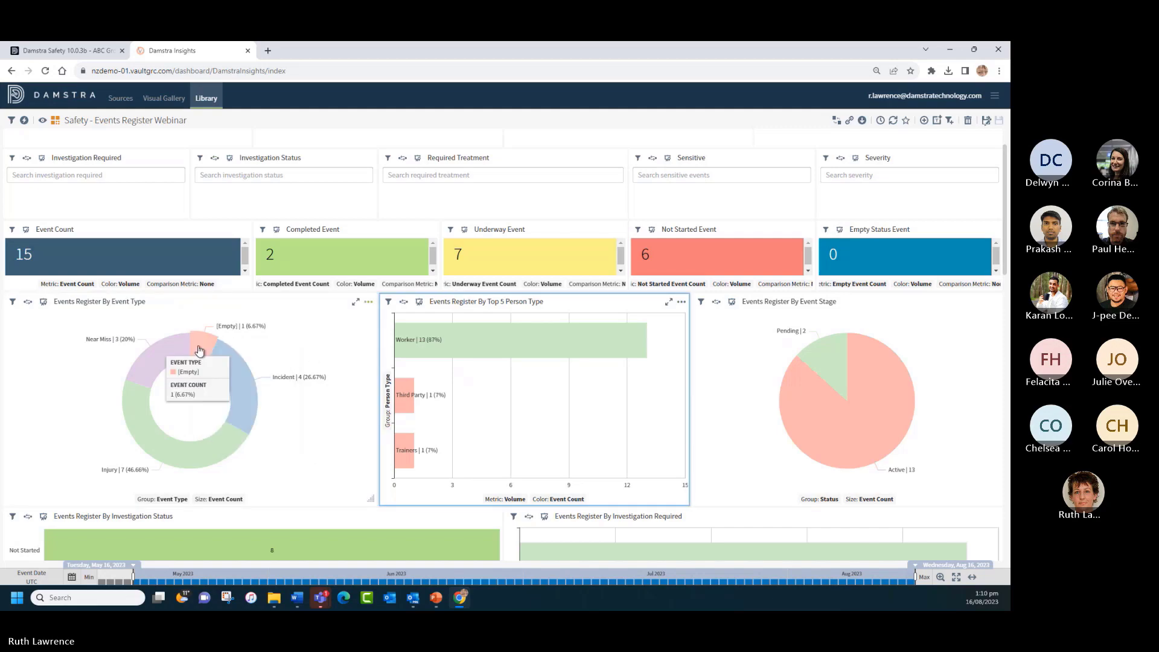
{"action": "right_click", "coordinate": [200, 351]}
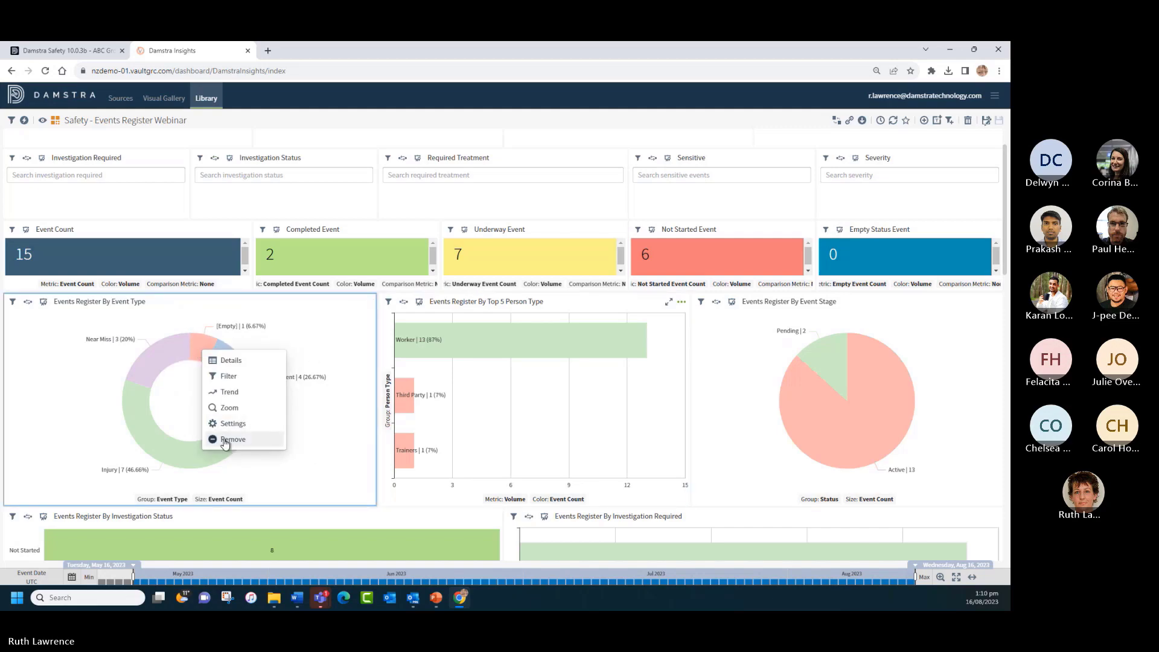
{"action": "left_click", "coordinate": [233, 439]}
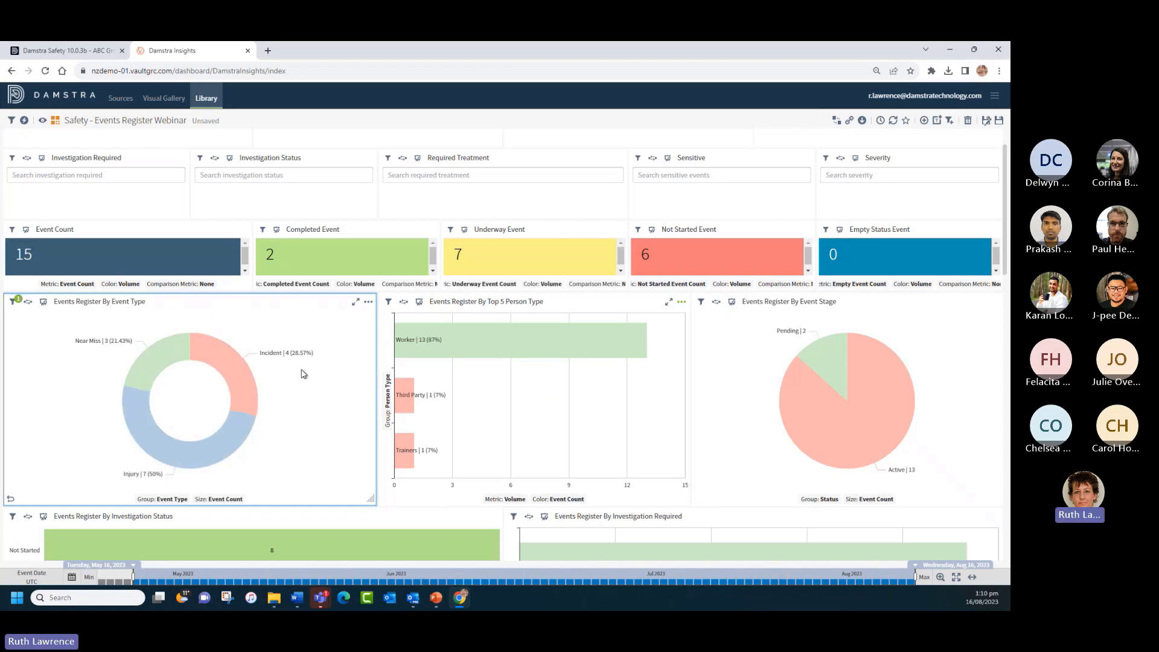
{"action": "mouse_move", "coordinate": [311, 385]}
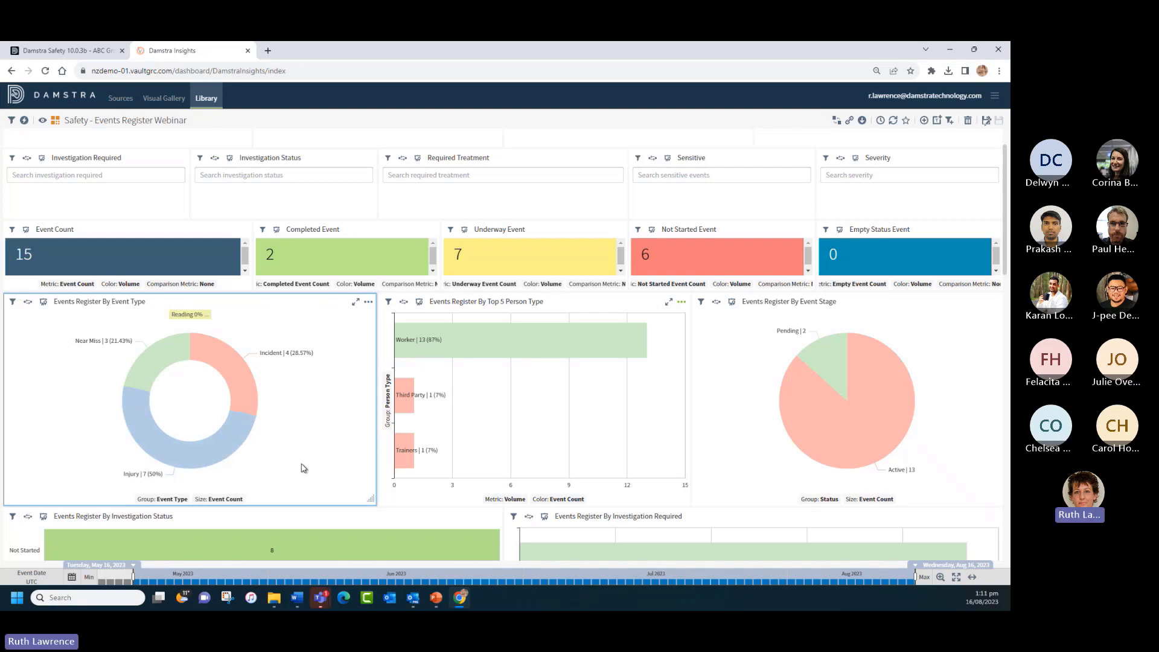
{"action": "mouse_move", "coordinate": [309, 454]}
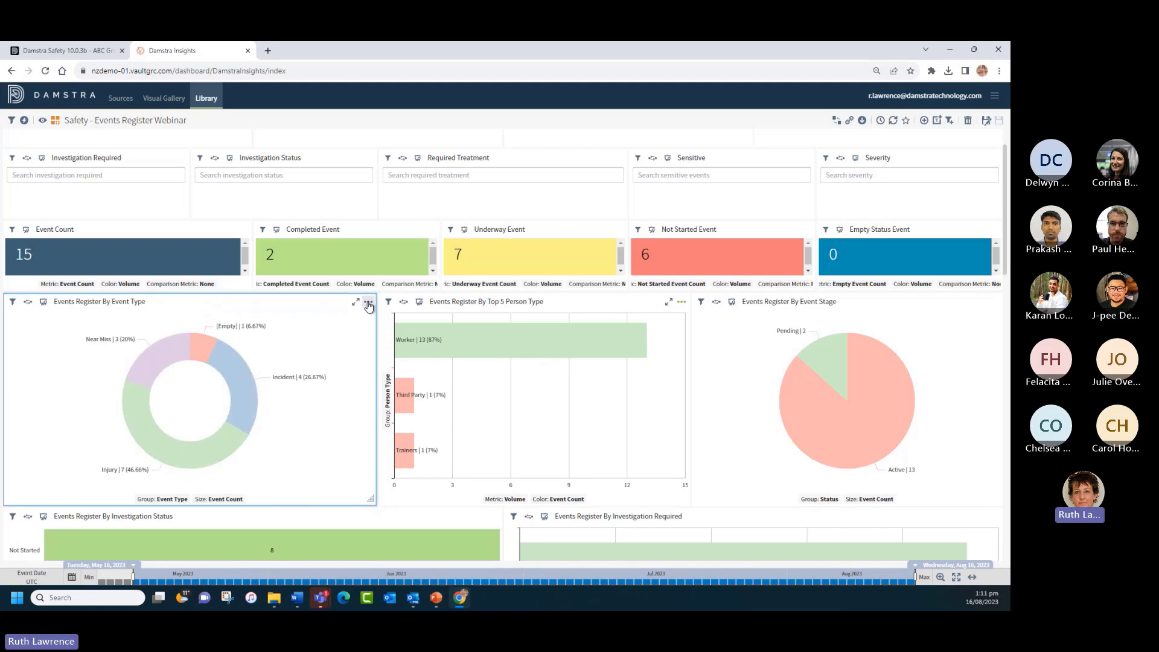
{"action": "left_click", "coordinate": [368, 302]}
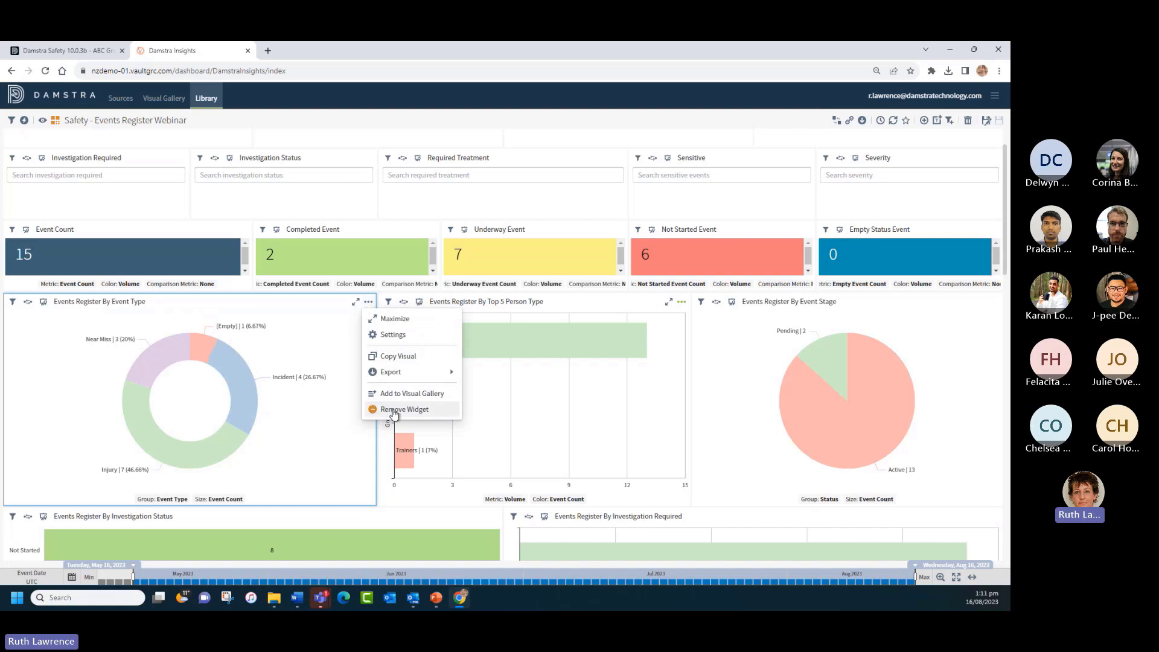
{"action": "mouse_move", "coordinate": [404, 408]}
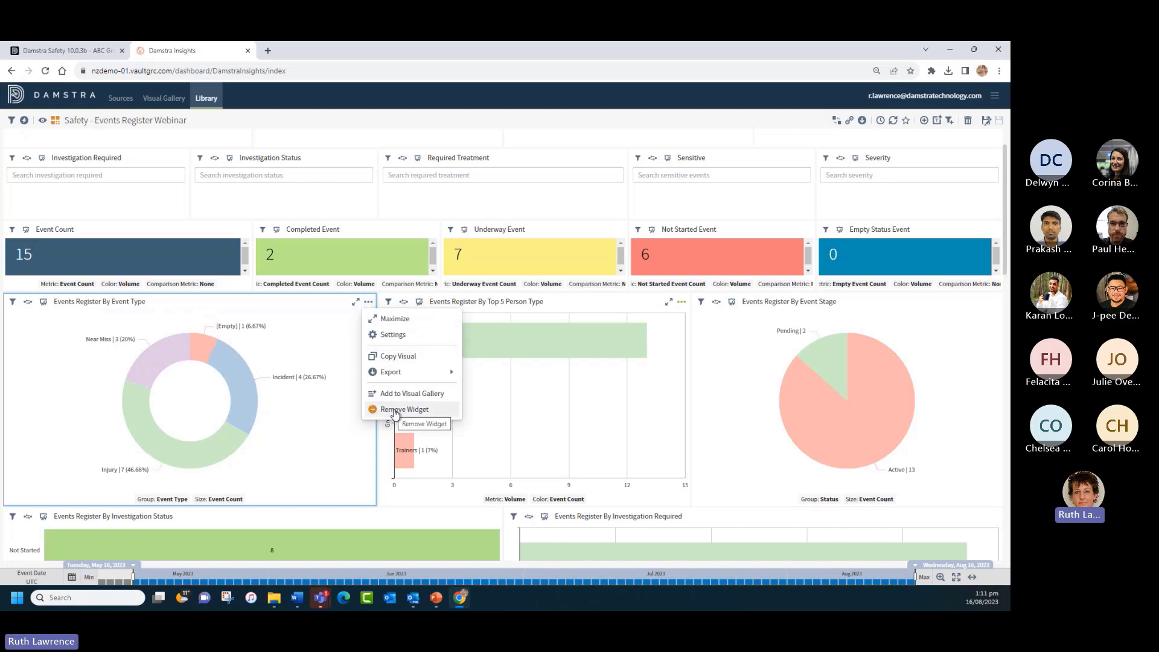
{"action": "left_click", "coordinate": [404, 409]}
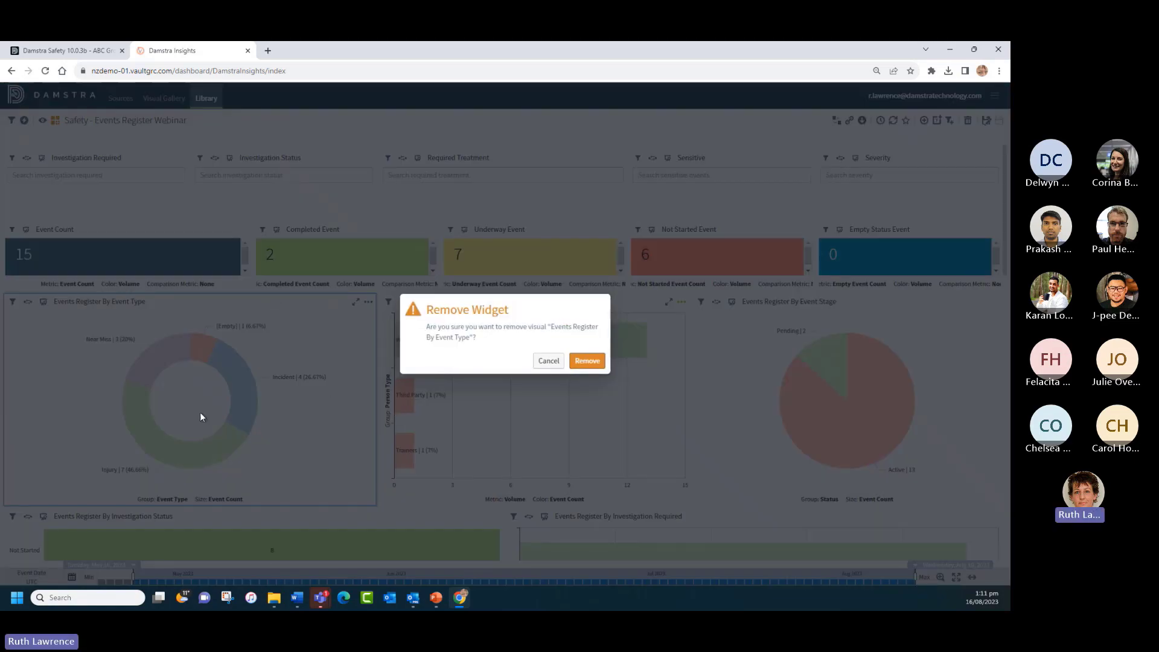
{"action": "mouse_move", "coordinate": [303, 434]}
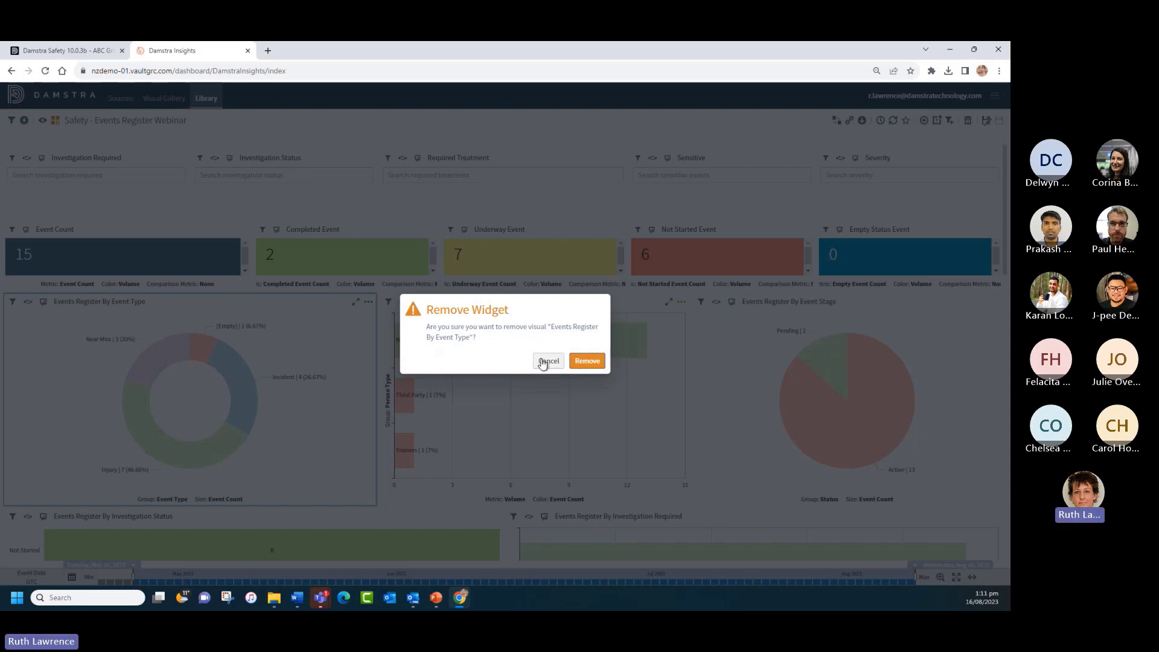
{"action": "left_click", "coordinate": [548, 360]}
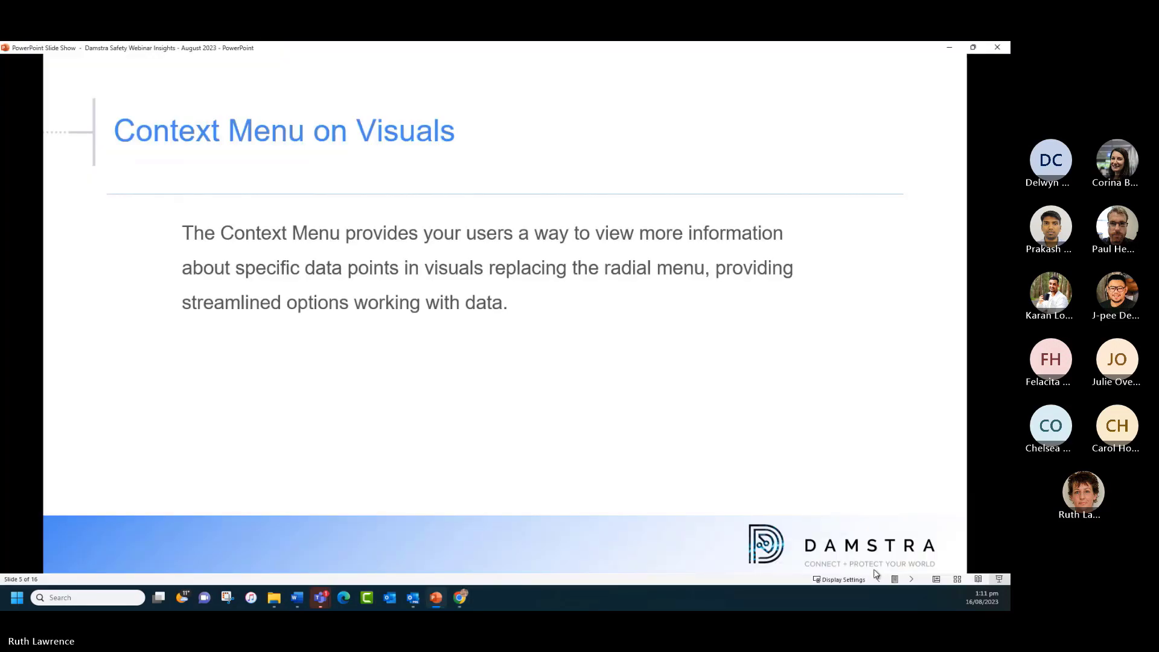
Reach slide 7, 'Table Visuals', then return to the Insights dashboard in Chrome
{"action": "left_click", "coordinate": [911, 578]}
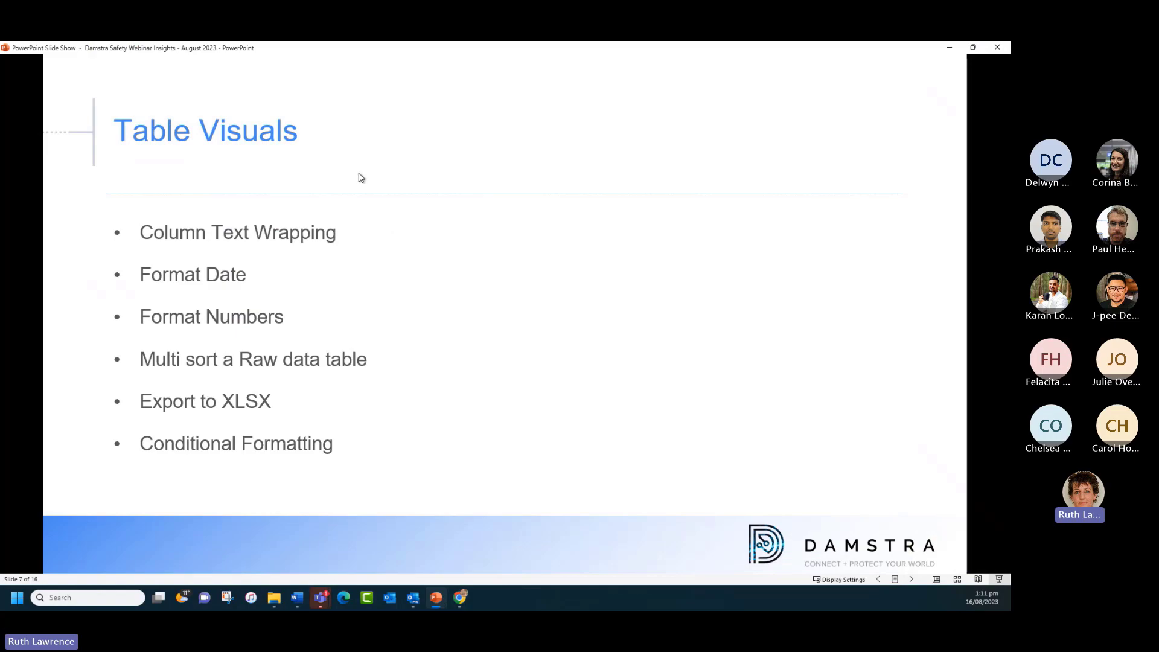
{"action": "mouse_move", "coordinate": [351, 178]}
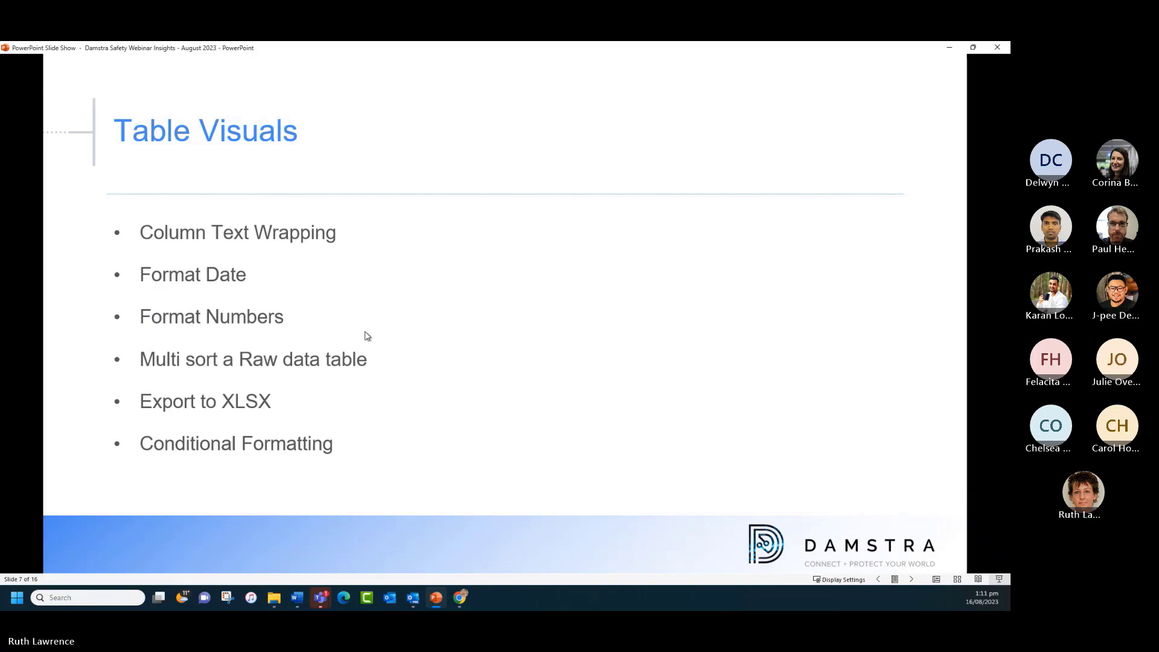
{"action": "mouse_move", "coordinate": [277, 409]}
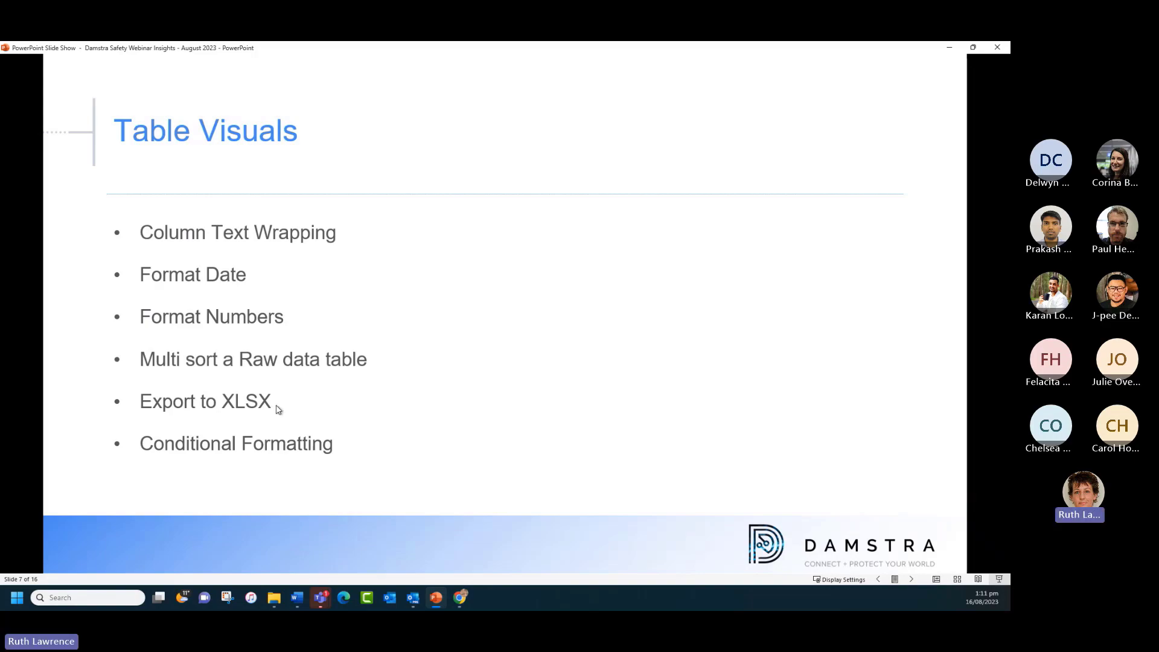
{"action": "mouse_move", "coordinate": [356, 450]}
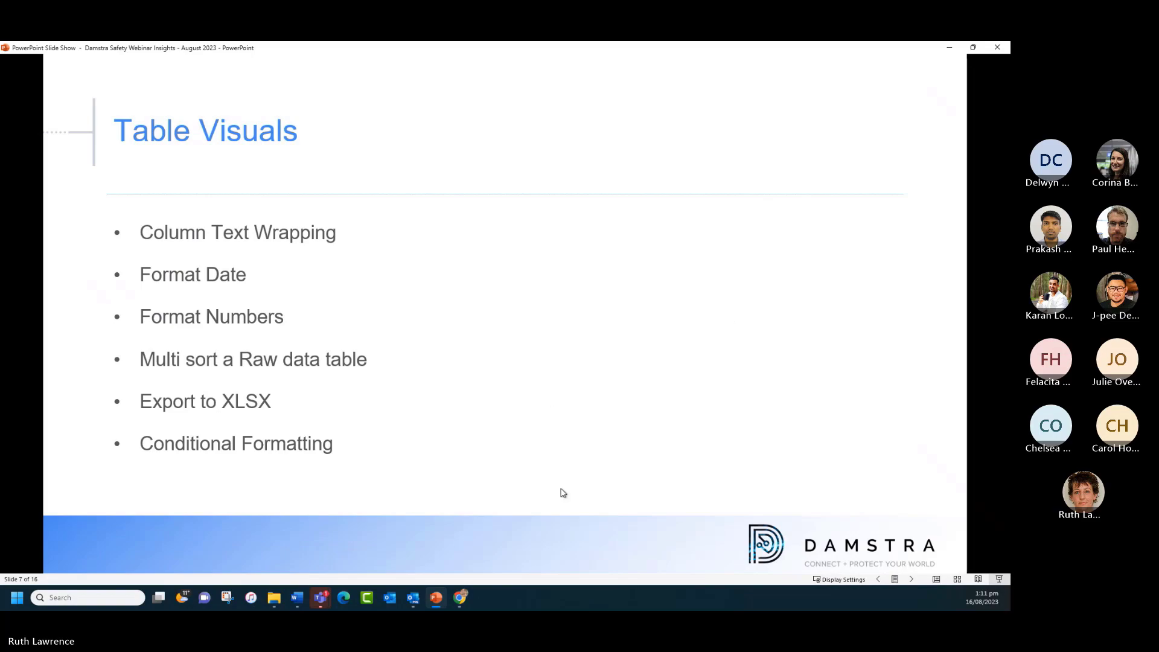
{"action": "left_click", "coordinate": [460, 597]}
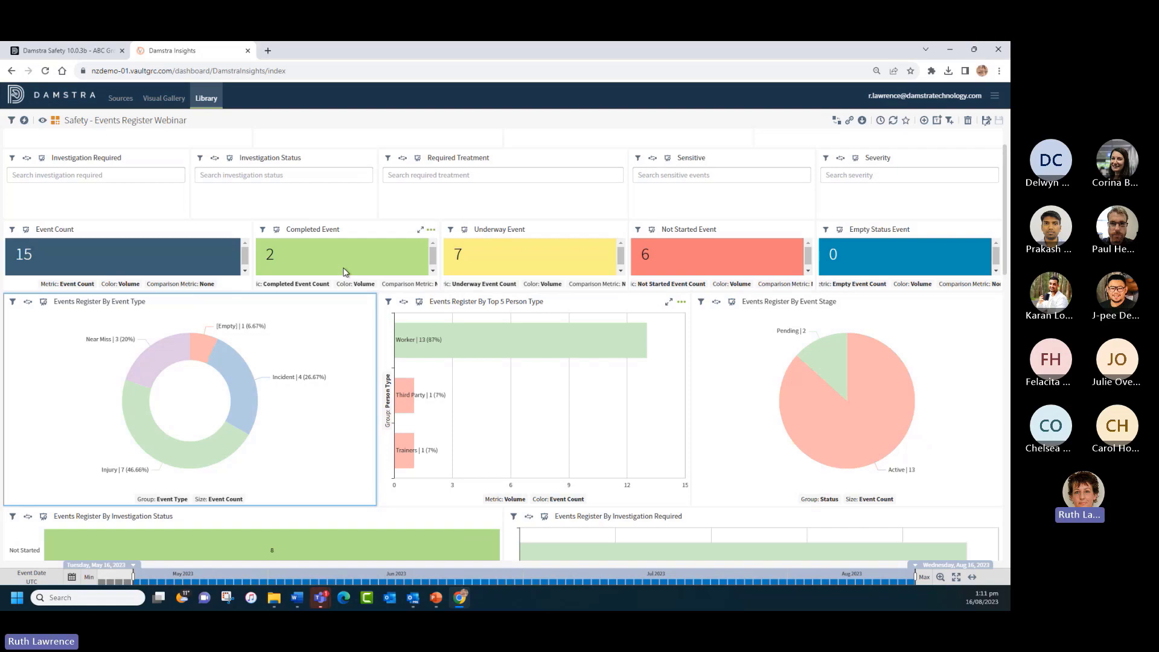
Expand the Events Register table and wrap the Description column's cell values
{"action": "scroll", "scroll_direction": "down", "scroll_amount": 3}
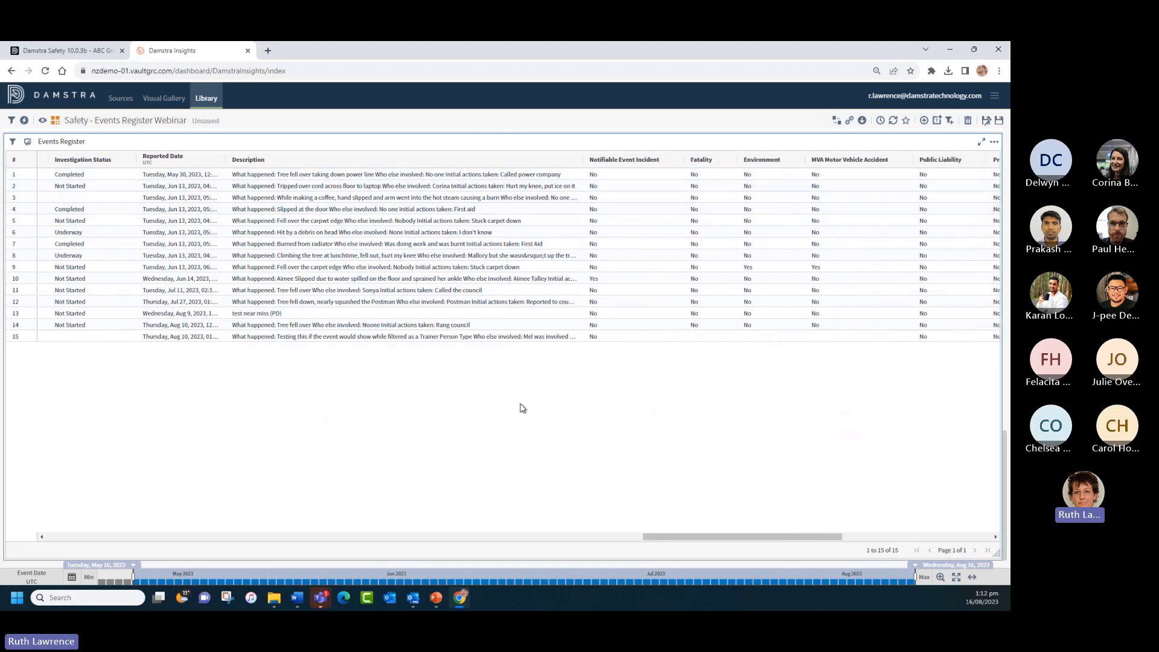
{"action": "mouse_move", "coordinate": [485, 411]}
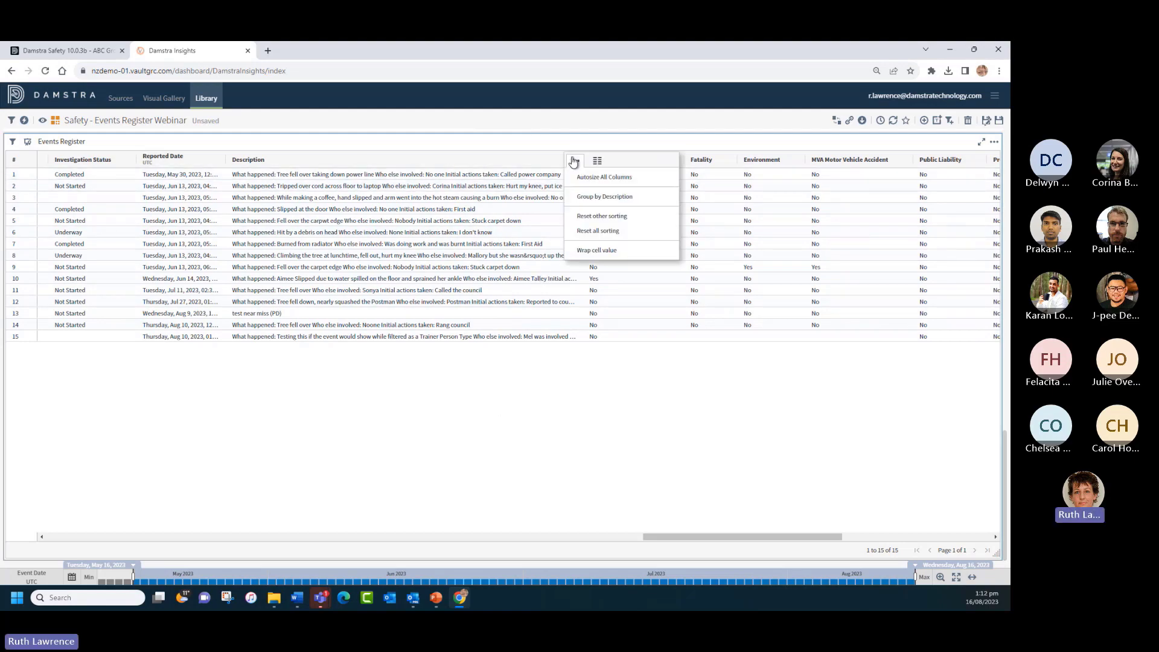
{"action": "mouse_move", "coordinate": [596, 250]}
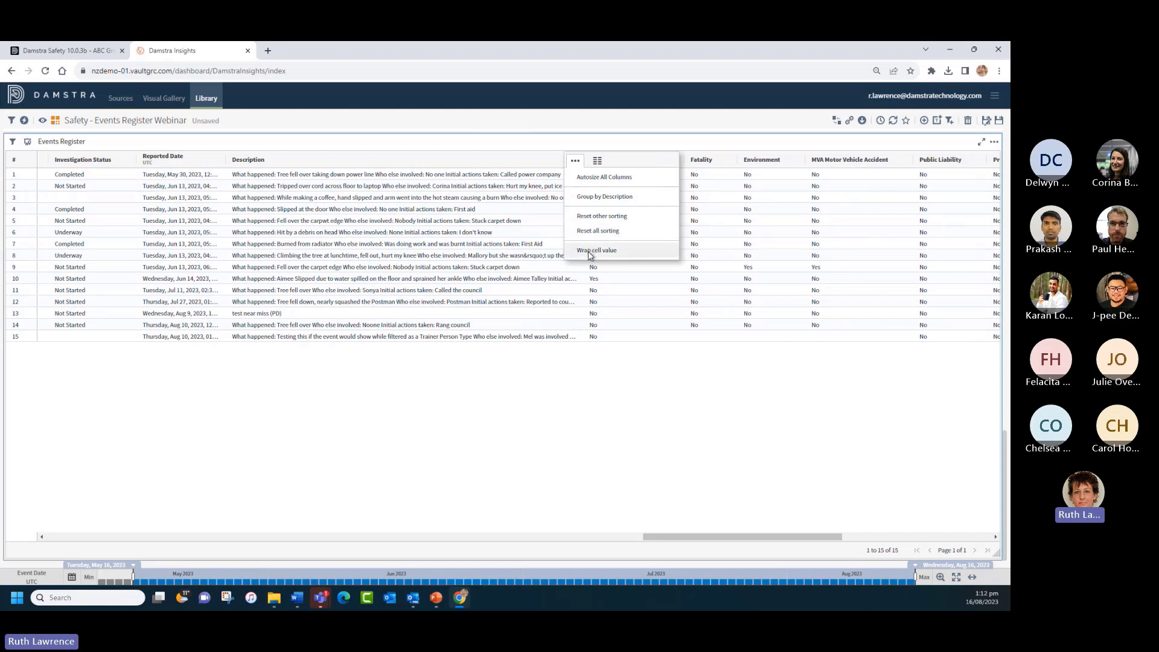
{"action": "left_click", "coordinate": [595, 249]}
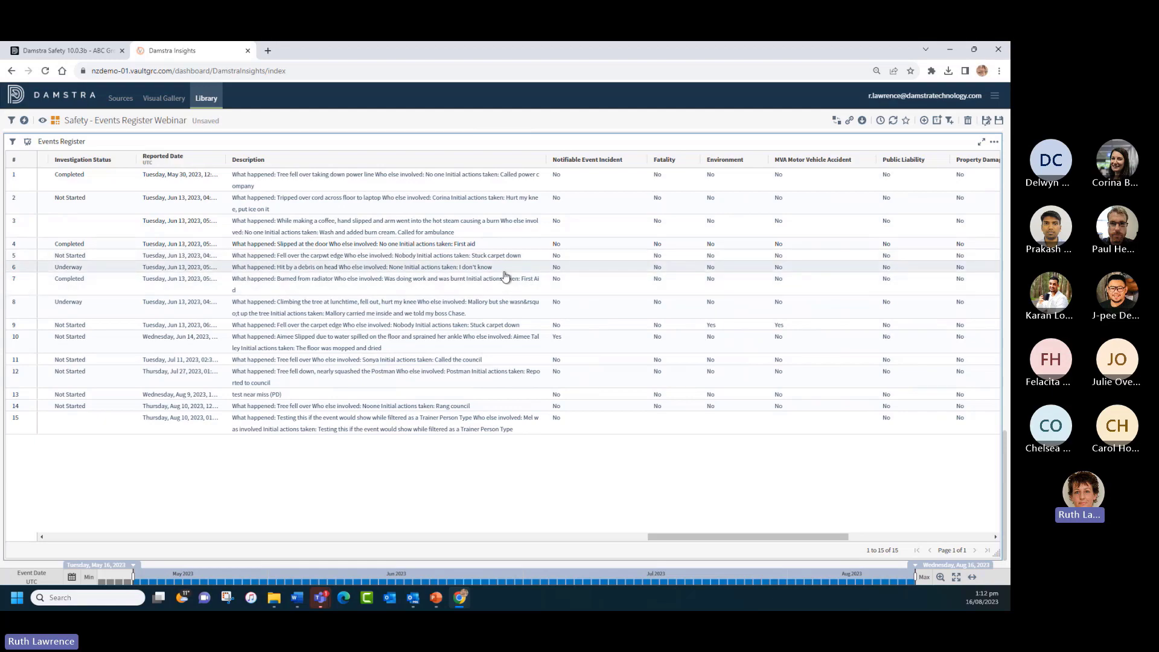
{"action": "mouse_move", "coordinate": [481, 255]}
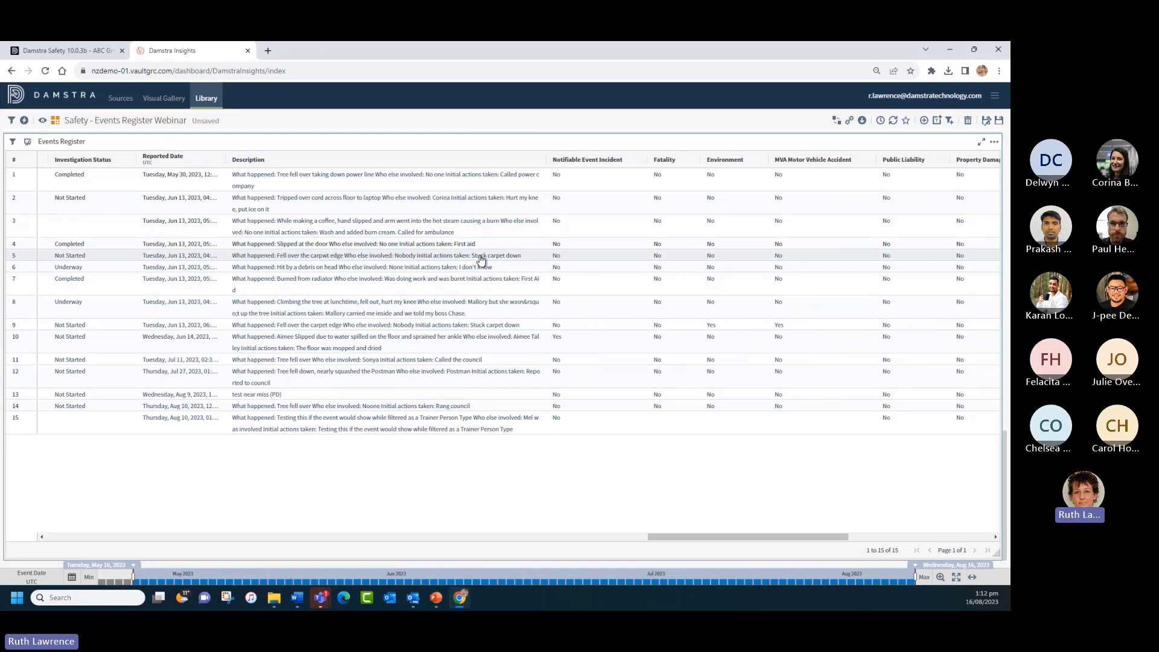
{"action": "mouse_move", "coordinate": [404, 410]}
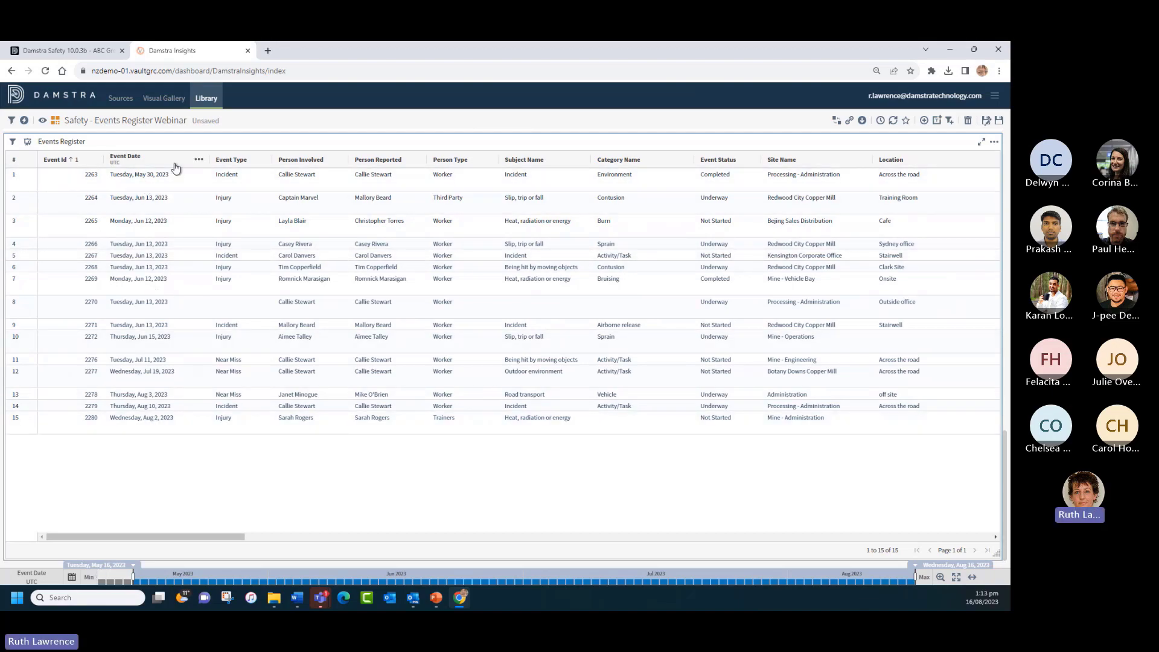
{"action": "mouse_move", "coordinate": [151, 161]}
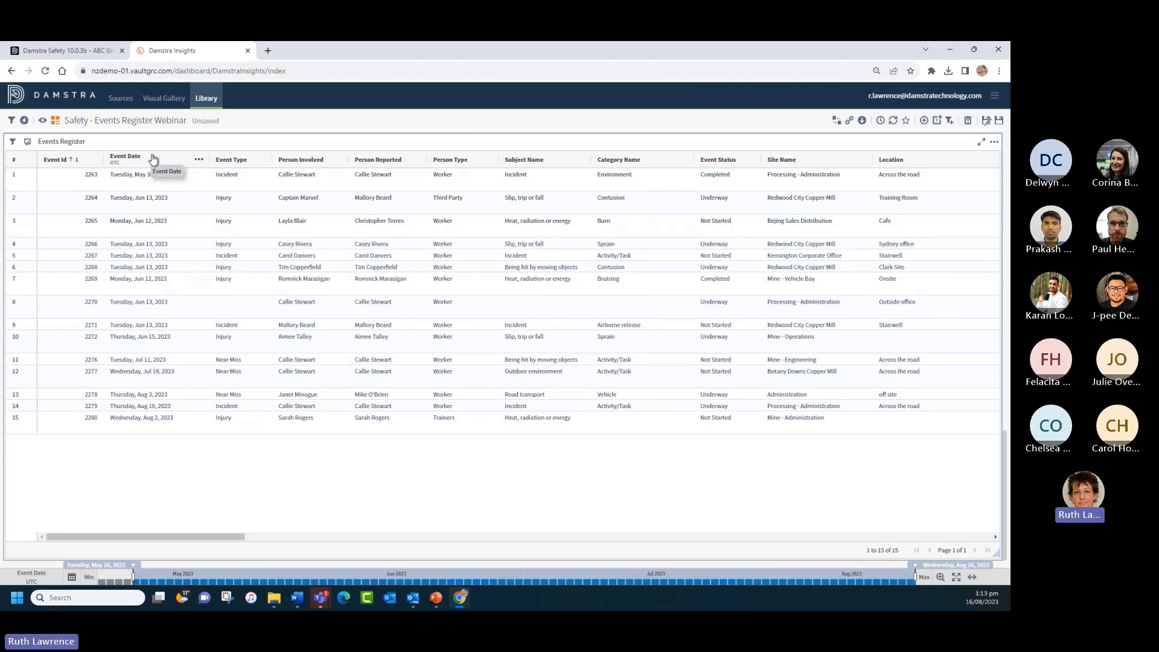
Choose Format Event Date from the Event Date column's options menu
{"action": "left_click", "coordinate": [198, 159]}
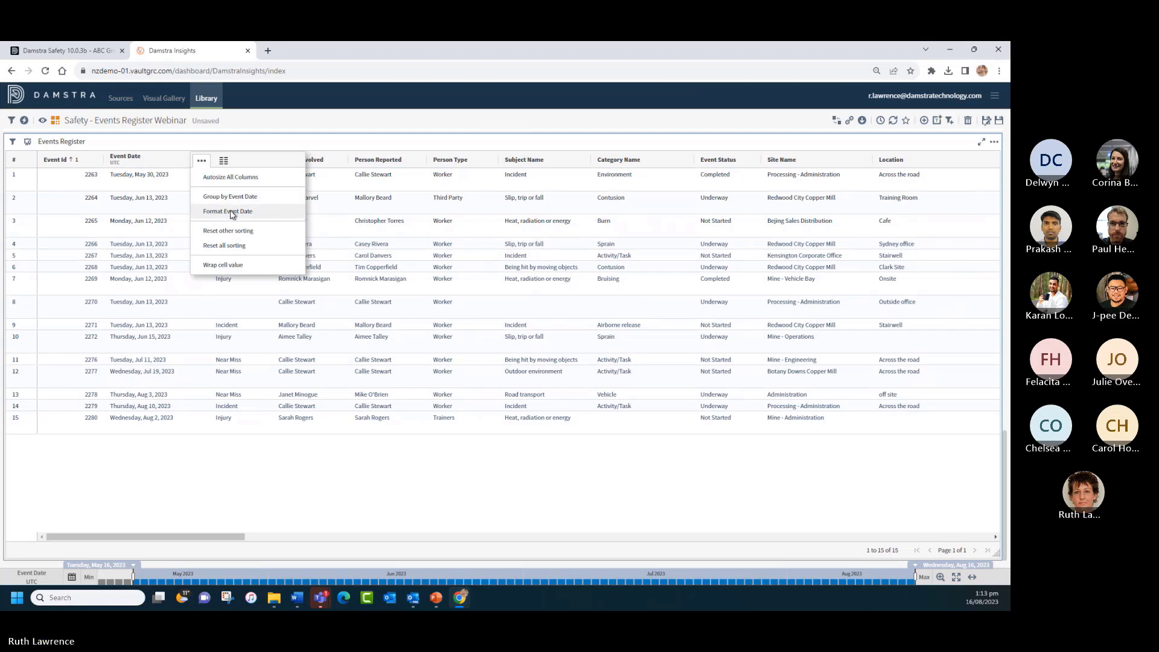
{"action": "left_click", "coordinate": [227, 210]}
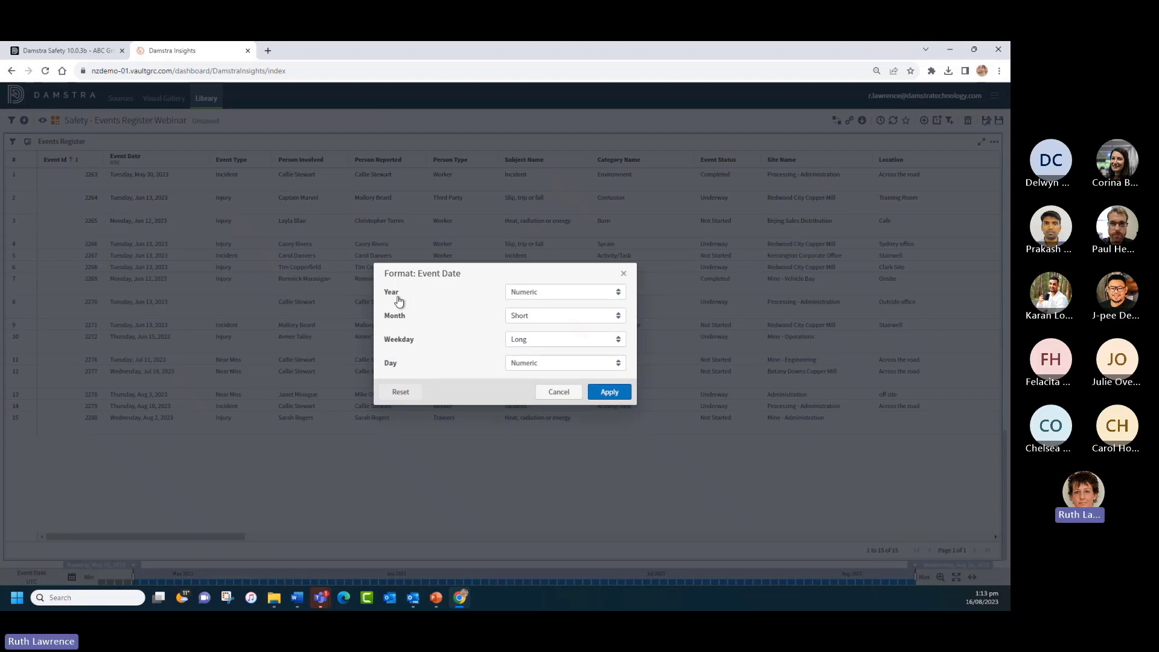
Format Event Date with short weekday, long month, numeric day and year (Tue, May 30, 2023)
{"action": "left_click", "coordinate": [563, 290]}
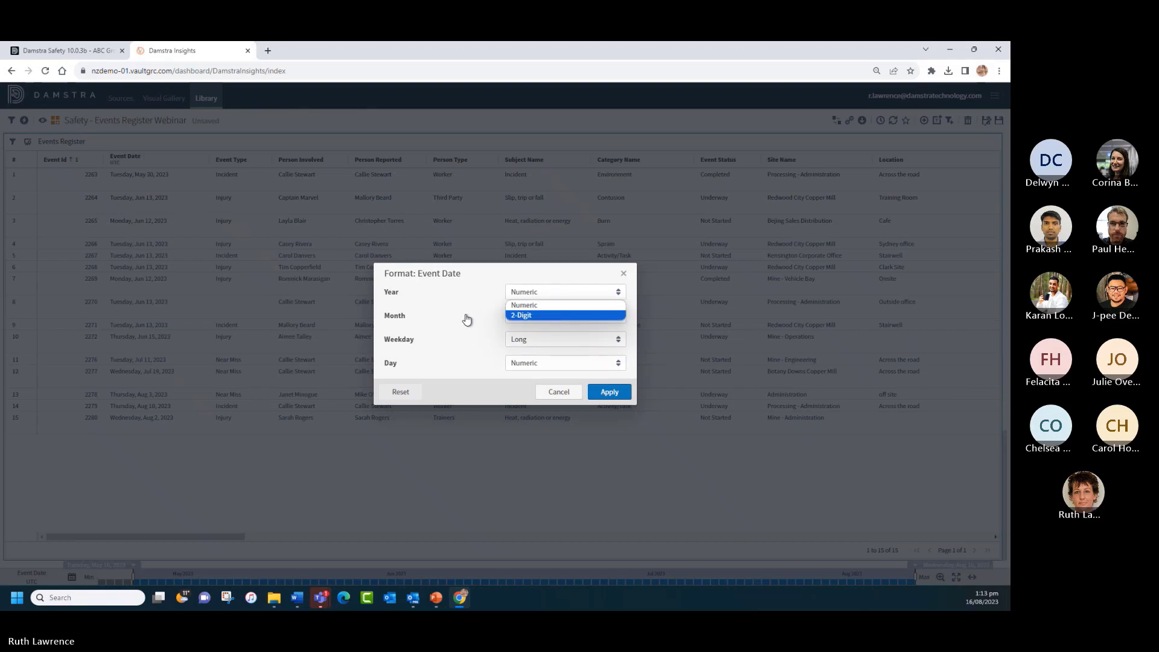
{"action": "left_click", "coordinate": [563, 316]}
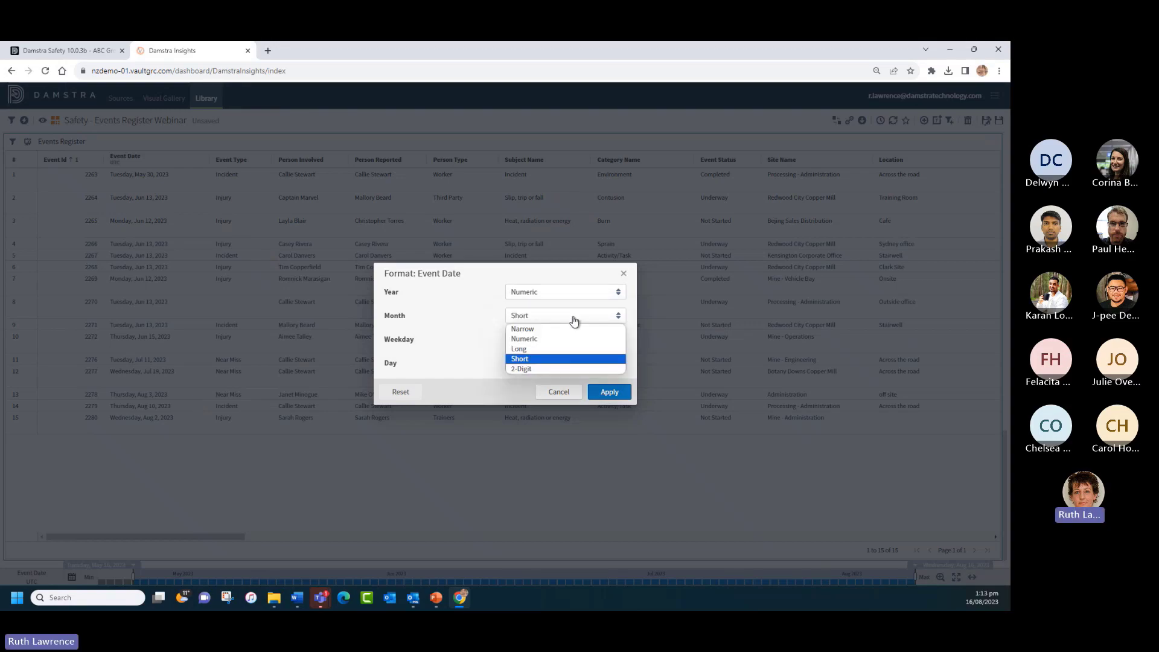
{"action": "mouse_move", "coordinate": [140, 230]}
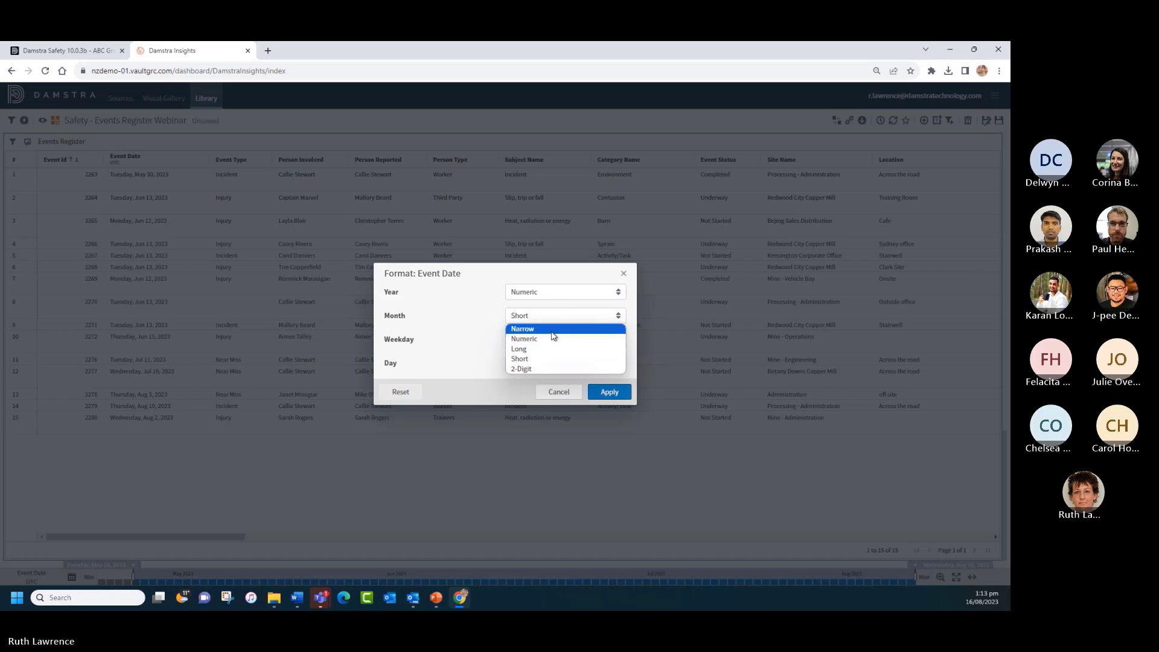
{"action": "left_click", "coordinate": [518, 348]}
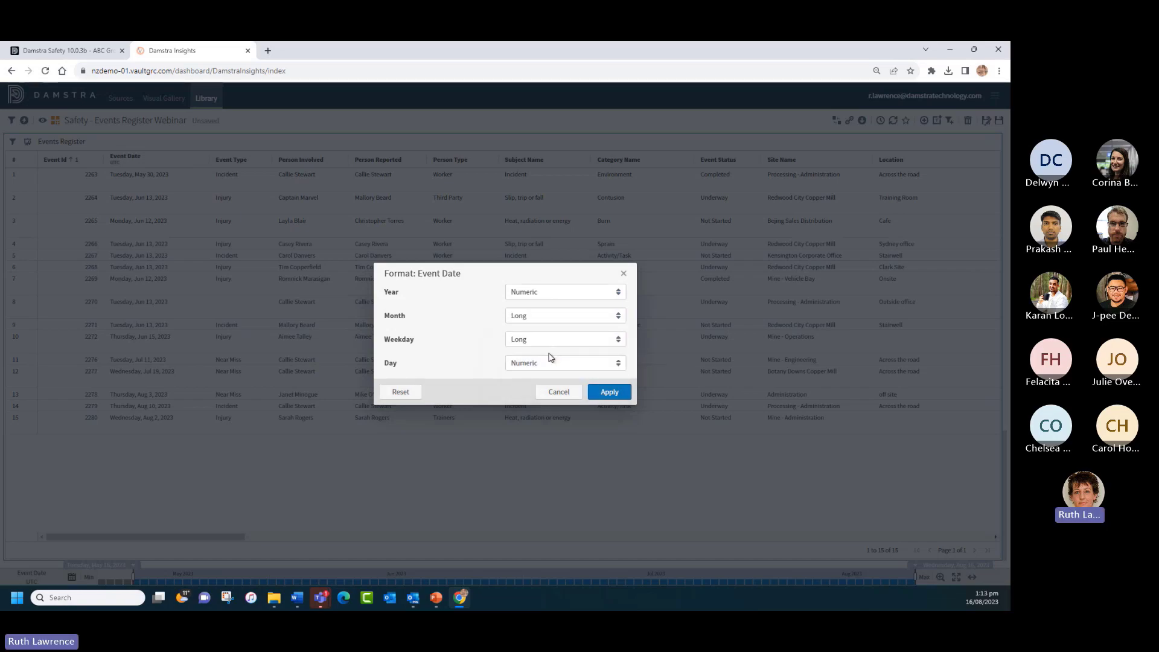
{"action": "left_click", "coordinate": [563, 316]}
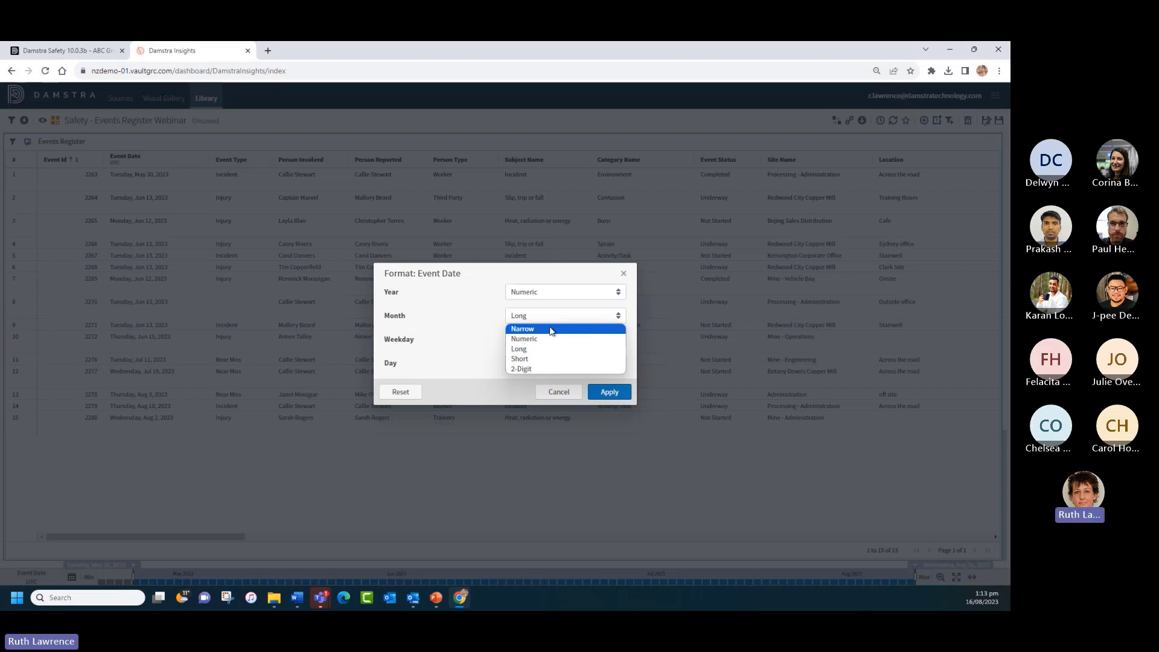
{"action": "mouse_move", "coordinate": [524, 339]}
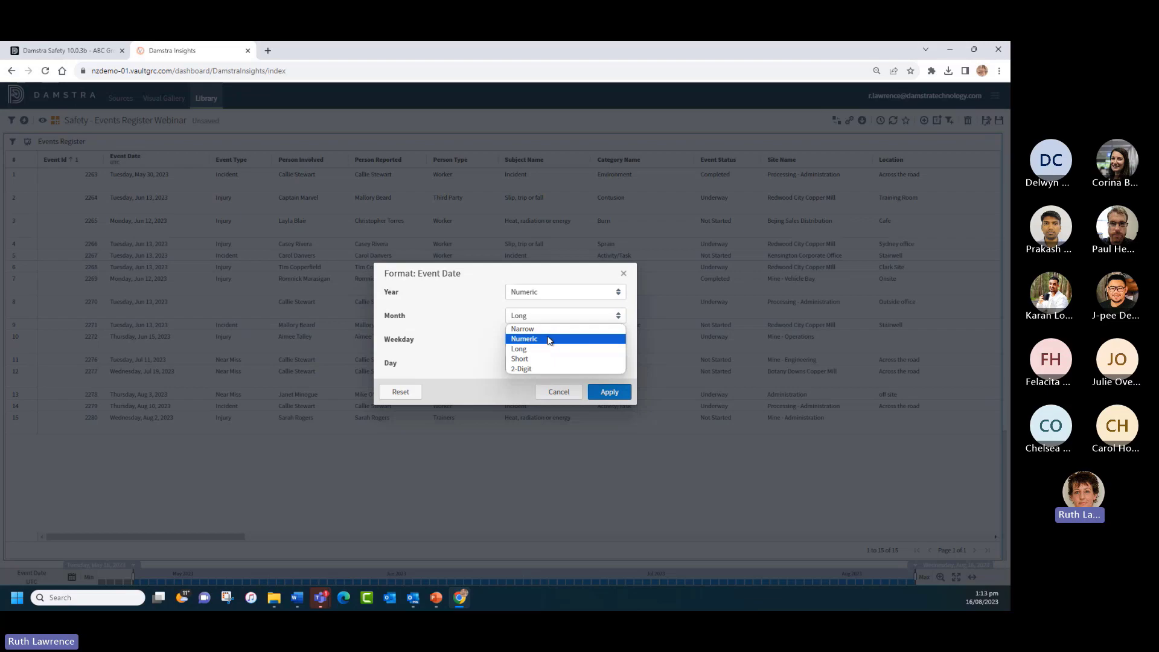
{"action": "mouse_move", "coordinate": [547, 359]}
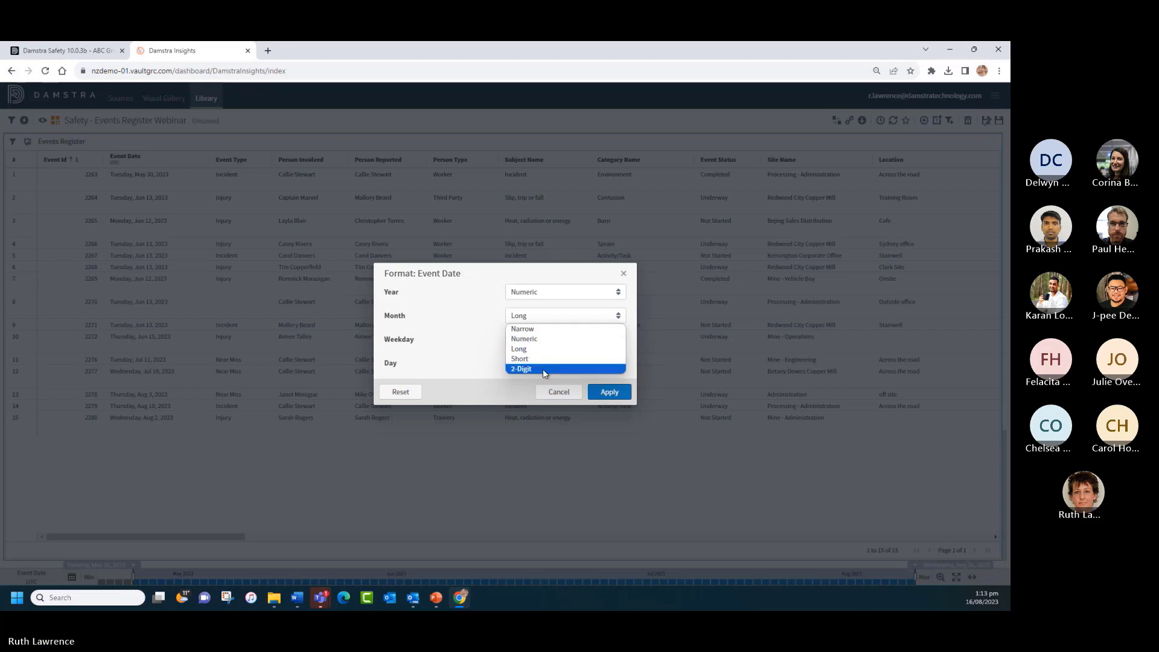
{"action": "mouse_move", "coordinate": [539, 352]}
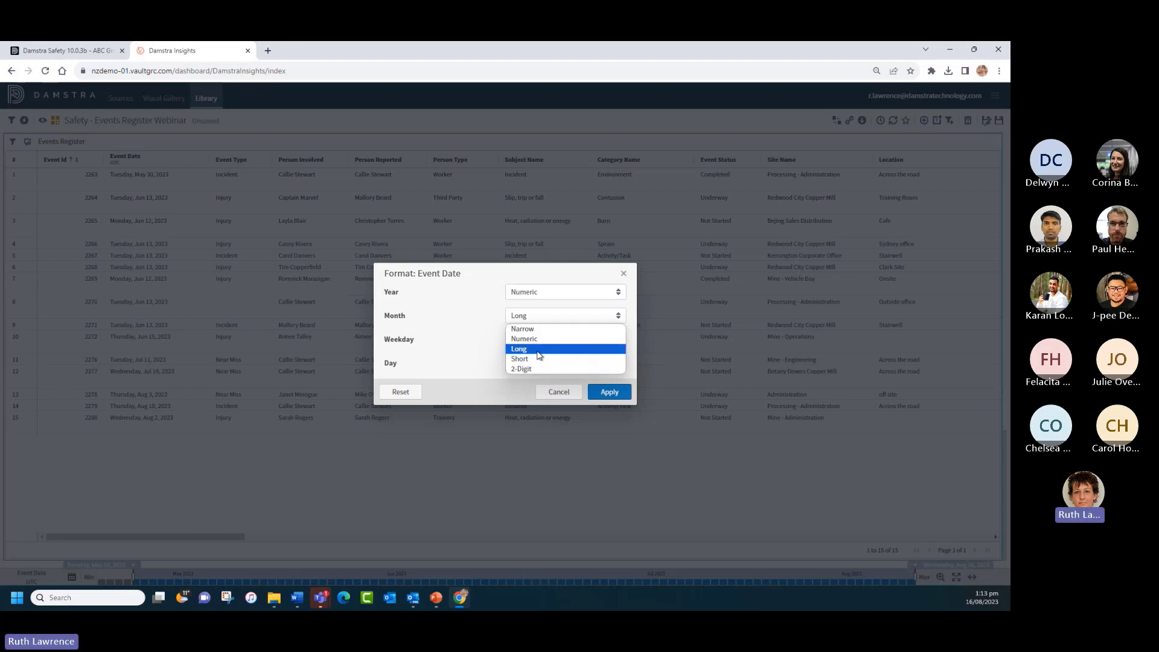
{"action": "left_click", "coordinate": [520, 348]}
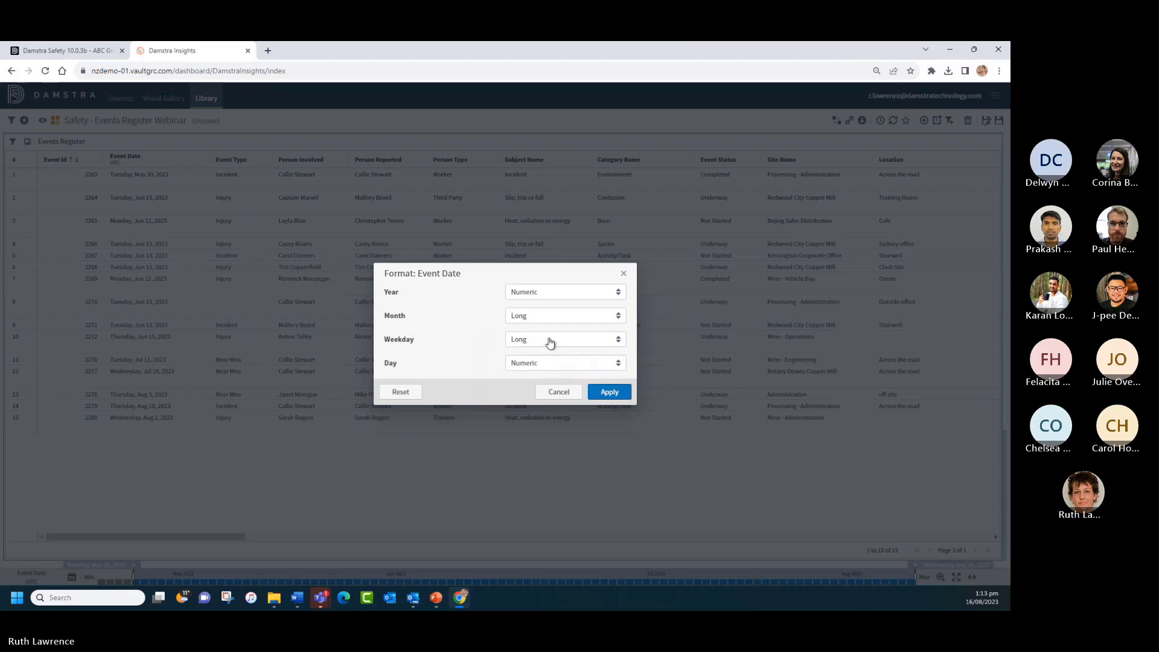
{"action": "left_click", "coordinate": [564, 339]}
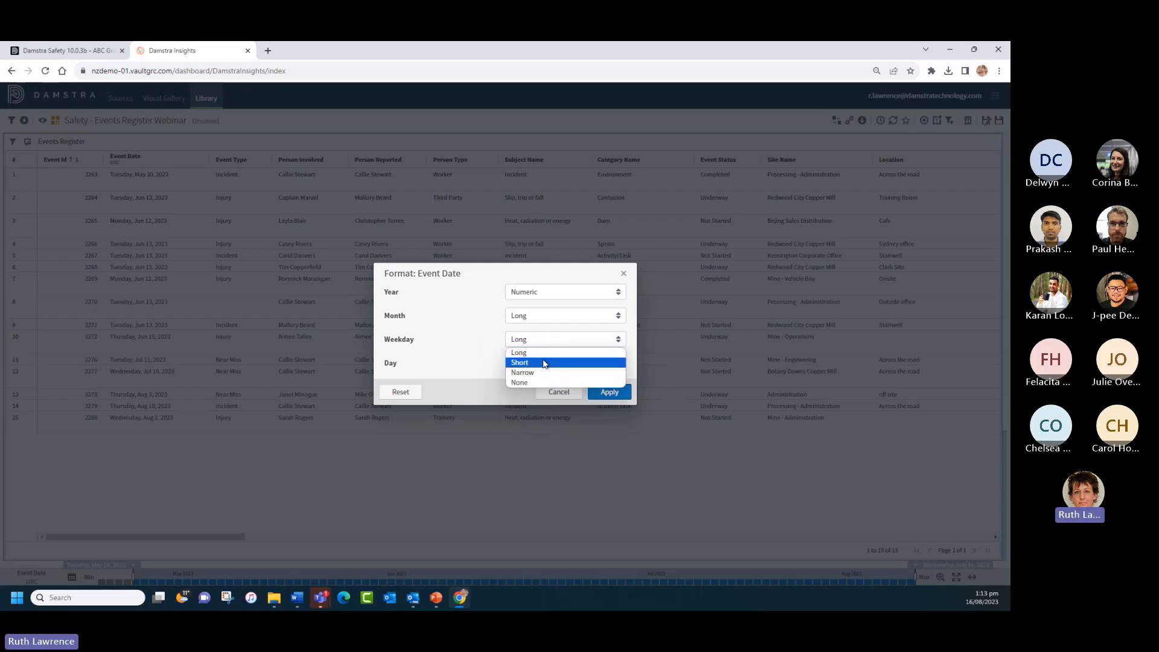
{"action": "mouse_move", "coordinate": [521, 373]}
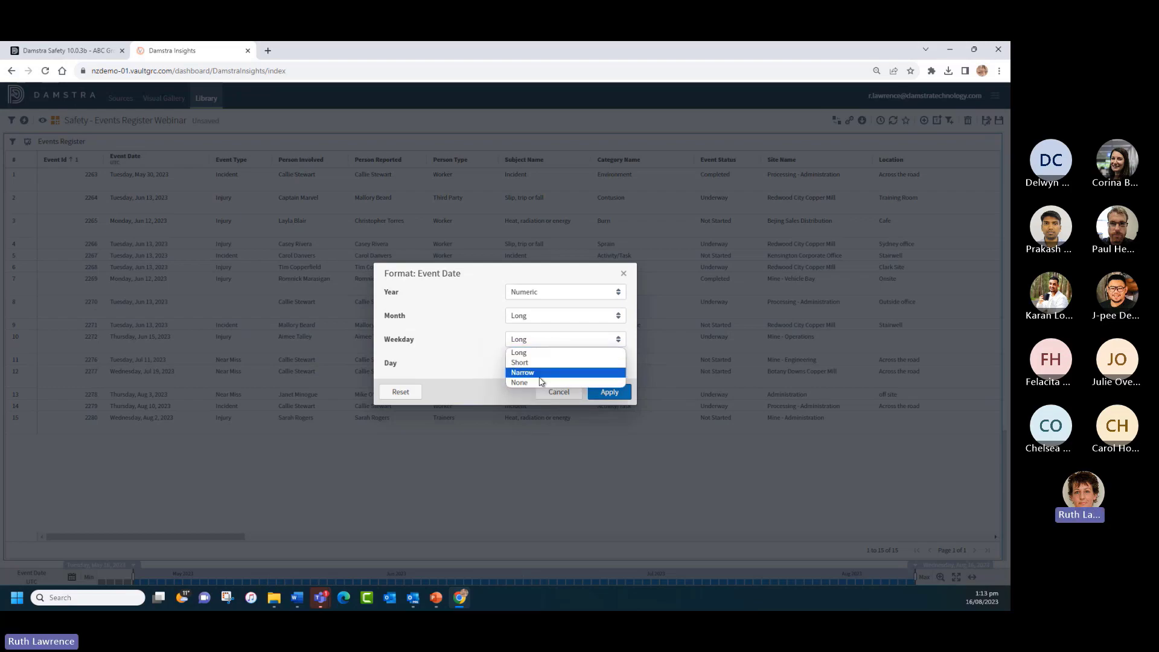
{"action": "left_click", "coordinate": [519, 362]}
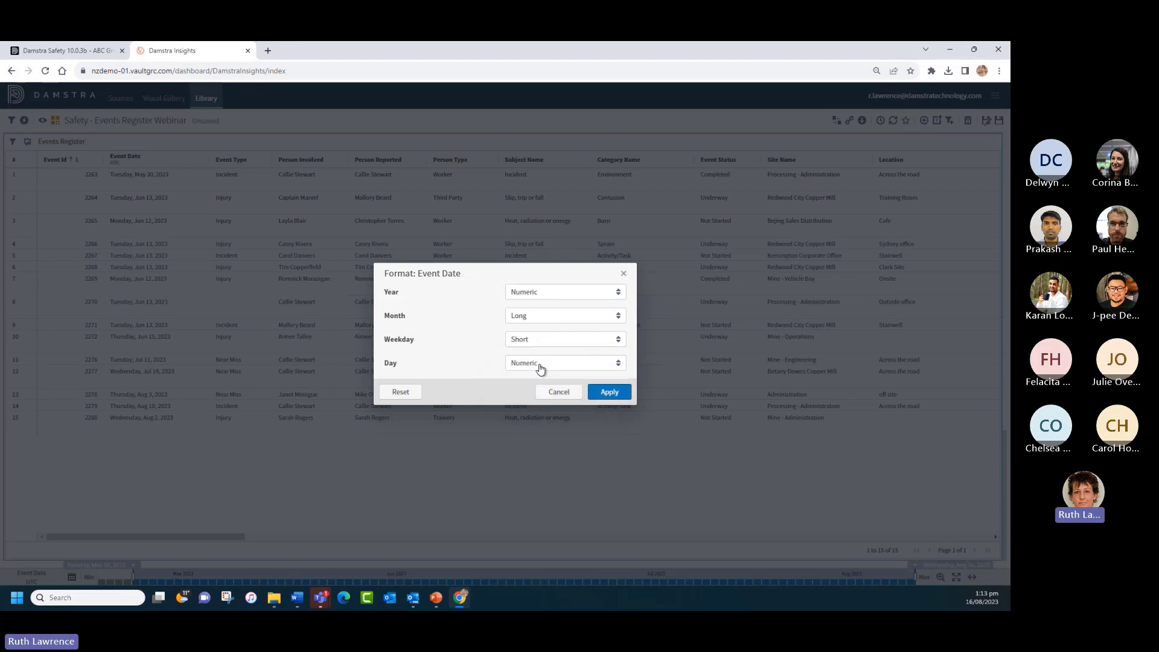
{"action": "left_click", "coordinate": [563, 362]}
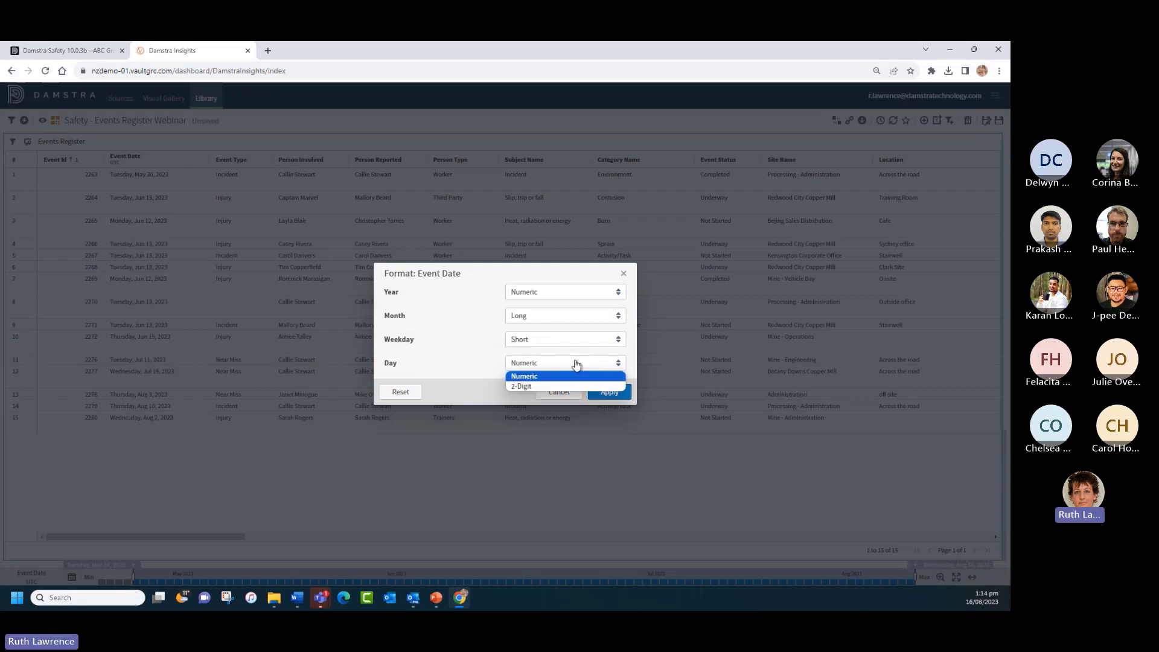
{"action": "left_click", "coordinate": [523, 375]}
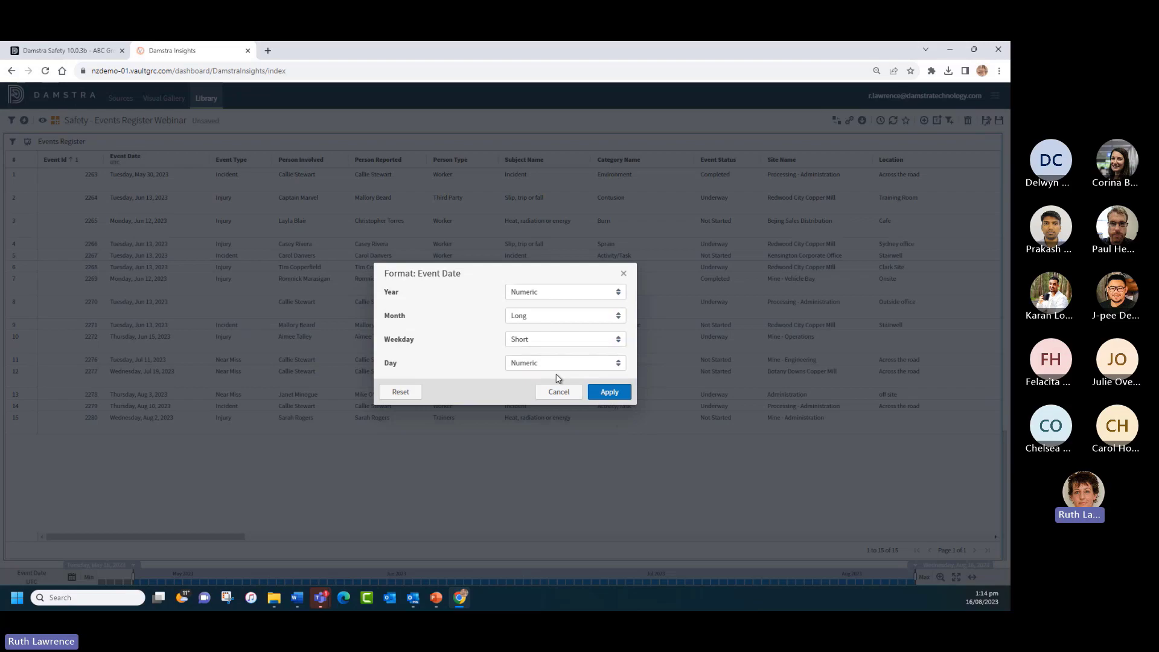
{"action": "left_click", "coordinate": [608, 391]}
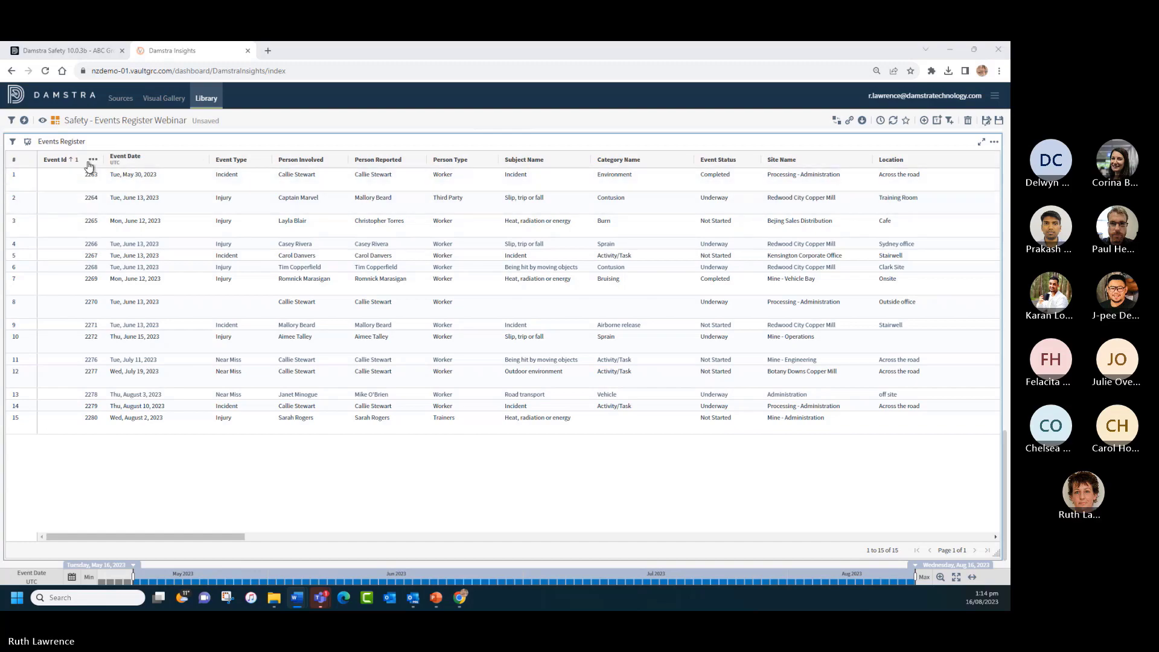
Format Event Id with 2 decimals, -1234.01 negatives and thousand separators
{"action": "left_click", "coordinate": [92, 161]}
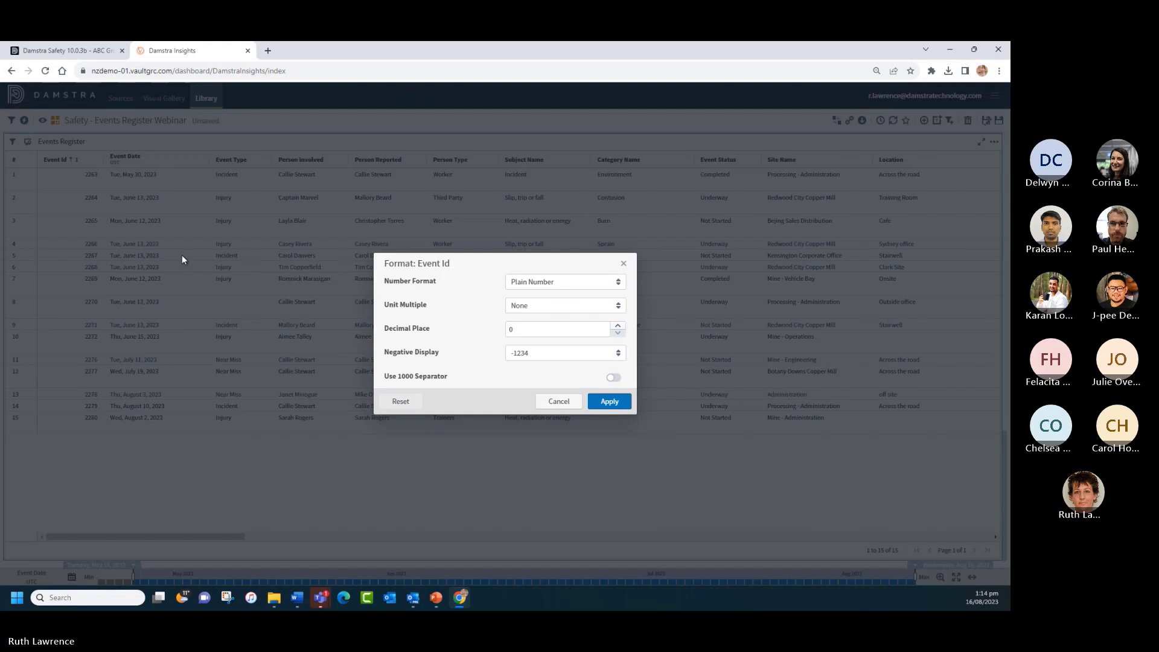
{"action": "left_click", "coordinate": [563, 281]}
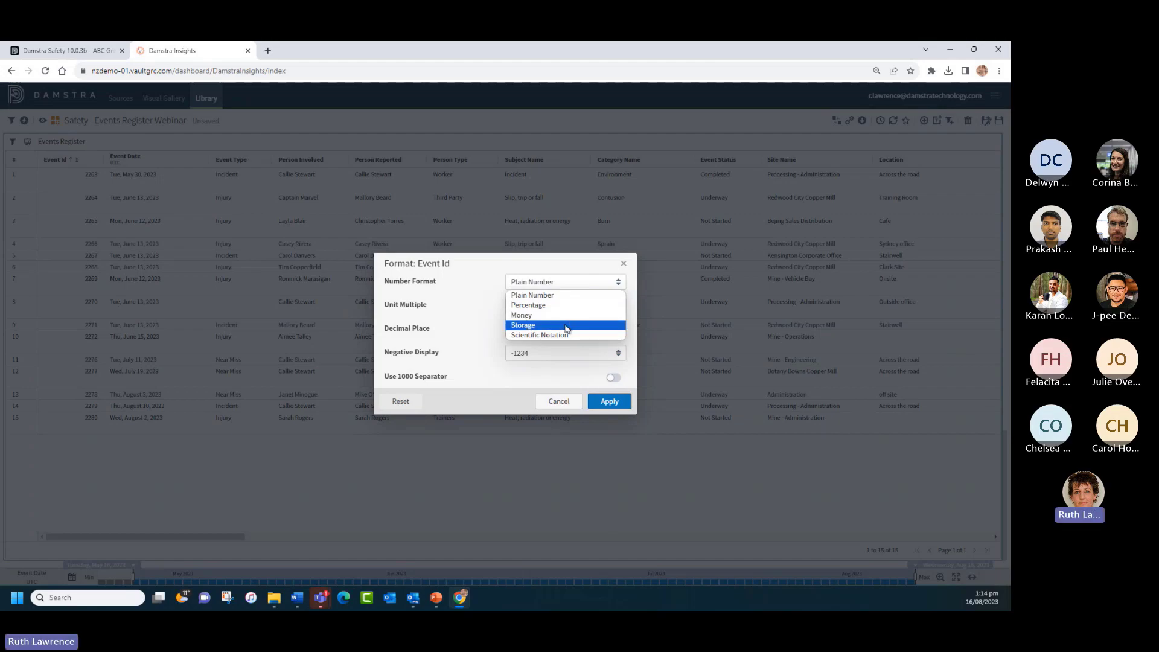
{"action": "mouse_move", "coordinate": [571, 338]}
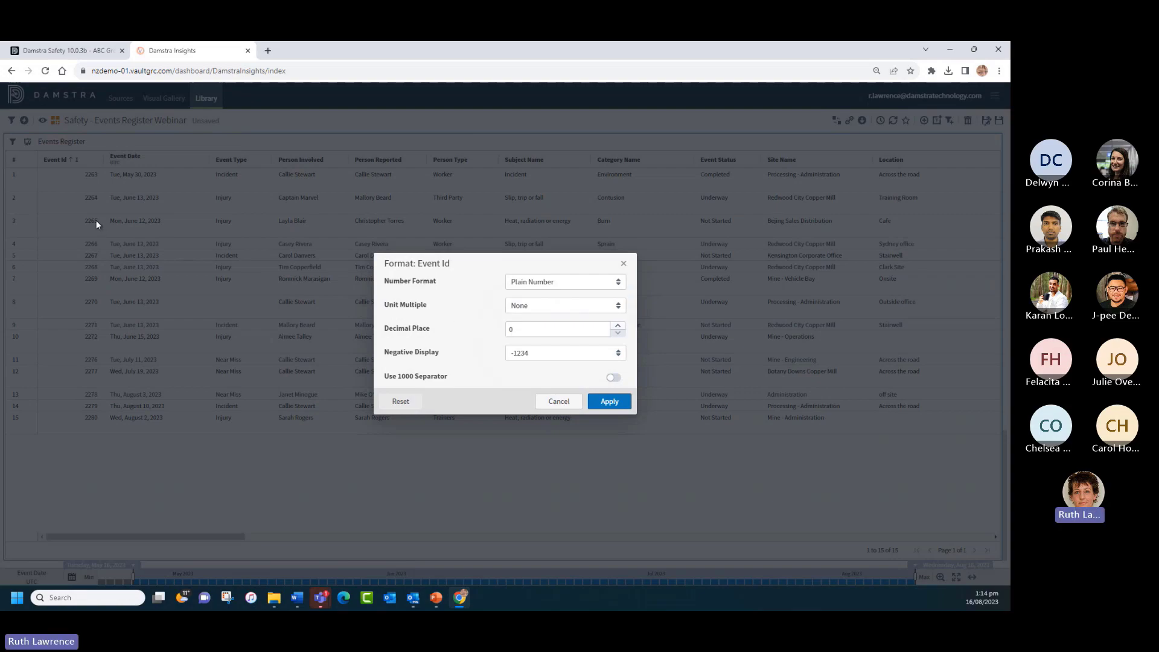
{"action": "left_click", "coordinate": [563, 305]}
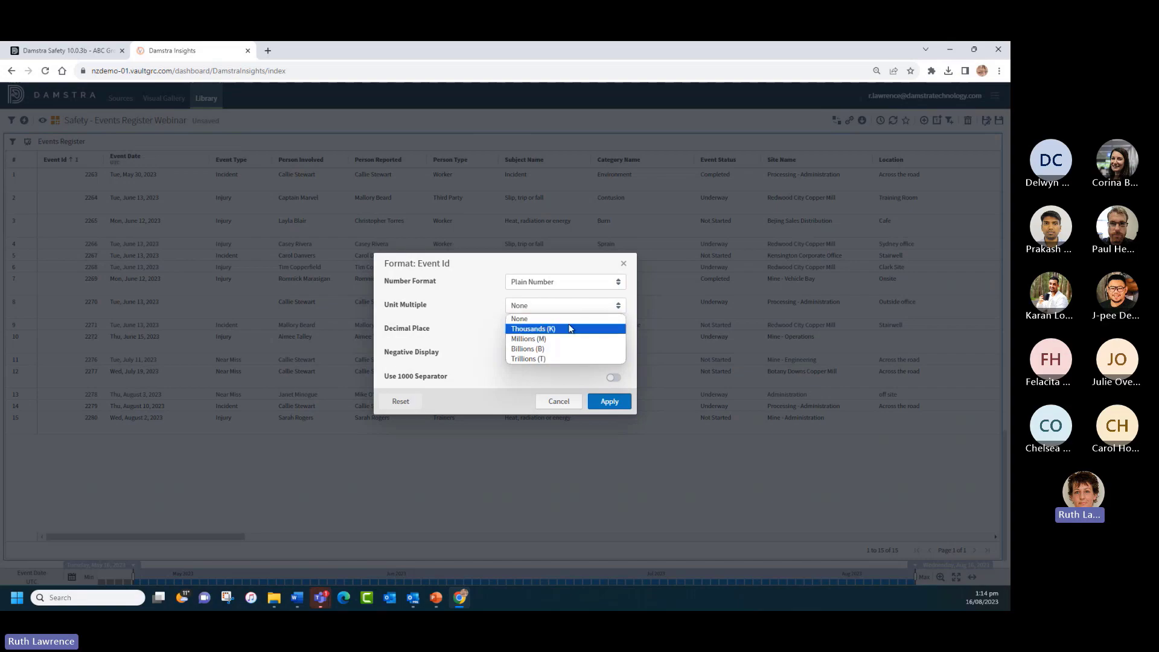
{"action": "mouse_move", "coordinate": [519, 318]}
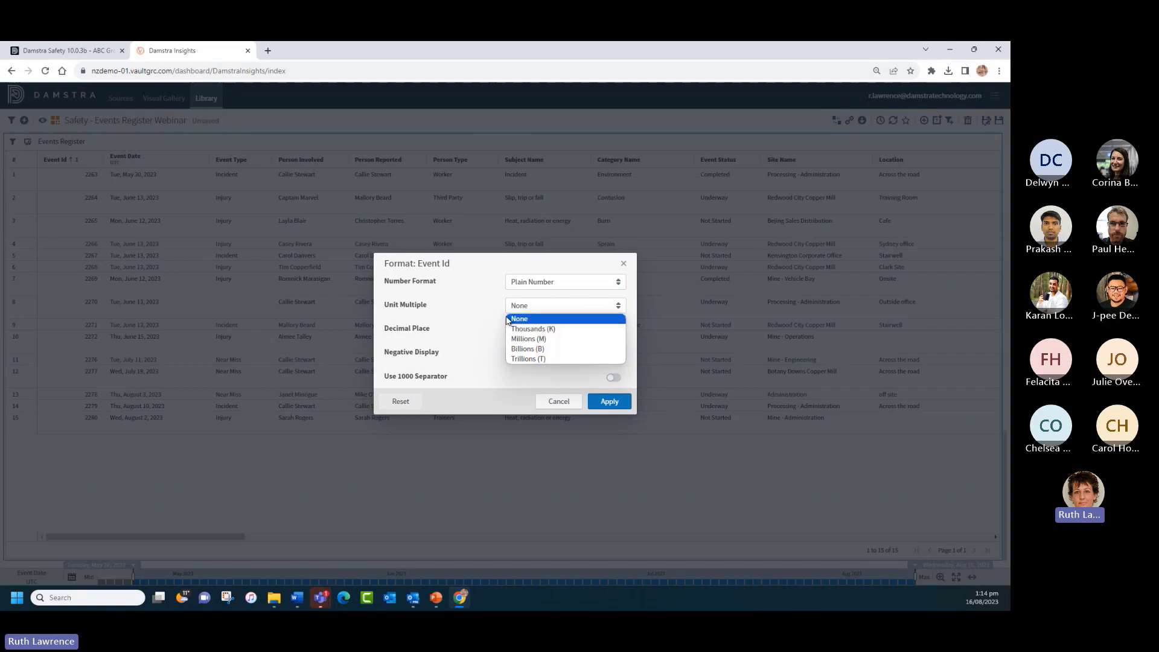
{"action": "left_click", "coordinate": [518, 318]}
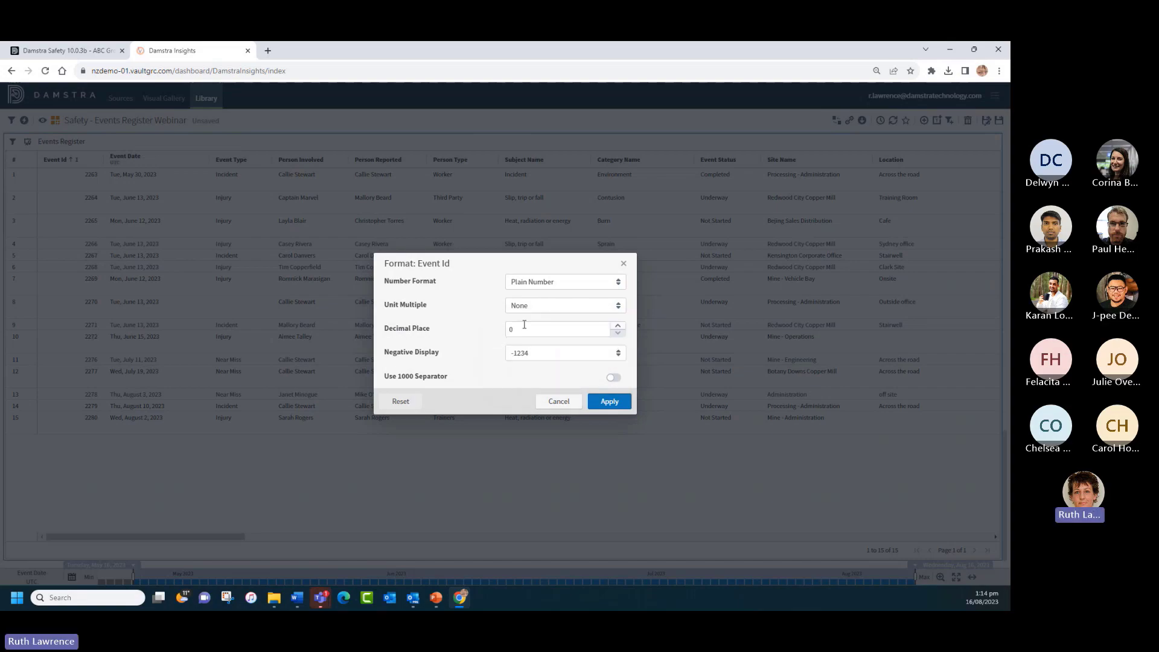
{"action": "triple_click", "coordinate": [557, 328]}
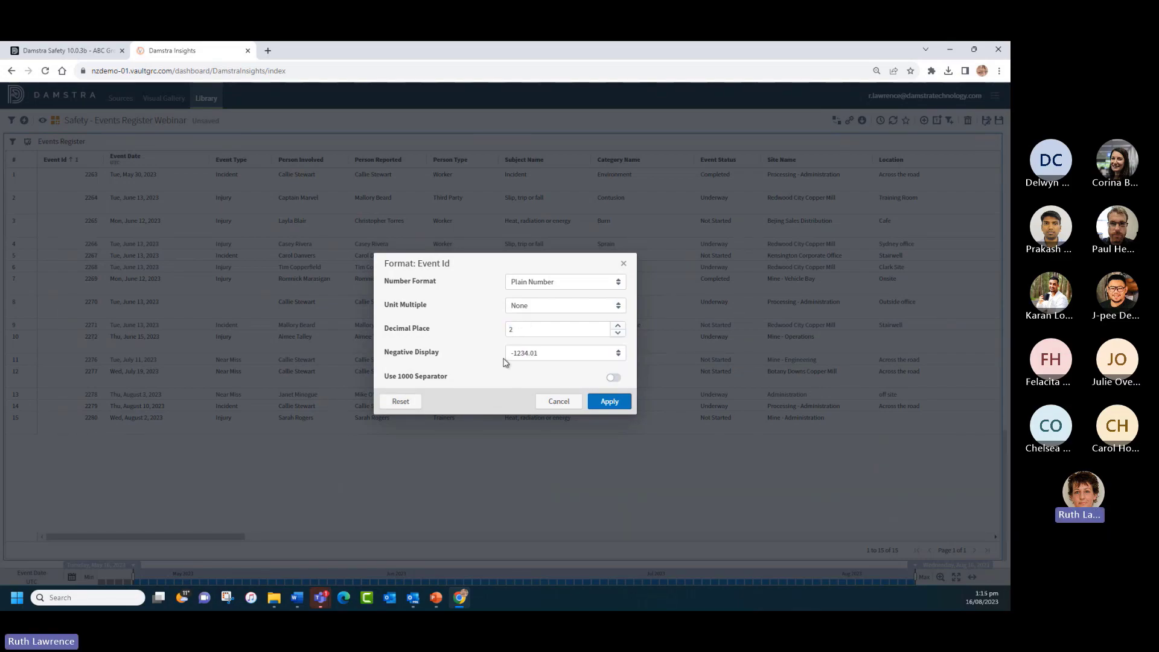
{"action": "left_click", "coordinate": [563, 352]}
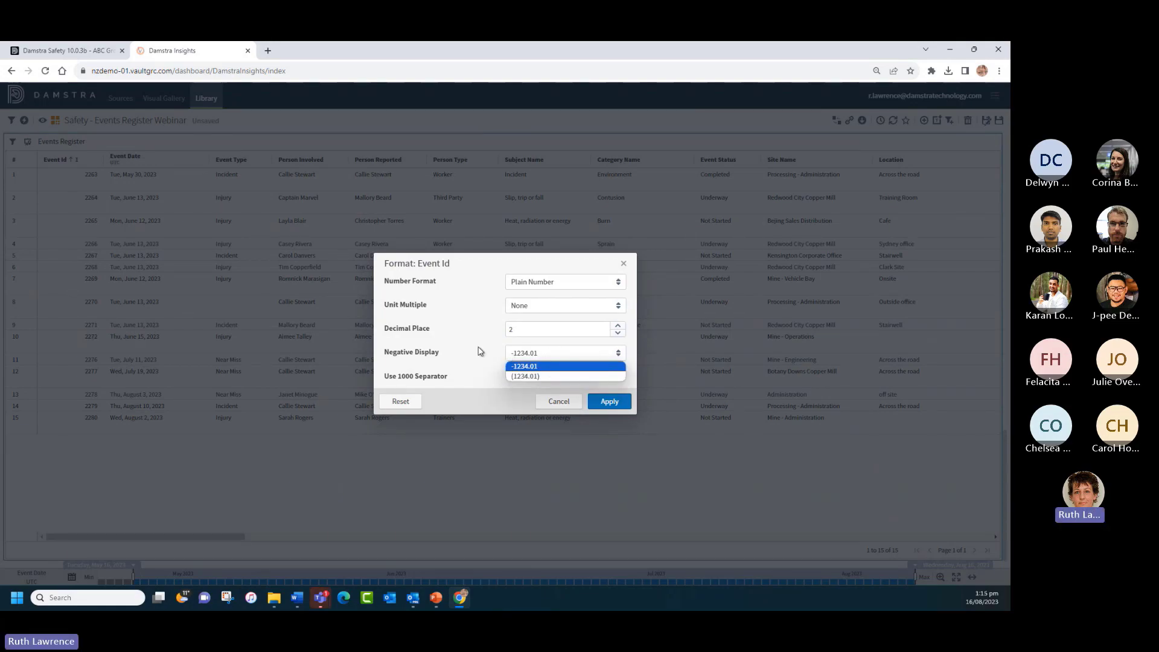
{"action": "left_click", "coordinate": [523, 352]}
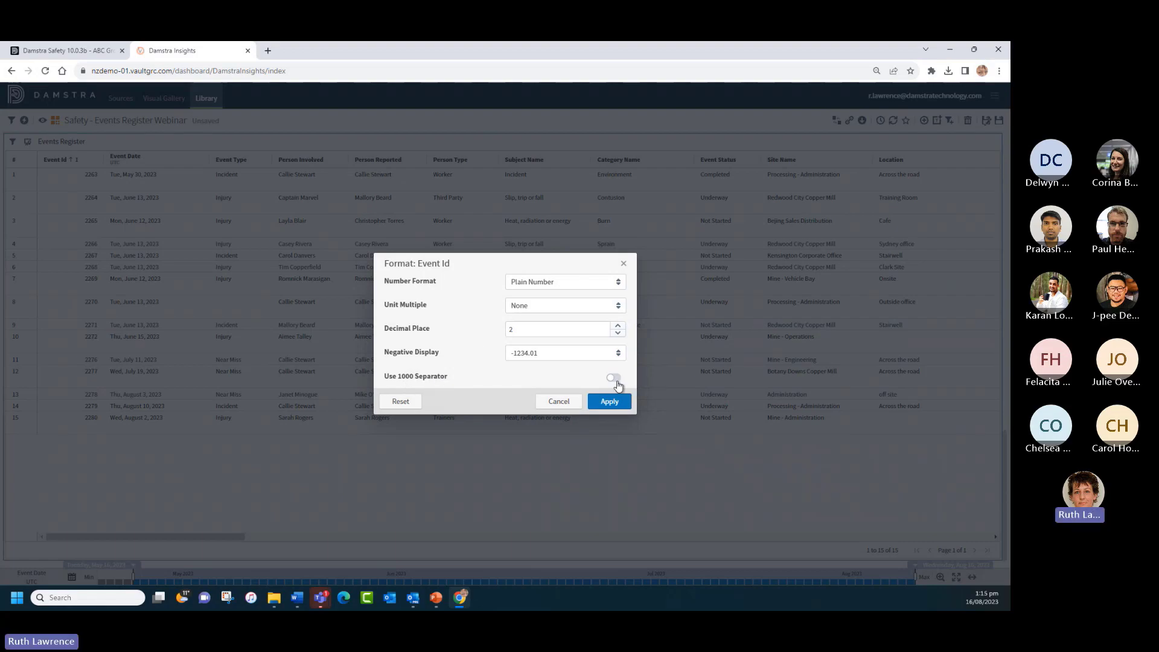
{"action": "left_click", "coordinate": [613, 377]}
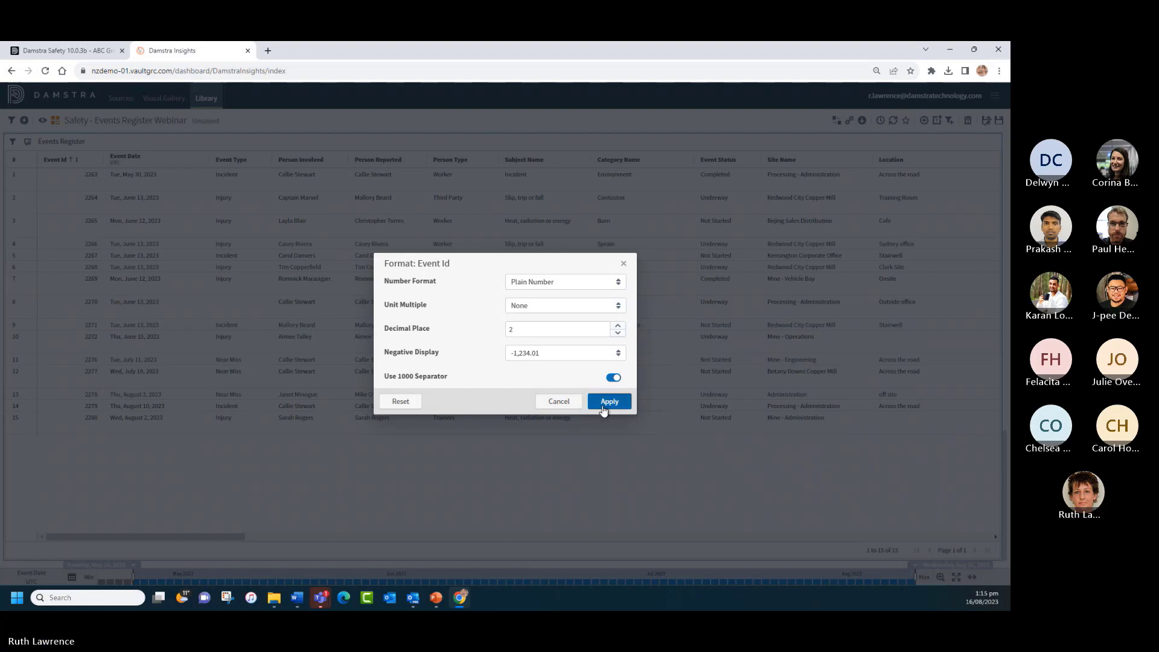
{"action": "left_click", "coordinate": [608, 401]}
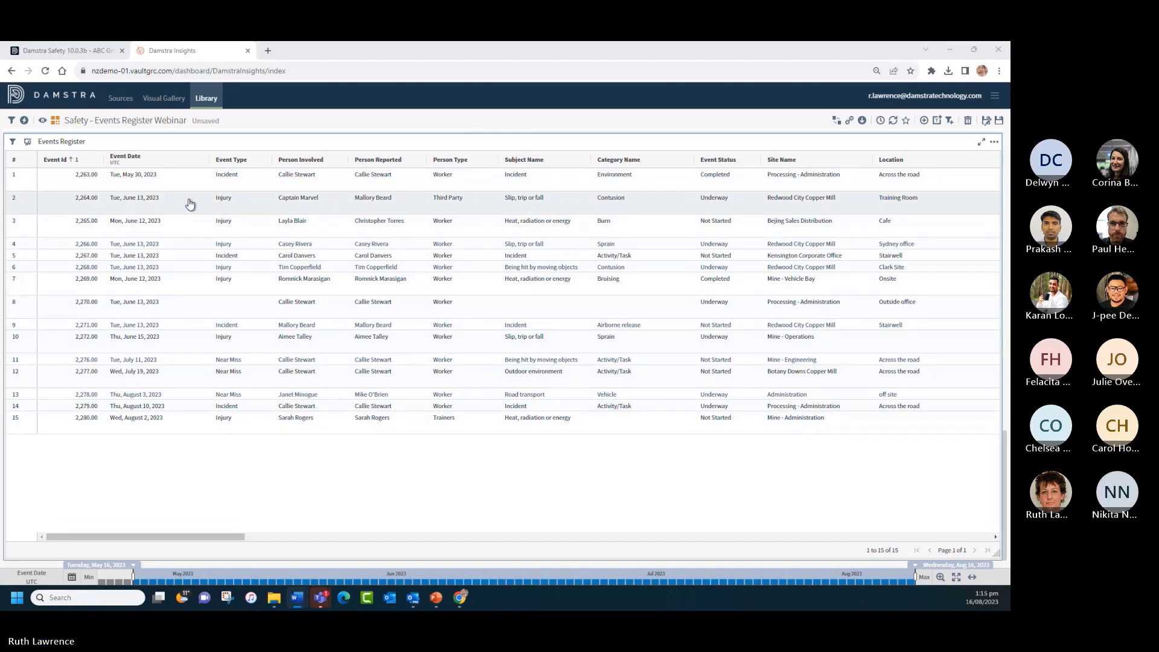
{"action": "mouse_move", "coordinate": [194, 205]}
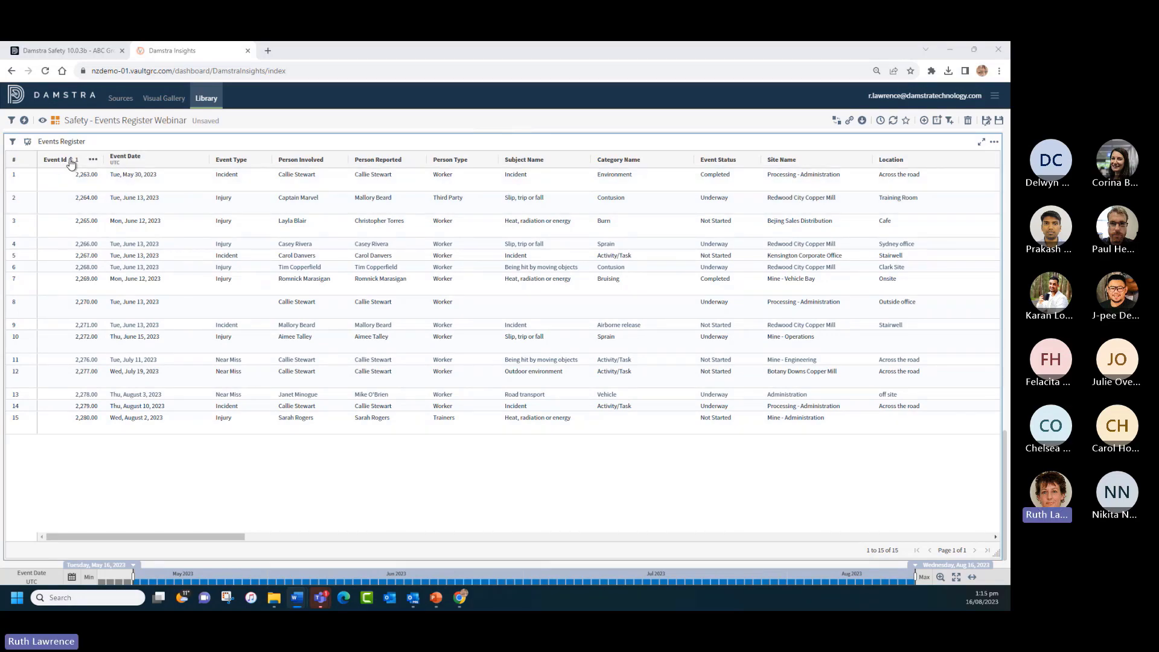
Sort the Events Register ascending by the Full Site column
{"action": "left_click", "coordinate": [56, 159]}
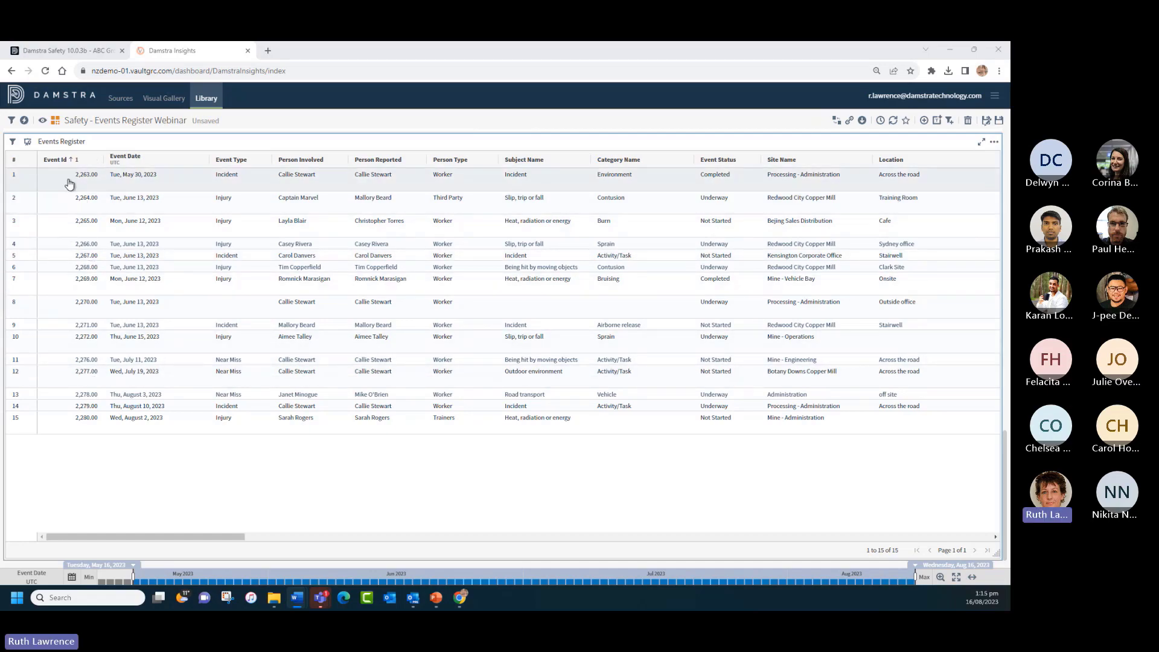
{"action": "left_click", "coordinate": [57, 158]}
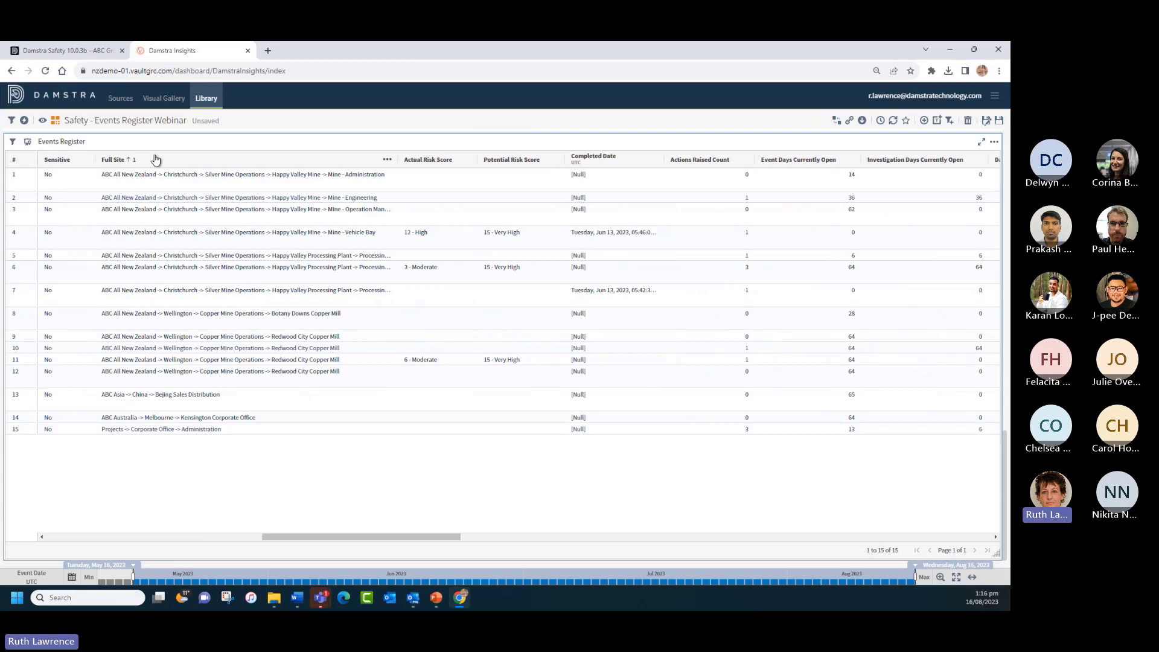
{"action": "mouse_move", "coordinate": [386, 161]}
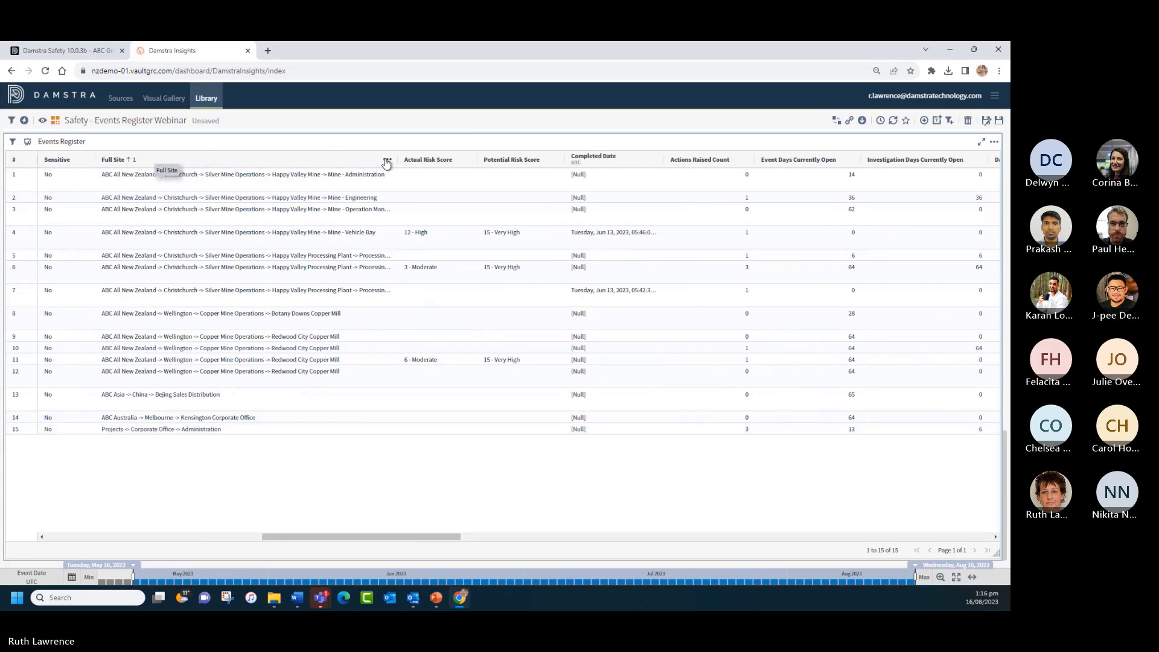
Reset the Full Site sort and order by Event Id descending, then Event Type
{"action": "left_click", "coordinate": [386, 160]}
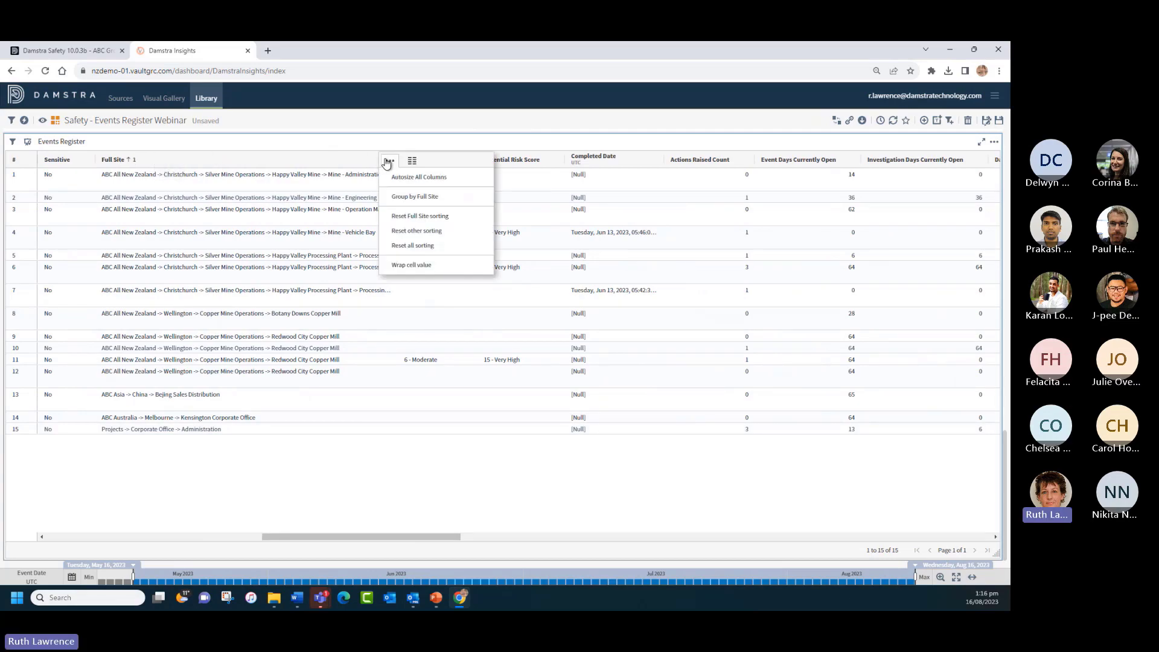
{"action": "mouse_move", "coordinate": [419, 215]}
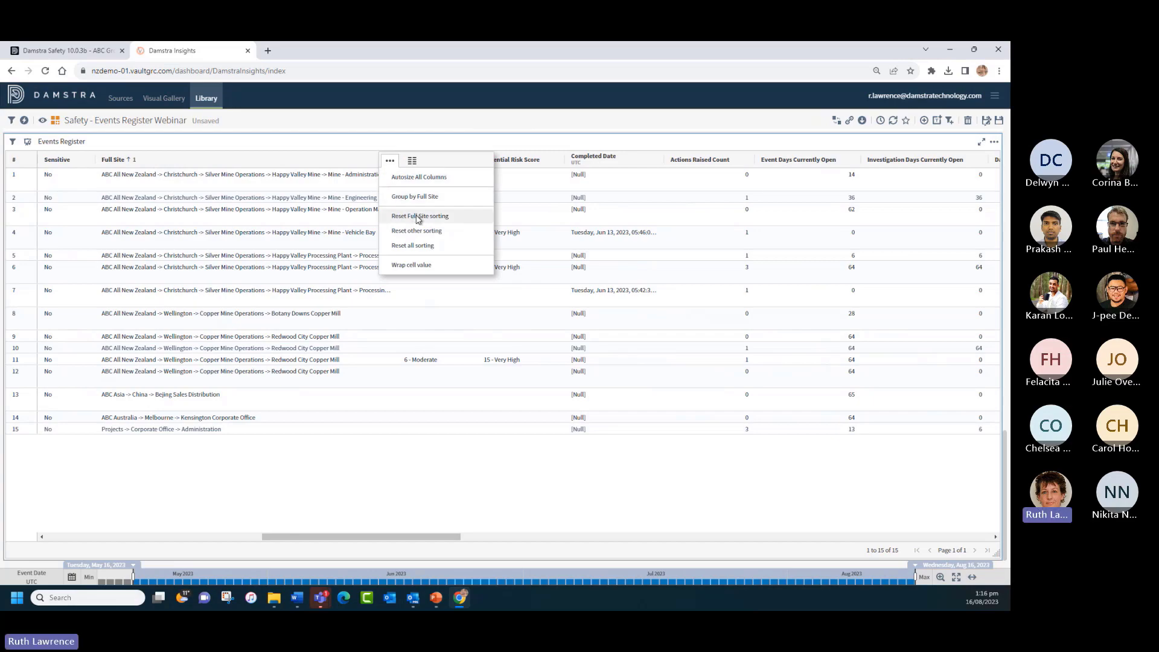
{"action": "left_click", "coordinate": [419, 215]}
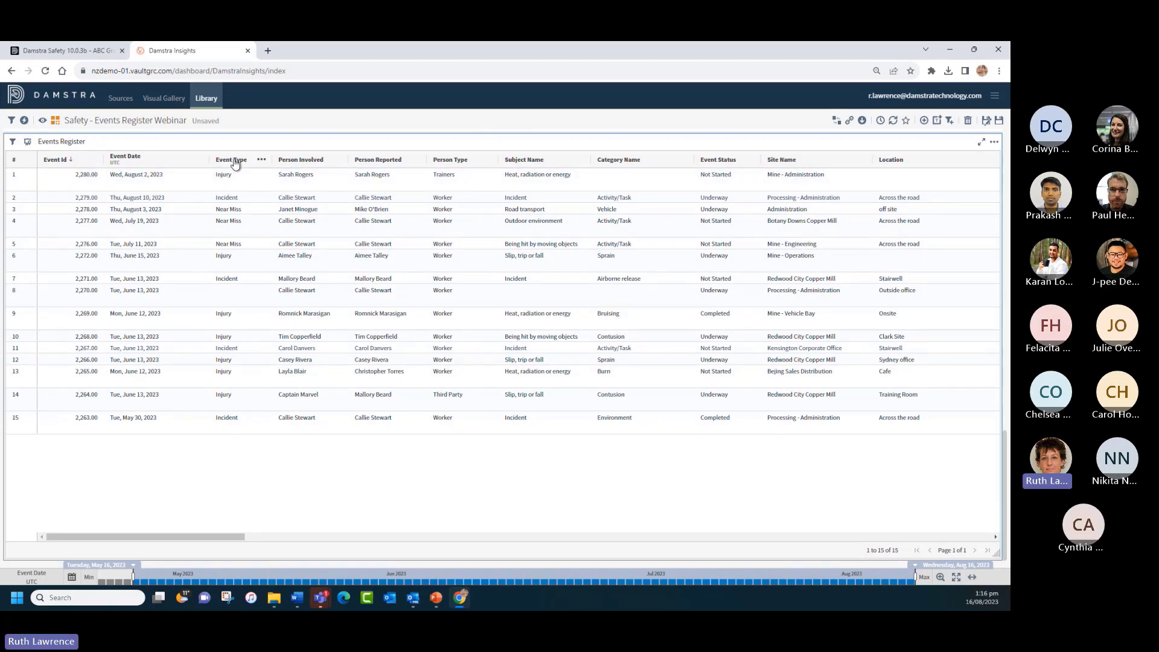
{"action": "mouse_move", "coordinate": [230, 159]}
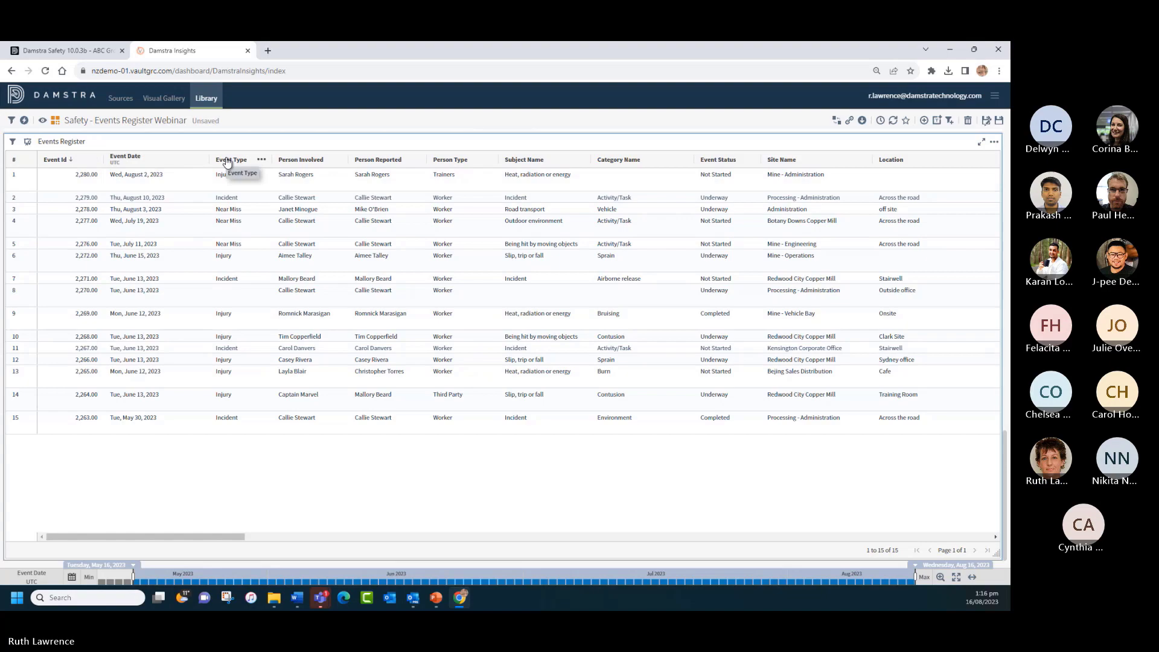
{"action": "left_click", "coordinate": [230, 160]}
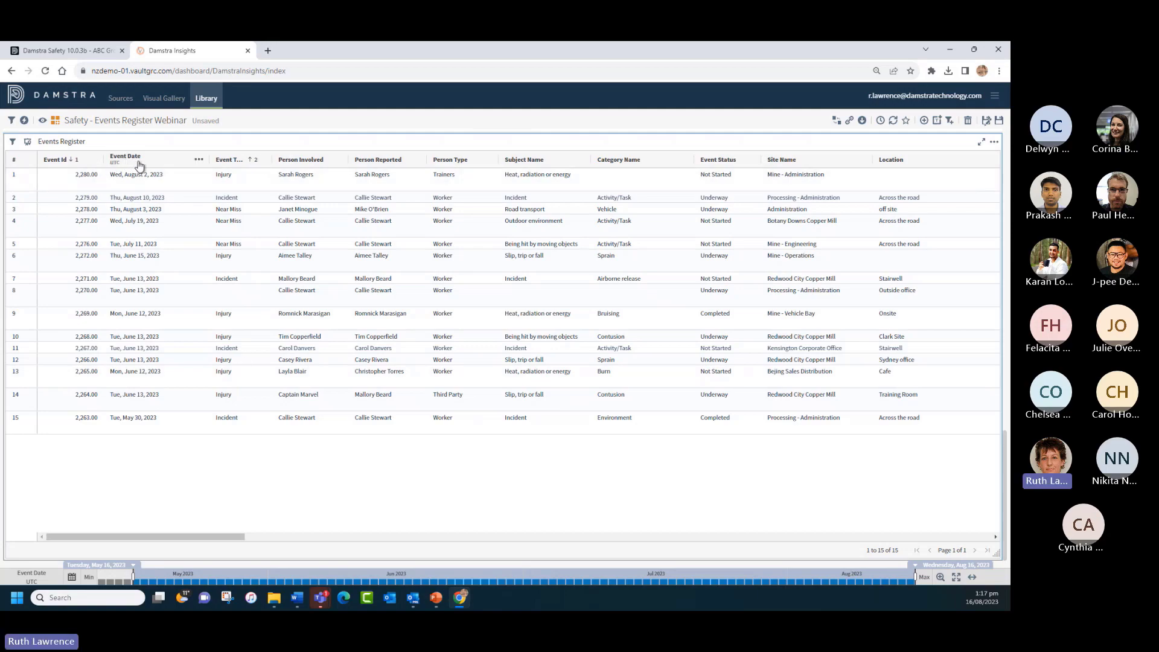
{"action": "mouse_move", "coordinate": [140, 163]}
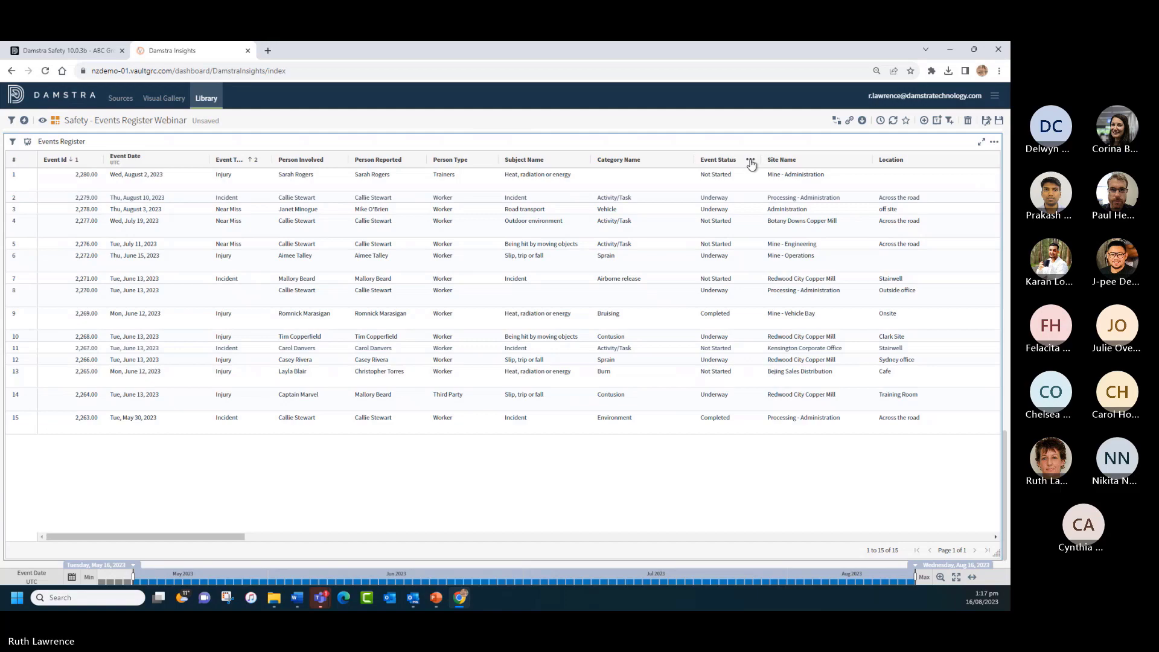
Group the register by Event Status, expand Not Started, and restore the dashboard view
{"action": "left_click", "coordinate": [750, 160]}
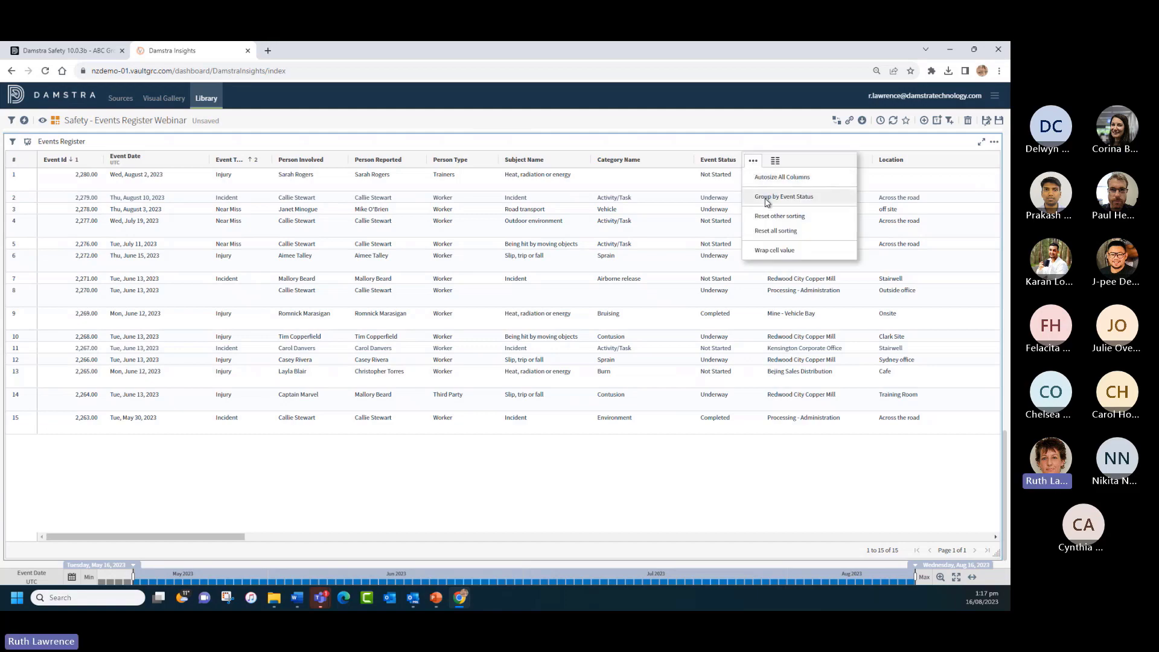
{"action": "left_click", "coordinate": [782, 197]}
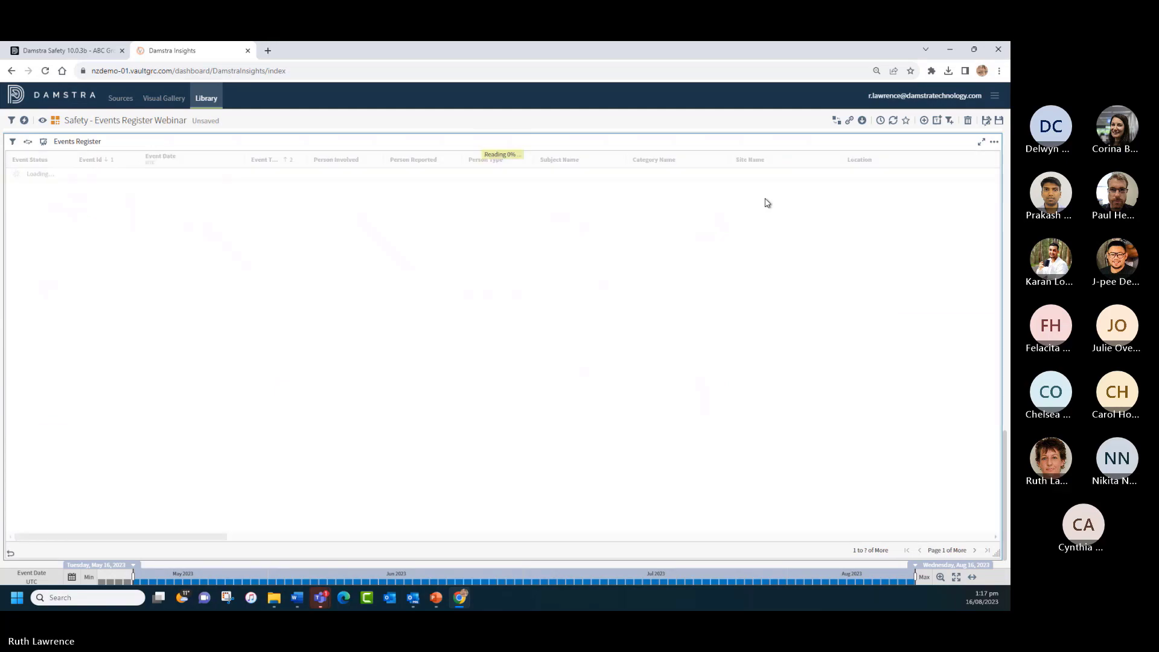
{"action": "mouse_move", "coordinate": [733, 201]}
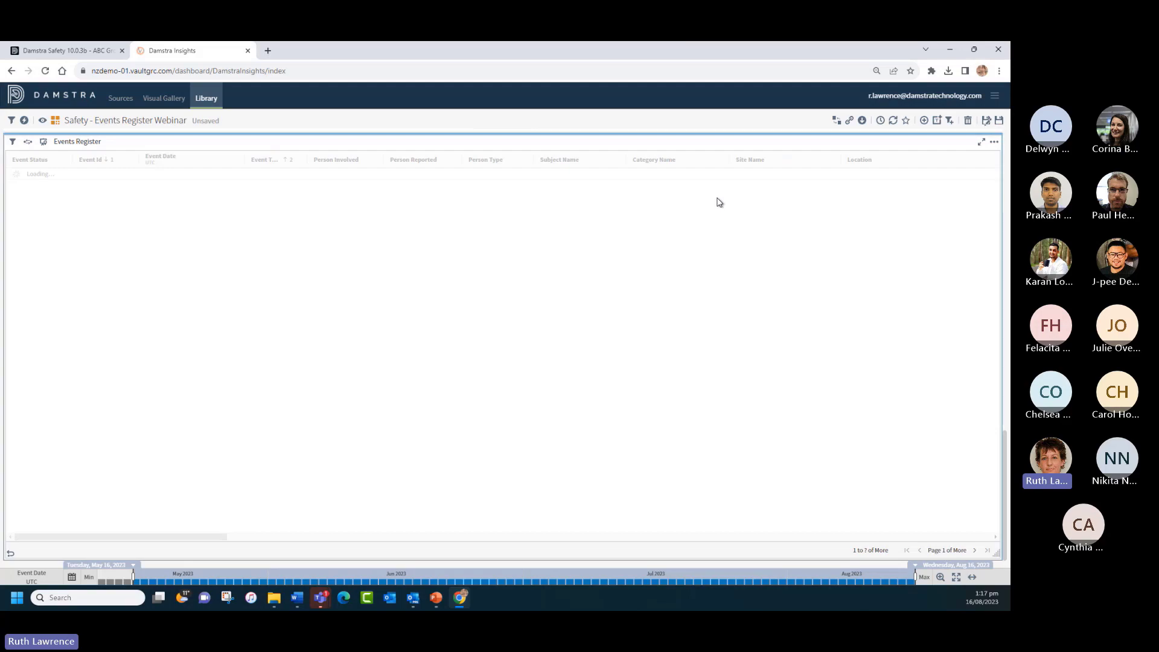
{"action": "mouse_move", "coordinate": [20, 163]}
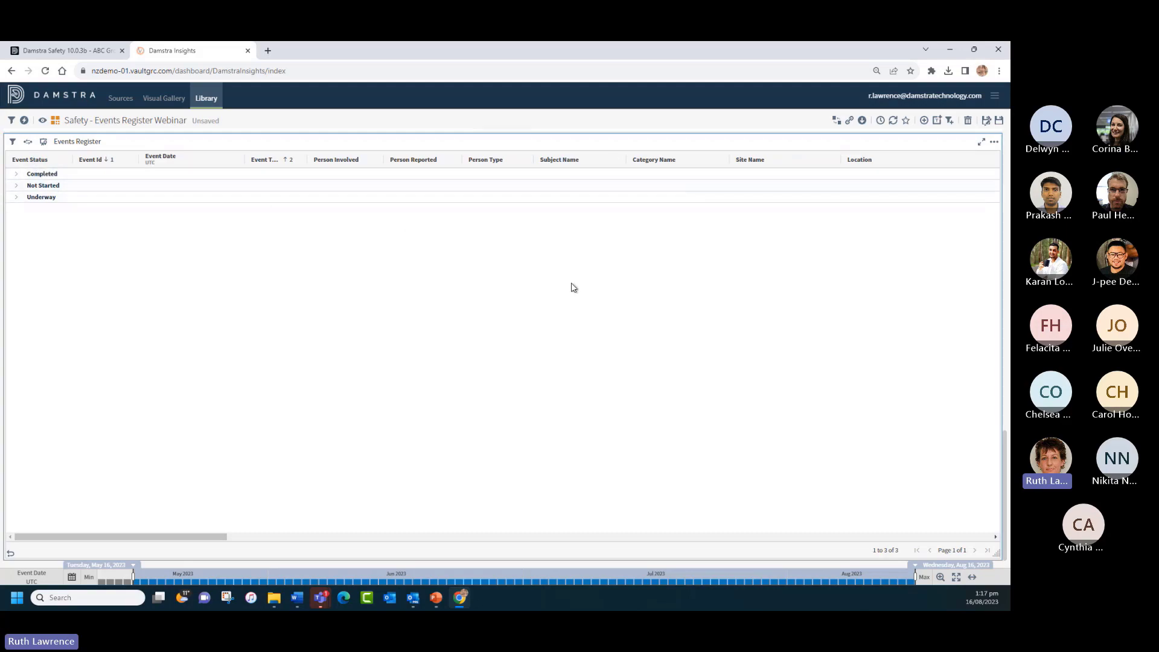
{"action": "mouse_move", "coordinate": [232, 230]}
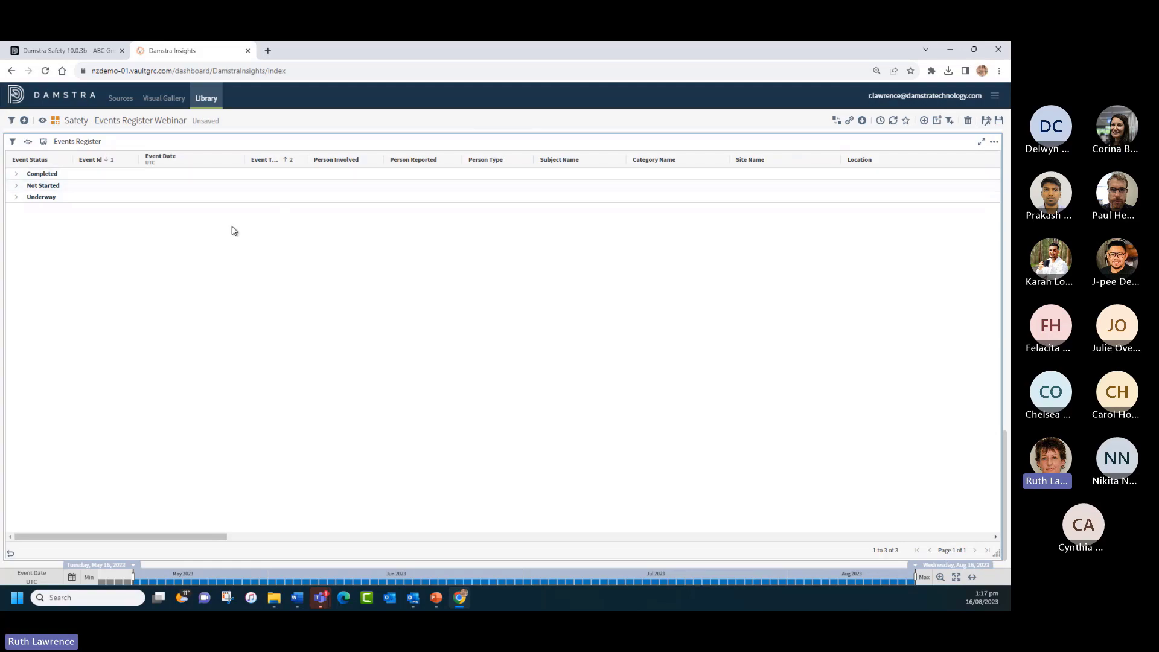
{"action": "mouse_move", "coordinate": [814, 446]}
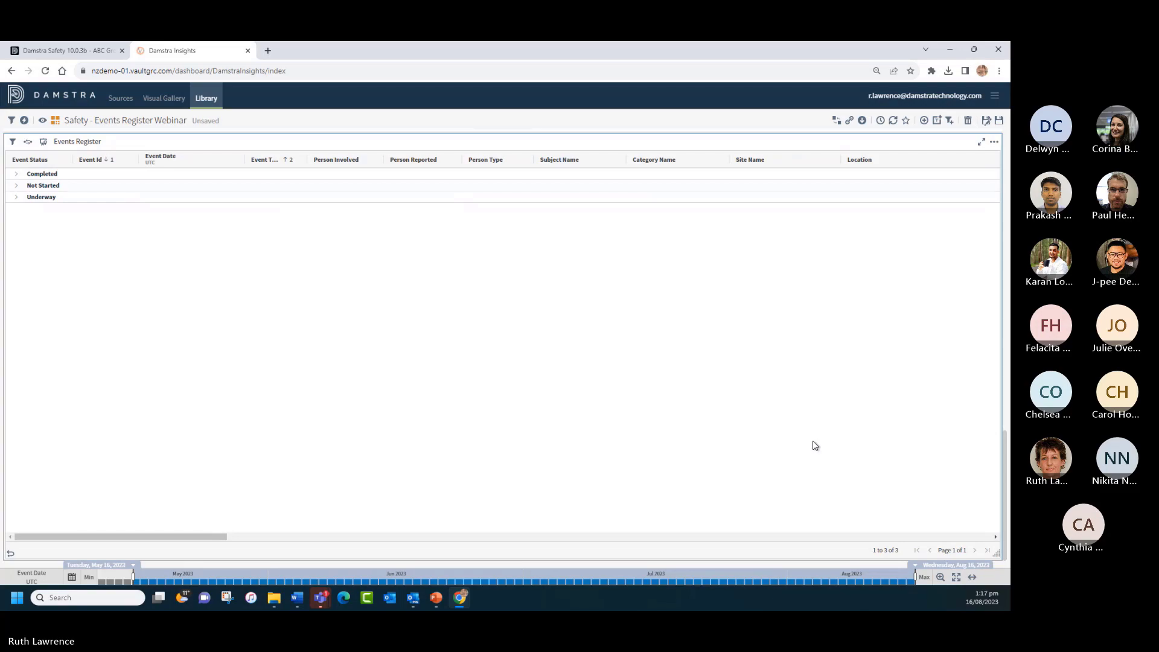
{"action": "left_click", "coordinate": [16, 185]}
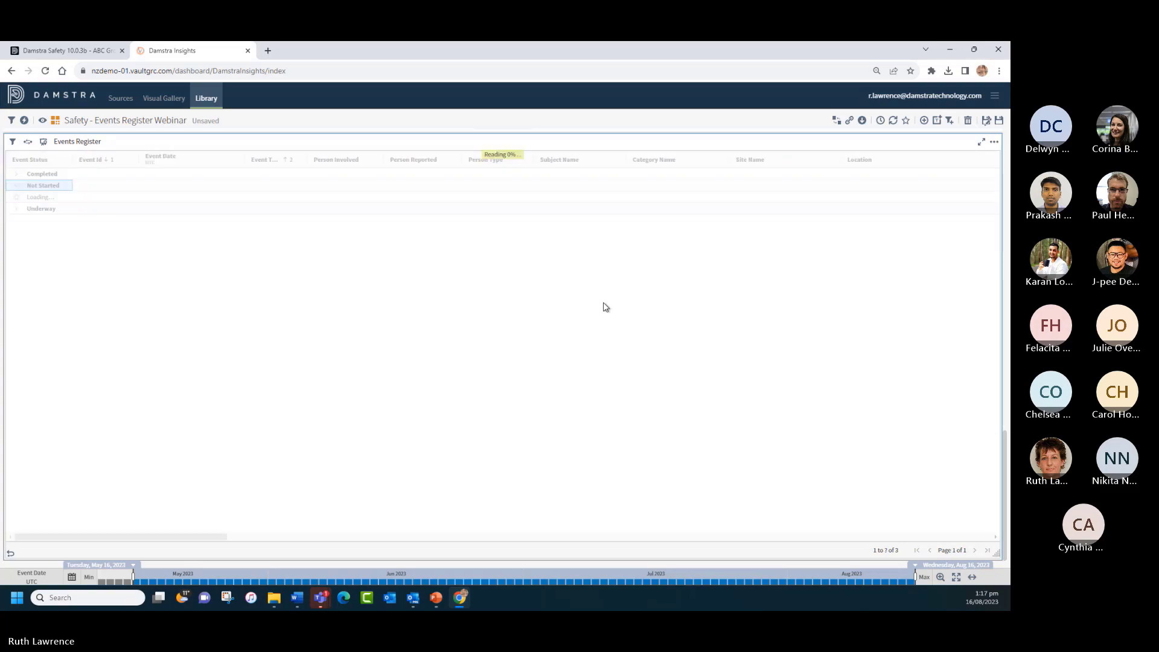
{"action": "mouse_move", "coordinate": [601, 305]}
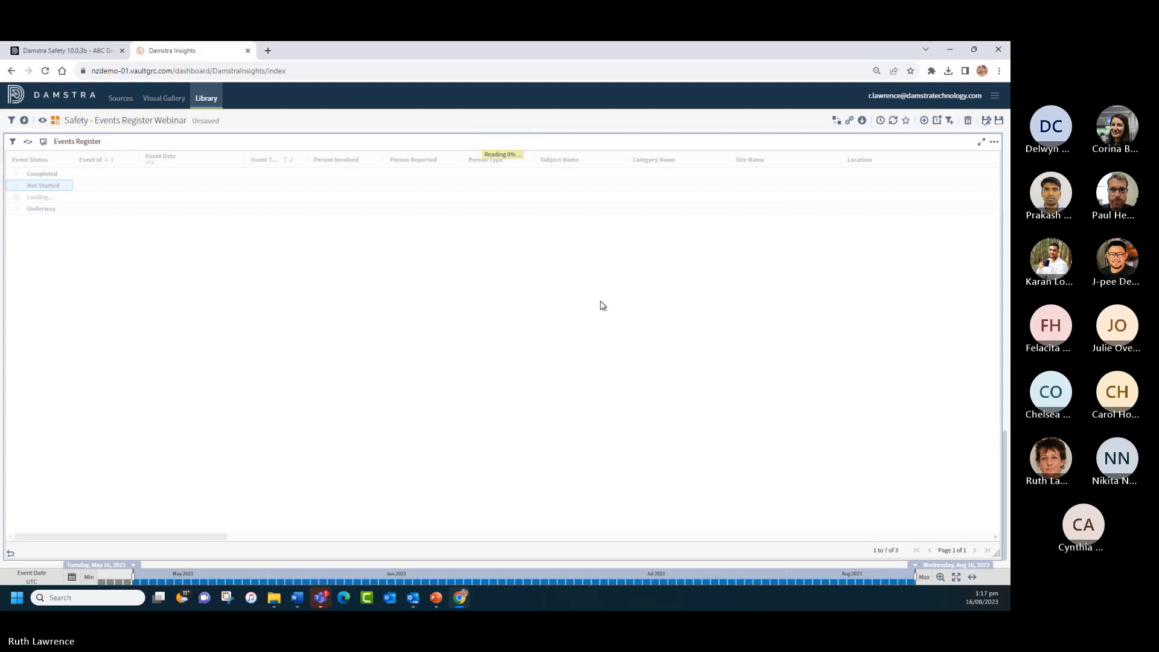
{"action": "mouse_move", "coordinate": [374, 323]}
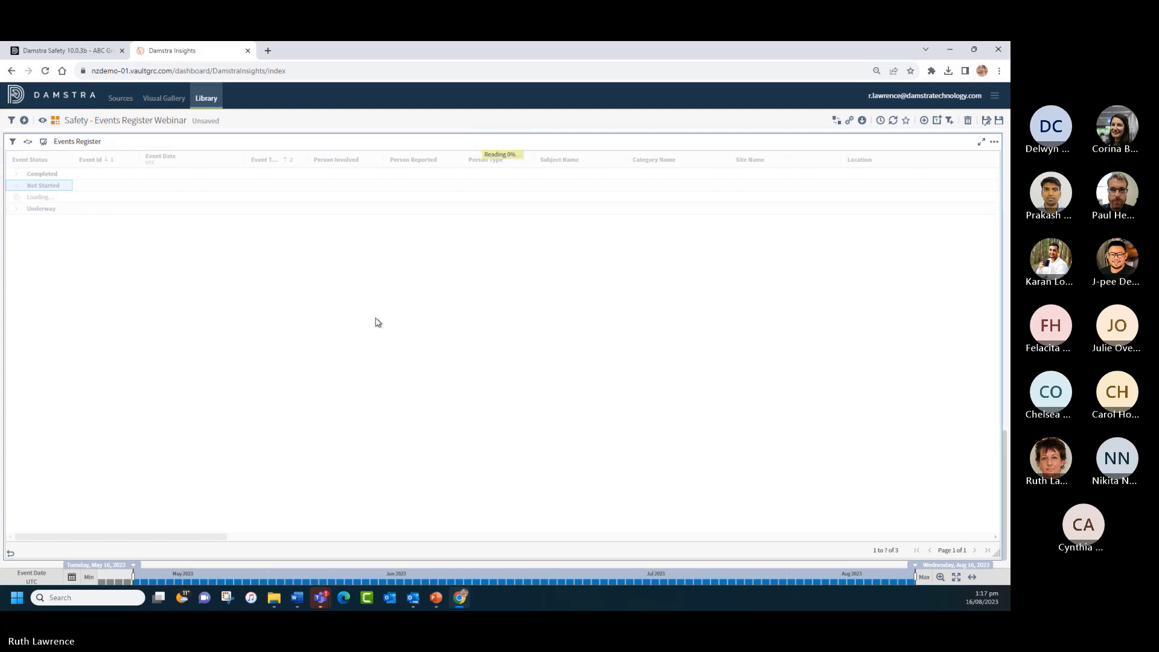
{"action": "left_click", "coordinate": [1047, 458]}
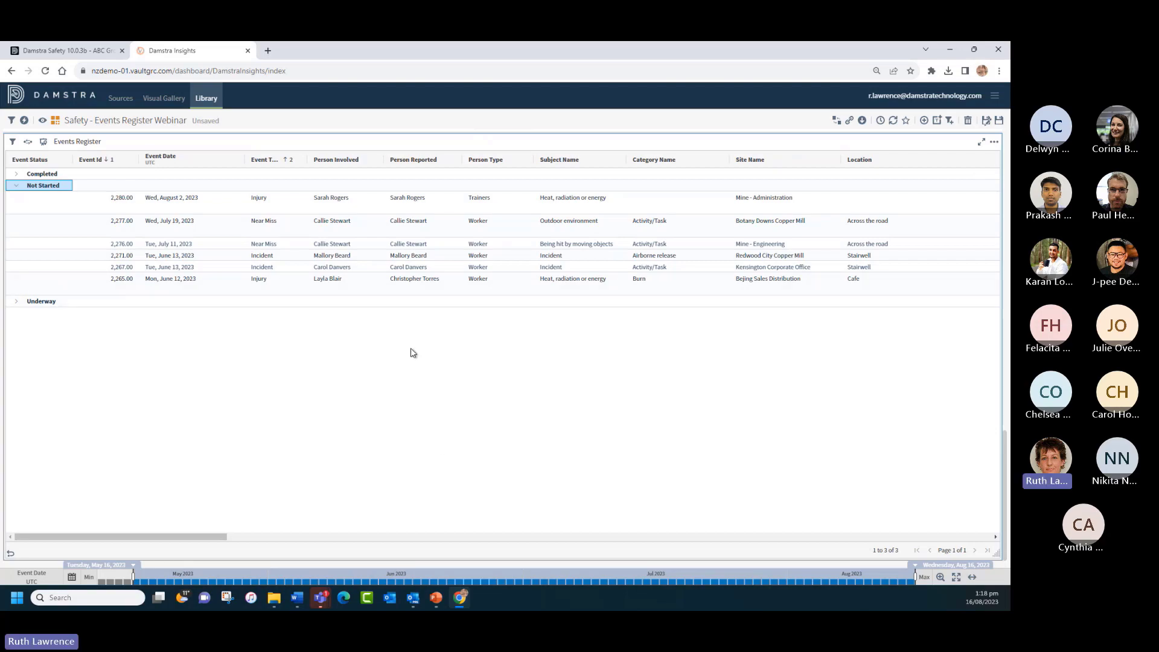
{"action": "mouse_move", "coordinate": [527, 346]}
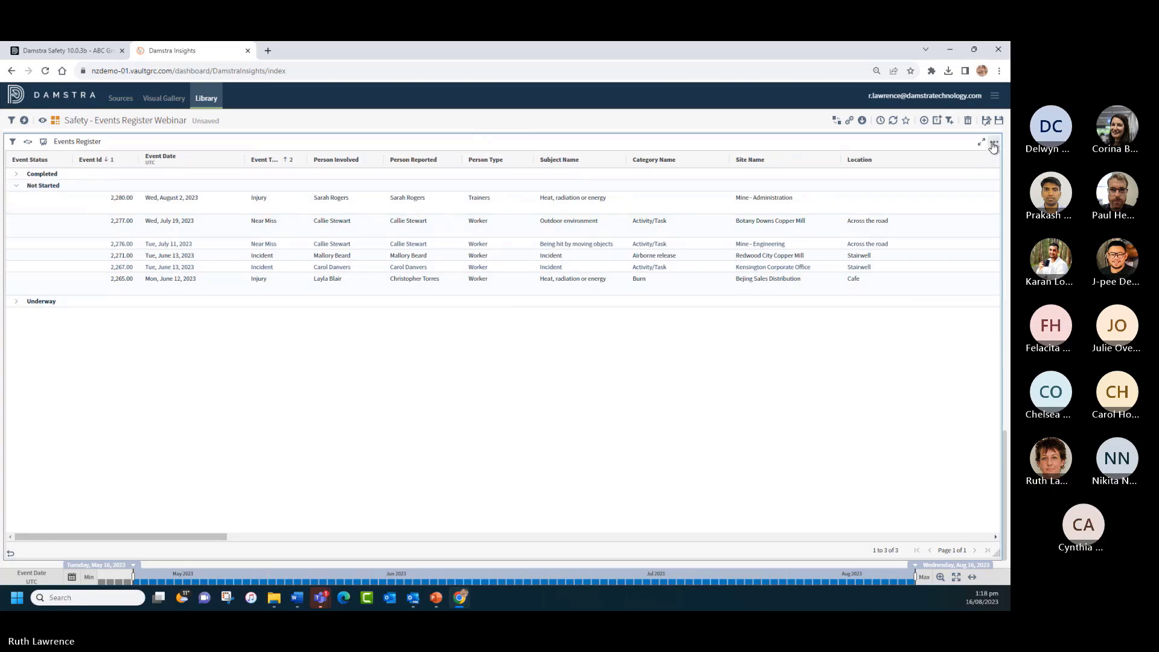
{"action": "left_click", "coordinate": [993, 142]}
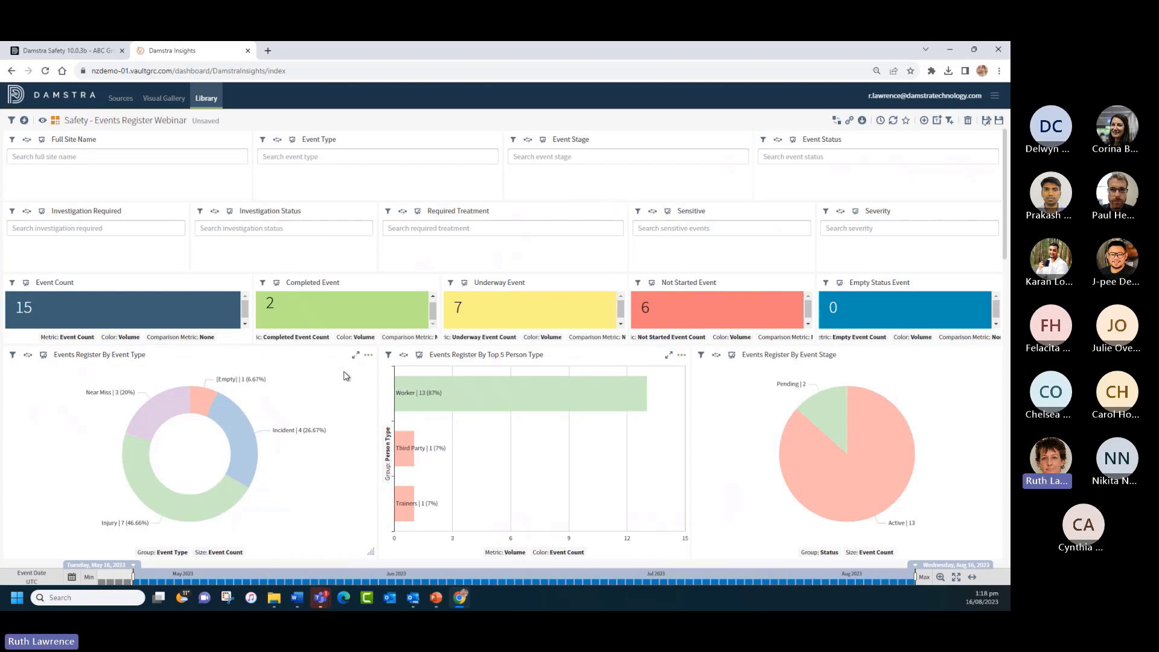
{"action": "mouse_move", "coordinate": [344, 389]}
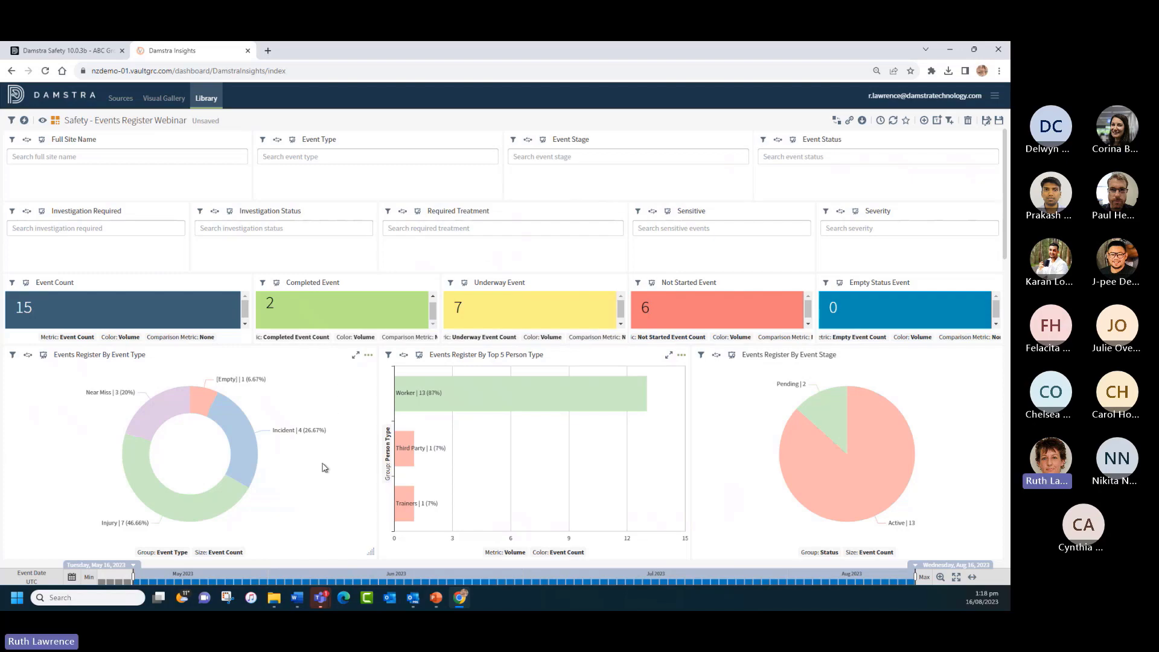
{"action": "mouse_move", "coordinate": [175, 511]}
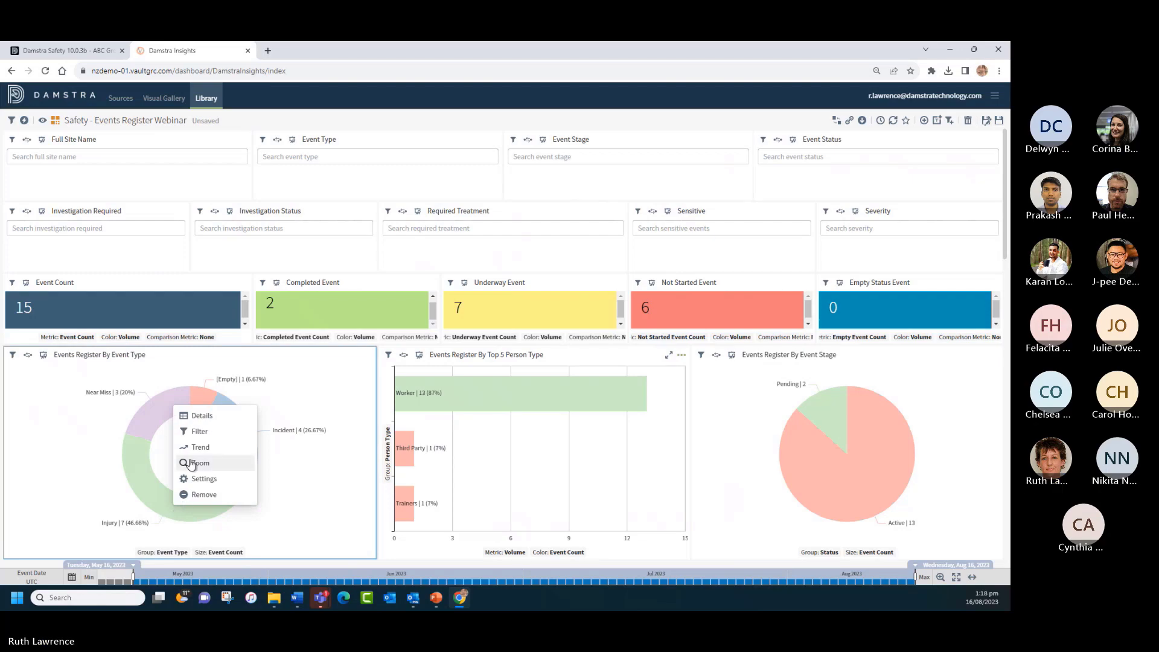
Show the Details records for the Injury slice of the Events By Event Type donut
{"action": "left_click", "coordinate": [201, 415]}
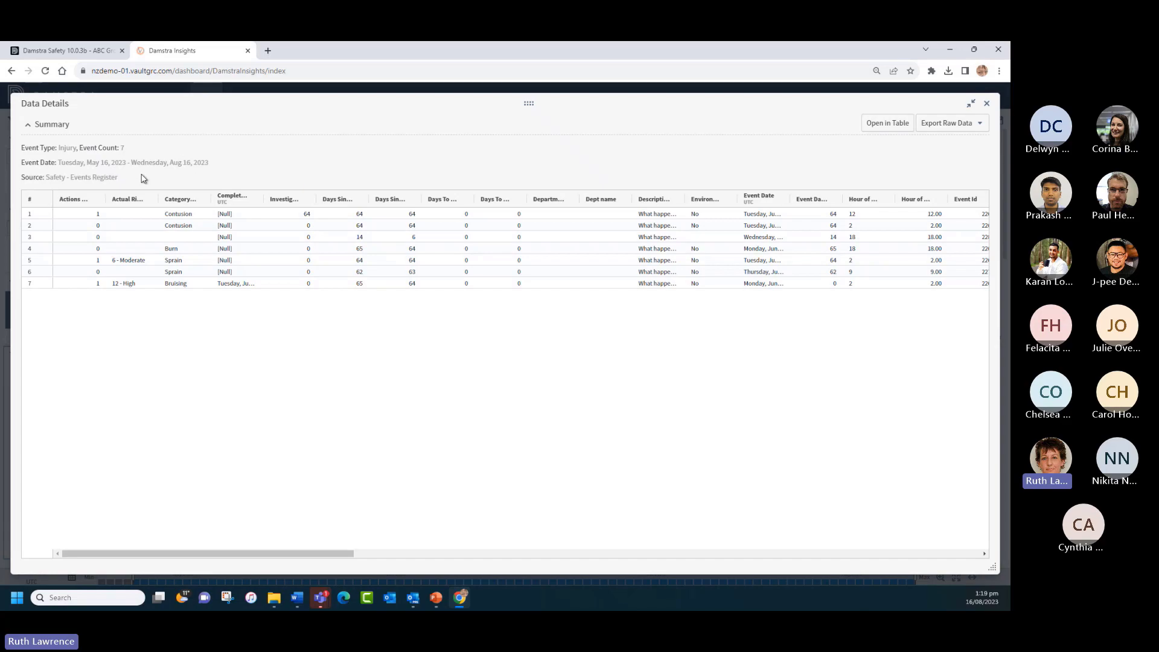
{"action": "mouse_move", "coordinate": [211, 125]}
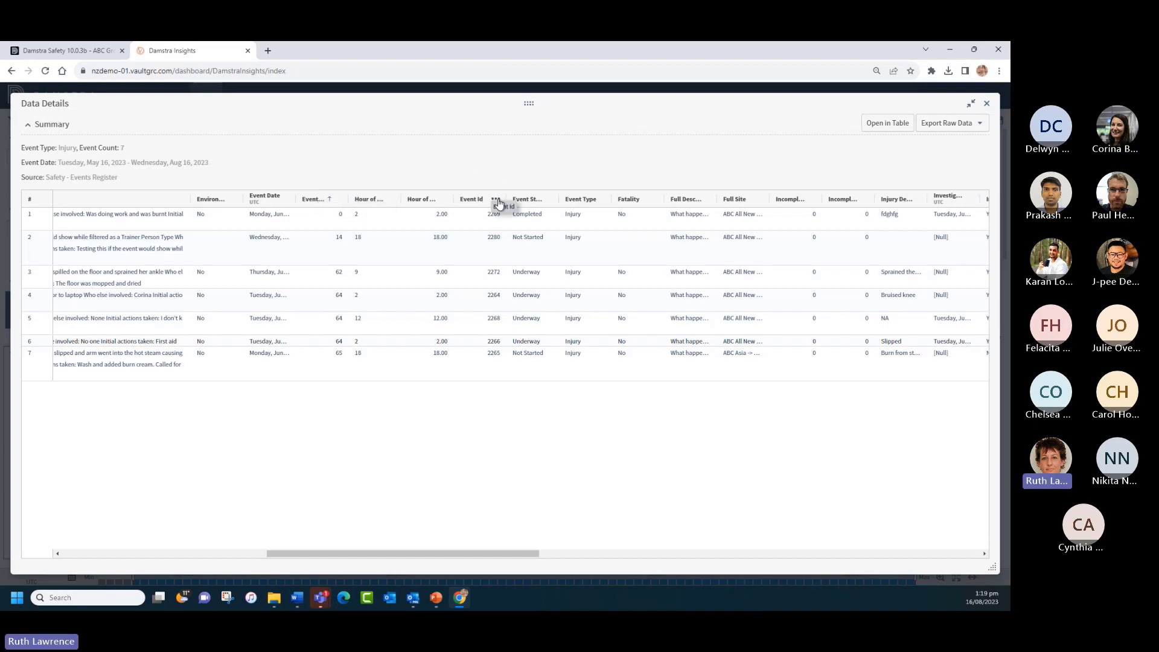
Check the Injury raw data export formats (CSV/XLSX), then close Data Details
{"action": "left_click", "coordinate": [496, 203]}
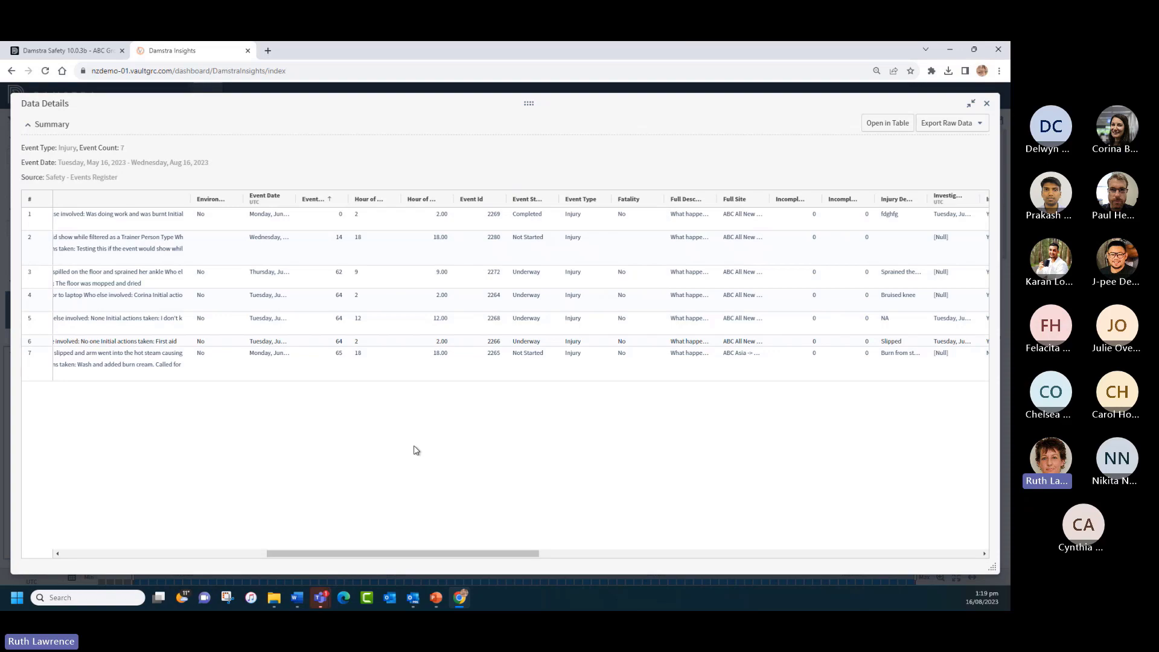
{"action": "mouse_move", "coordinate": [865, 134]}
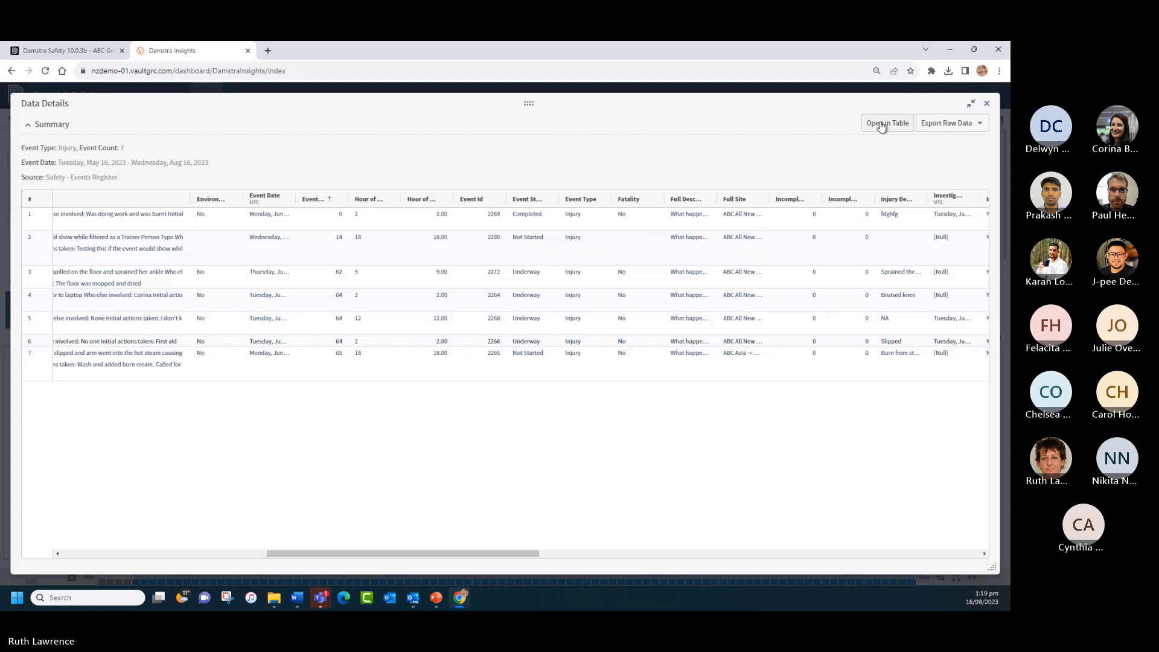
{"action": "left_click", "coordinate": [949, 123]}
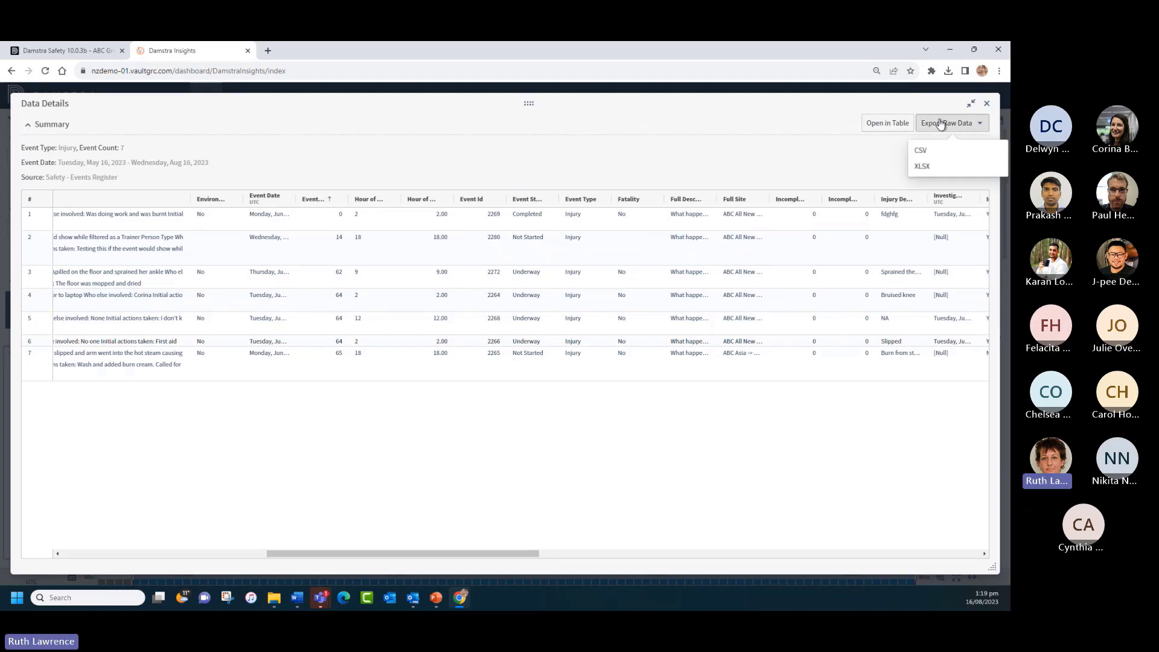
{"action": "mouse_move", "coordinate": [922, 151]}
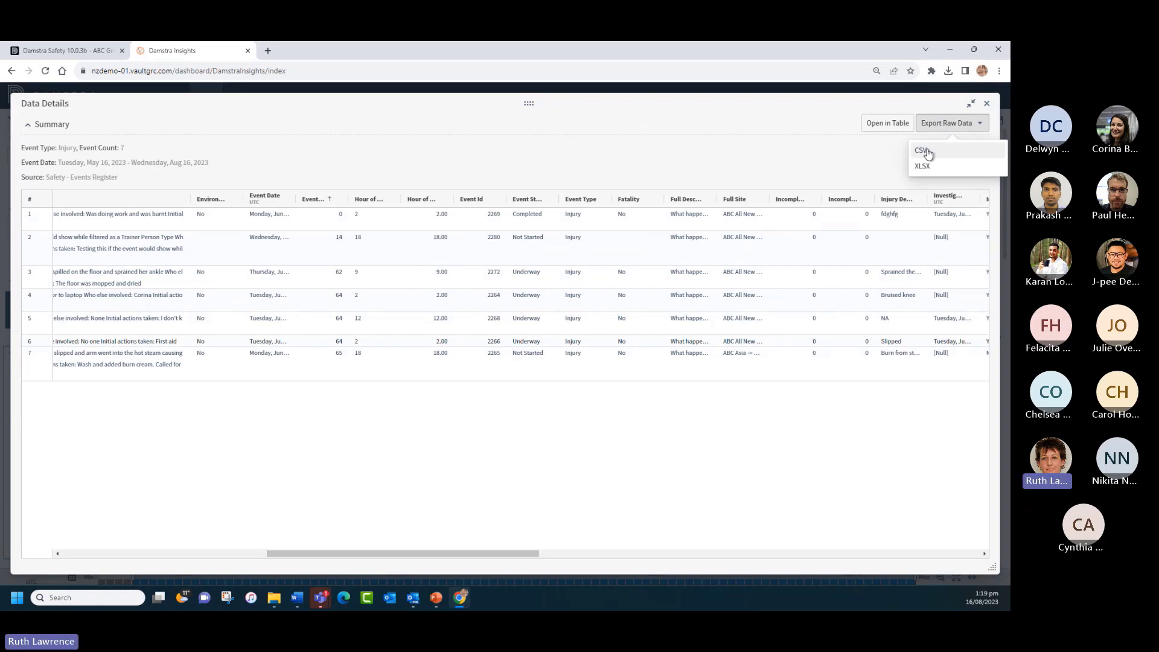
{"action": "mouse_move", "coordinate": [925, 167]}
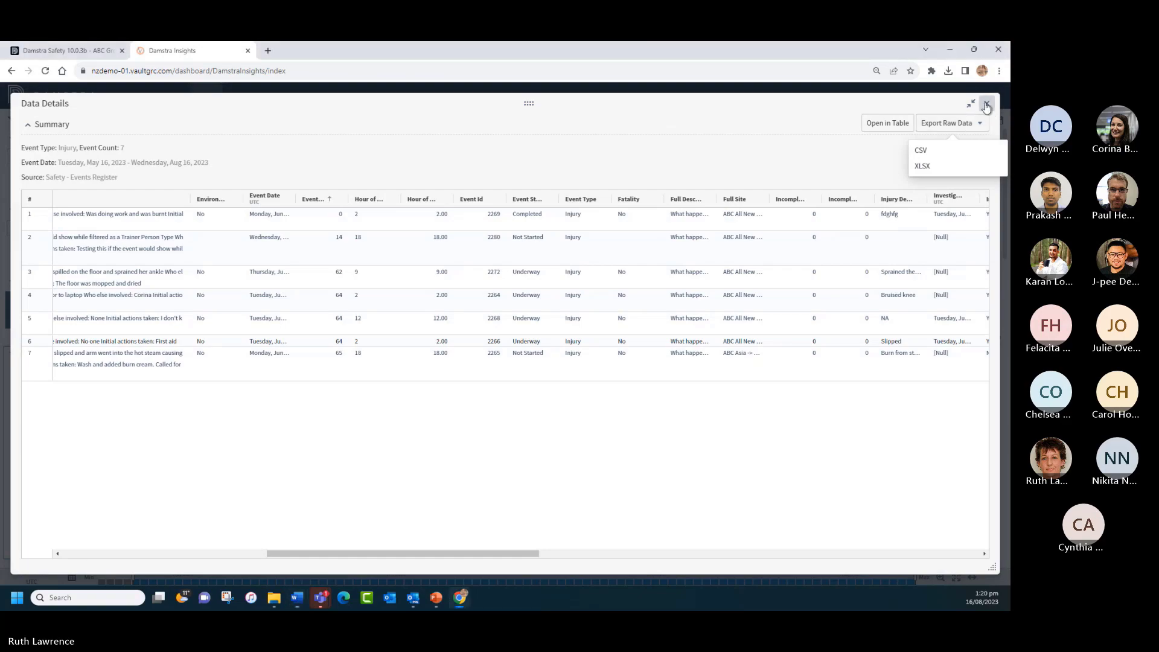
{"action": "left_click", "coordinate": [986, 103]}
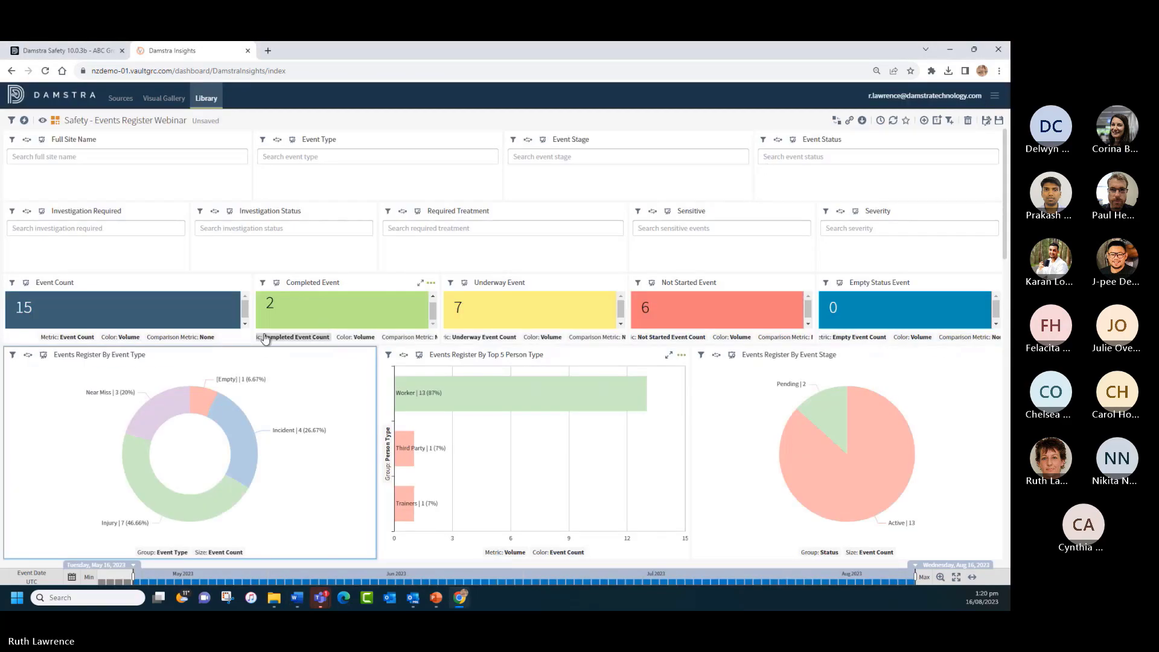
{"action": "mouse_move", "coordinate": [448, 556]}
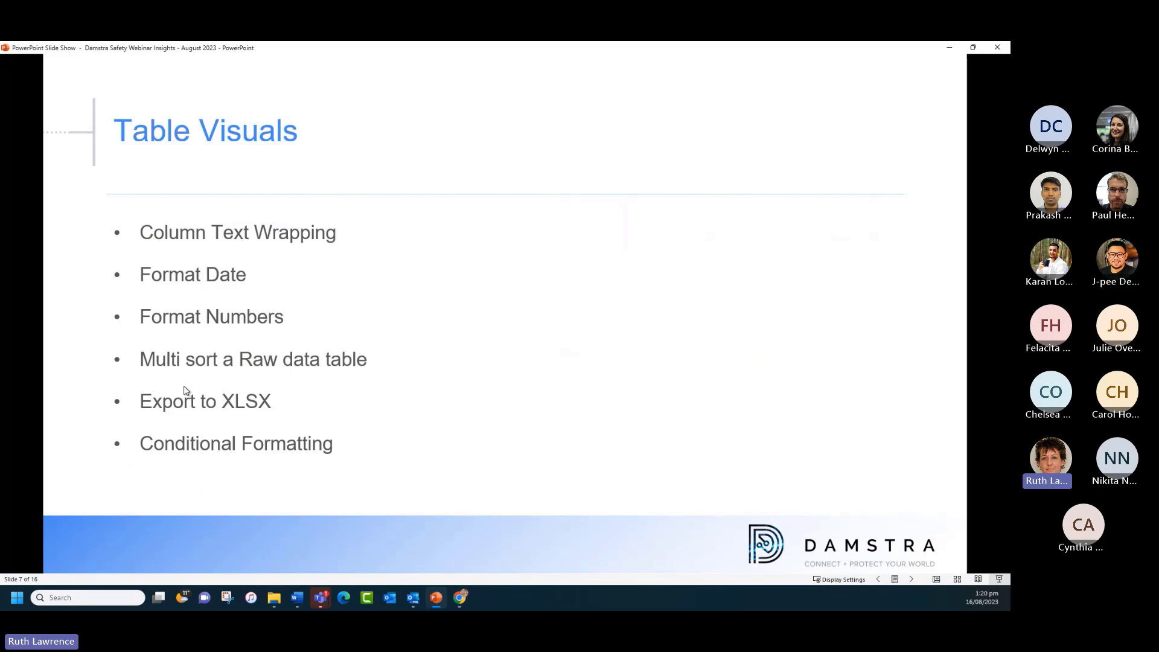
{"action": "mouse_move", "coordinate": [275, 382]}
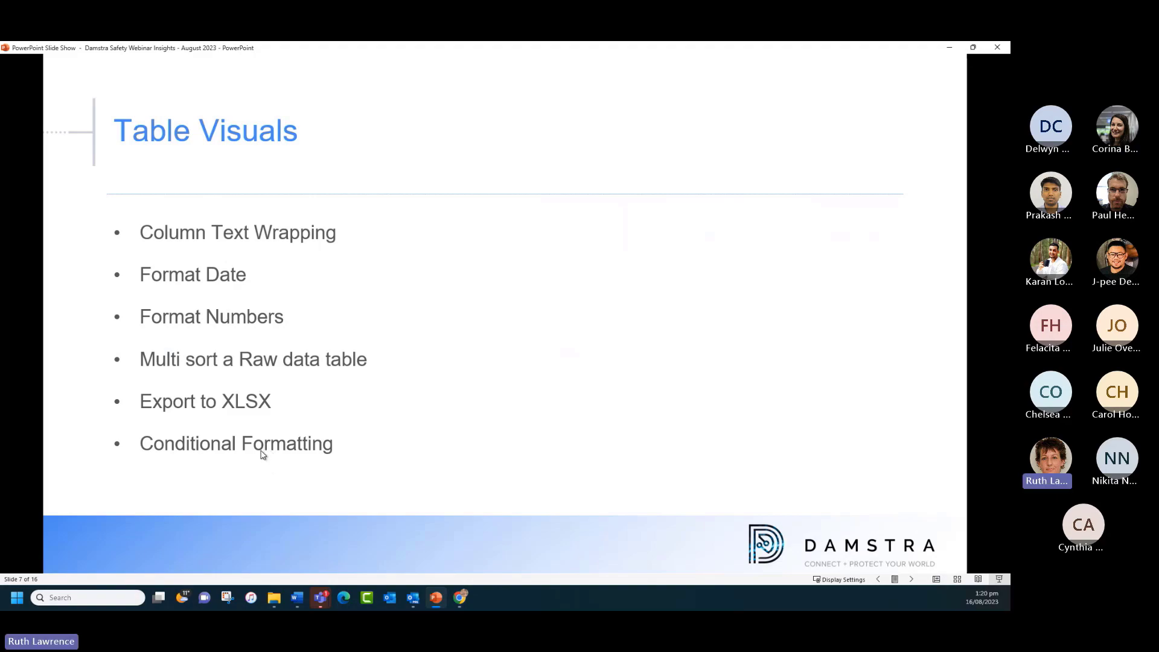
{"action": "mouse_move", "coordinate": [312, 467]}
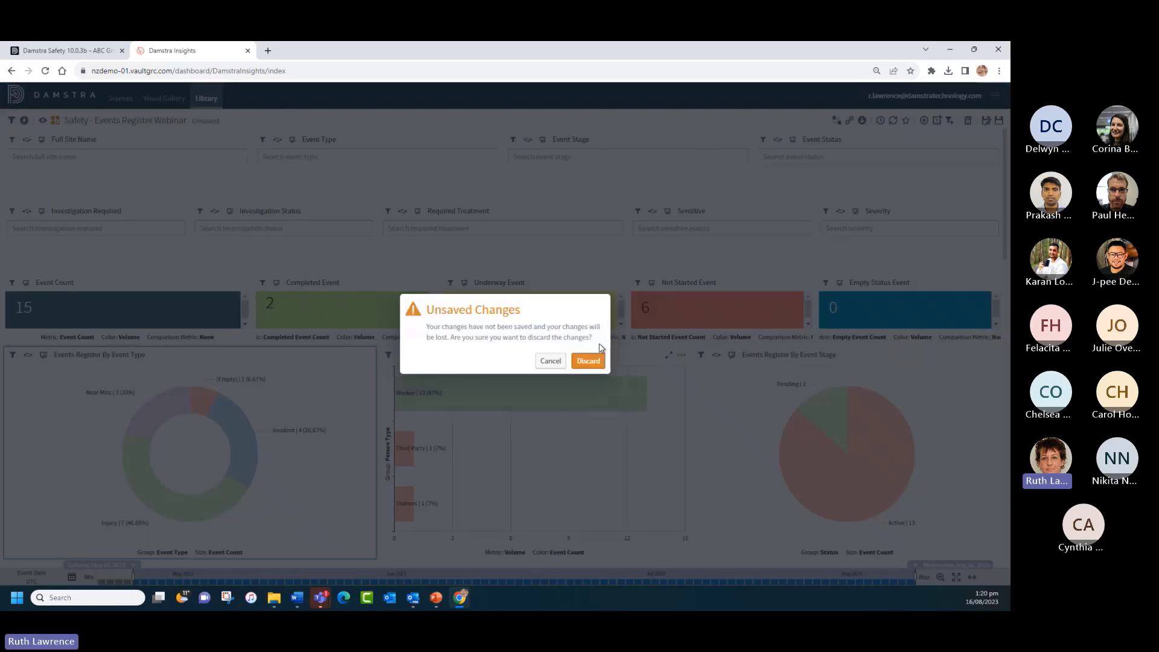
Discard unsaved changes and reopen Safety - Events Register Webinar from the Library
{"action": "left_click", "coordinate": [588, 361]}
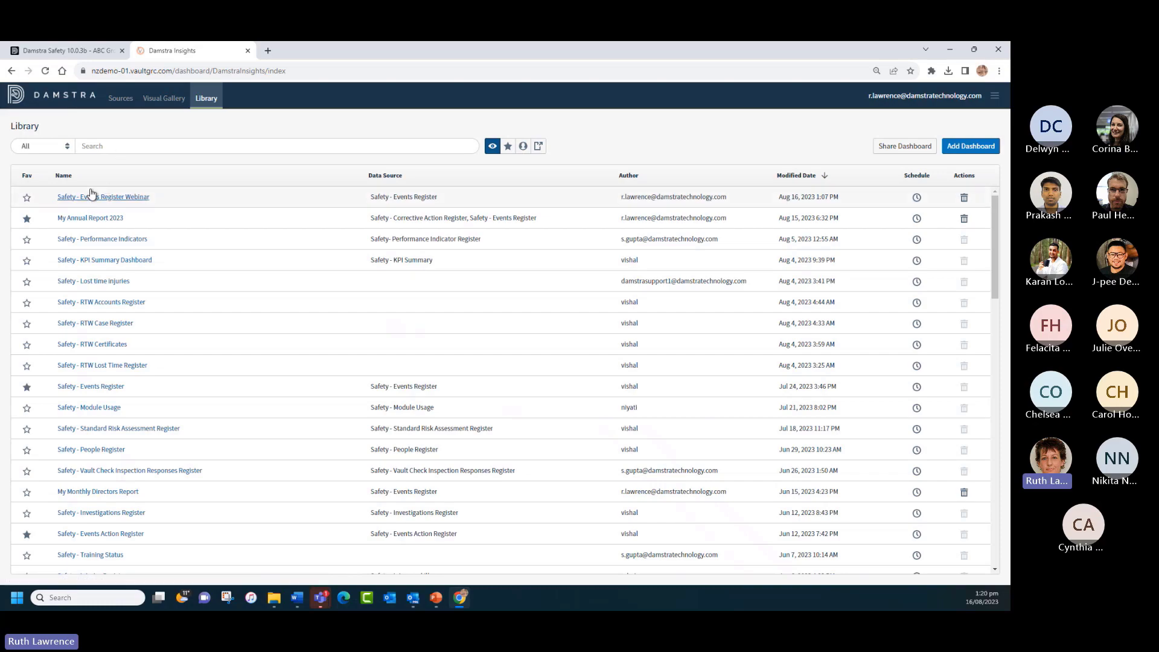
{"action": "mouse_move", "coordinate": [103, 197]}
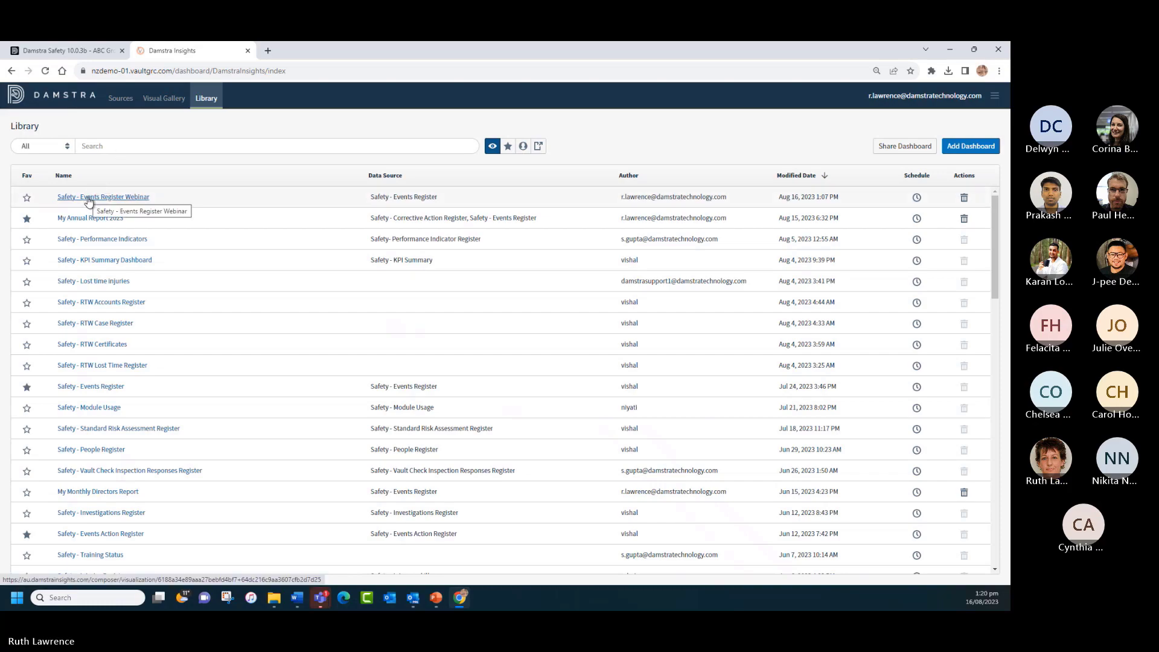
{"action": "left_click", "coordinate": [103, 197]}
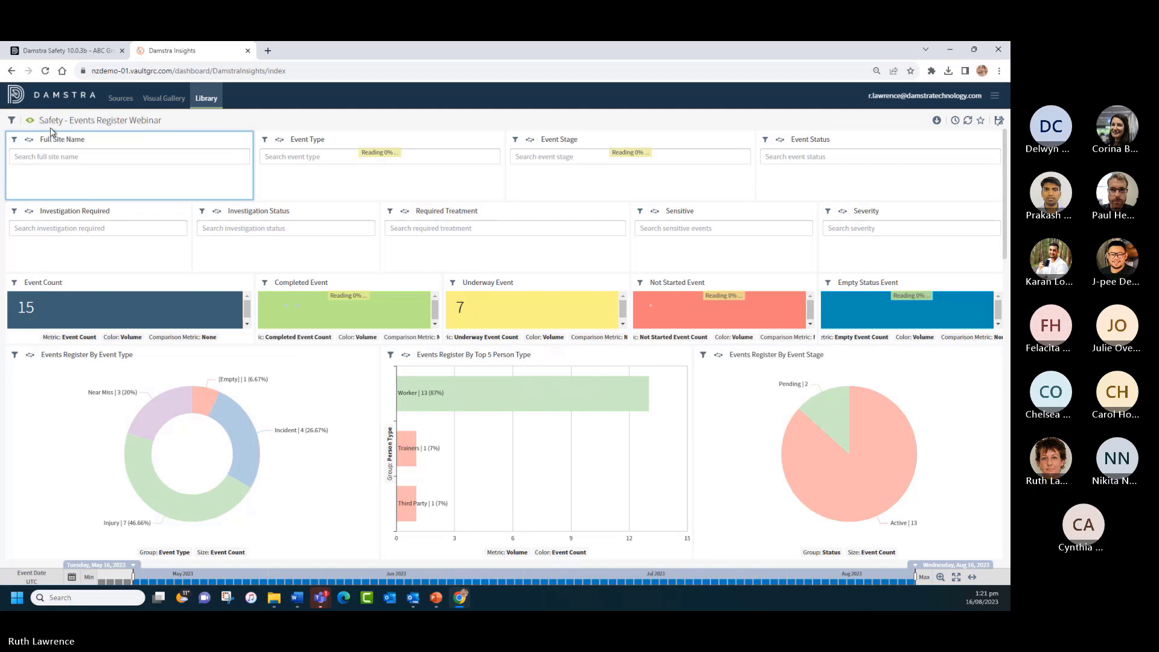
{"action": "mouse_move", "coordinate": [315, 447]}
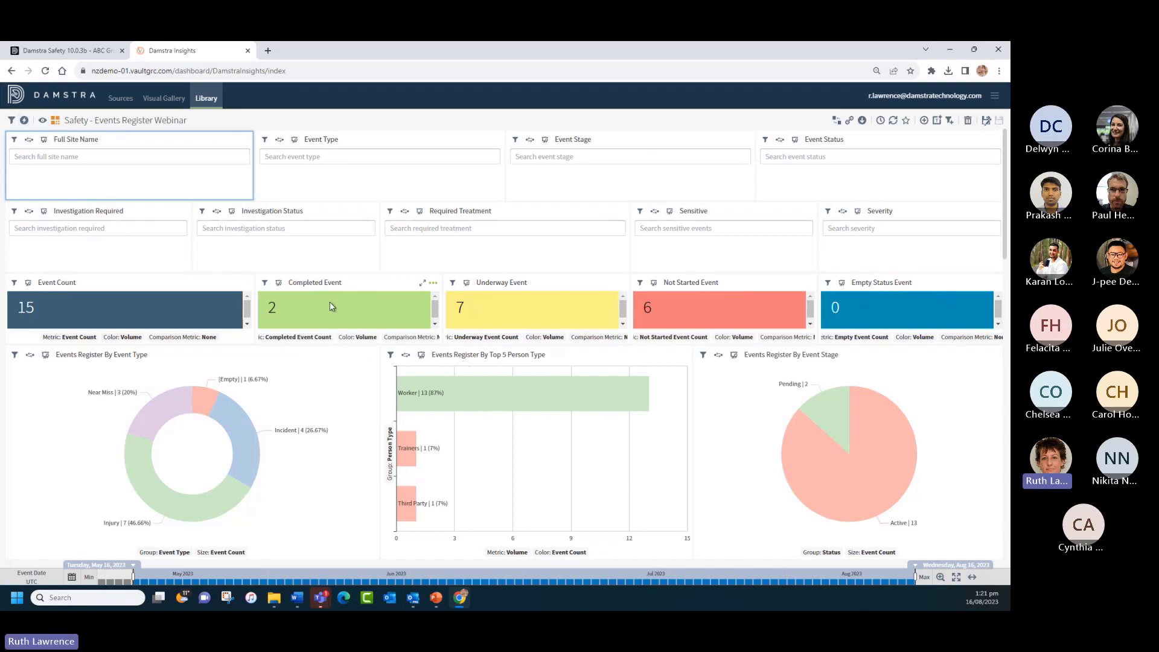
{"action": "mouse_move", "coordinate": [369, 289]}
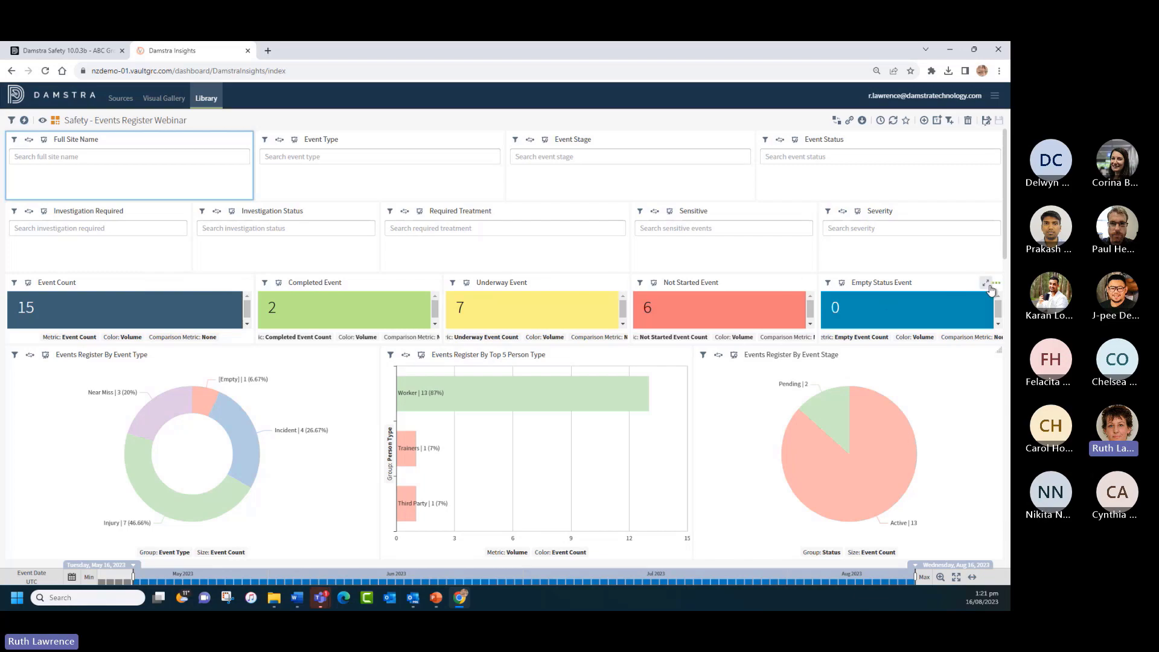
Remove the Empty Status Event widget and confirm the removal
{"action": "left_click", "coordinate": [993, 284]}
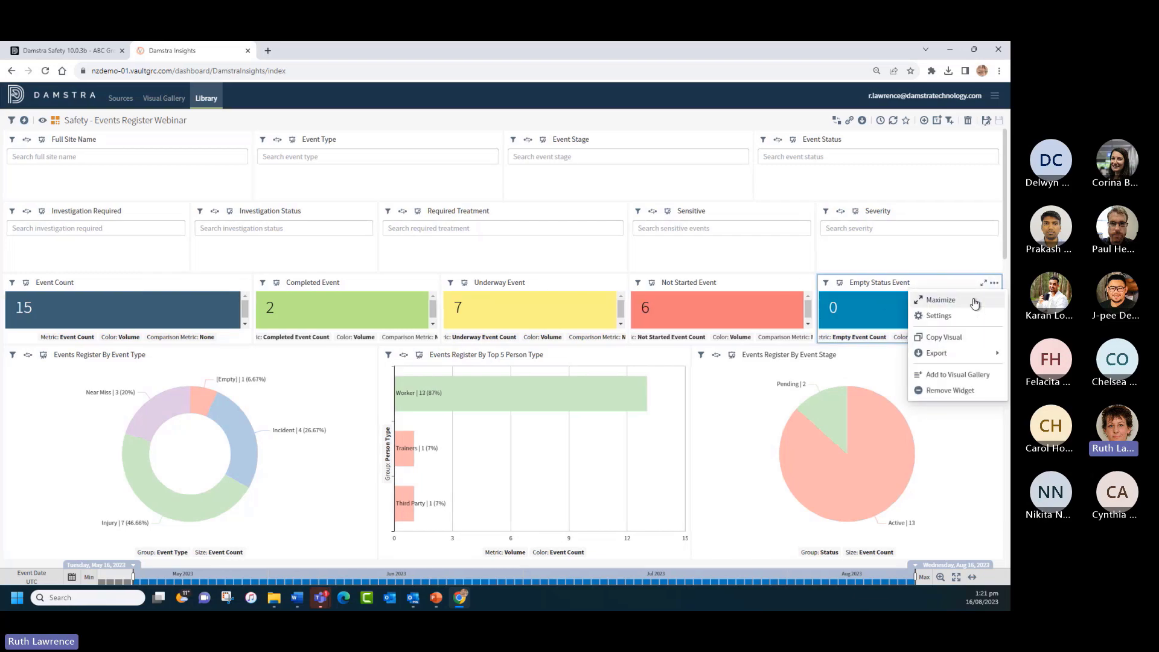
{"action": "left_click", "coordinate": [956, 389]}
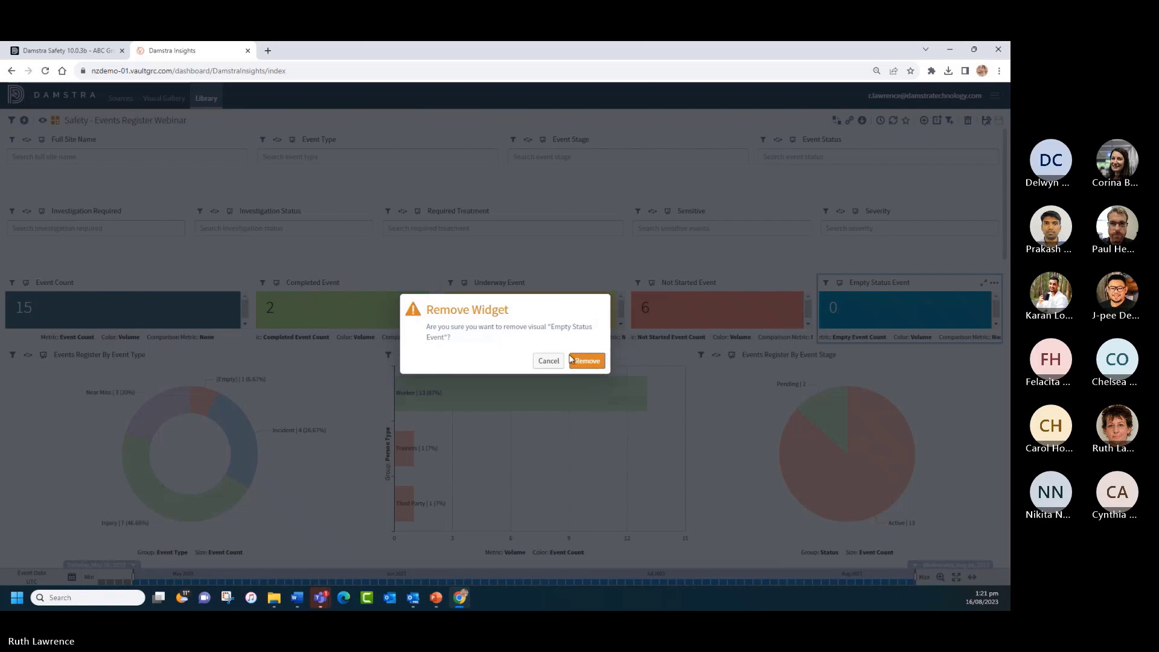
{"action": "left_click", "coordinate": [585, 361]}
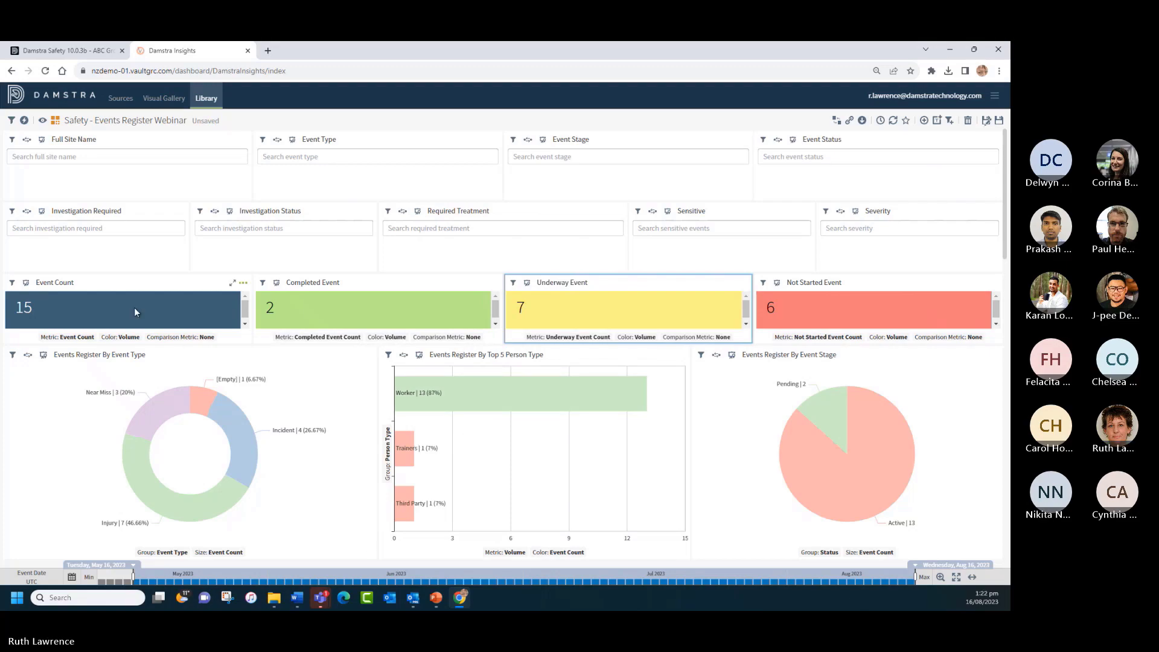
{"action": "mouse_move", "coordinate": [141, 296]}
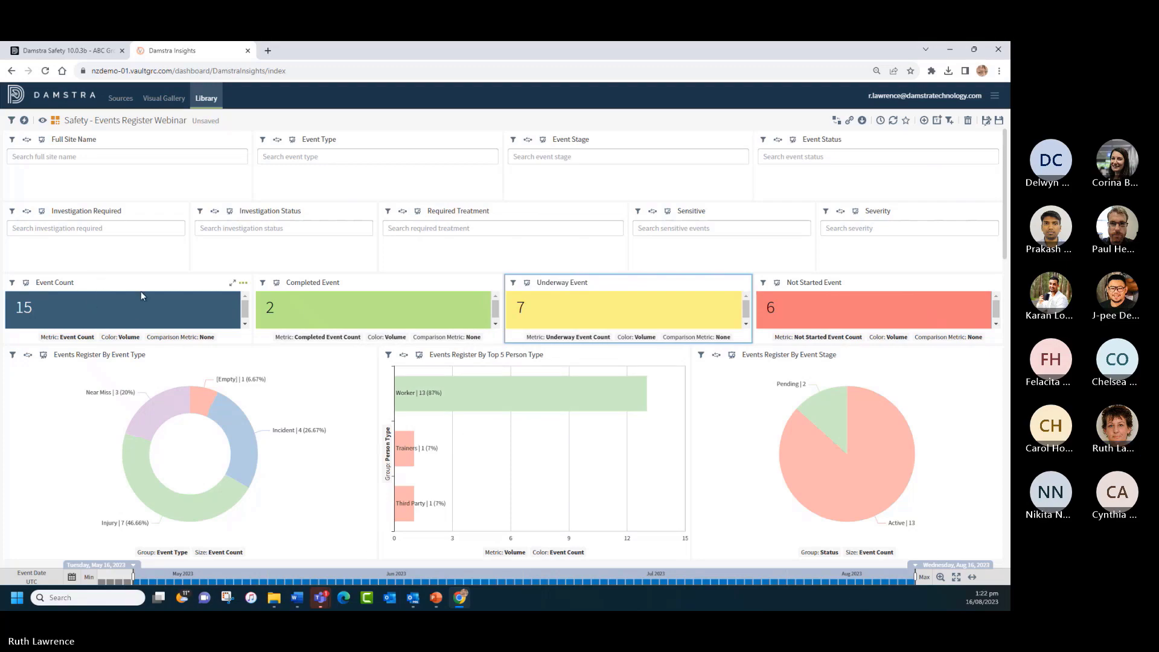
Hide the Event Count tile's pickers and rename it 'Total Events Last 12 Months'
{"action": "left_click", "coordinate": [243, 284]}
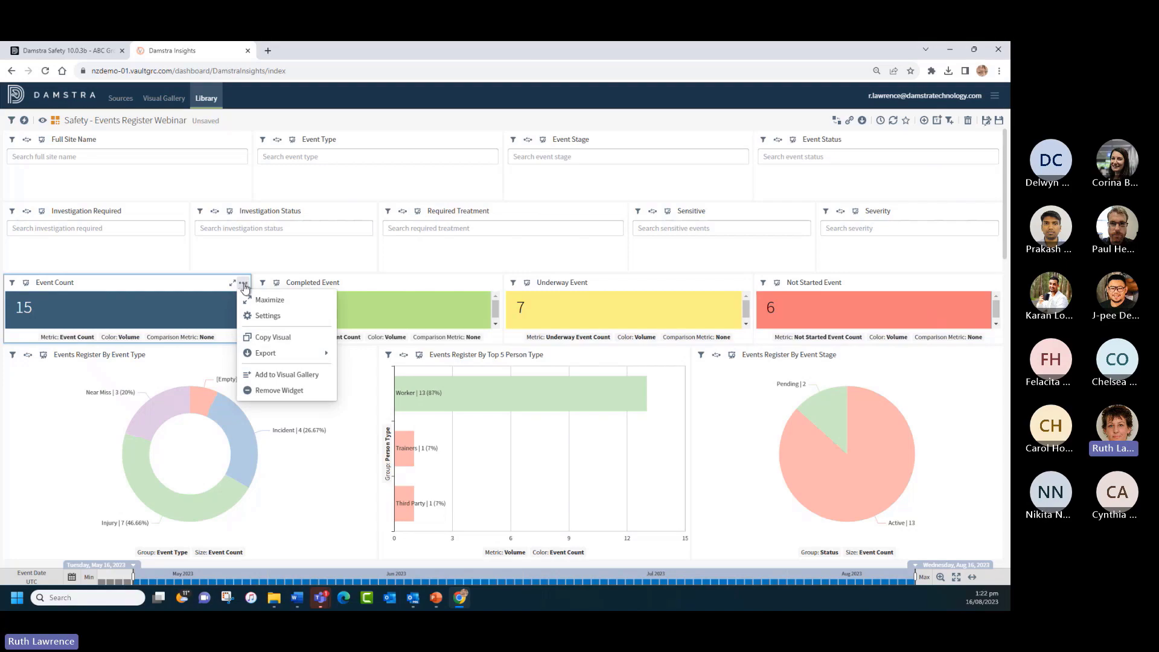
{"action": "left_click", "coordinate": [268, 316]}
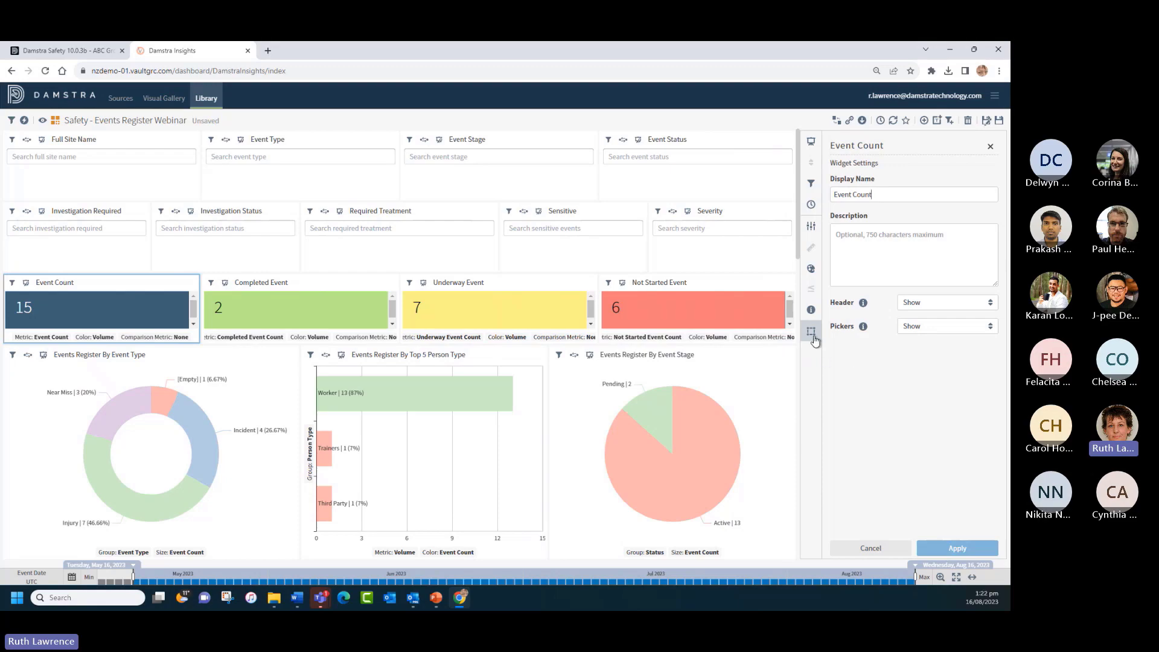
{"action": "mouse_move", "coordinate": [811, 331]}
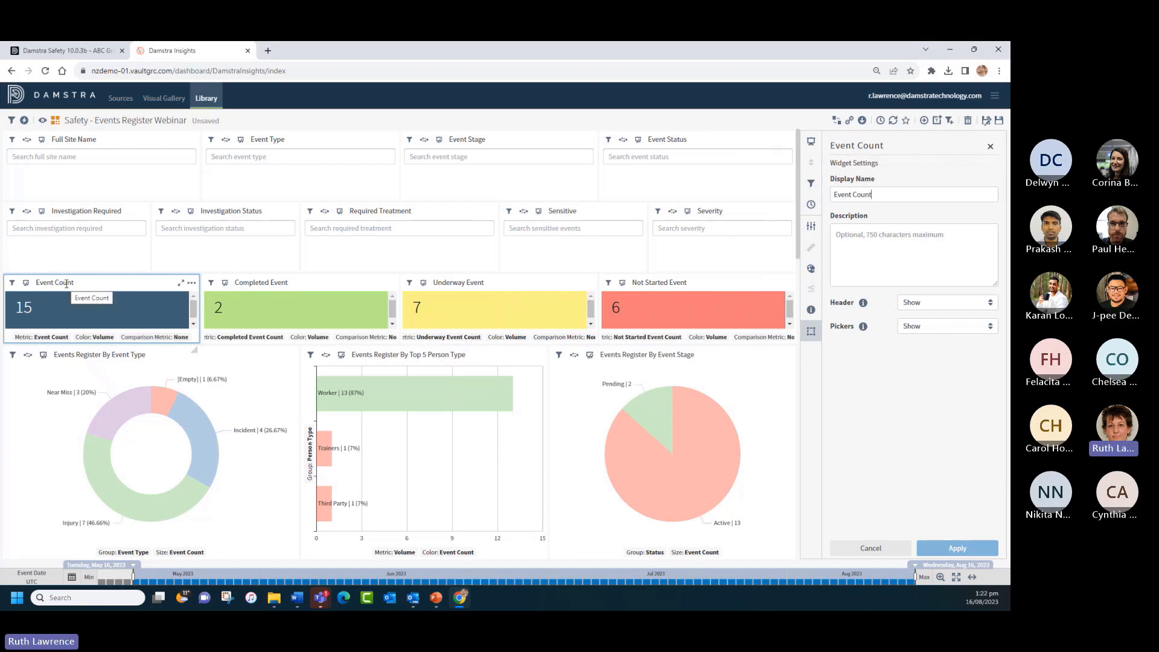
{"action": "left_click", "coordinate": [947, 326]}
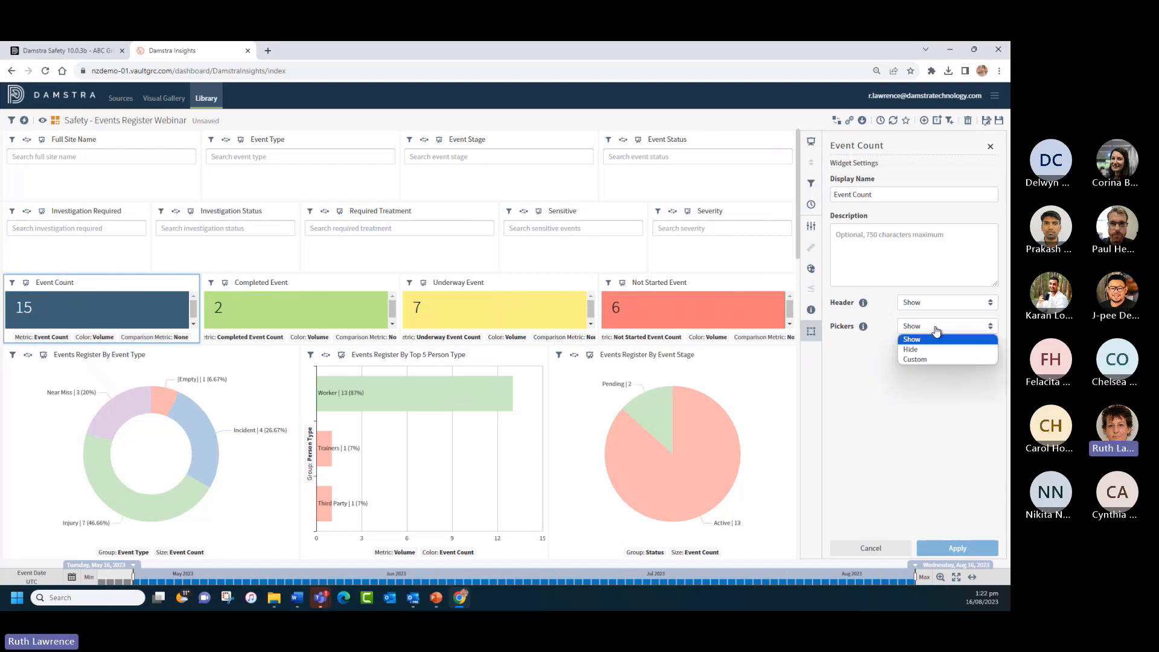
{"action": "left_click", "coordinate": [909, 349]}
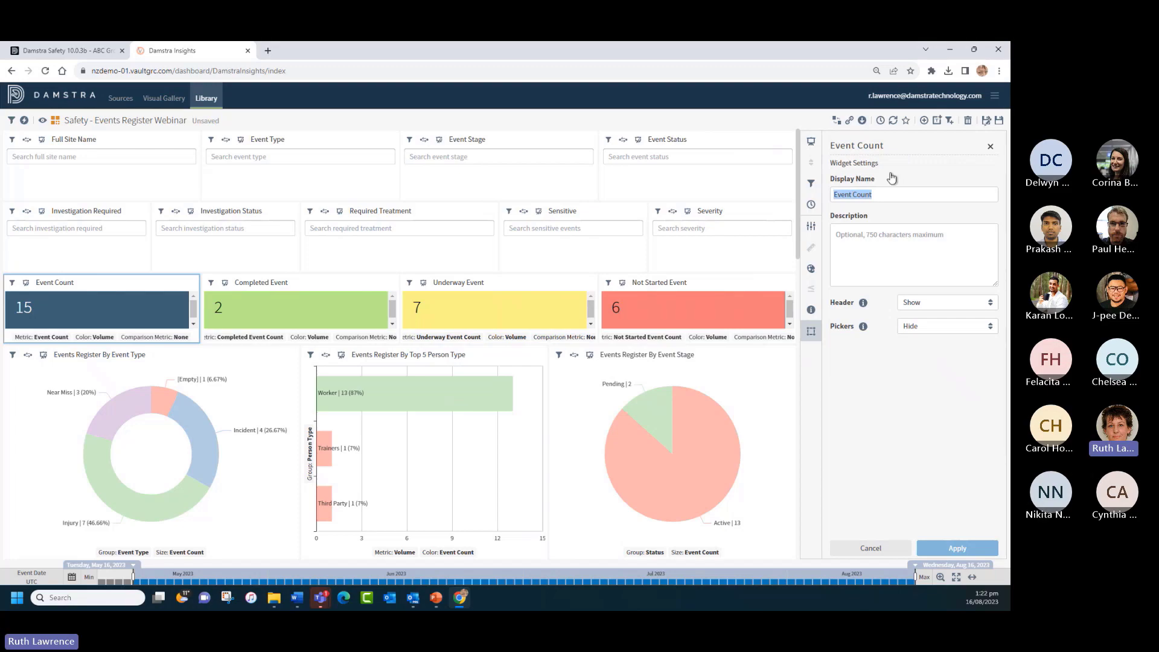
{"action": "type", "text": "Total"}
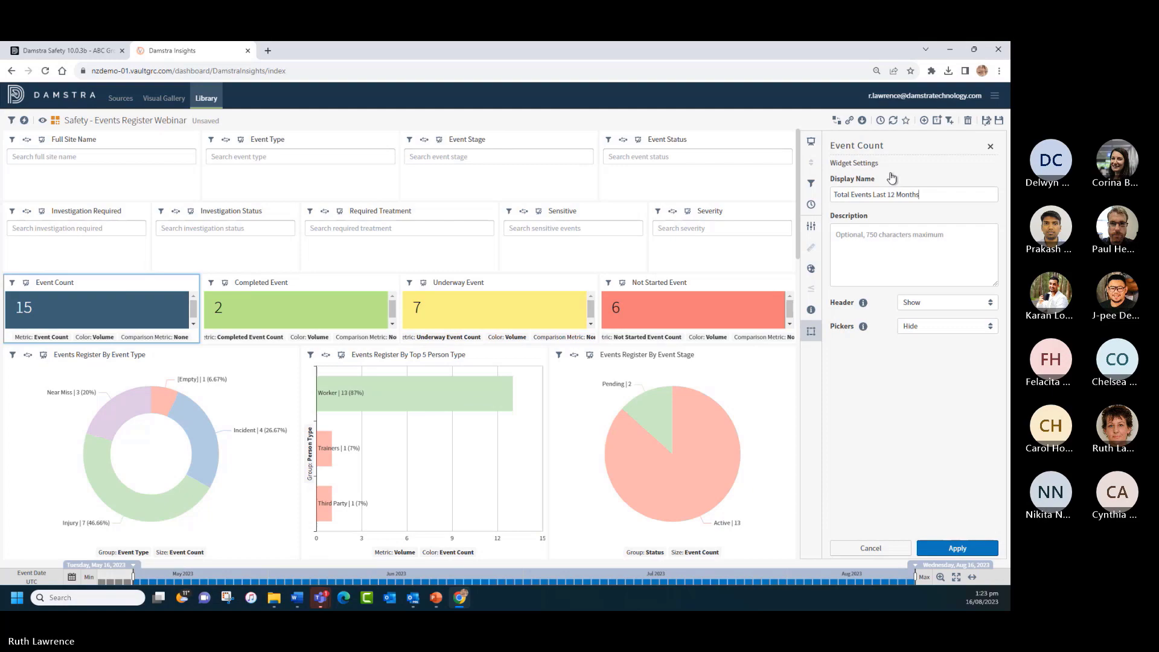
{"action": "left_click", "coordinate": [956, 547]}
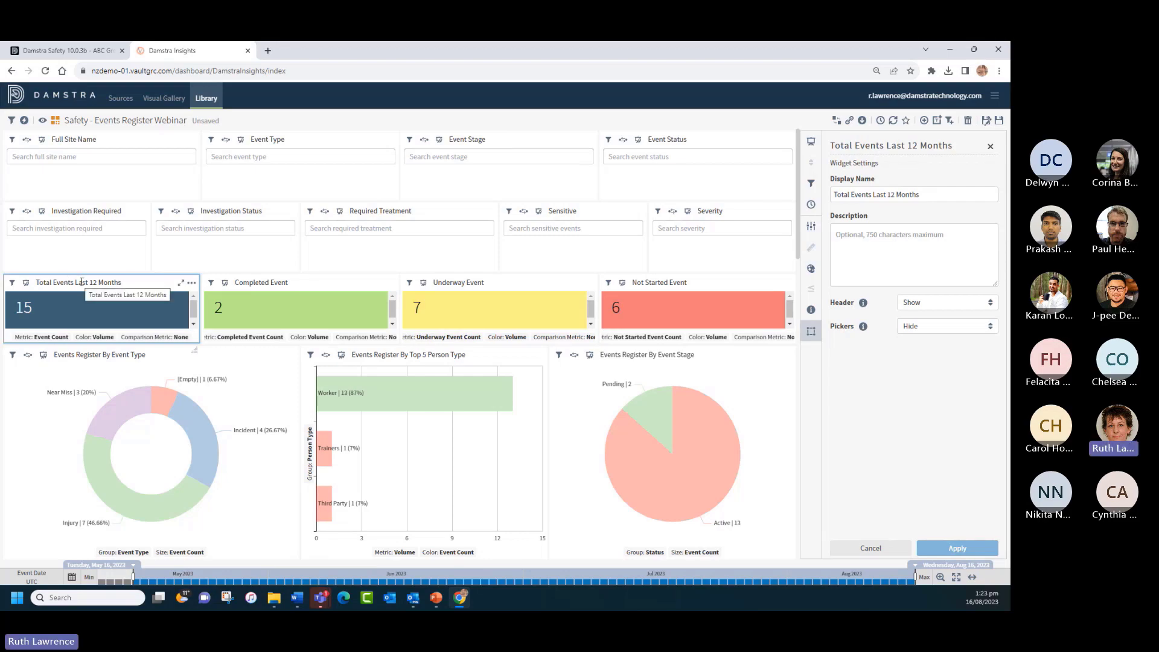
{"action": "mouse_move", "coordinate": [77, 332]}
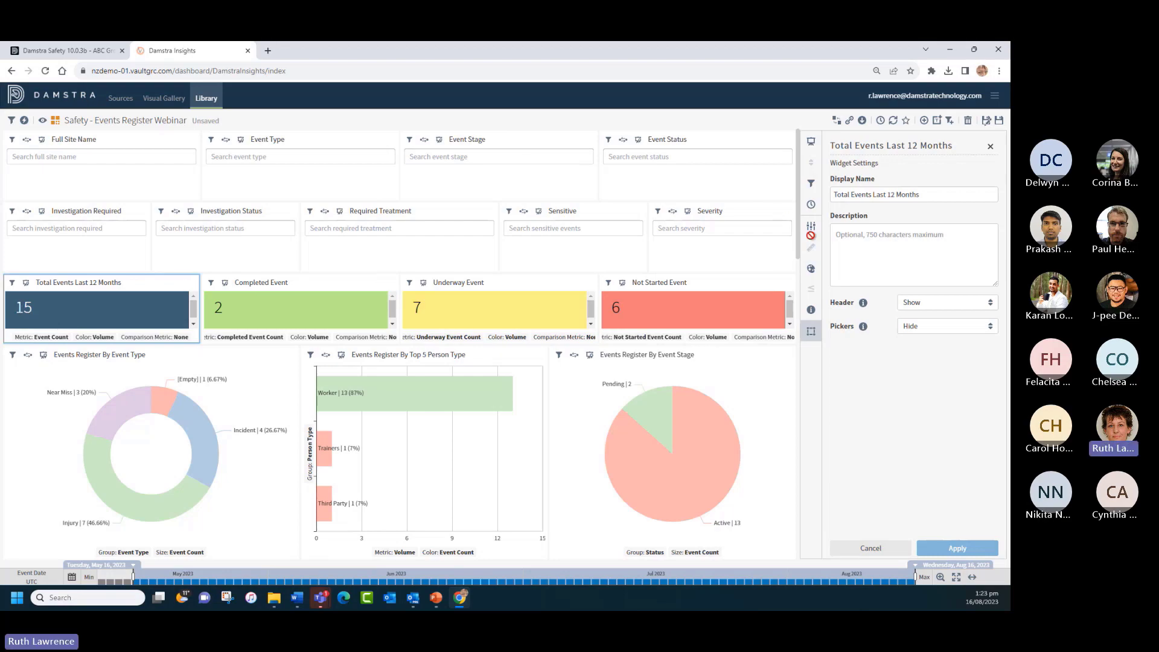
Centre the count value in the tile's KPI chart settings
{"action": "left_click", "coordinate": [810, 226]}
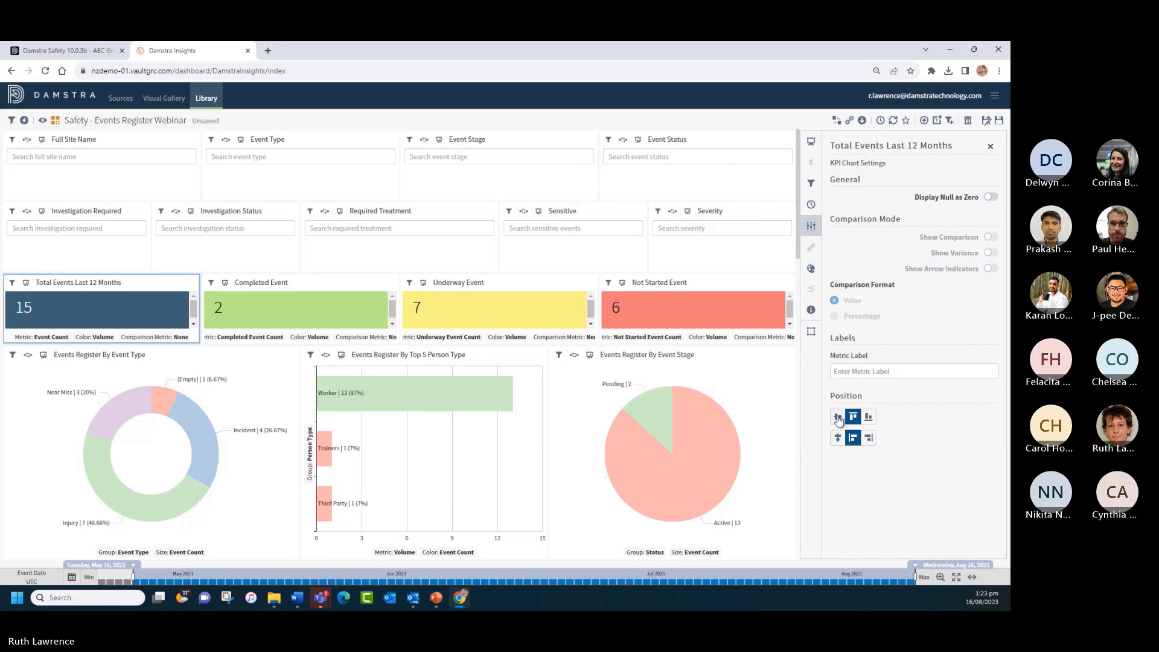
{"action": "left_click", "coordinate": [837, 416]}
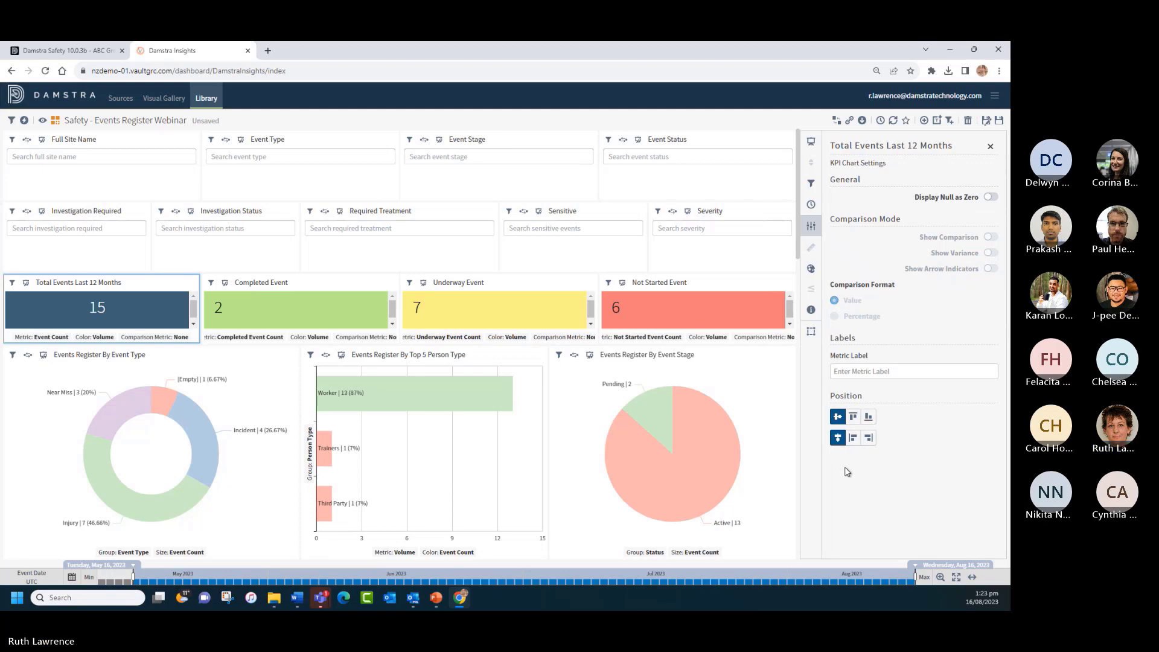
{"action": "left_click", "coordinate": [990, 145]}
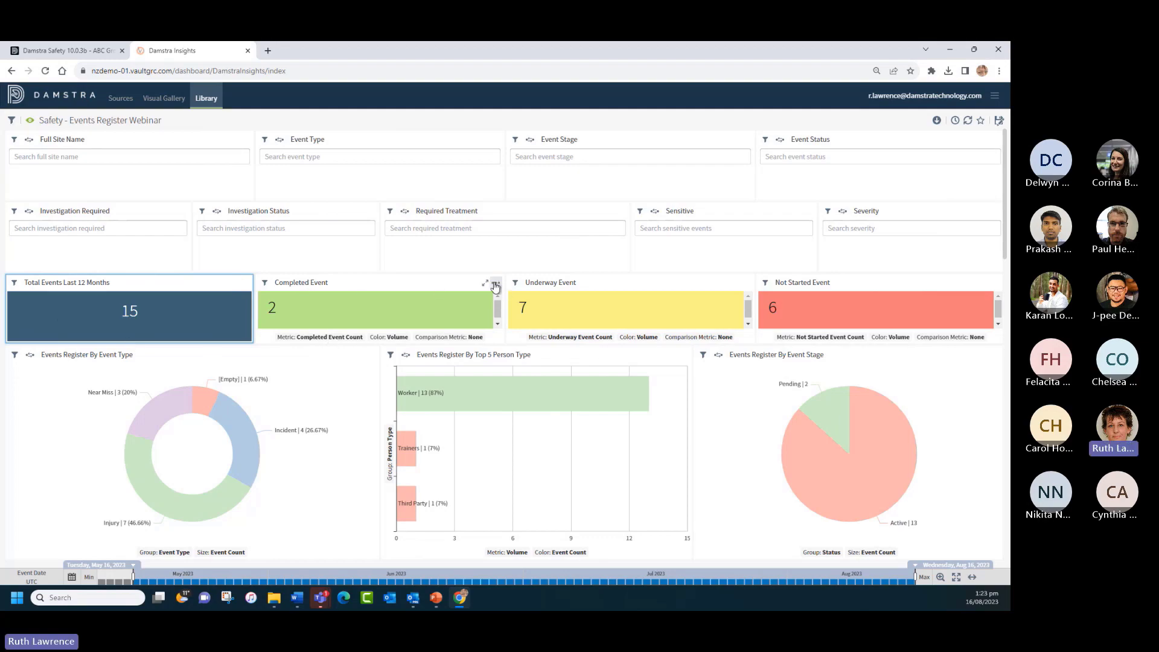
Try another position for the Completed Event figure, revert to centred, and close its settings
{"action": "left_click", "coordinate": [494, 285]}
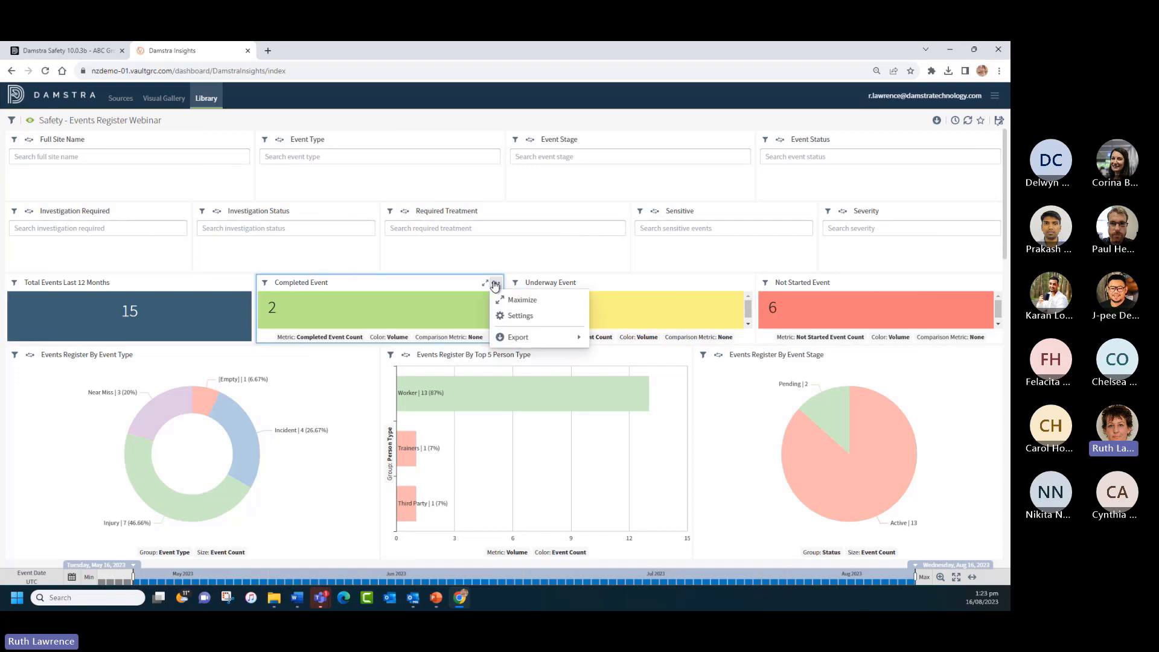
{"action": "left_click", "coordinate": [519, 316]}
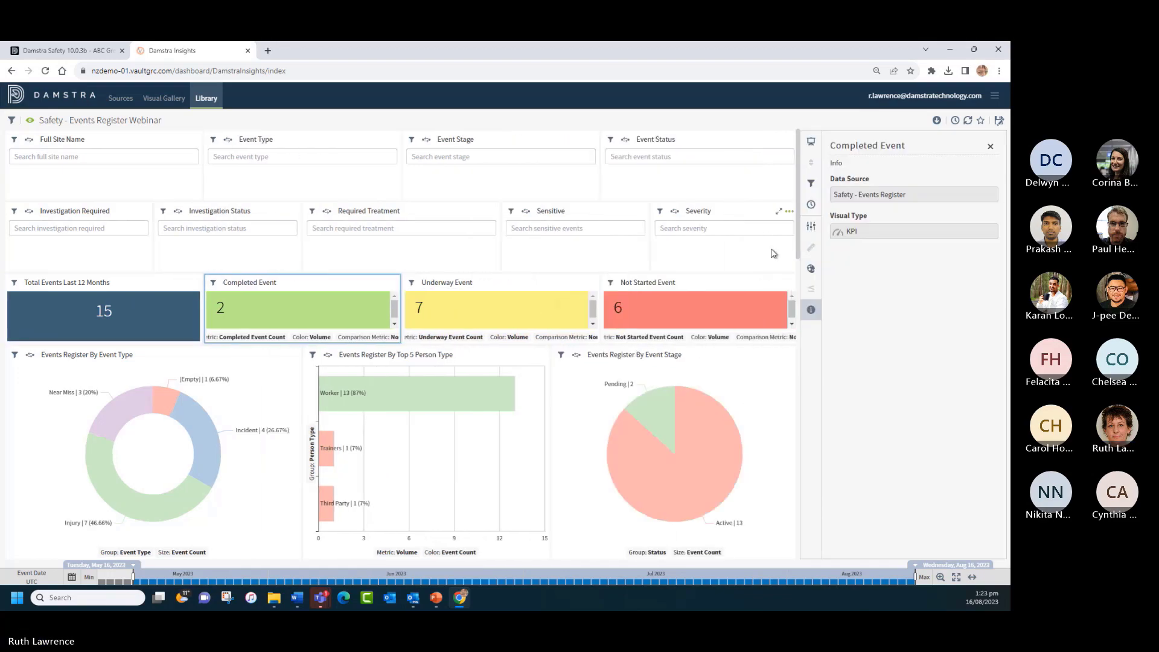
{"action": "left_click", "coordinate": [810, 225]}
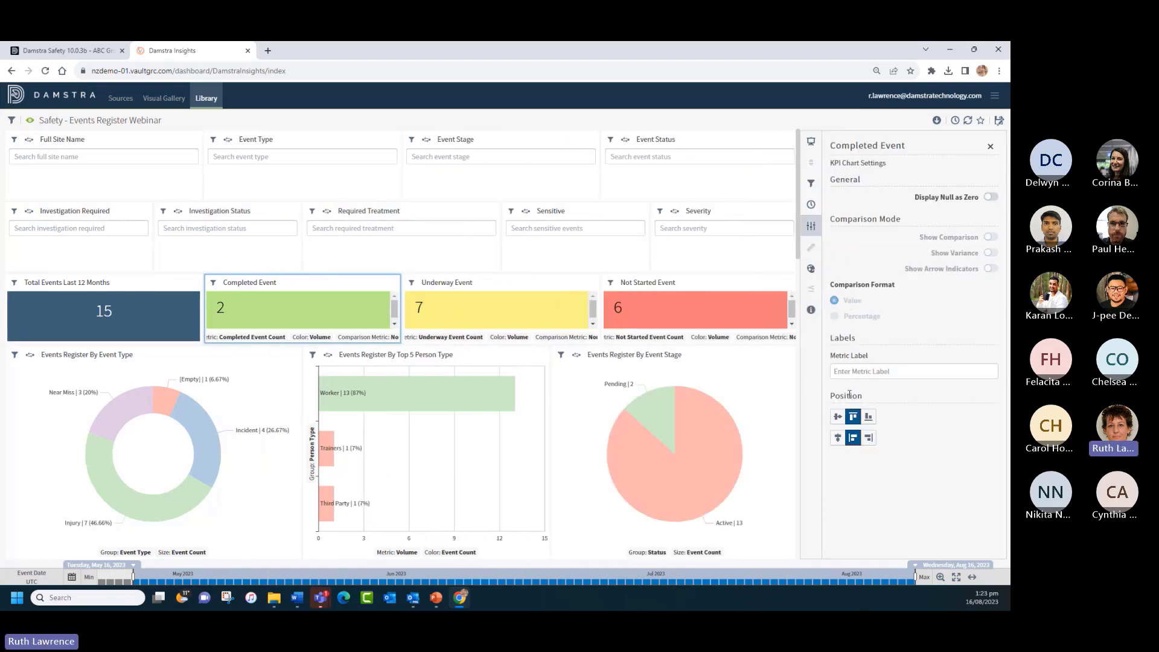
{"action": "left_click", "coordinate": [837, 437]}
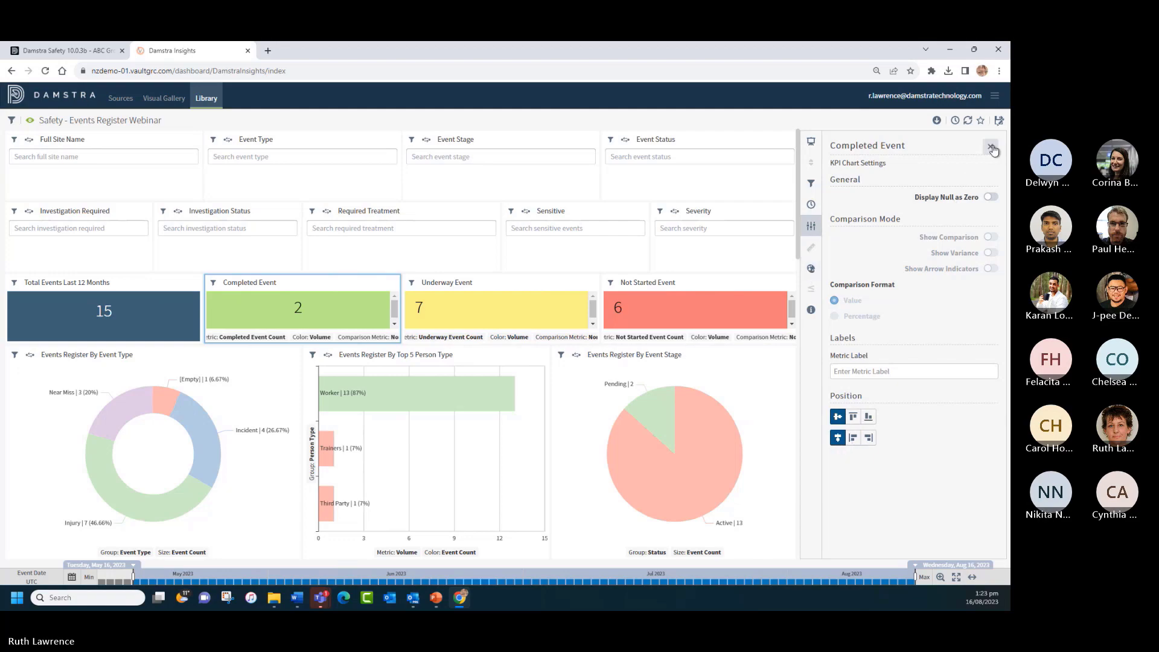
{"action": "left_click", "coordinate": [993, 147]}
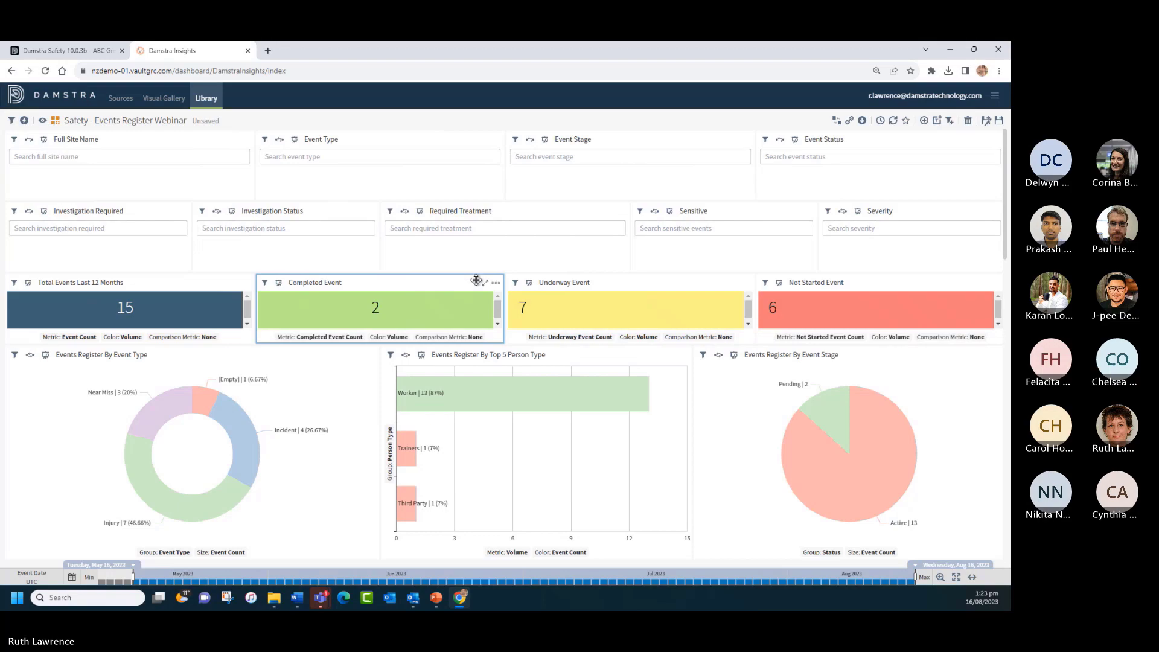
Hide the pickers on the Completed Event tile and apply the setting
{"action": "left_click", "coordinate": [494, 282]}
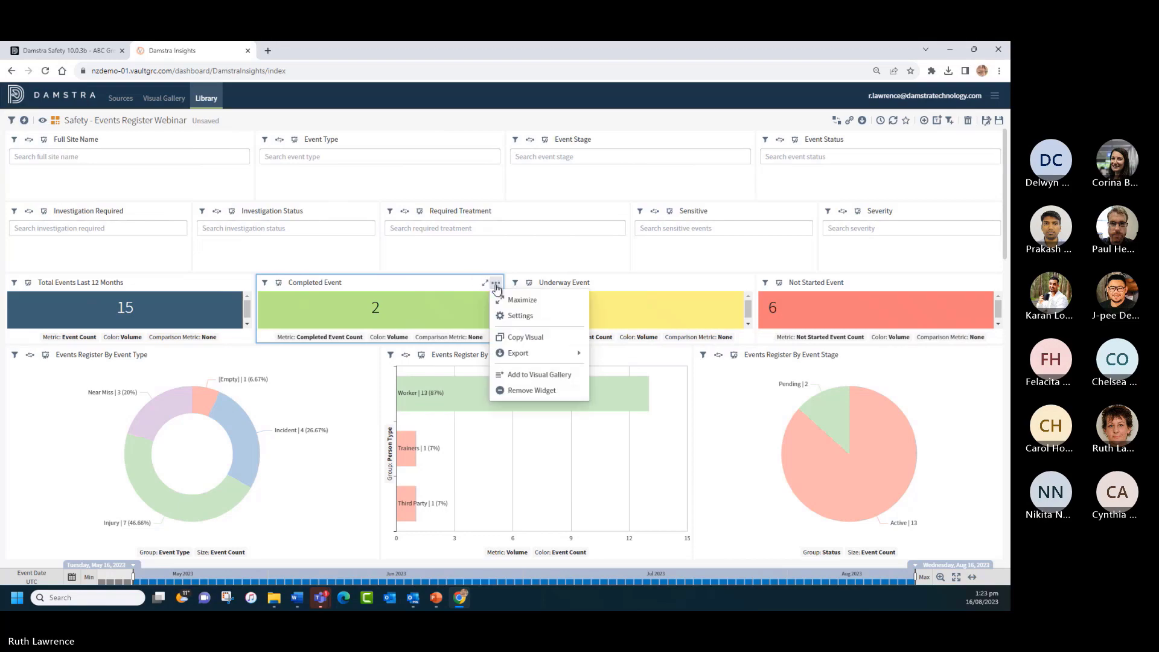
{"action": "left_click", "coordinate": [520, 315]}
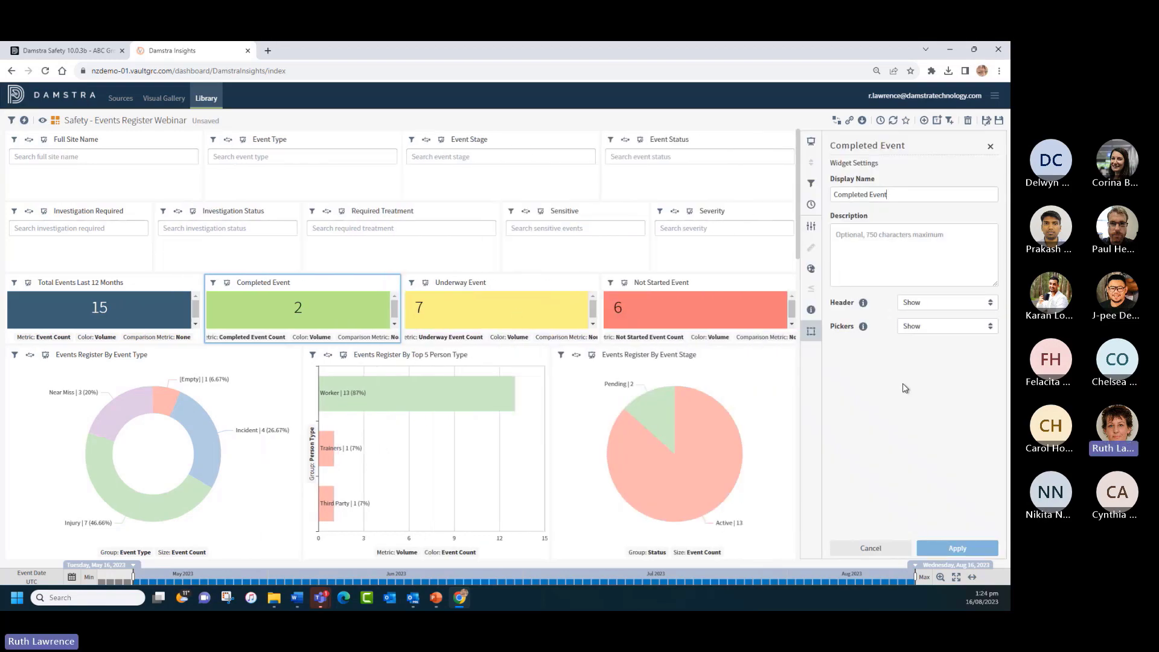
{"action": "left_click", "coordinate": [945, 326]}
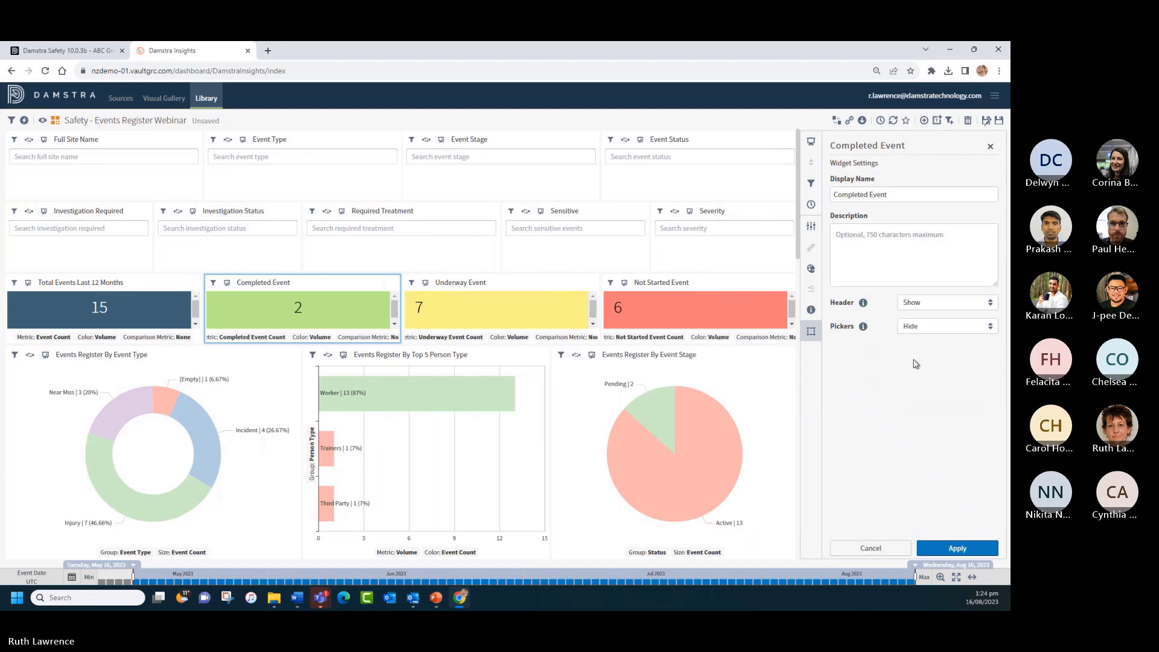
{"action": "left_click", "coordinate": [956, 547]}
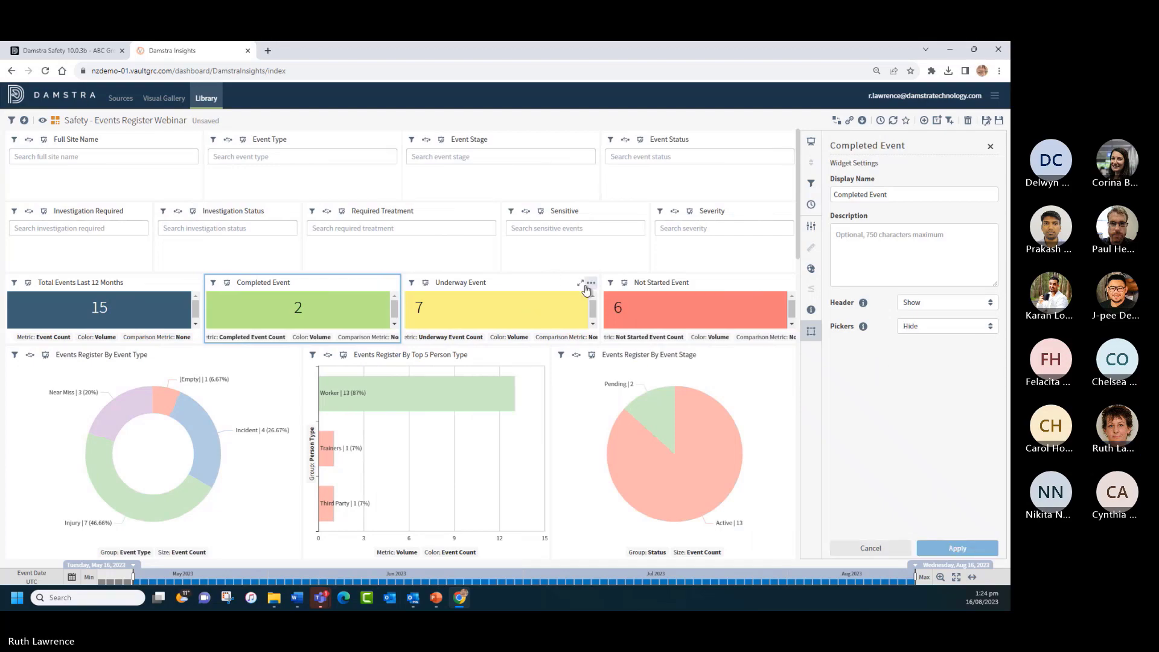
Go through the Underway and Not Started Event chart settings, then close the panel
{"action": "left_click", "coordinate": [590, 283]}
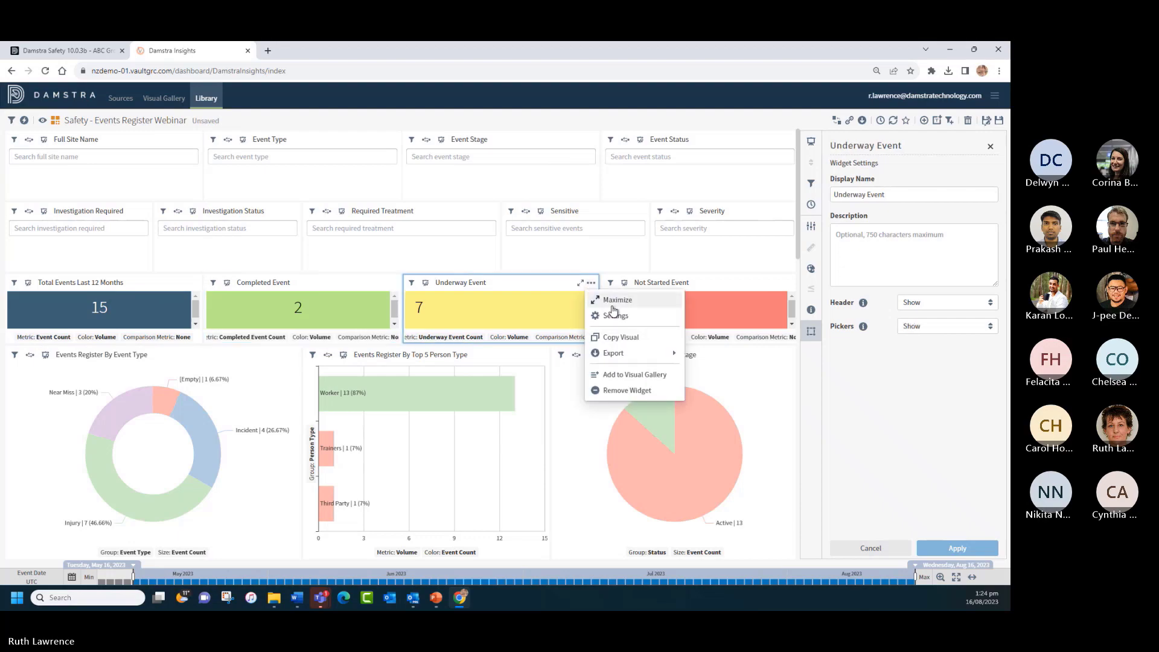
{"action": "left_click", "coordinate": [945, 326]}
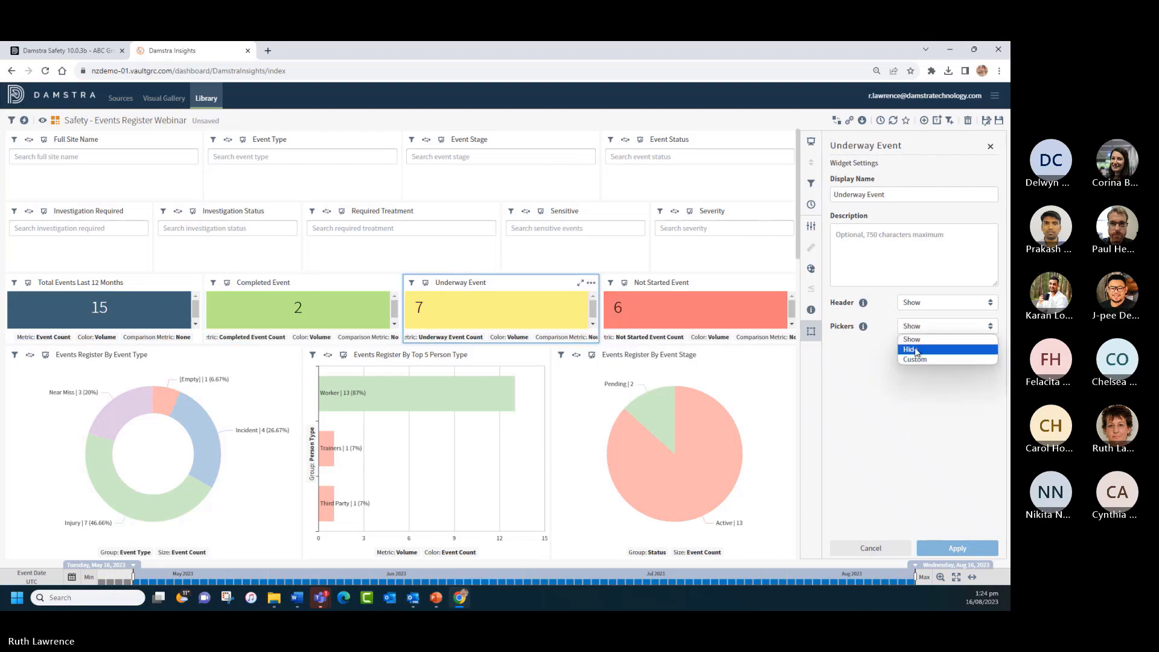
{"action": "left_click", "coordinate": [913, 349]}
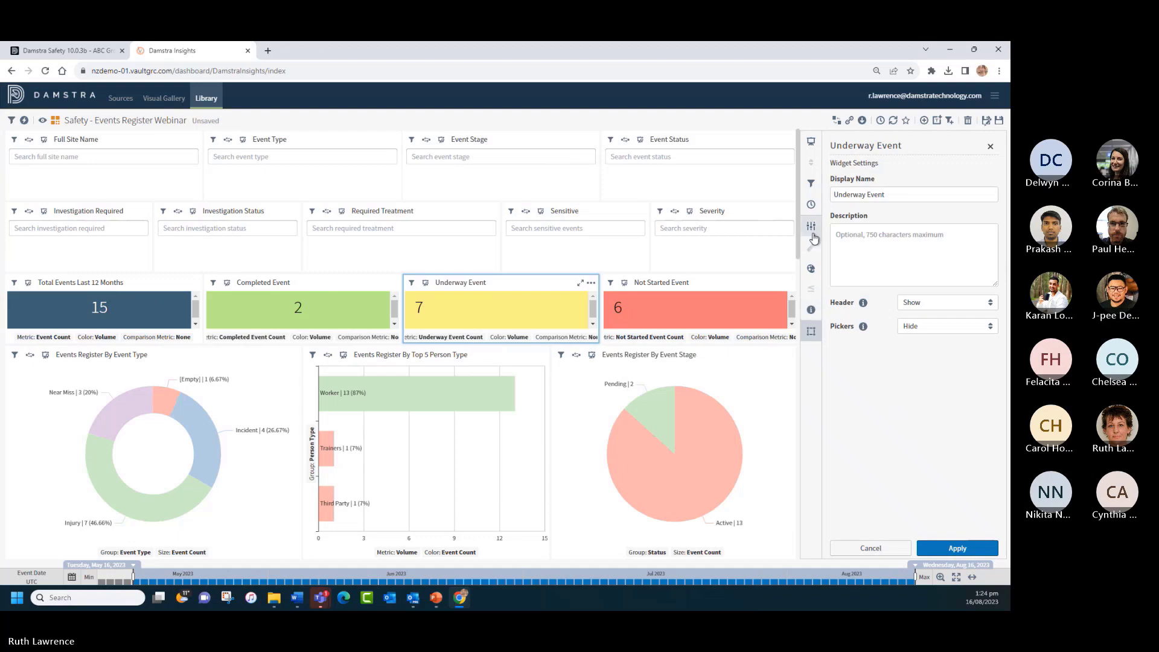
{"action": "left_click", "coordinate": [811, 227]}
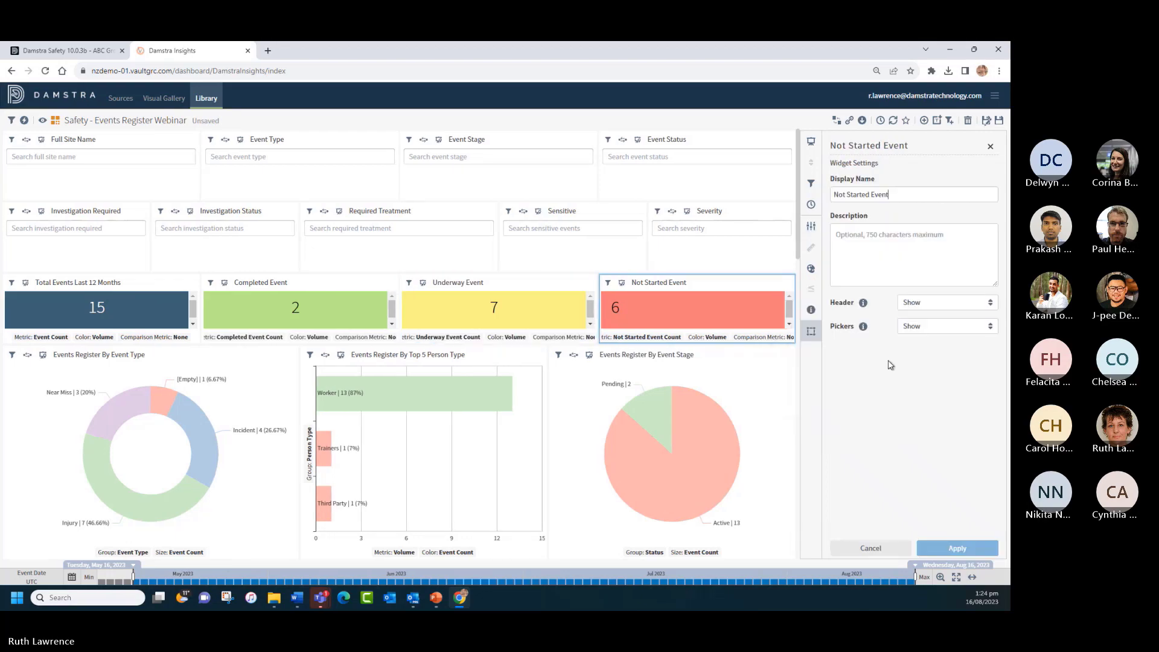
{"action": "left_click", "coordinate": [945, 326]}
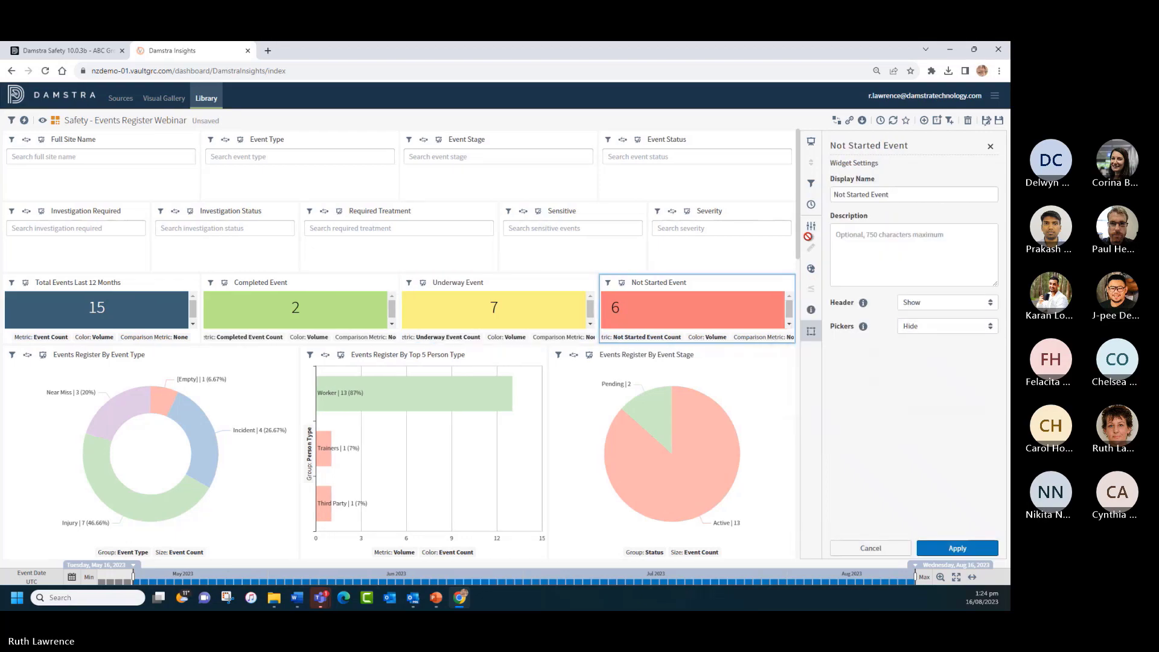
{"action": "left_click", "coordinate": [809, 227]}
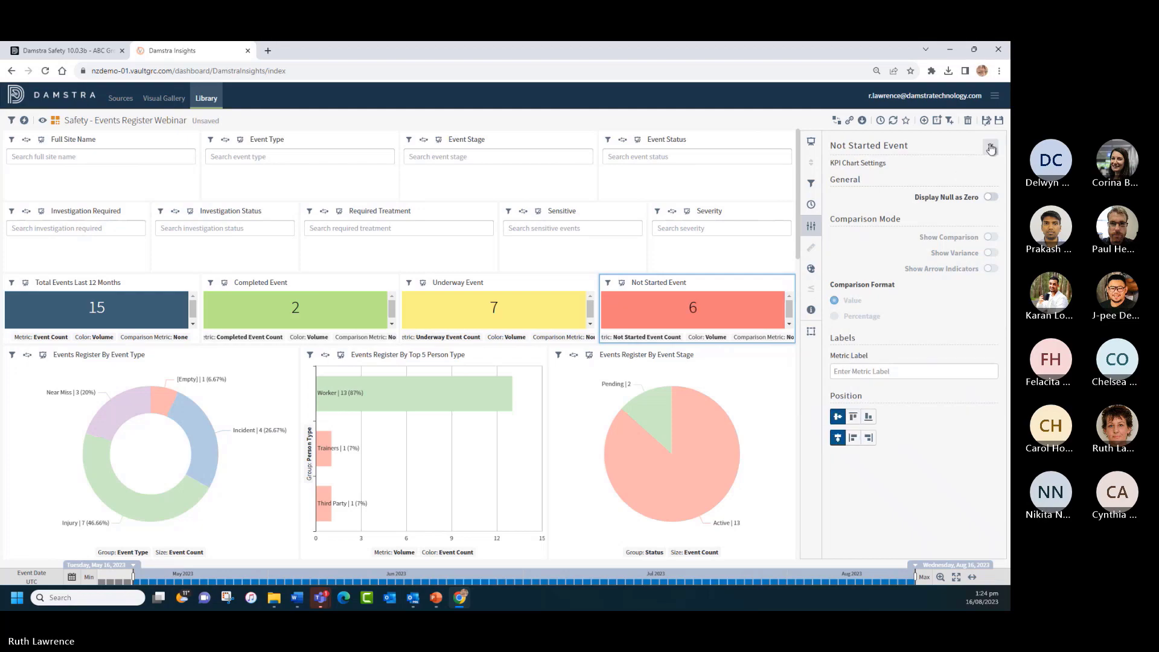
{"action": "left_click", "coordinate": [990, 148]}
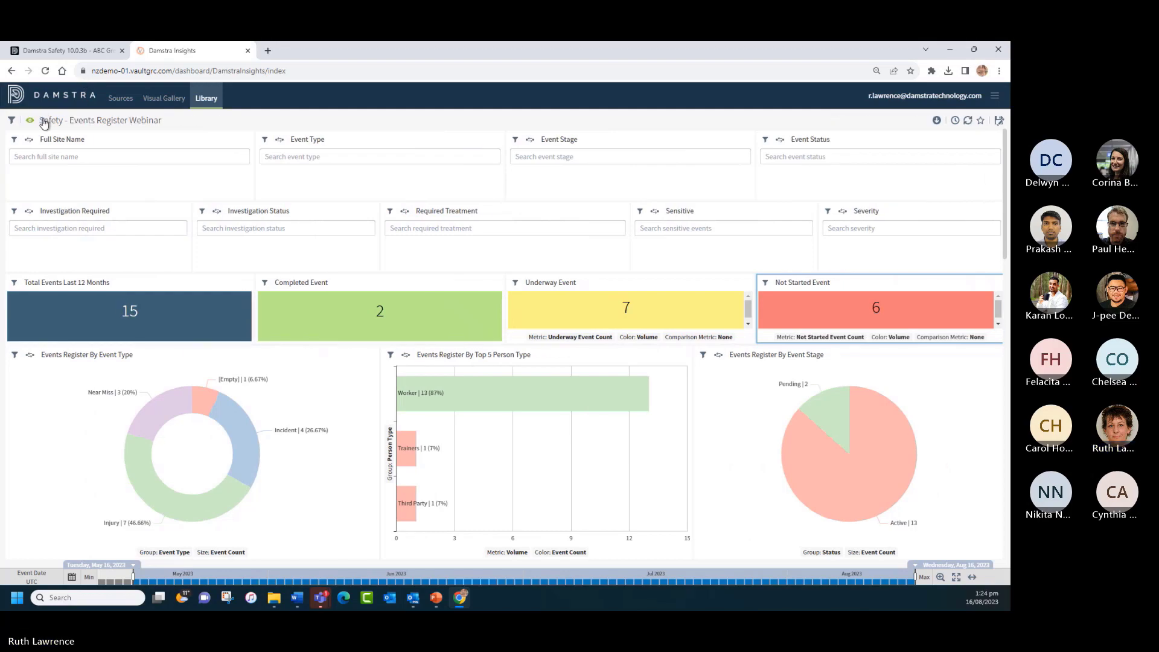
{"action": "mouse_move", "coordinate": [744, 293]}
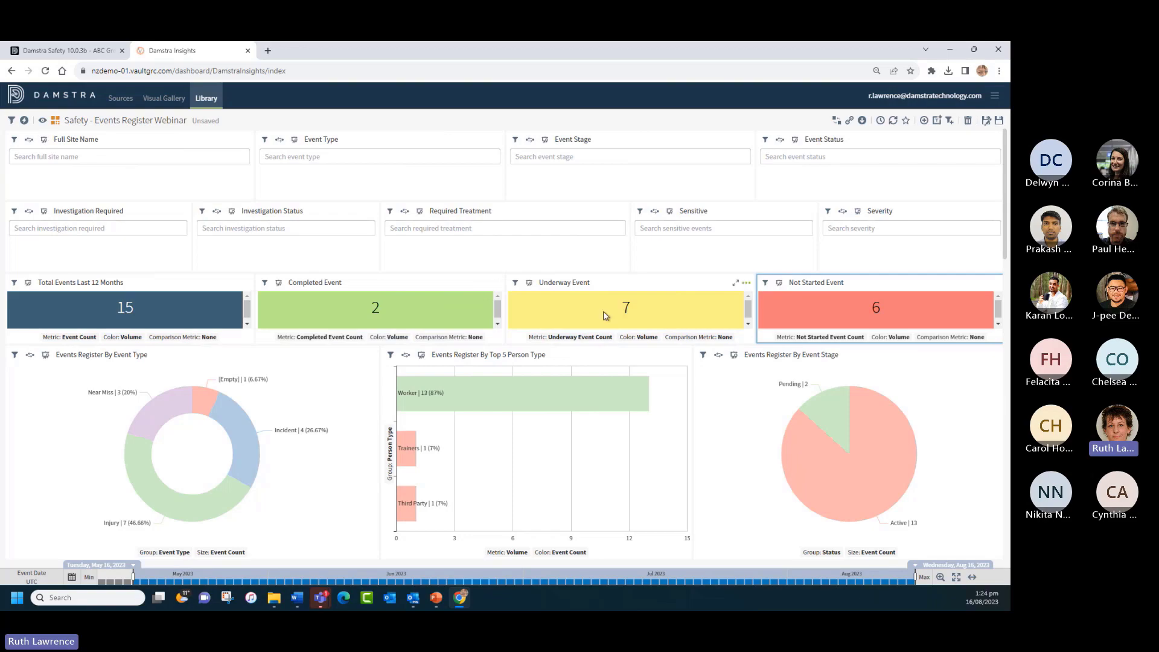
Set Pickers to Hide on Underway Event and Not Started Event, then close the panel
{"action": "left_click", "coordinate": [744, 282]}
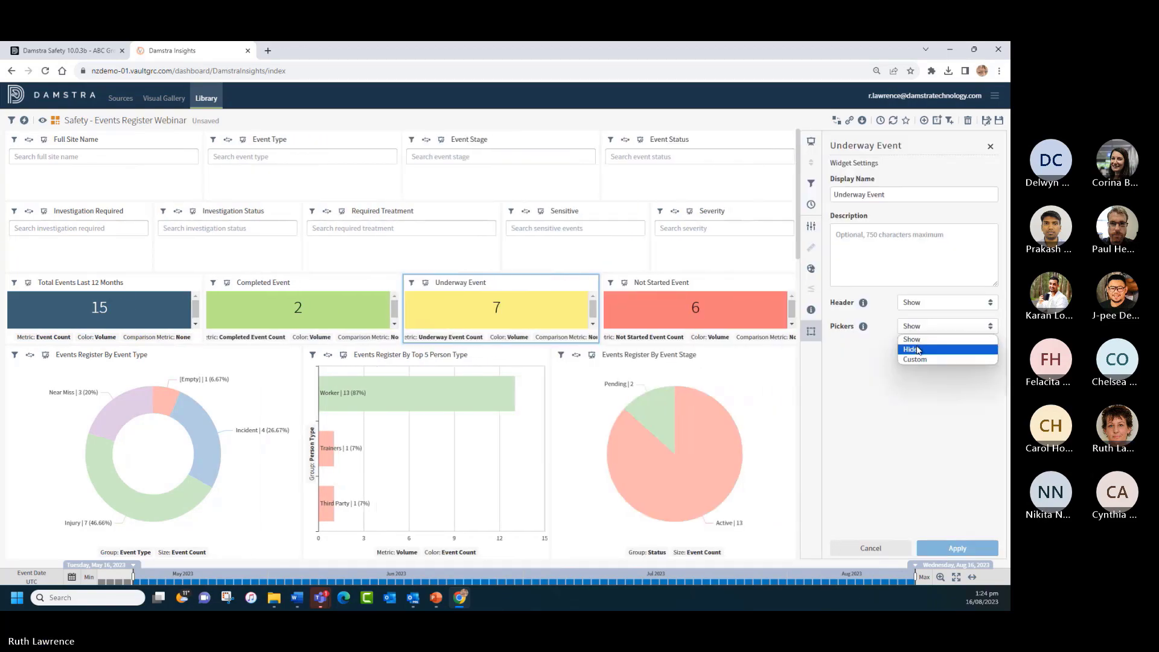
{"action": "left_click", "coordinate": [914, 348]}
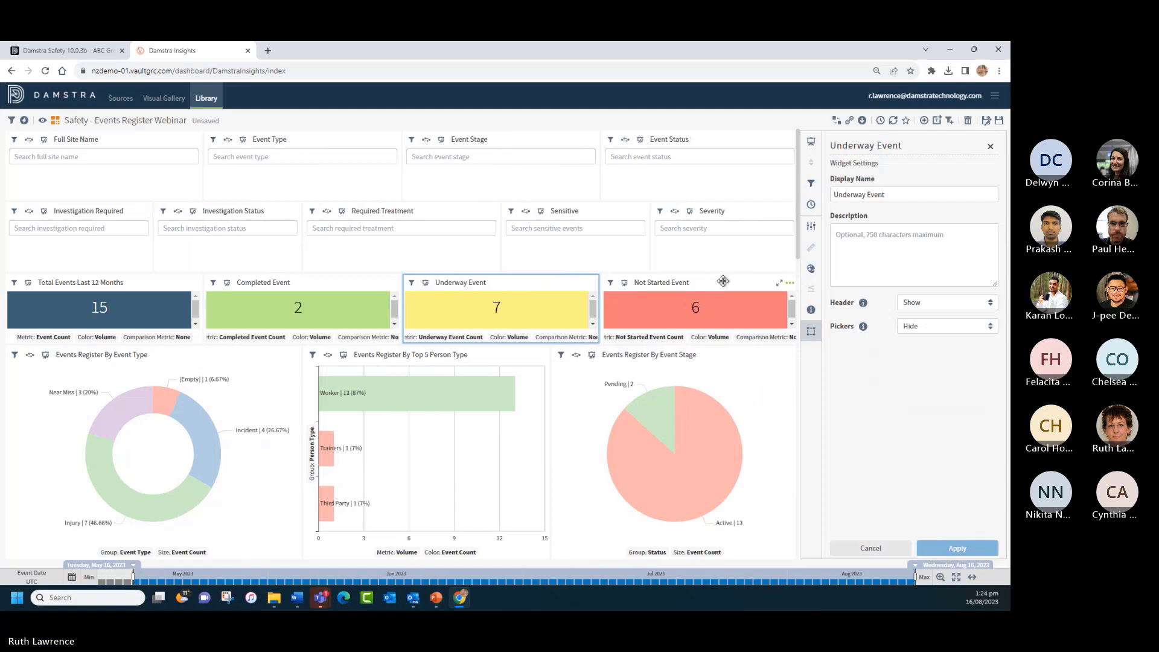
{"action": "left_click", "coordinate": [945, 326]}
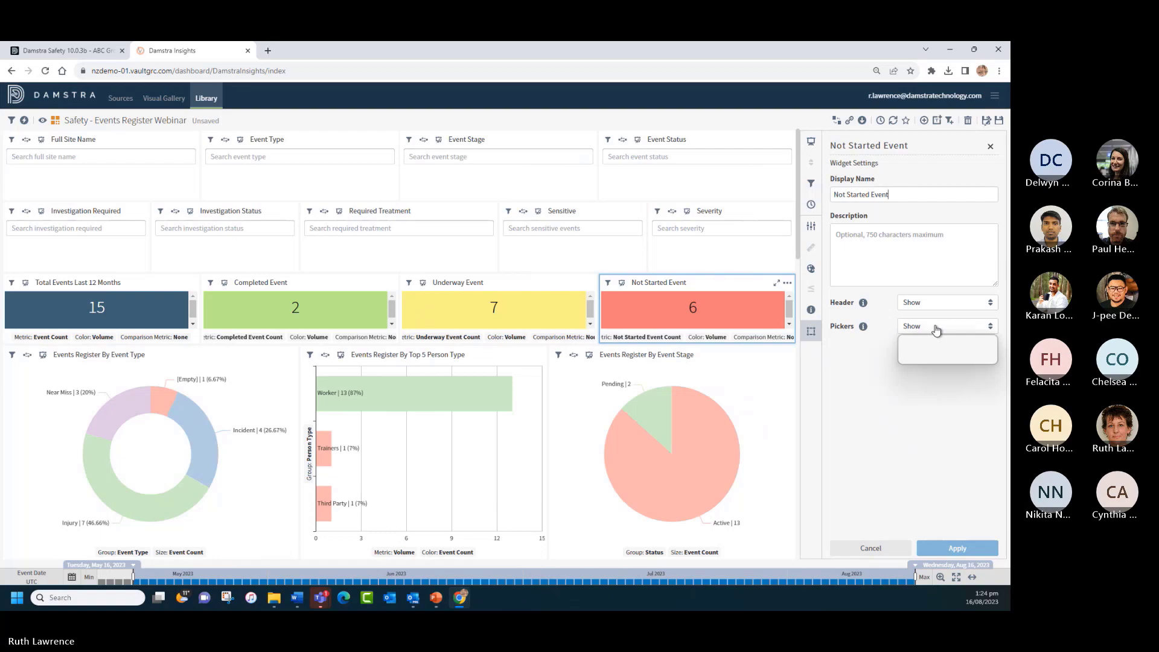
{"action": "left_click", "coordinate": [947, 351]}
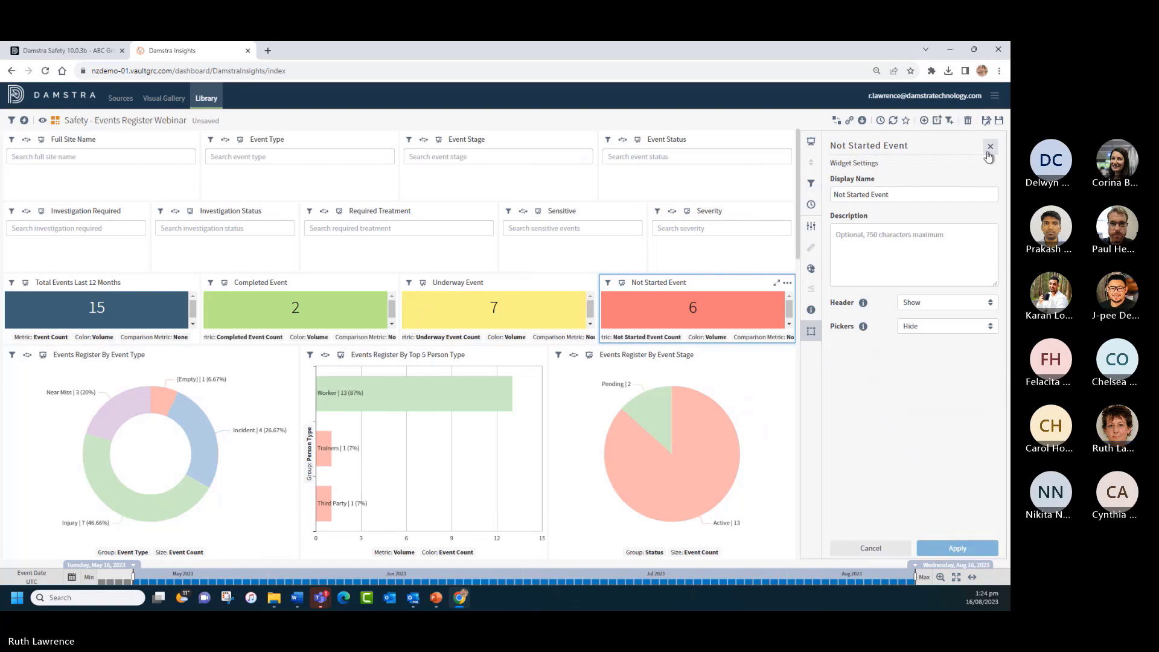
{"action": "left_click", "coordinate": [988, 145]}
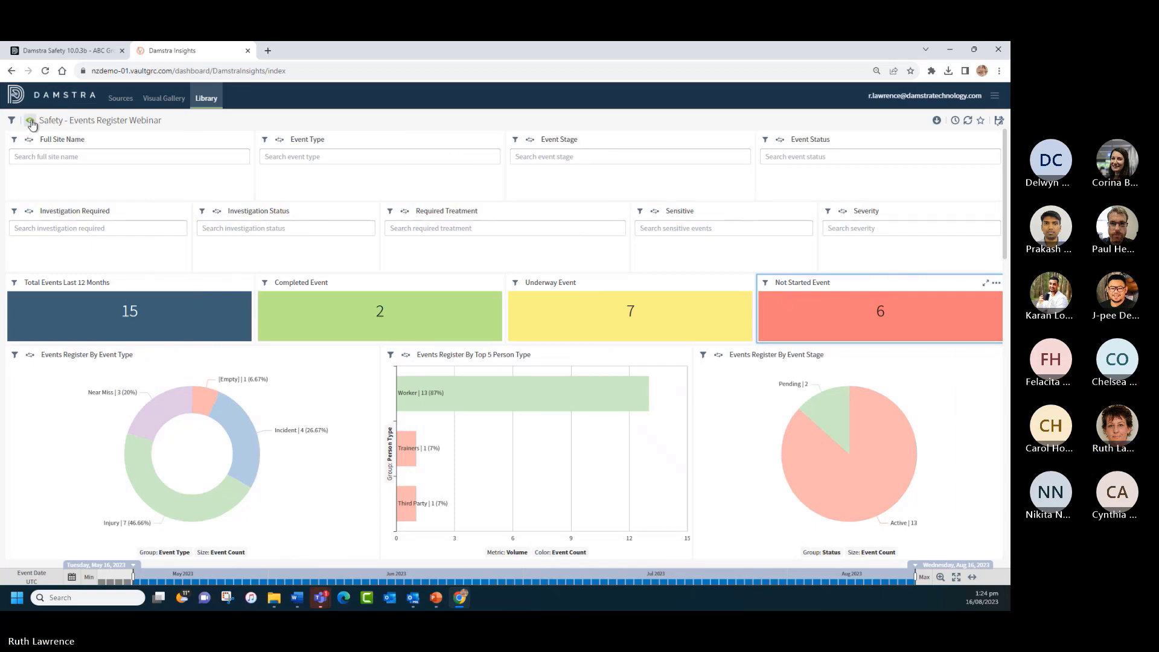
Enter edit mode and view the Underway Event tile's background colour choices
{"action": "left_click", "coordinate": [30, 119]}
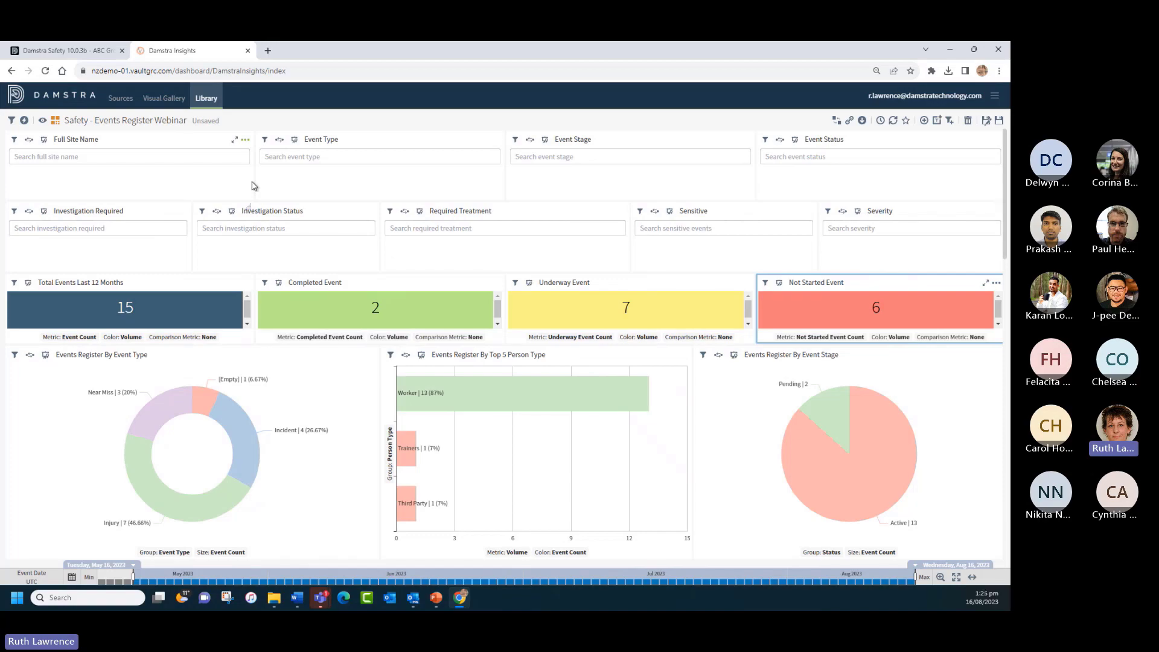
{"action": "mouse_move", "coordinate": [685, 319]}
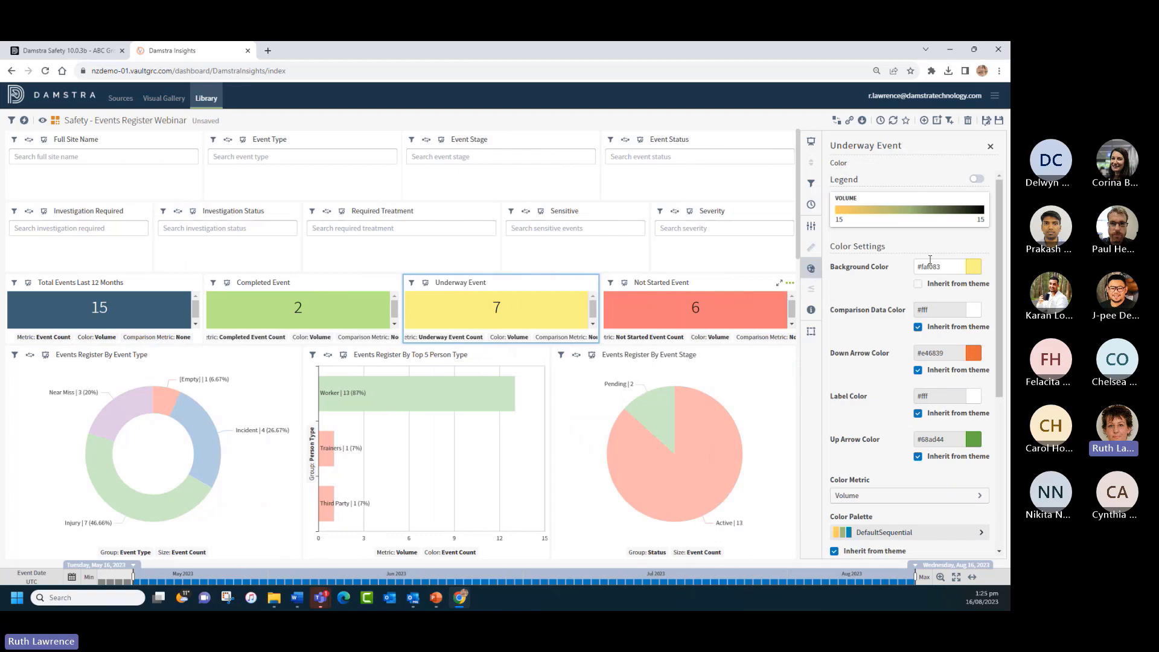
{"action": "left_click", "coordinate": [974, 266]}
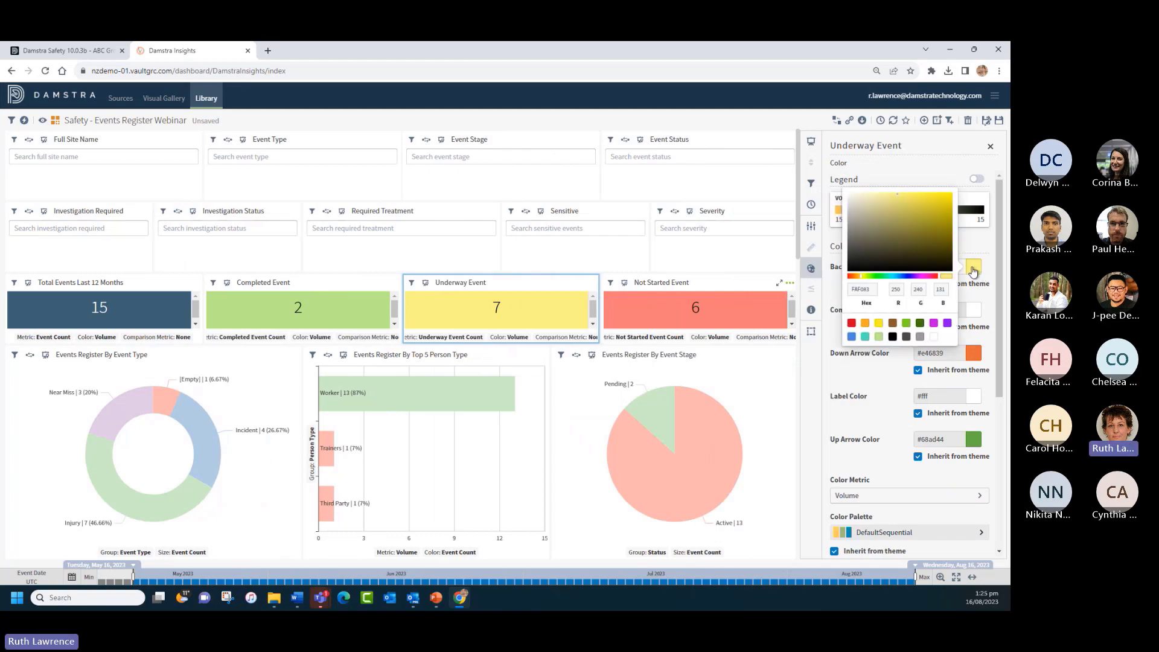
{"action": "left_click", "coordinate": [865, 323]}
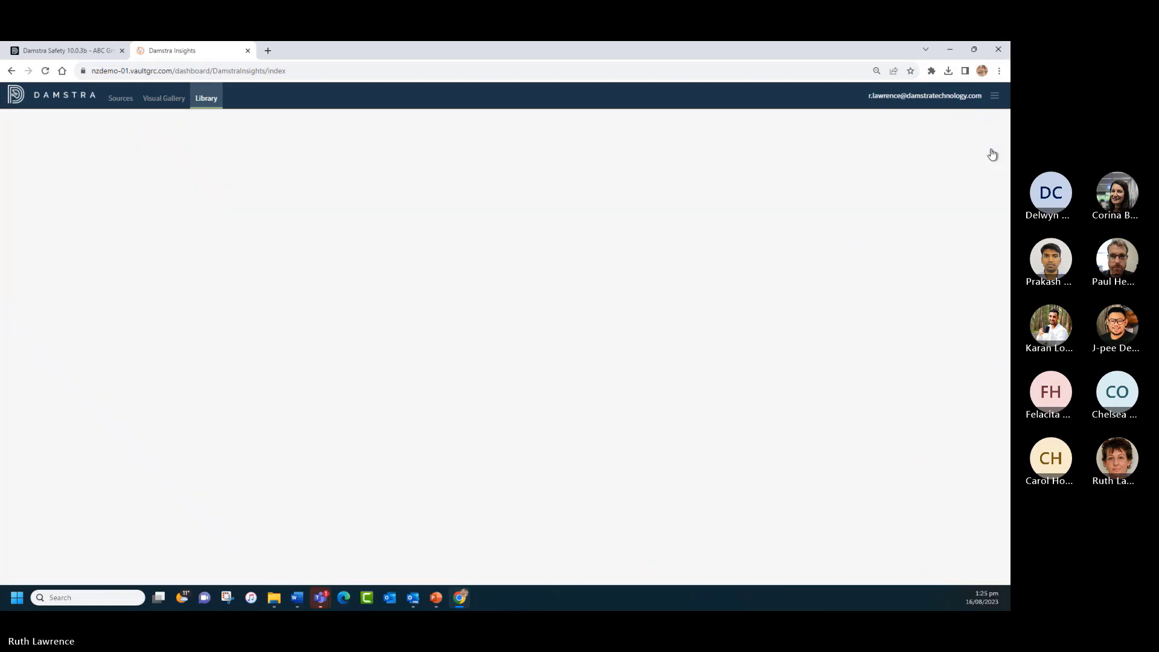
{"action": "mouse_move", "coordinate": [342, 254]}
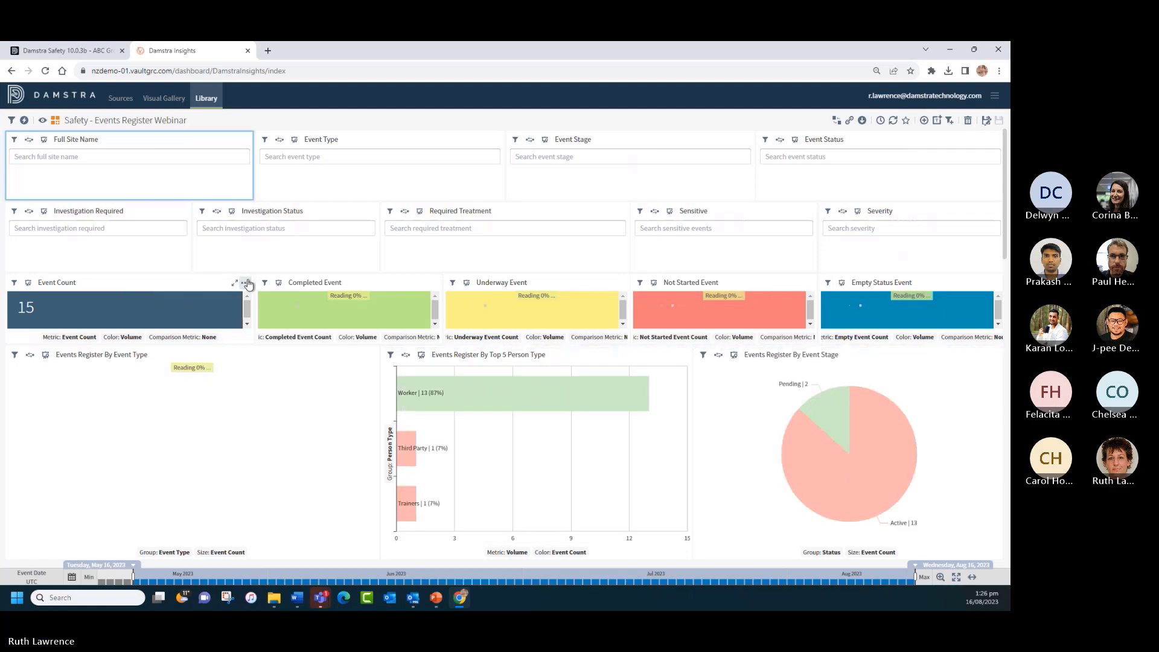
{"action": "left_click", "coordinate": [247, 284]}
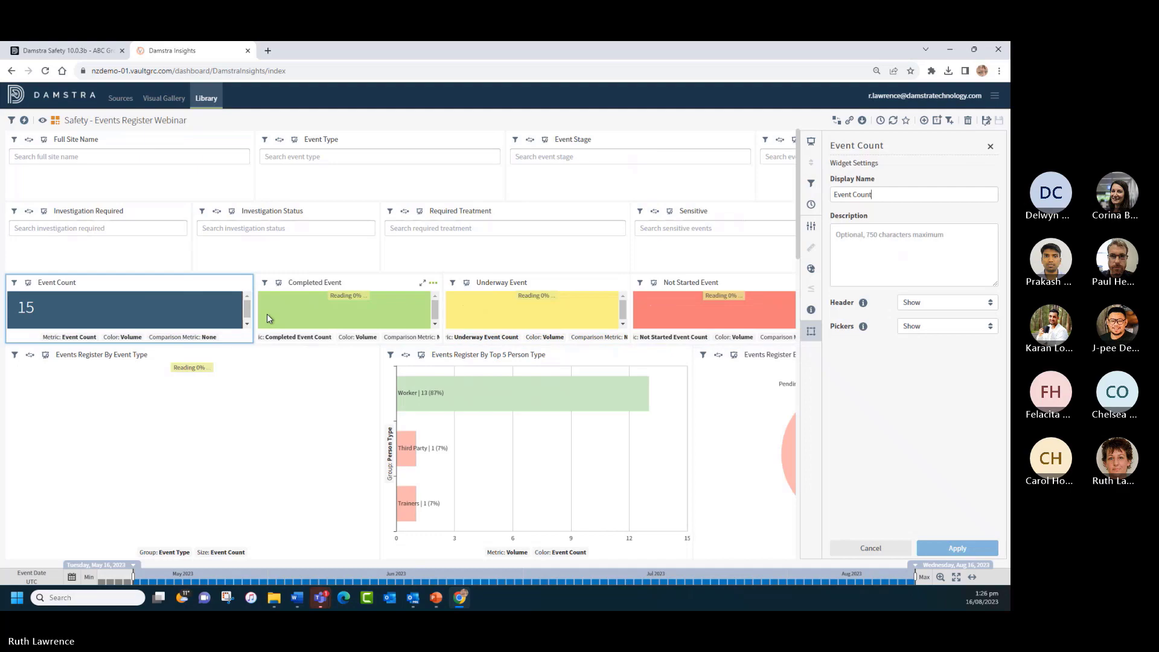
{"action": "left_click", "coordinate": [946, 326]}
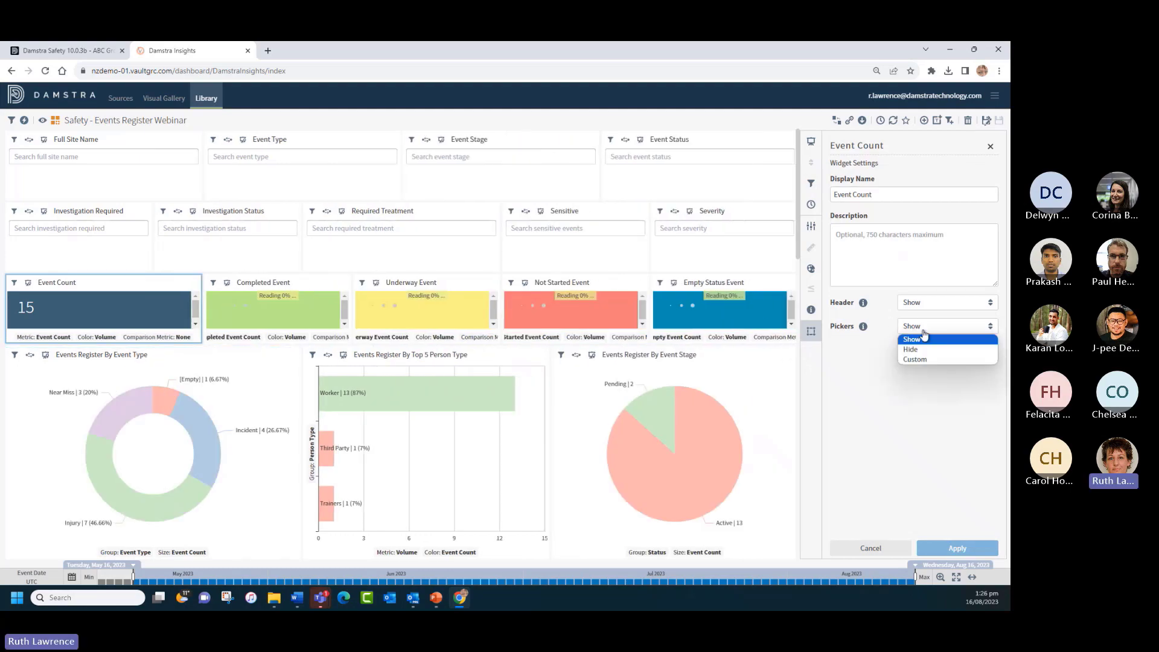
{"action": "left_click", "coordinate": [909, 349]}
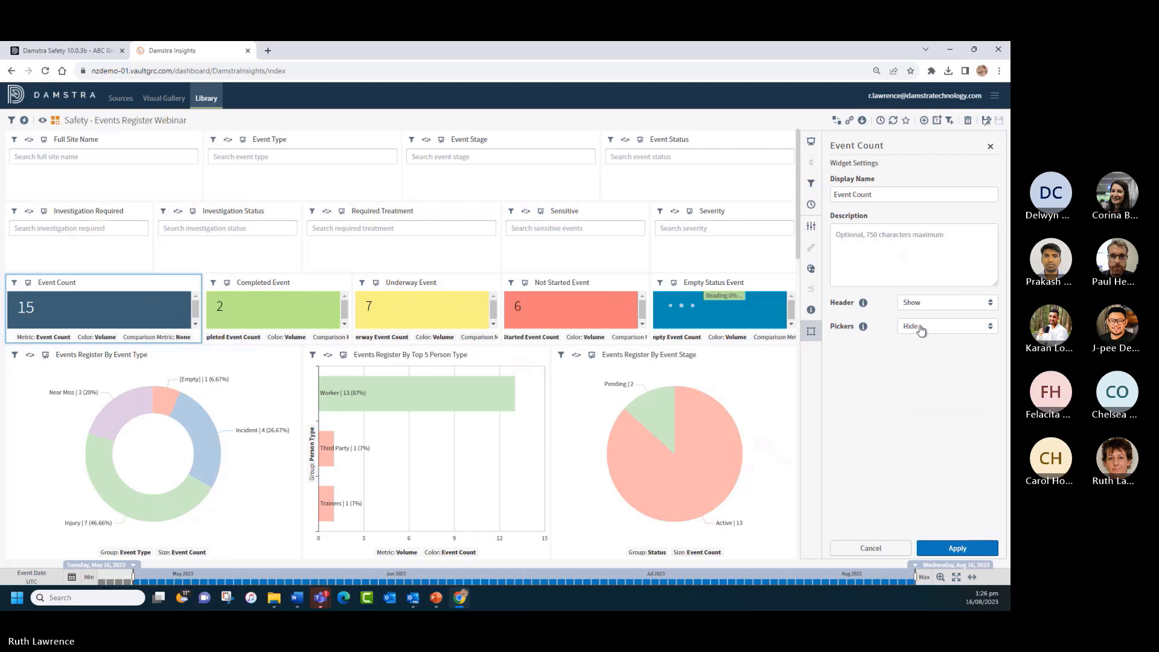
{"action": "left_click", "coordinate": [809, 225]}
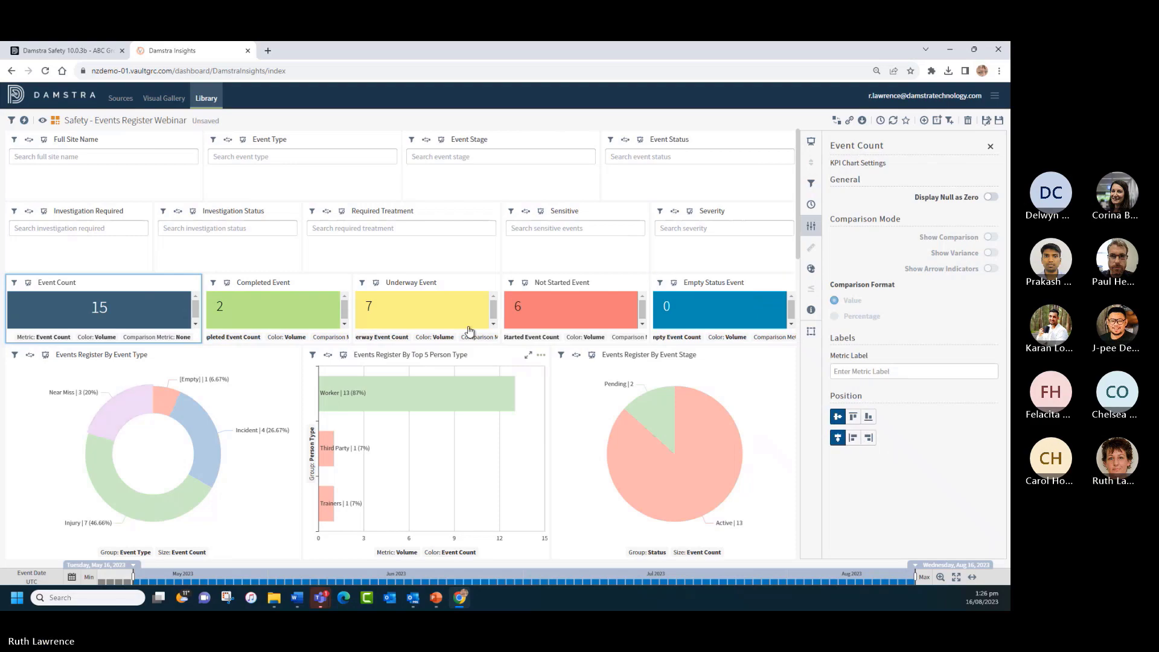
{"action": "left_click", "coordinate": [989, 145]}
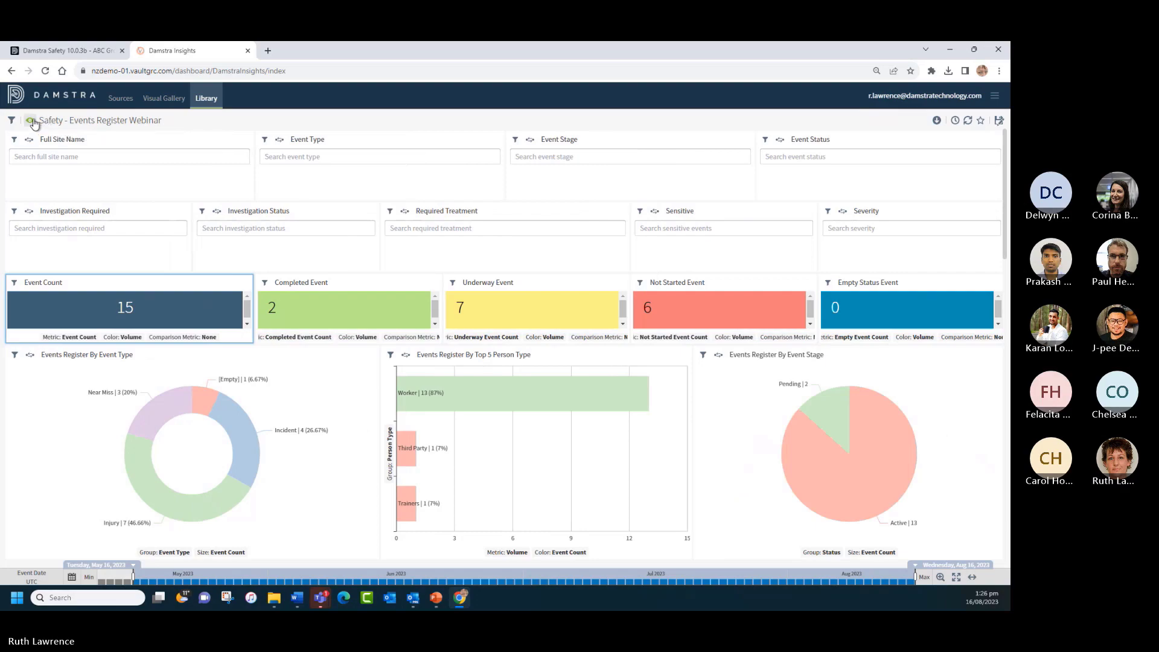
{"action": "left_click", "coordinate": [24, 119]}
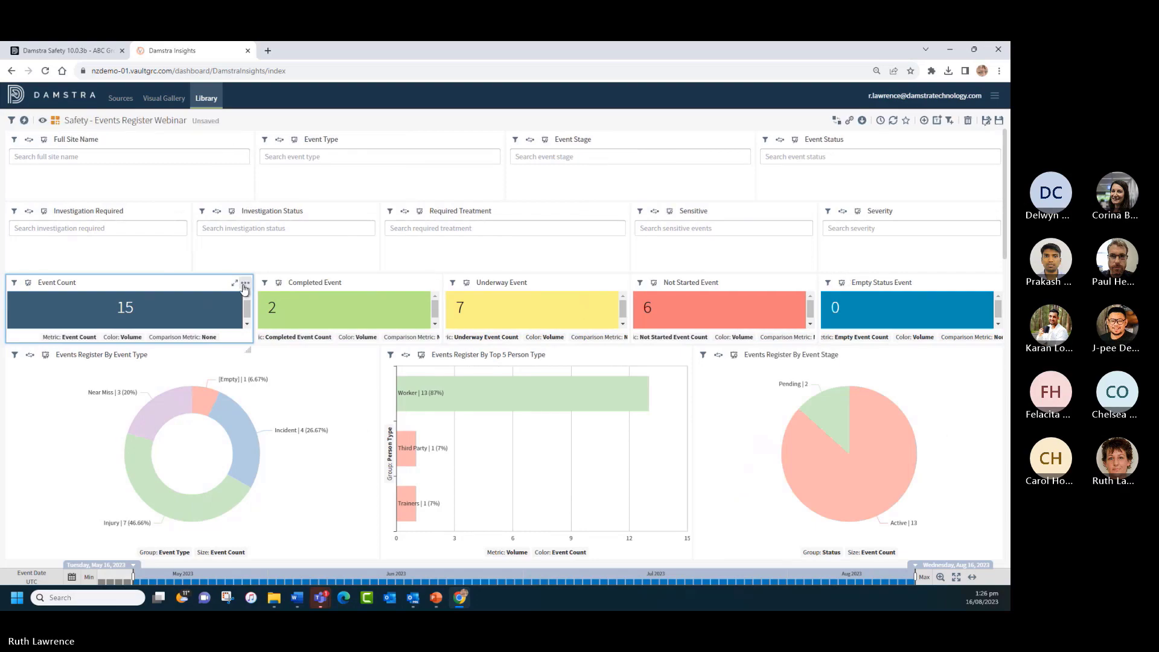
{"action": "left_click", "coordinate": [245, 287]}
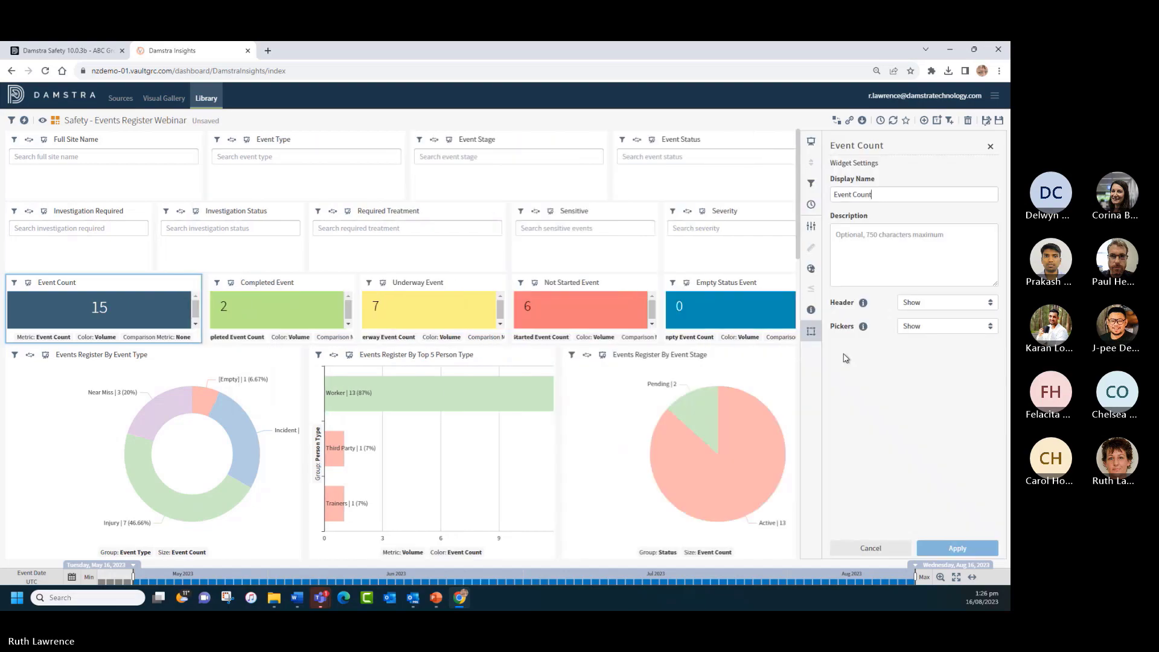
{"action": "left_click", "coordinate": [946, 325]}
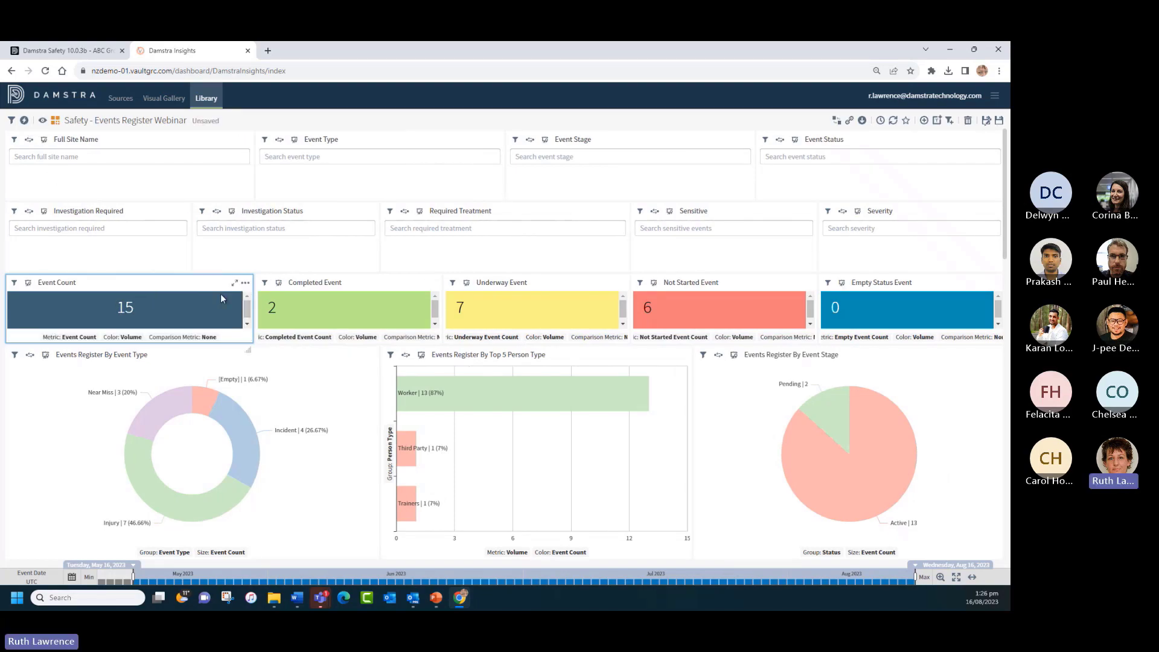
Hide the Event Count header and set its metric label to 'Total Events for Last 12 Months'
{"action": "left_click", "coordinate": [244, 282]}
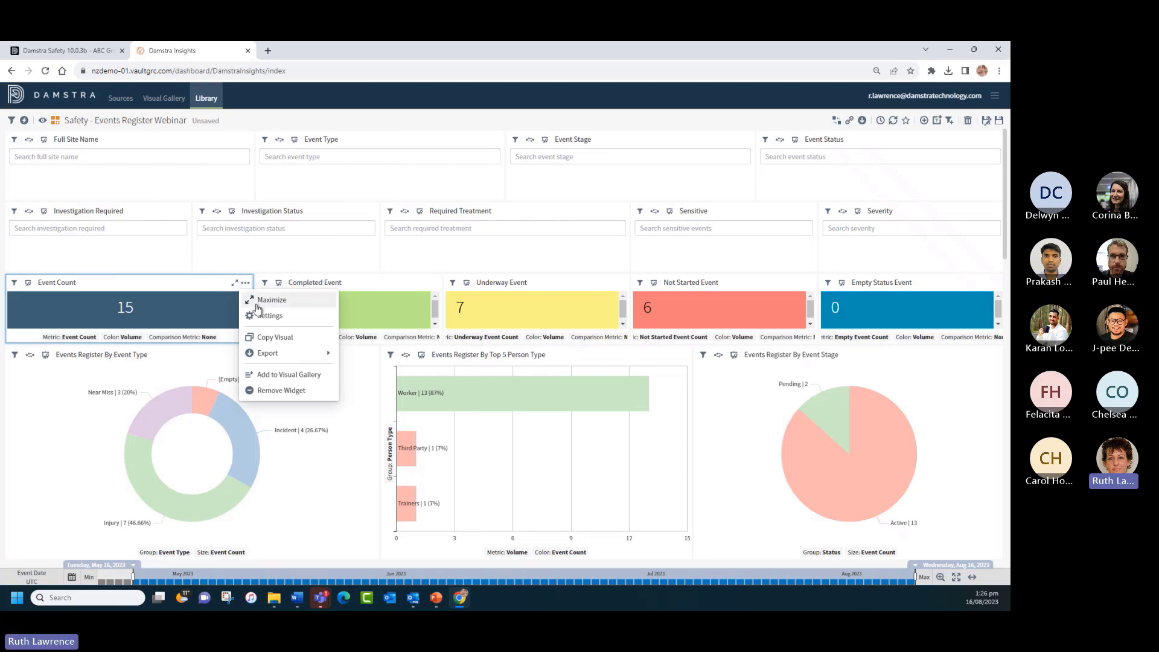
{"action": "left_click", "coordinate": [271, 316]}
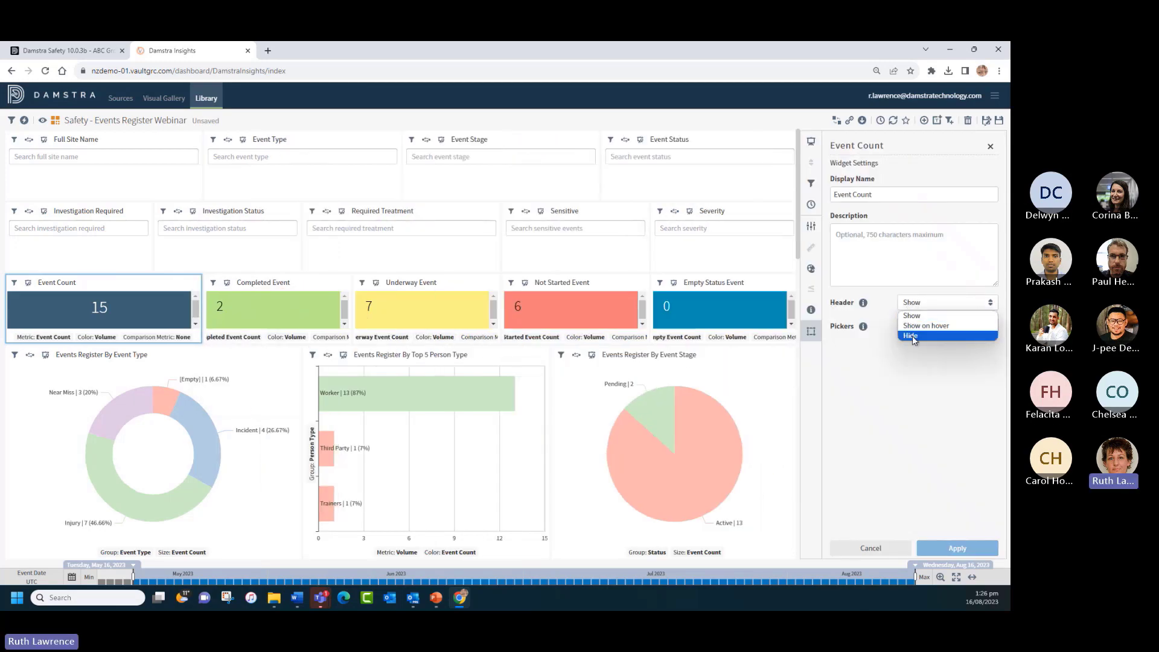
{"action": "left_click", "coordinate": [911, 336]}
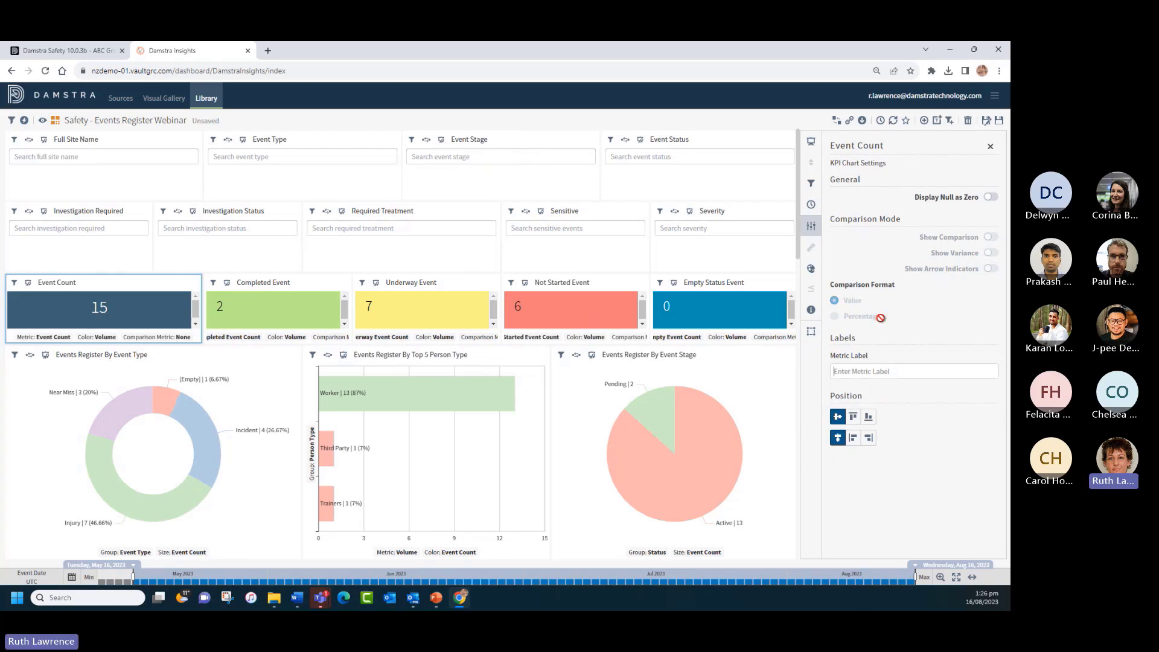
{"action": "type", "text": "Total Events for te"}
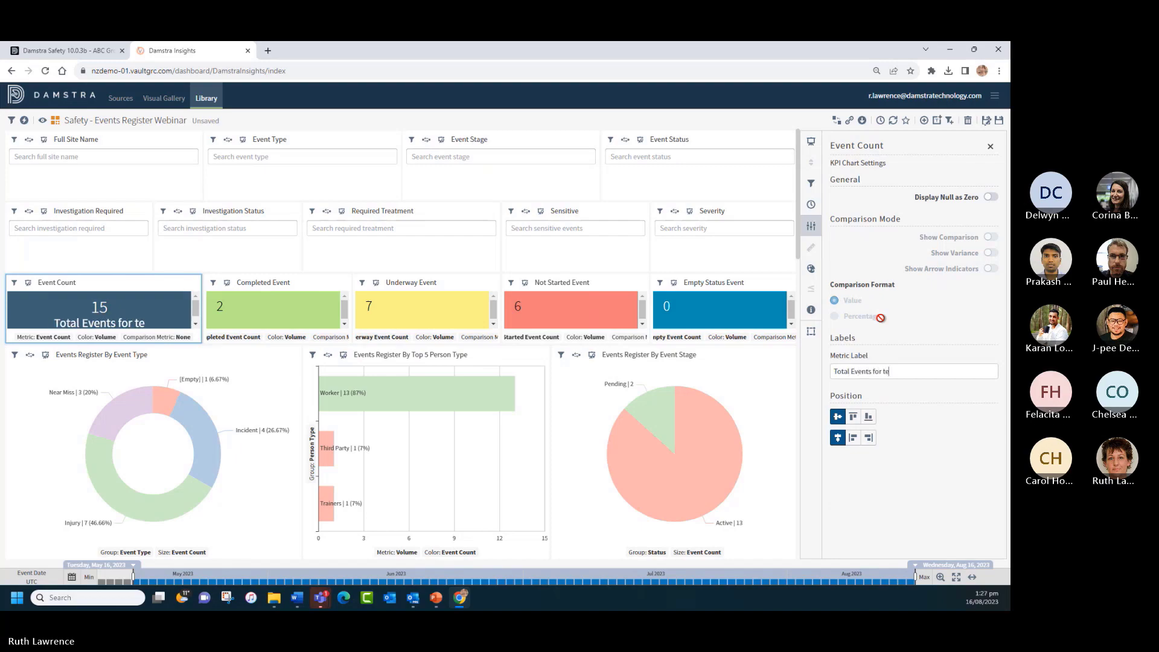
{"action": "key", "text": "Backspace"}
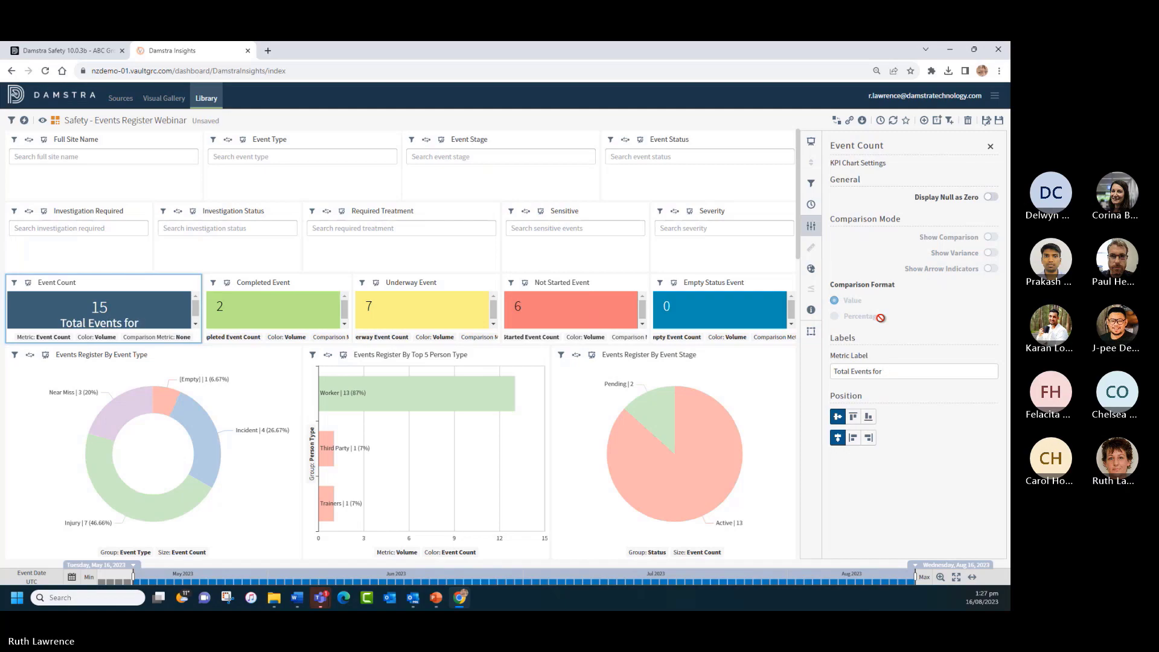
{"action": "type", "text": "Last 12 Months"}
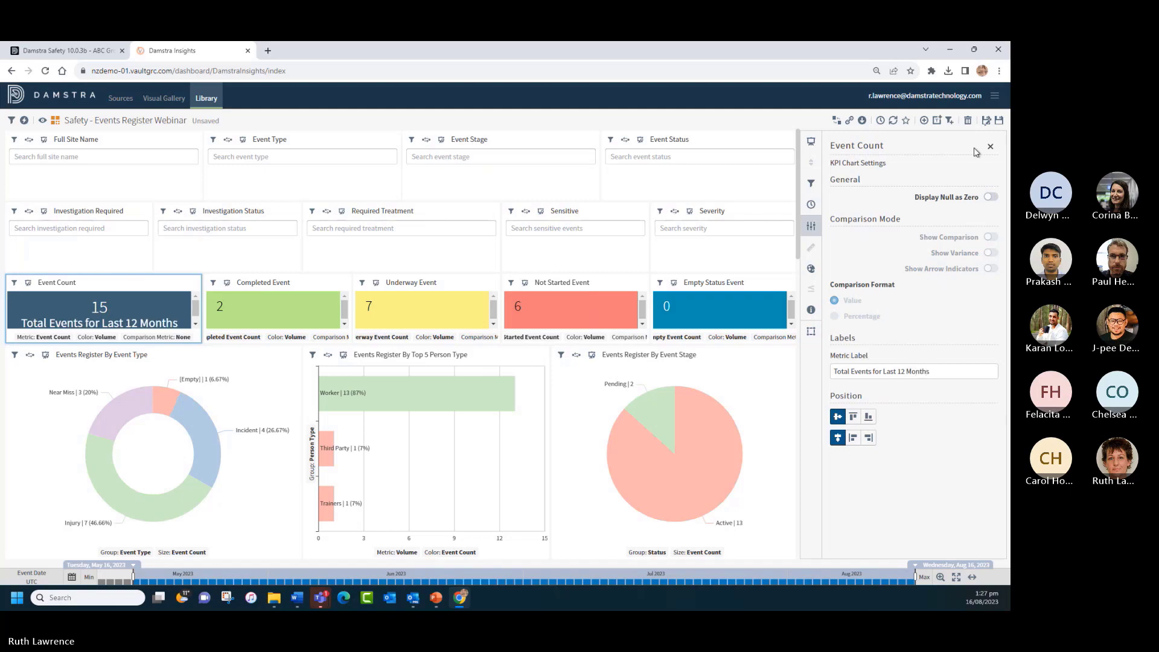
{"action": "left_click", "coordinate": [989, 147]}
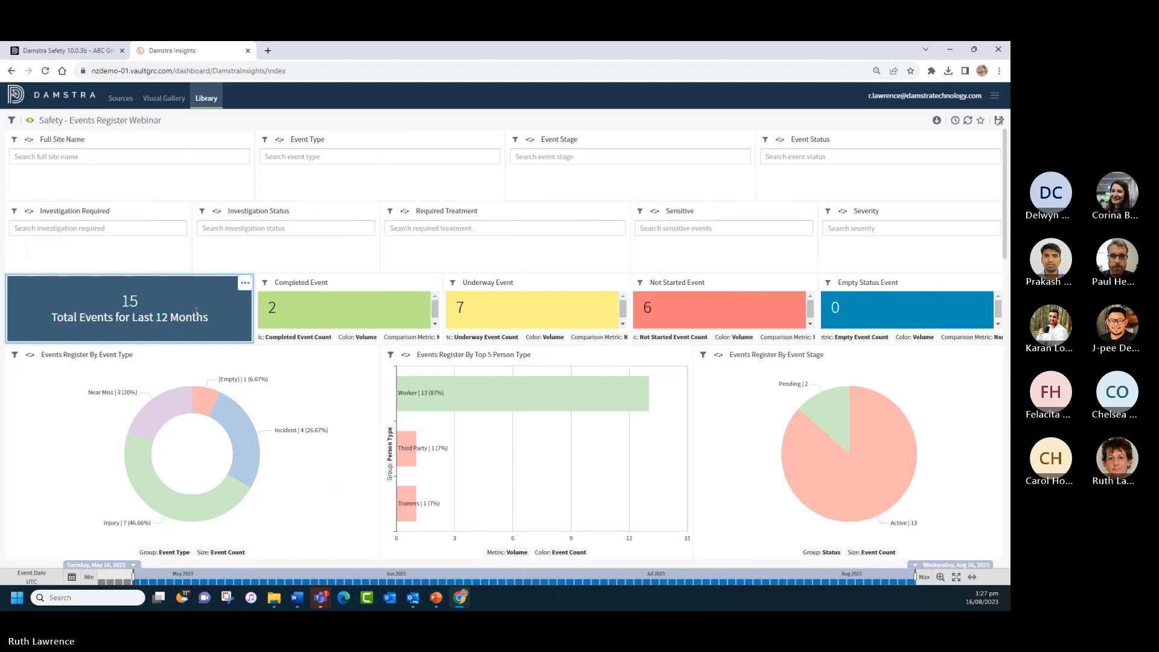
{"action": "mouse_move", "coordinate": [402, 259]}
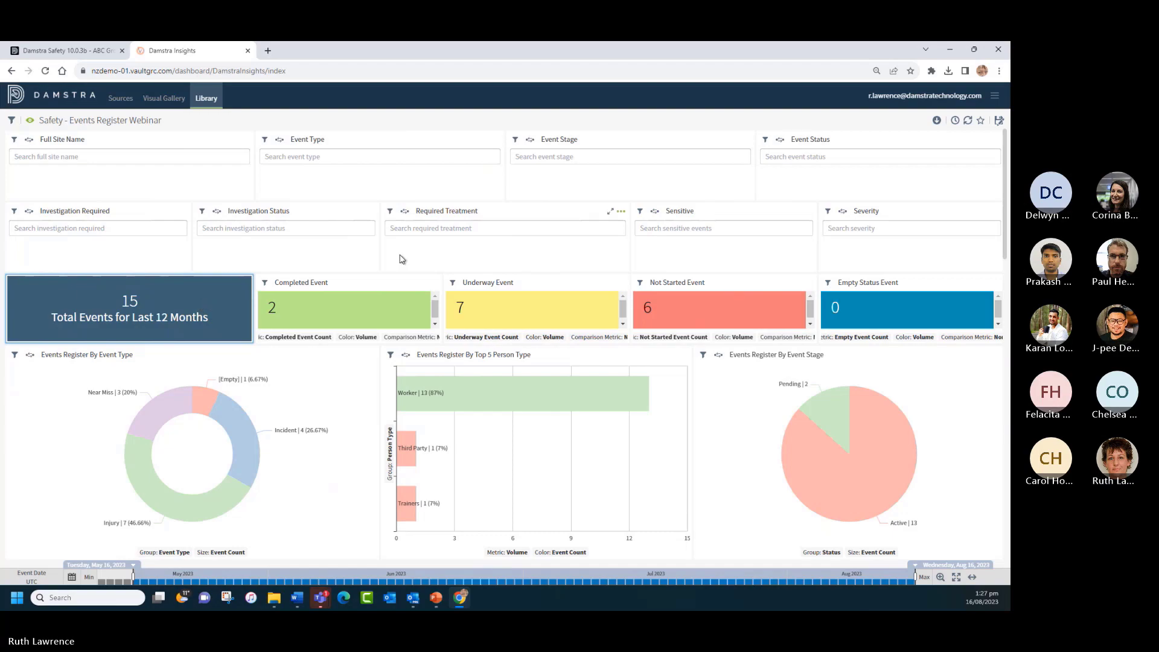
Scroll to the Events Register table, maximize it, and show its conditional formatting rules
{"action": "scroll", "scroll_direction": "down", "scroll_amount": 3}
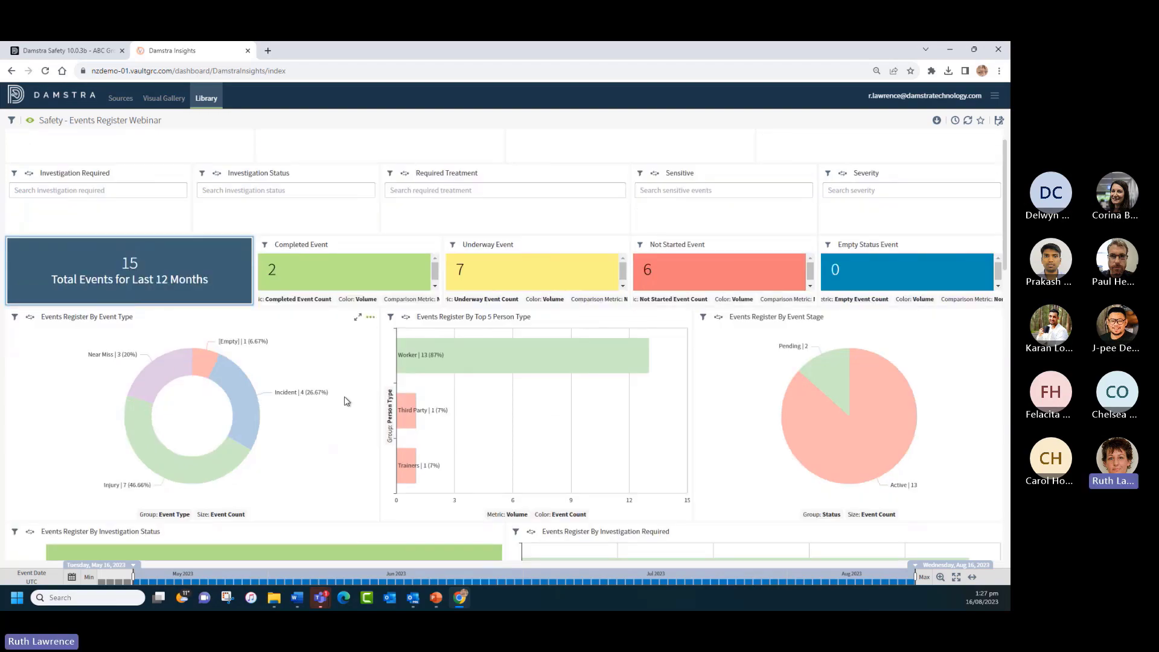
{"action": "scroll", "scroll_direction": "down", "scroll_amount": 3}
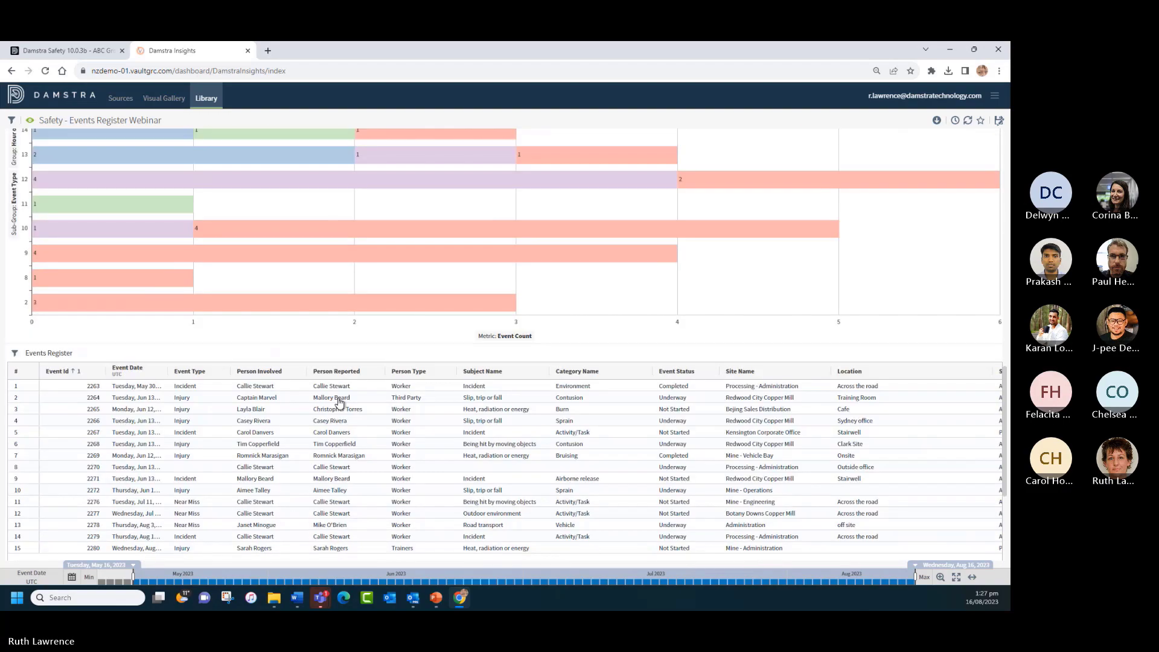
{"action": "scroll", "scroll_direction": "down", "scroll_amount": 3}
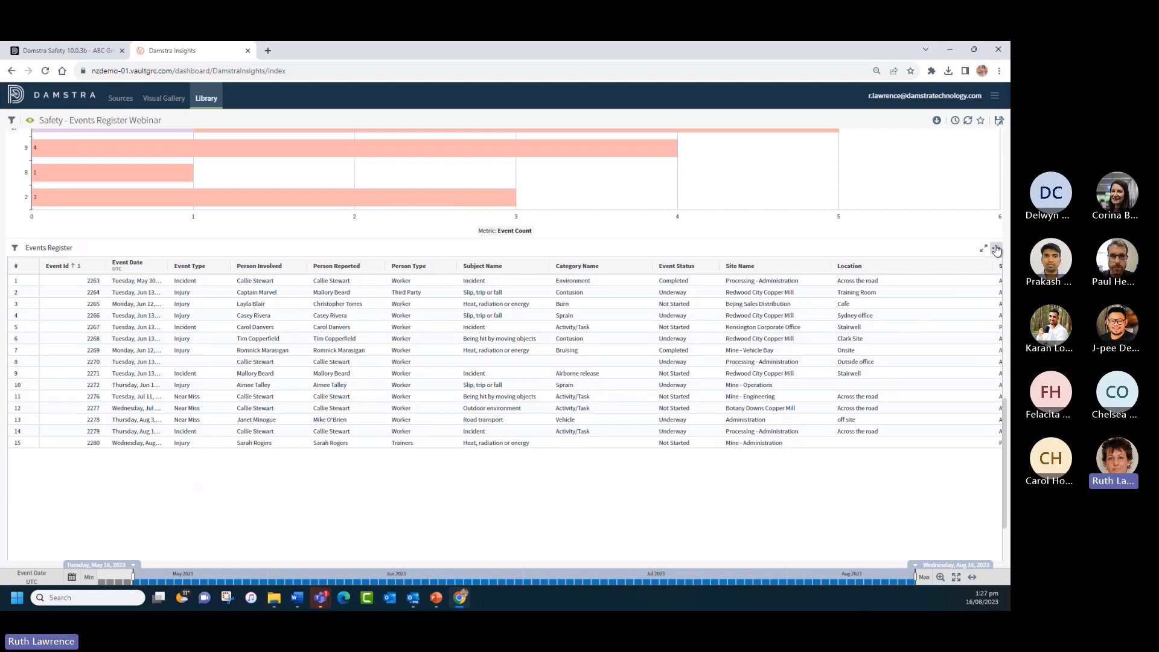
{"action": "left_click", "coordinate": [995, 249]}
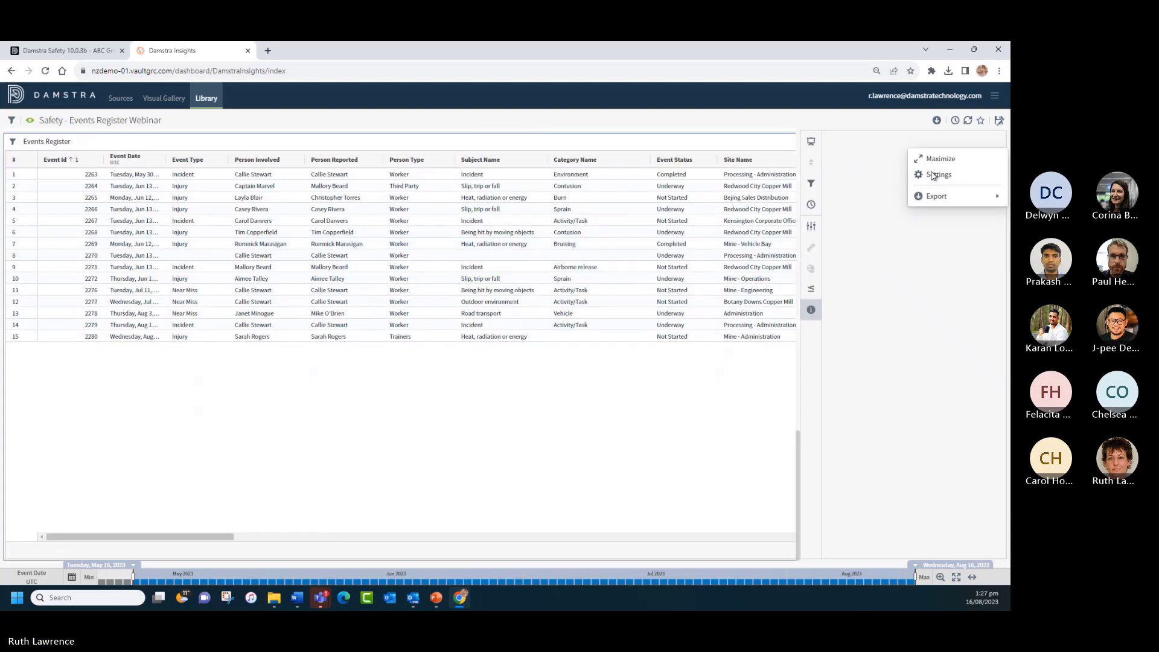
{"action": "left_click", "coordinate": [938, 174]}
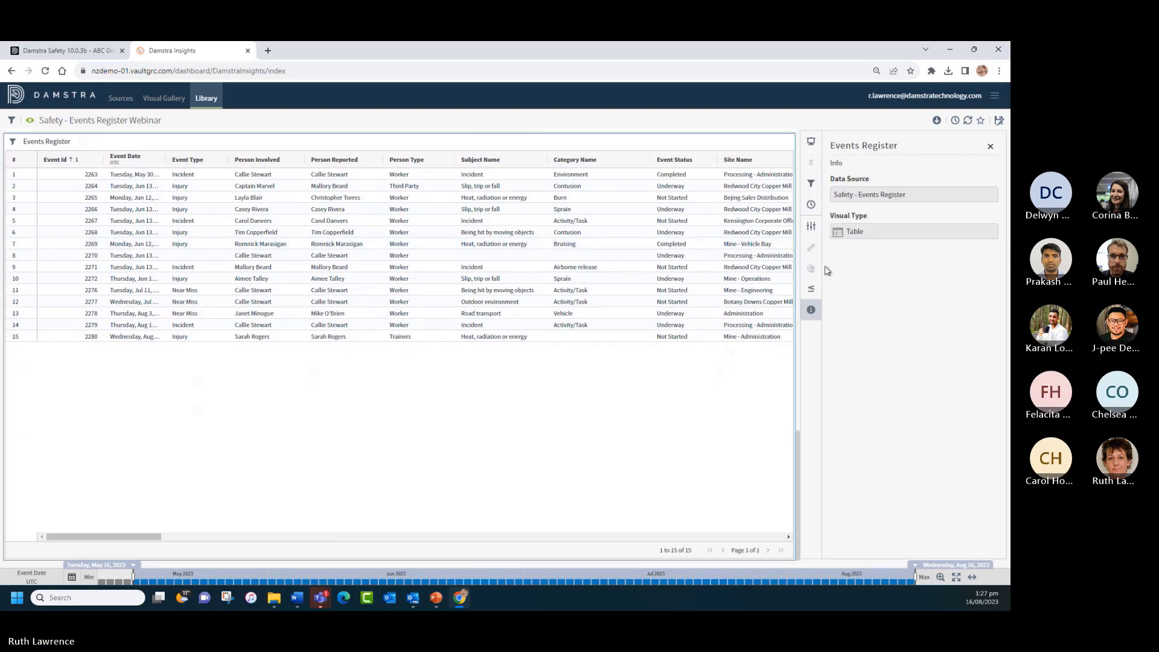
{"action": "mouse_move", "coordinate": [810, 288]}
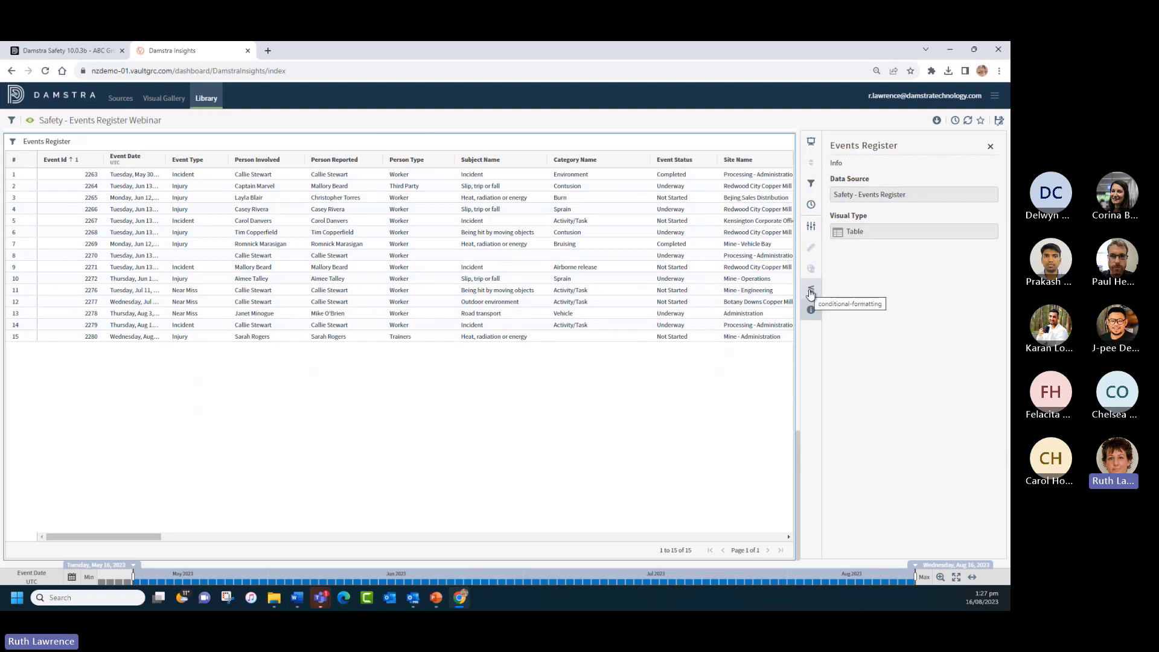
{"action": "left_click", "coordinate": [990, 145]}
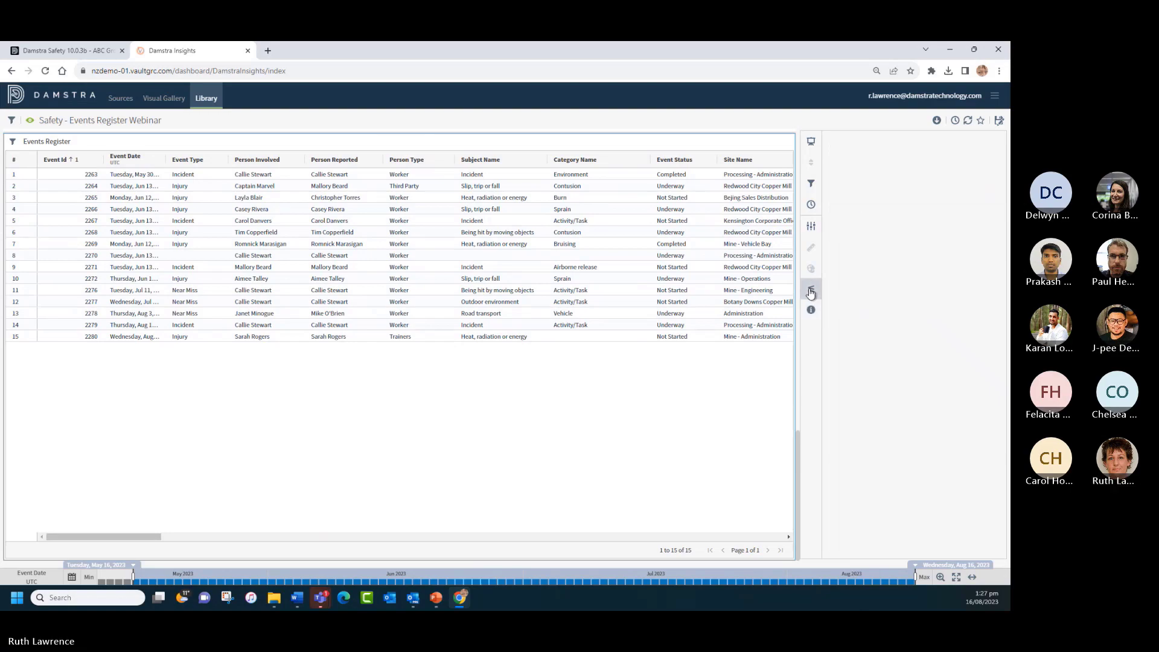
{"action": "left_click", "coordinate": [810, 289]}
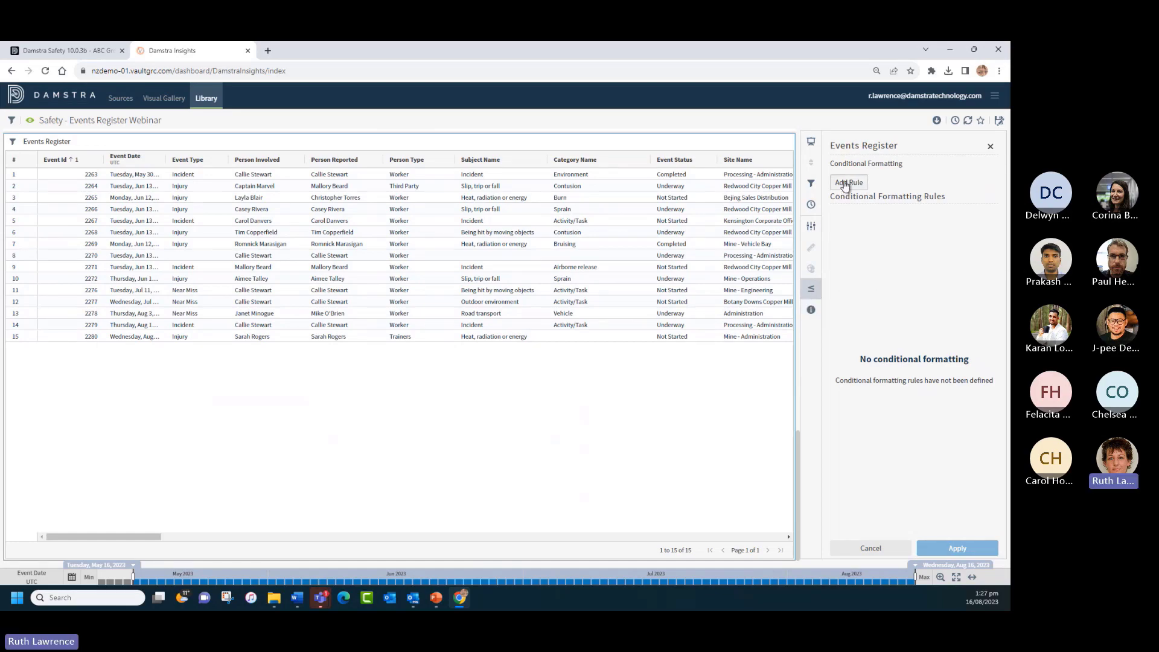
Start a new rule with the condition Event Type includes Injury
{"action": "left_click", "coordinate": [847, 183]}
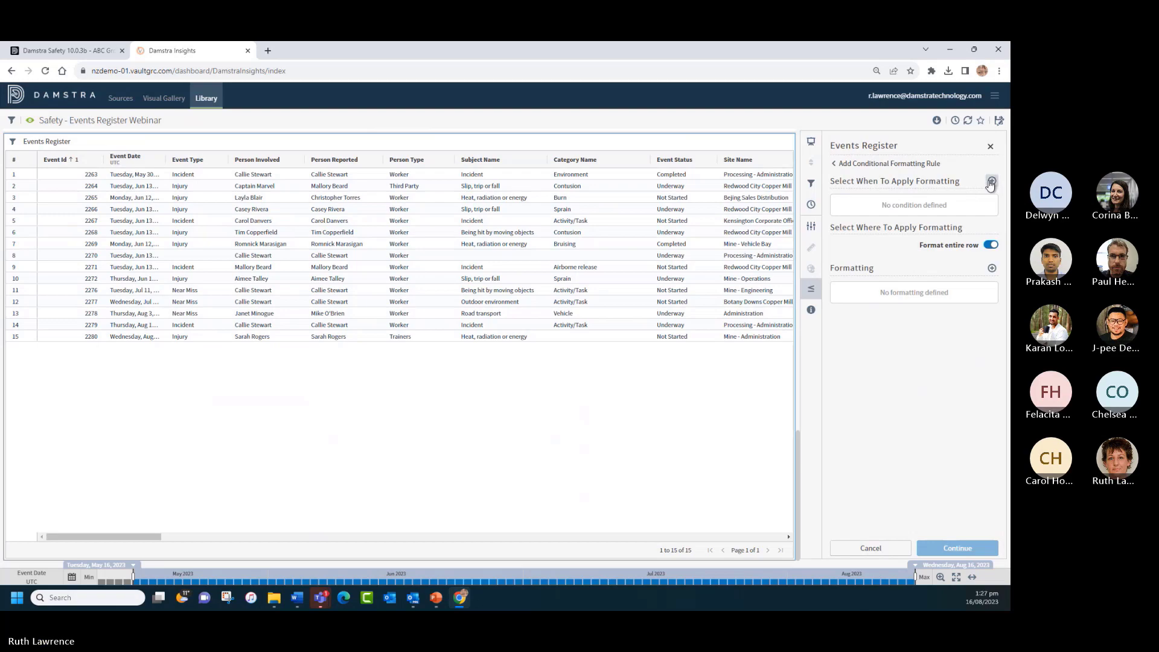
{"action": "left_click", "coordinate": [990, 182]}
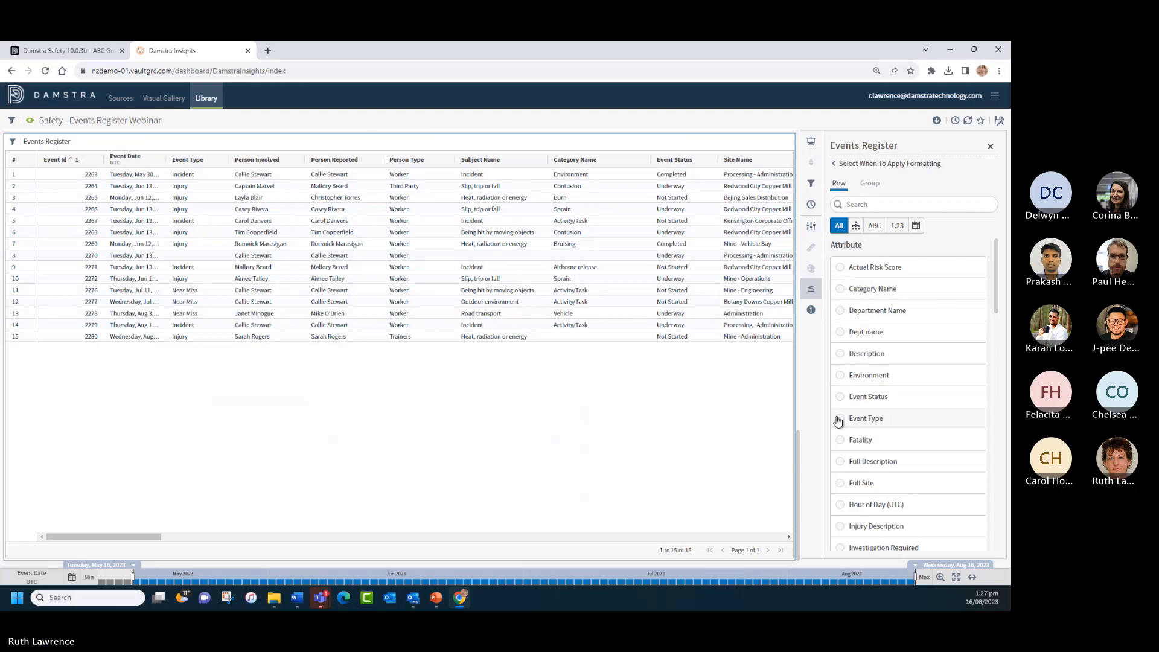
{"action": "left_click", "coordinate": [865, 418]}
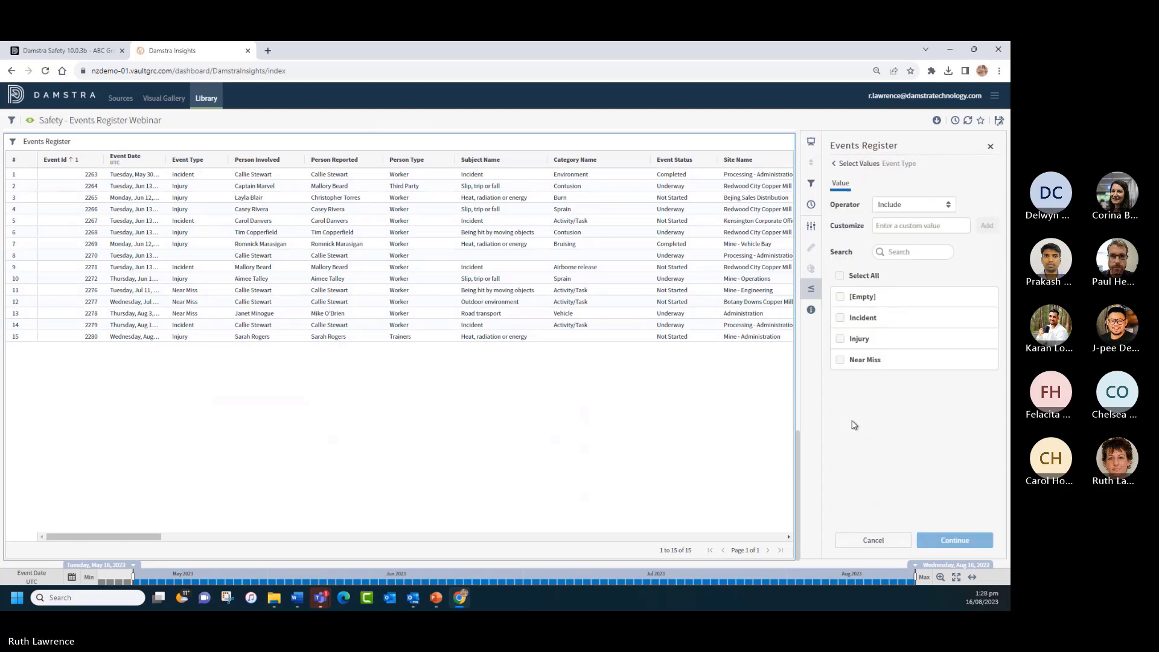
{"action": "left_click", "coordinate": [840, 339]}
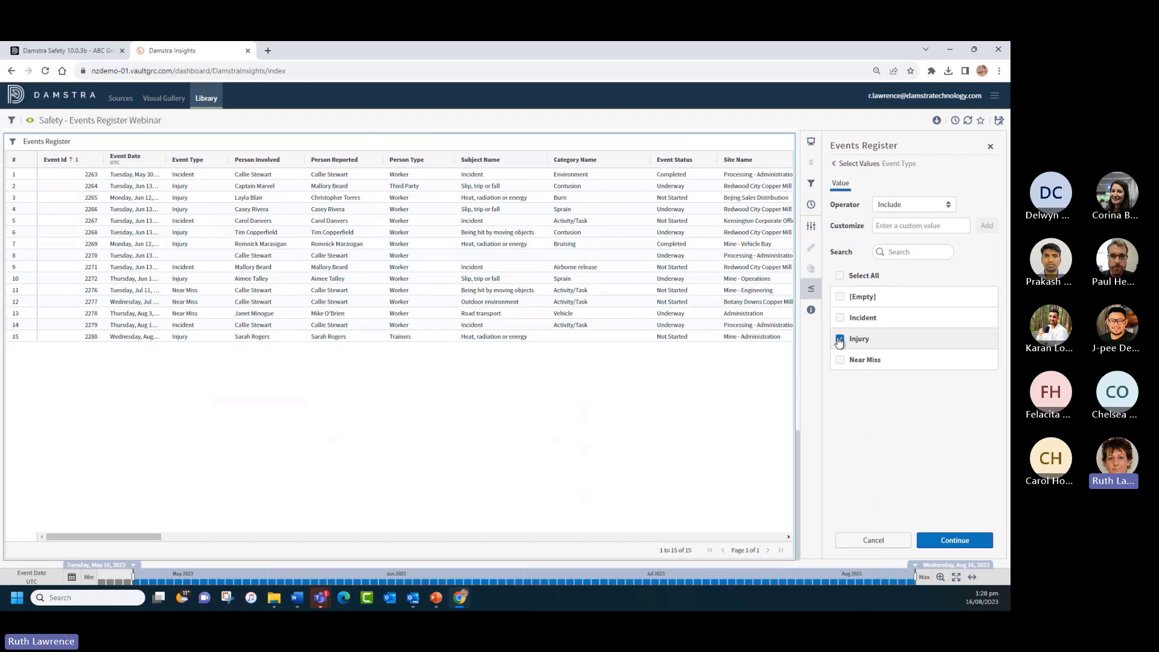
{"action": "left_click", "coordinate": [953, 540]}
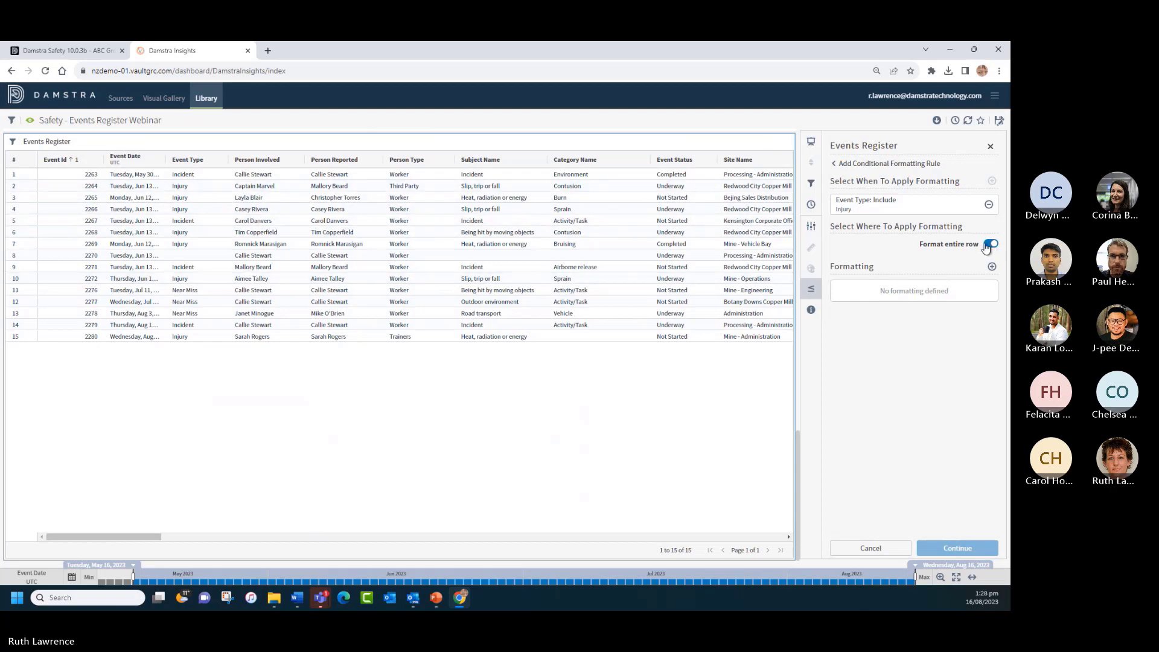
Format the Event Type column with red, 14-point text and apply the rule
{"action": "left_click", "coordinate": [990, 244]}
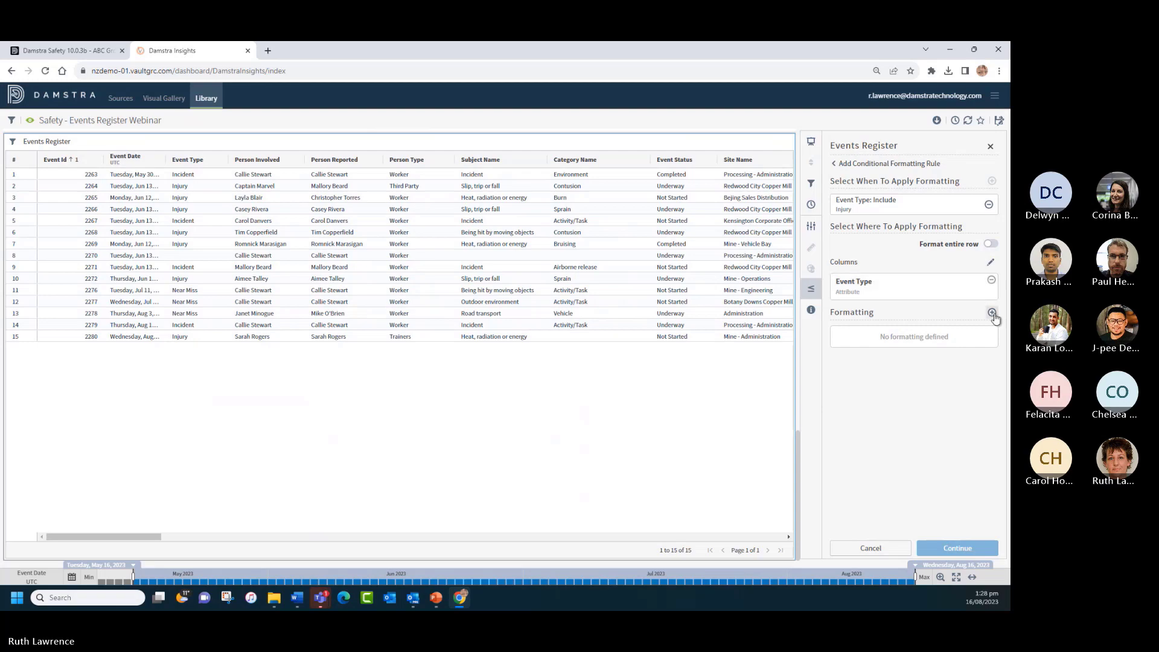
{"action": "left_click", "coordinate": [991, 312]}
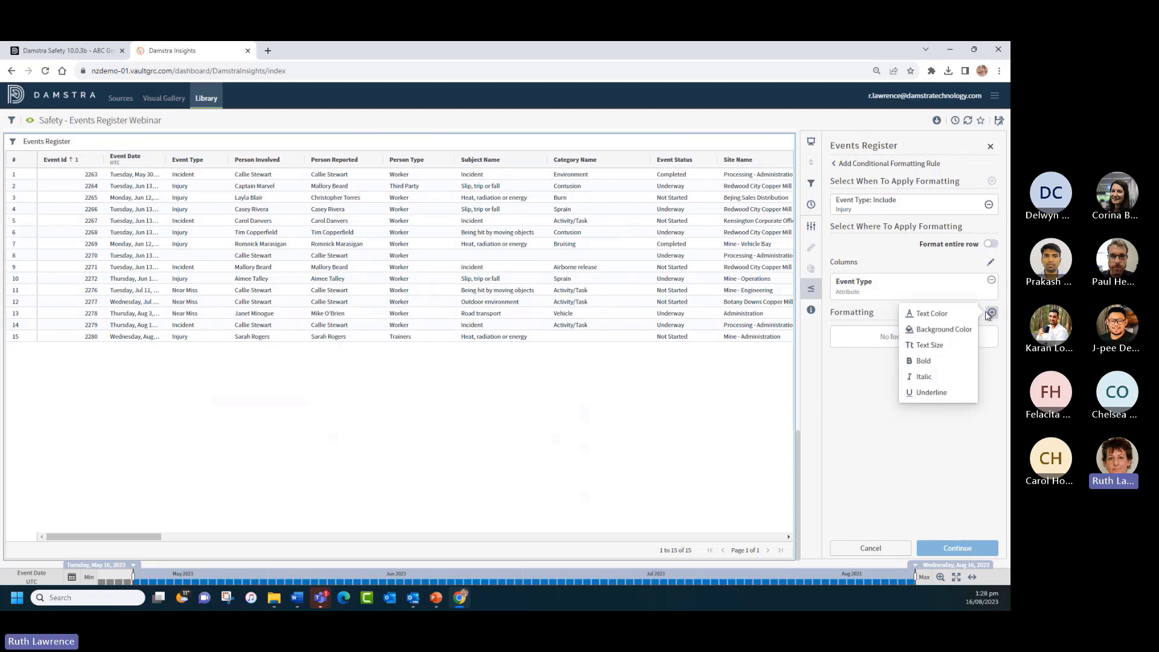
{"action": "left_click", "coordinate": [929, 313]}
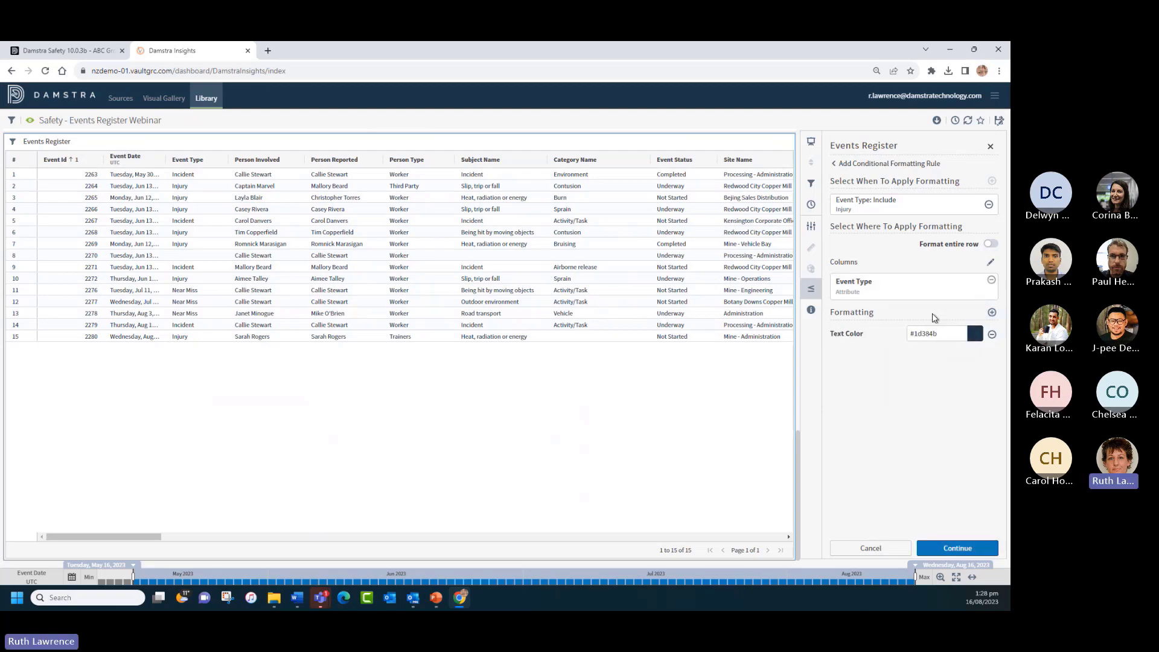
{"action": "left_click", "coordinate": [974, 333]}
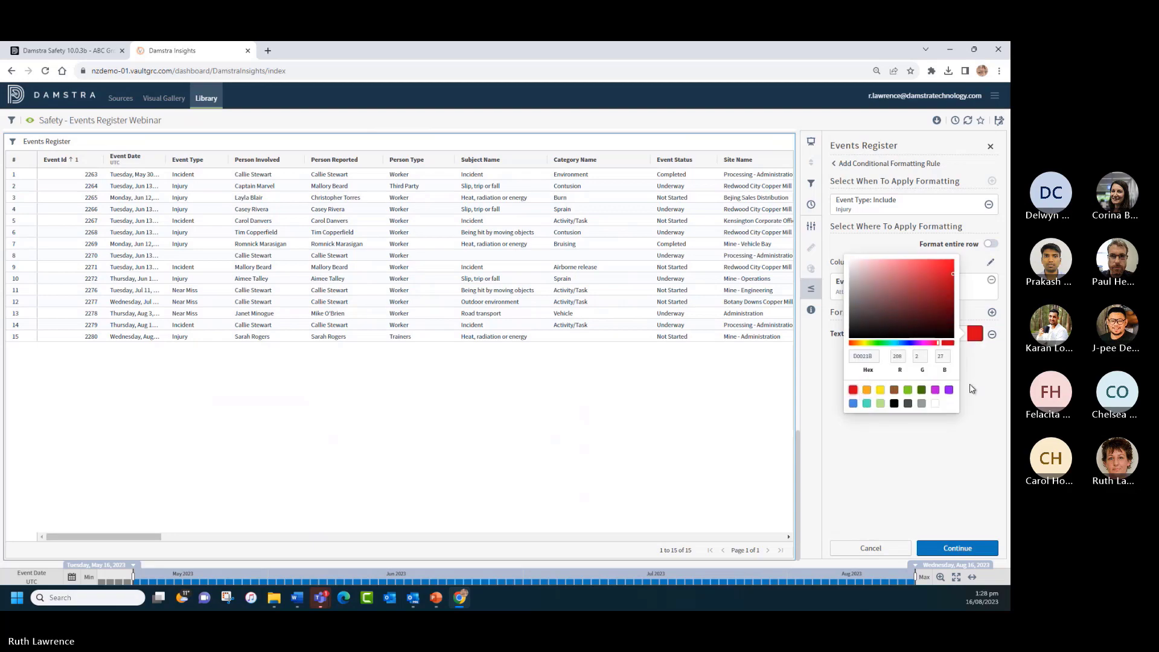
{"action": "left_click", "coordinate": [991, 312]}
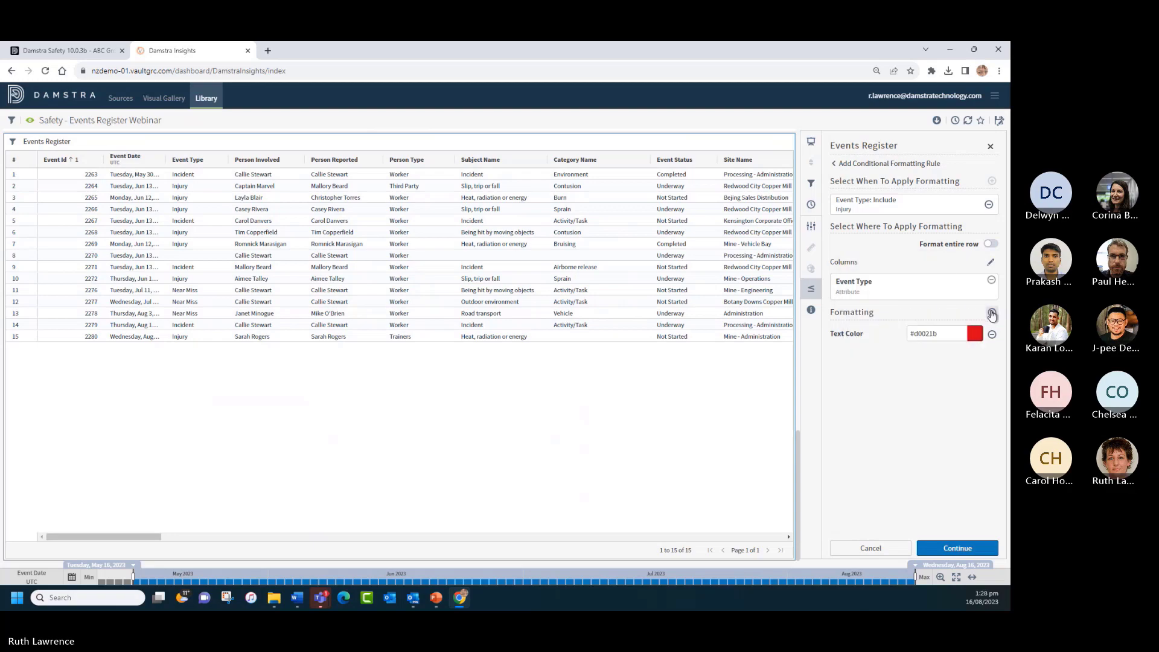
{"action": "left_click", "coordinate": [991, 312]}
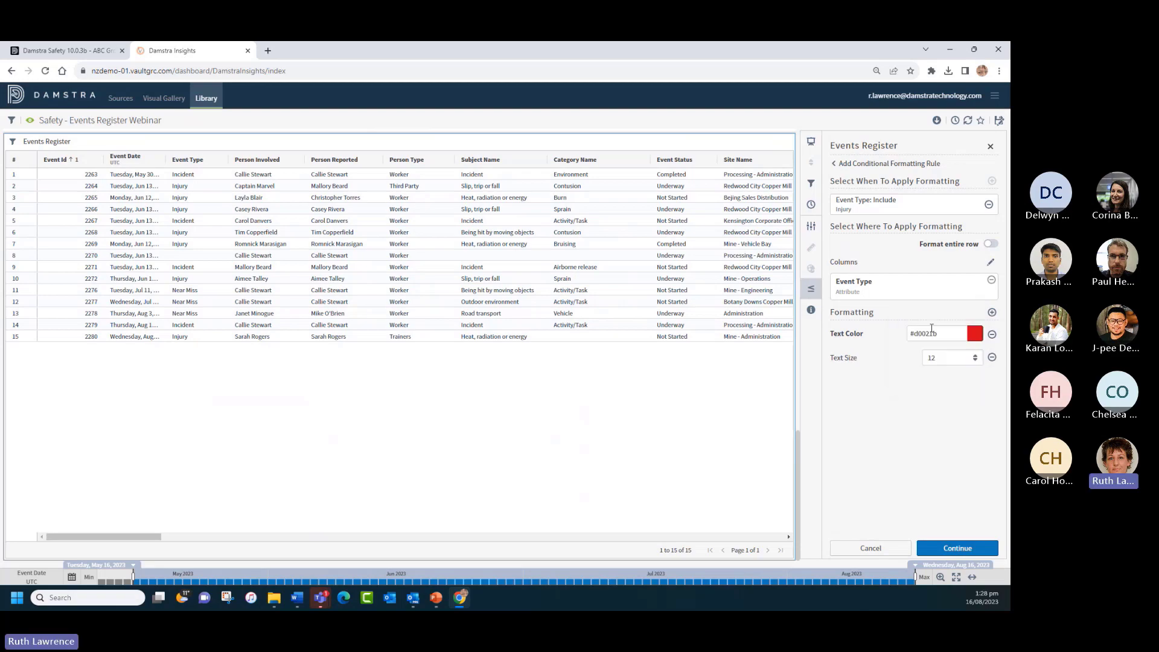
{"action": "left_click", "coordinate": [952, 358]}
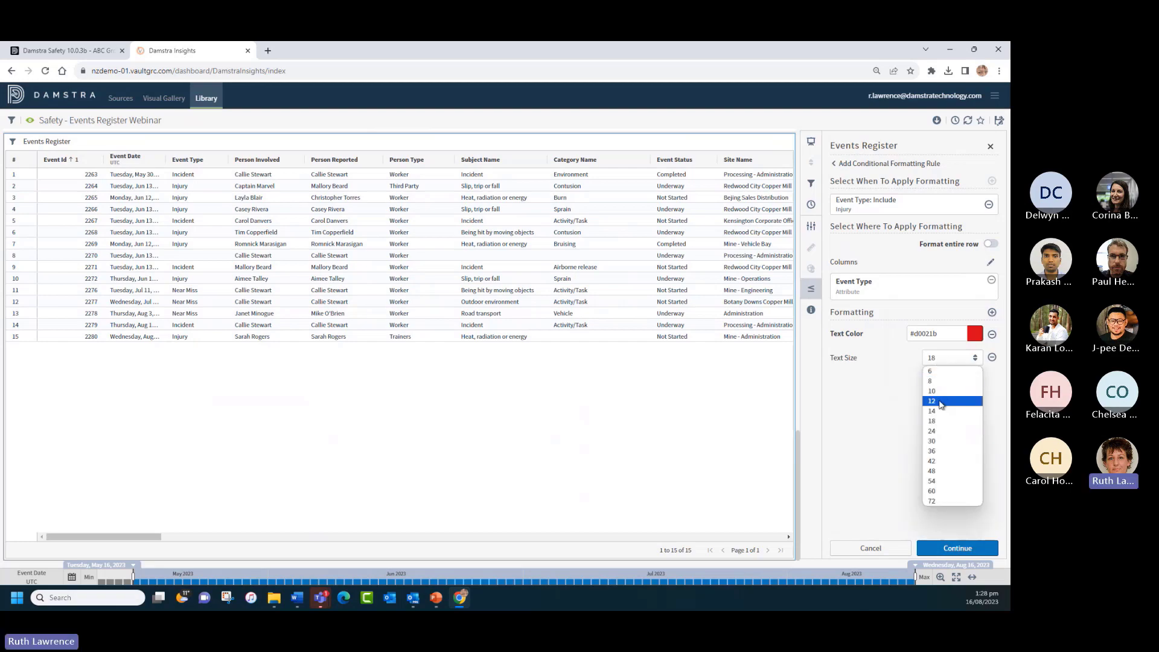
{"action": "left_click", "coordinate": [932, 411]}
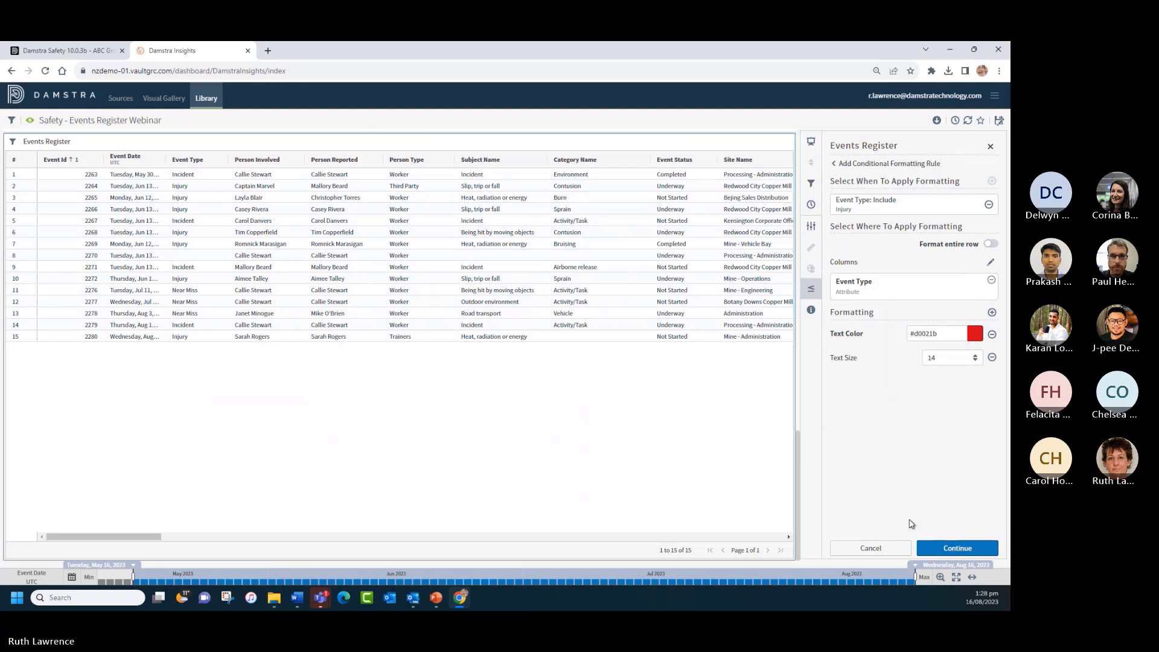
{"action": "left_click", "coordinate": [955, 547]}
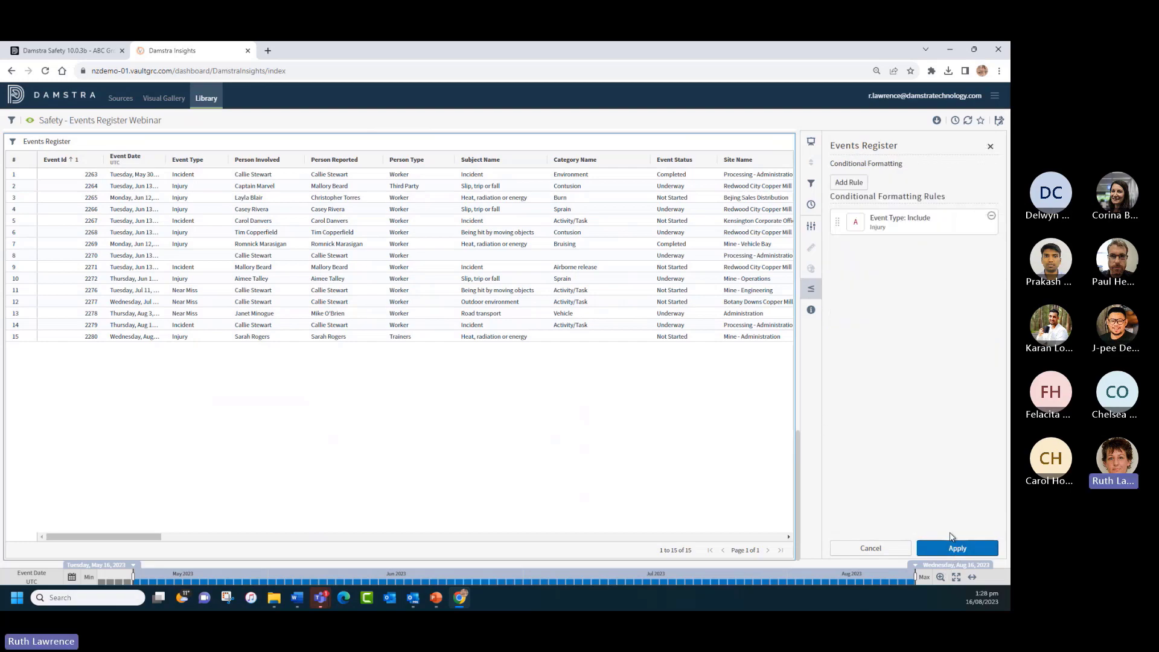
{"action": "left_click", "coordinate": [956, 547]}
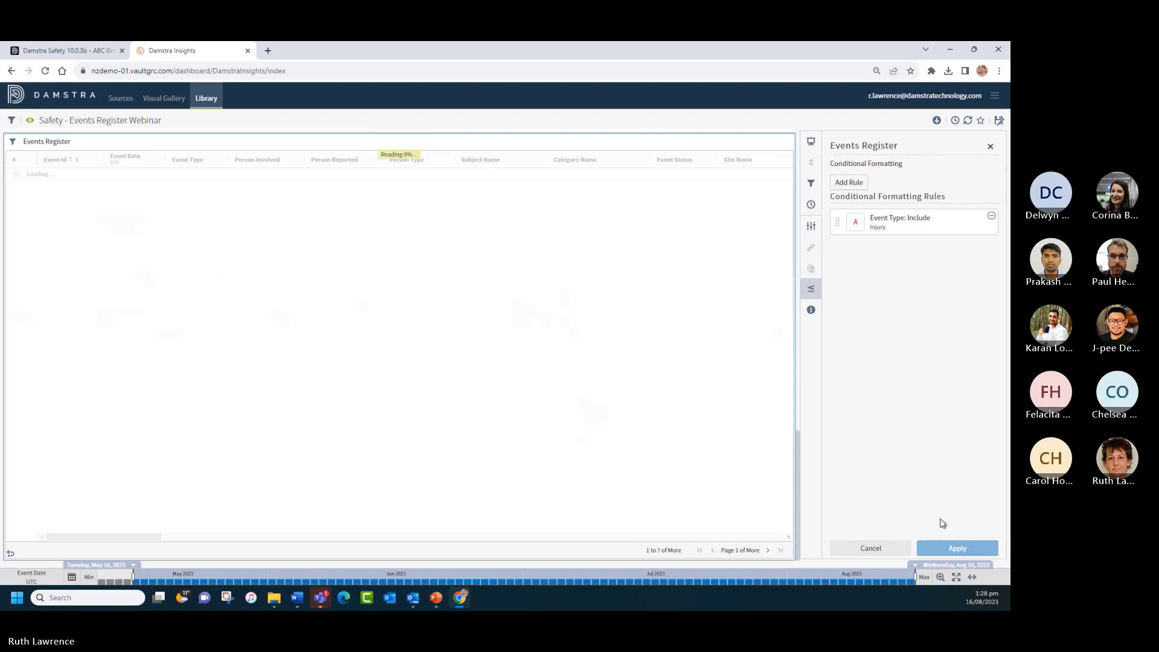
{"action": "mouse_move", "coordinate": [939, 521]}
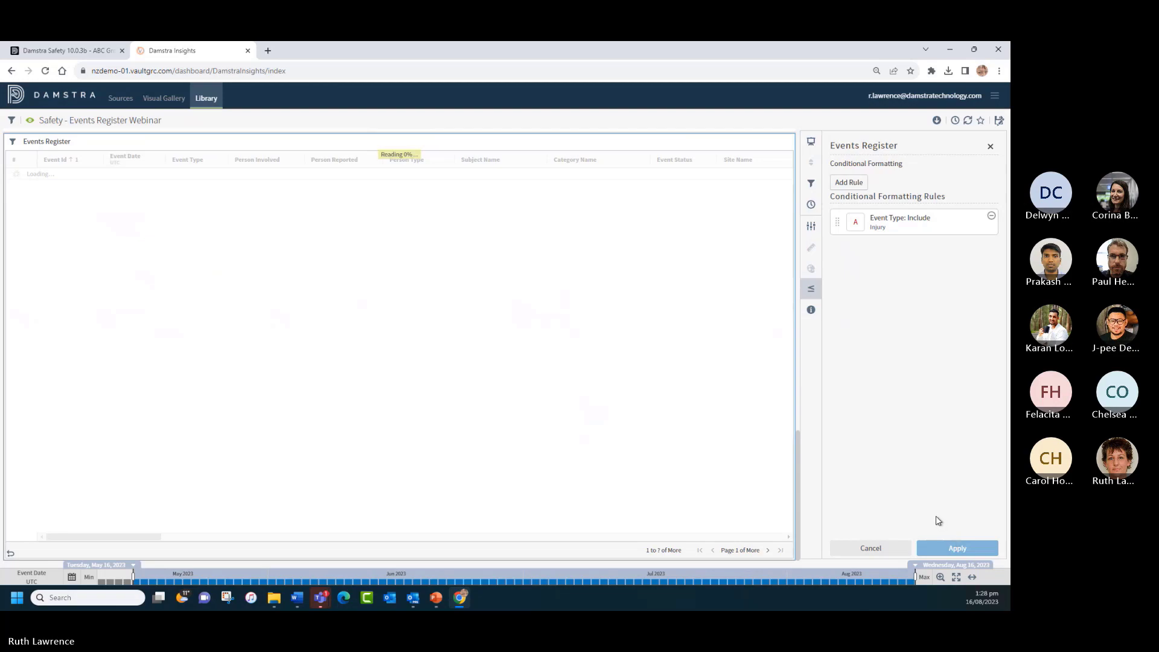
{"action": "mouse_move", "coordinate": [923, 513]}
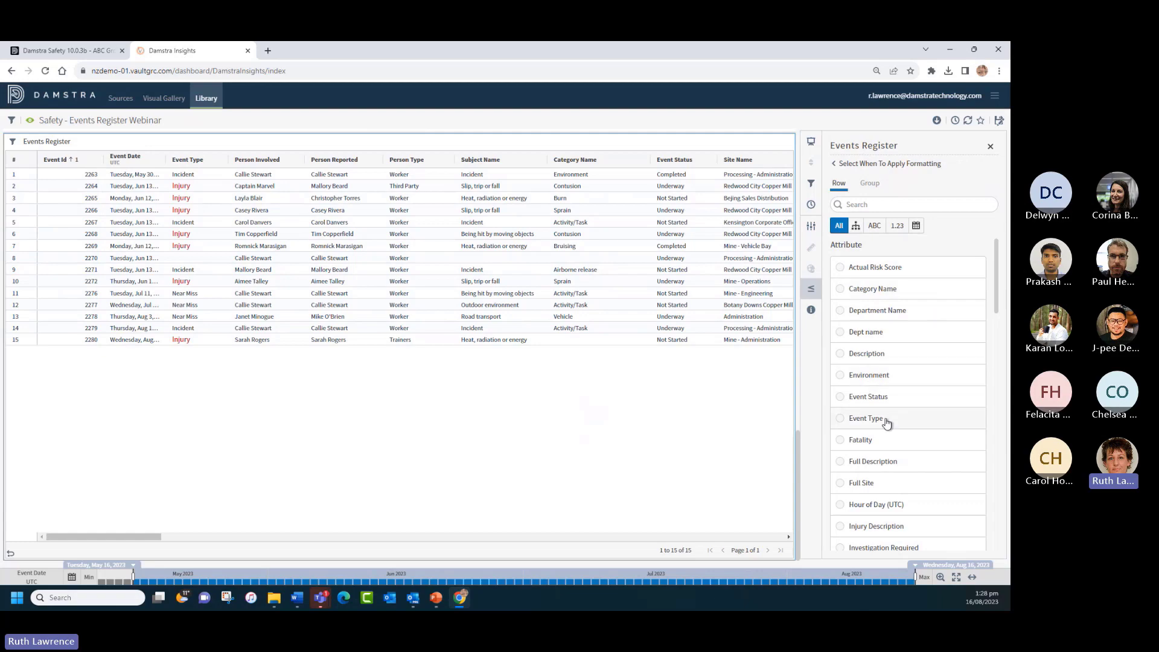
Add a rule giving Event Status Completed rows a green background and apply it
{"action": "left_click", "coordinate": [867, 396]}
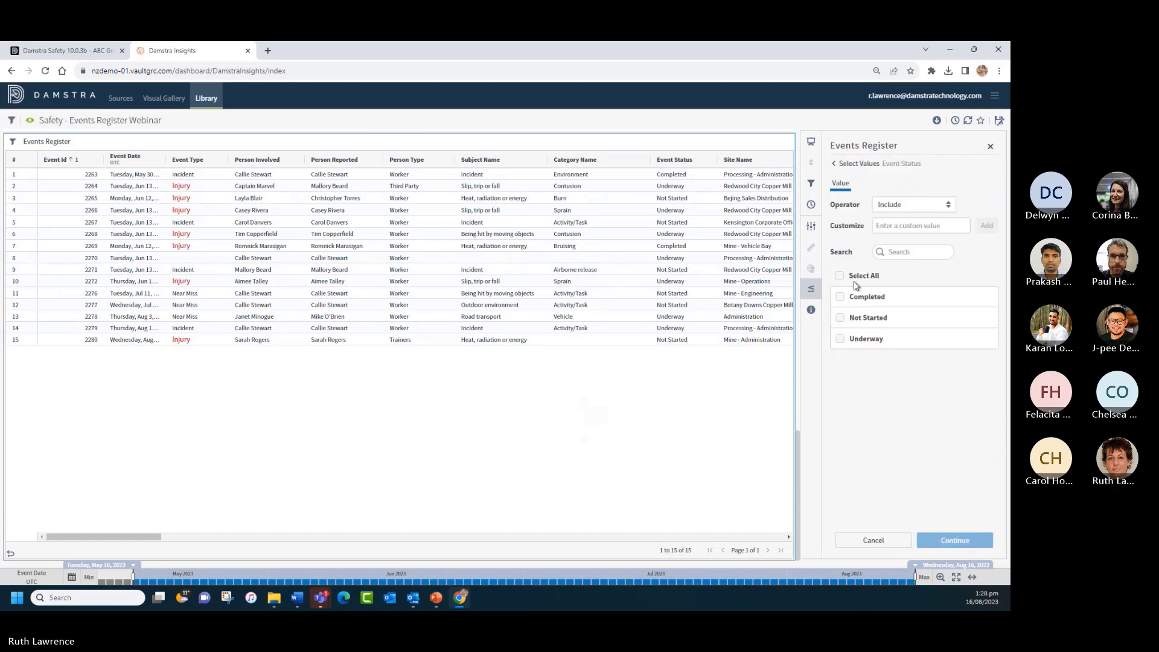
{"action": "left_click", "coordinate": [839, 296]}
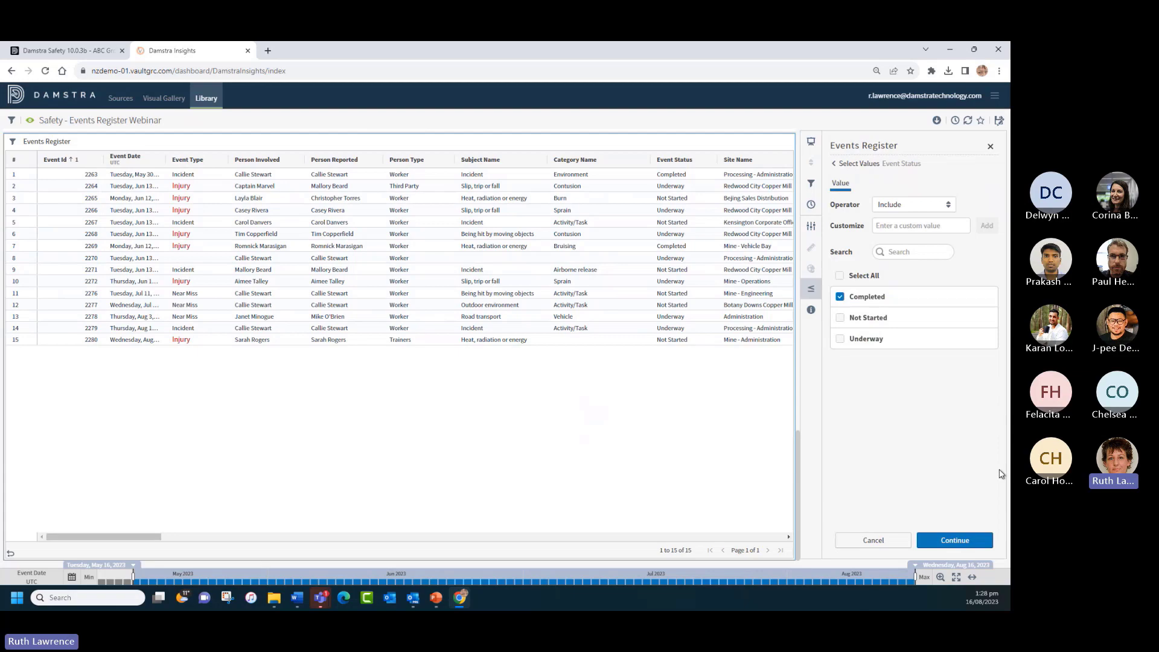
{"action": "left_click", "coordinate": [954, 539]}
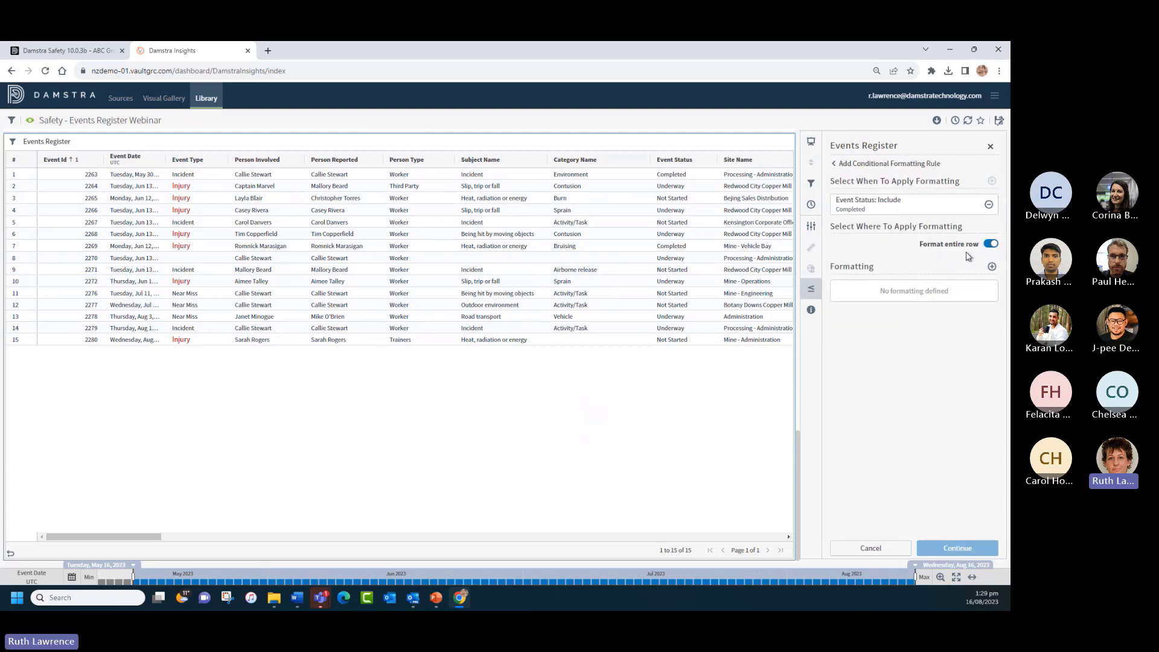
{"action": "mouse_move", "coordinate": [972, 257]}
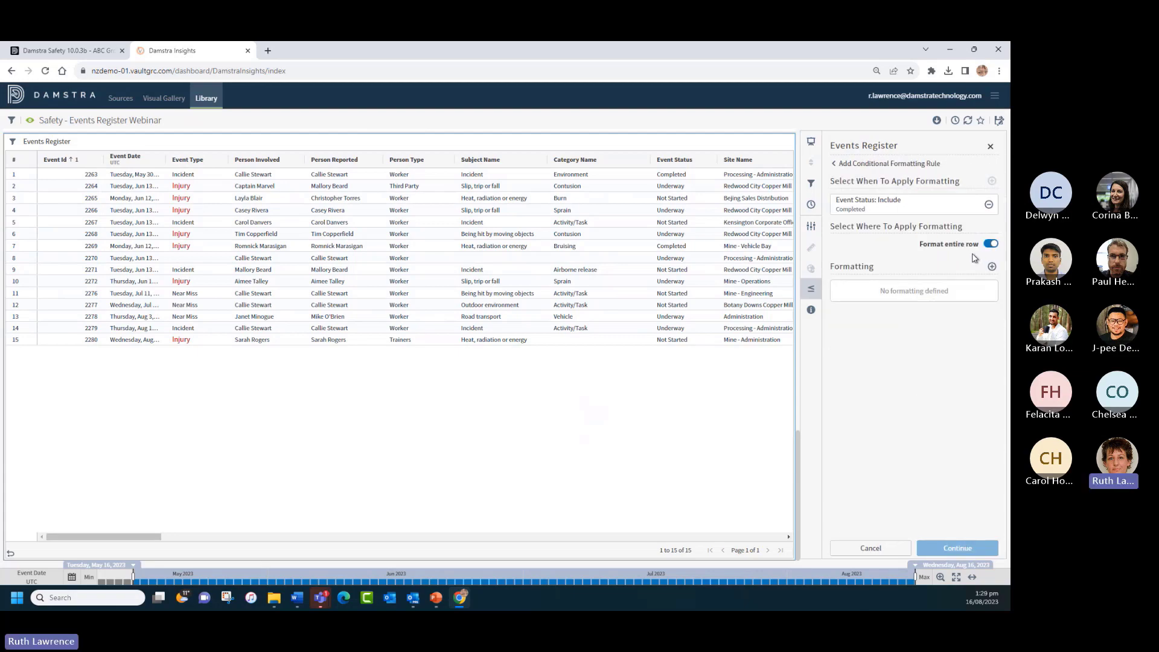
{"action": "mouse_move", "coordinate": [992, 266]}
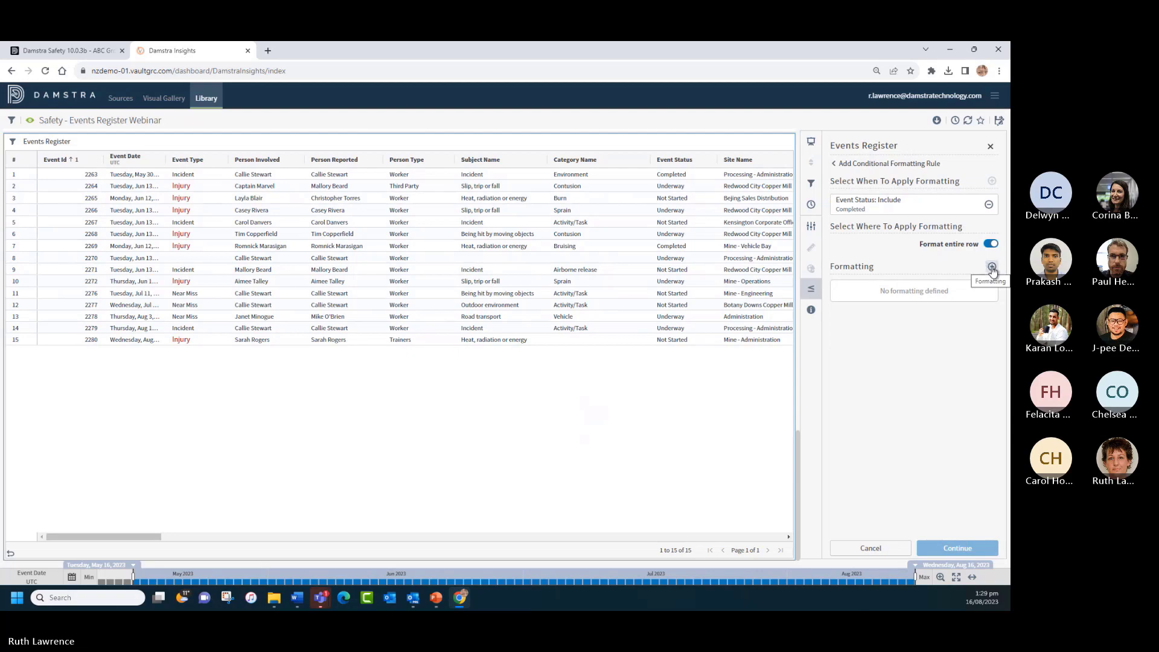
{"action": "left_click", "coordinate": [992, 266]}
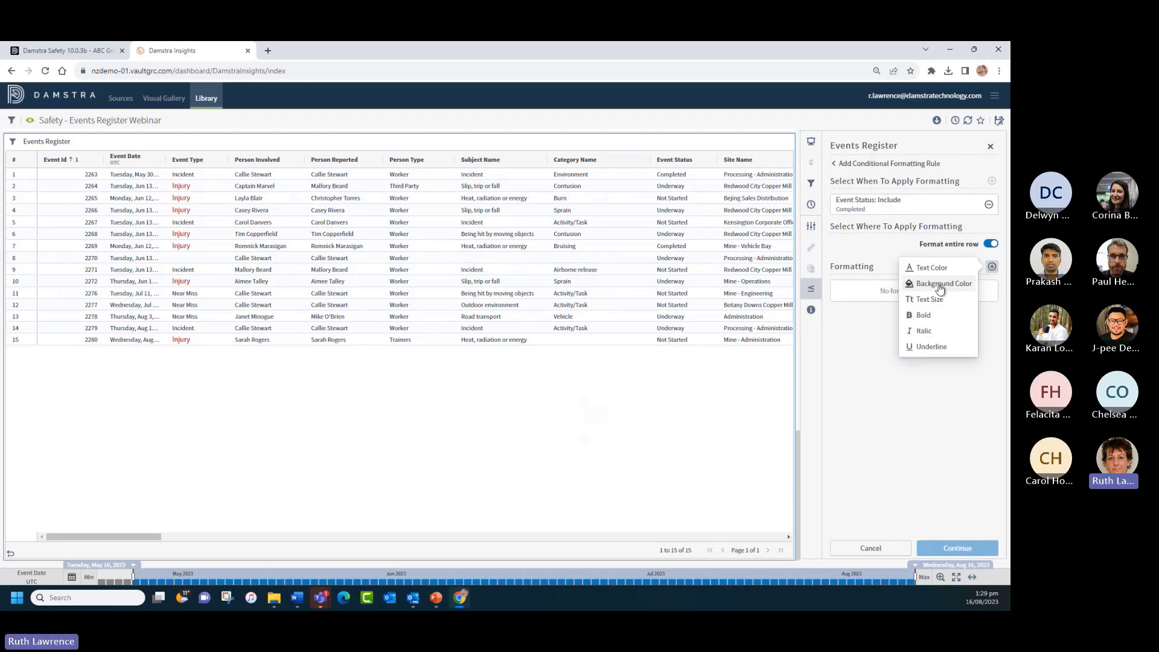
{"action": "left_click", "coordinate": [943, 283]}
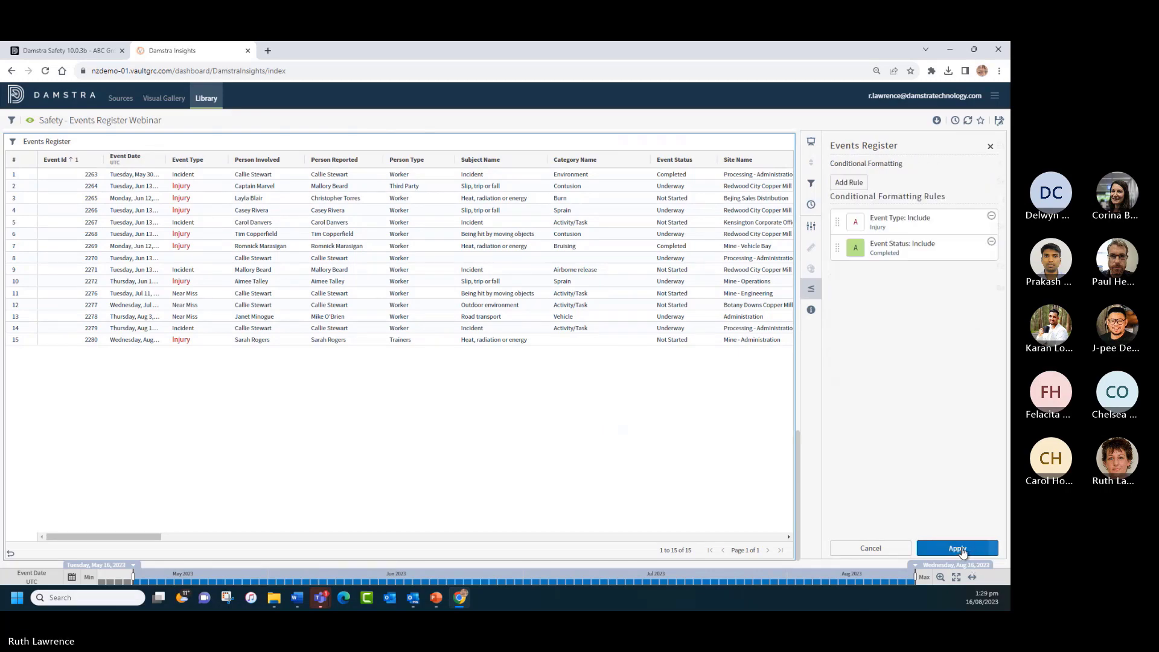
{"action": "left_click", "coordinate": [956, 548]}
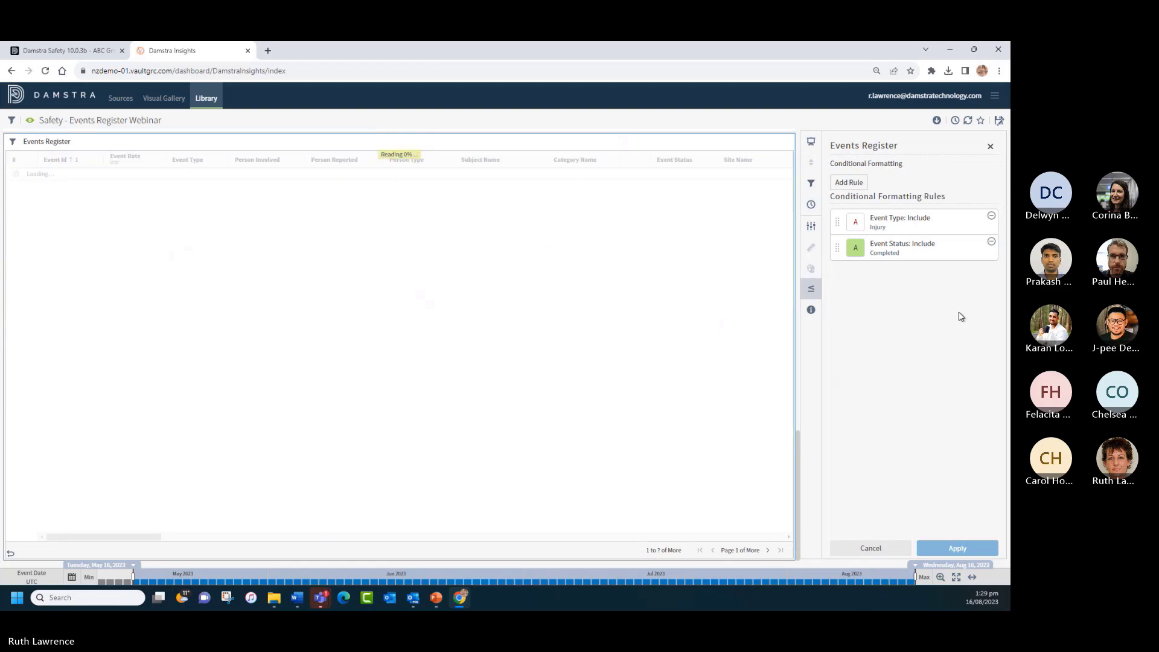
{"action": "mouse_move", "coordinate": [945, 318]}
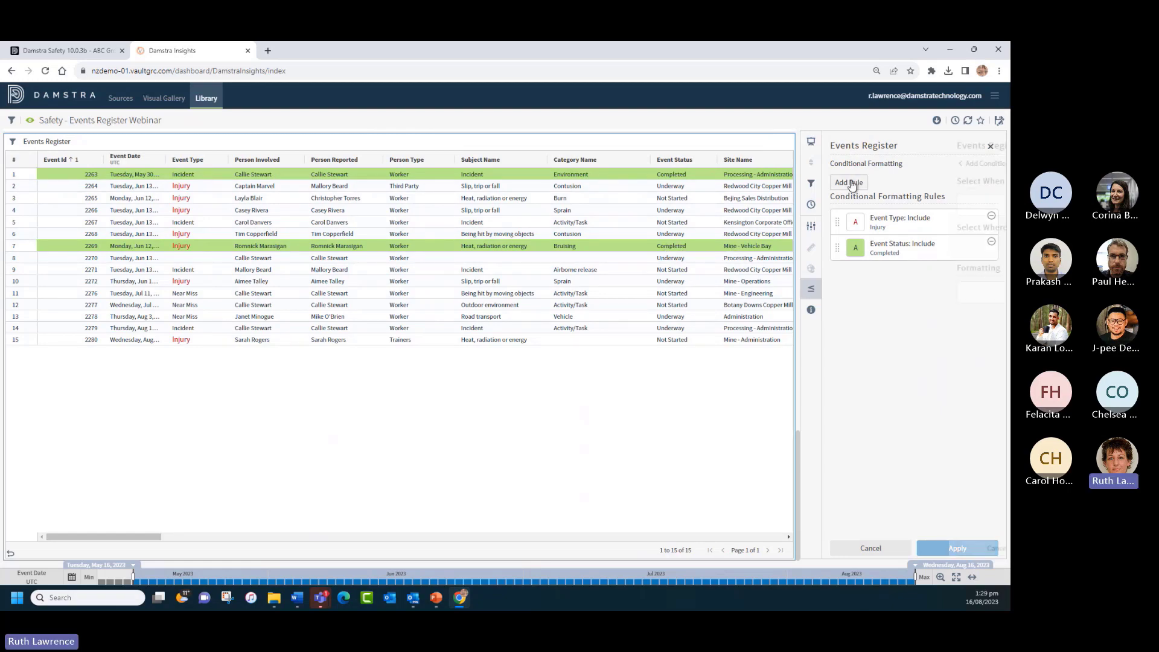
{"action": "left_click", "coordinate": [847, 182]}
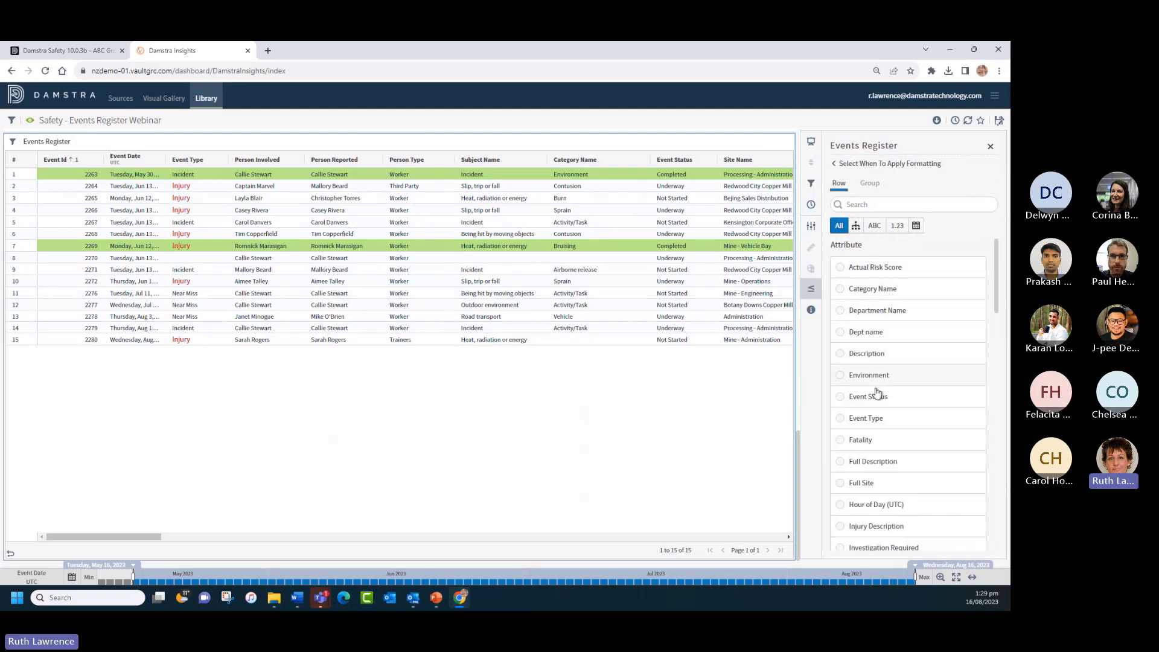
Create and apply a rule colouring Event Status Underway rows with an orange background
{"action": "left_click", "coordinate": [867, 395]}
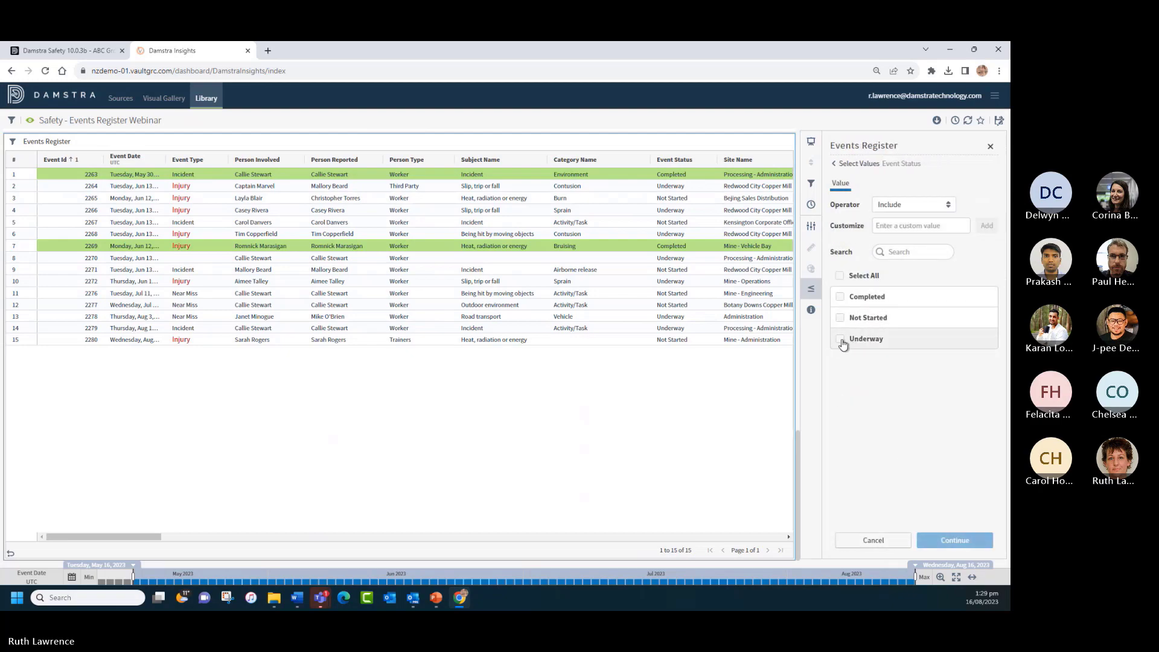
{"action": "left_click", "coordinate": [839, 338]}
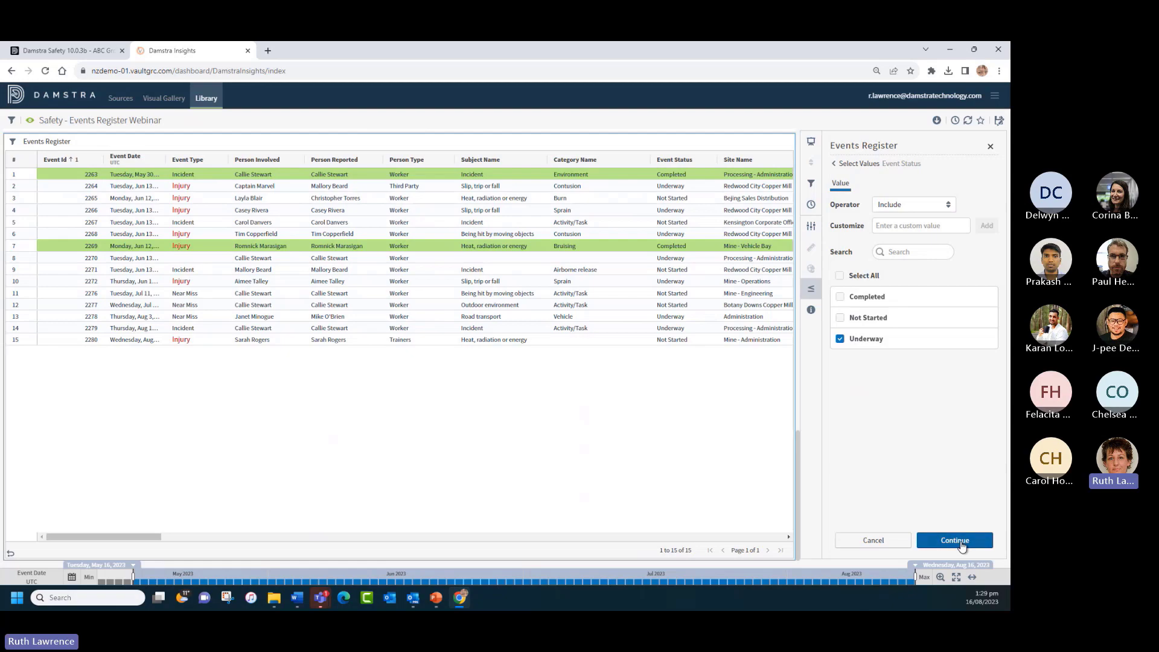
{"action": "left_click", "coordinate": [953, 539]}
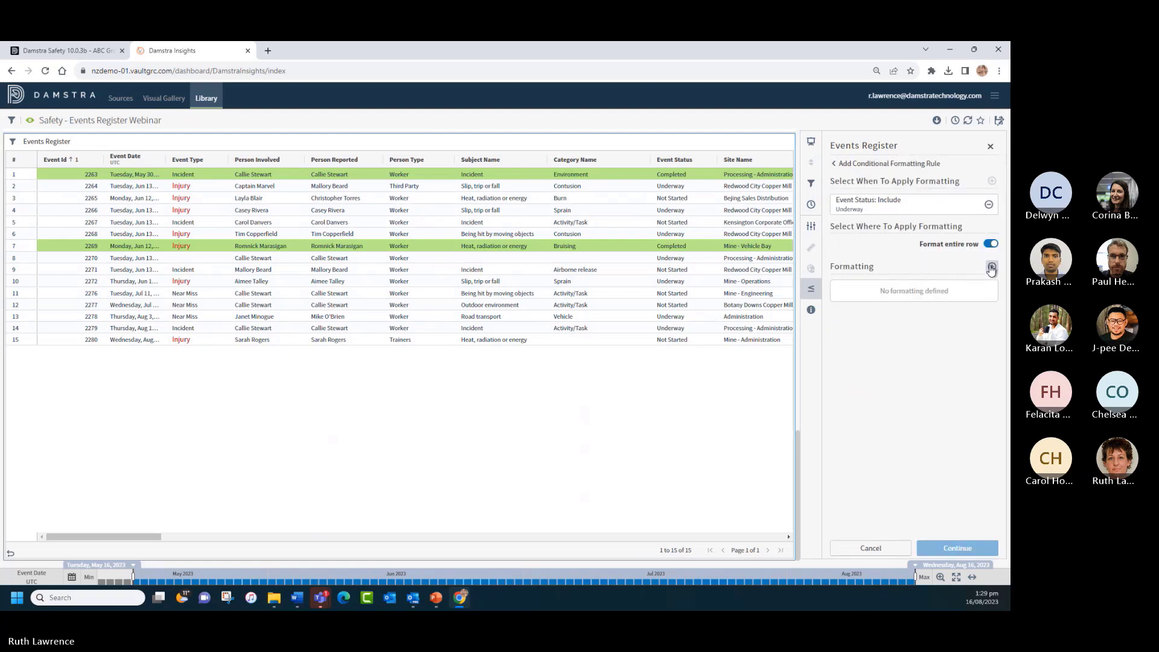
{"action": "left_click", "coordinate": [990, 266]}
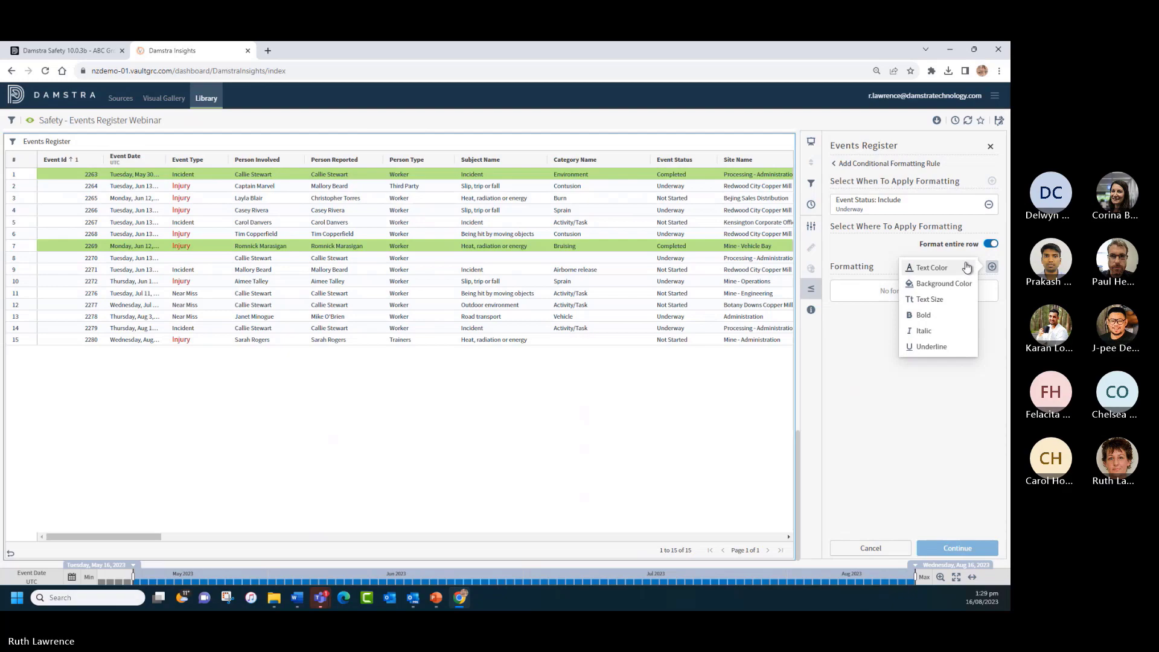
{"action": "mouse_move", "coordinate": [934, 272]}
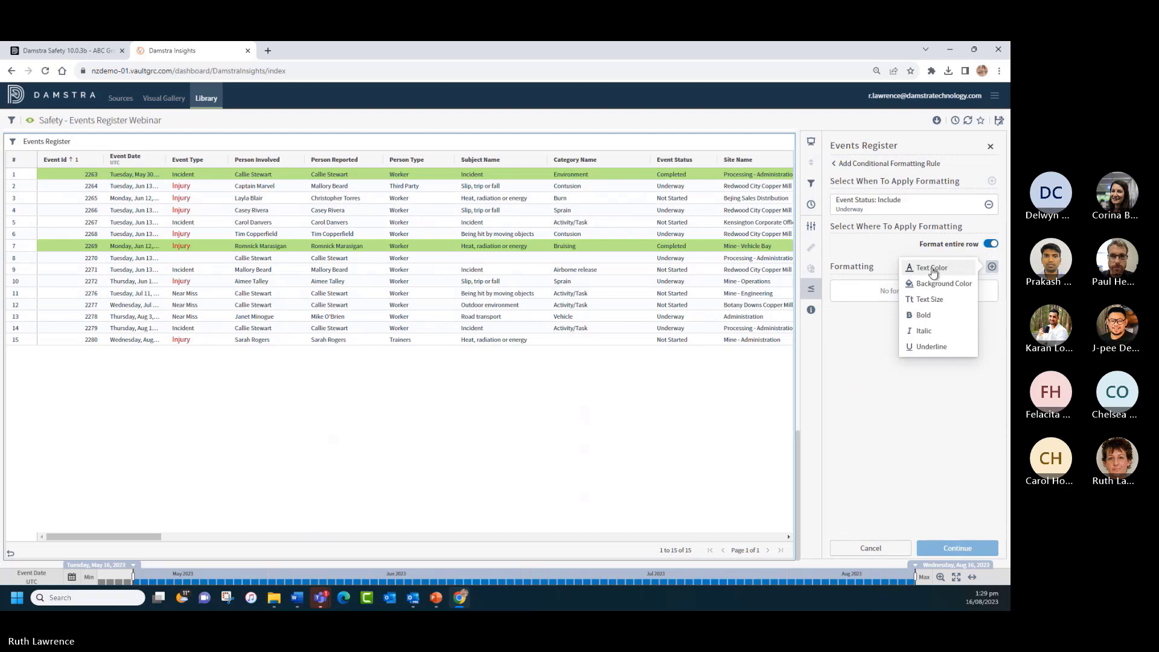
{"action": "left_click", "coordinate": [944, 283]}
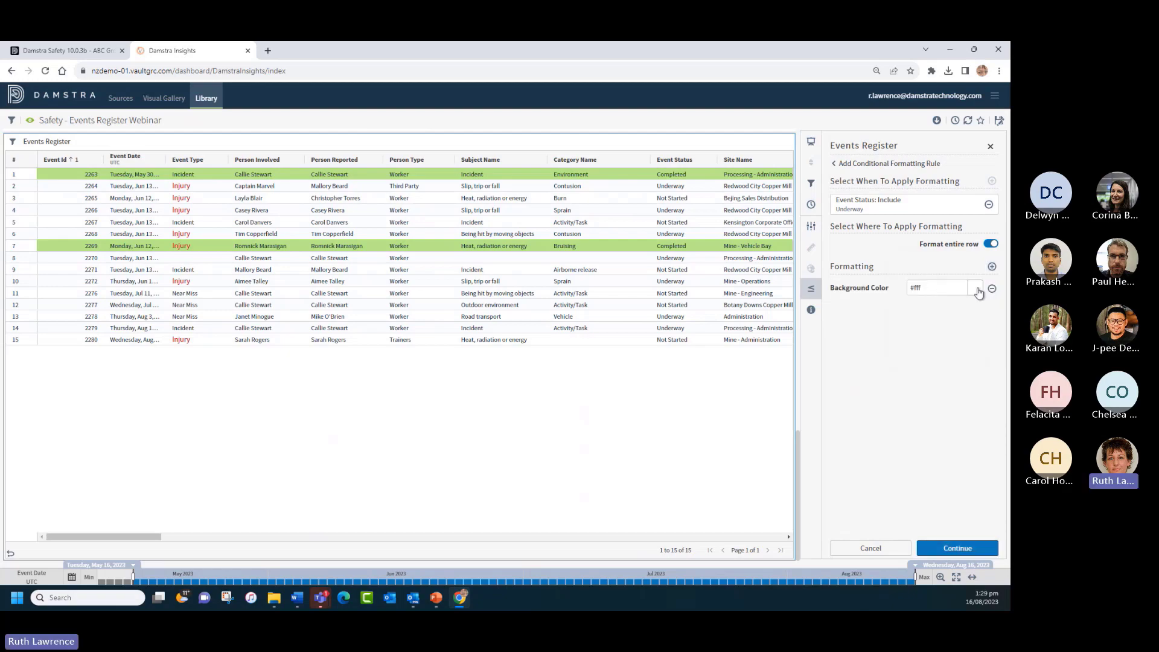
{"action": "left_click", "coordinate": [974, 288]}
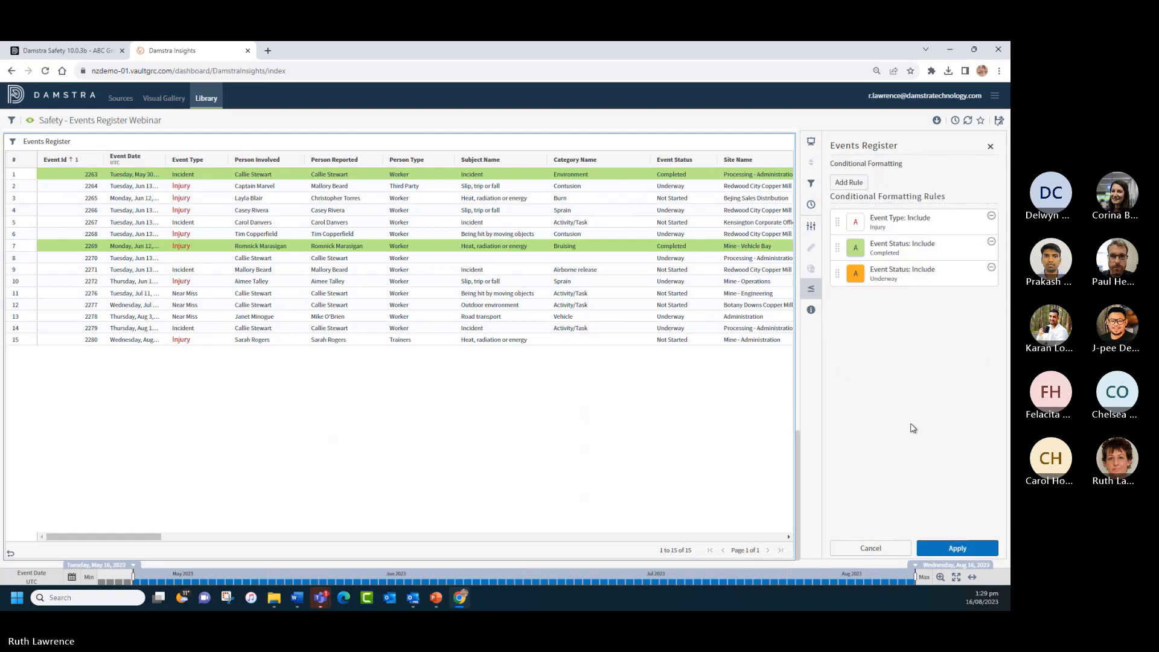
{"action": "left_click", "coordinate": [956, 547]}
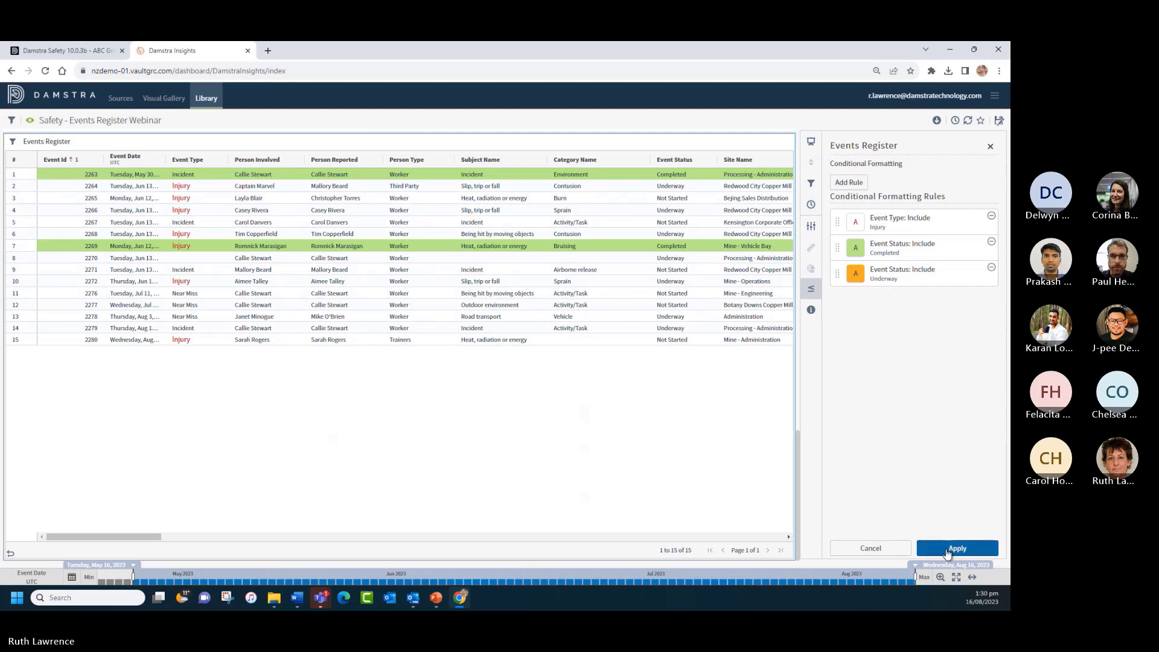
{"action": "left_click", "coordinate": [956, 547]}
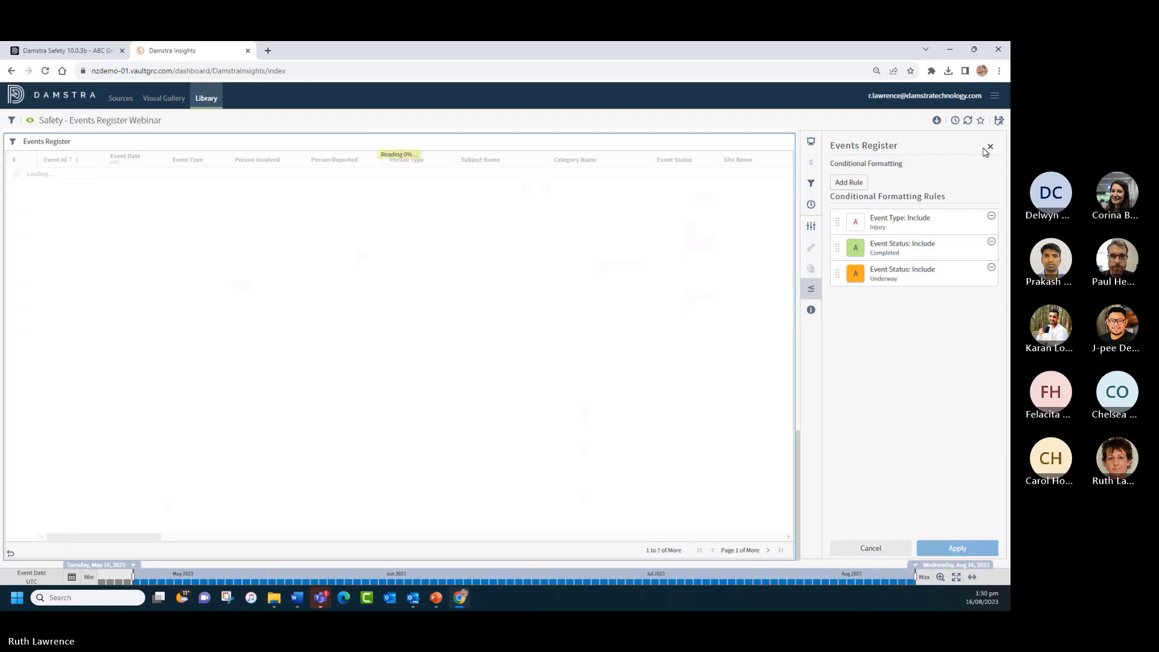
Edit the Underway rule to add white (#FFFFFF) text colour and save it
{"action": "left_click", "coordinate": [988, 146]}
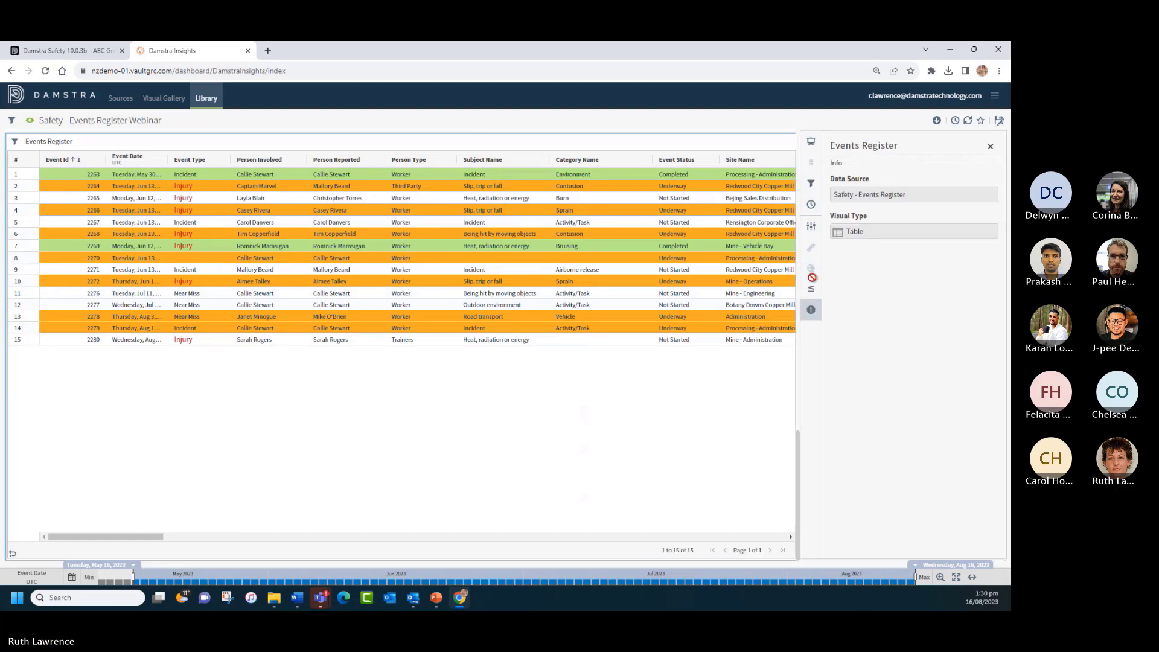
{"action": "left_click", "coordinate": [810, 288]}
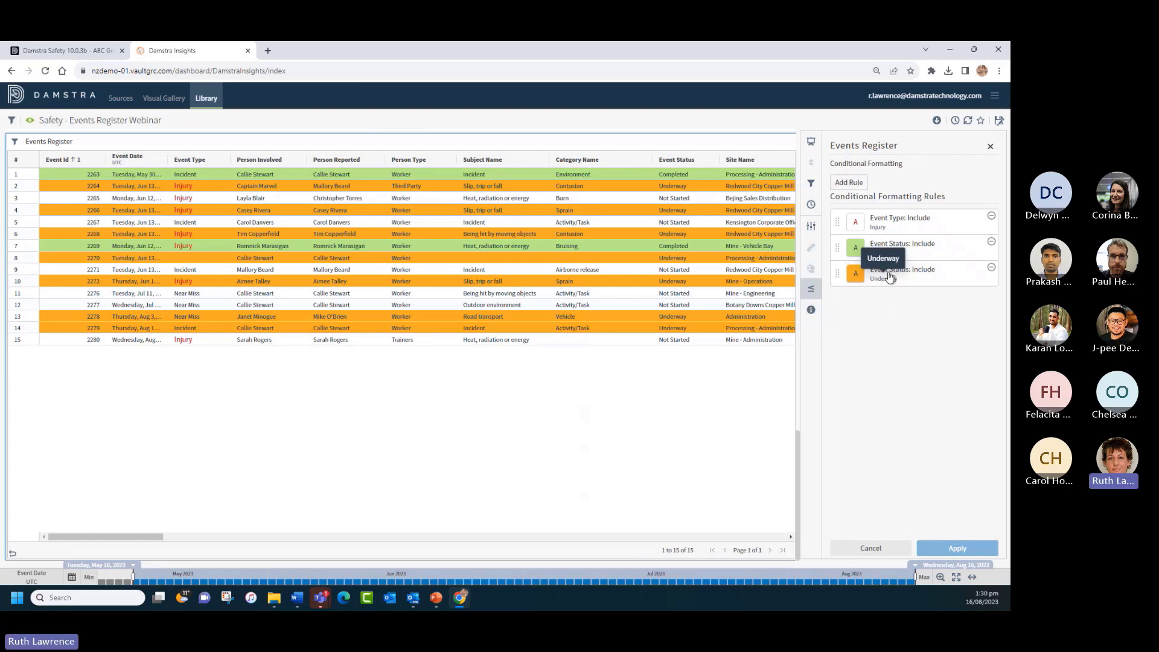
{"action": "left_click", "coordinate": [902, 273]}
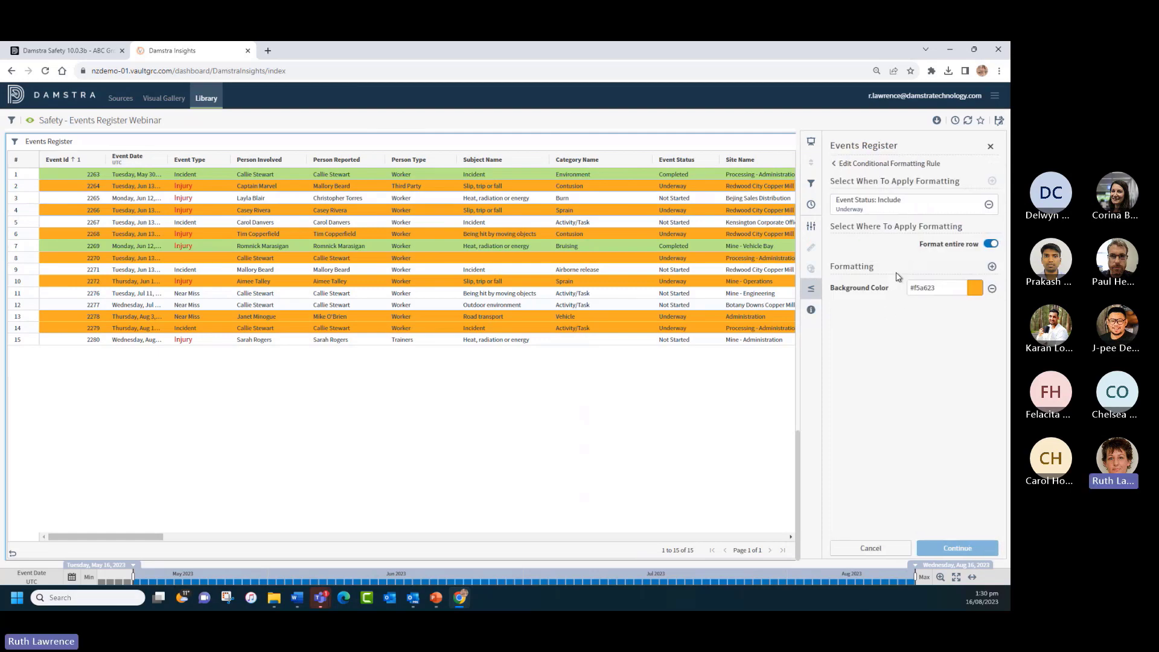
{"action": "left_click", "coordinate": [992, 266]}
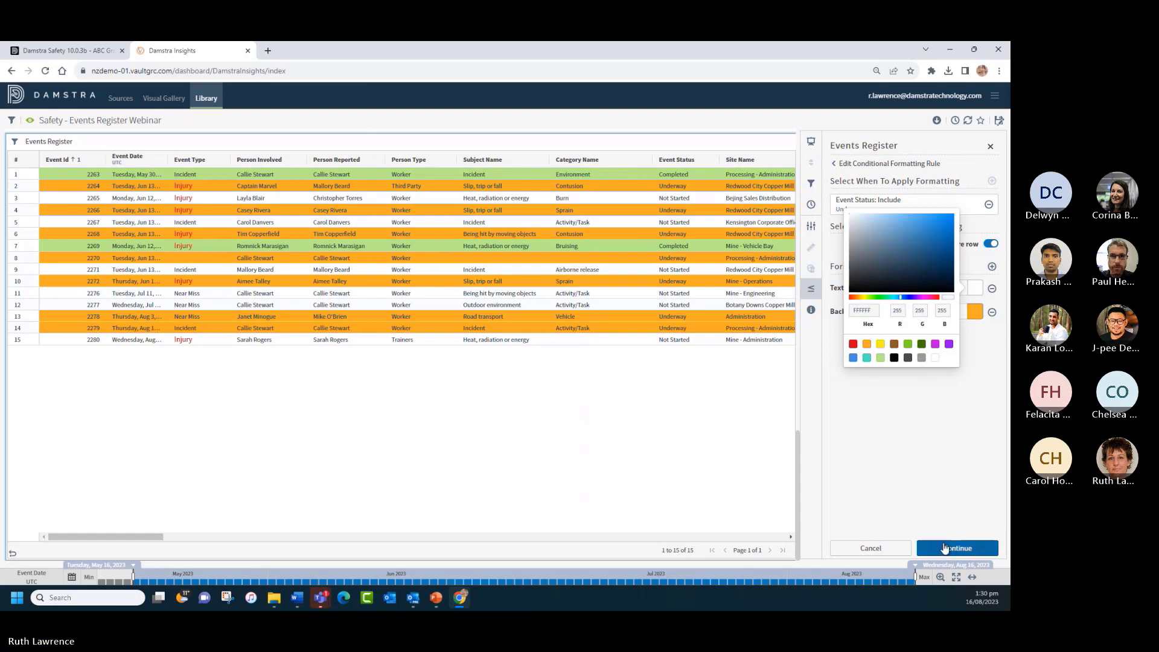
{"action": "left_click", "coordinate": [956, 547]}
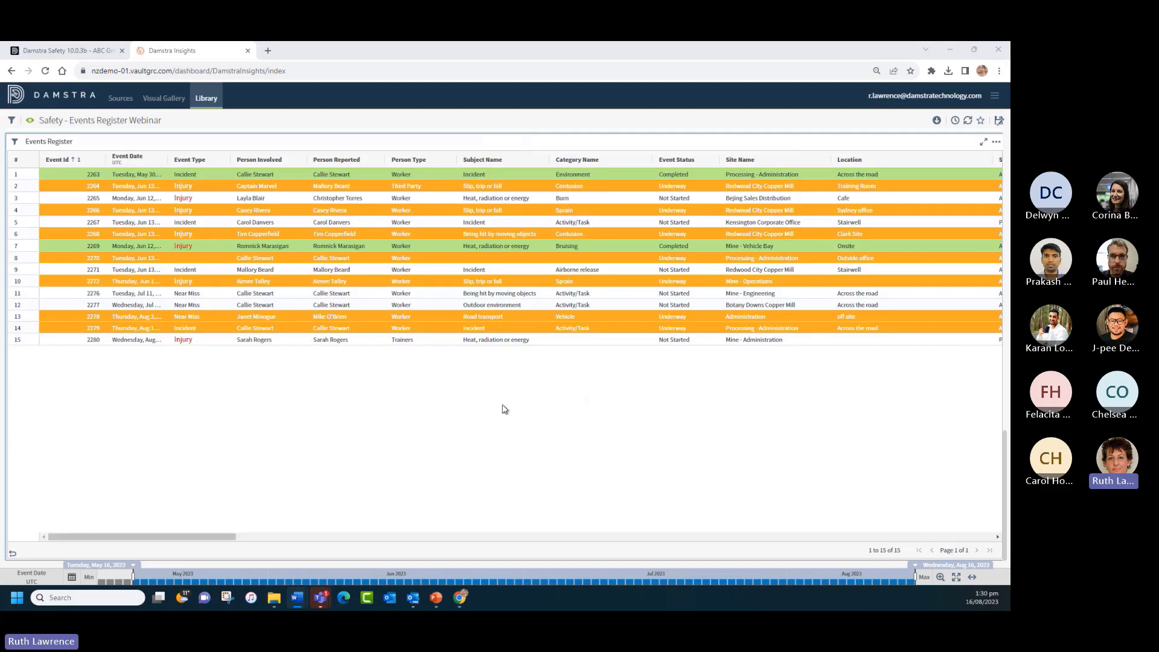
{"action": "mouse_move", "coordinate": [438, 409]}
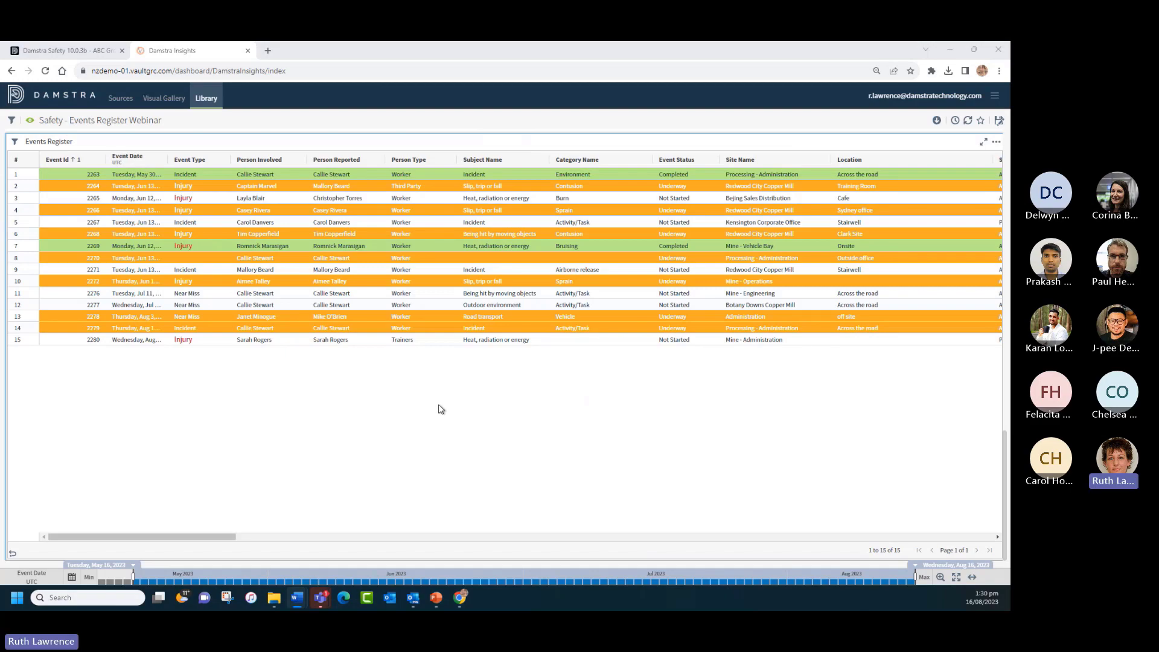
{"action": "mouse_move", "coordinate": [446, 419]}
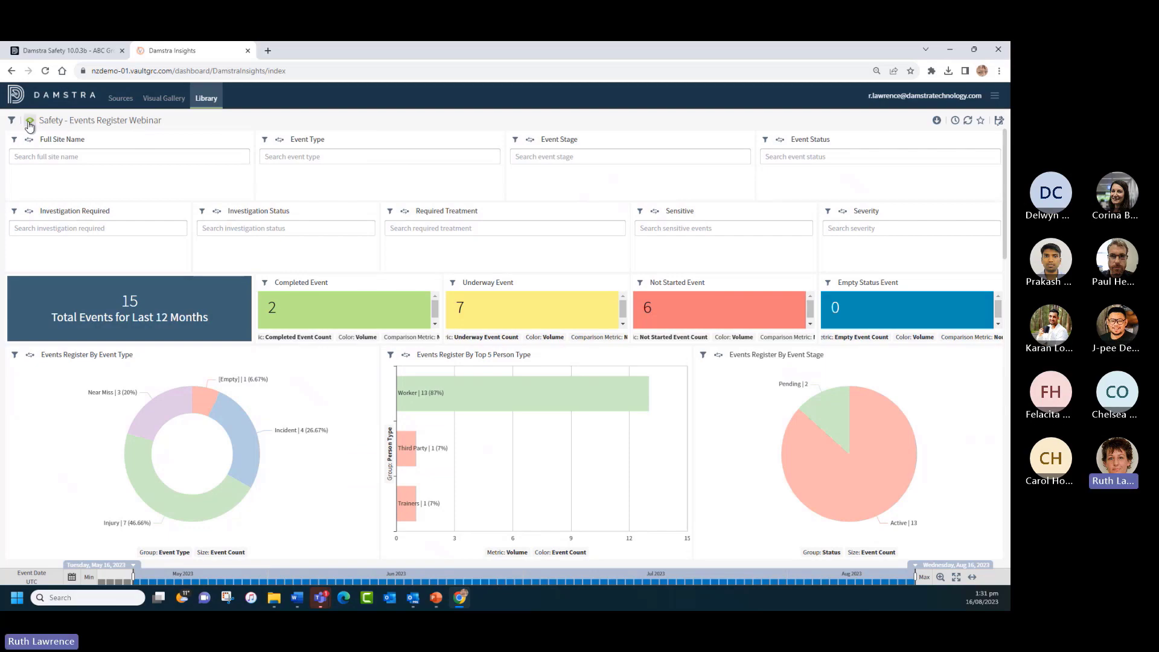
{"action": "left_click", "coordinate": [30, 119]}
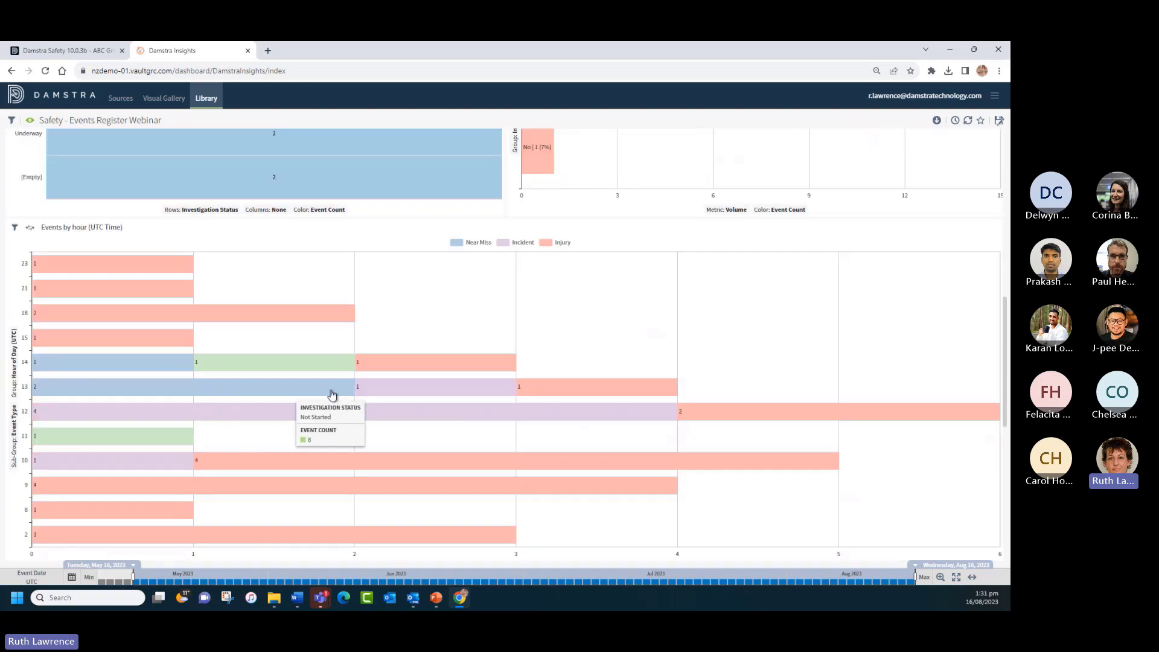
{"action": "scroll", "scroll_direction": "down", "scroll_amount": 3}
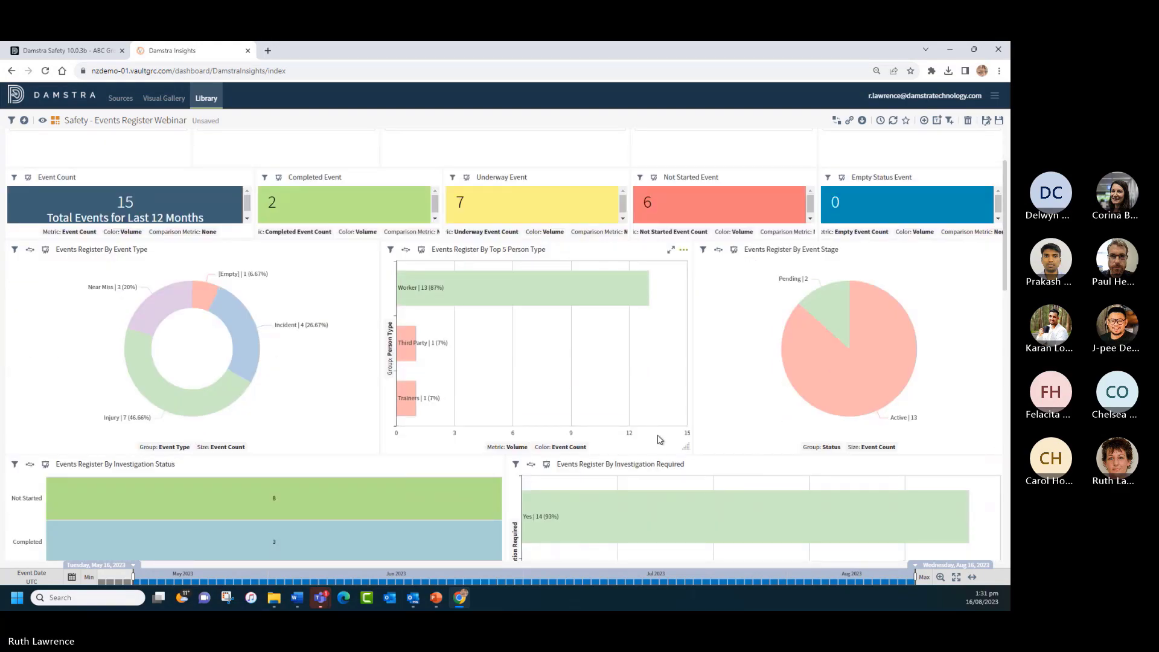
Open Settings for the Top 5 Person Type bar chart, keeping Pickers shown
{"action": "left_click", "coordinate": [680, 252]}
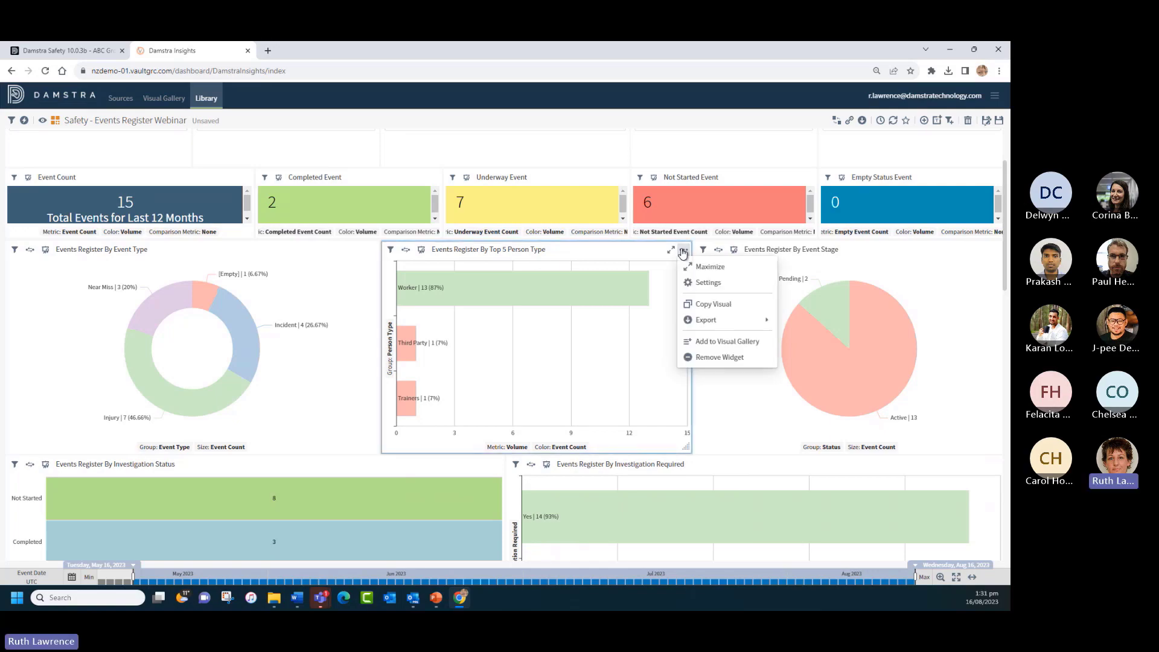
{"action": "left_click", "coordinate": [707, 283]}
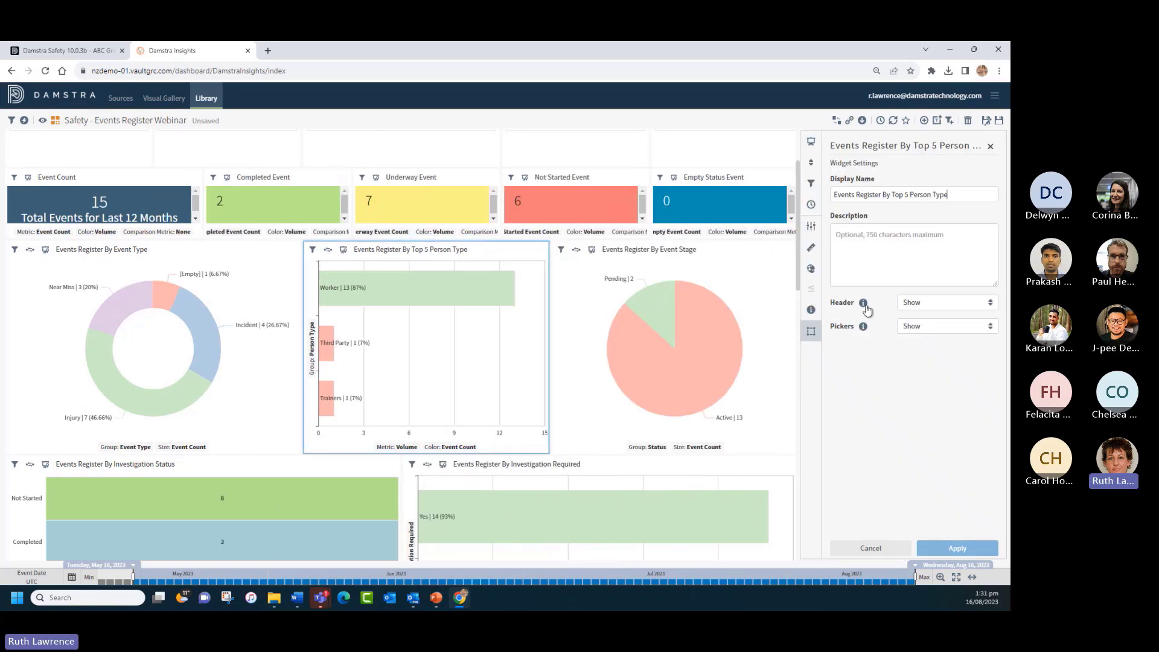
{"action": "mouse_move", "coordinate": [418, 274]}
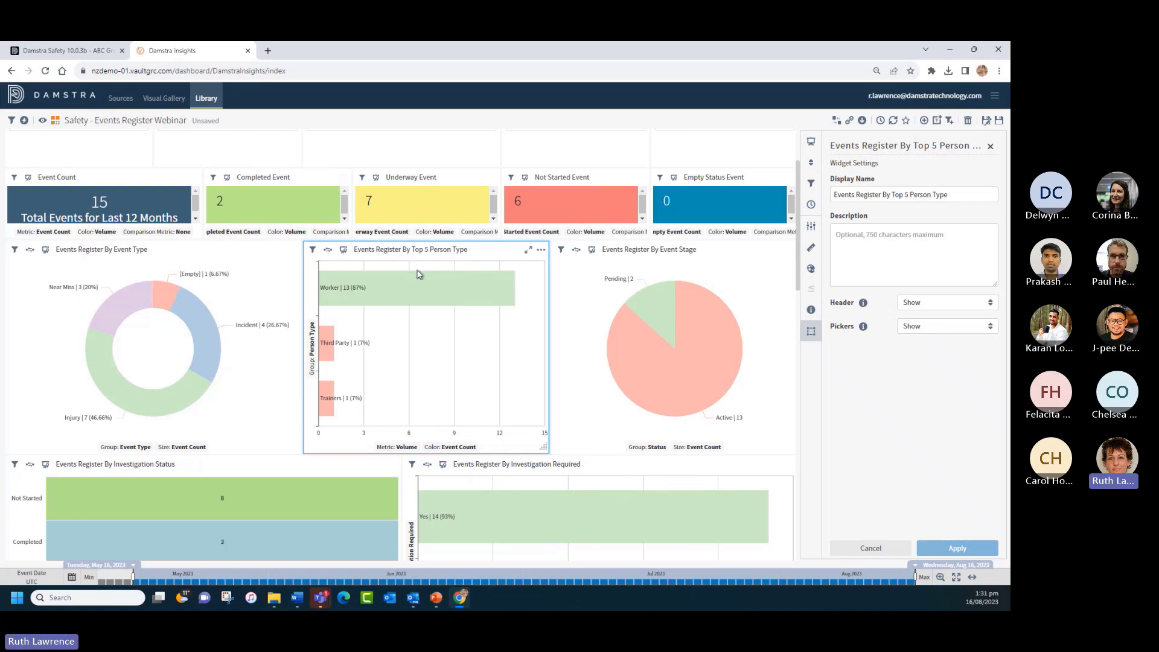
{"action": "left_click", "coordinate": [945, 326]}
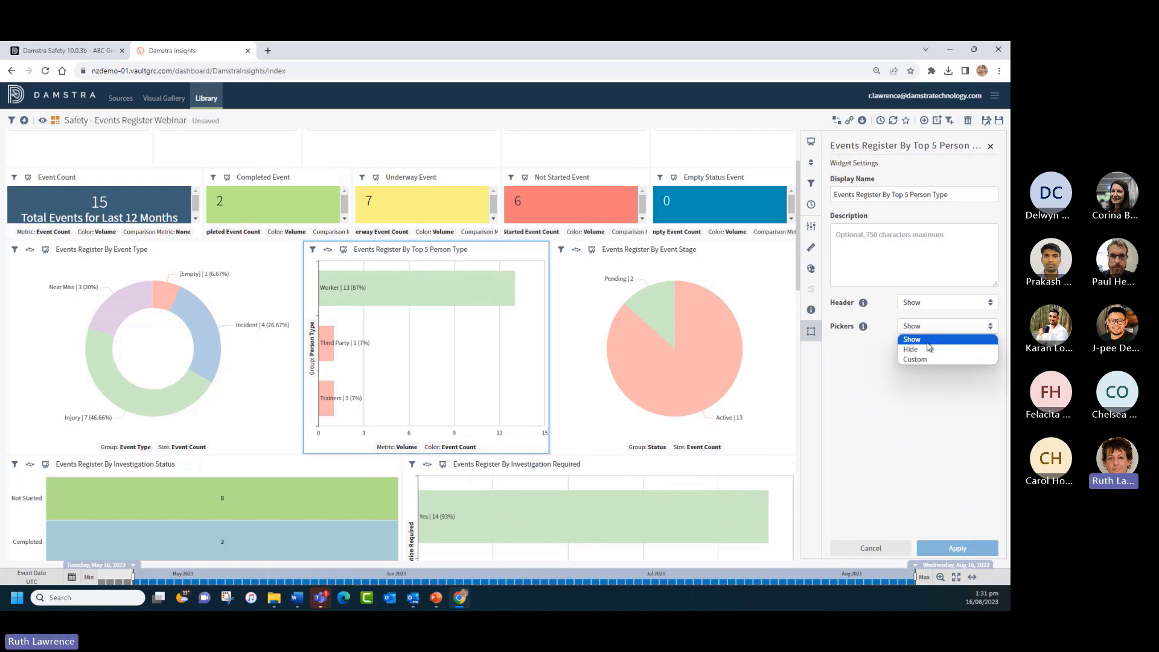
{"action": "left_click", "coordinate": [909, 349]}
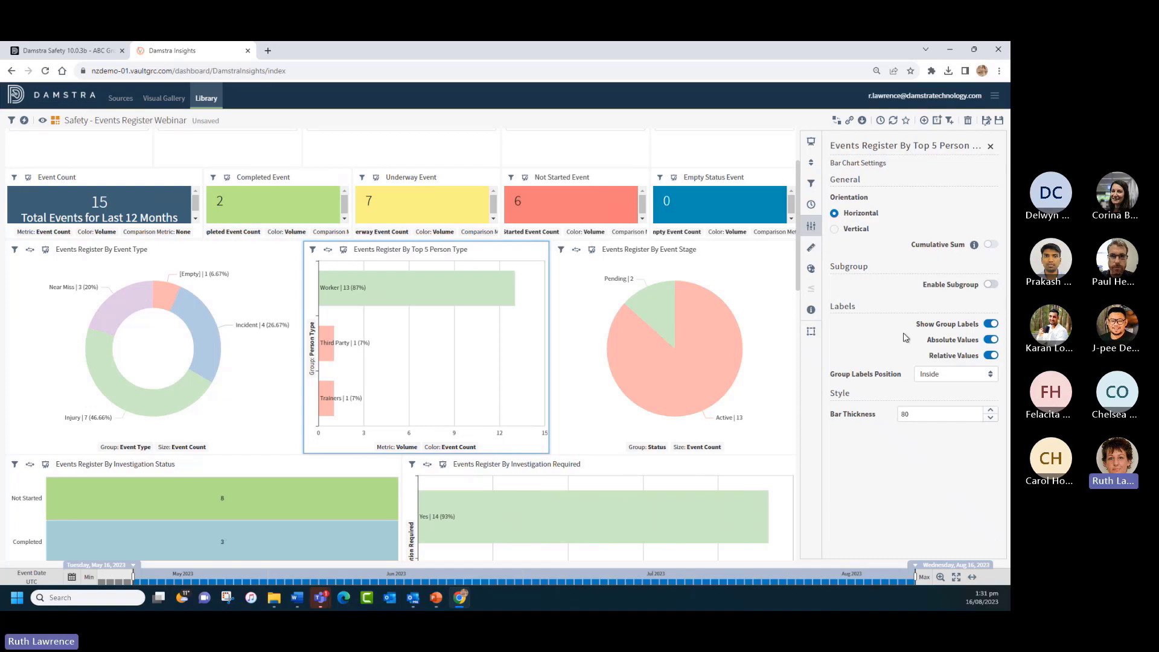
{"action": "mouse_move", "coordinate": [740, 375]}
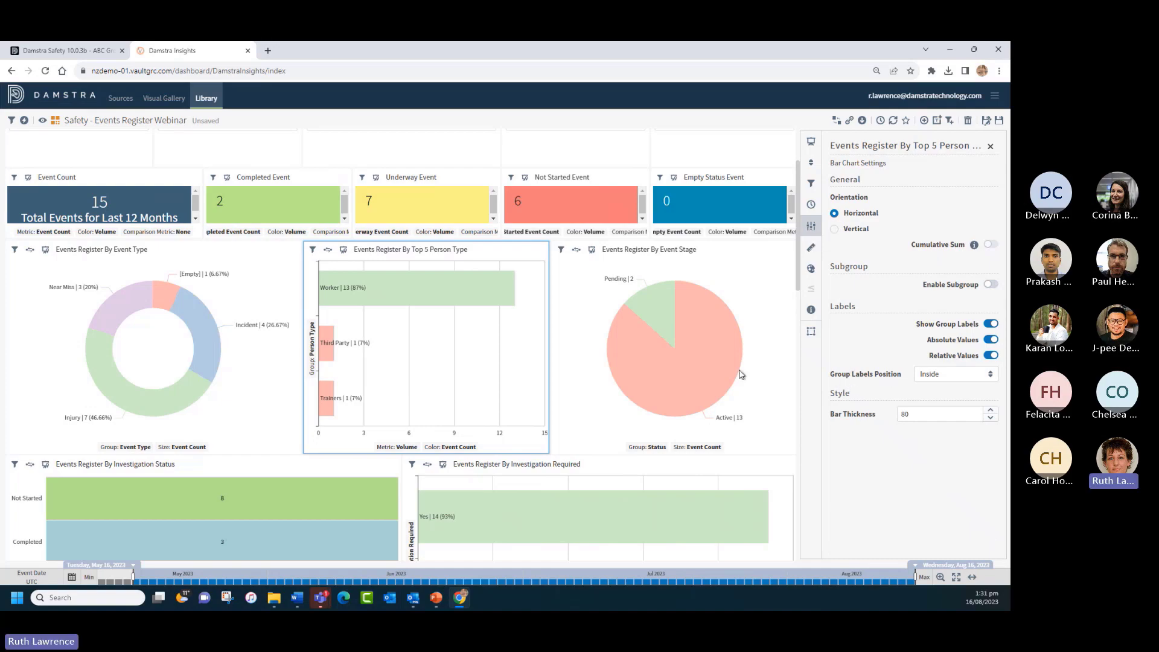
{"action": "mouse_move", "coordinate": [408, 292]}
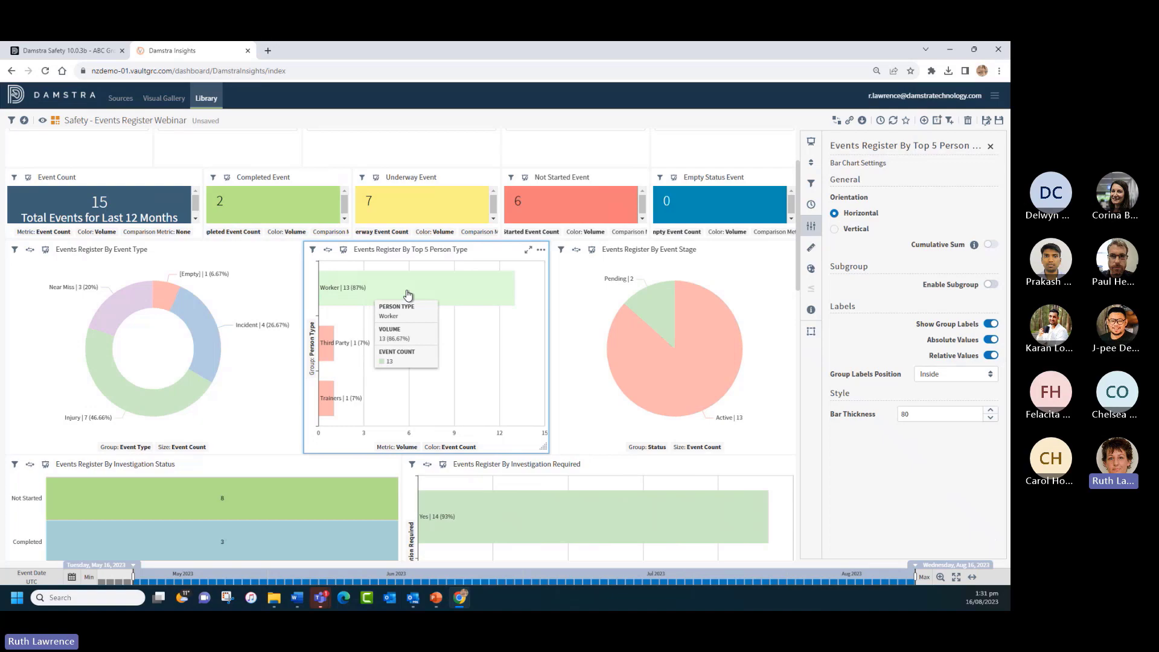
{"action": "mouse_move", "coordinate": [383, 276]}
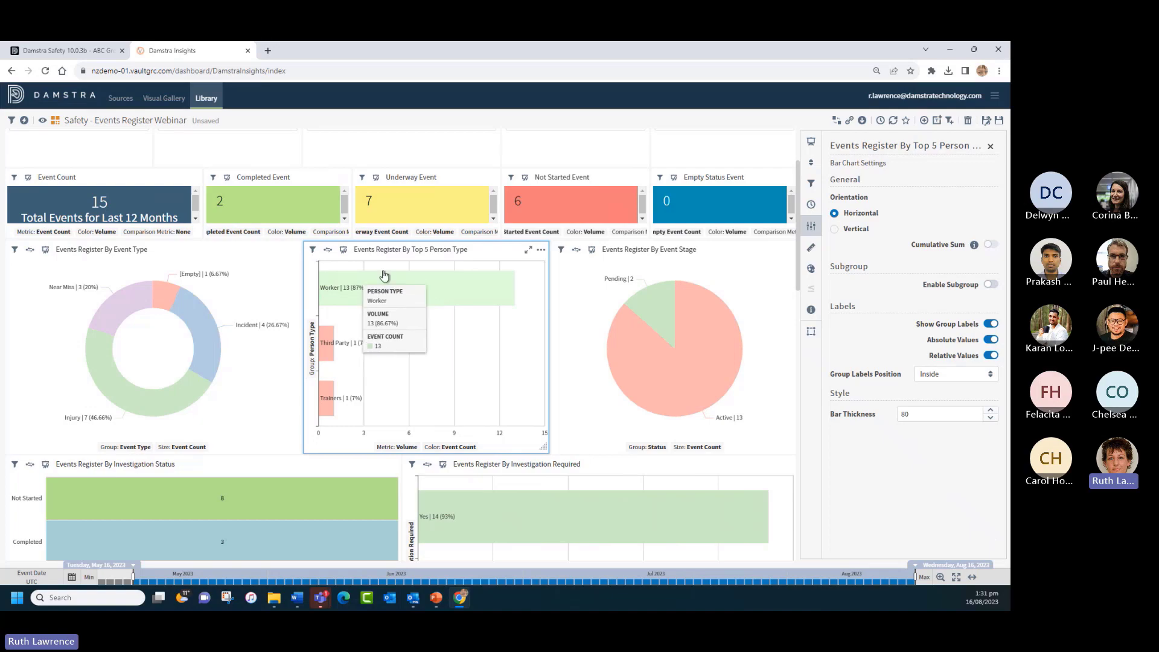
{"action": "mouse_move", "coordinate": [423, 316]}
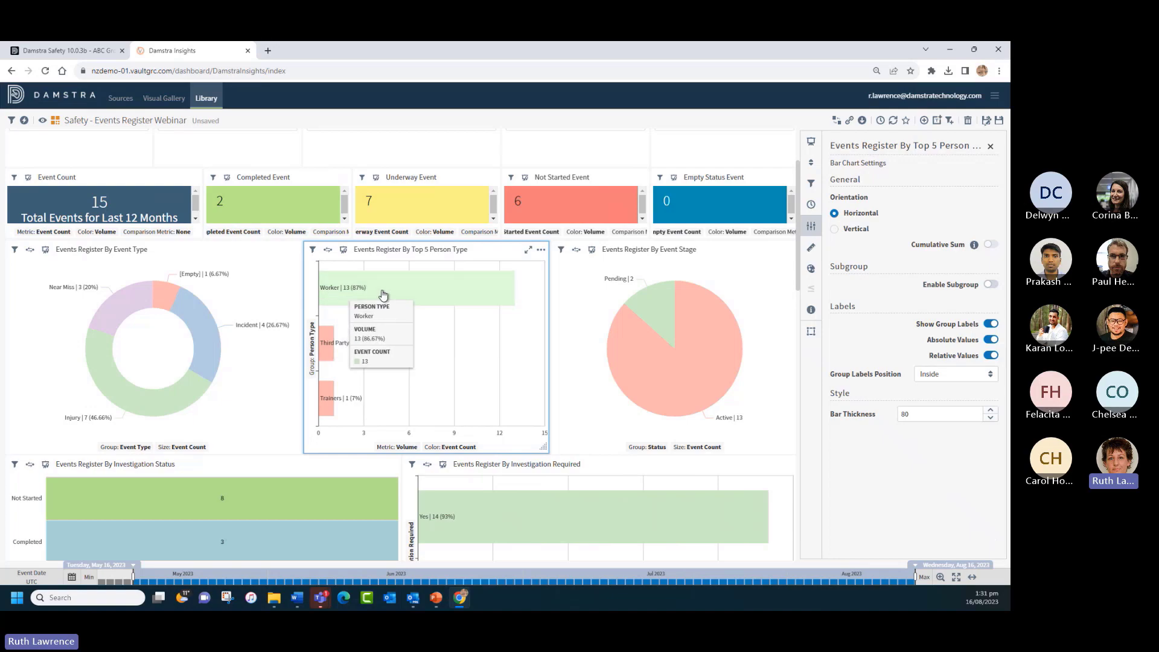
{"action": "mouse_move", "coordinate": [888, 421]}
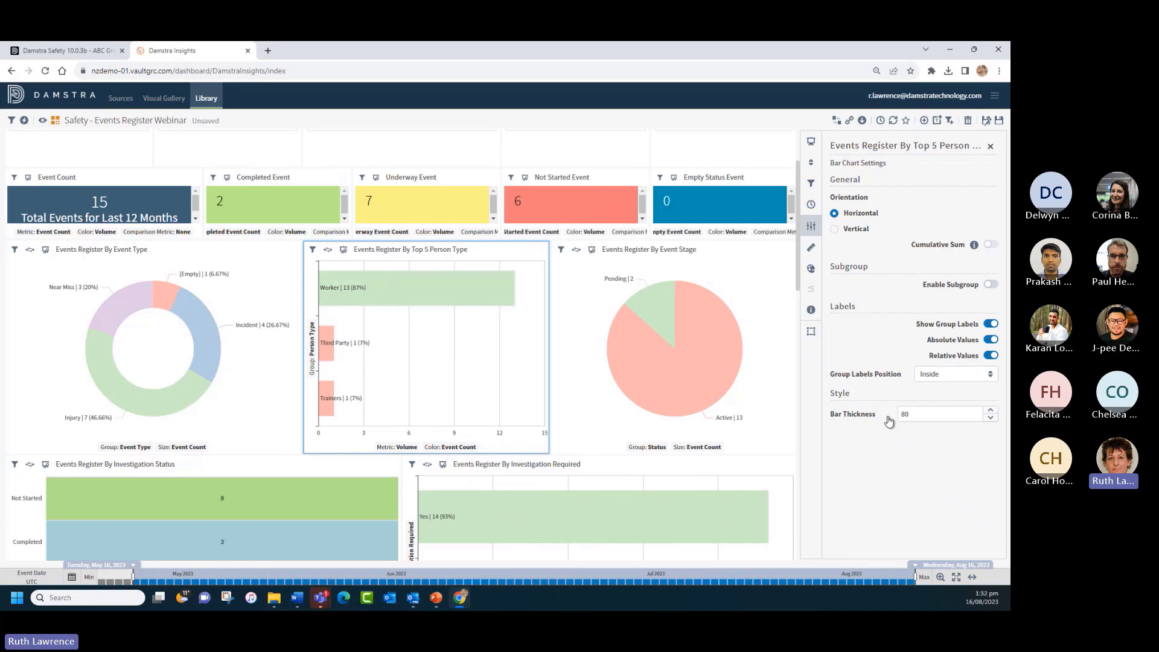
{"action": "mouse_move", "coordinate": [935, 381]}
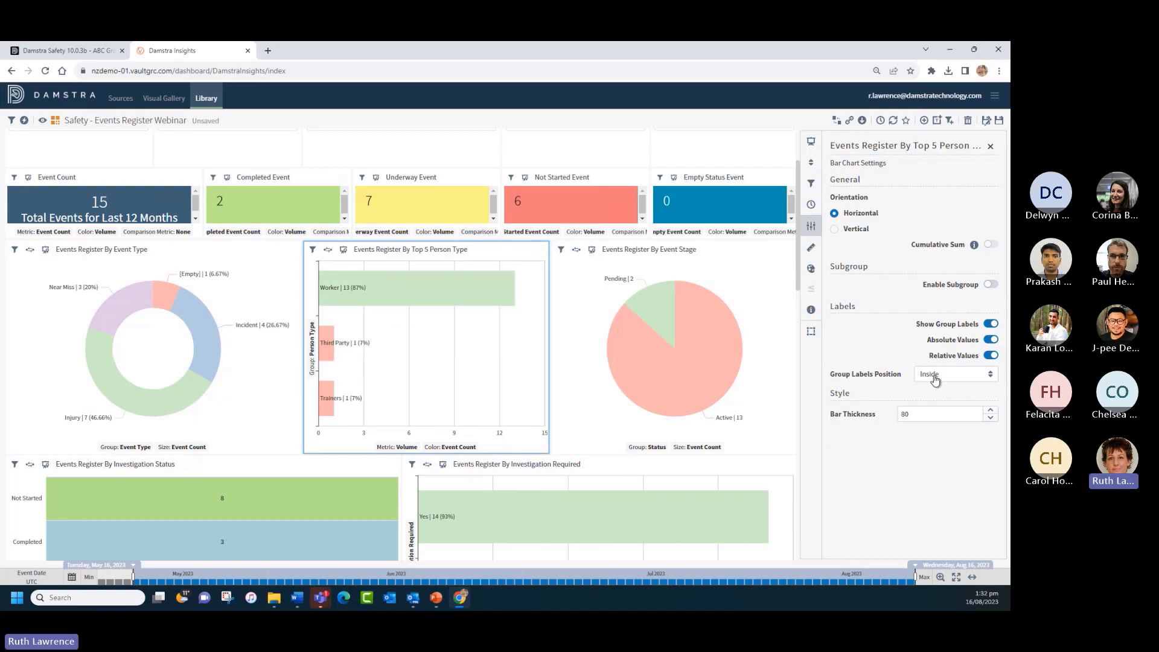
Try group labels Outside horizontal, then Outside diagonal, settling on Outside vertical
{"action": "left_click", "coordinate": [954, 373]}
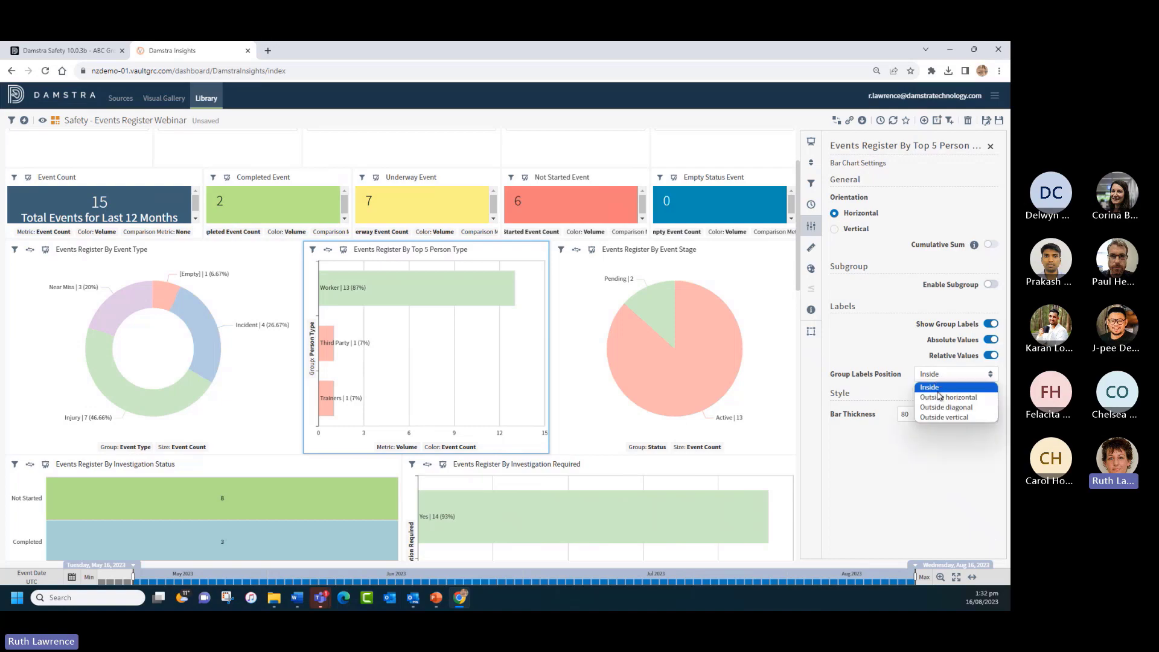
{"action": "left_click", "coordinate": [952, 397]}
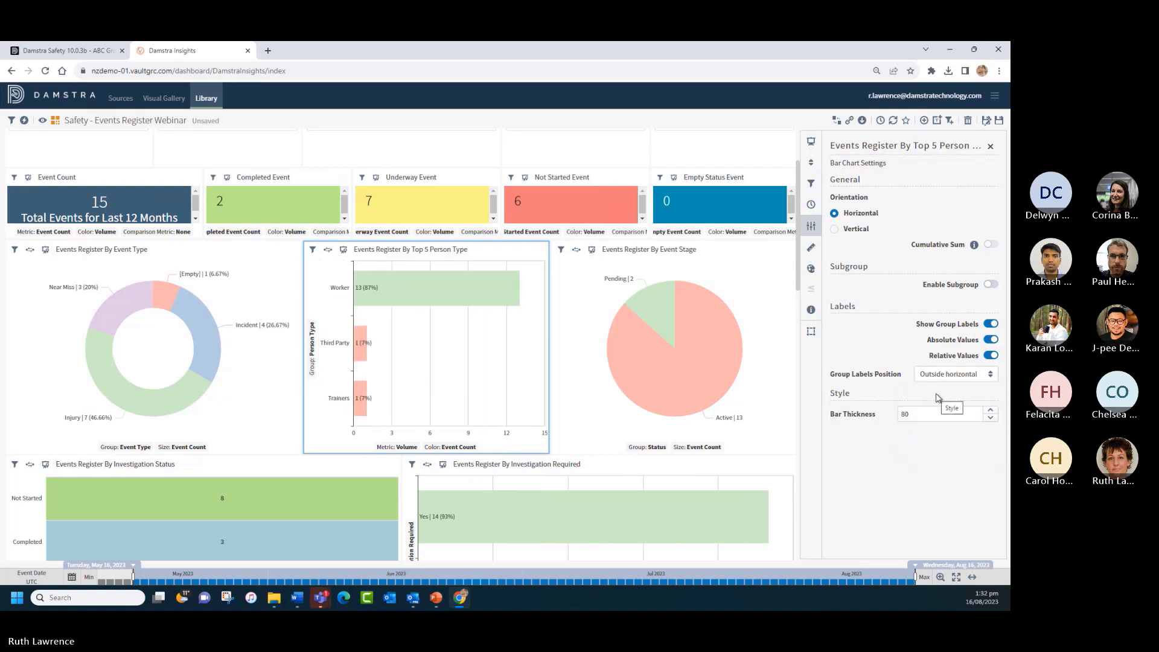
{"action": "left_click", "coordinate": [954, 373]}
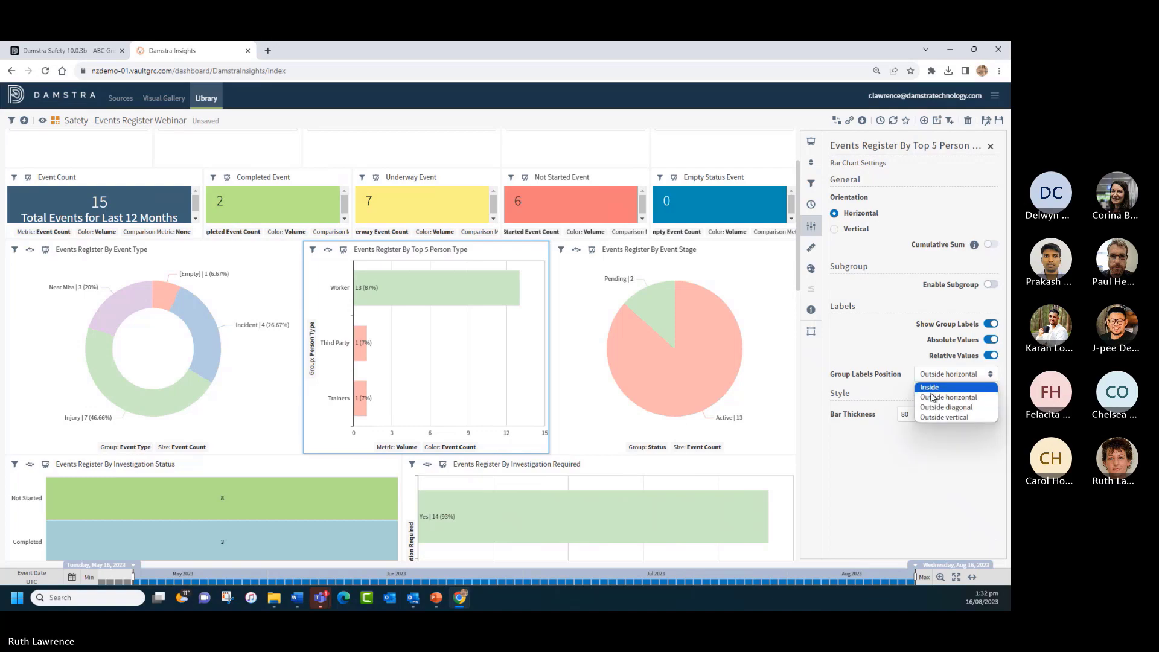
{"action": "left_click", "coordinate": [946, 407]}
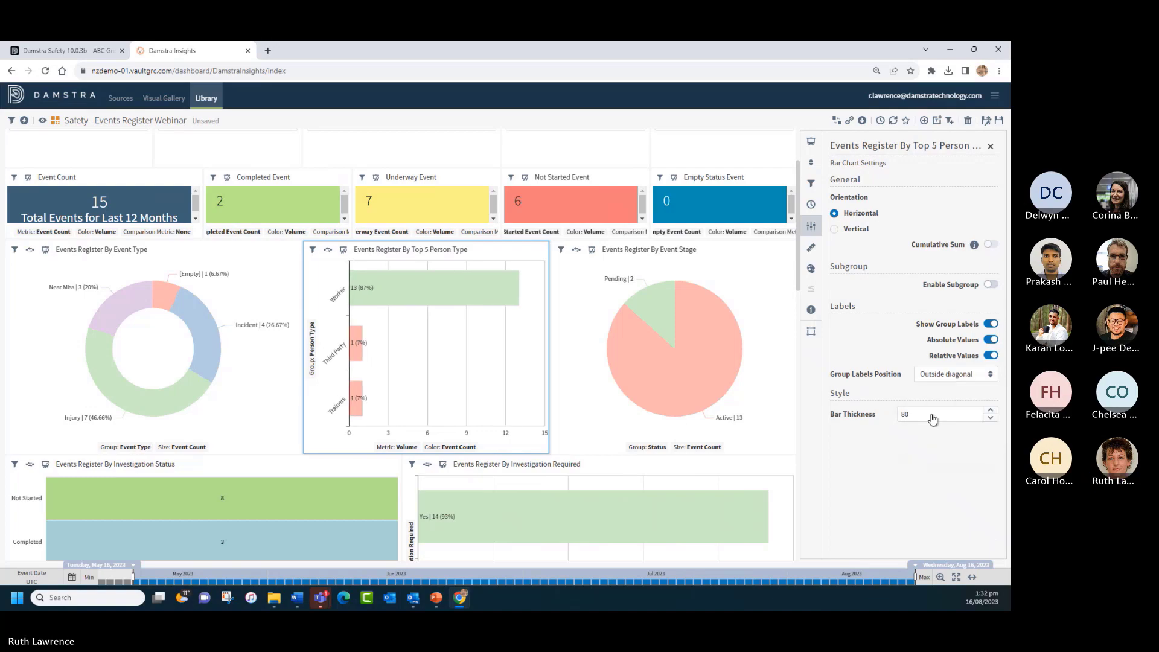
{"action": "left_click", "coordinate": [955, 373]}
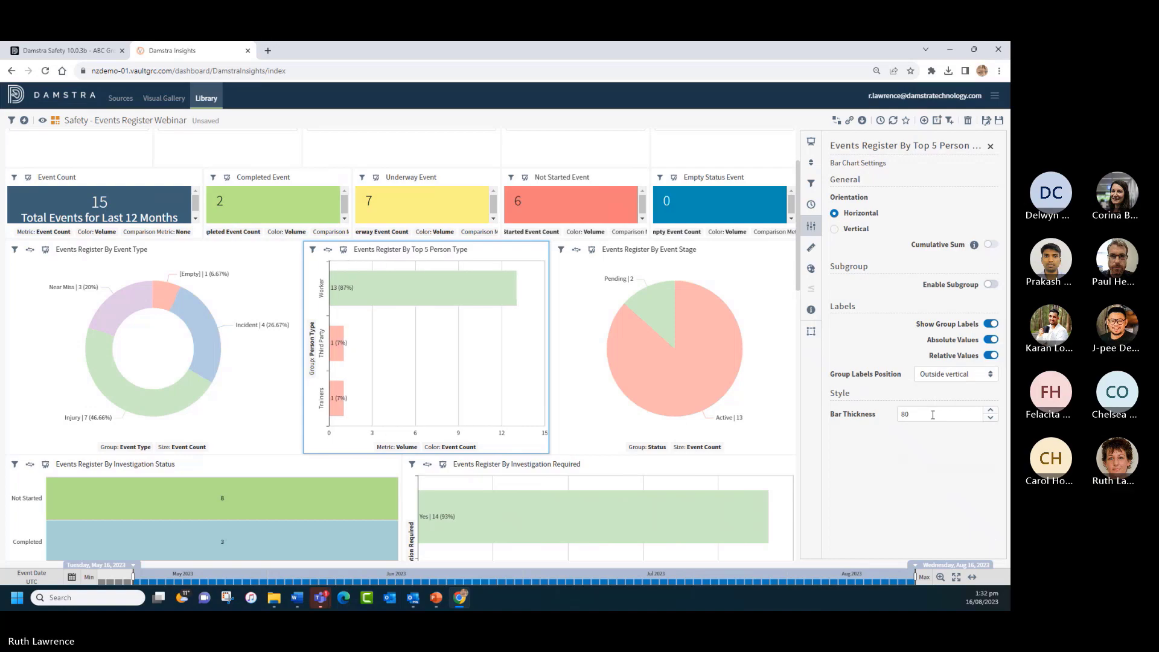
{"action": "mouse_move", "coordinate": [954, 367]}
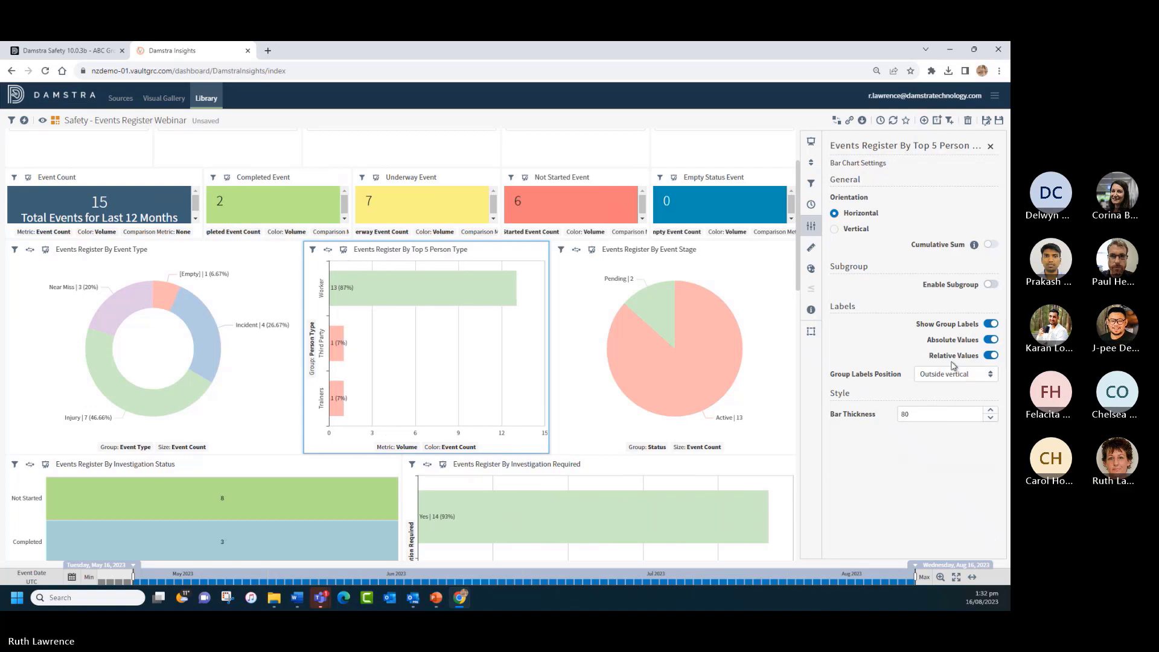
Turn on subgrouping and set group labels to Inside, Outside horizontal, then Outside diagonal
{"action": "left_click", "coordinate": [990, 284]}
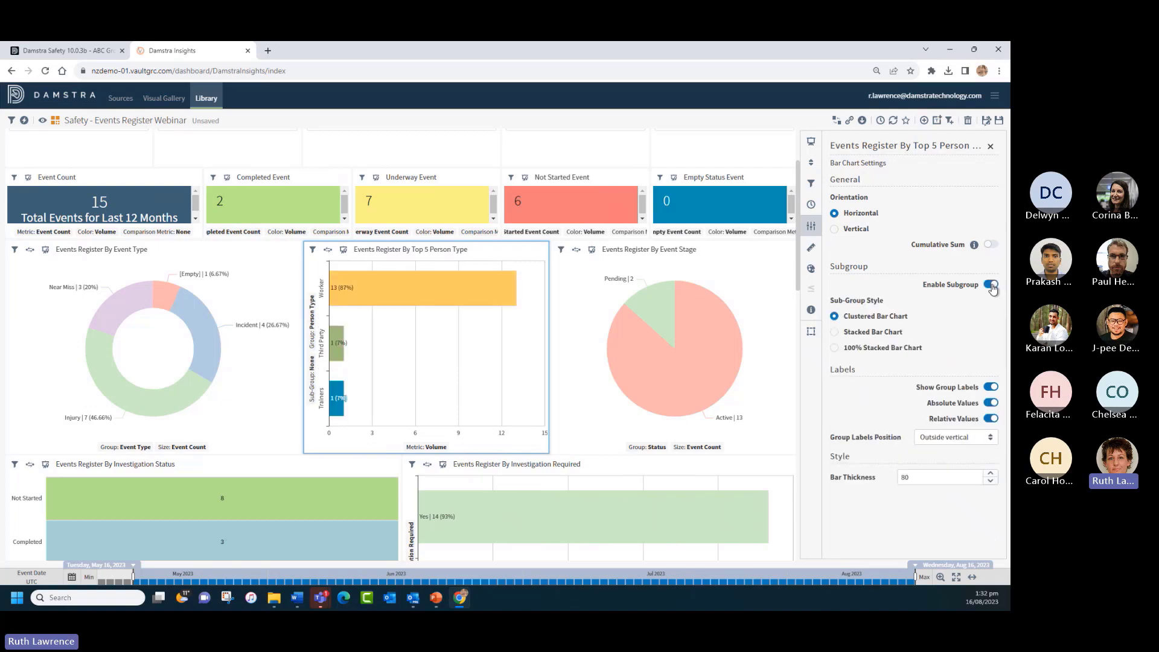
{"action": "left_click", "coordinate": [953, 437]}
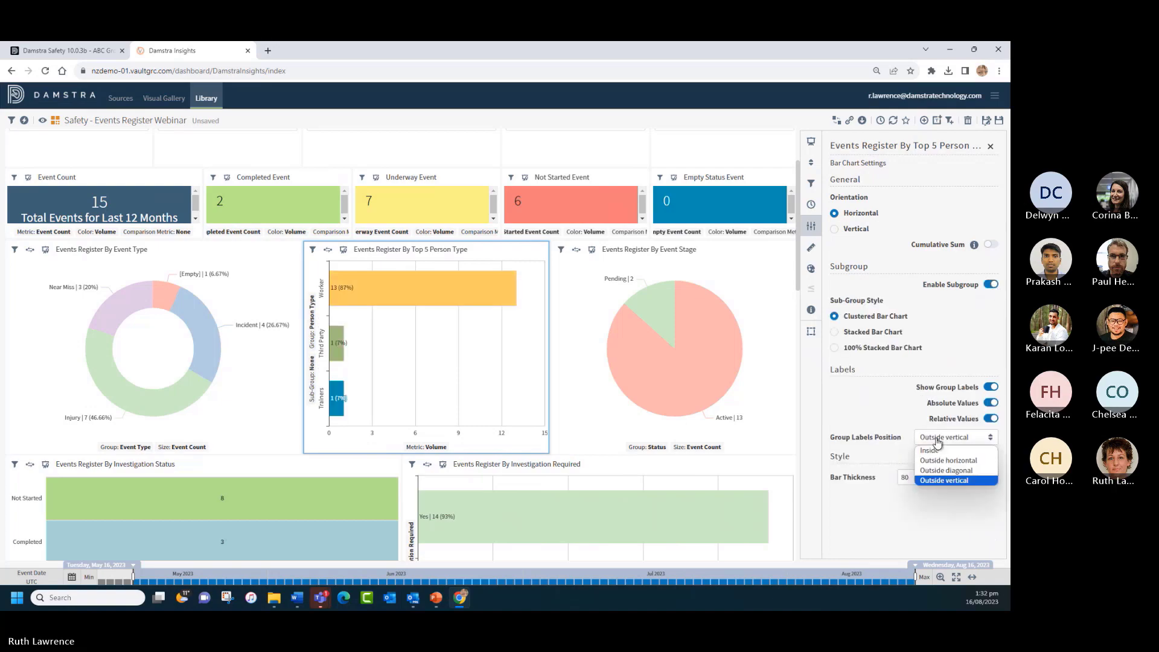
{"action": "left_click", "coordinate": [927, 449]}
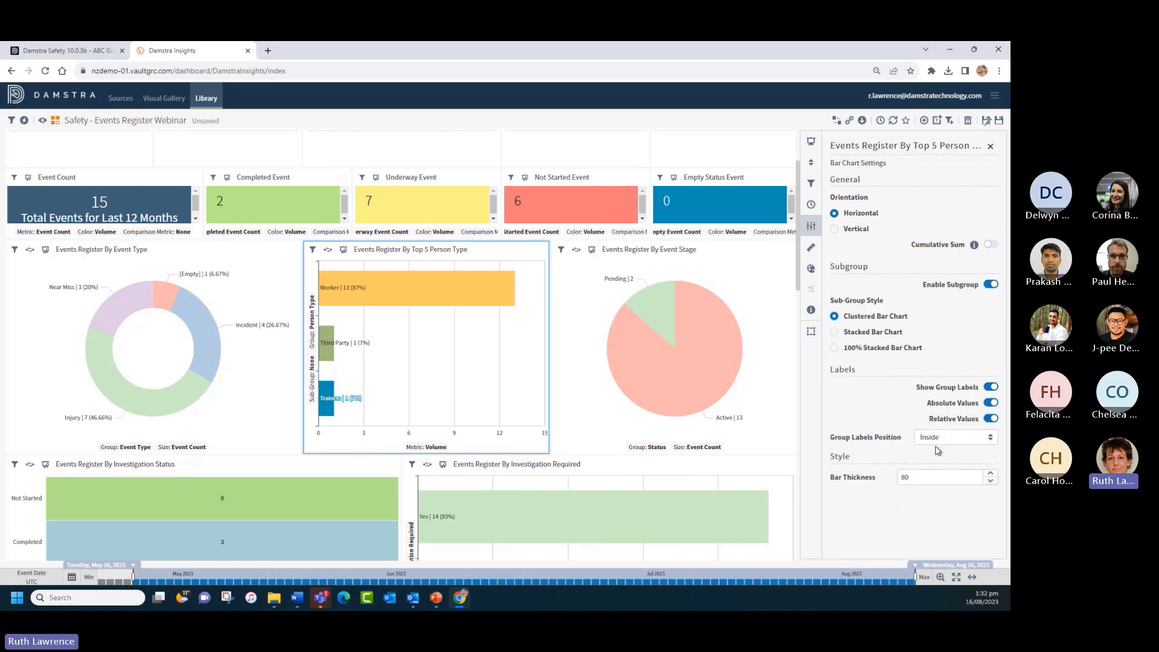
{"action": "left_click", "coordinate": [953, 436]}
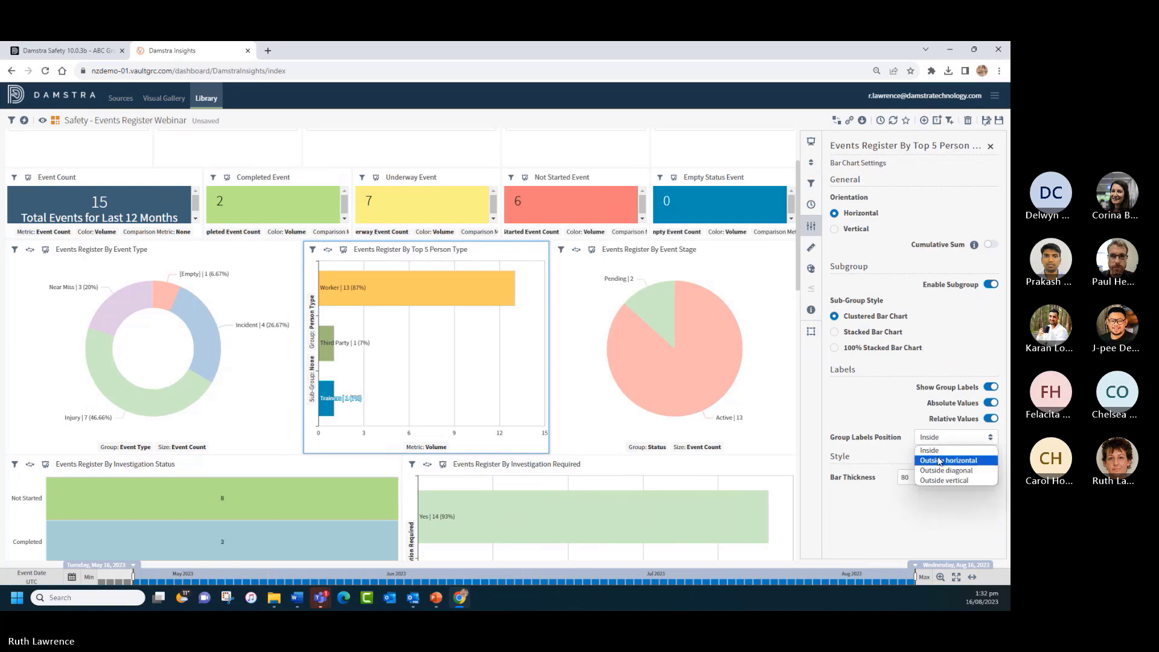
{"action": "left_click", "coordinate": [941, 460]}
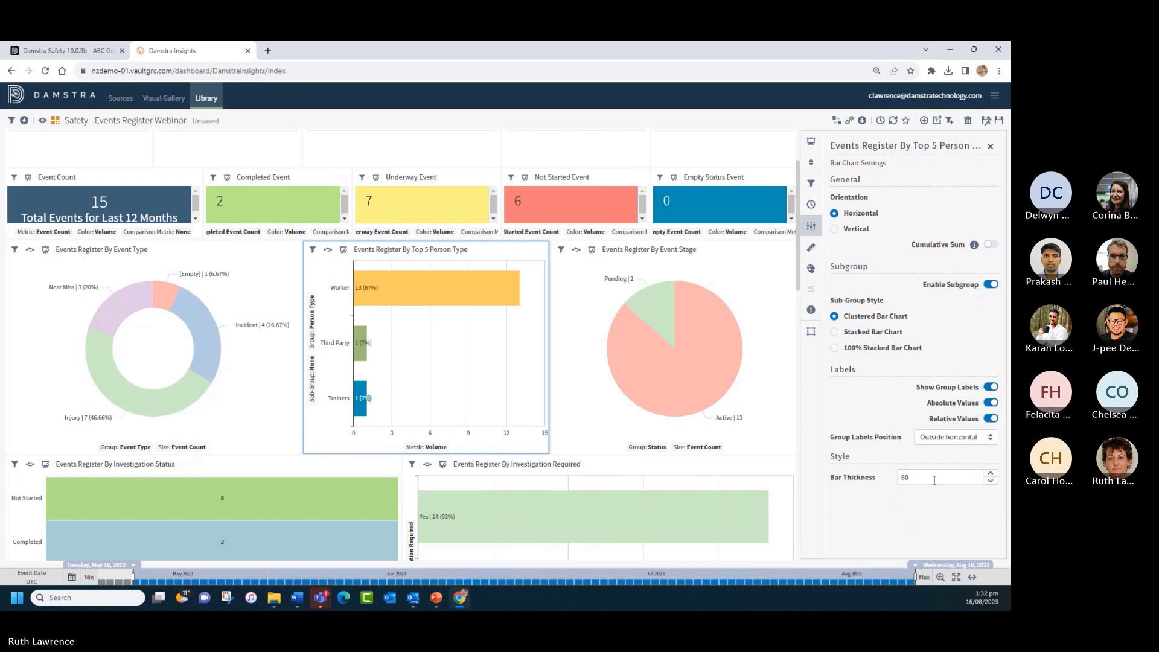
{"action": "left_click", "coordinate": [954, 437]}
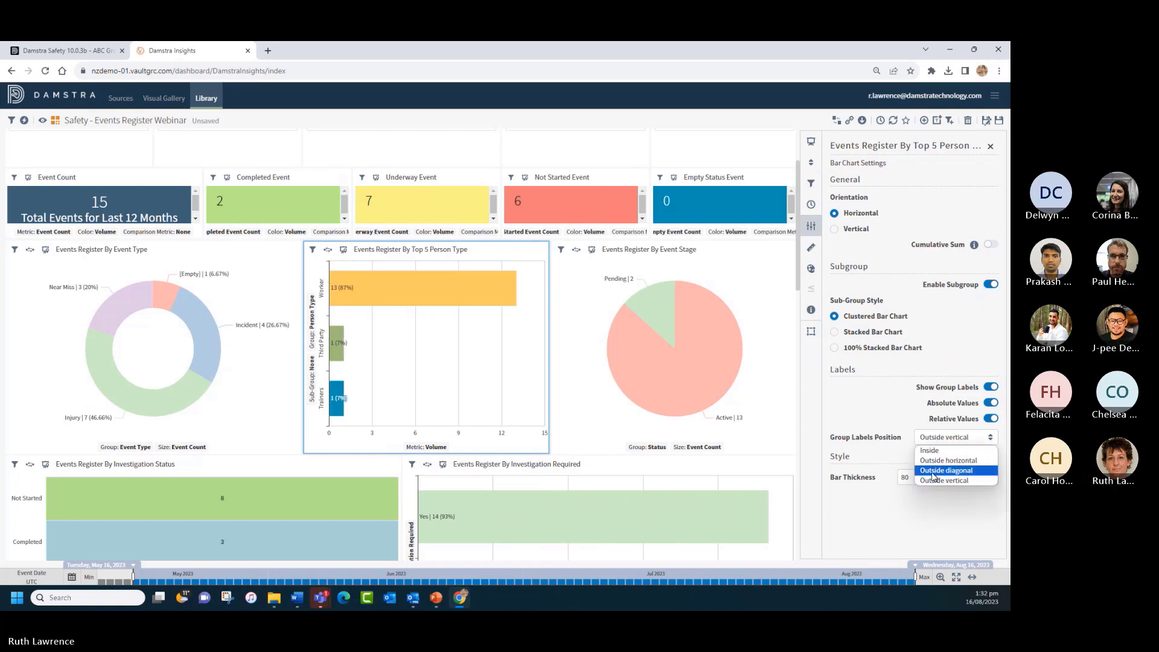
{"action": "left_click", "coordinate": [947, 470]}
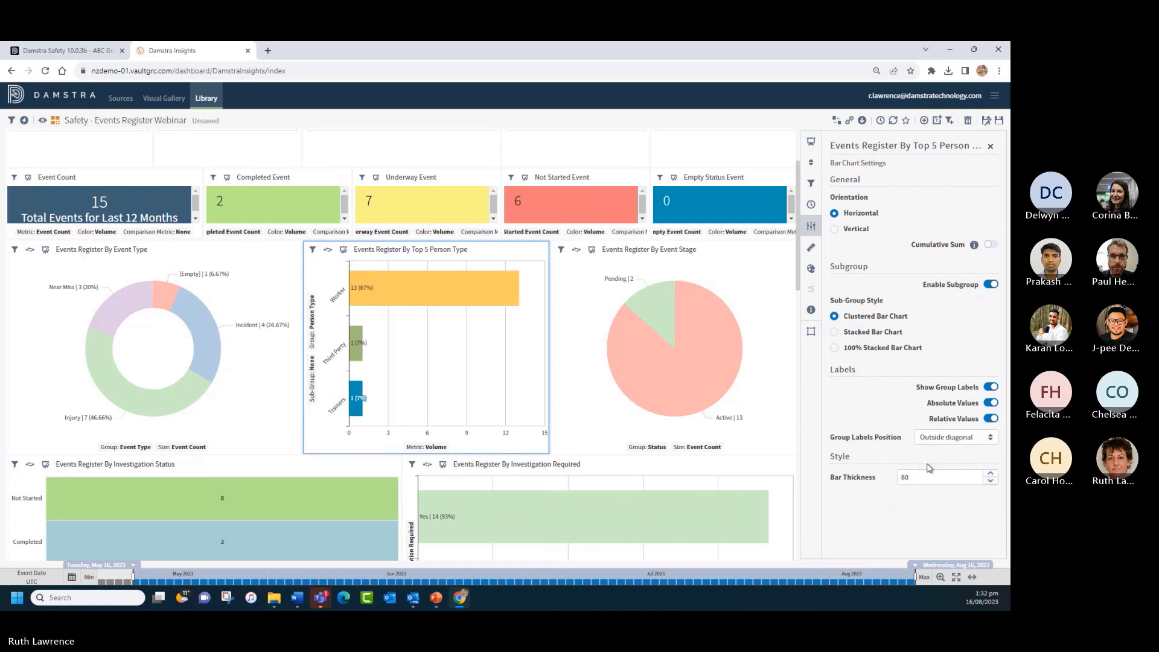
{"action": "mouse_move", "coordinate": [355, 336]}
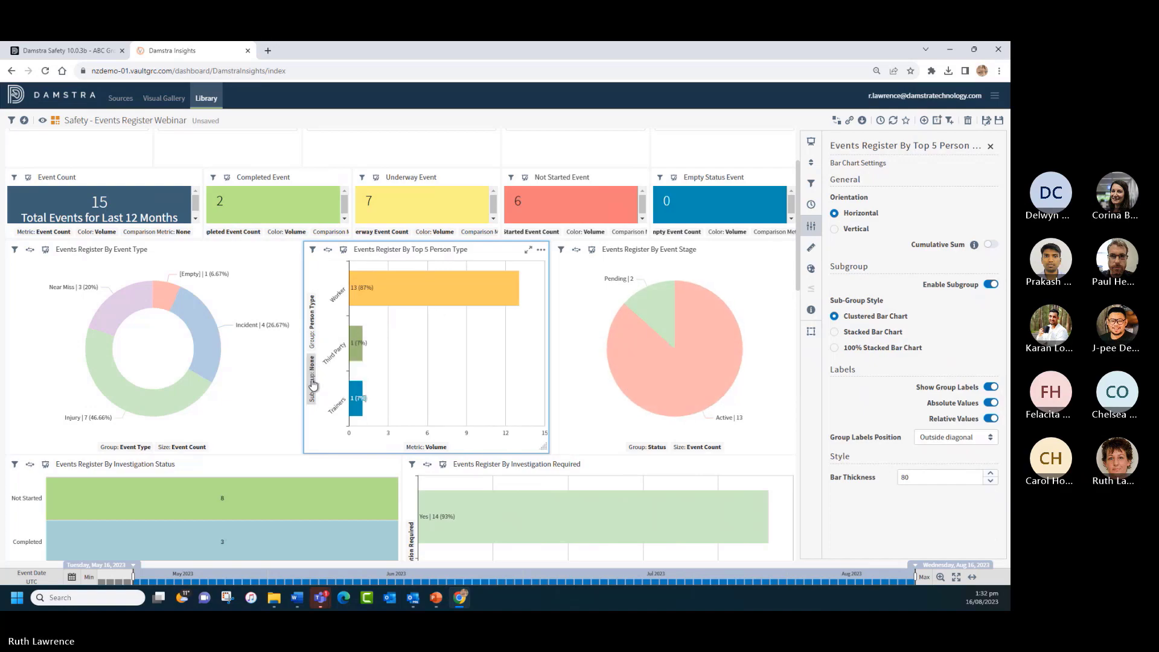
Sub-group the person type bars by Event Type
{"action": "left_click", "coordinate": [319, 370]}
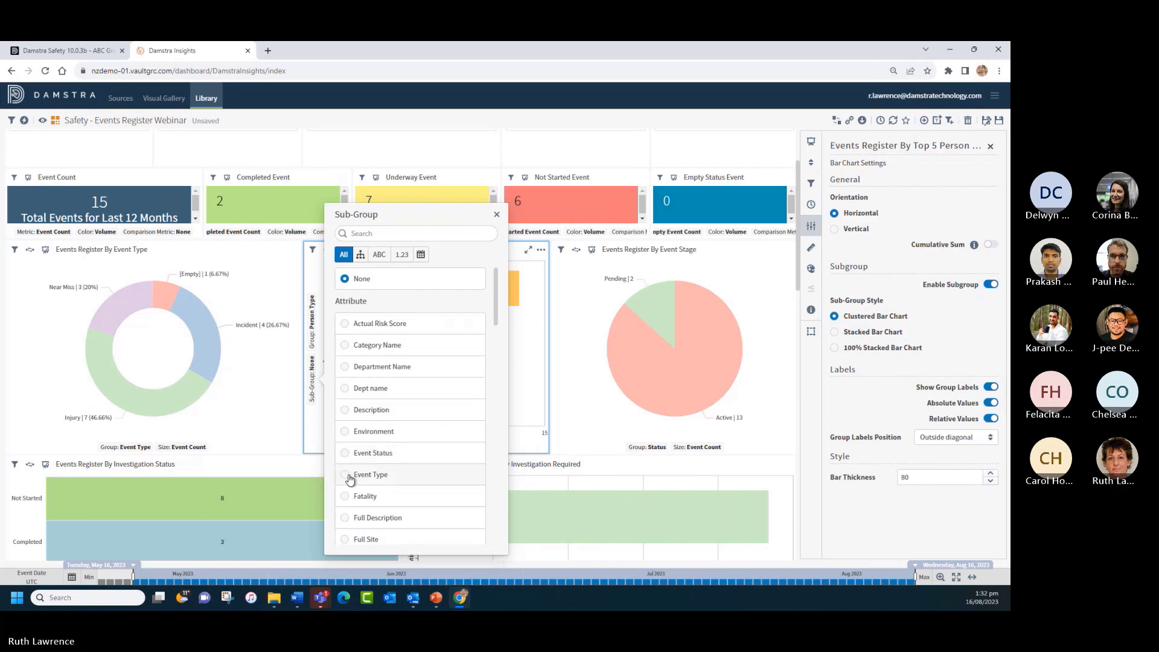
{"action": "left_click", "coordinate": [344, 473]}
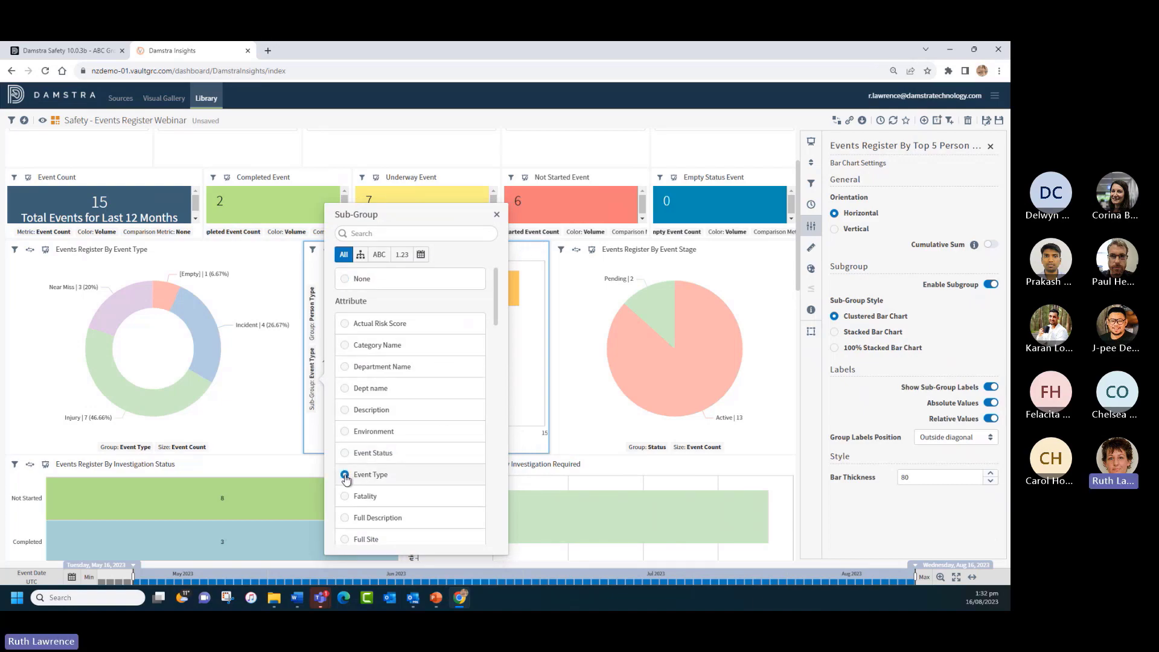
{"action": "left_click", "coordinate": [345, 474]}
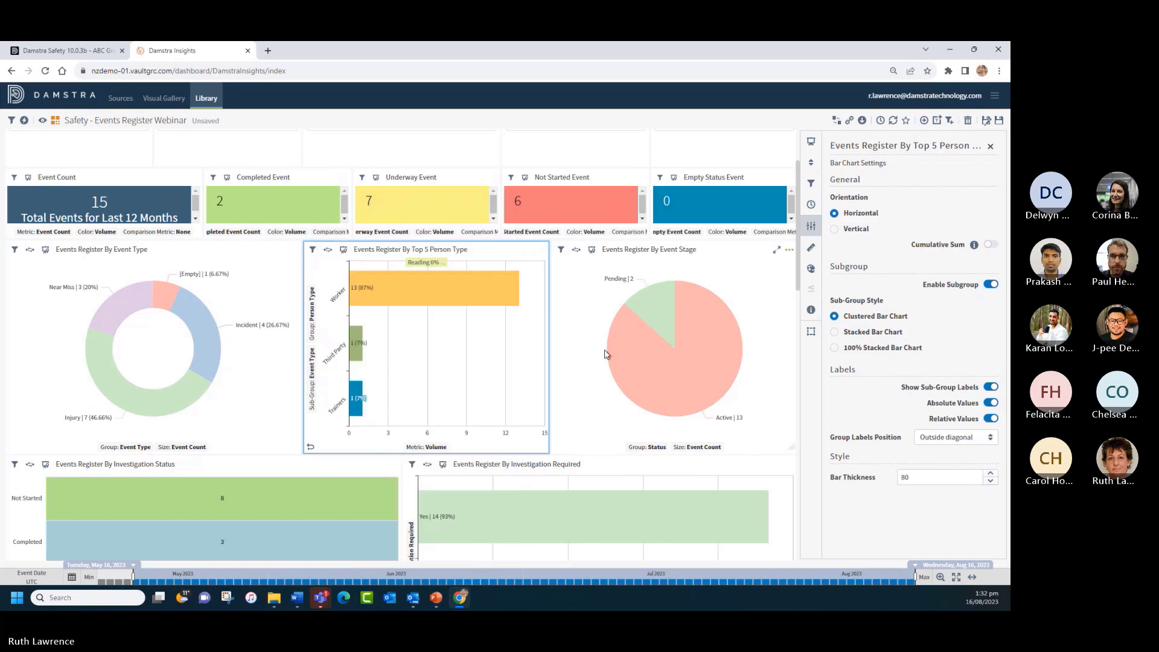
{"action": "mouse_move", "coordinate": [604, 405]}
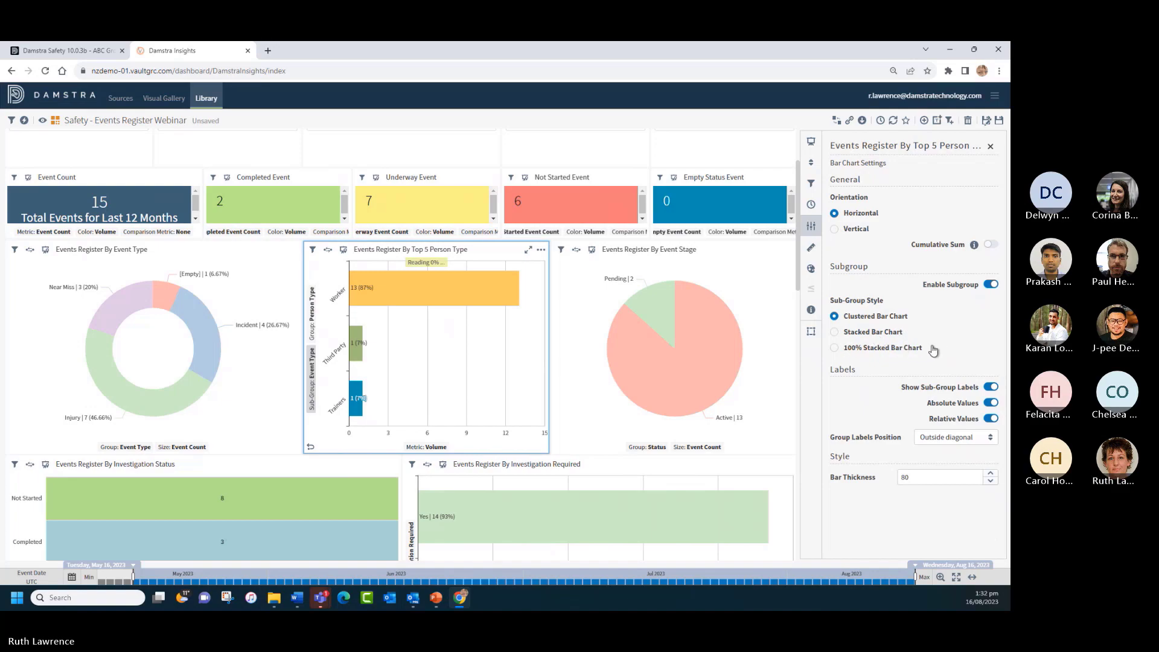
{"action": "mouse_move", "coordinate": [934, 340]}
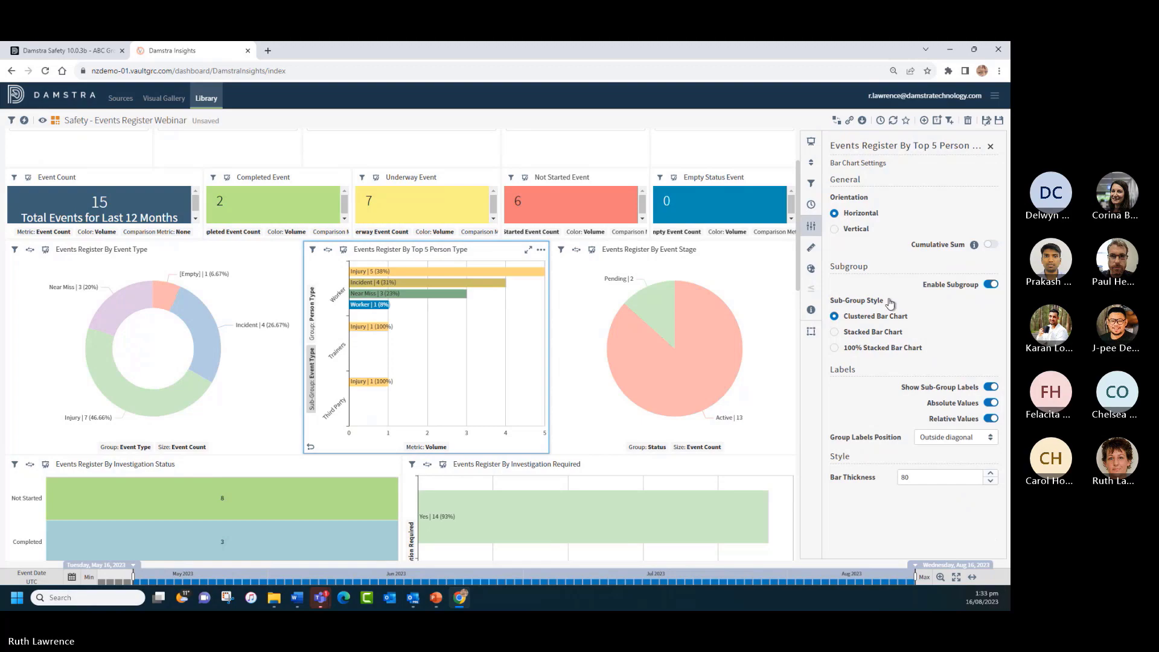
{"action": "left_click", "coordinate": [810, 331]}
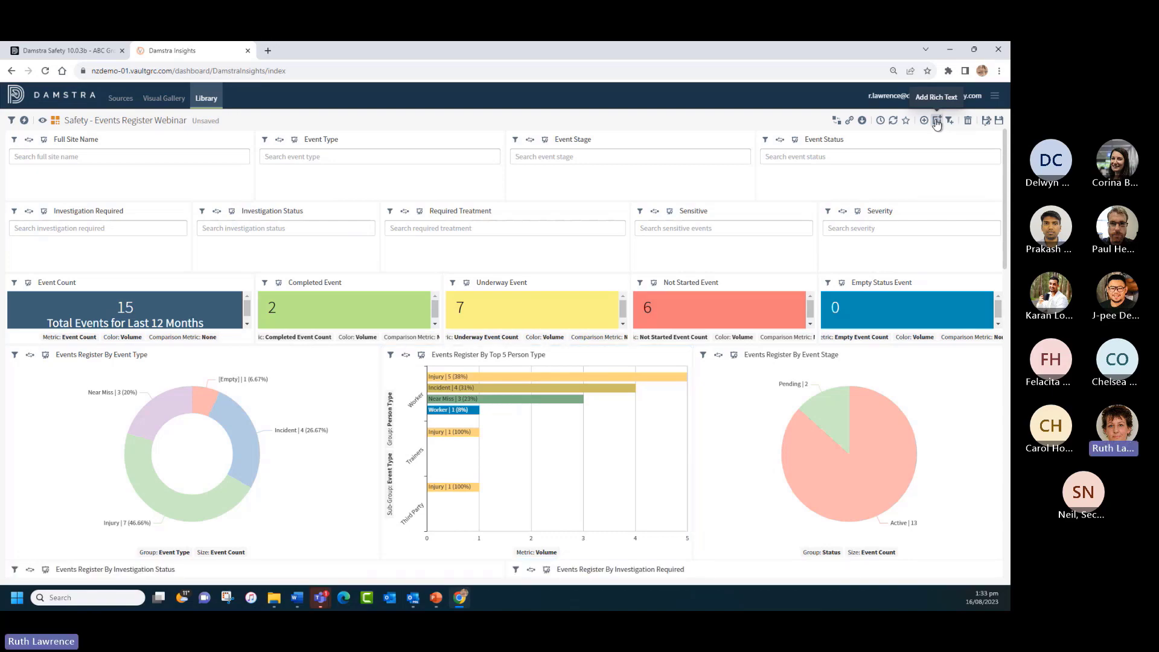
Add an Untitled Rich Text widget and scroll it to the dashboard top
{"action": "left_click", "coordinate": [936, 119]}
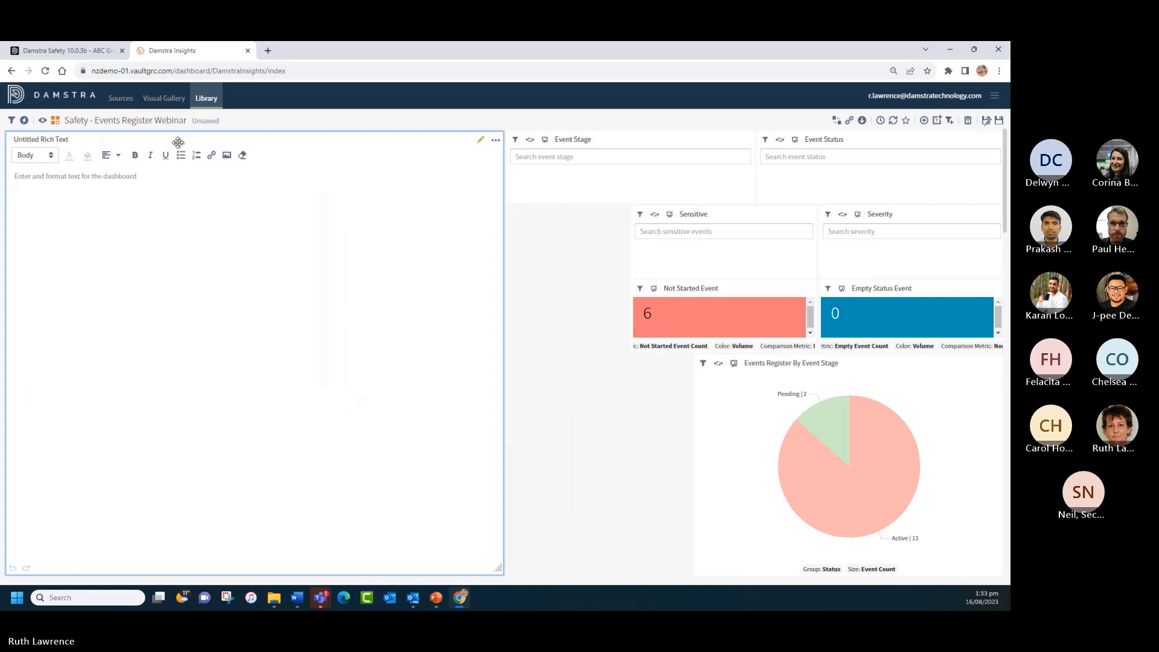
{"action": "scroll", "scroll_direction": "down", "scroll_amount": 3}
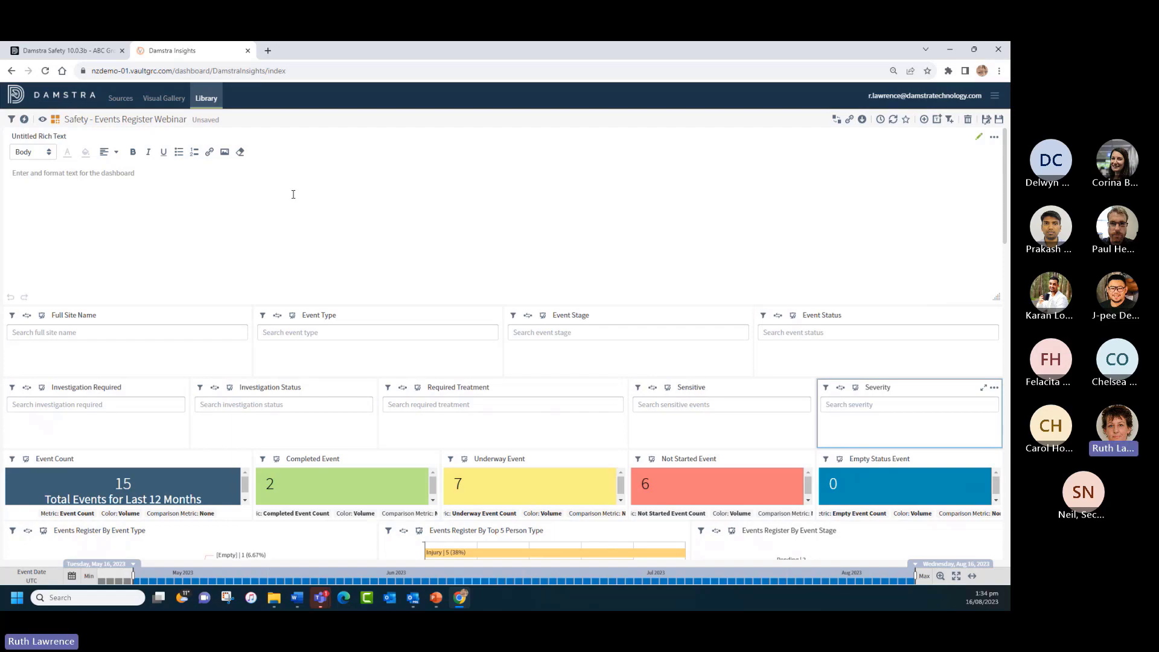
{"action": "mouse_move", "coordinate": [31, 155]}
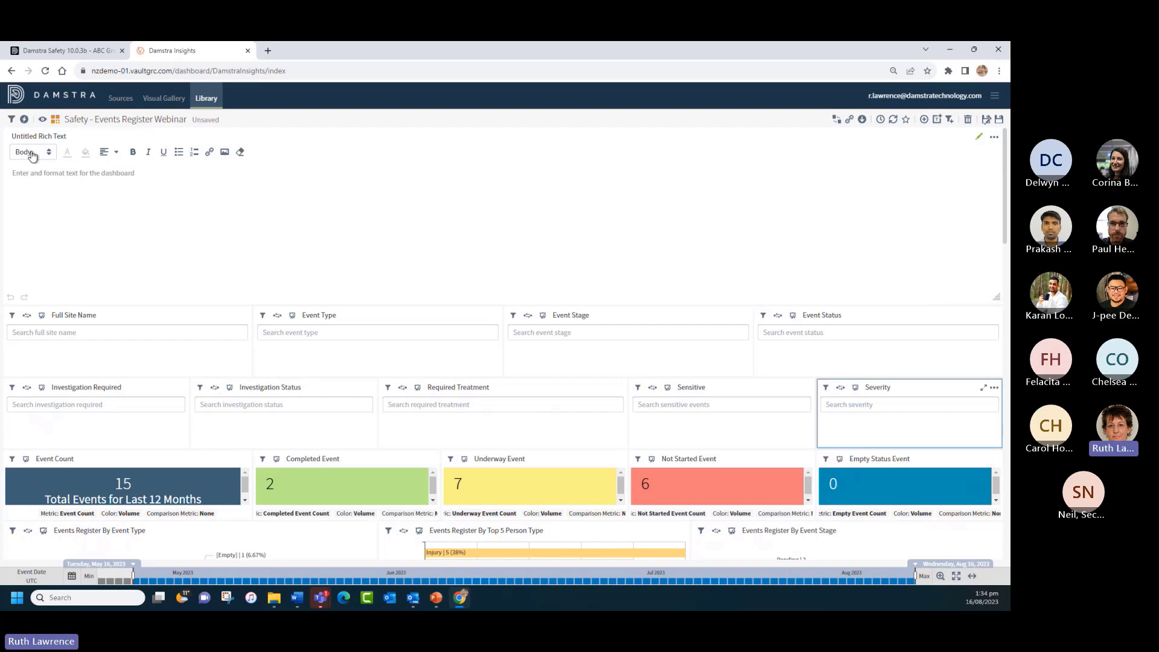
Type 'ABC Annual Report' as a Header 2 title
{"action": "left_click", "coordinate": [30, 152]}
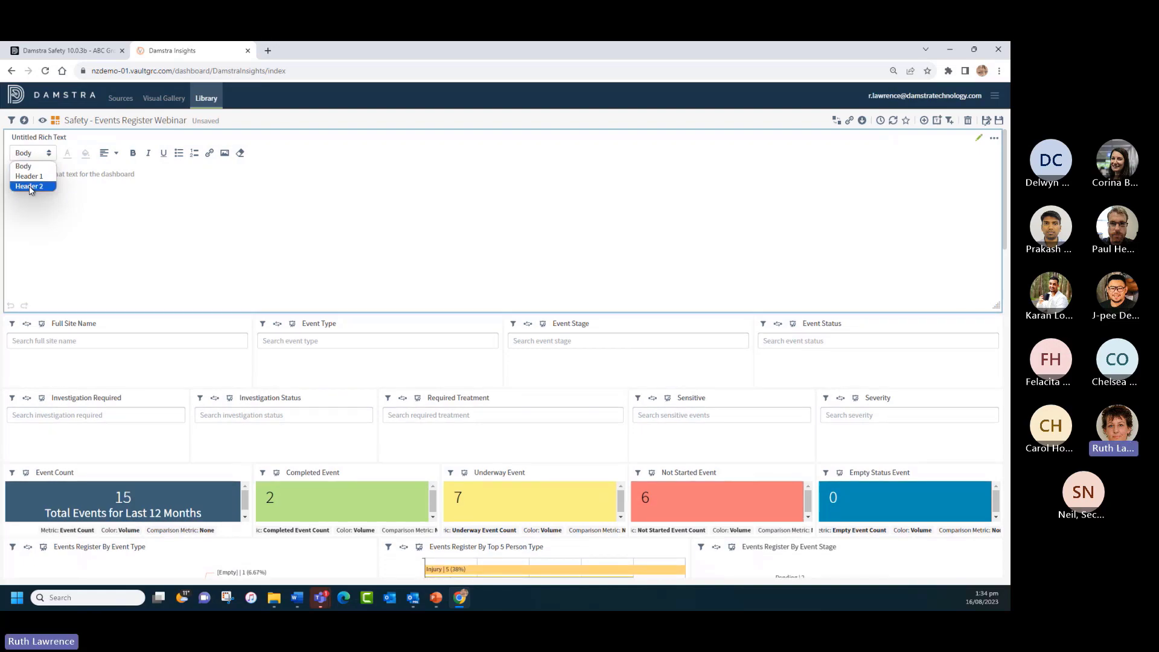
{"action": "left_click", "coordinate": [29, 187]}
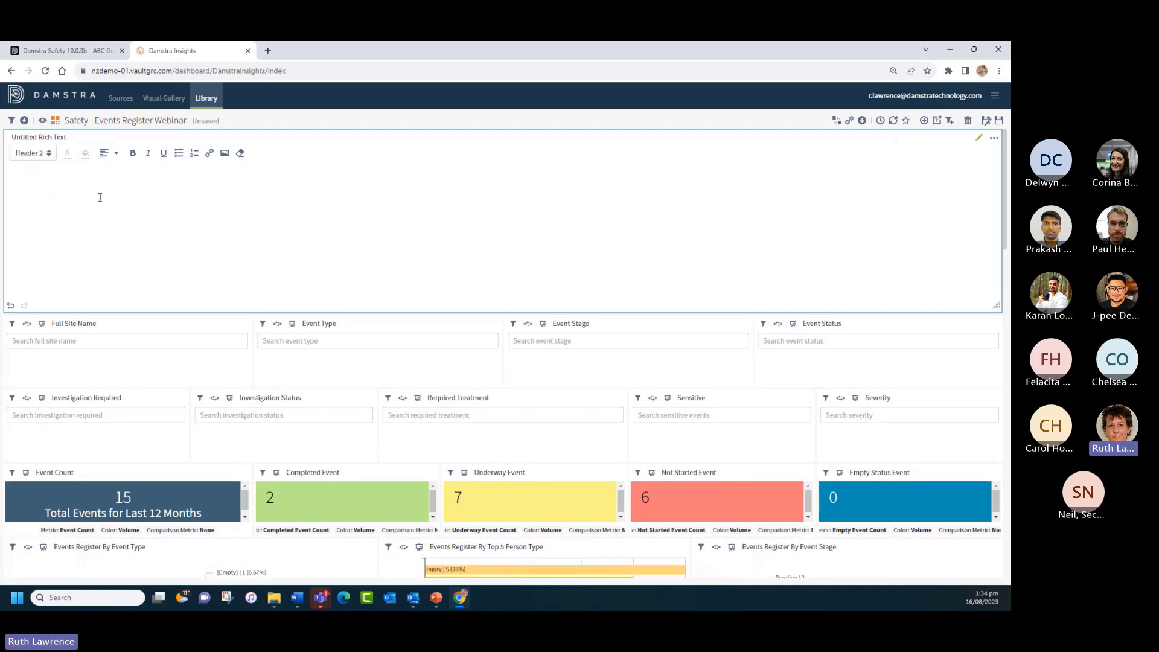
{"action": "type", "text": "ABC"}
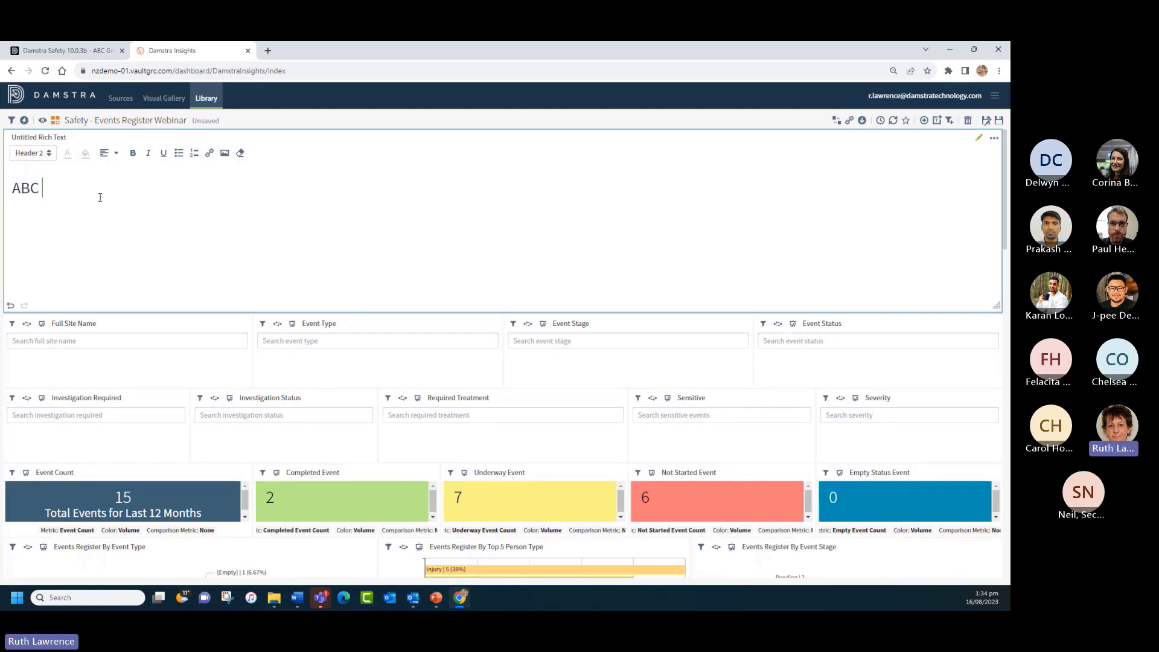
{"action": "type", "text": "Annual"}
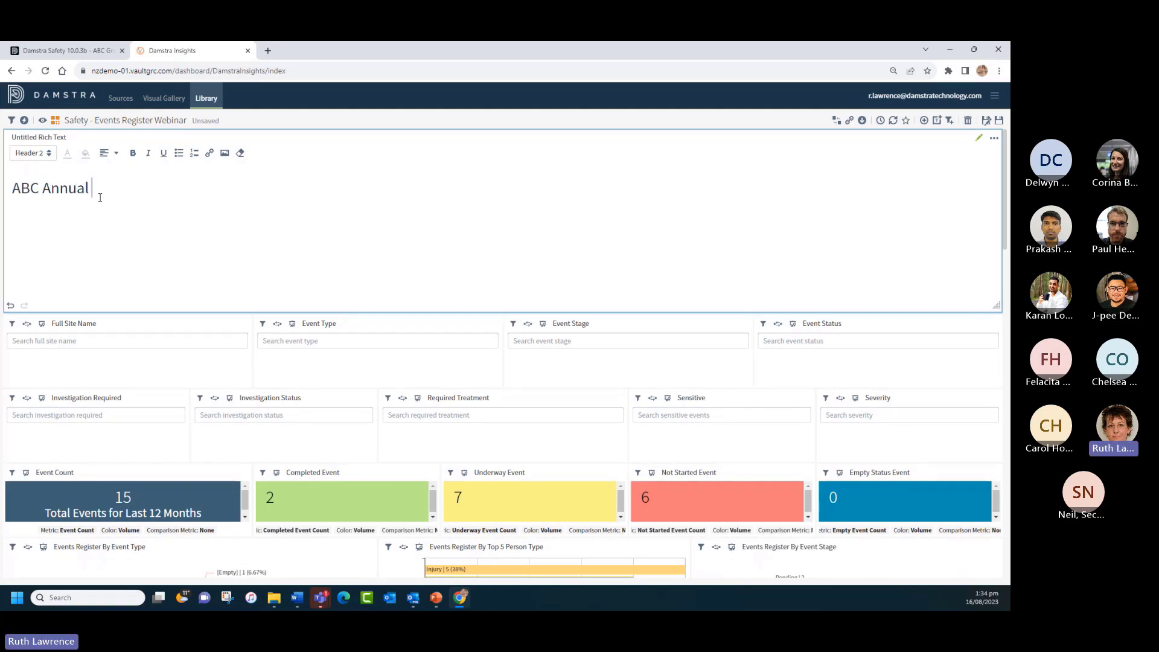
{"action": "type", "text": "Report"}
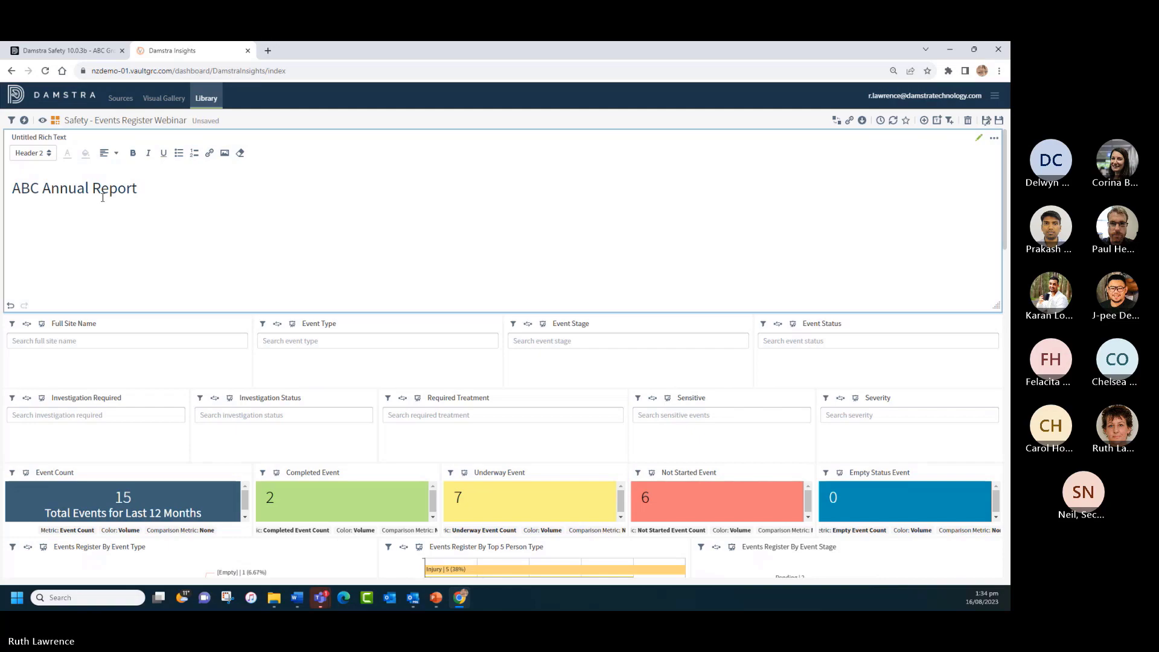
Add 'Southern Sites' as a Header 1 line
{"action": "left_click", "coordinate": [29, 153]}
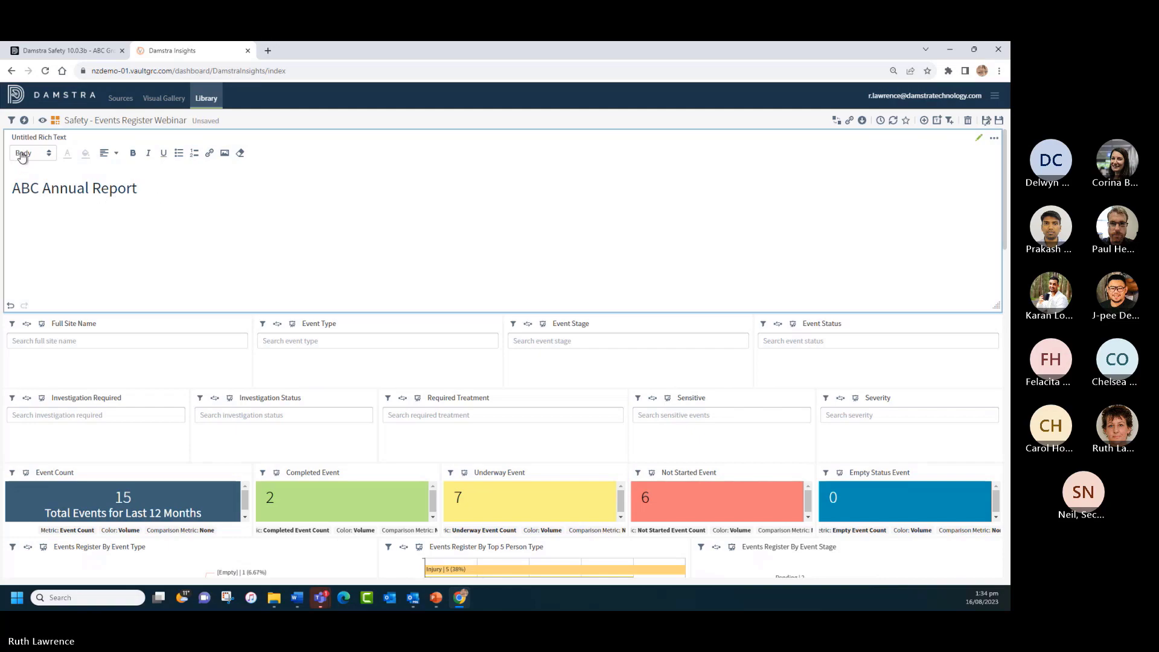
{"action": "left_click", "coordinate": [30, 153]}
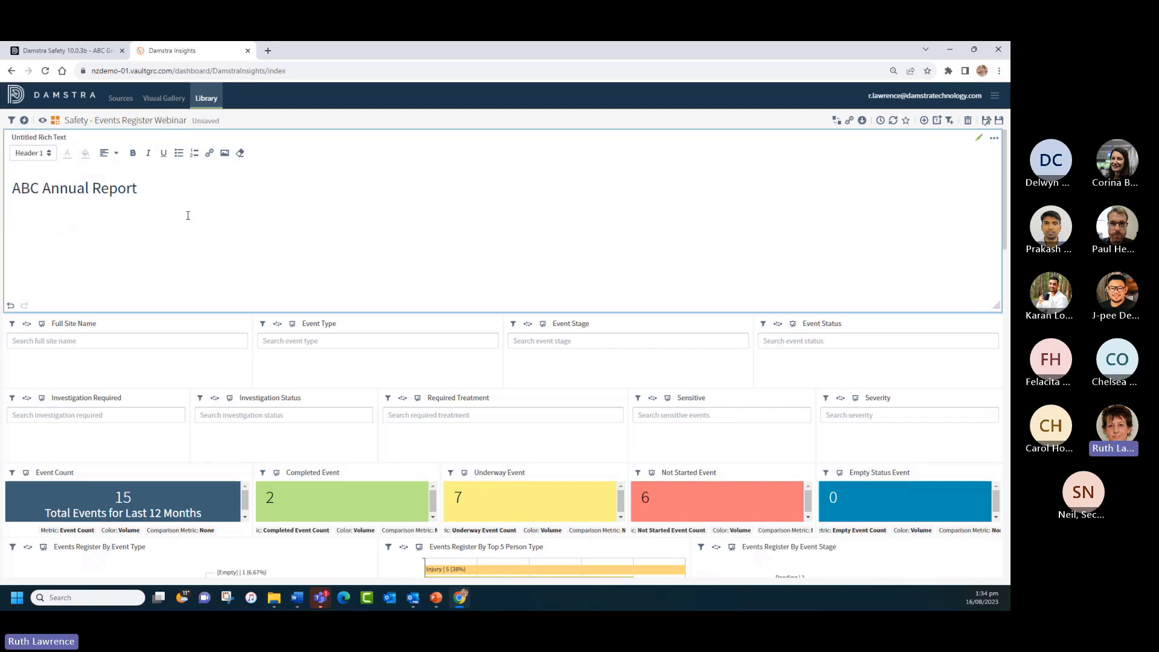
{"action": "type", "text": "South"}
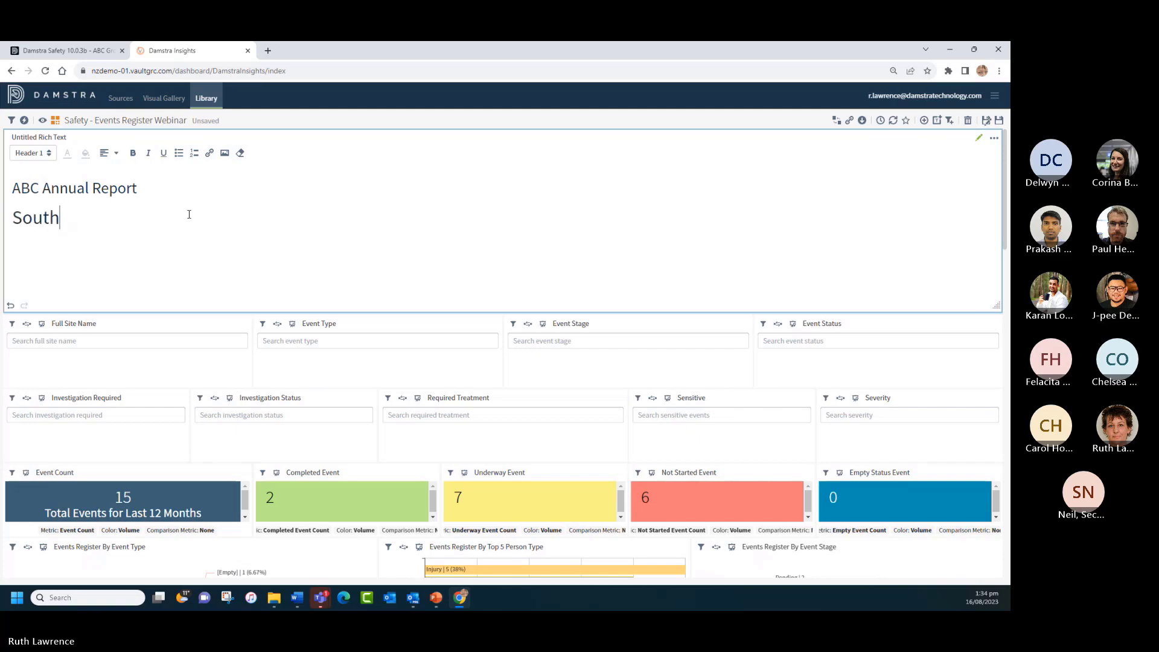
{"action": "type", "text": "ern Sites"}
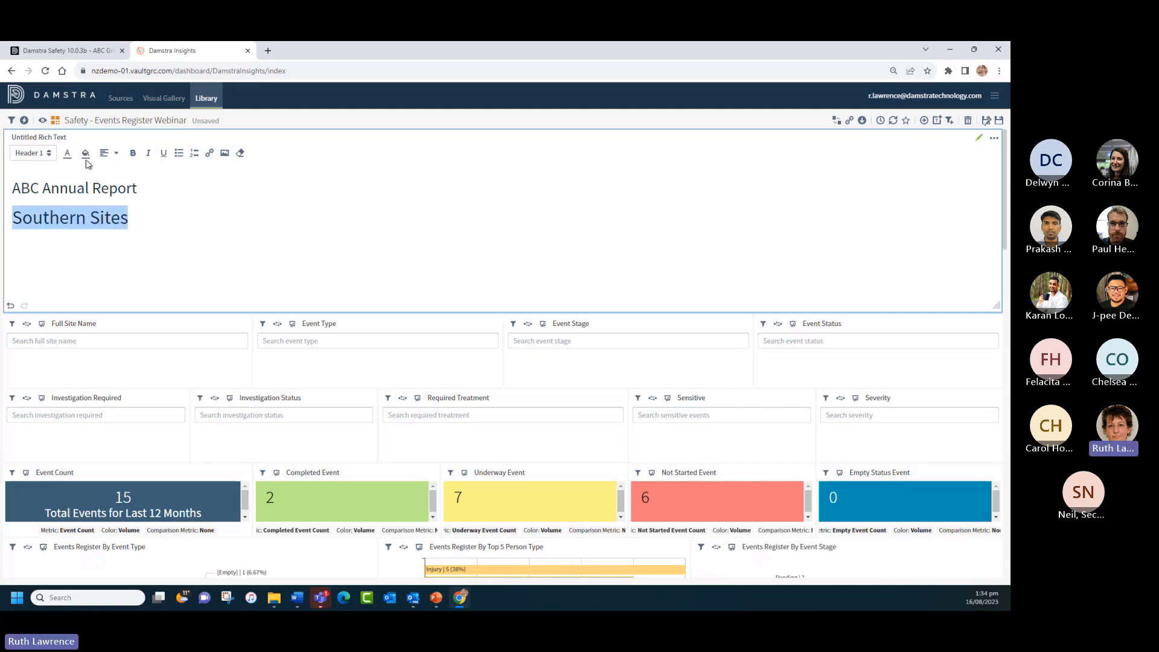
Colour Southern Sites orange, bold the title, and cancel Insert Image
{"action": "left_click", "coordinate": [67, 153]}
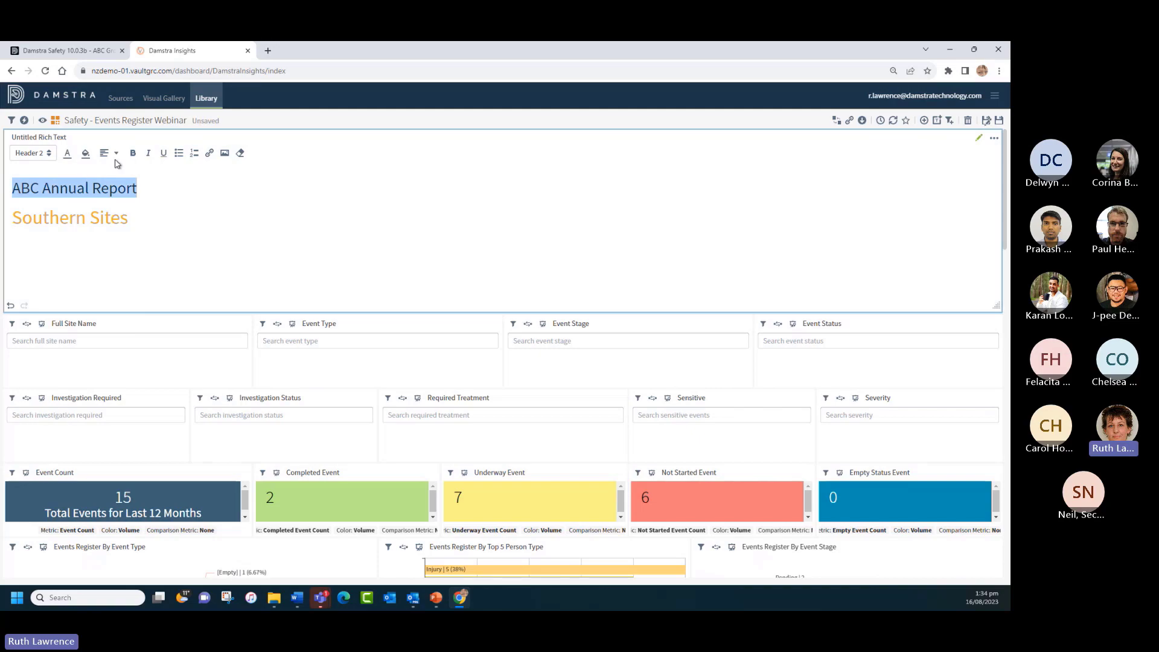
{"action": "left_click", "coordinate": [132, 153]}
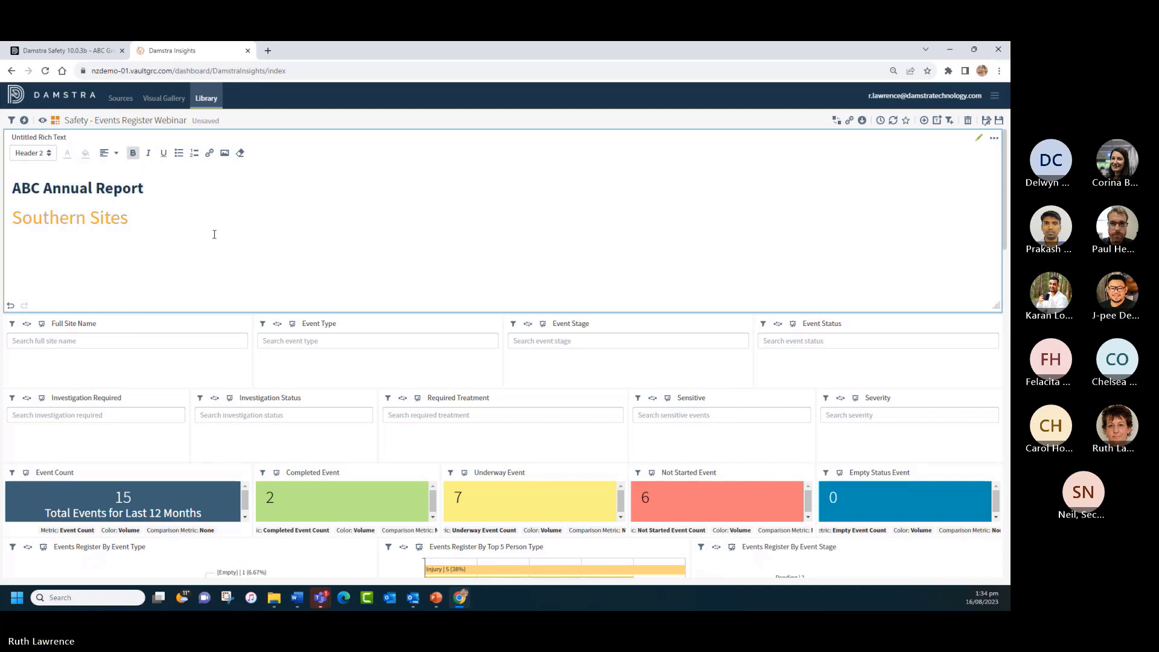
{"action": "left_click", "coordinate": [224, 153]}
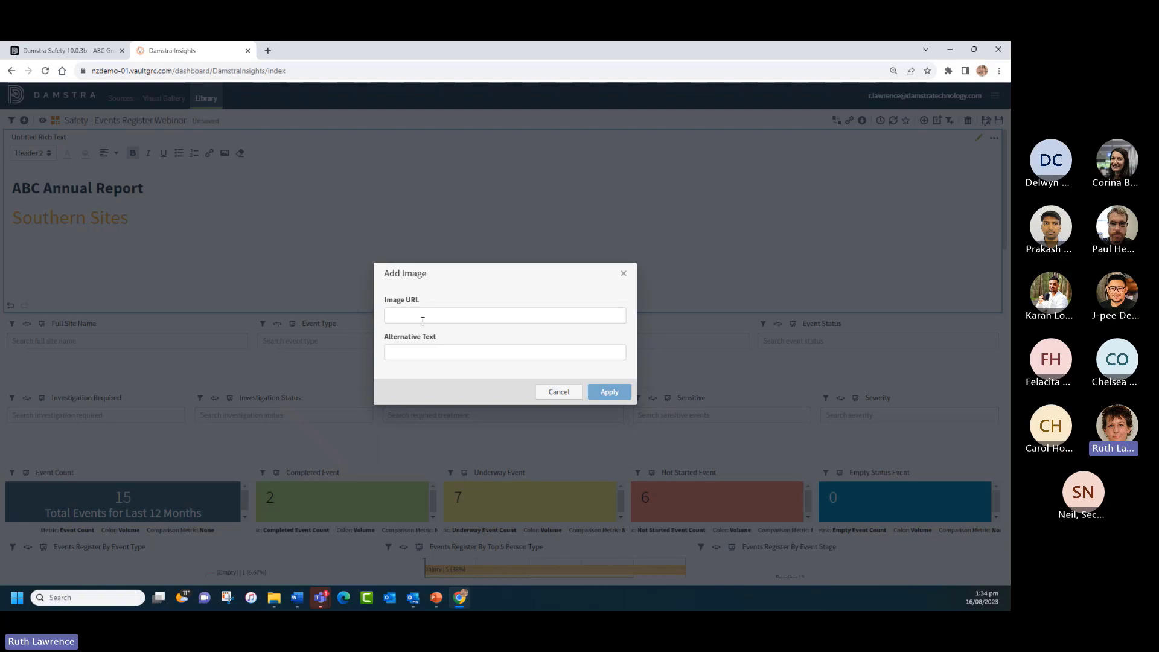
{"action": "mouse_move", "coordinate": [427, 307]}
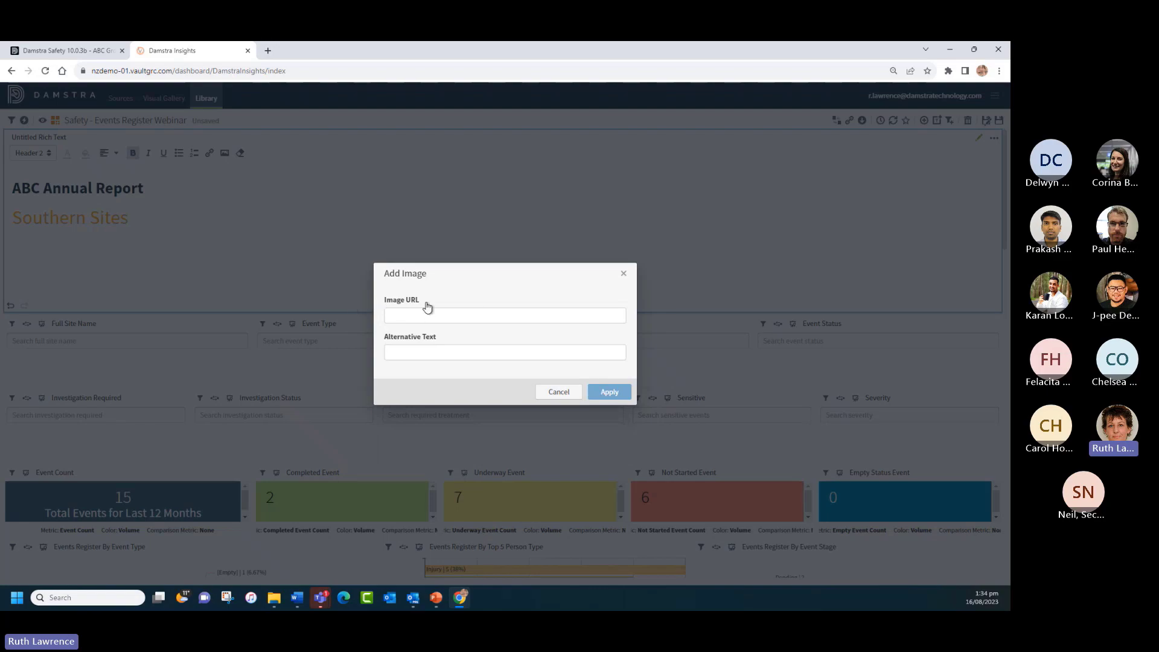
{"action": "left_click", "coordinate": [557, 391]}
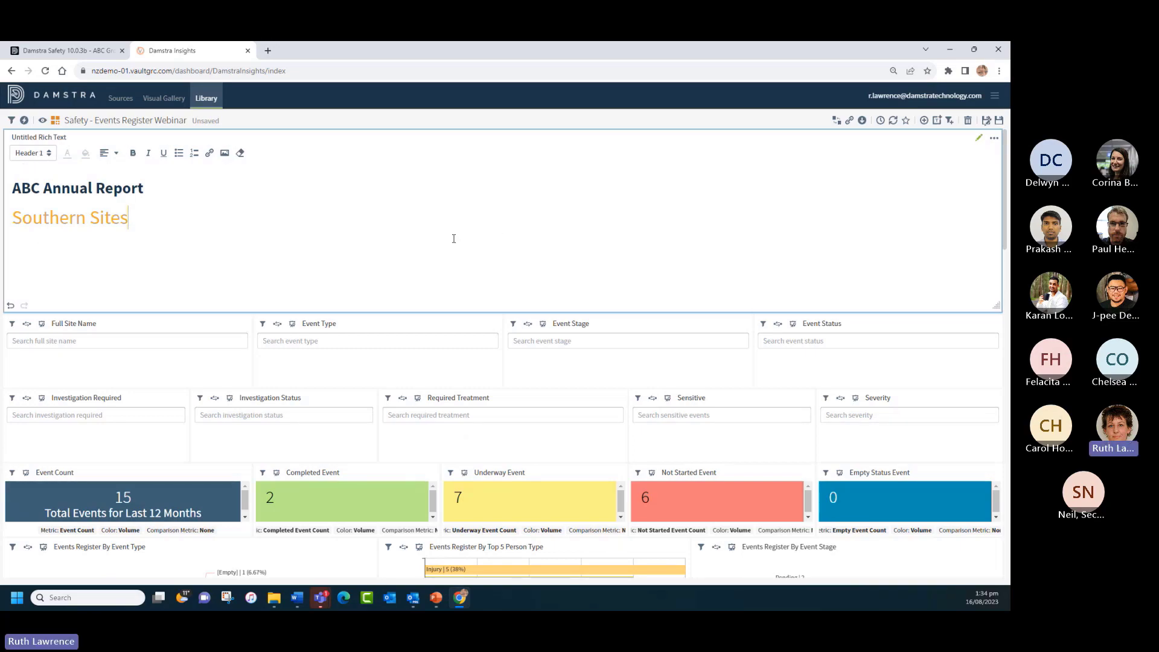
{"action": "mouse_move", "coordinate": [646, 225]}
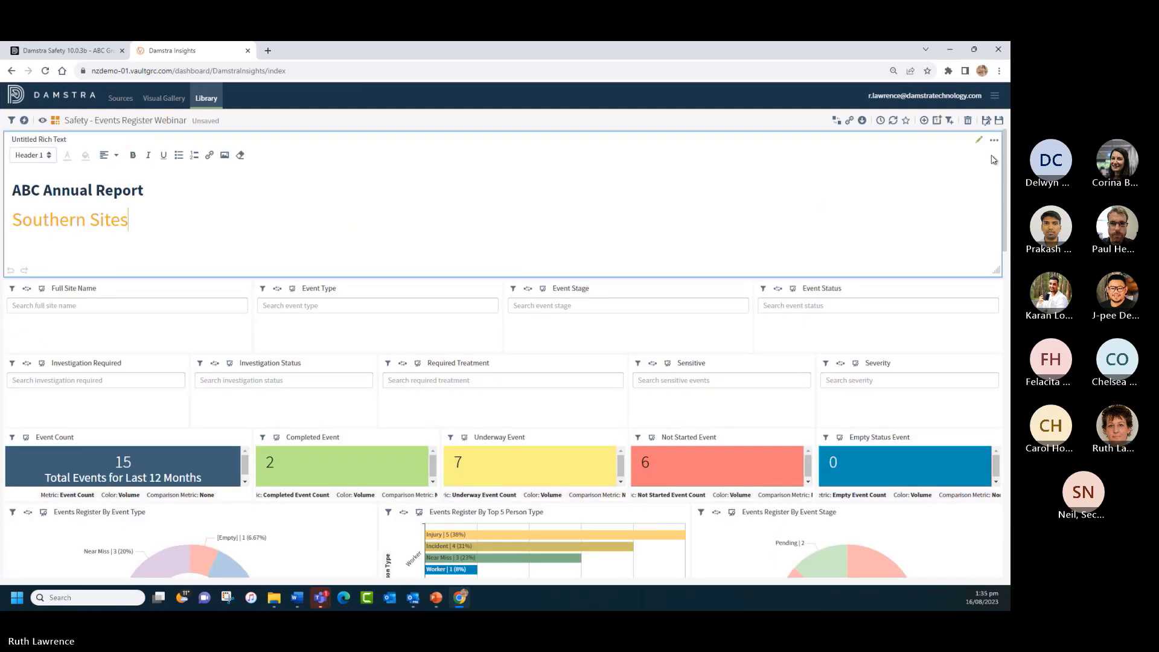
Rename the rich text panel to 'Executive and Management Report' in its settings
{"action": "left_click", "coordinate": [993, 141]}
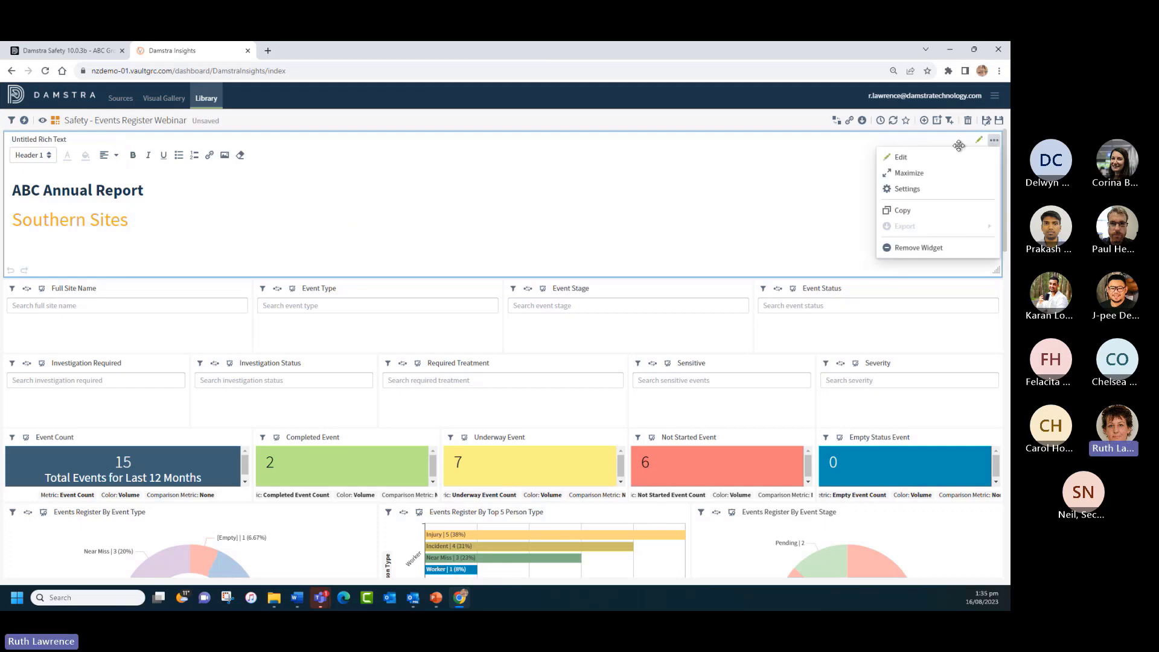
{"action": "left_click", "coordinate": [906, 188]}
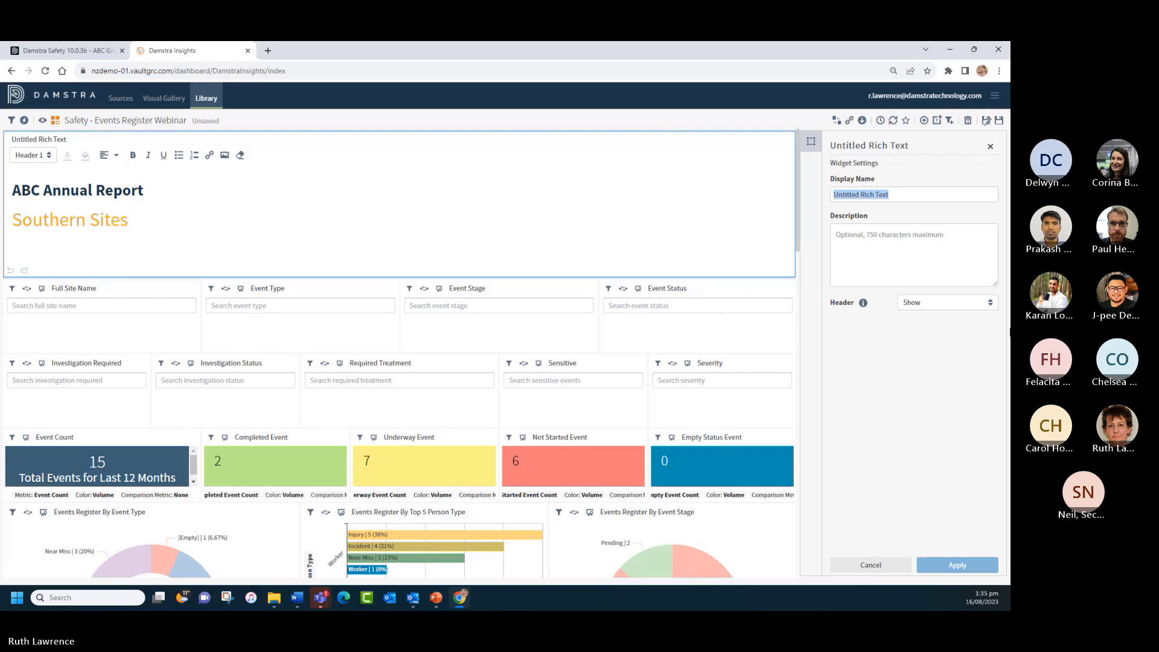
{"action": "type", "text": "Executive and"}
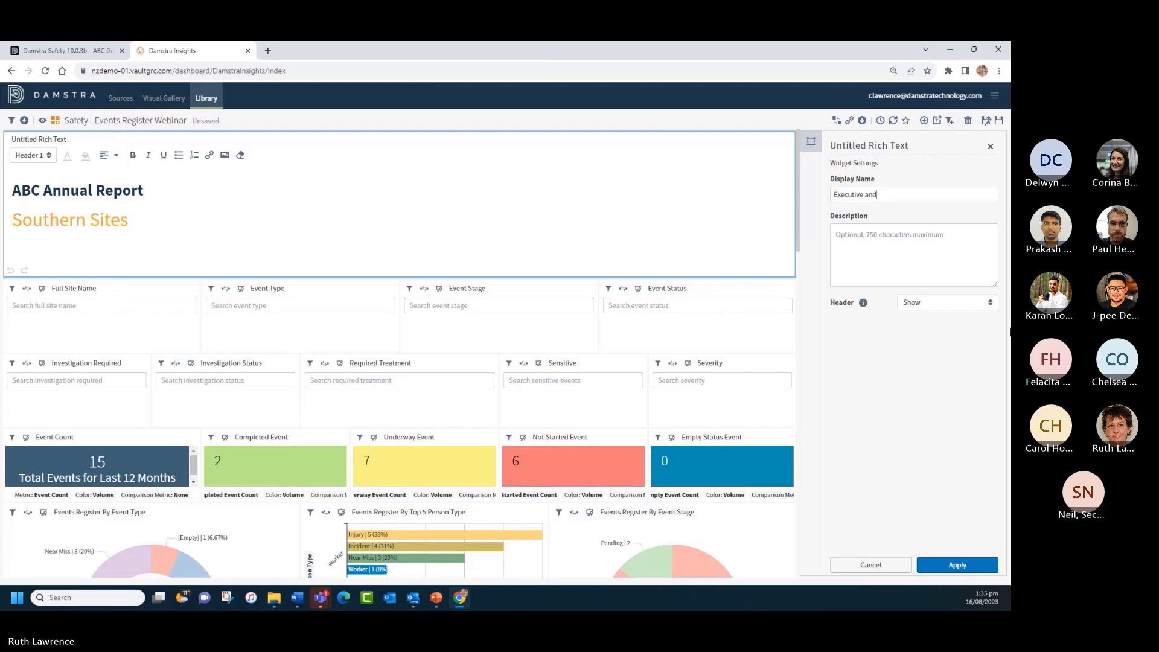
{"action": "type", "text": "Management"}
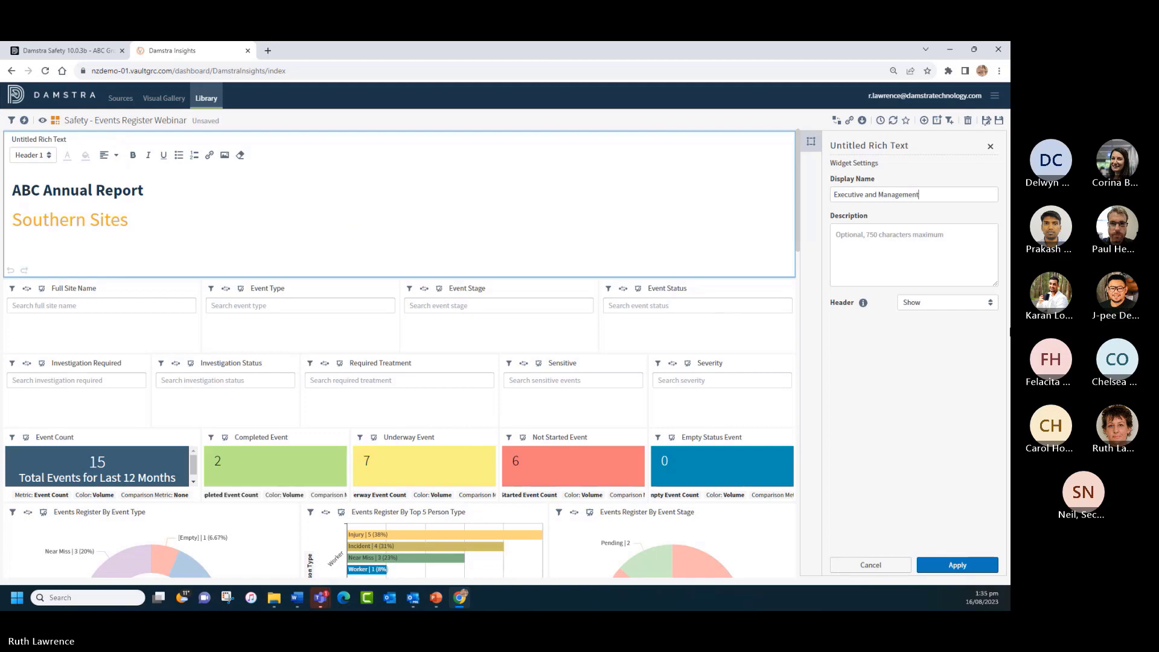
{"action": "type", "text": "Report"}
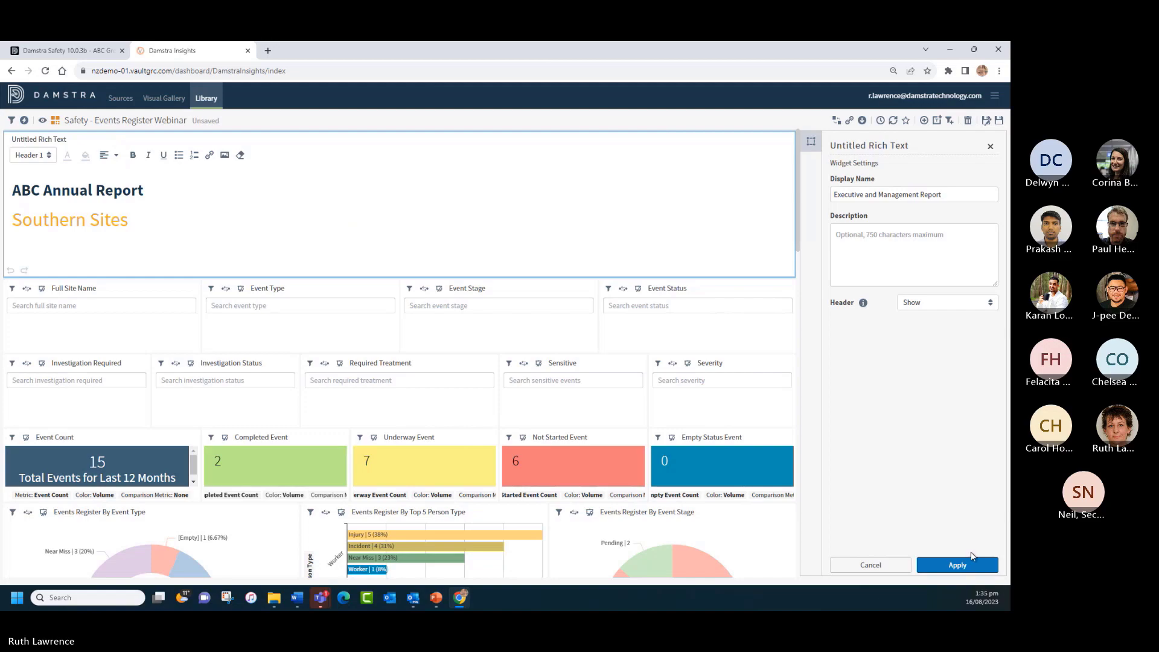
{"action": "left_click", "coordinate": [956, 565]}
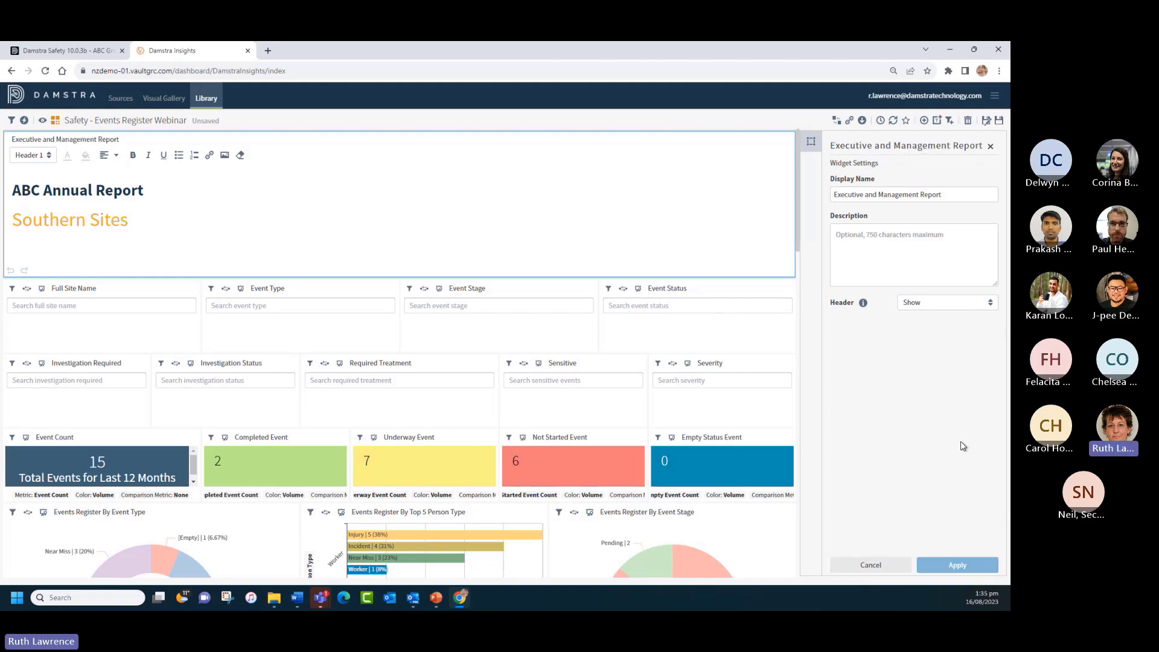
{"action": "mouse_move", "coordinate": [923, 264]}
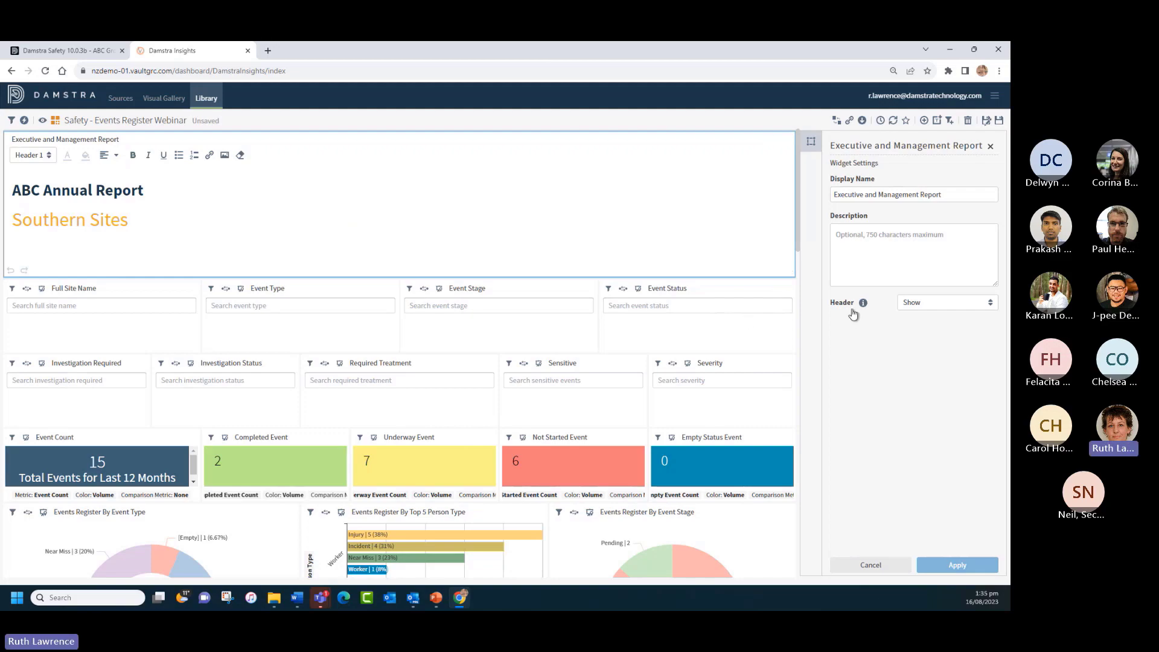
Hide the panel header, then set it back to shown and apply
{"action": "left_click", "coordinate": [945, 302]}
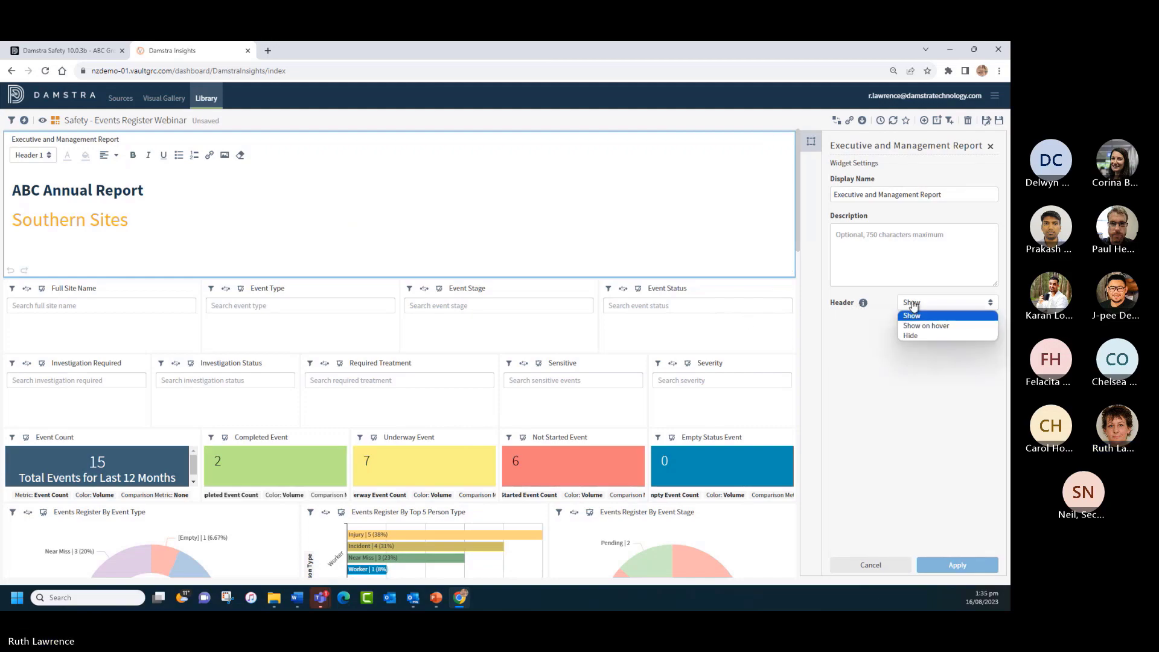
{"action": "left_click", "coordinate": [909, 335]}
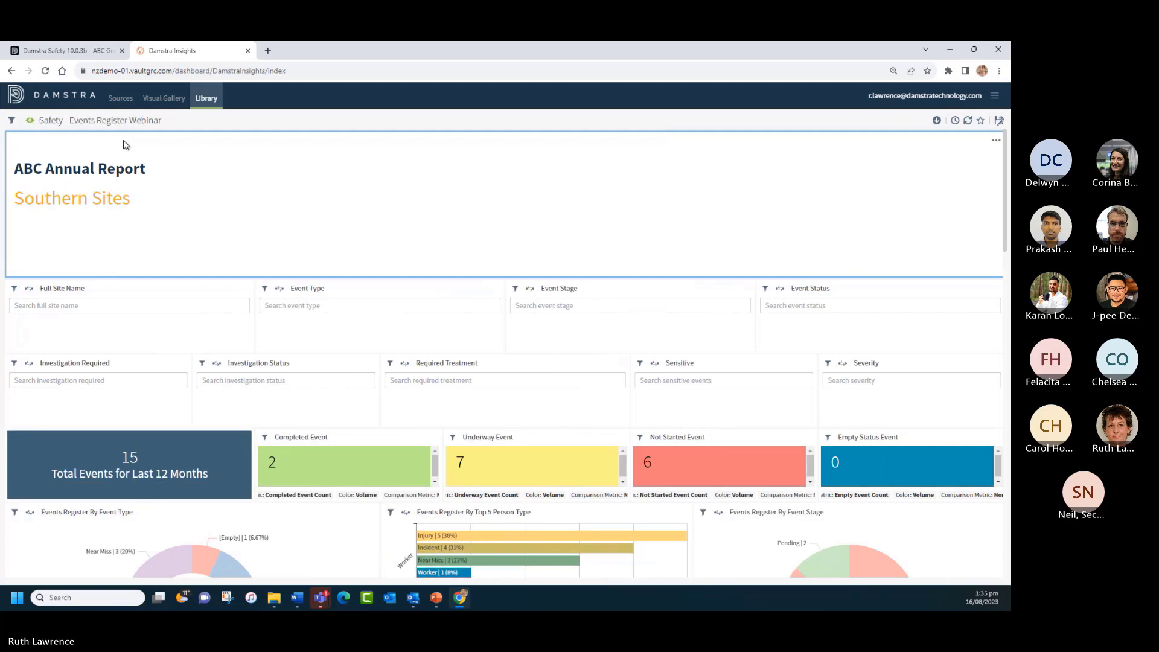
{"action": "left_click", "coordinate": [25, 119]}
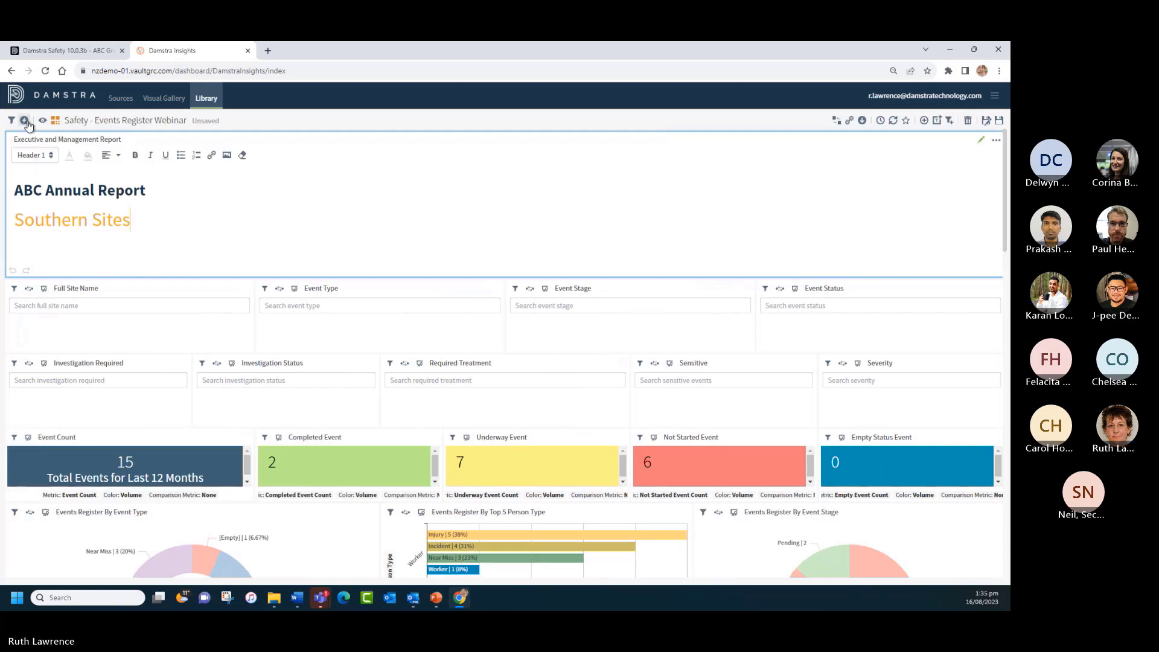
{"action": "left_click", "coordinate": [995, 139]}
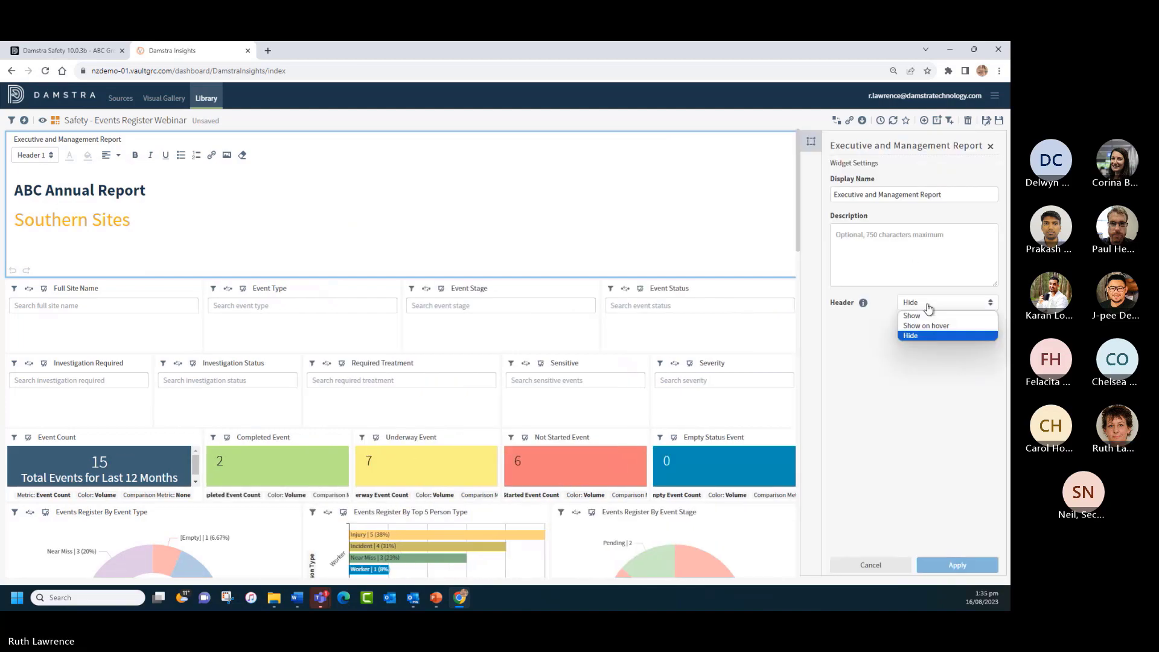
{"action": "left_click", "coordinate": [912, 315]}
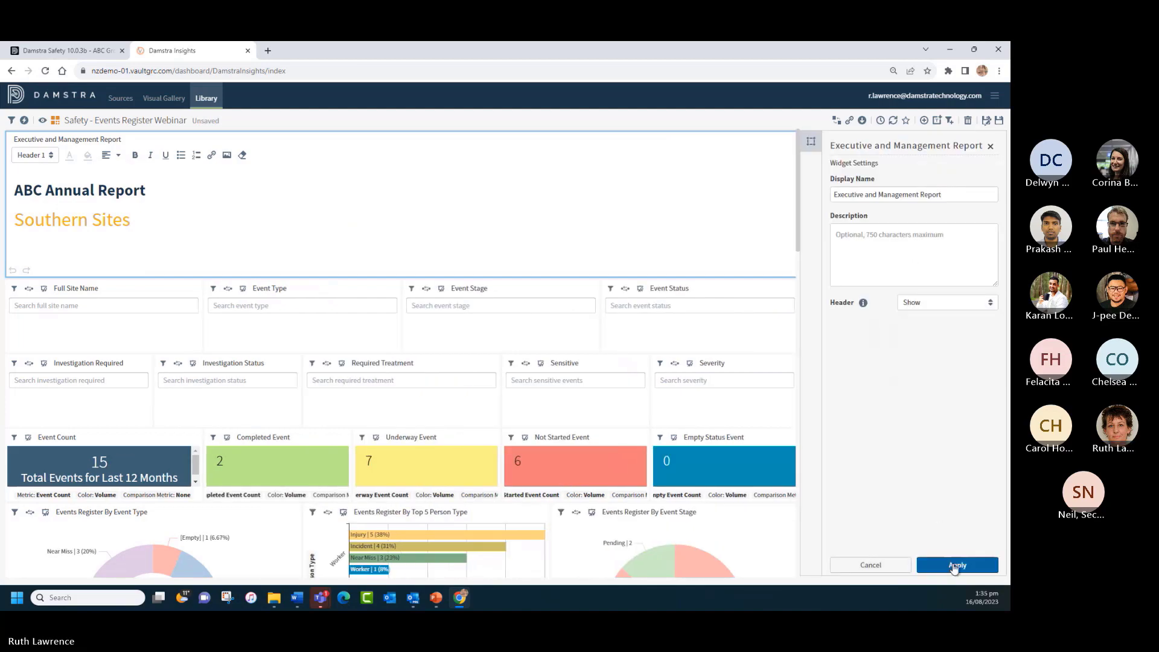
{"action": "left_click", "coordinate": [956, 565]}
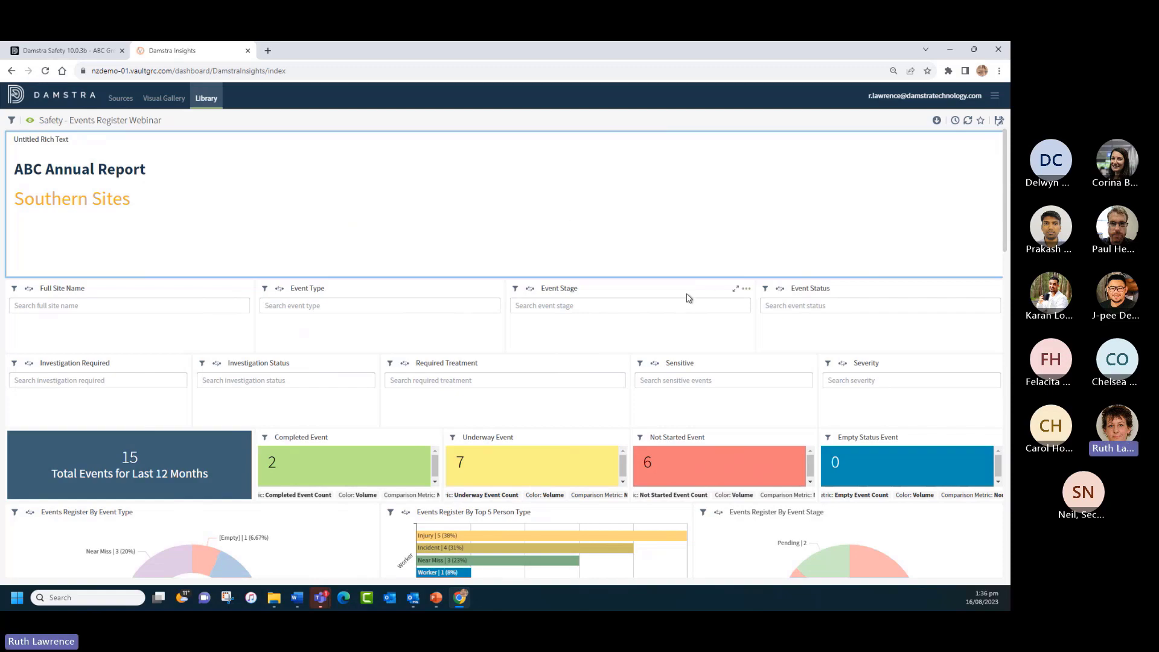
{"action": "mouse_move", "coordinate": [244, 322]}
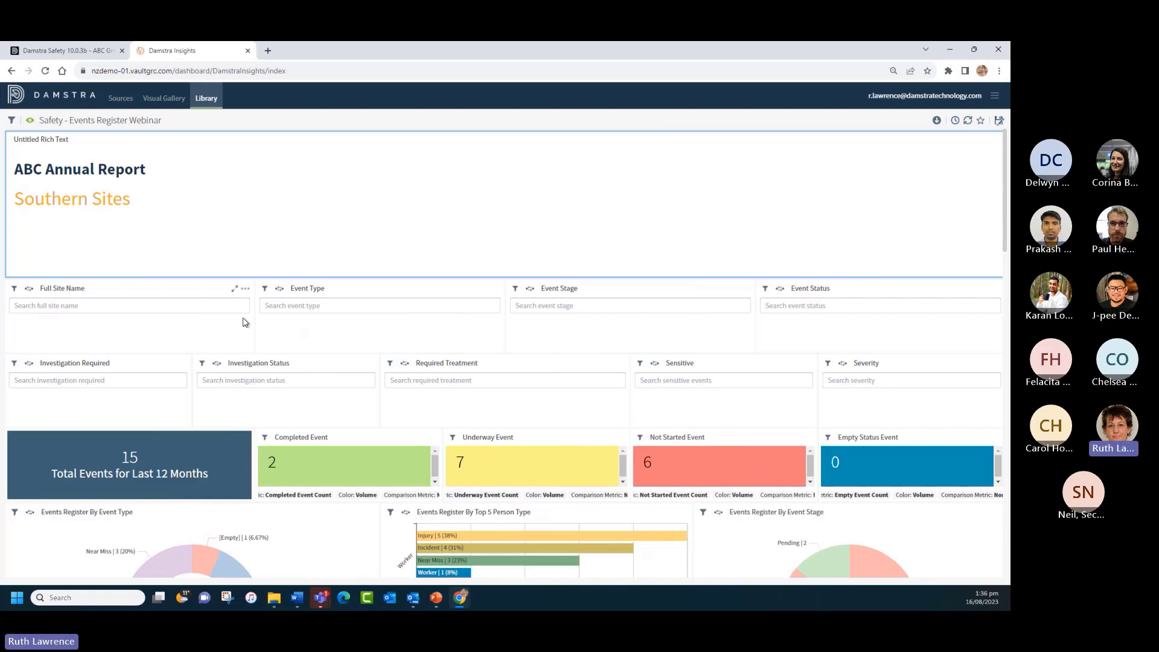
{"action": "mouse_move", "coordinate": [207, 128]}
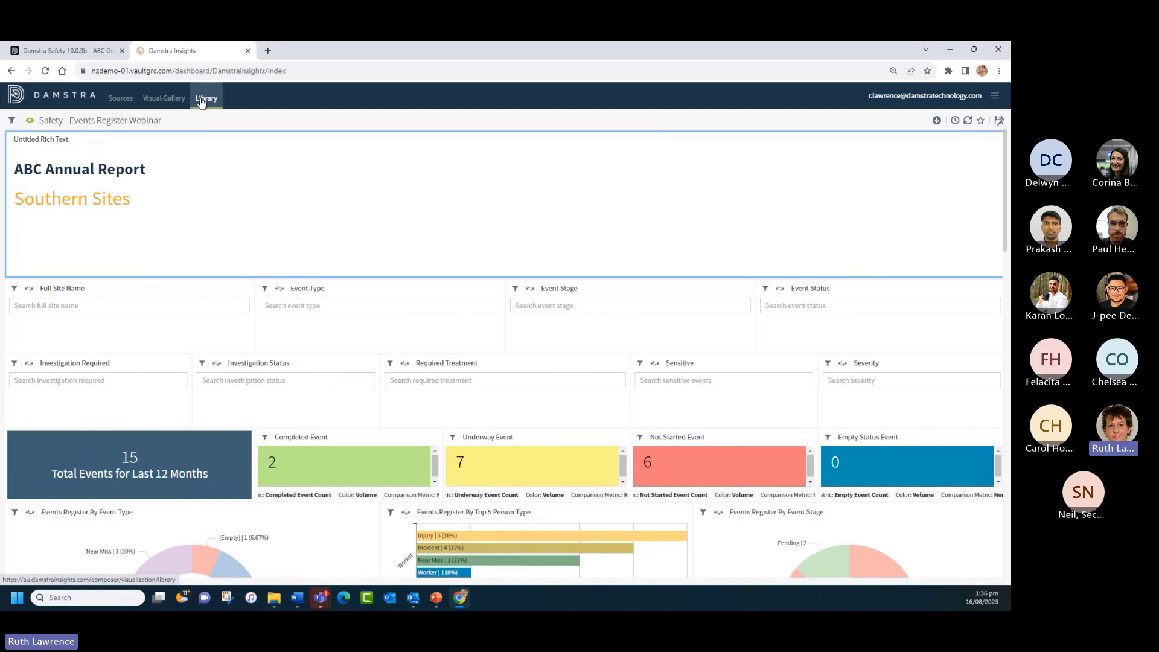
Open My Annual Report 2023 from the Library
{"action": "left_click", "coordinate": [206, 97]}
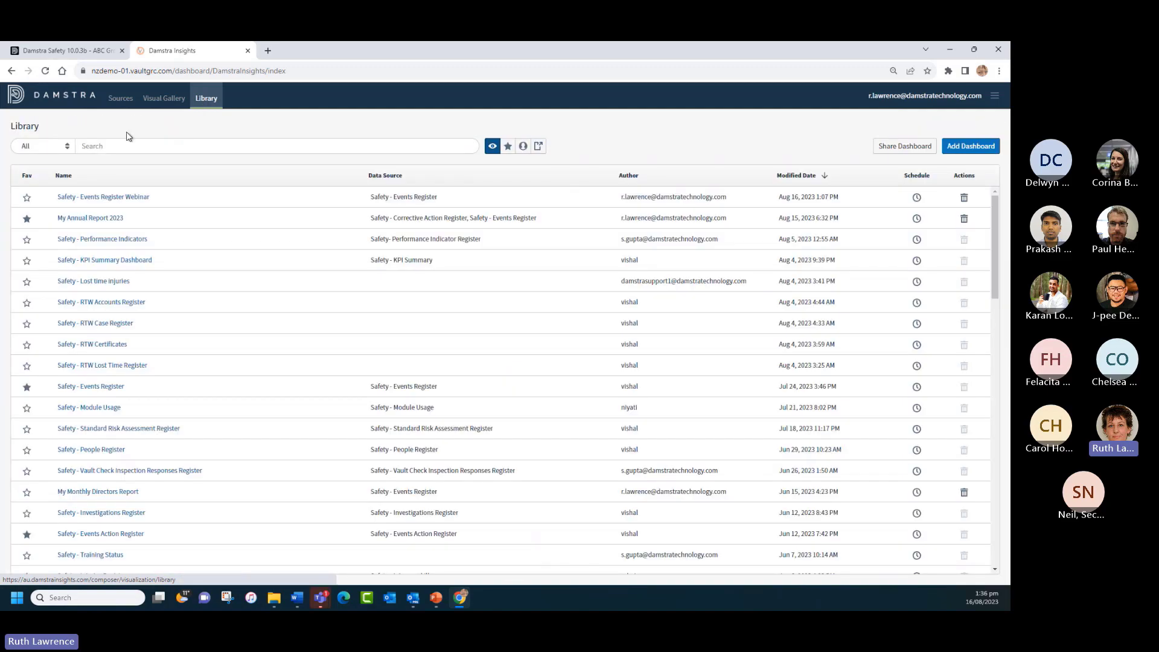
{"action": "left_click", "coordinate": [89, 217]}
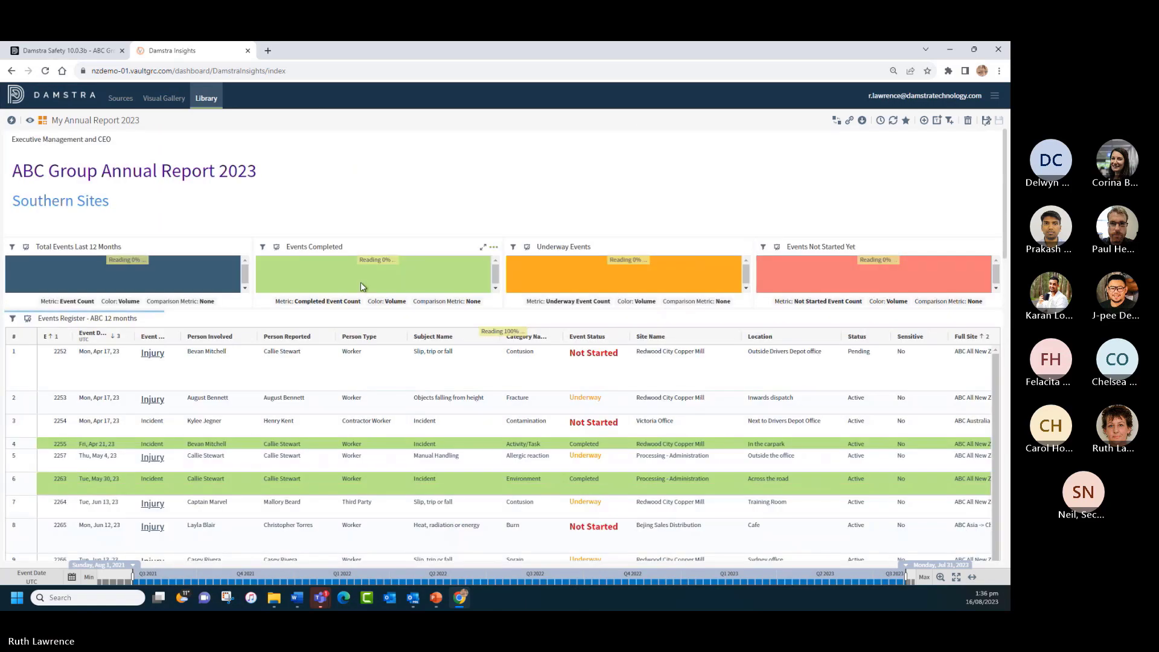
{"action": "mouse_move", "coordinate": [648, 131]}
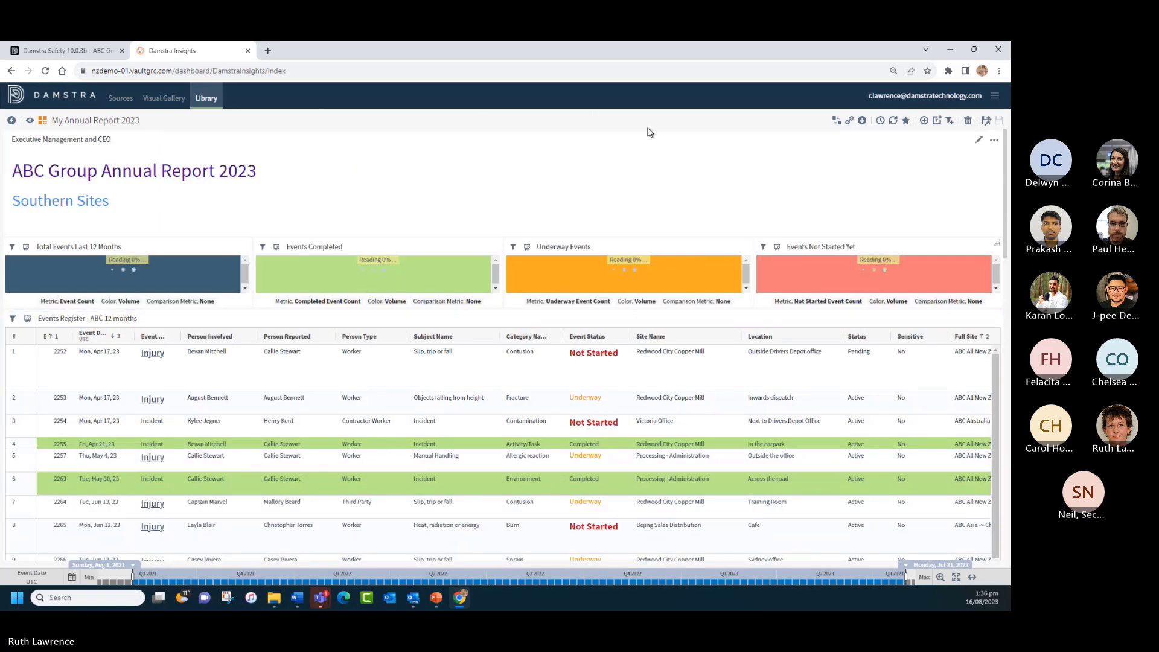
{"action": "mouse_move", "coordinate": [293, 123]}
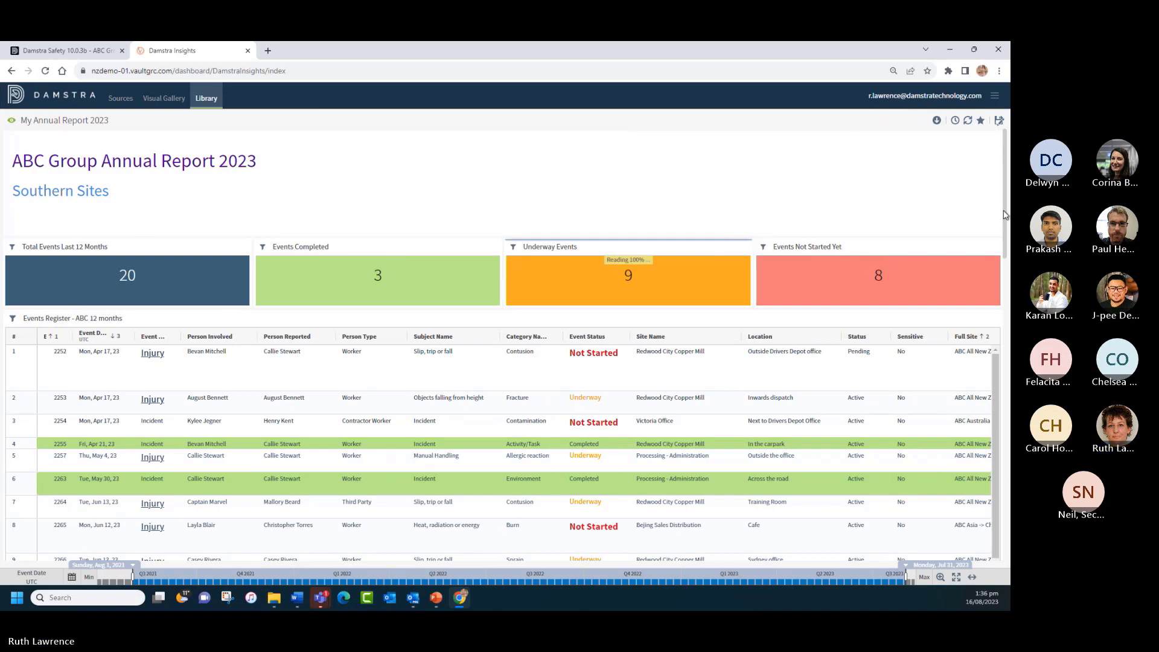
{"action": "scroll", "scroll_direction": "down", "scroll_amount": 3}
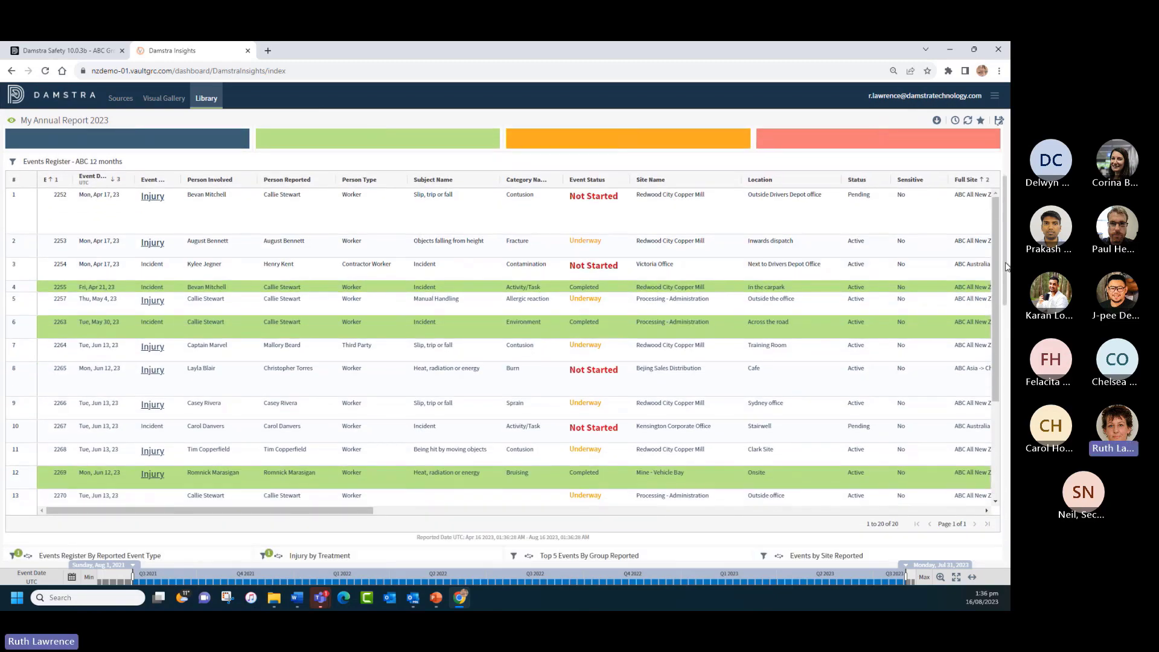
{"action": "scroll", "scroll_direction": "down", "scroll_amount": 3}
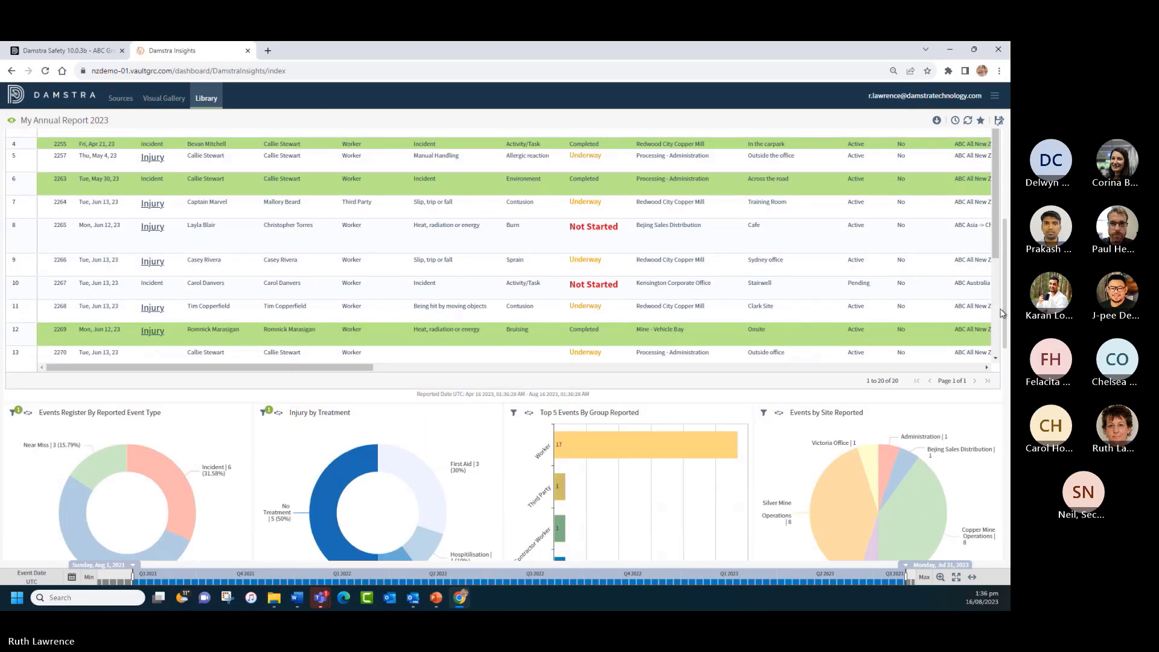
{"action": "scroll", "scroll_direction": "down", "scroll_amount": 3}
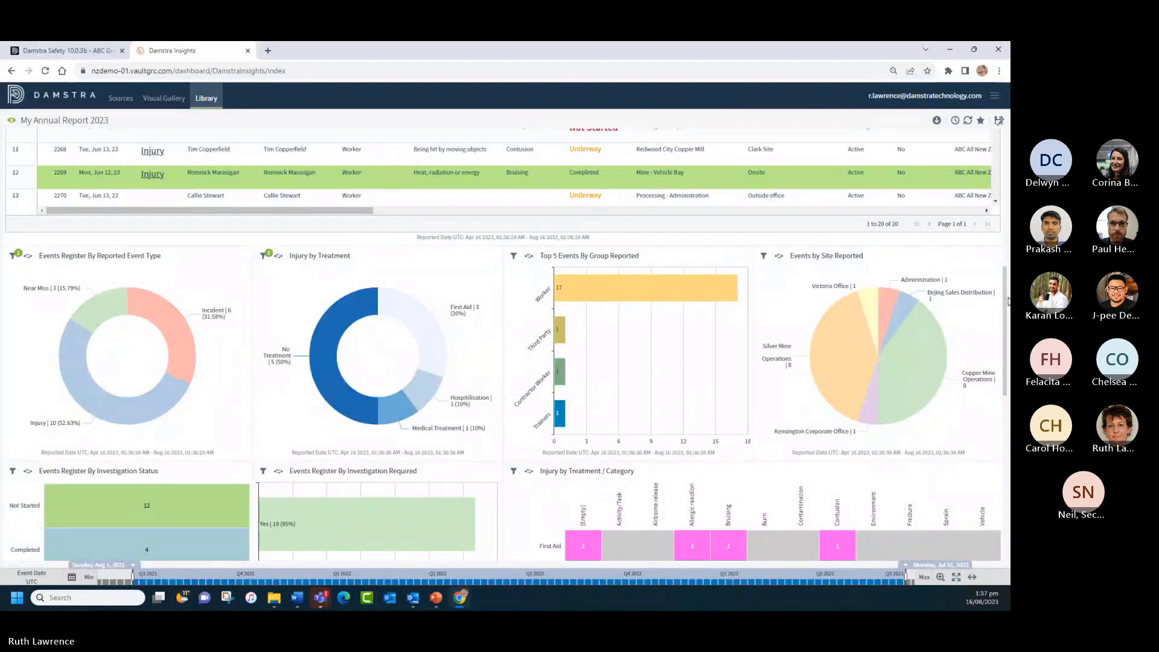
{"action": "scroll", "scroll_direction": "down", "scroll_amount": 3}
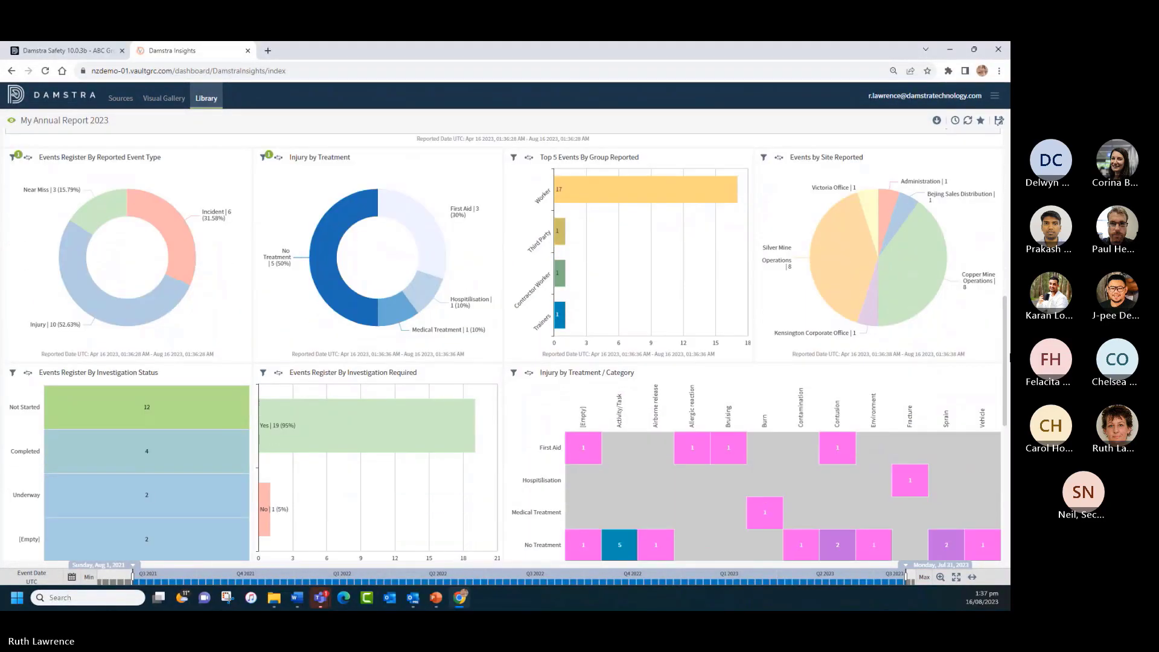
{"action": "scroll", "scroll_direction": "down", "scroll_amount": 3}
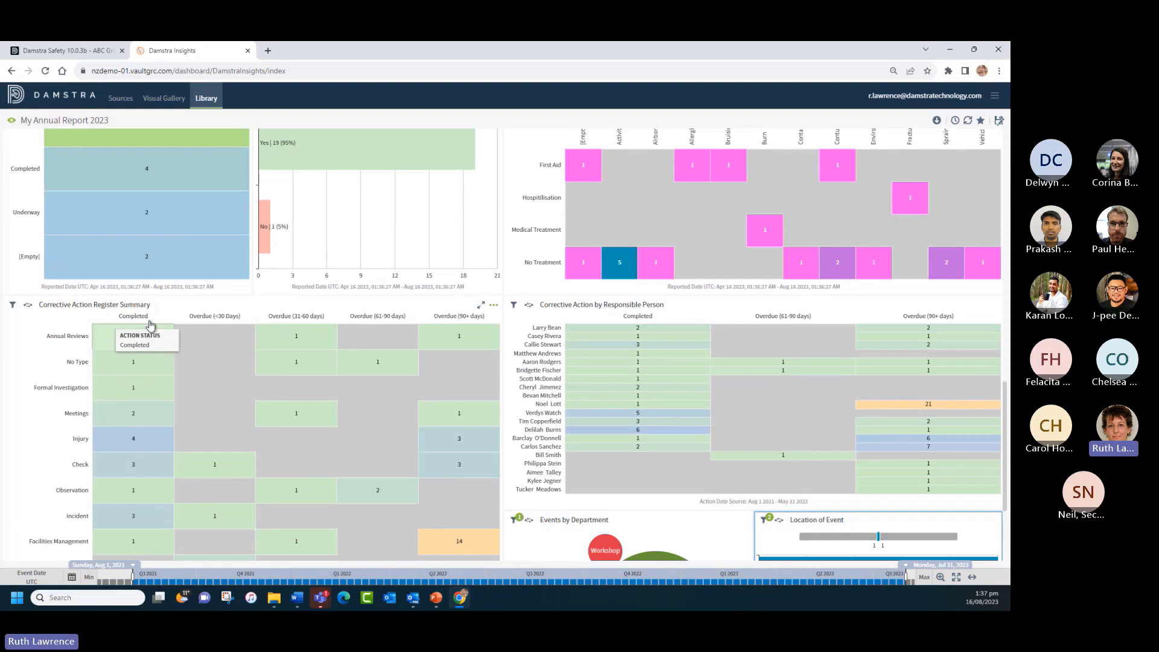
{"action": "mouse_move", "coordinate": [856, 362]}
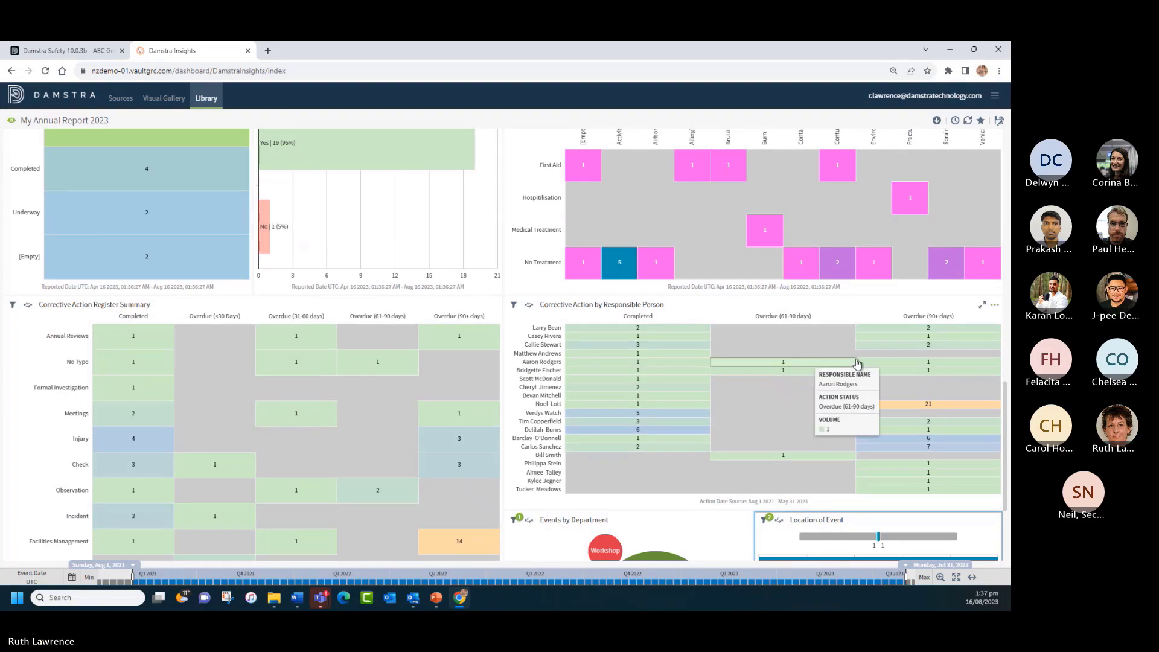
{"action": "scroll", "scroll_direction": "down", "scroll_amount": 3}
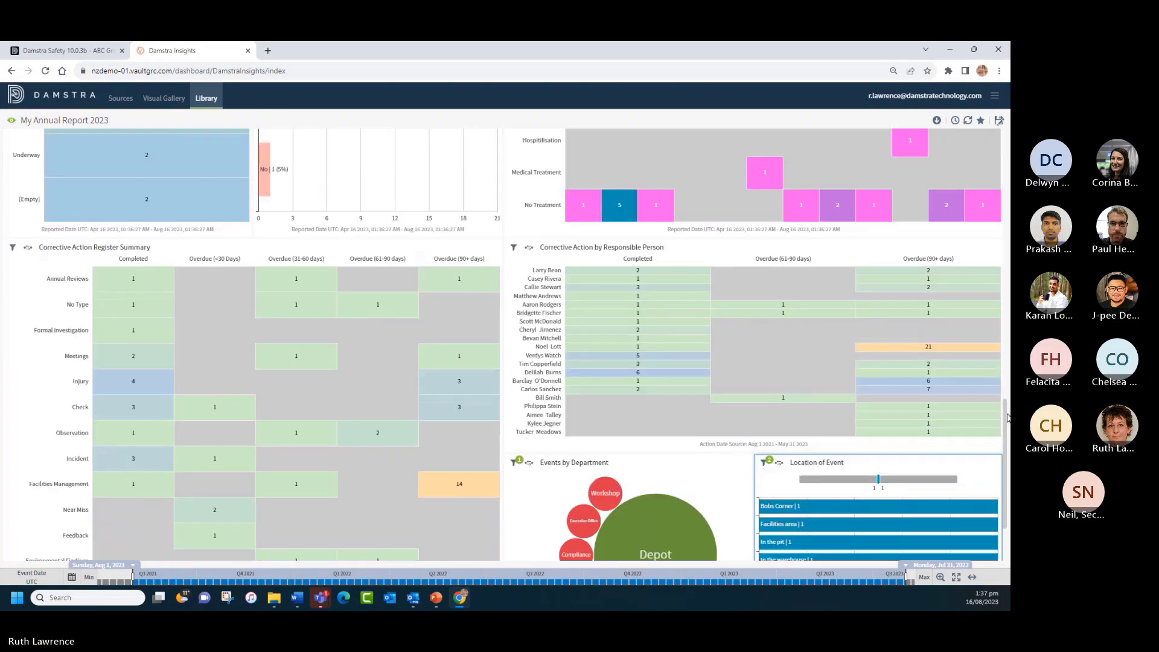
{"action": "scroll", "scroll_direction": "down", "scroll_amount": 3}
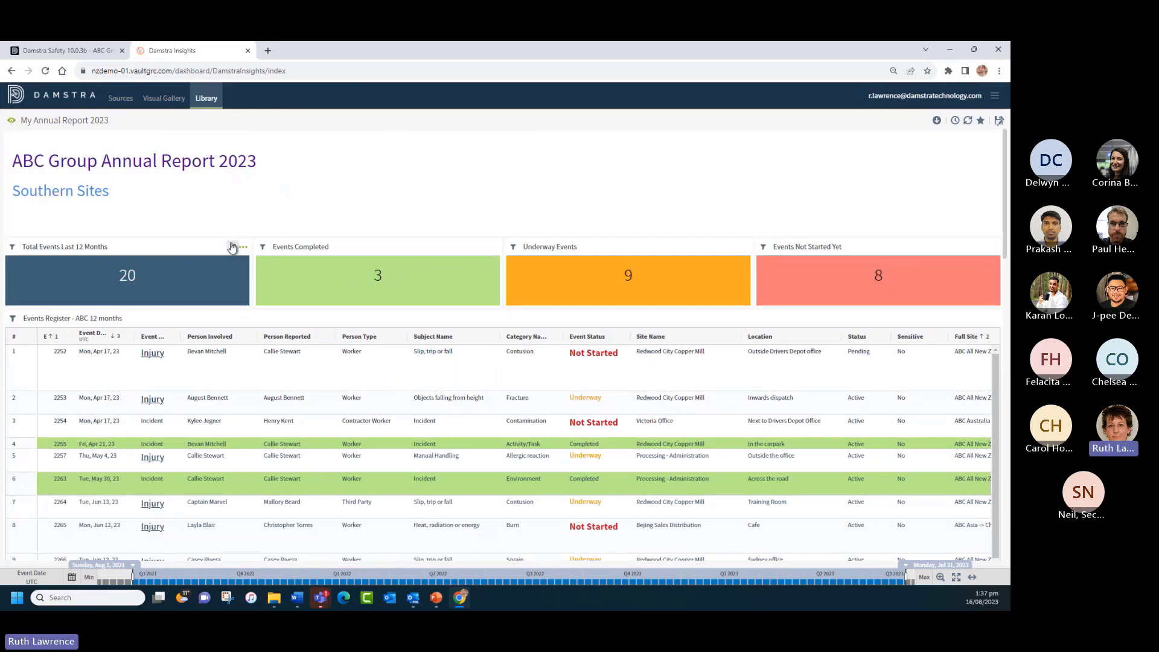
{"action": "mouse_move", "coordinate": [343, 152]}
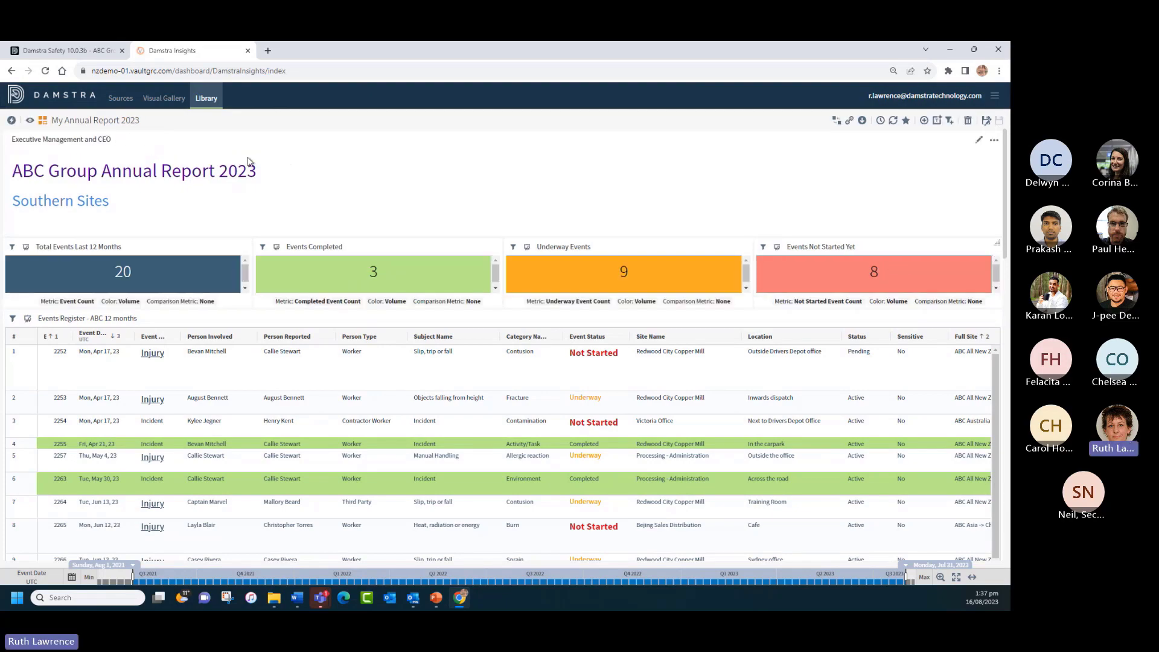
{"action": "mouse_move", "coordinate": [860, 120]}
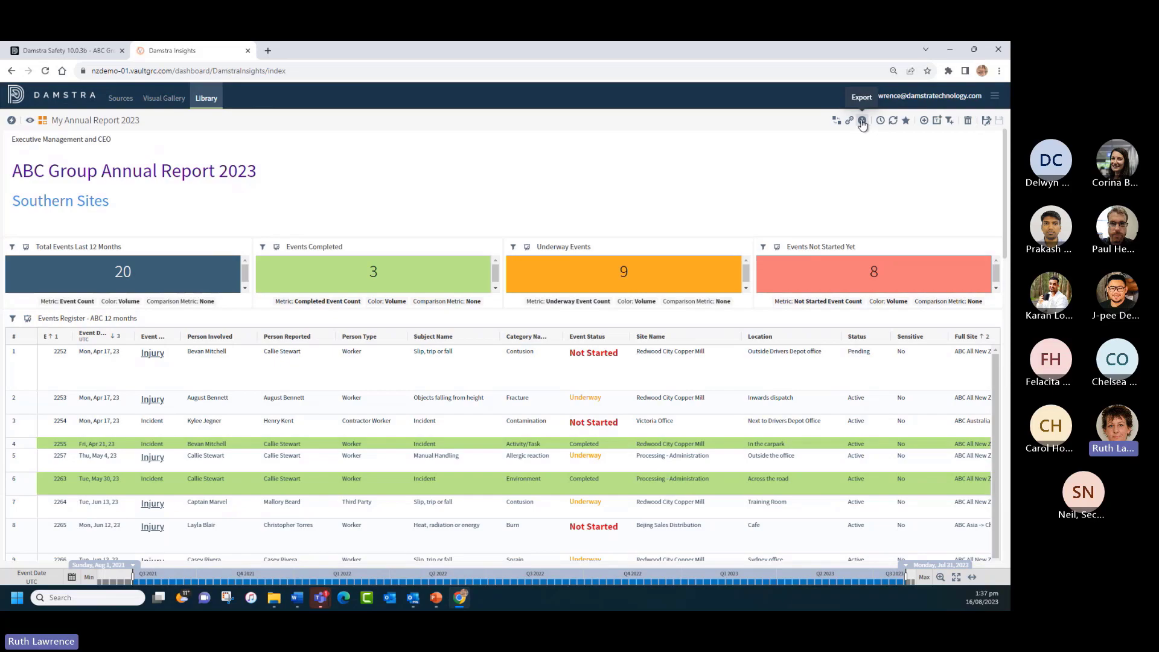
{"action": "mouse_move", "coordinate": [879, 119]}
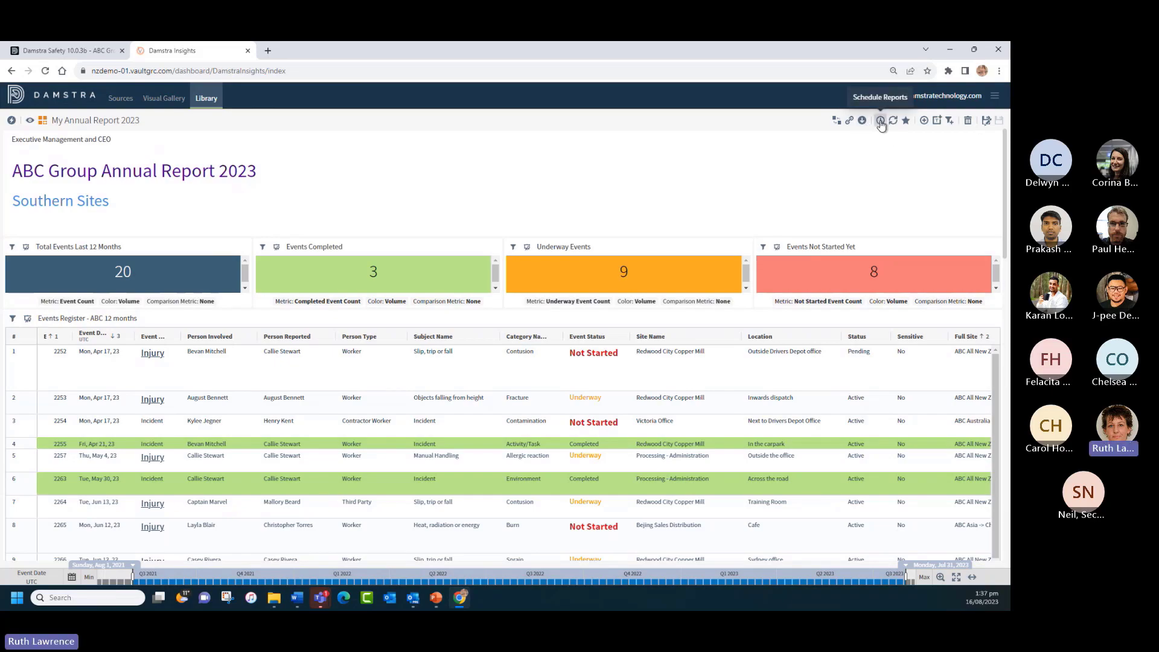
Open Schedule Reports from the dashboard toolbar
{"action": "left_click", "coordinate": [879, 122]}
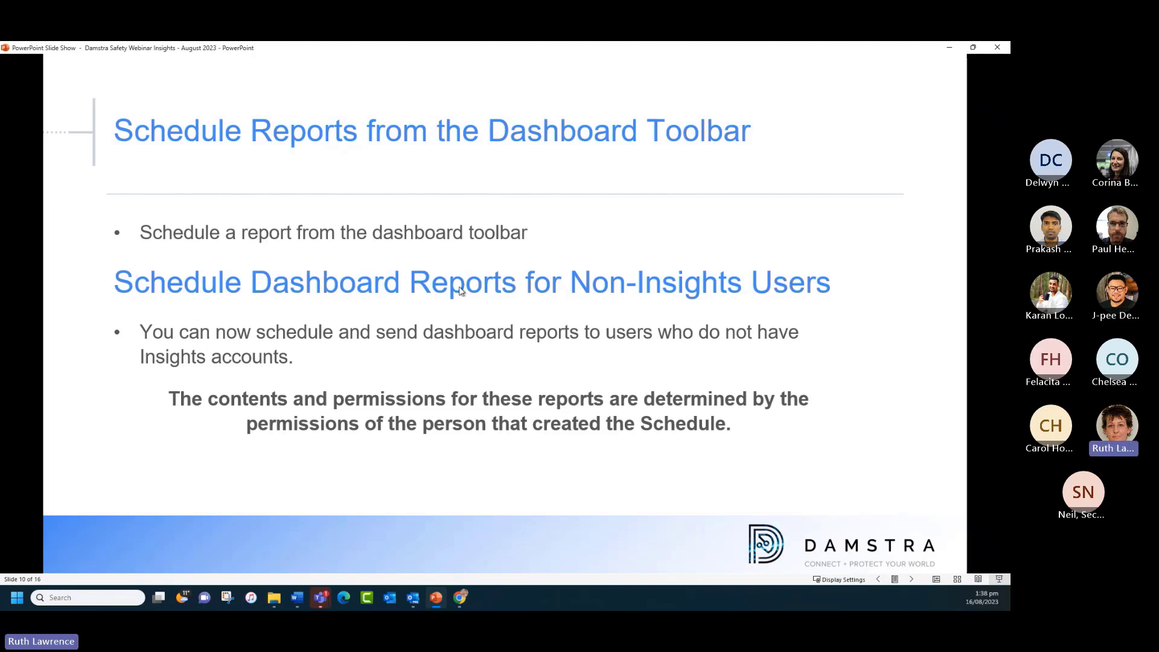
Advance the slide show to the next point on scheduling reports
{"action": "key", "text": "right"}
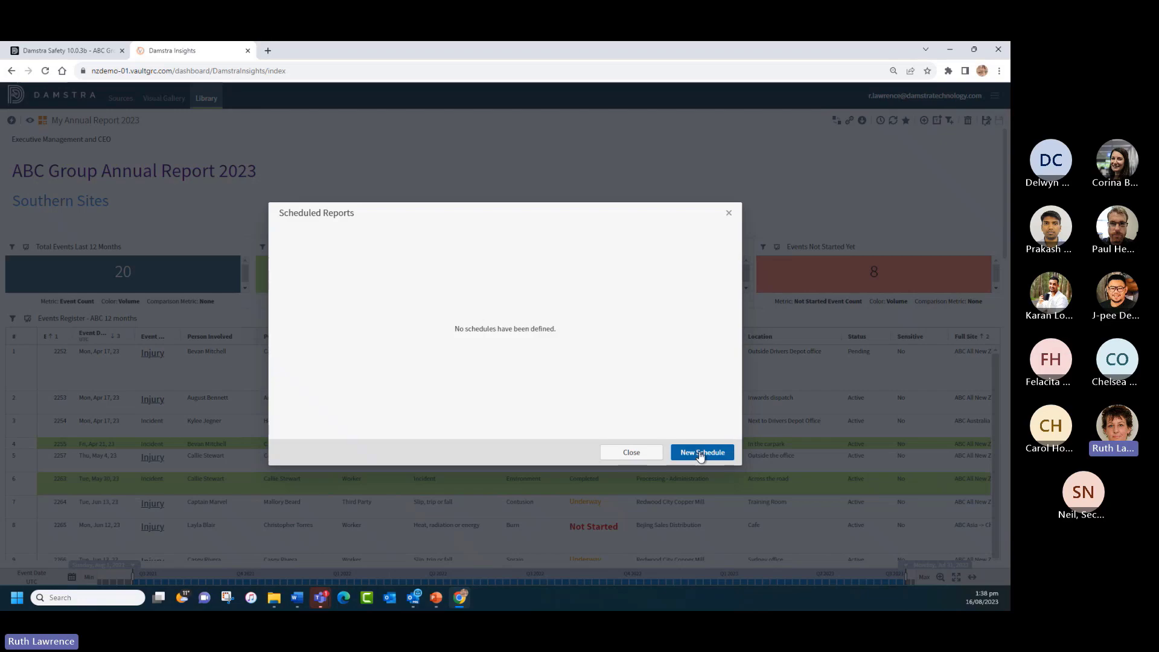
Start a new schedule, remove the default recipient, and add the user matching 'vis'
{"action": "left_click", "coordinate": [701, 451]}
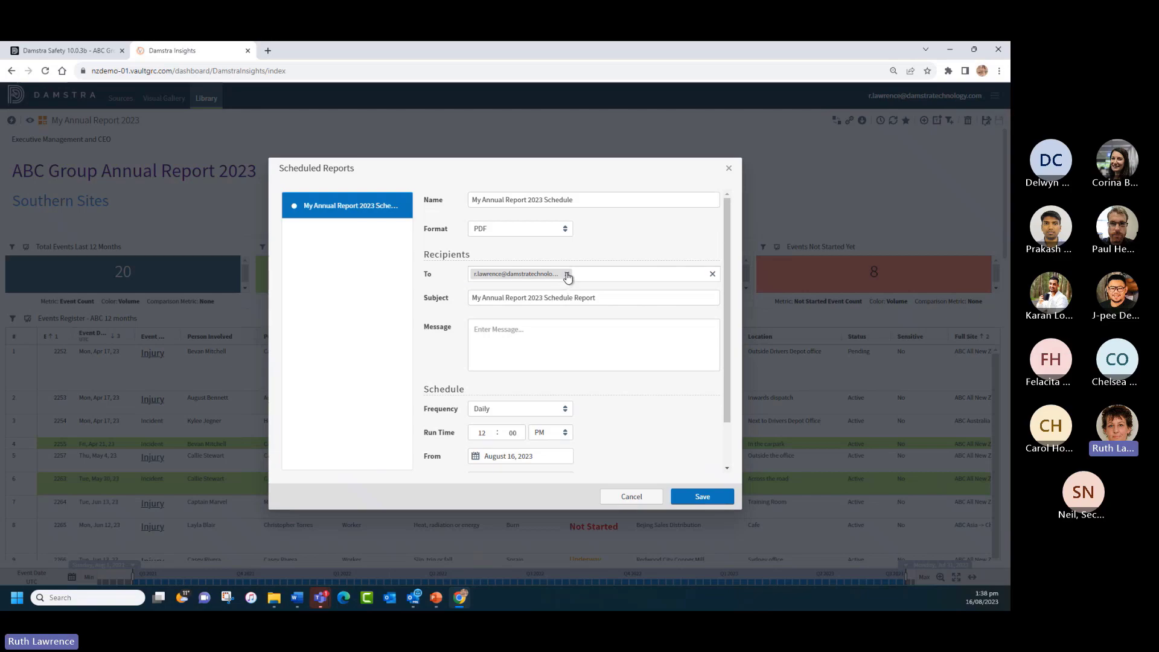
{"action": "left_click", "coordinate": [711, 274]}
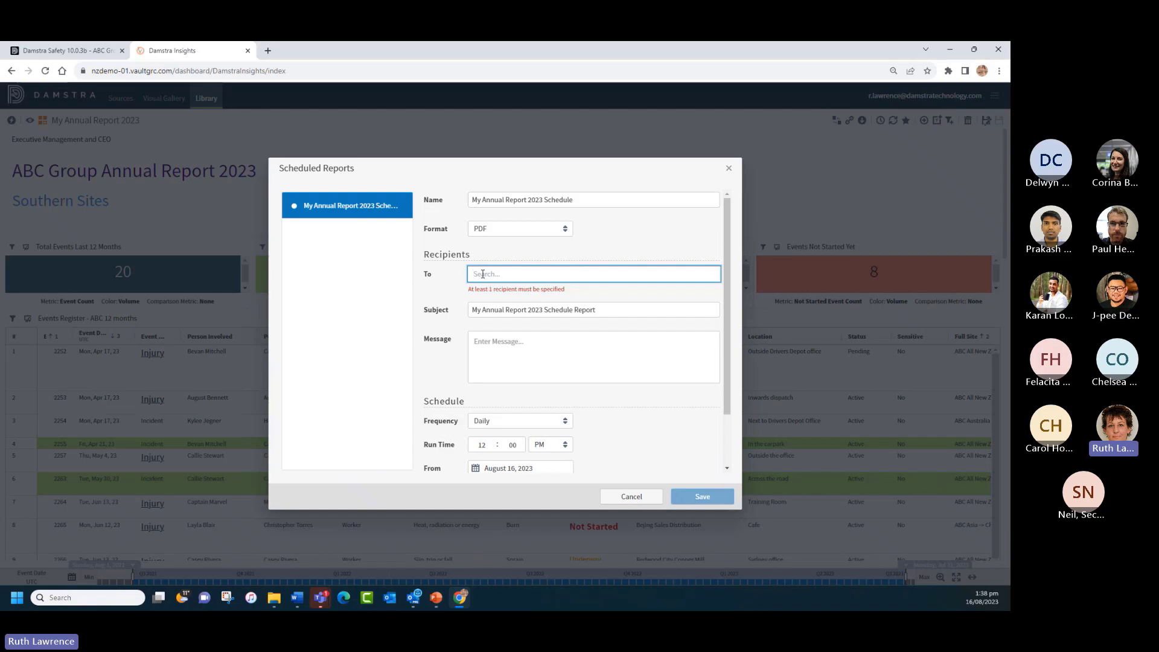
{"action": "type", "text": "v"}
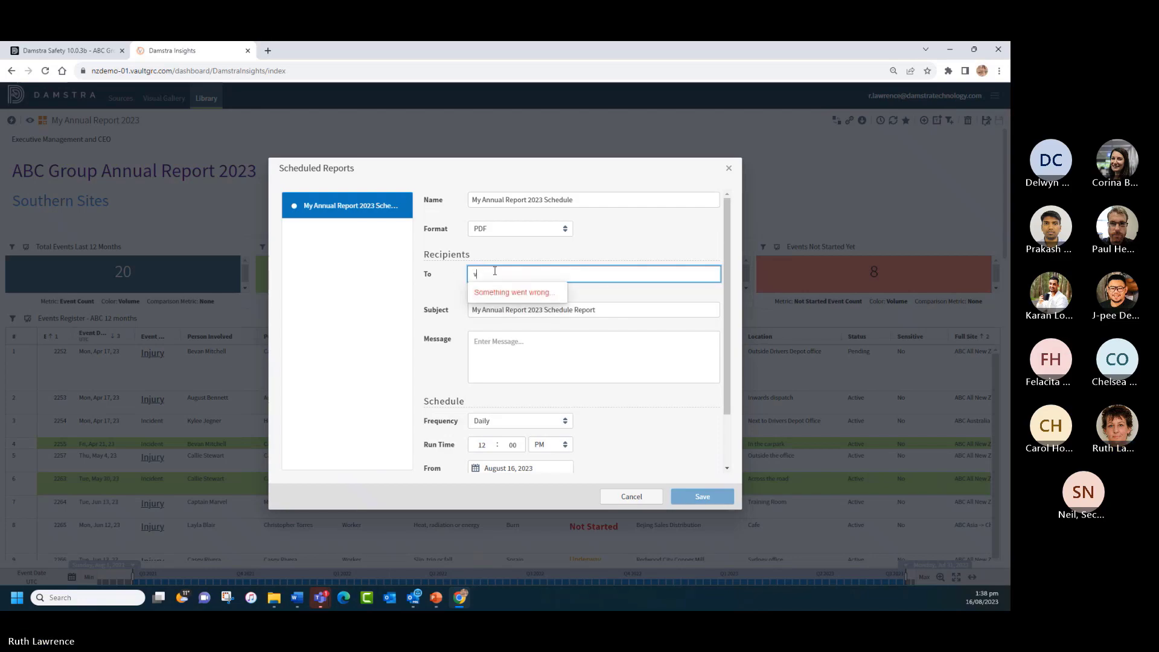
{"action": "scroll", "scroll_direction": "down", "scroll_amount": 3}
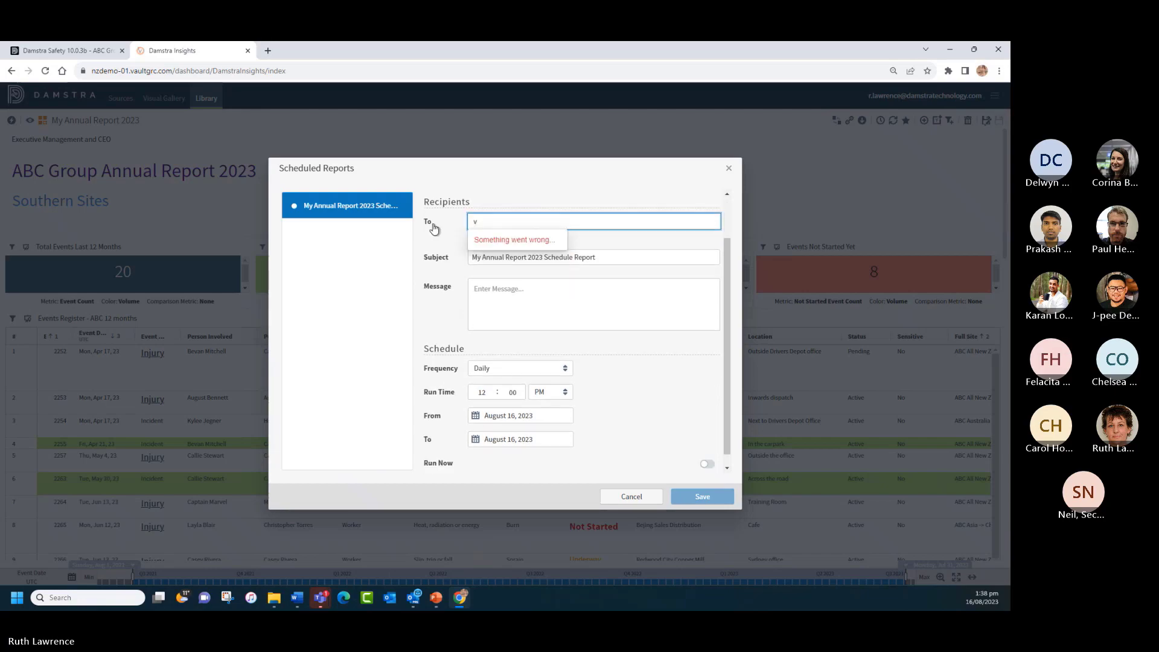
{"action": "type", "text": "is"}
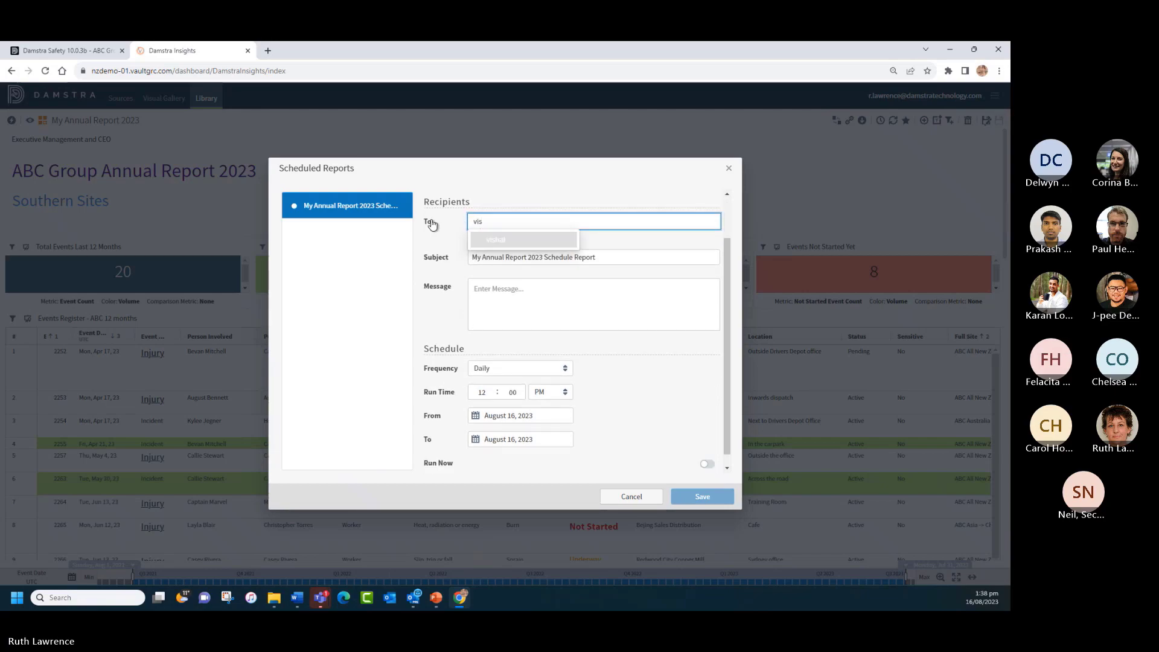
{"action": "left_click", "coordinate": [523, 239]}
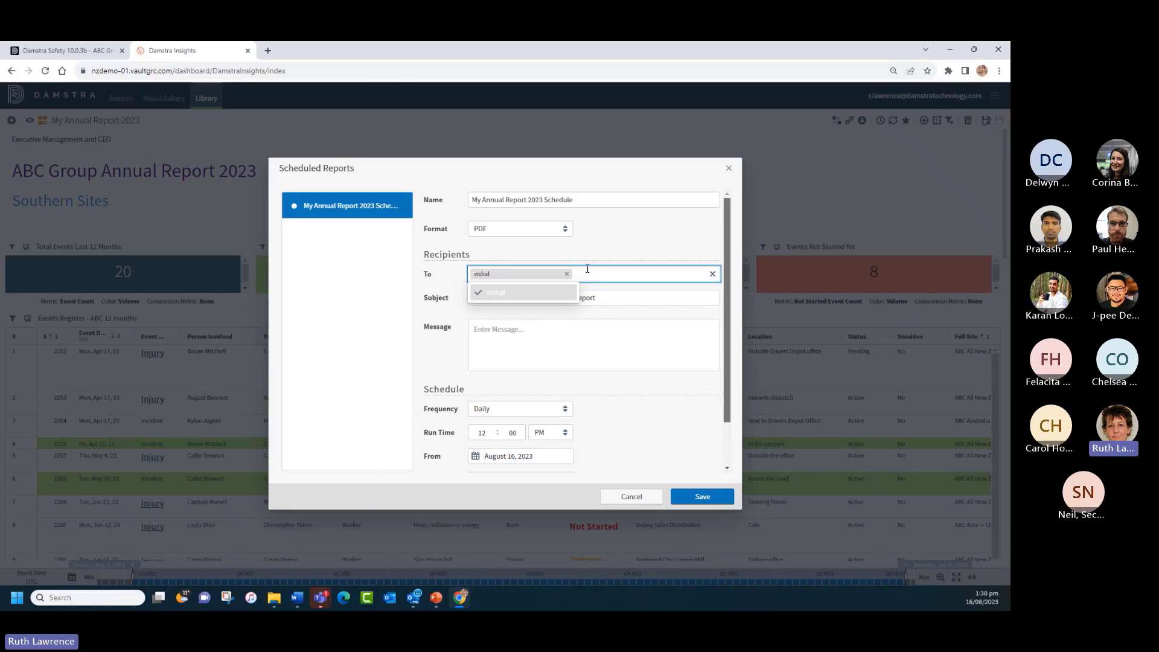
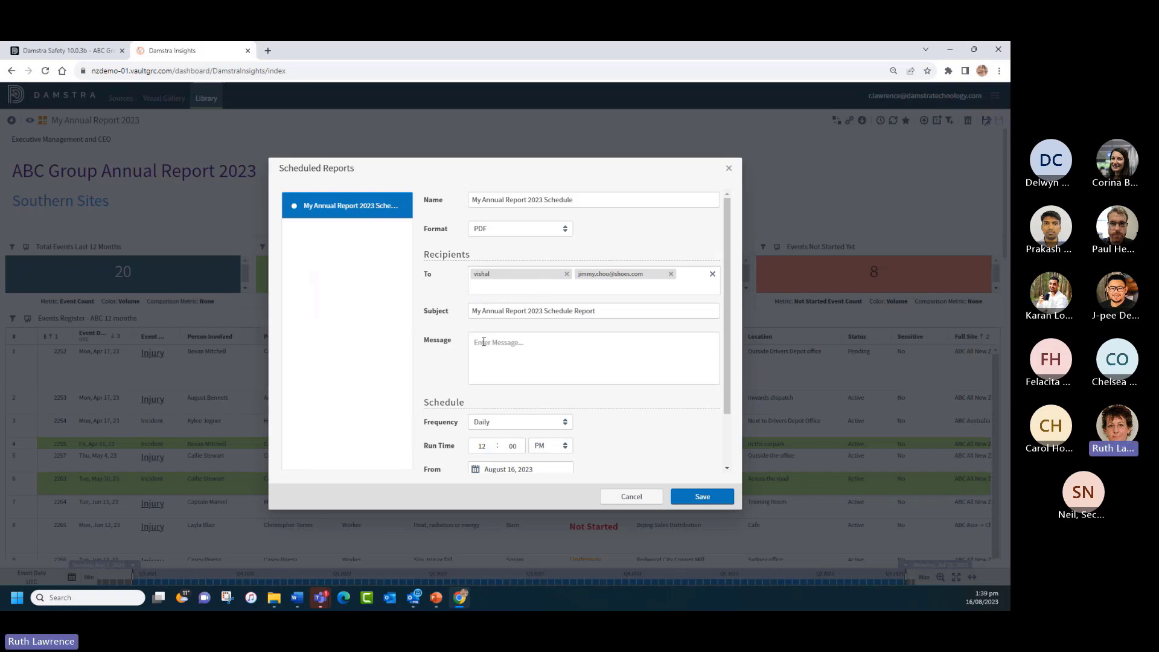
{"action": "type", "text": "Anaual Report"}
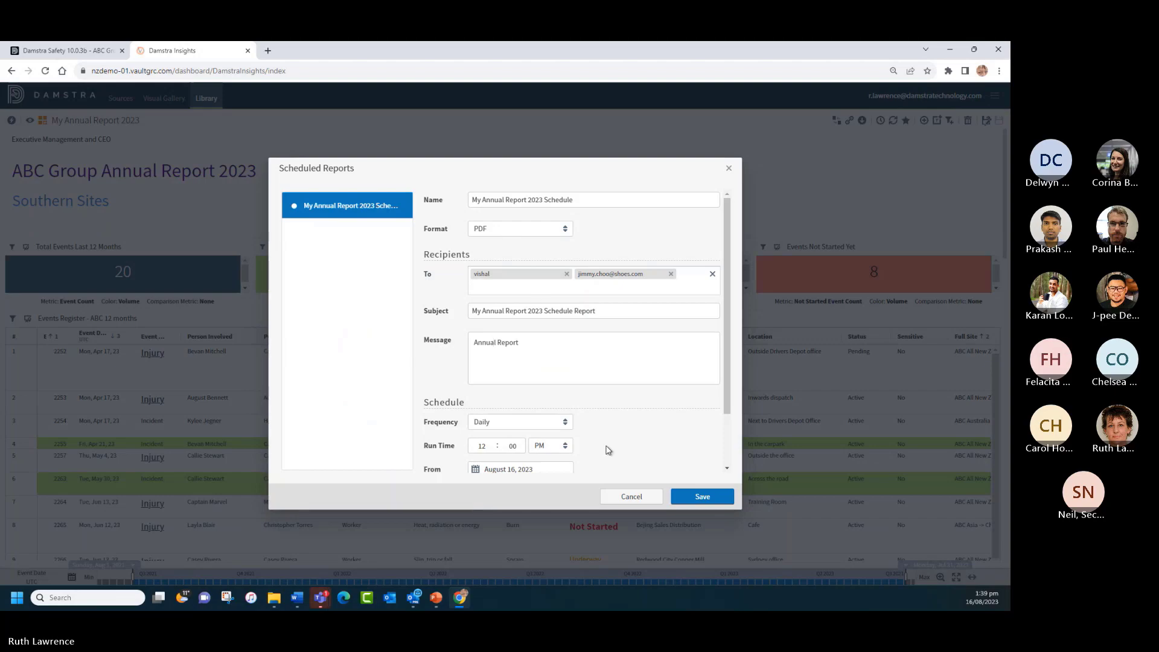
Save the schedule to run monthly on the 1st, ending August 16, 2024
{"action": "left_click", "coordinate": [520, 355]}
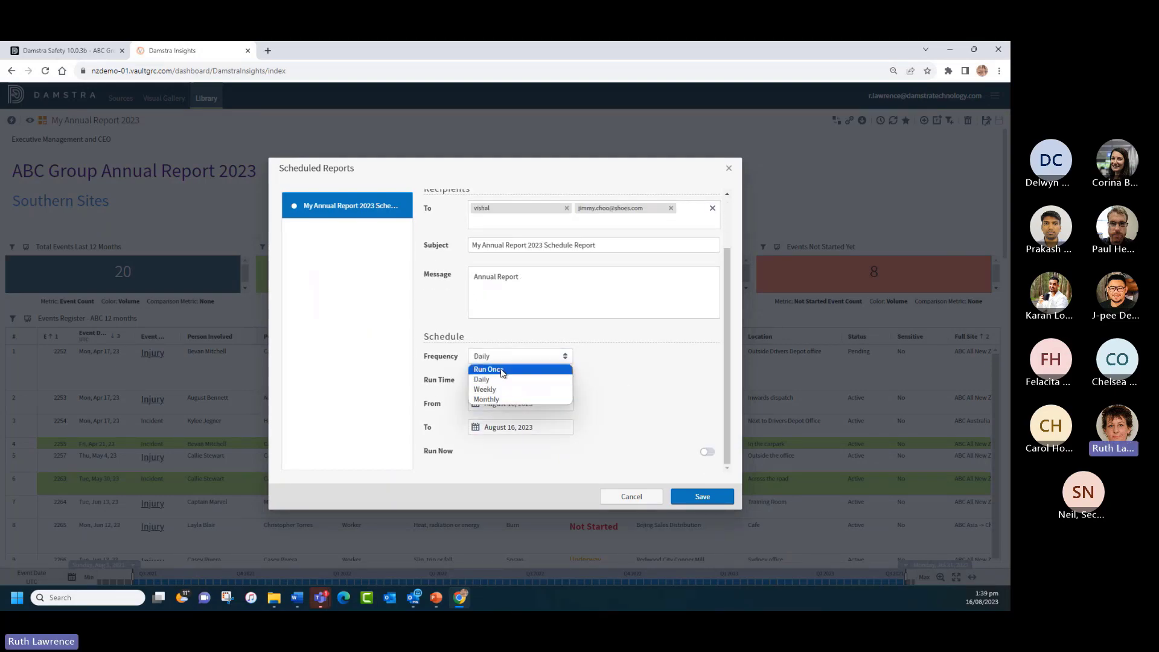
{"action": "mouse_move", "coordinate": [487, 399]}
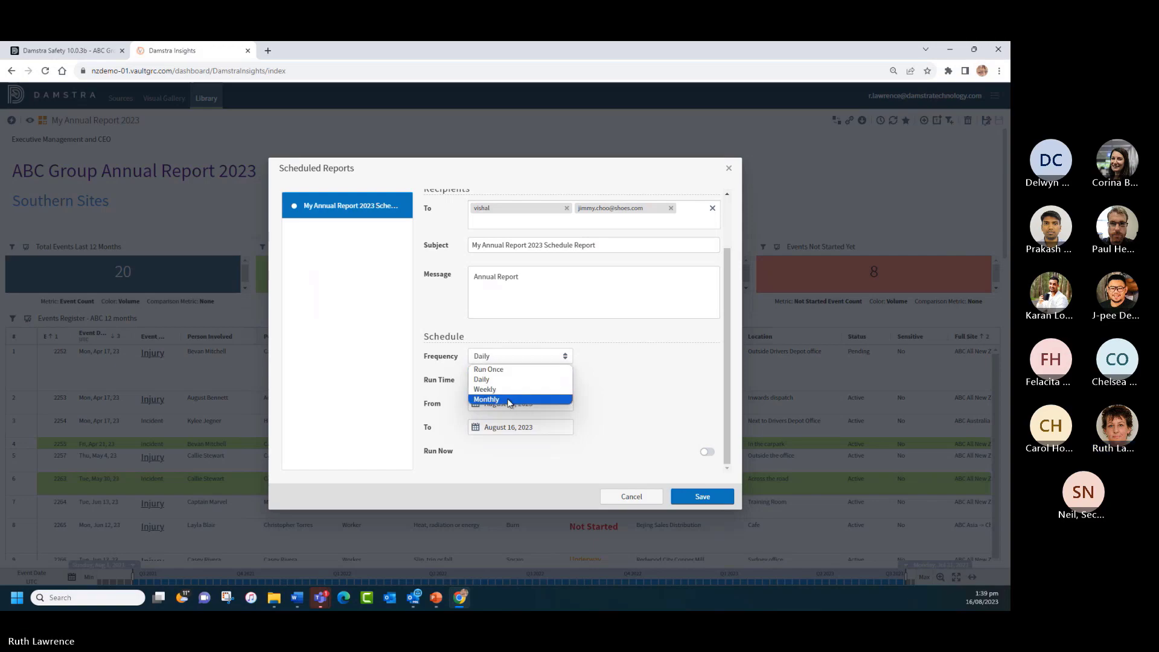
{"action": "left_click", "coordinate": [487, 399]}
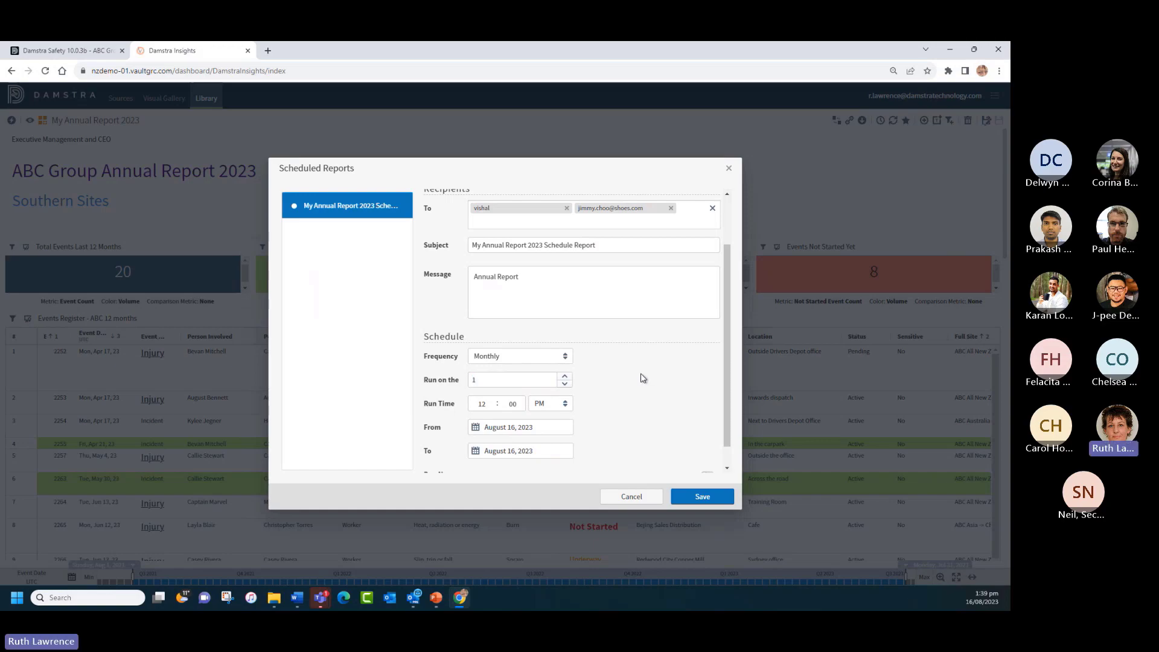
{"action": "scroll", "scroll_direction": "down", "scroll_amount": 3}
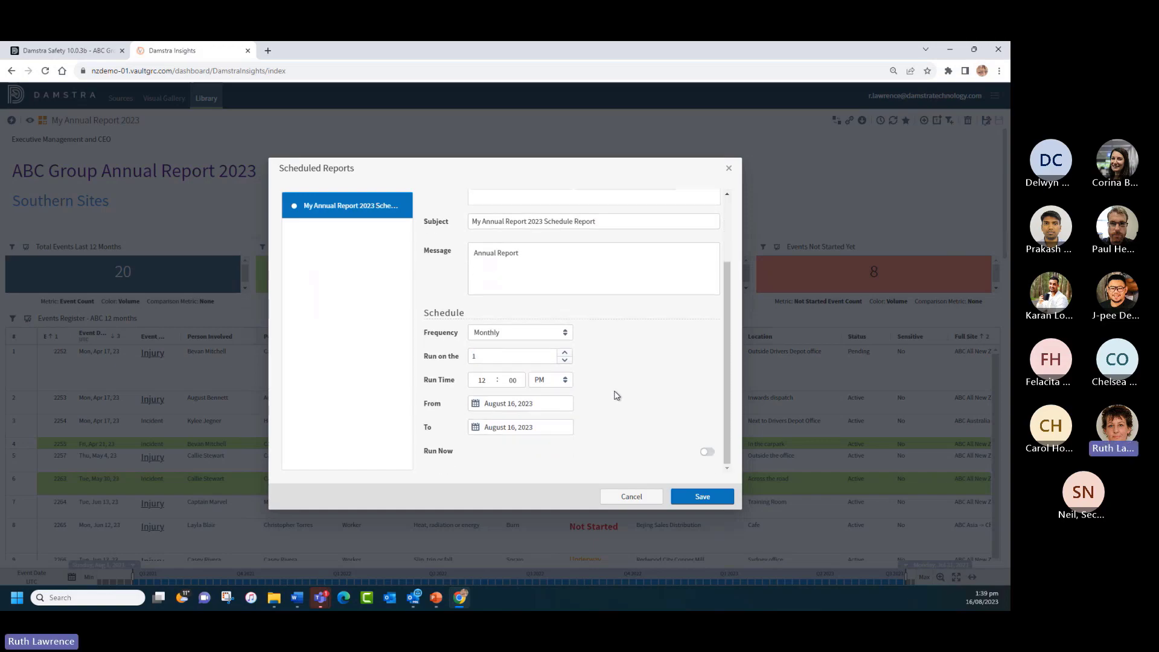
{"action": "left_click", "coordinate": [519, 426]}
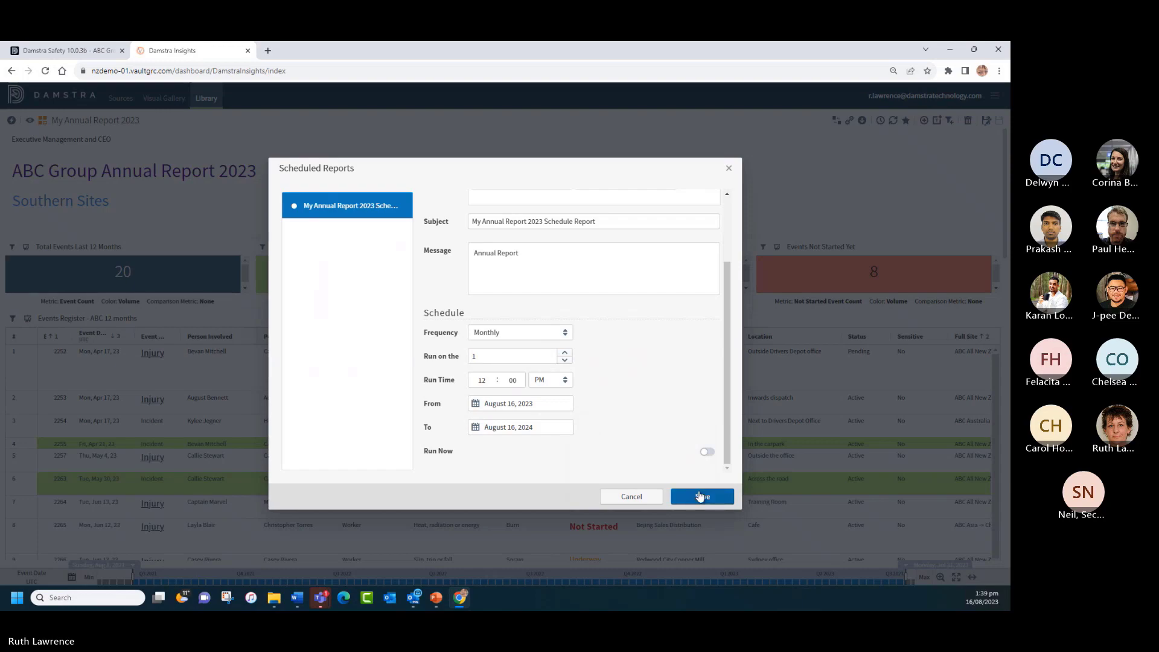
{"action": "left_click", "coordinate": [701, 496]}
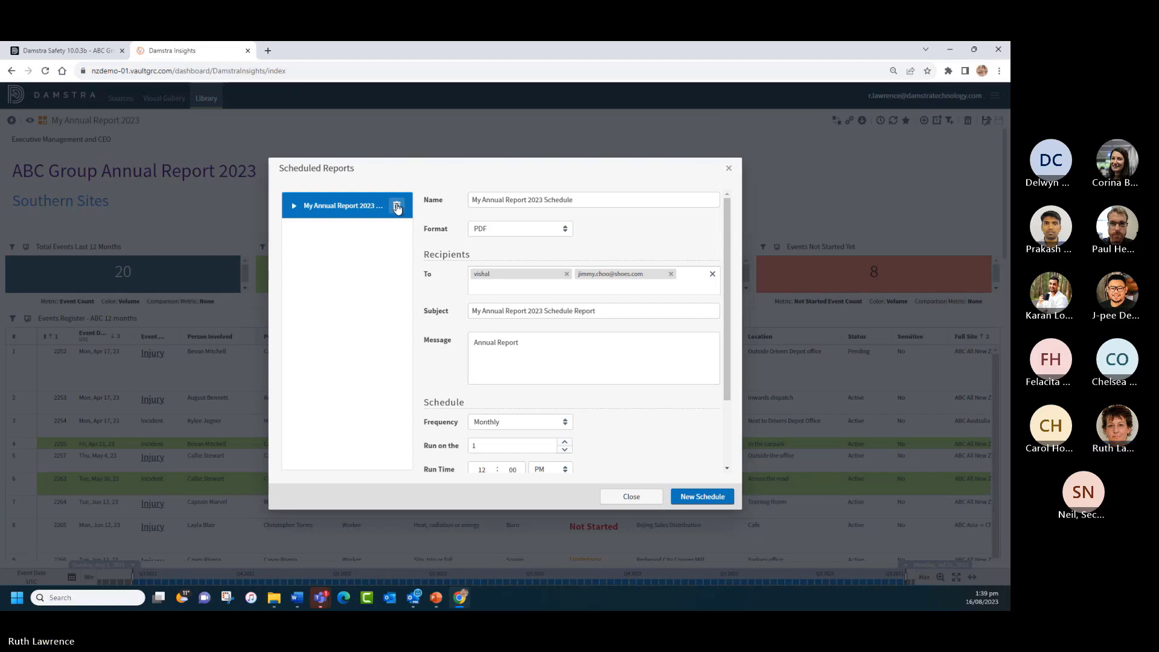
{"action": "left_click", "coordinate": [397, 205]}
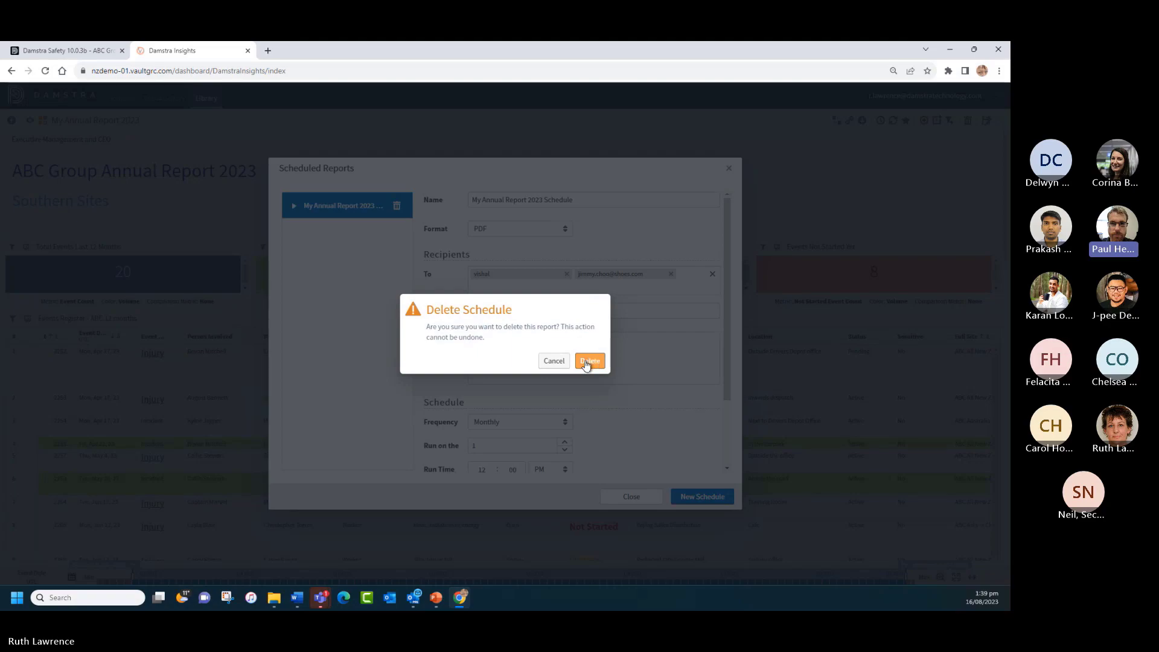
{"action": "left_click", "coordinate": [553, 361]}
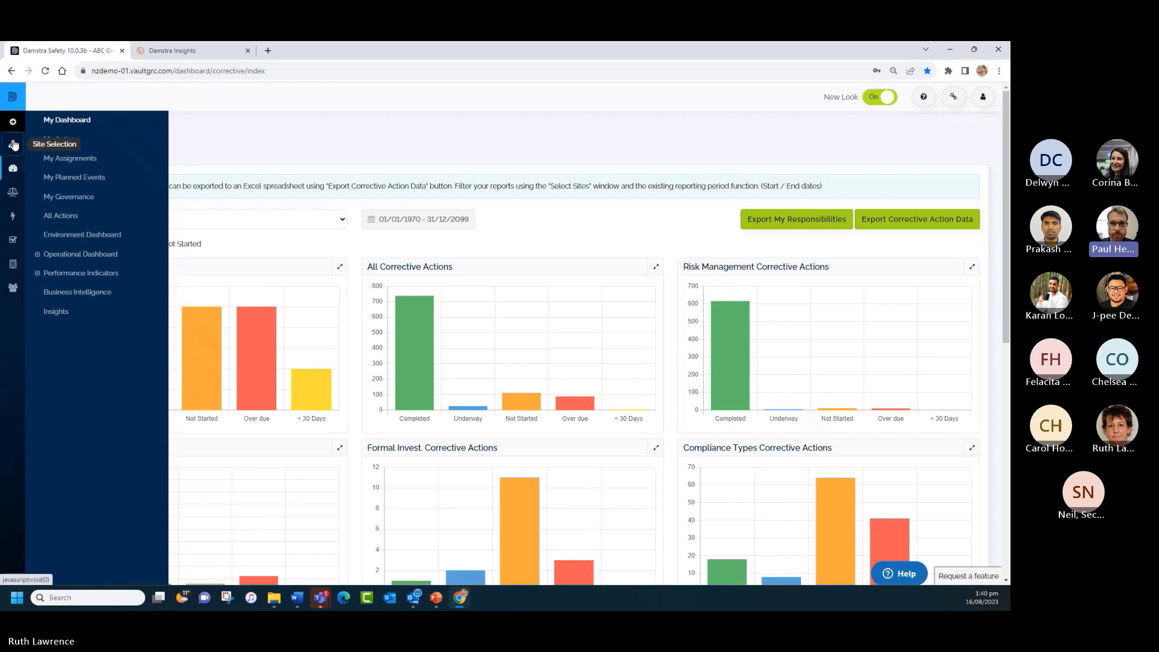
View the ABC Group site selection tree, then return to the Damstra Insights tab
{"action": "left_click", "coordinate": [55, 144]}
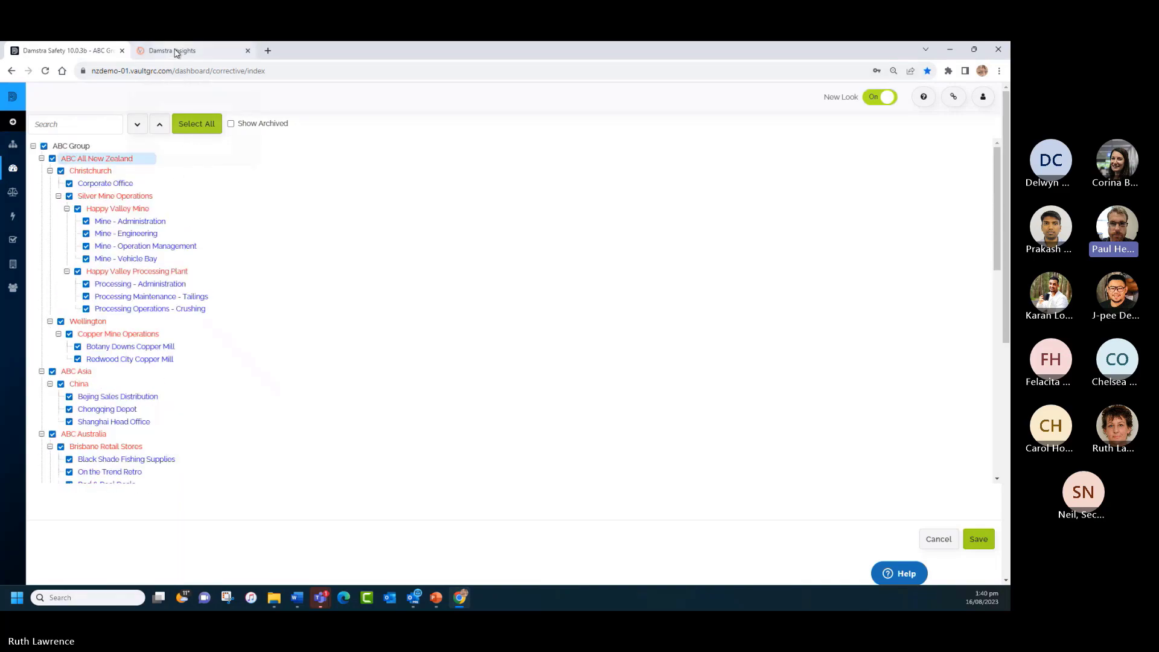
{"action": "left_click", "coordinate": [171, 51]}
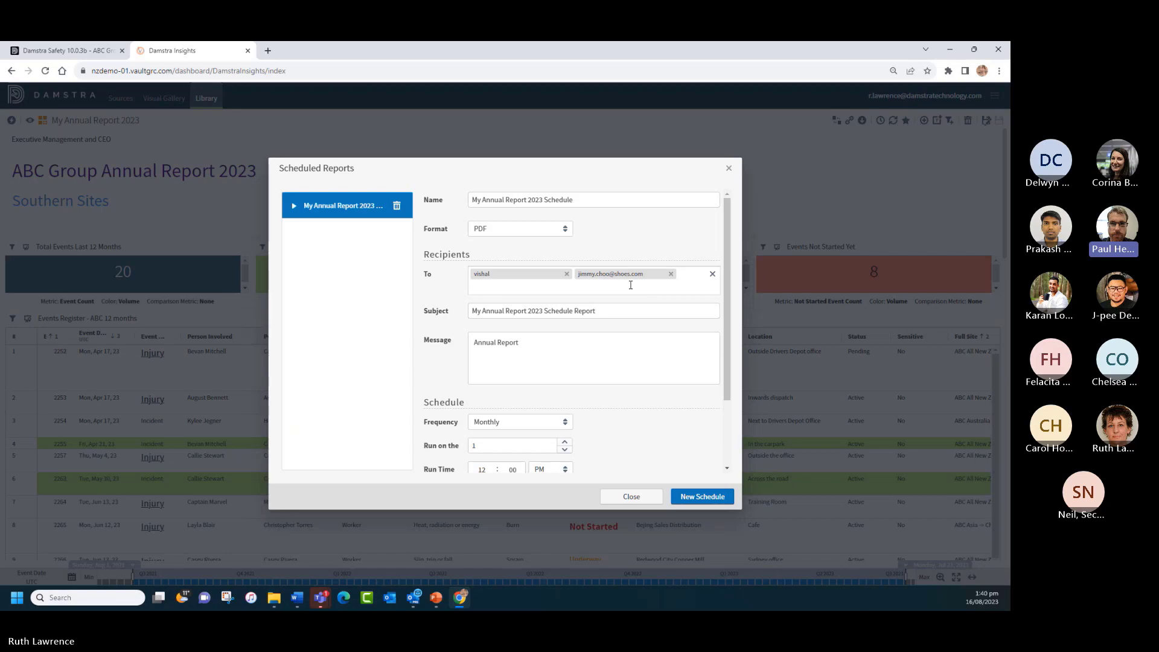
{"action": "mouse_move", "coordinate": [641, 401]}
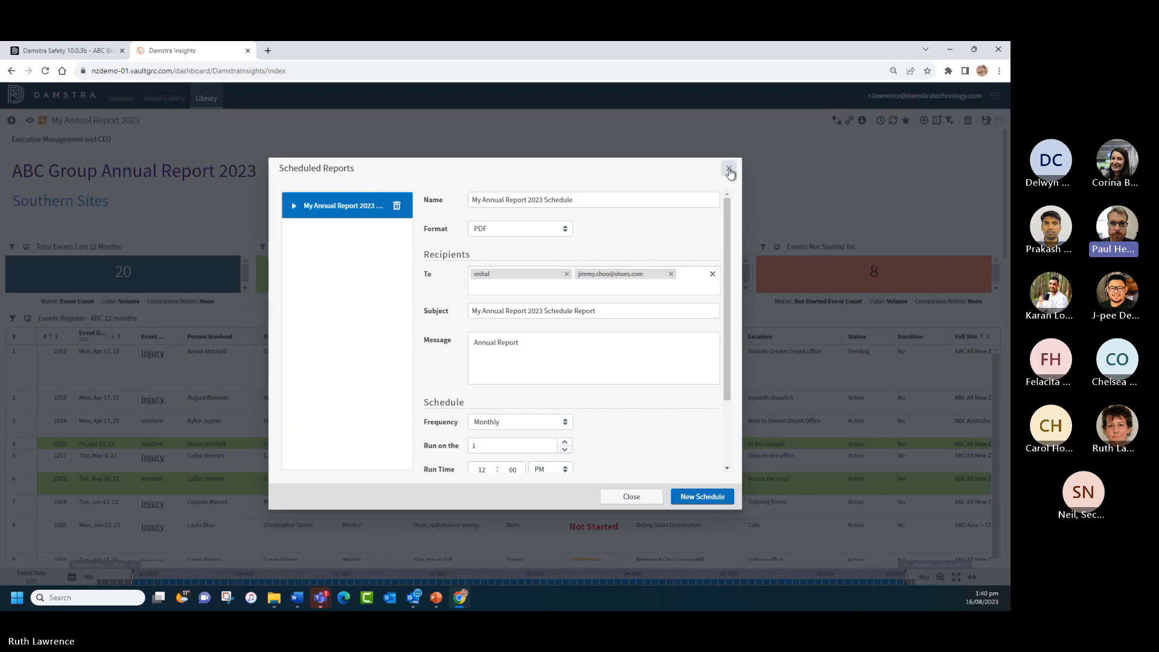
Delete the My Annual Report 2023 schedule and close the empty Scheduled Reports dialog
{"action": "left_click", "coordinate": [728, 169]}
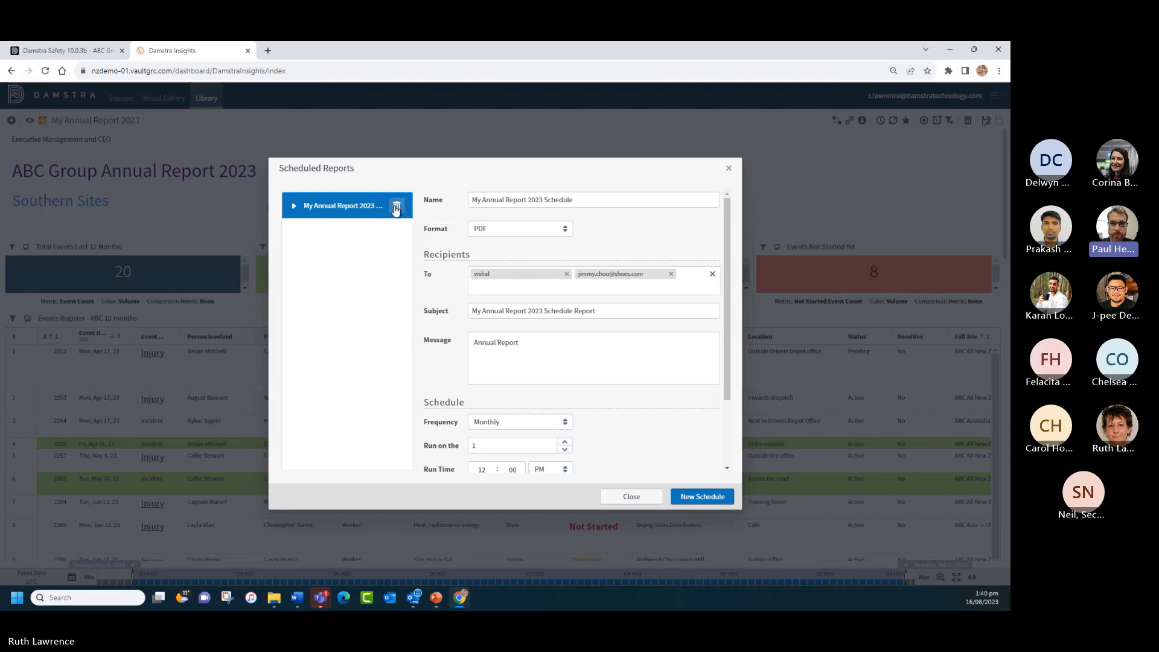
{"action": "mouse_move", "coordinate": [395, 208]}
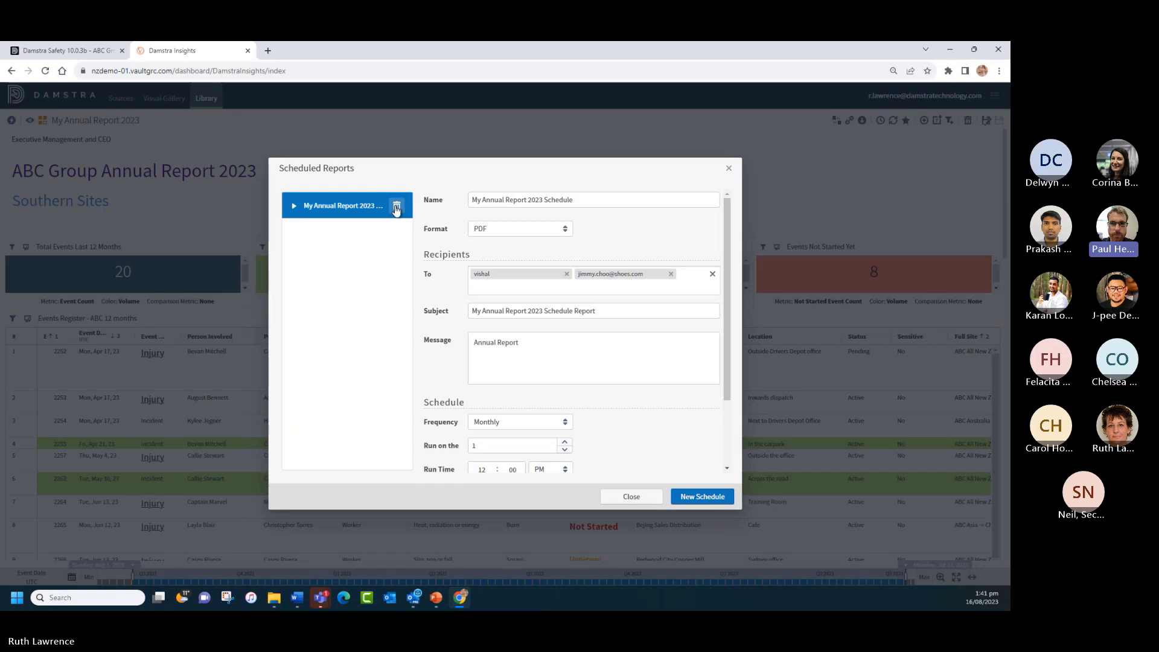
{"action": "left_click", "coordinate": [396, 206]}
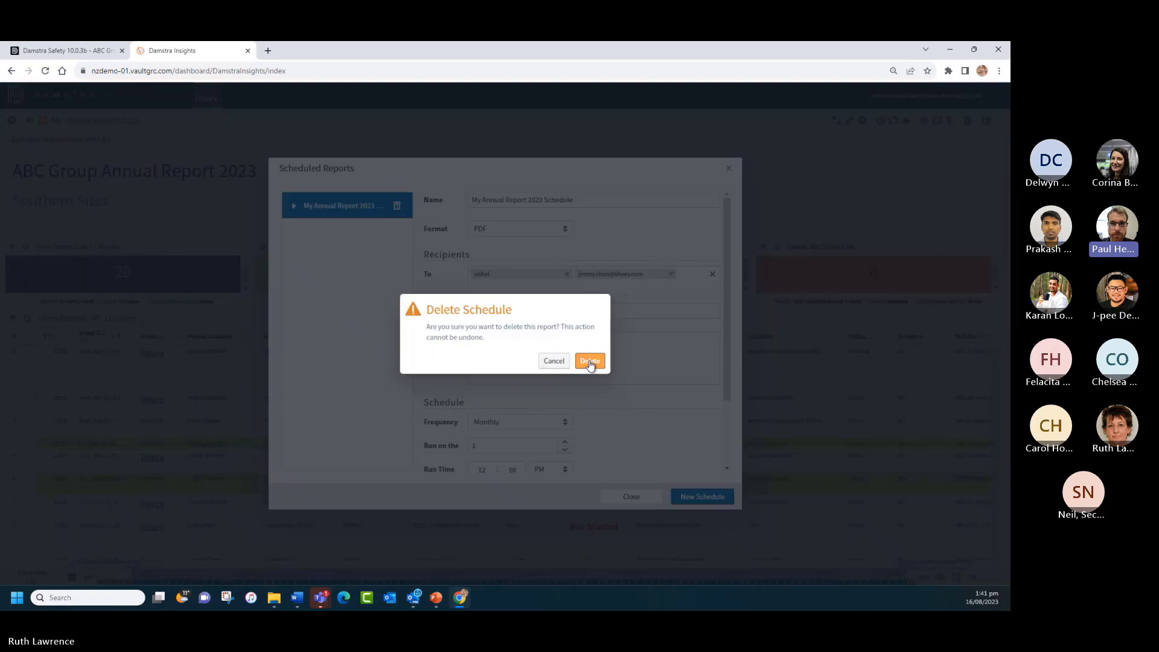
{"action": "left_click", "coordinate": [589, 361]}
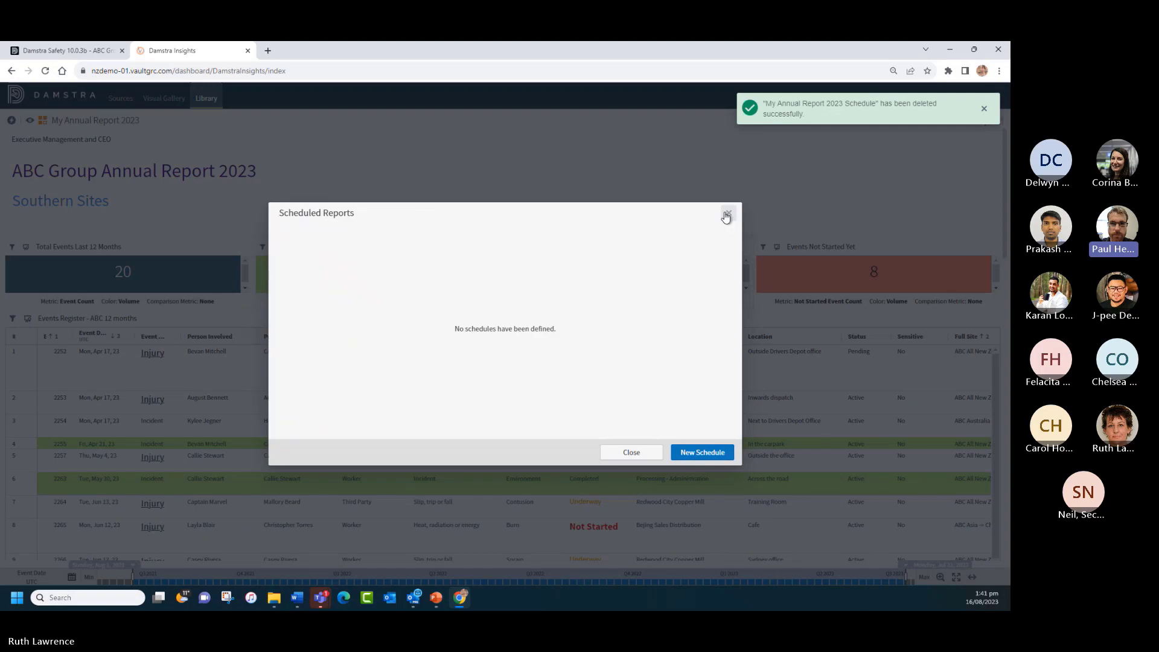
{"action": "left_click", "coordinate": [725, 214]}
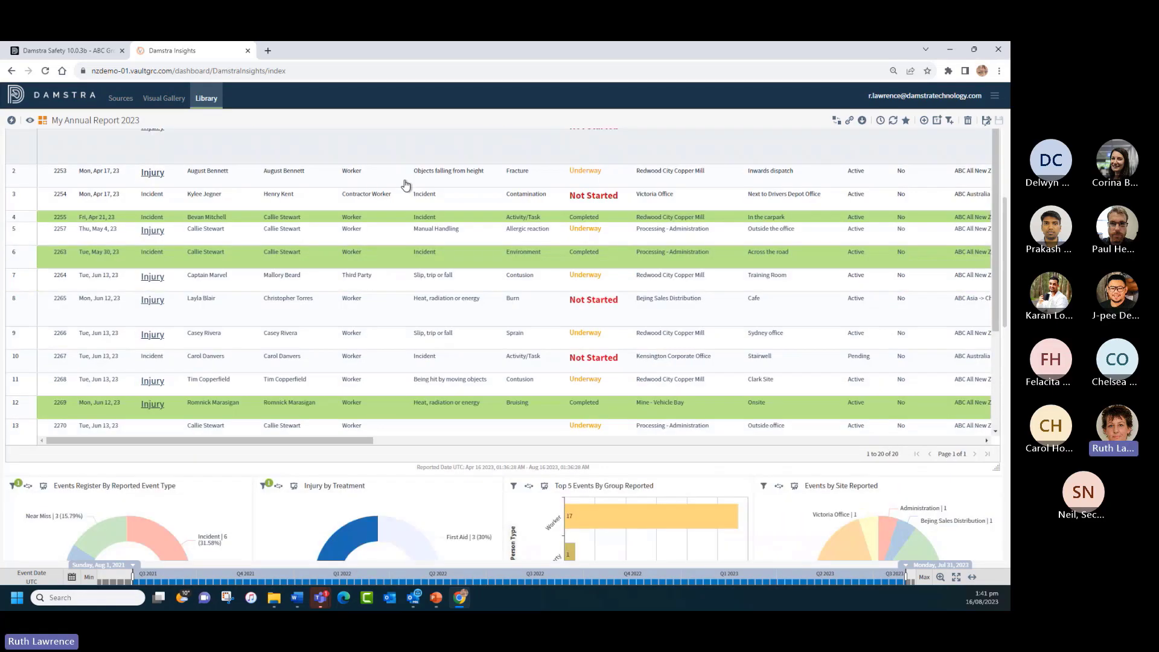
Scroll down through the My Annual Report 2023 dashboard
{"action": "scroll", "scroll_direction": "down", "scroll_amount": 3}
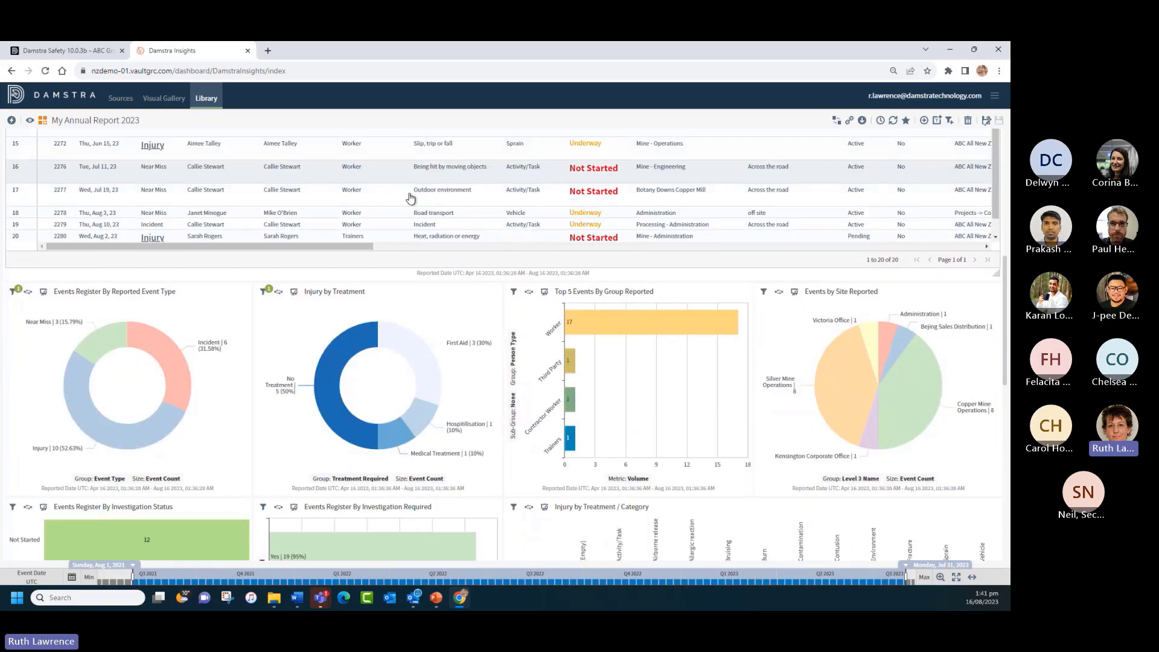
{"action": "scroll", "scroll_direction": "down", "scroll_amount": 3}
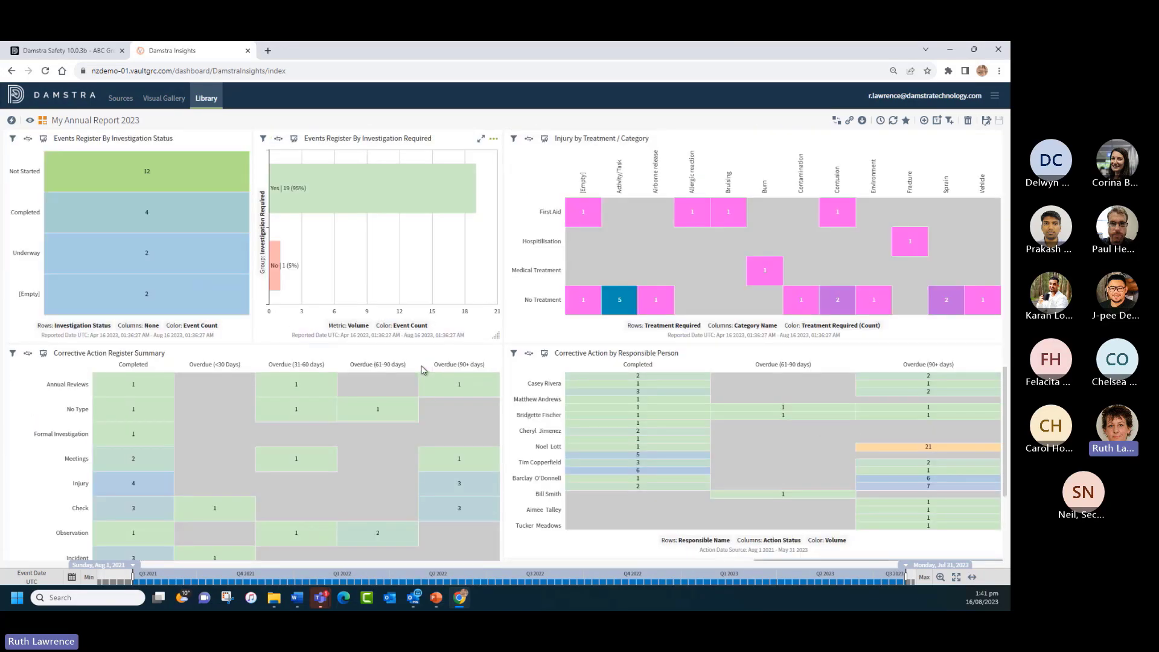
{"action": "scroll", "scroll_direction": "down", "scroll_amount": 3}
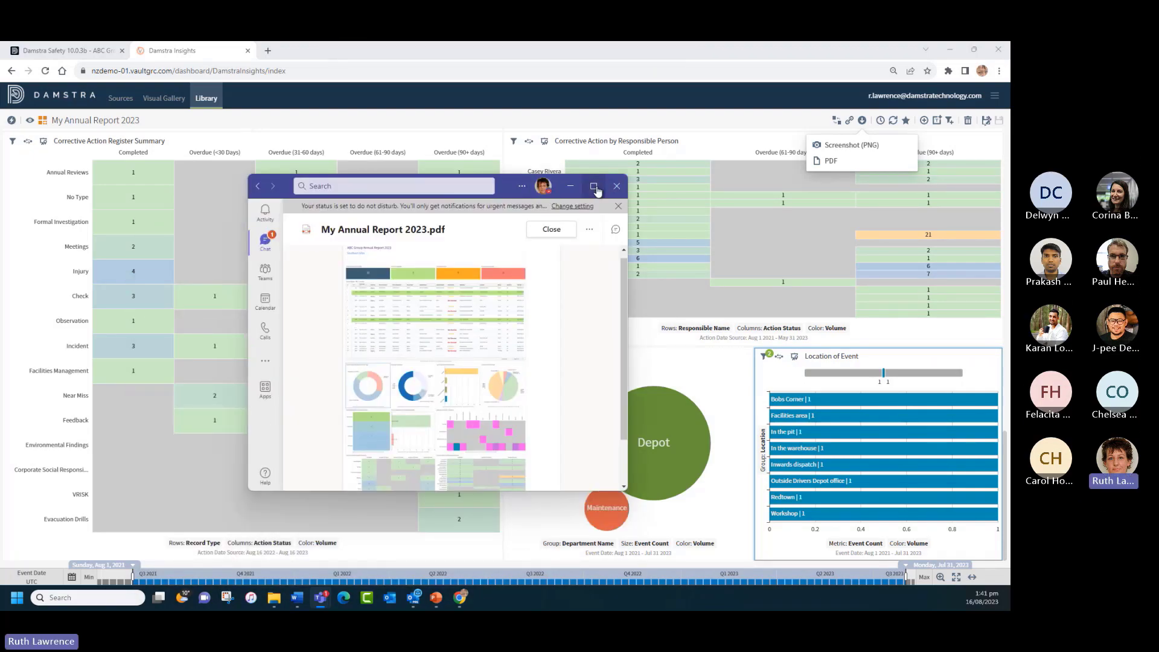
Maximize the Teams PDF viewer, zoom in on the page, and scroll through the report
{"action": "left_click", "coordinate": [592, 185]}
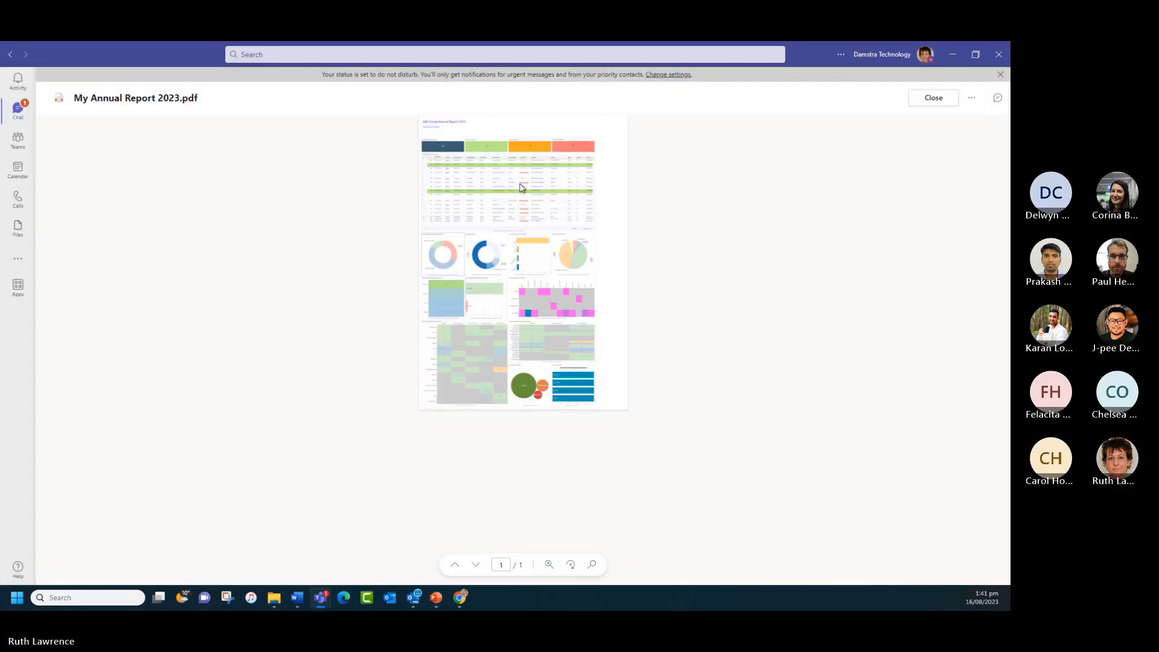
{"action": "left_click", "coordinate": [549, 564]}
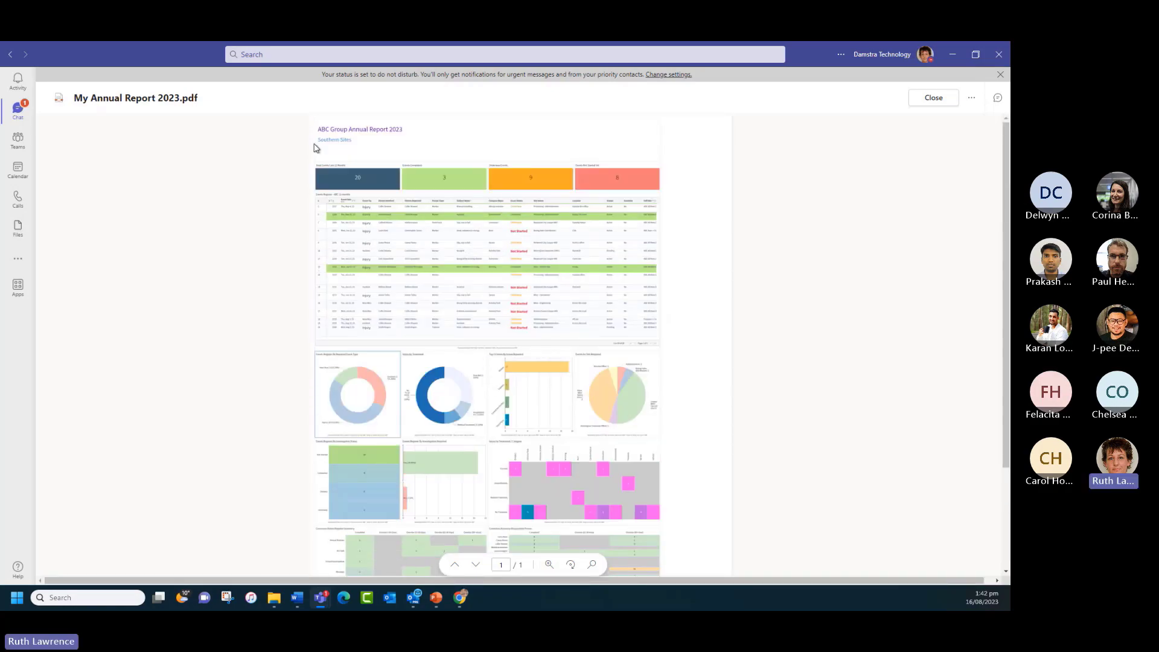
{"action": "mouse_move", "coordinate": [331, 166]}
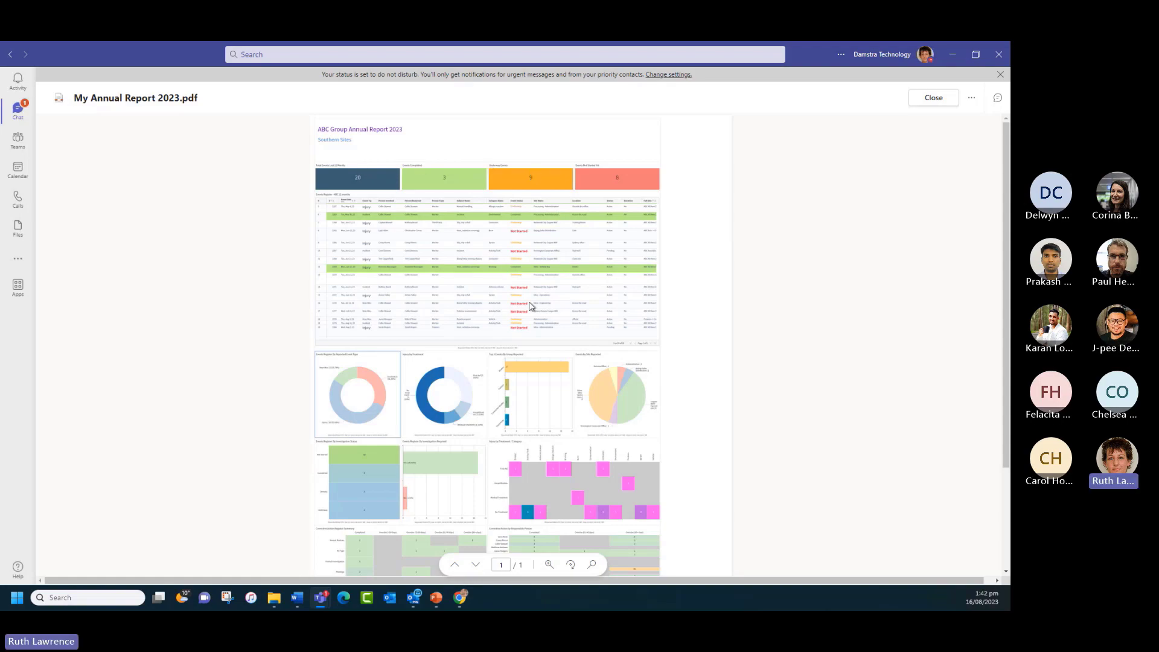
{"action": "scroll", "scroll_direction": "down", "scroll_amount": 3}
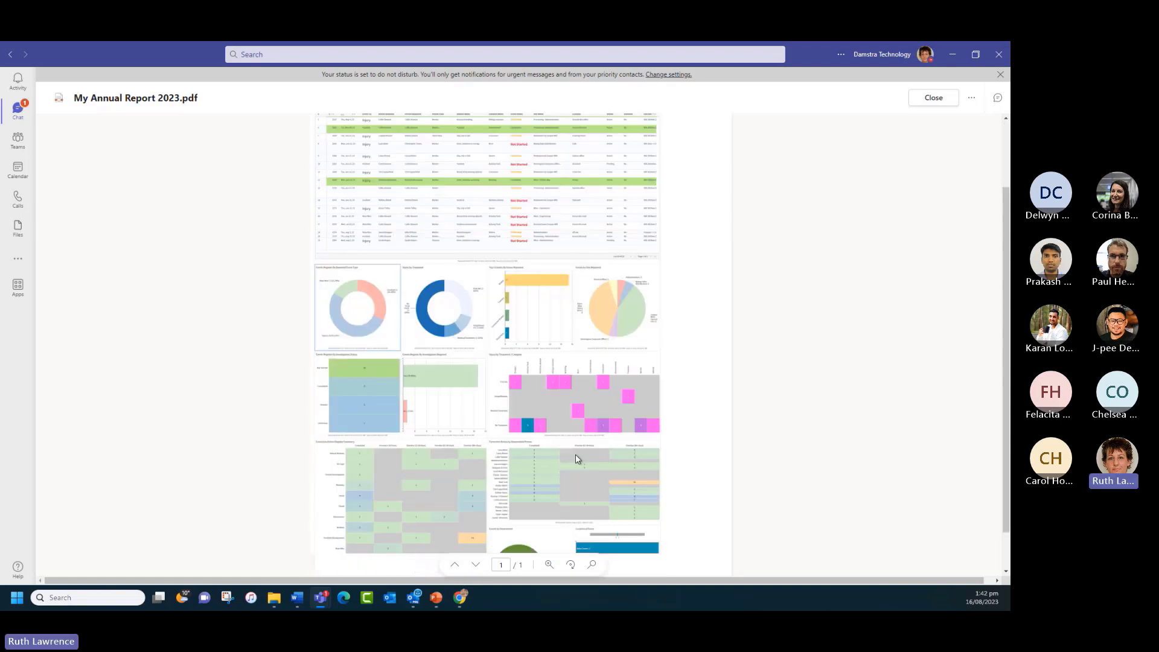